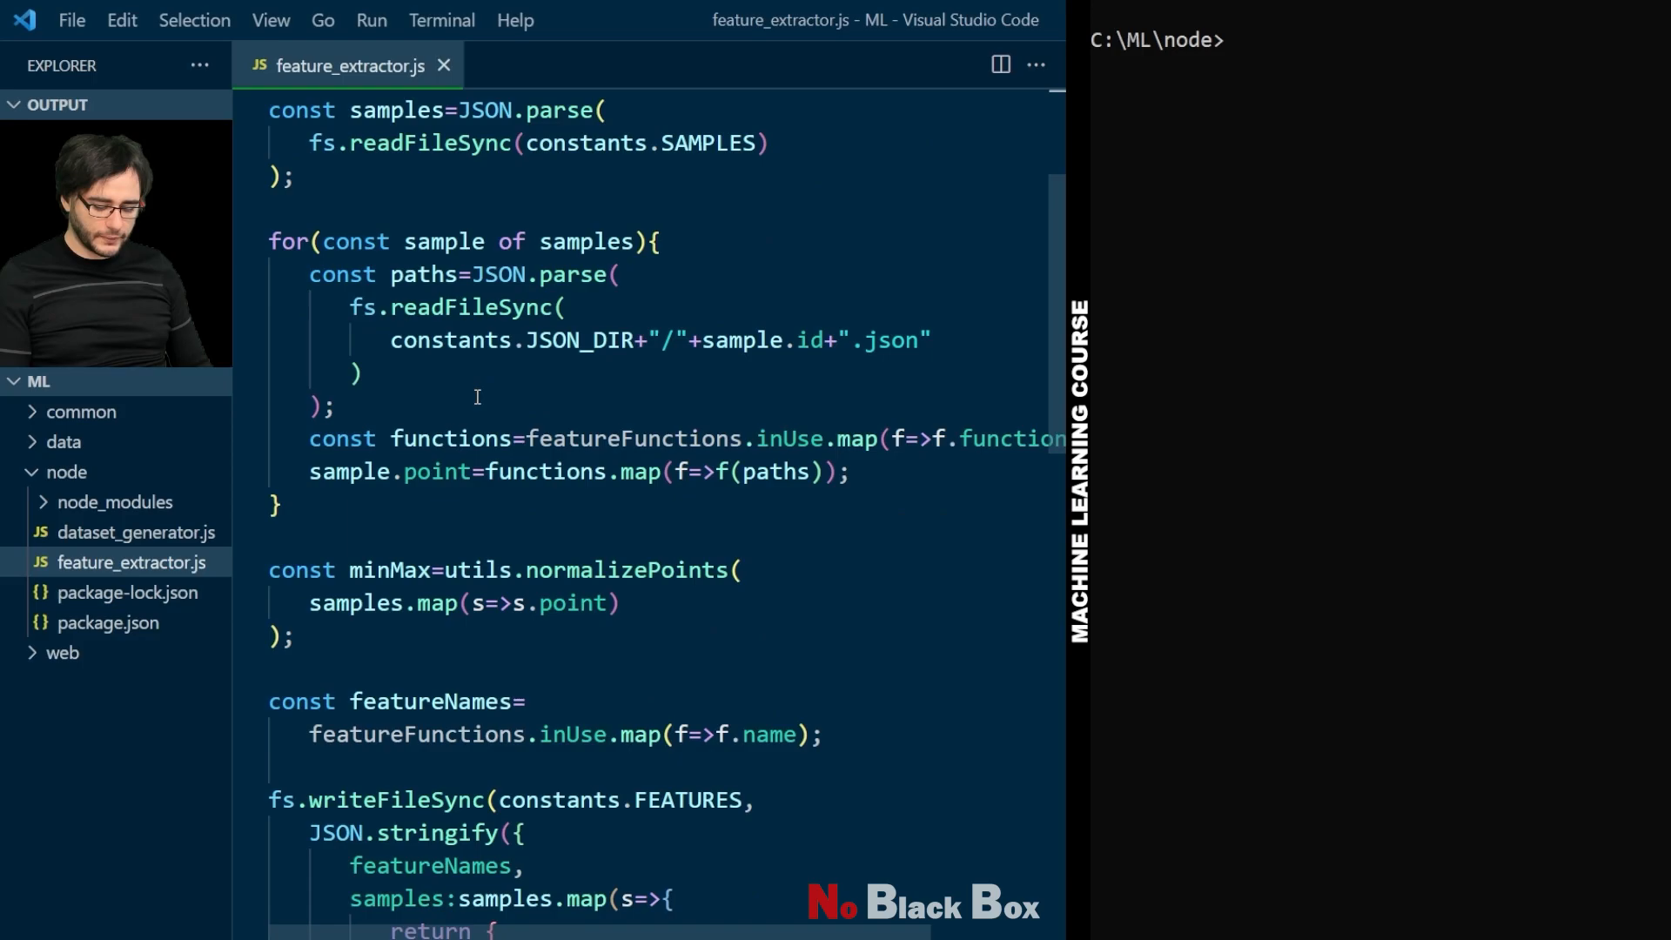
Step: Log "GENERATING SPLITS", set trainingAmount to half of samples.length, and declare empty training and testing arrays
scroll(down, 3)
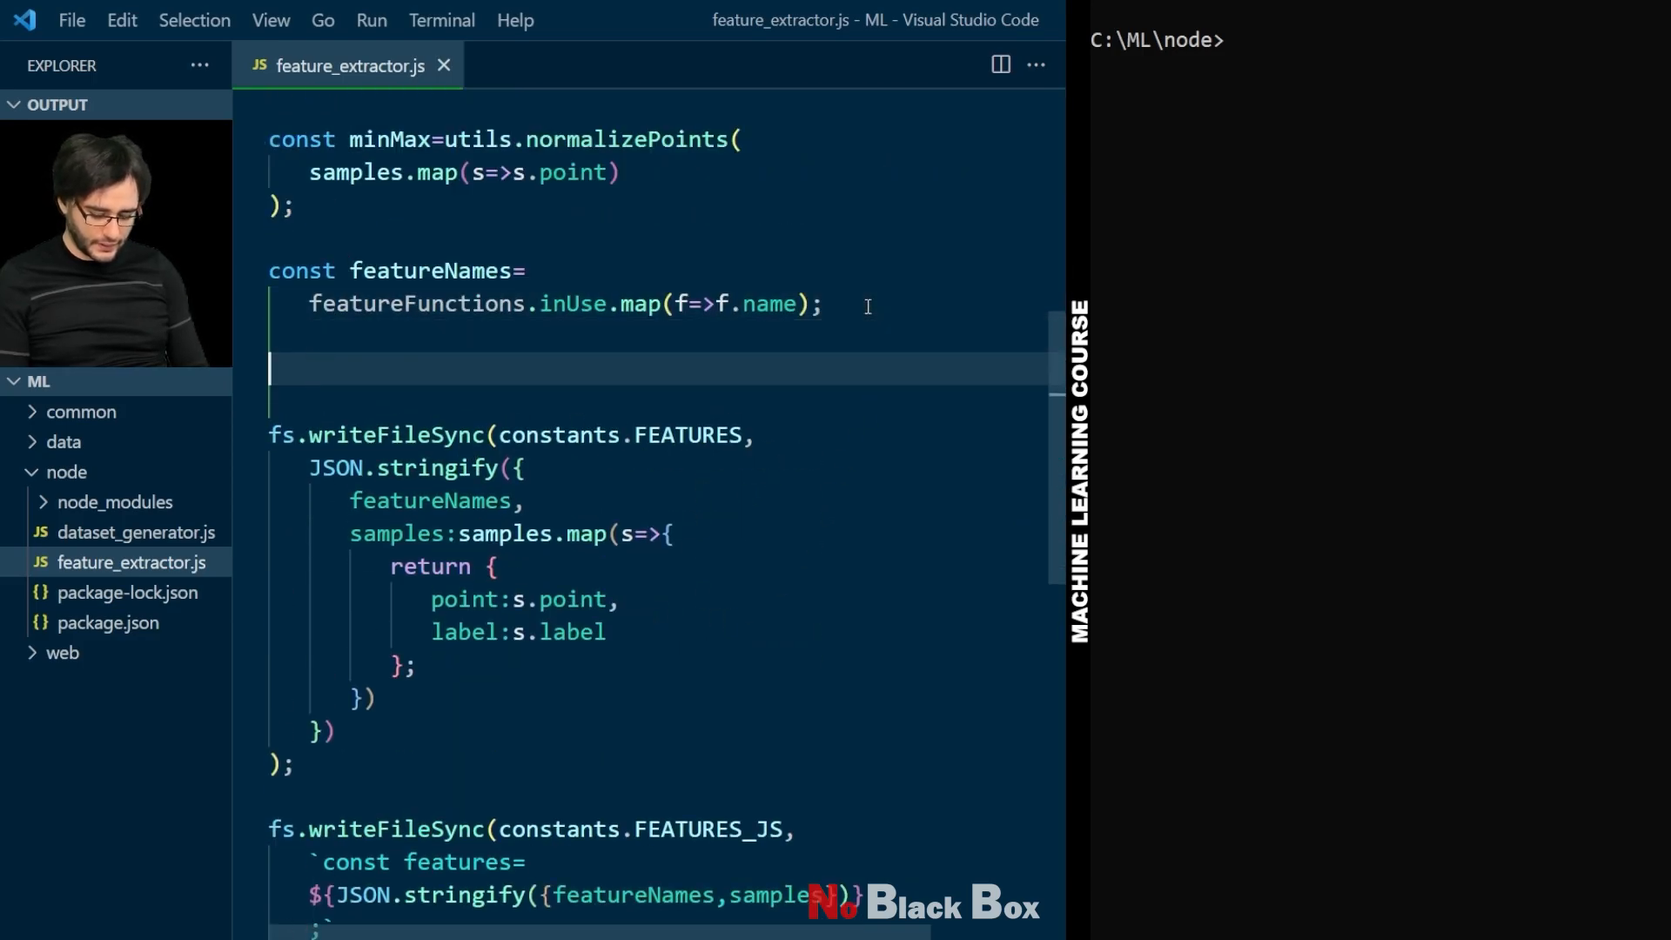
text(console.l)
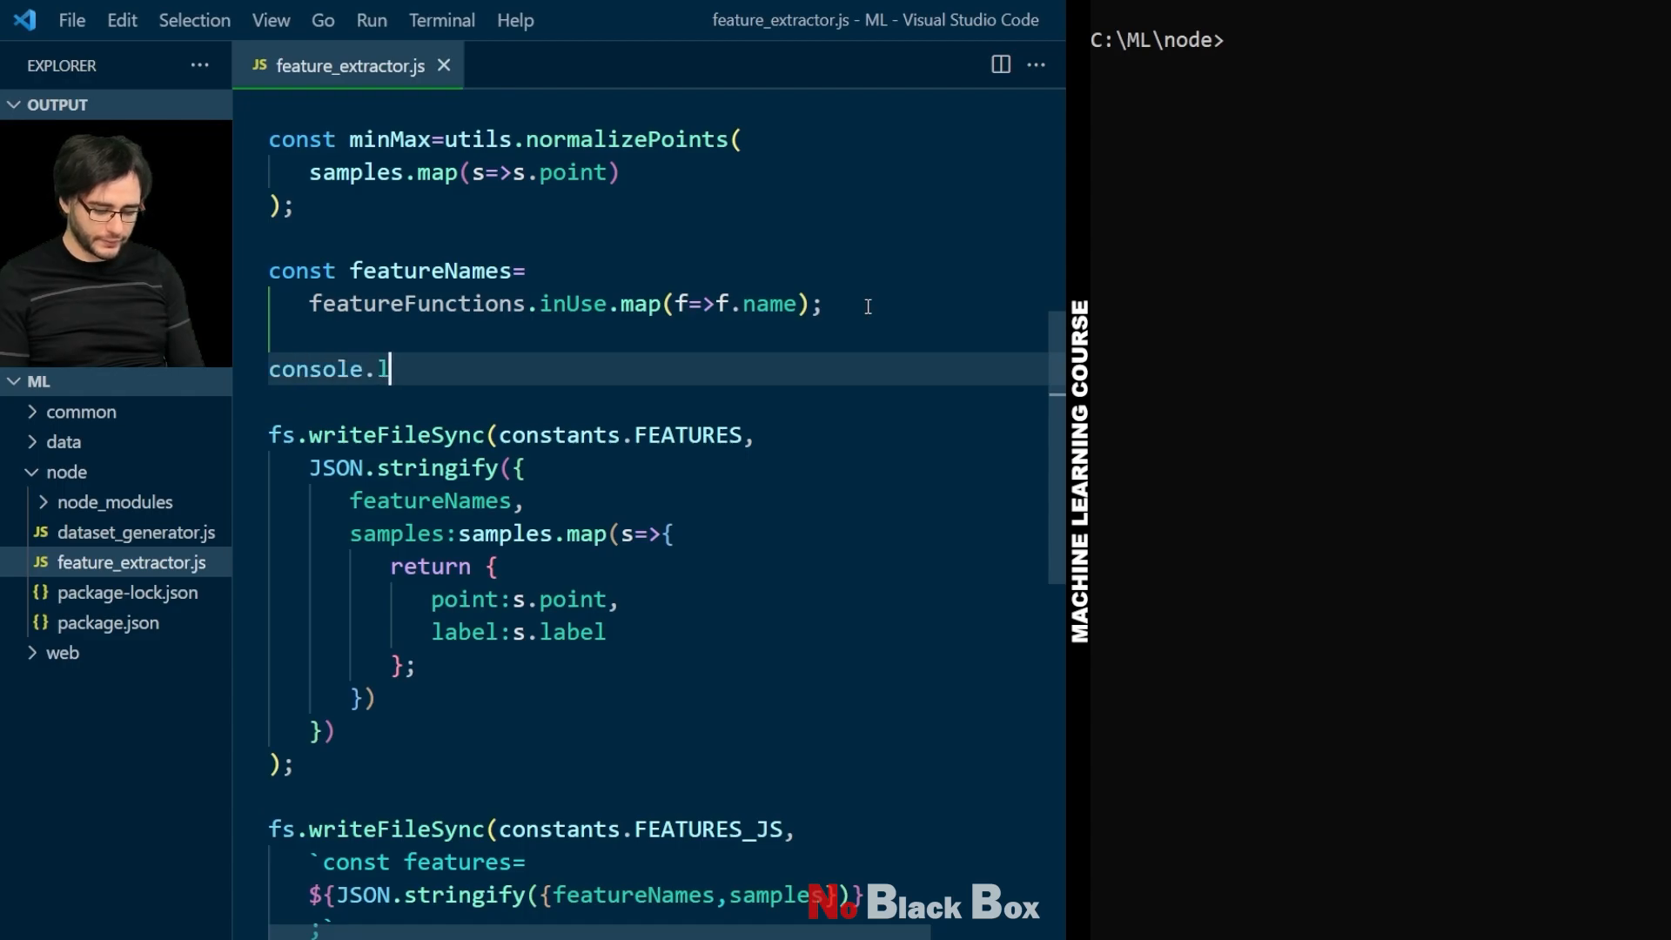
text(og("GENERATING SPLITS ...)
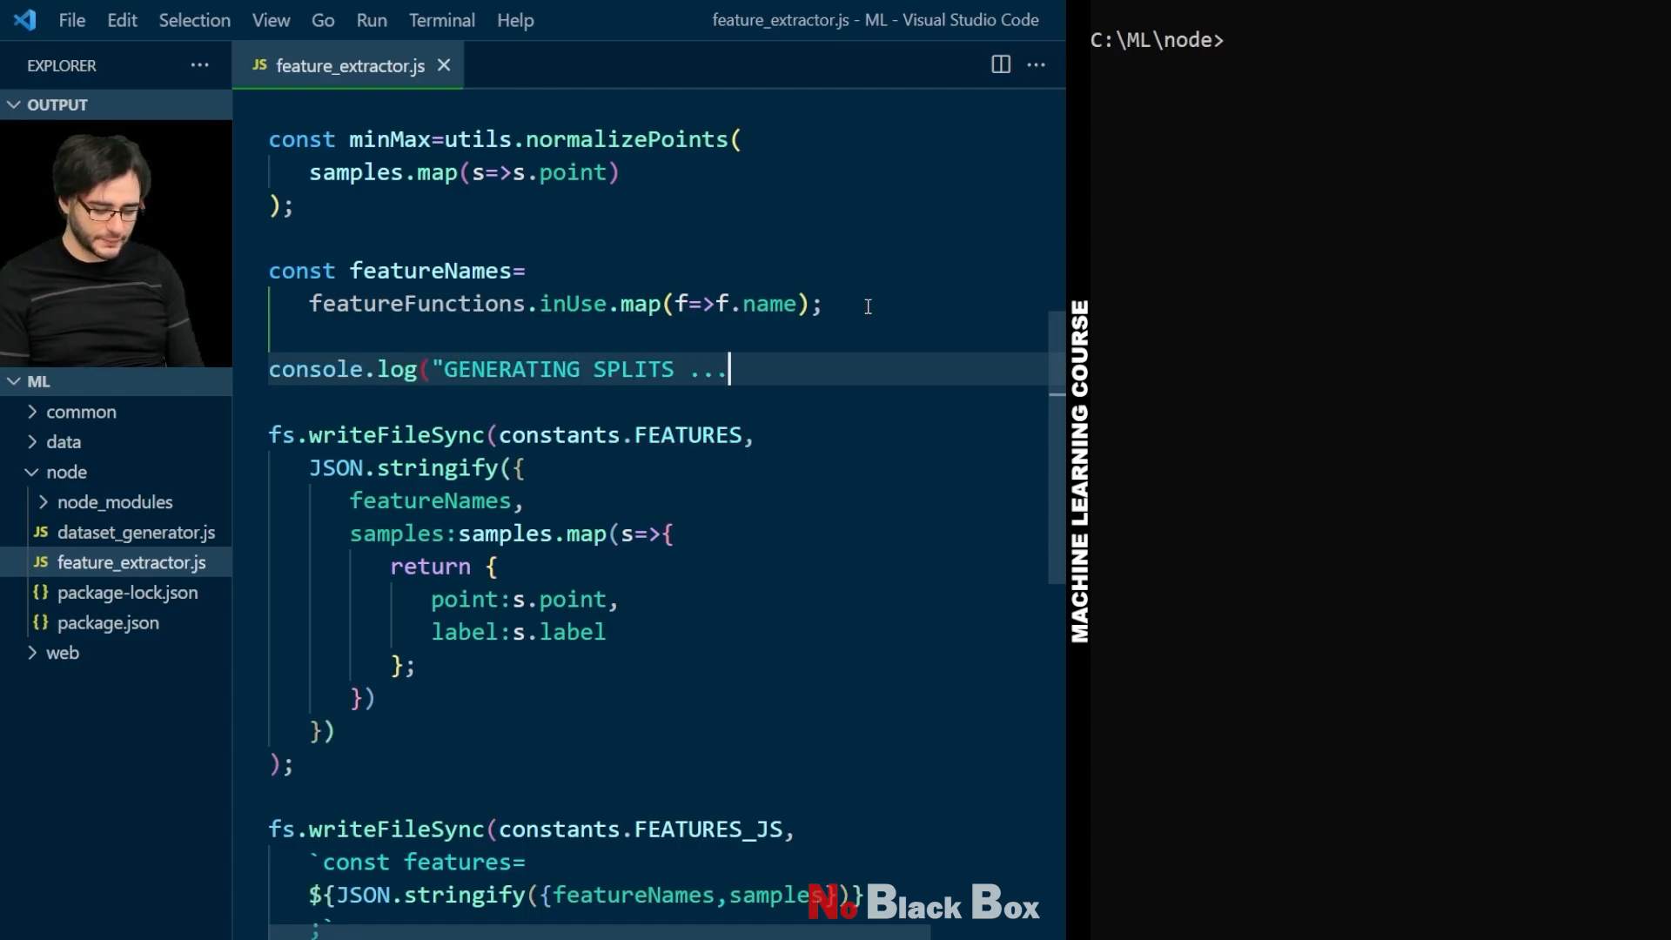
text(");)
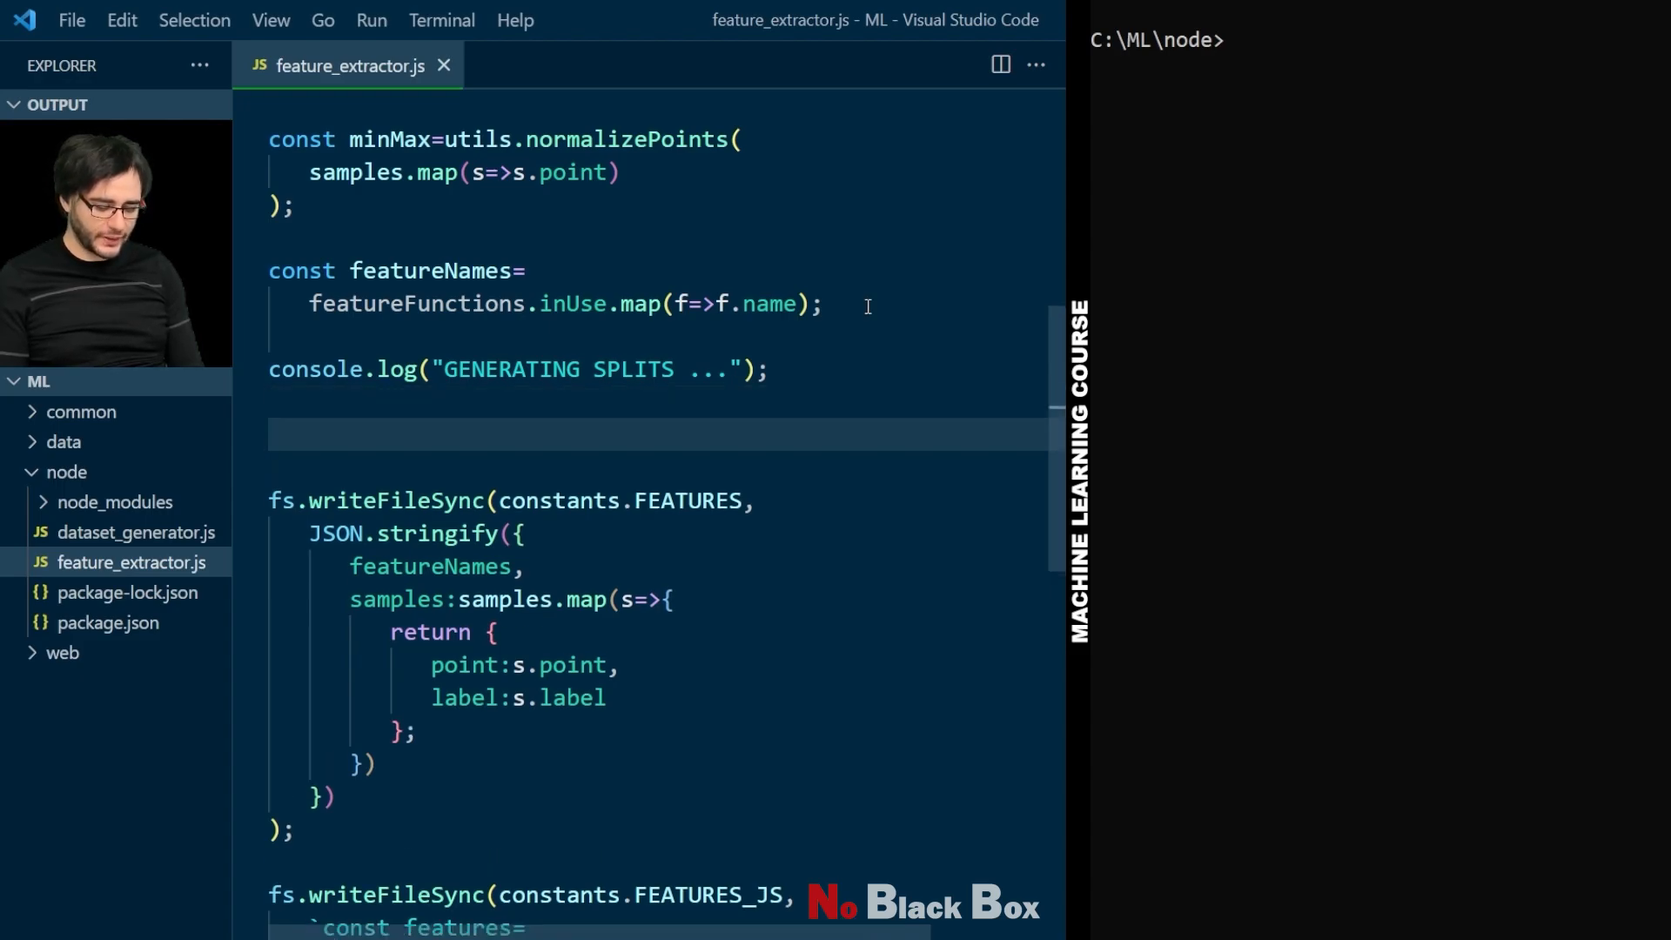
text(const trainin)
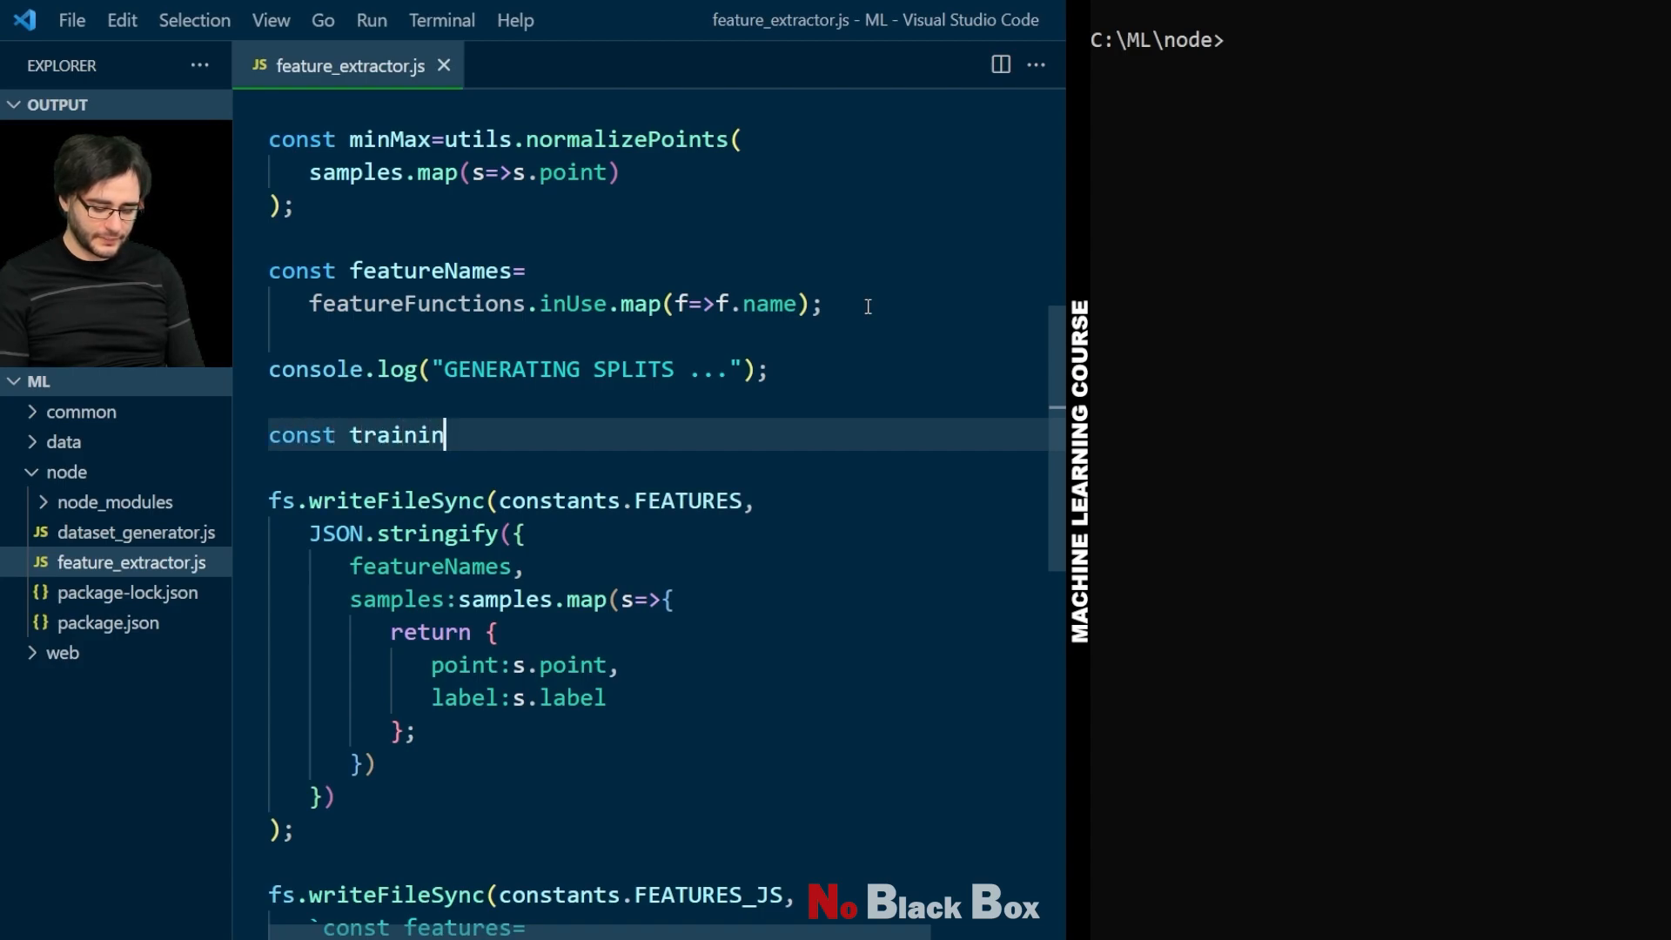
text(gAmount=samp)
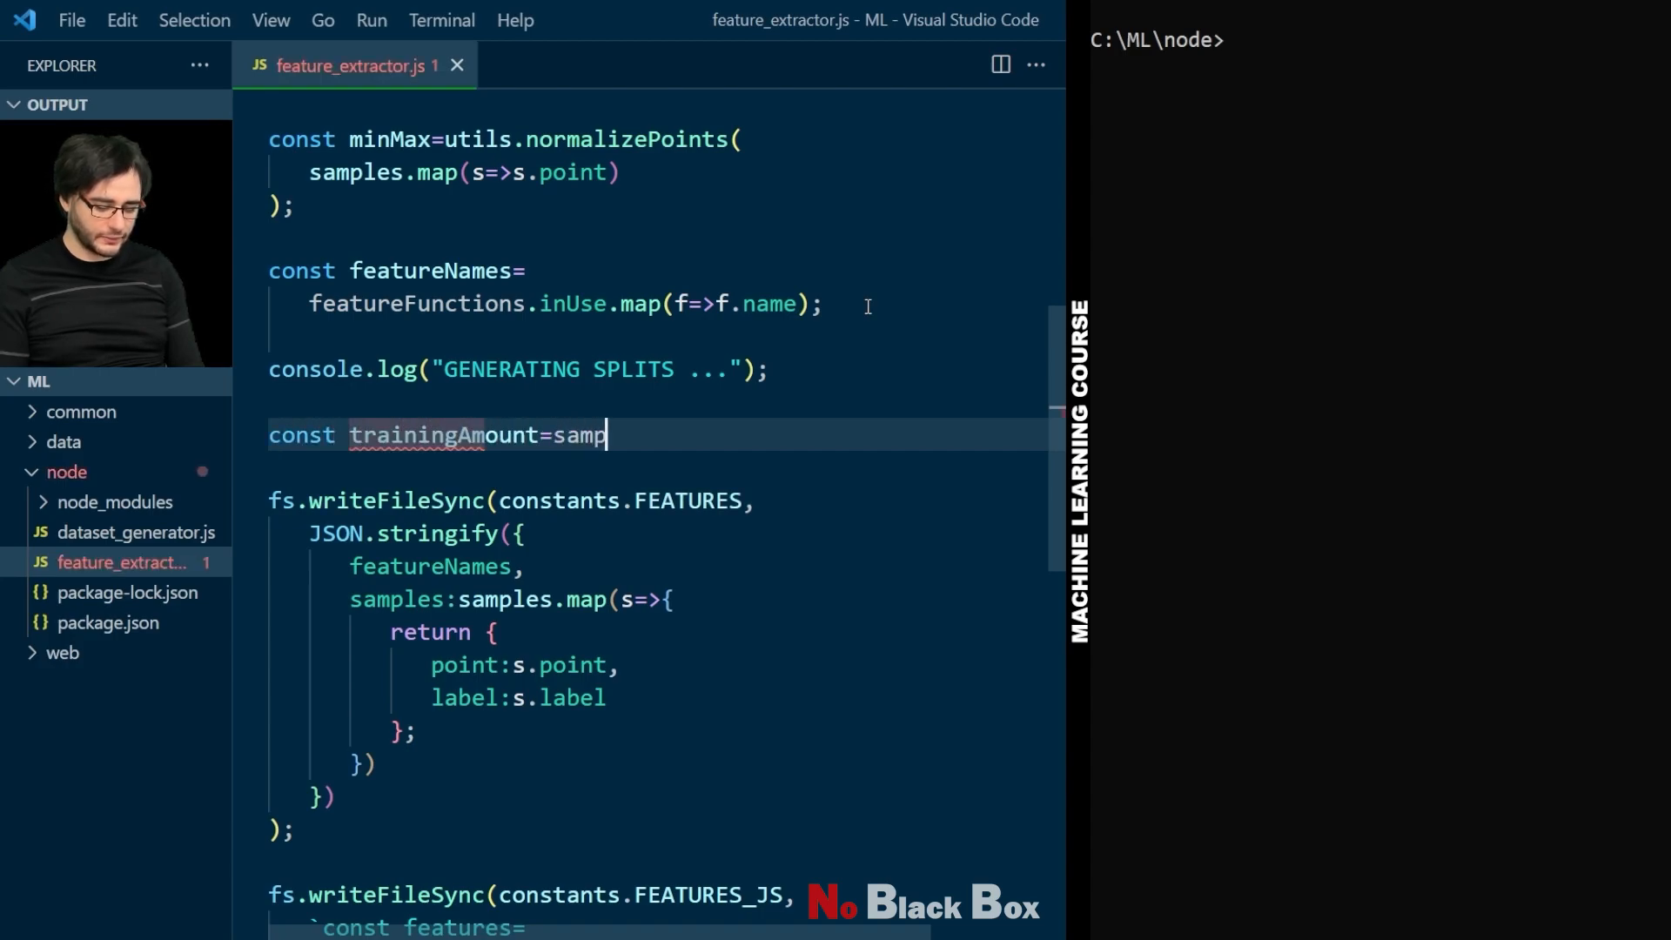
text(les.length*)
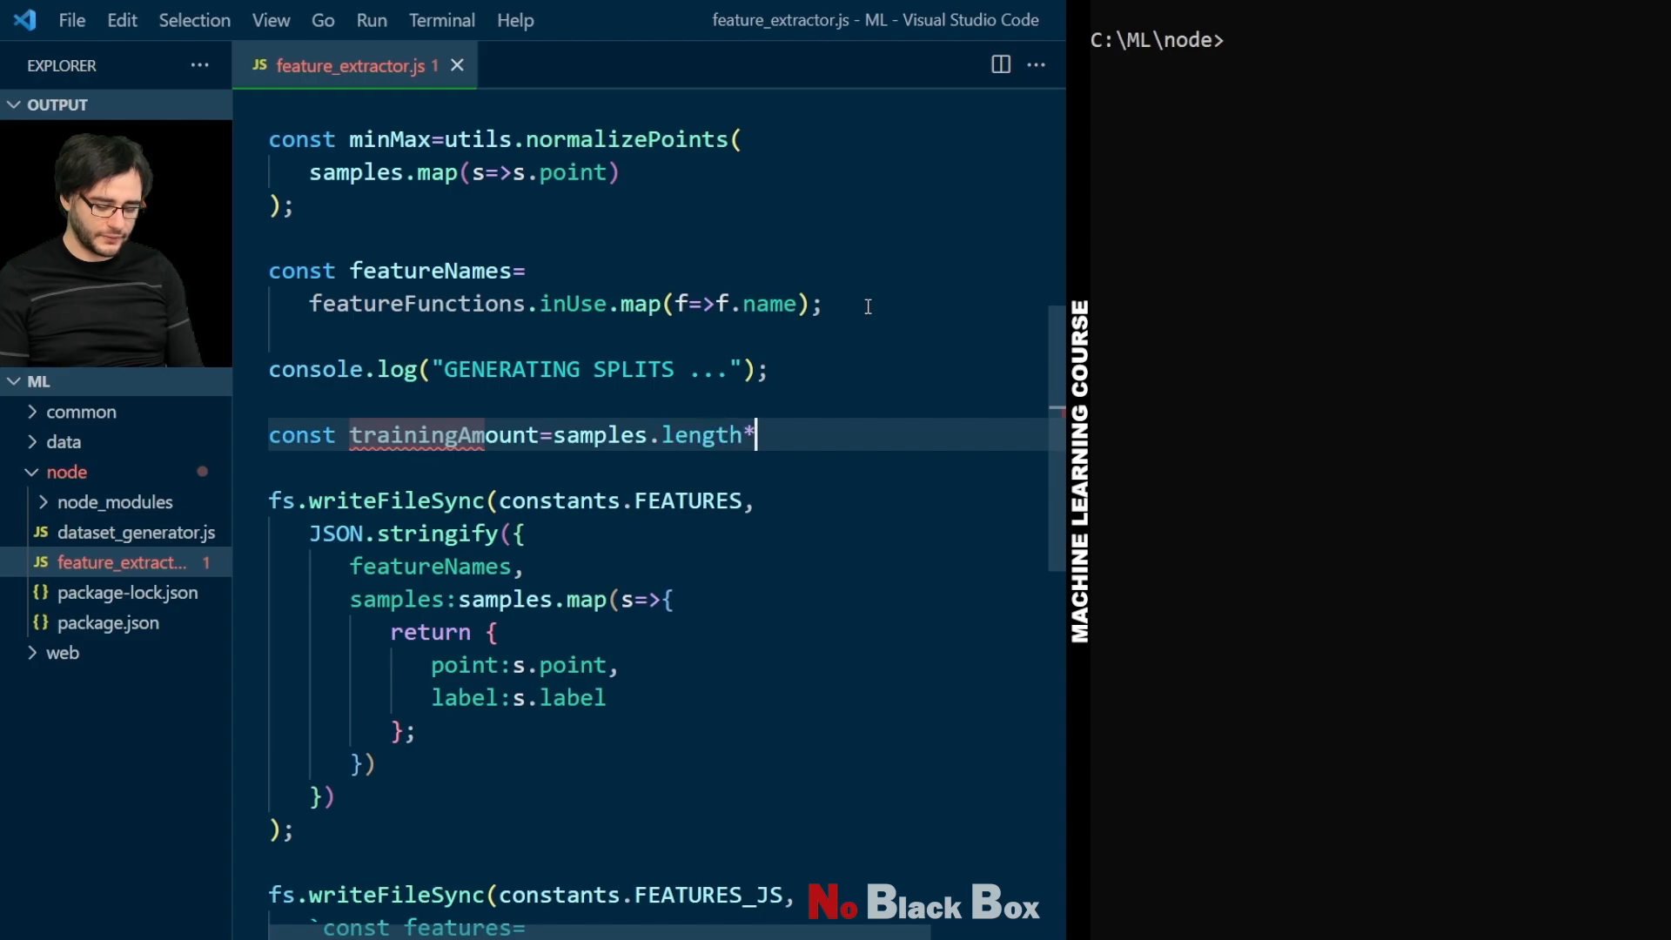
text(0.5;)
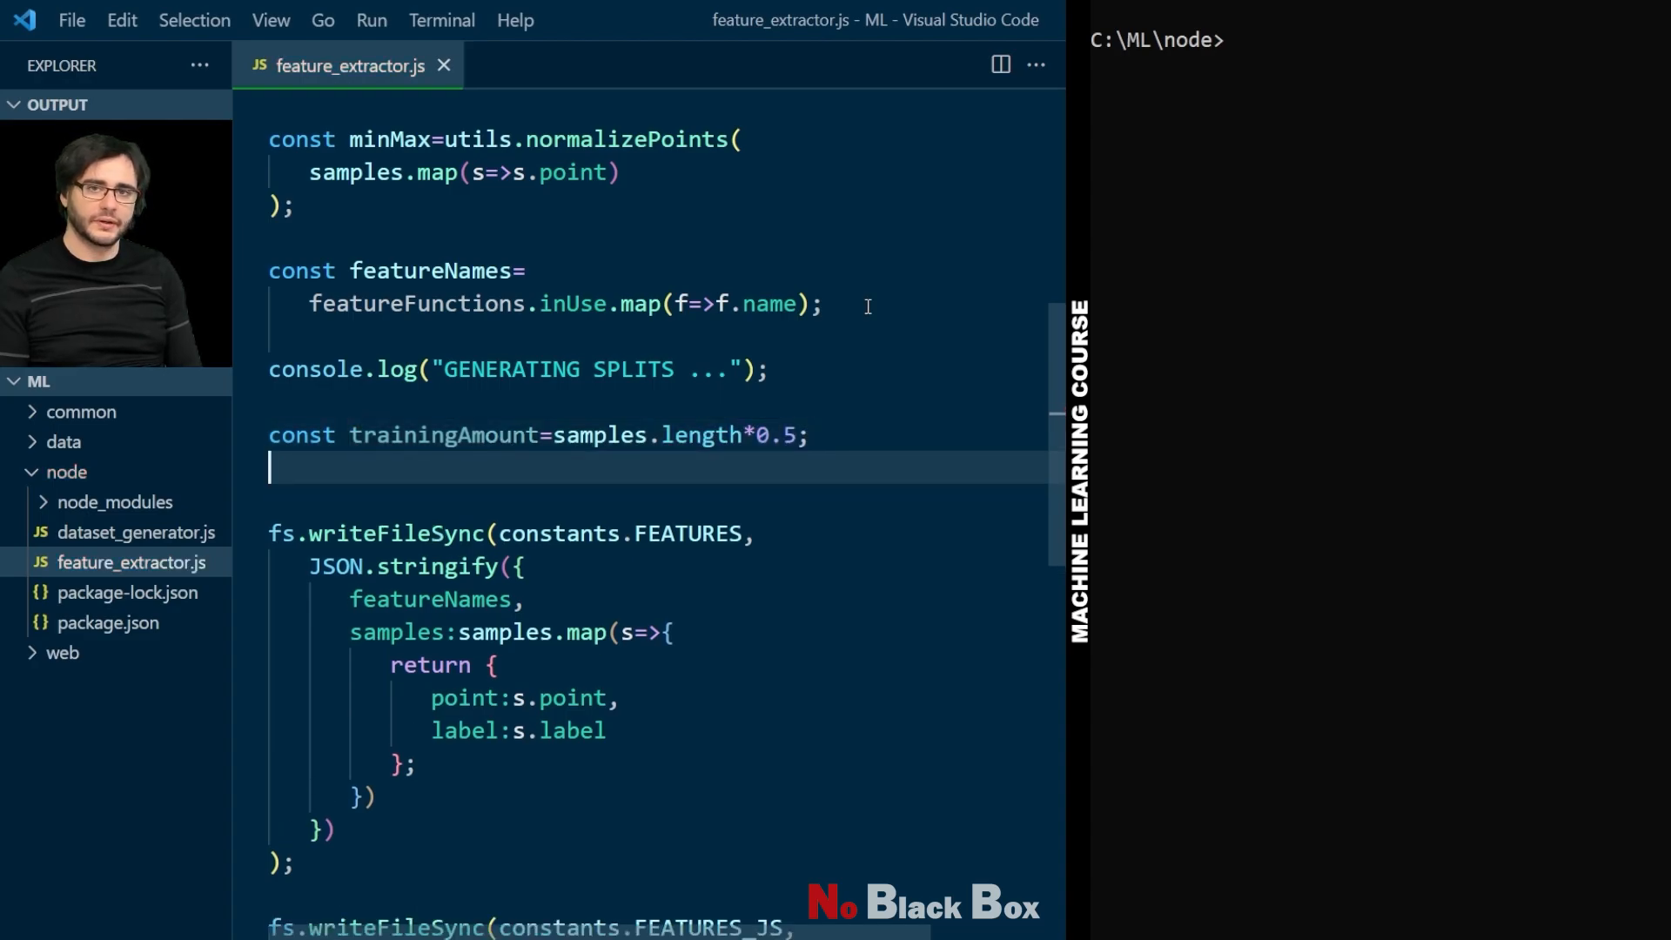
text(const training=)
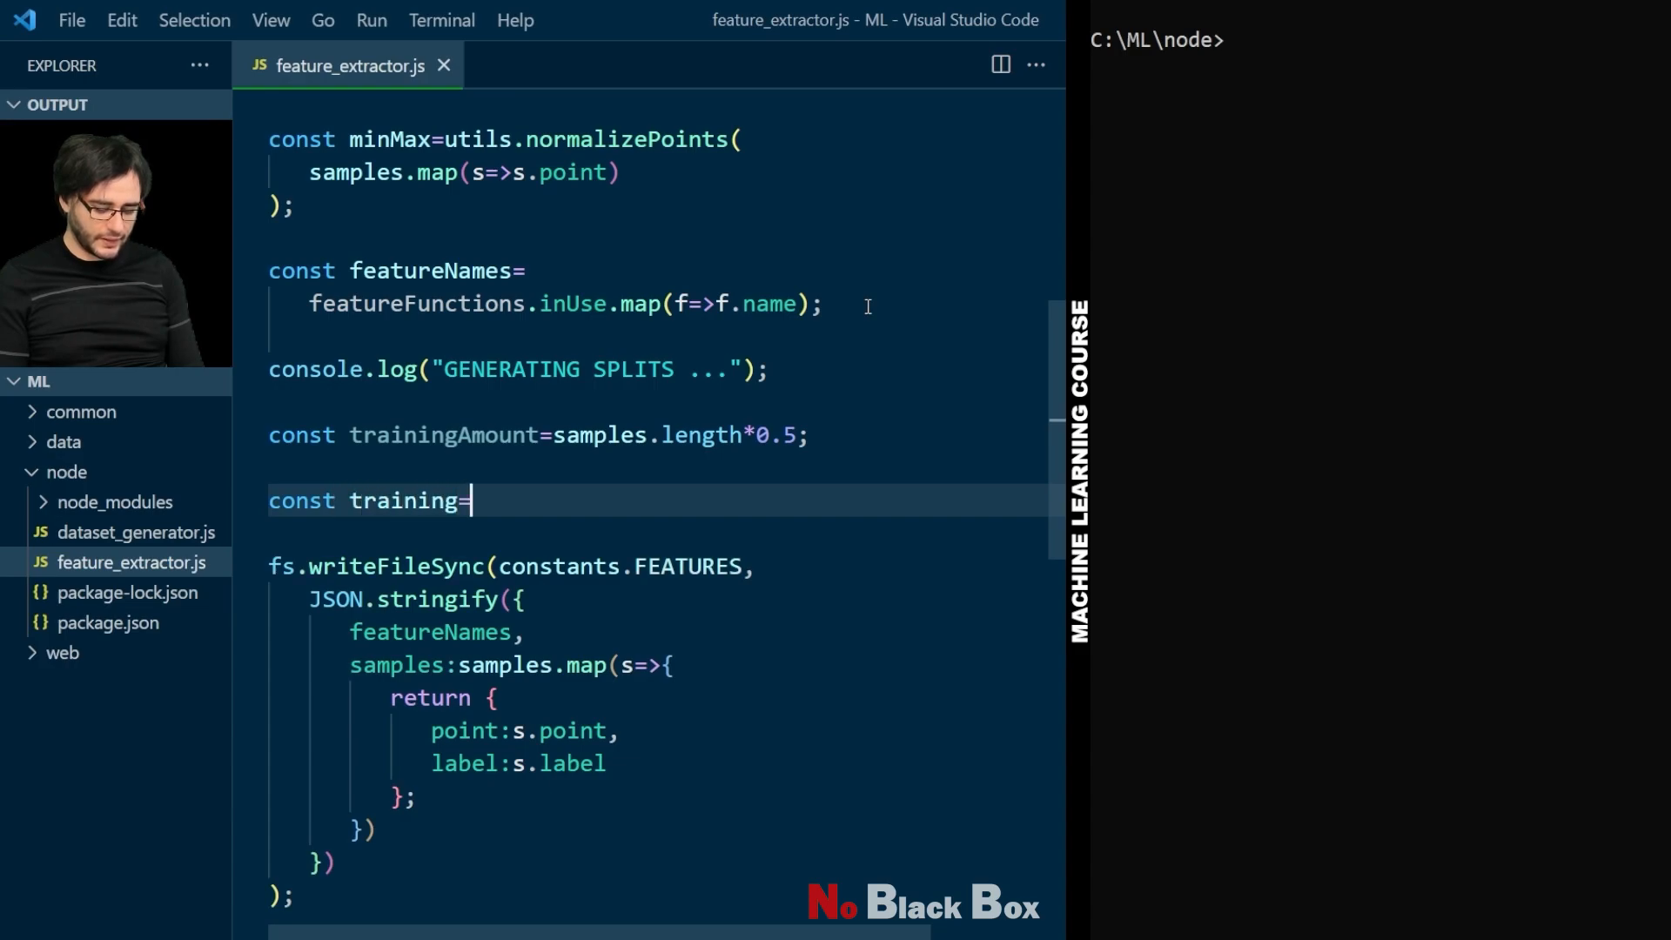
text([];)
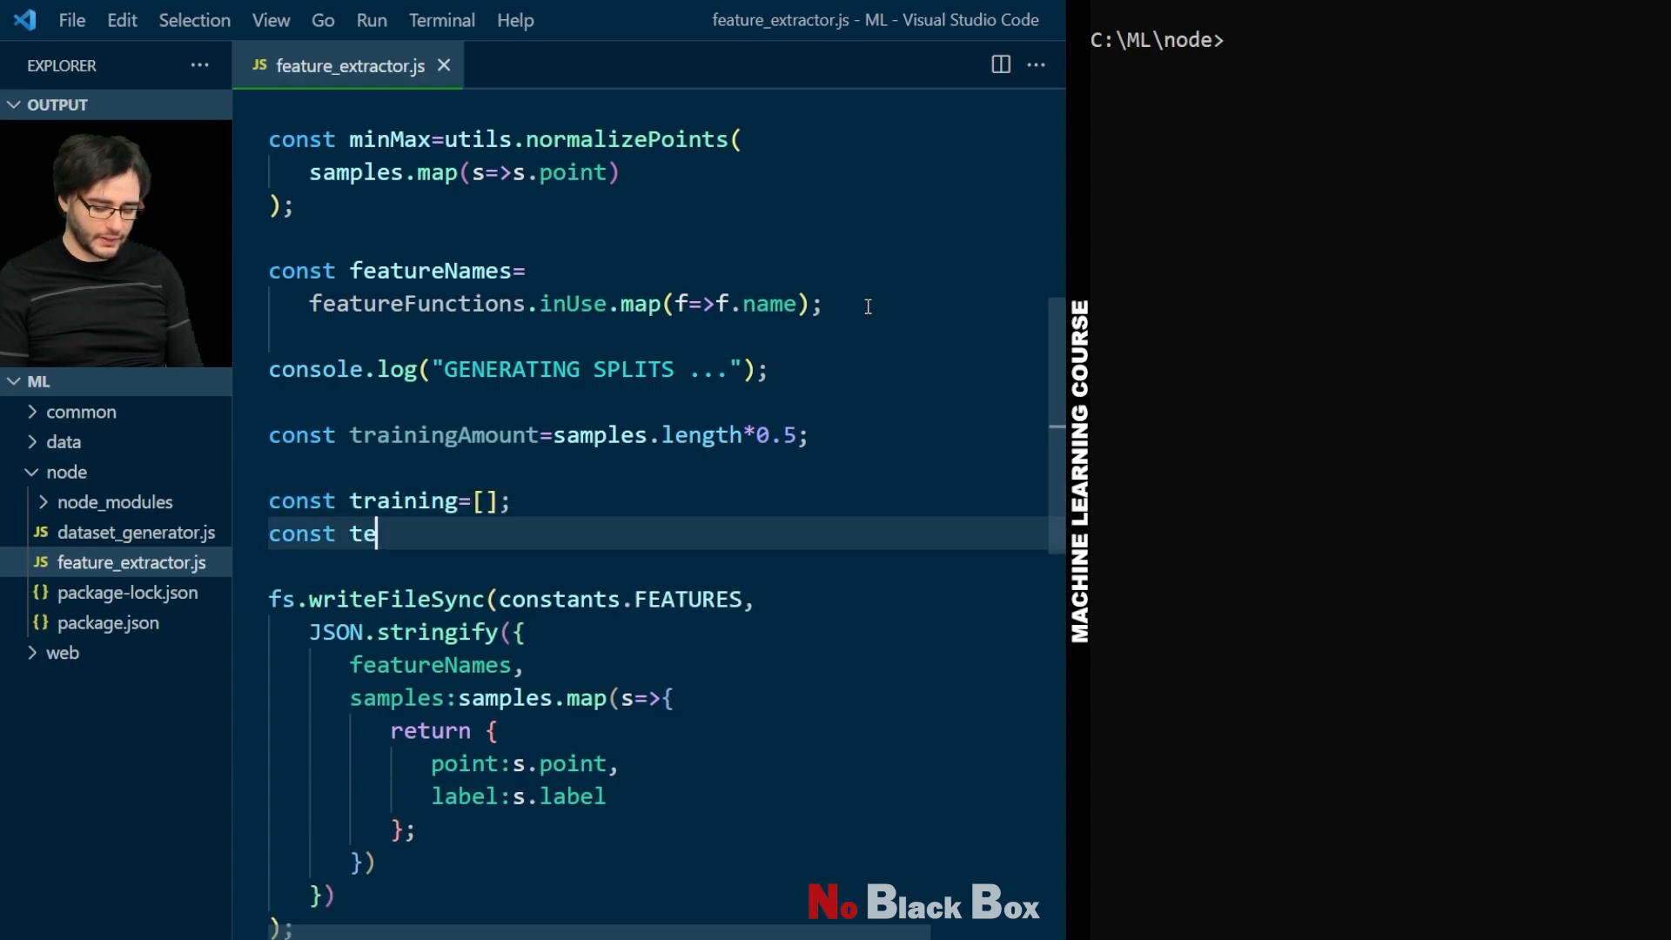
text(sting=[];)
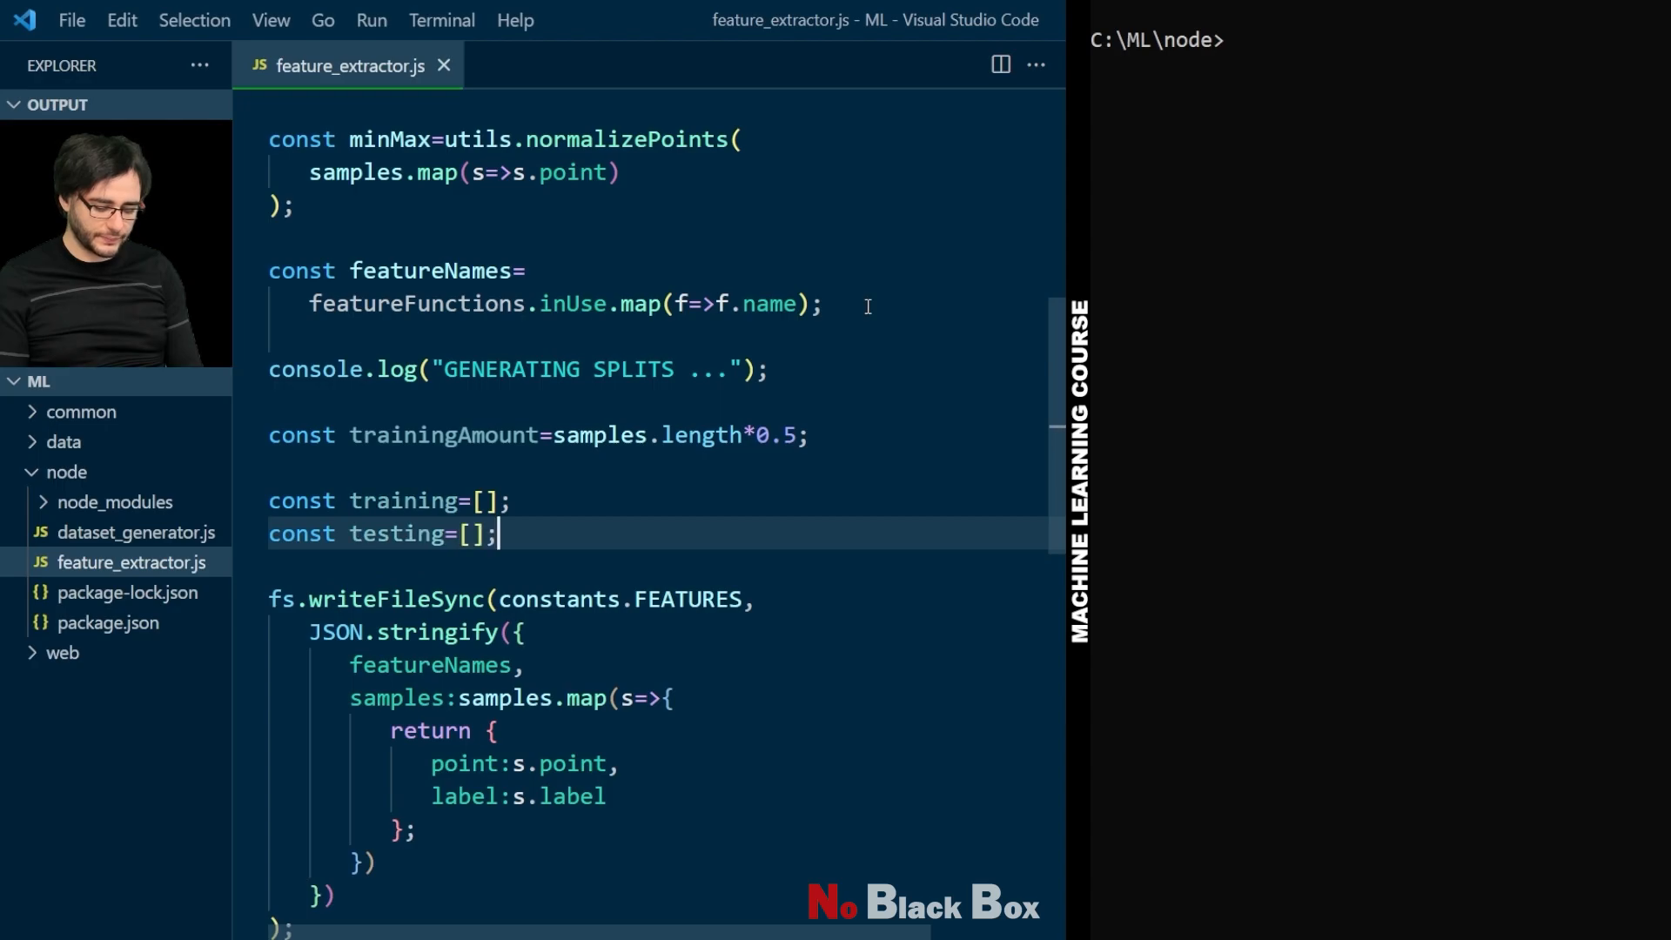
Step: Loop over samples pushing indices below trainingAmount into training and the rest into testing, then save
text(for(let i=0)
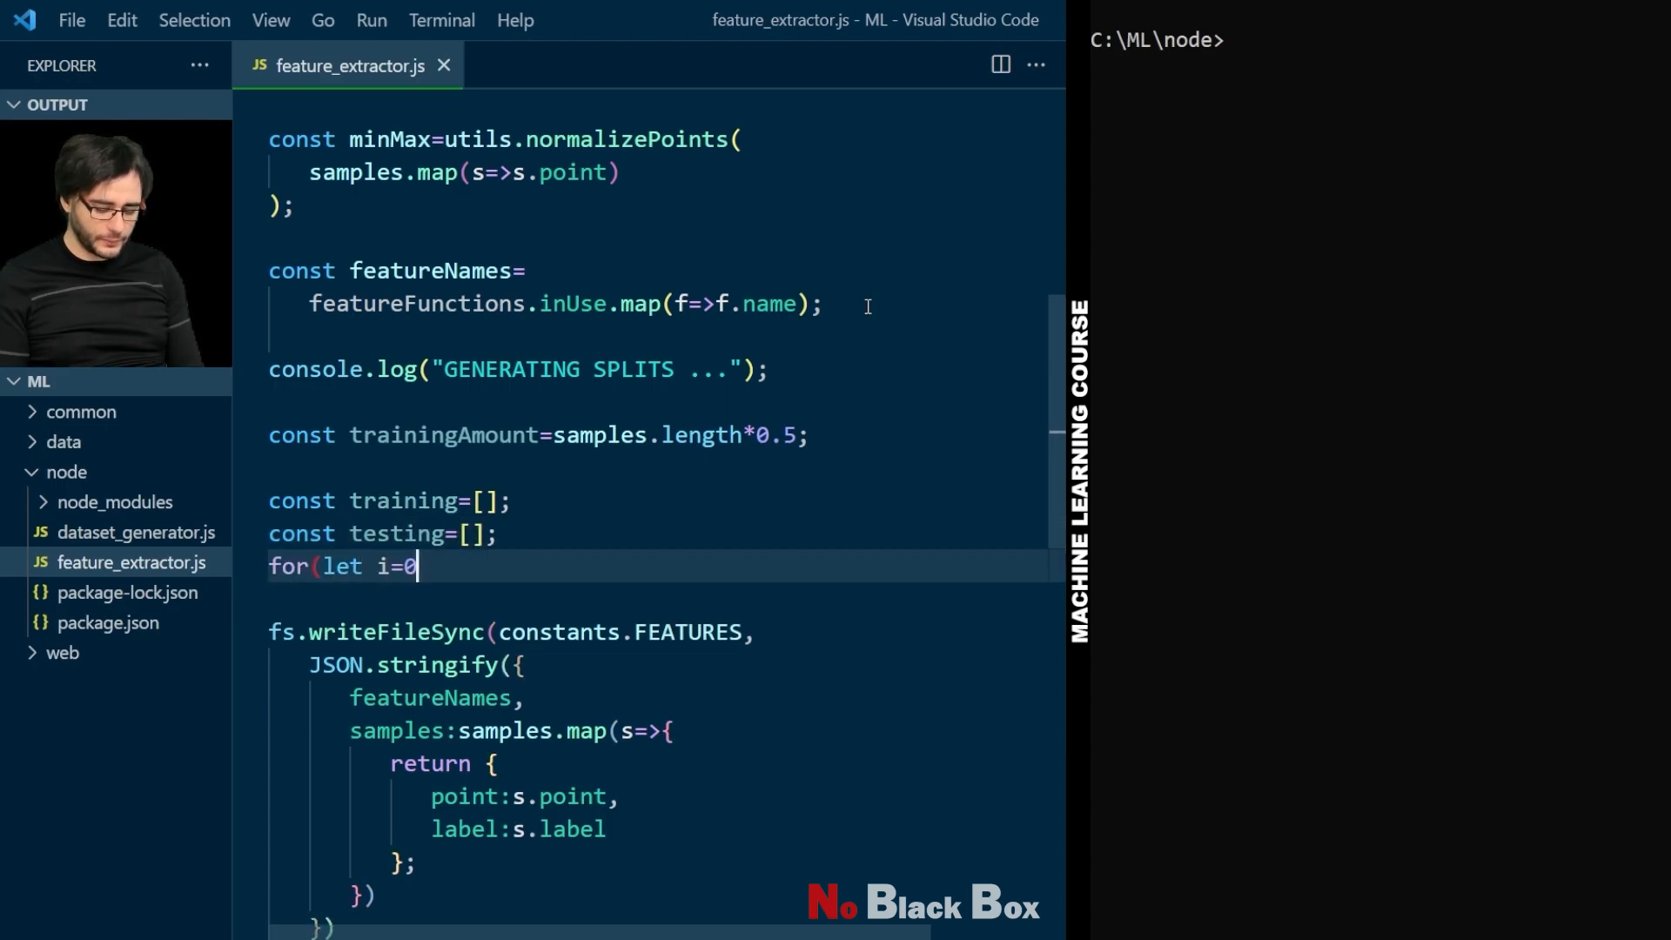
text(;i<samples.le)
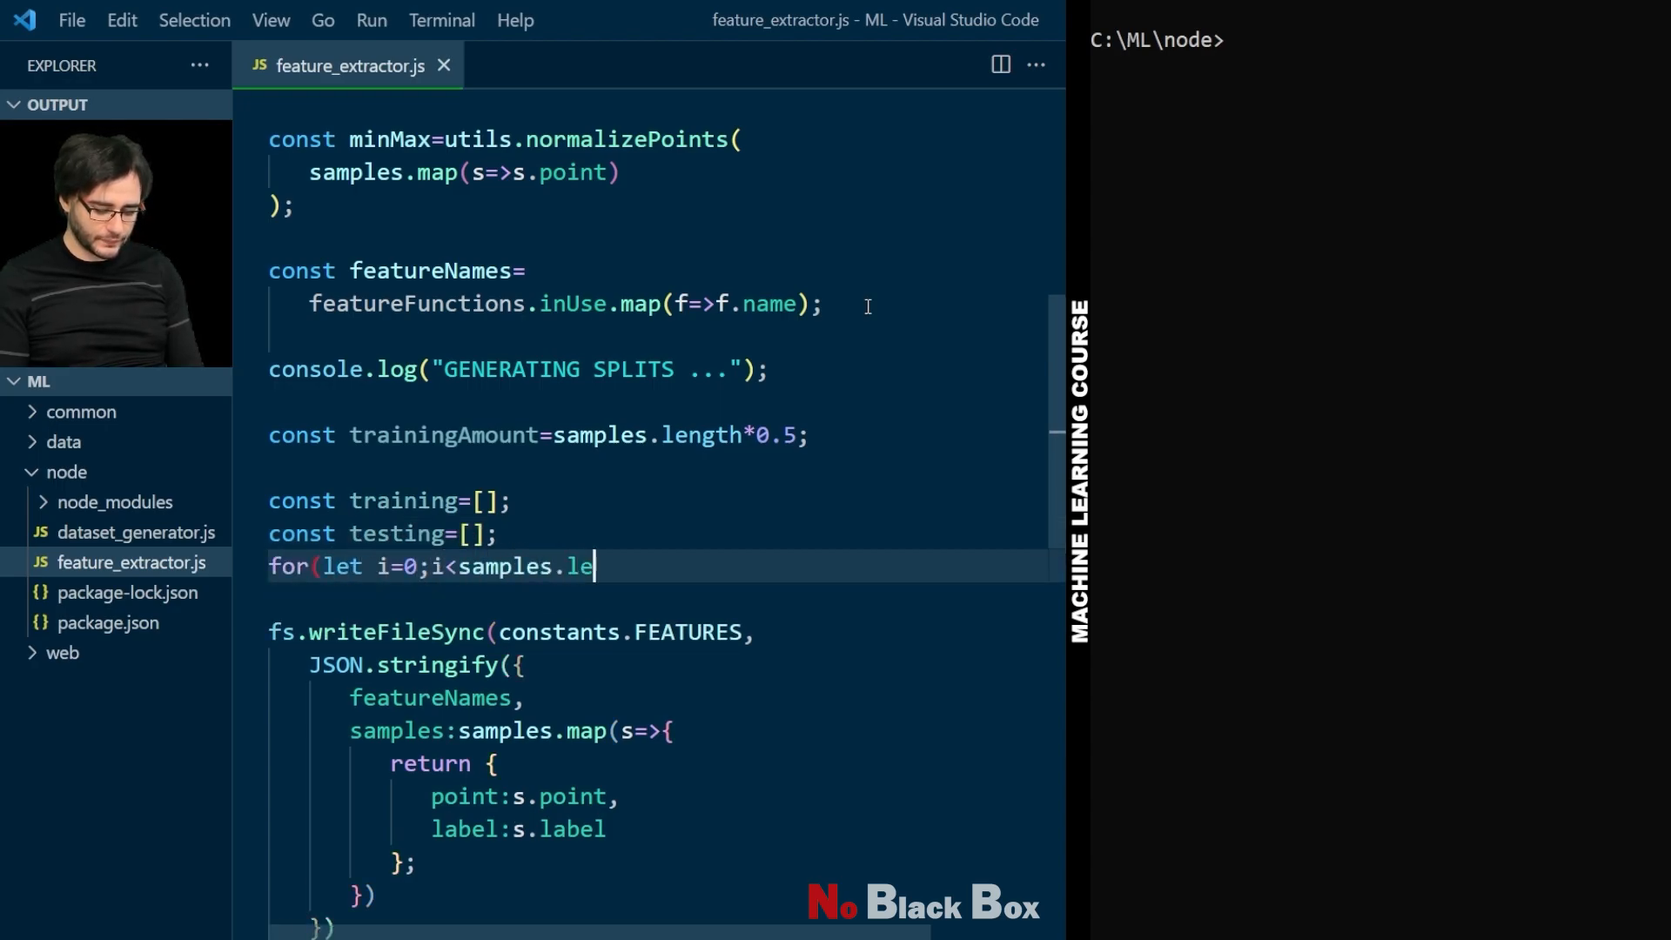
text(ngth;i++){)
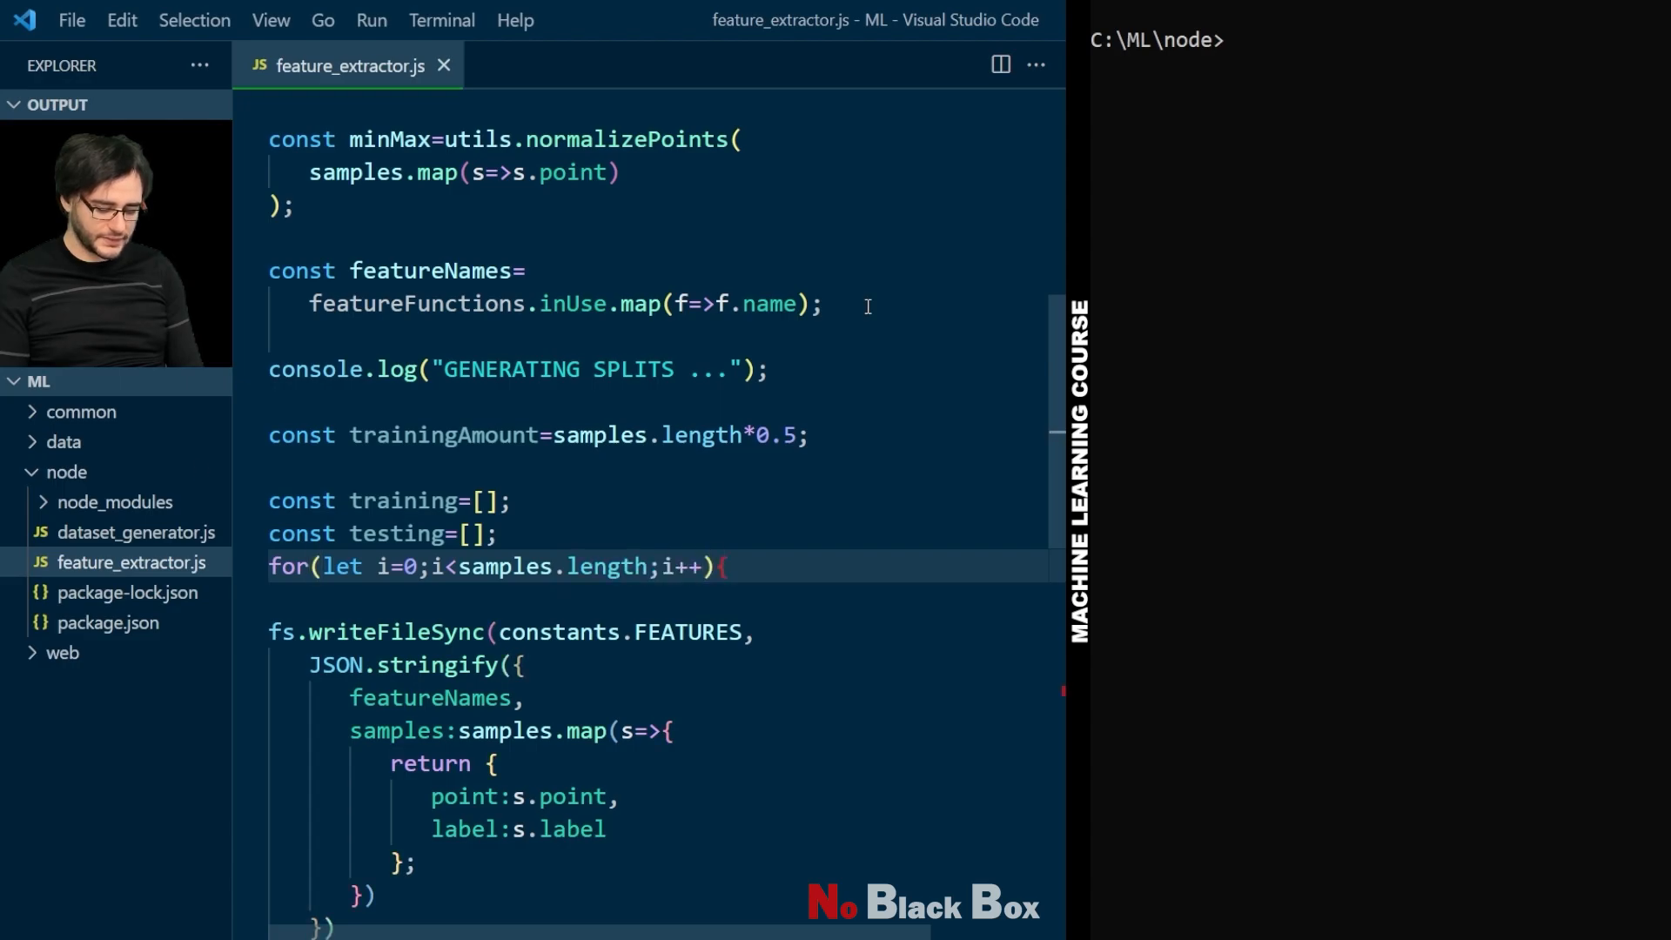
text(if(i<traini)
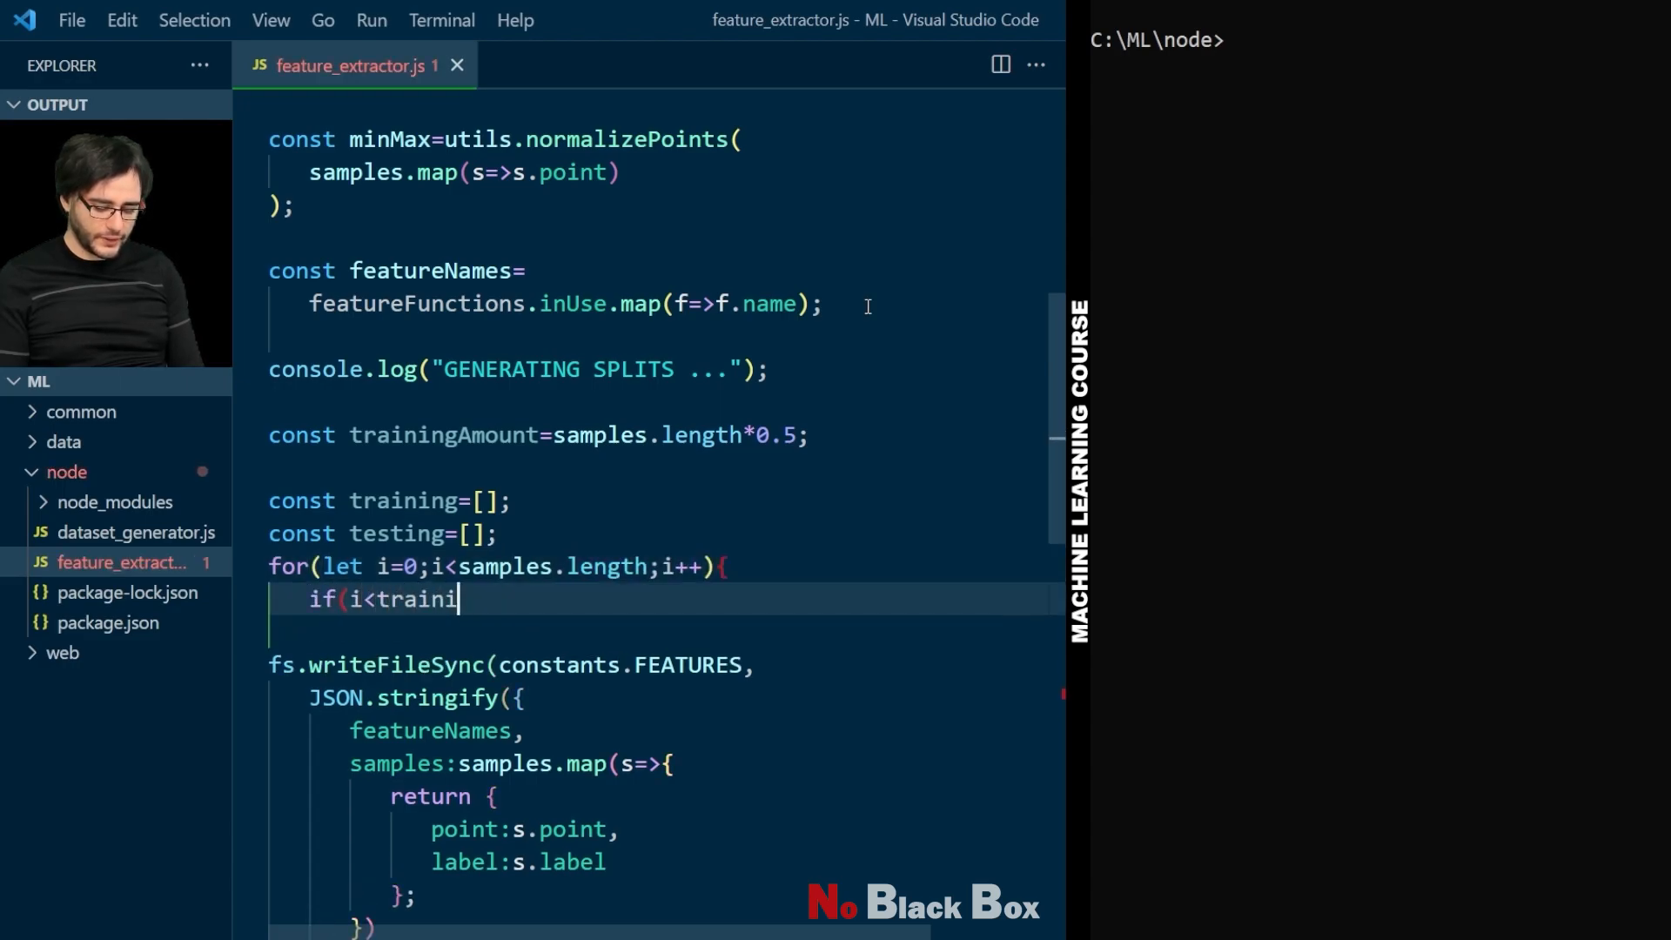
text(ngAmount){)
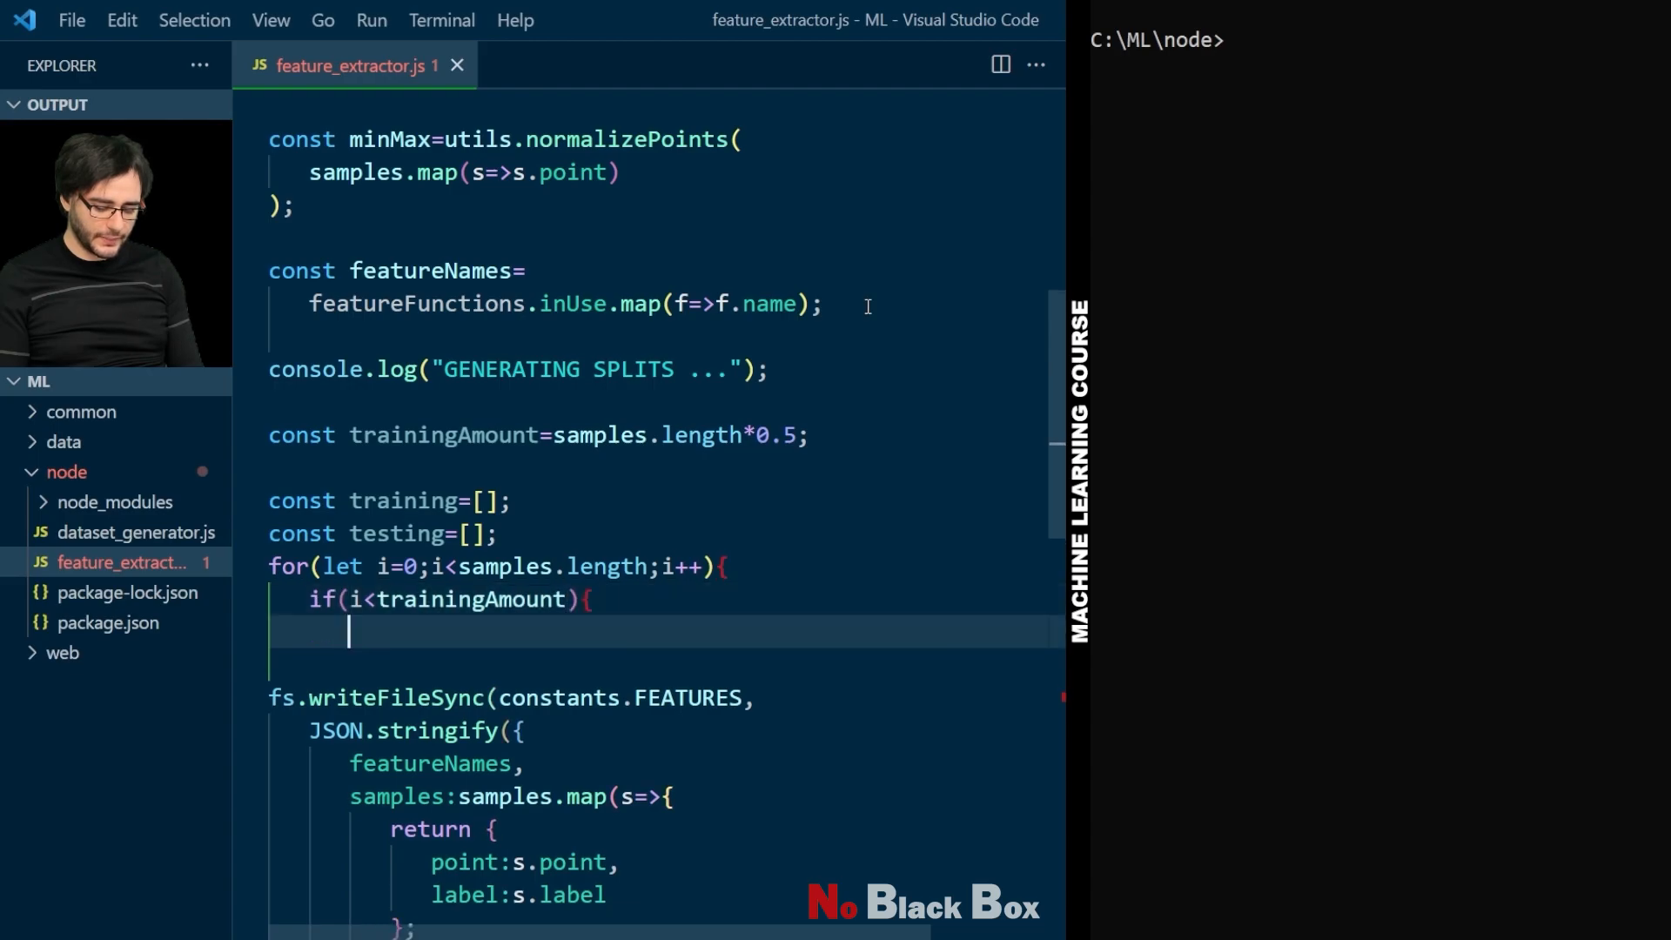
text(training.pu)
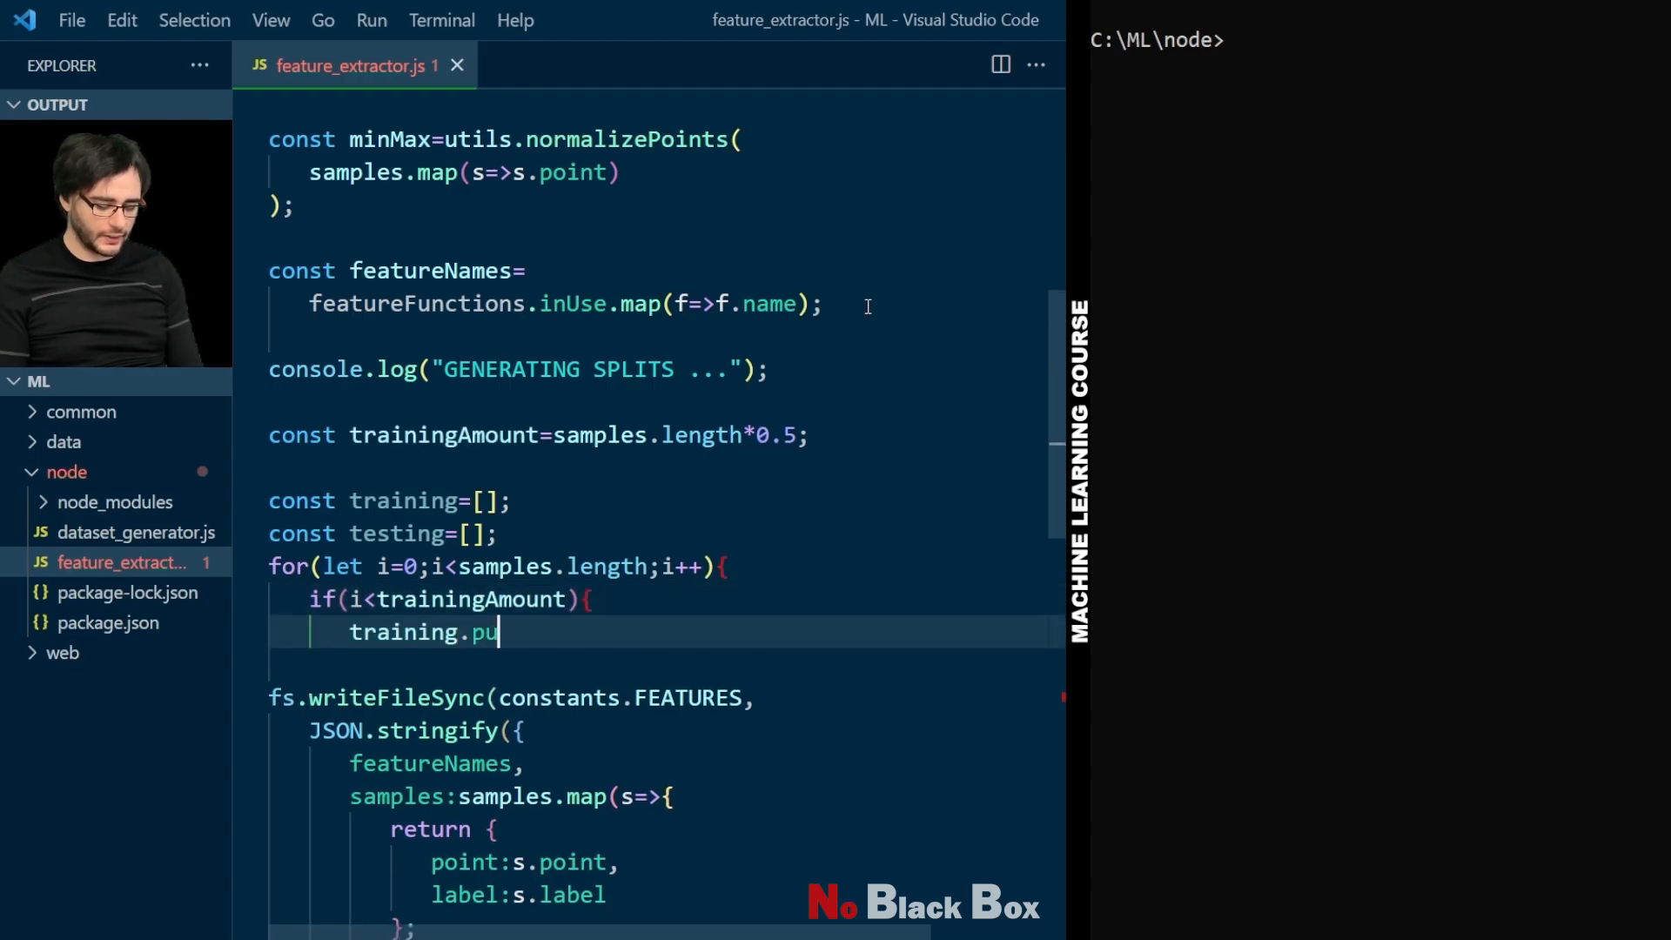
text(sh(samples)
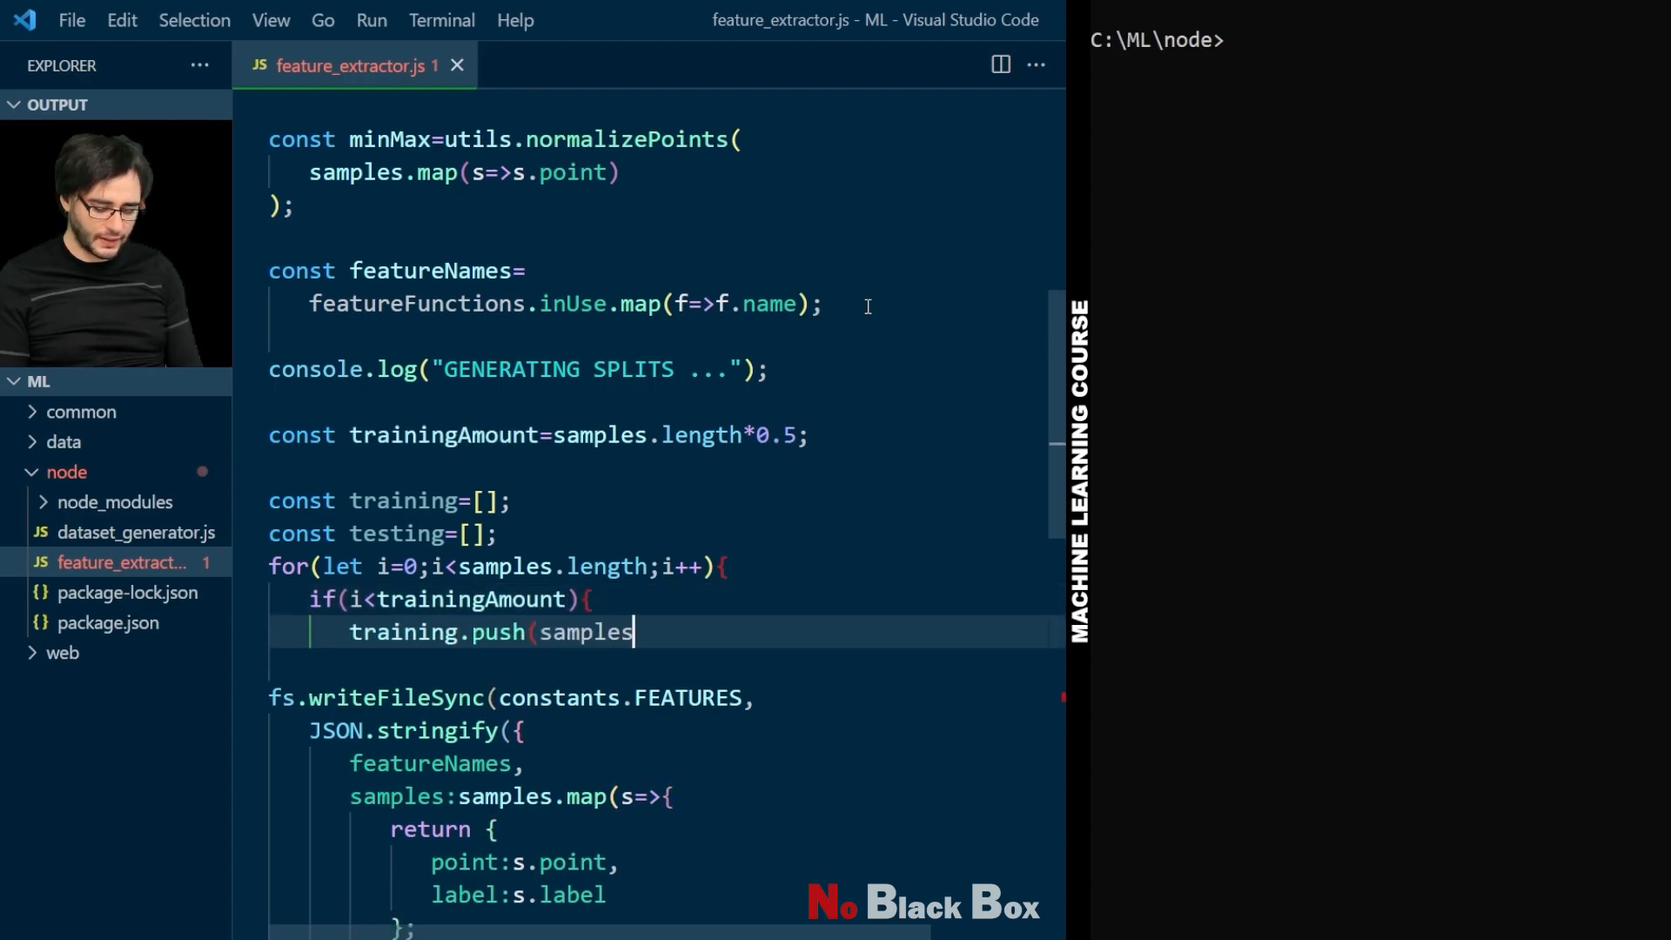
text([i]);)
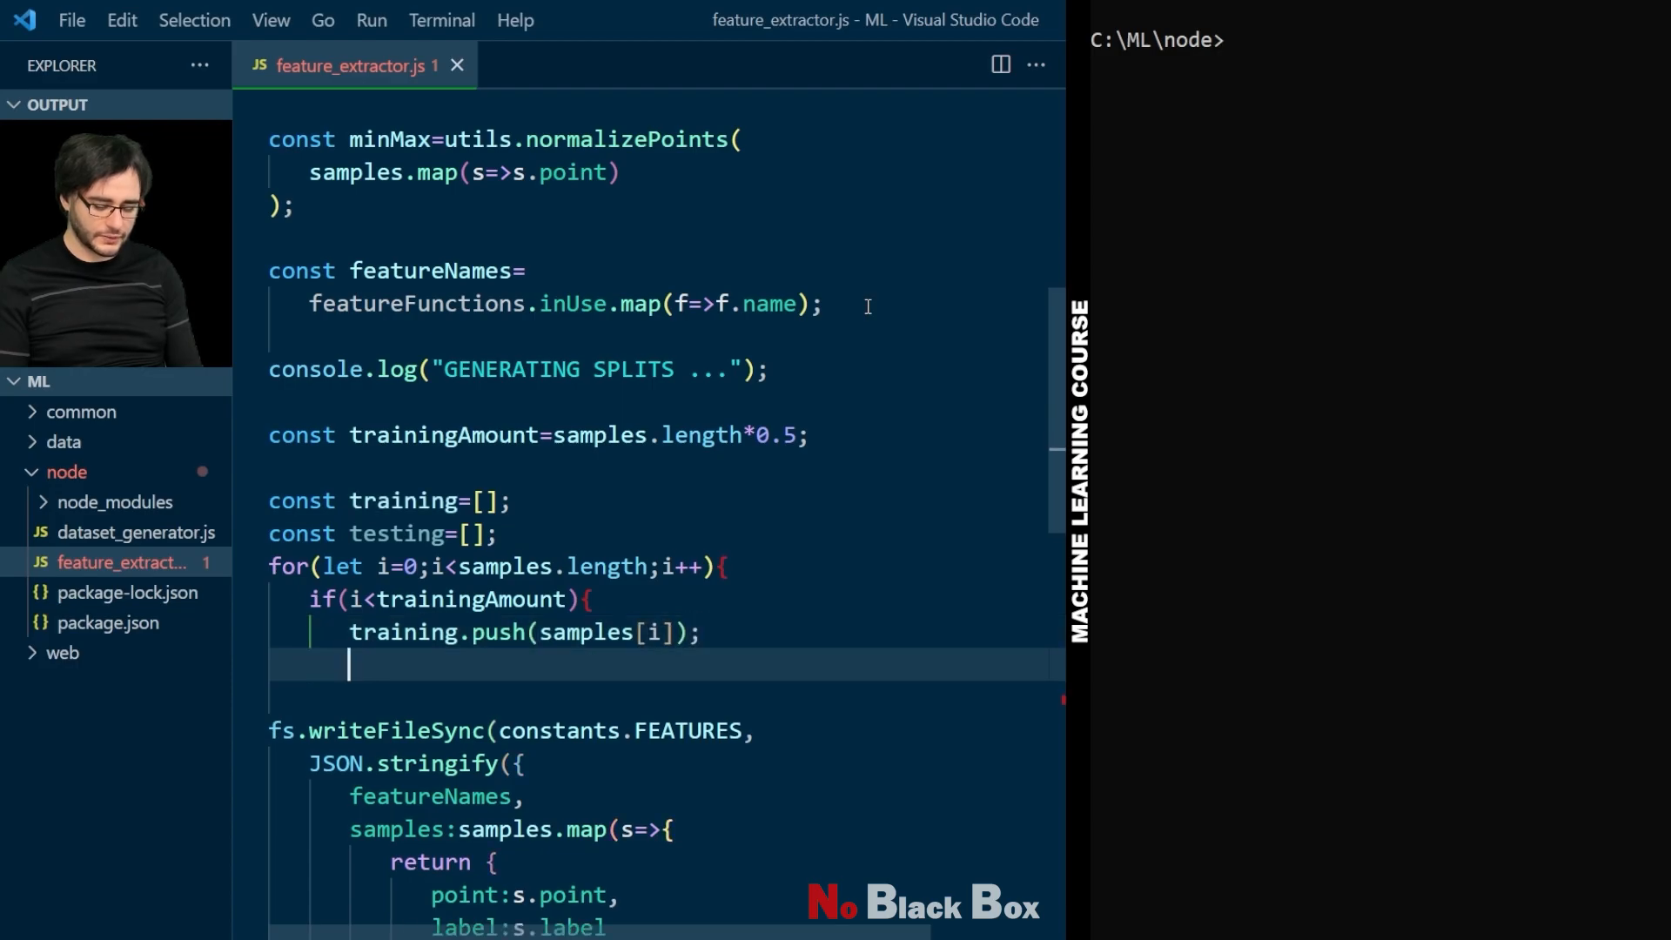
text(}else{)
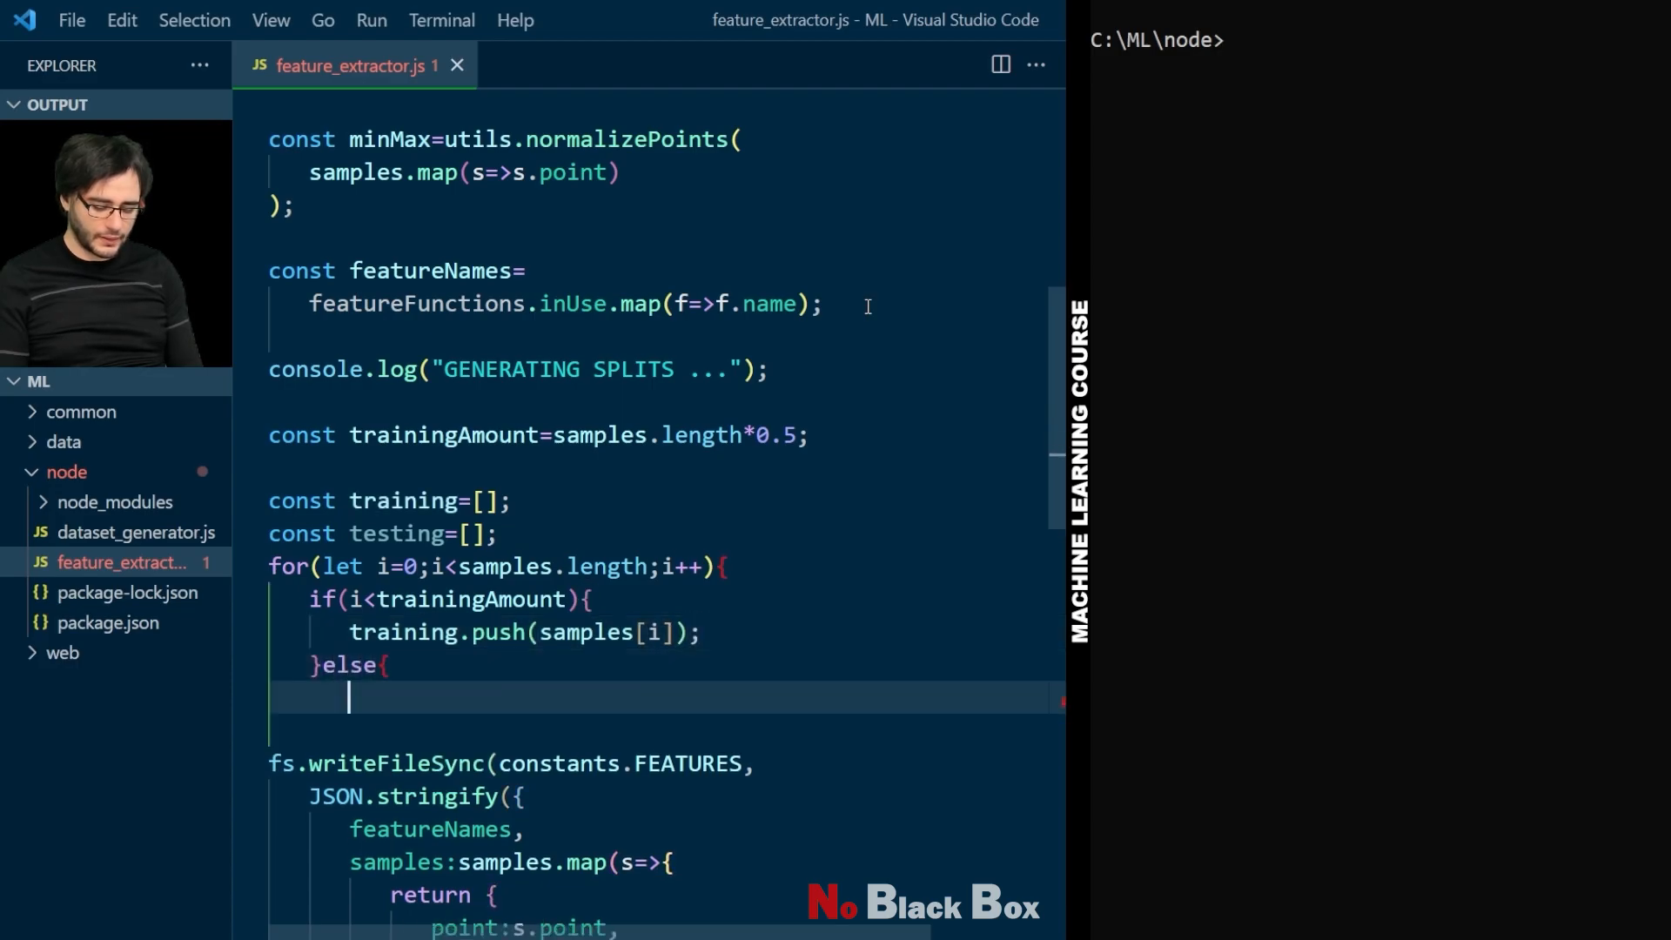
text(testing.push(s)
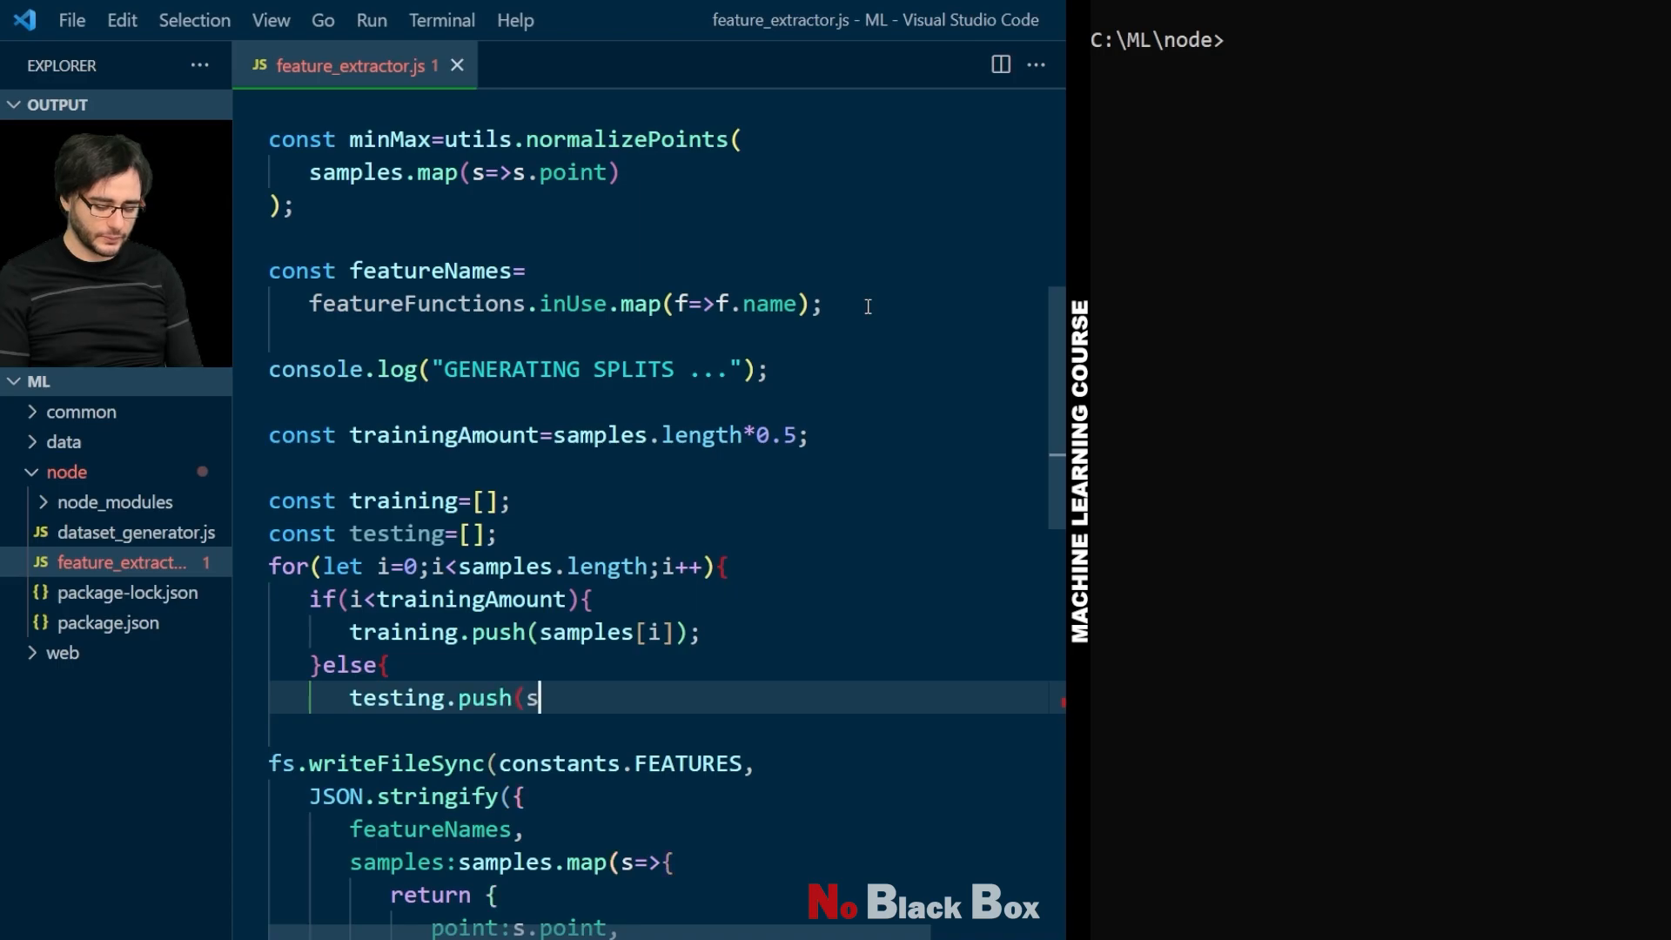
text(amples[i]);)
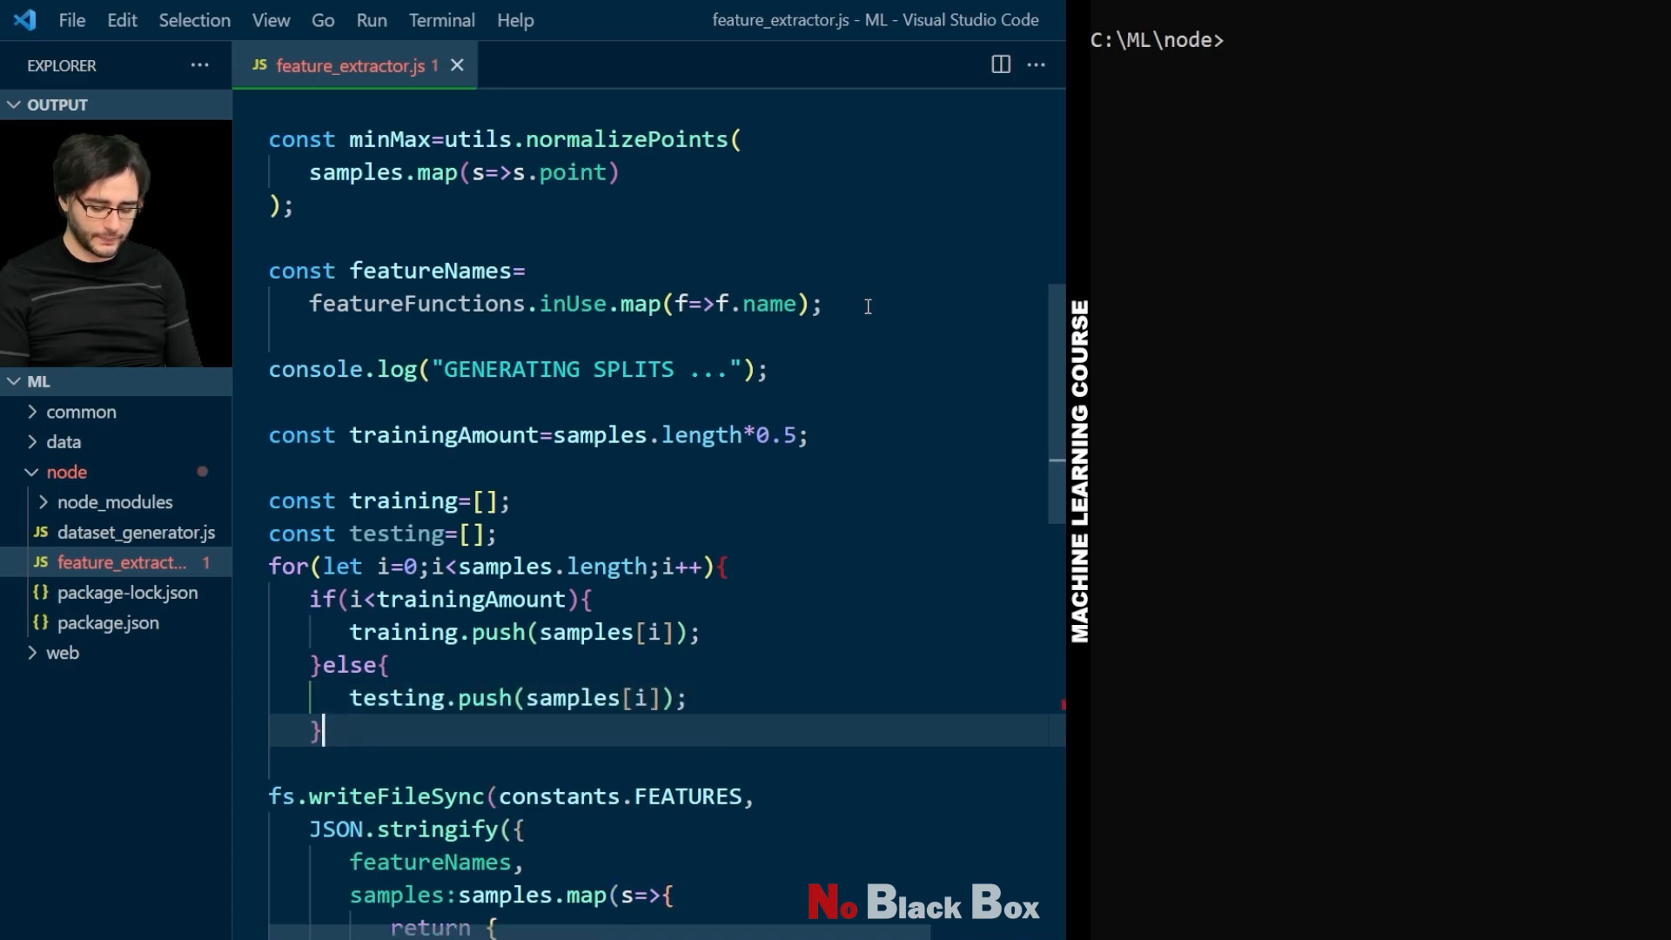
key(ctrl+s)
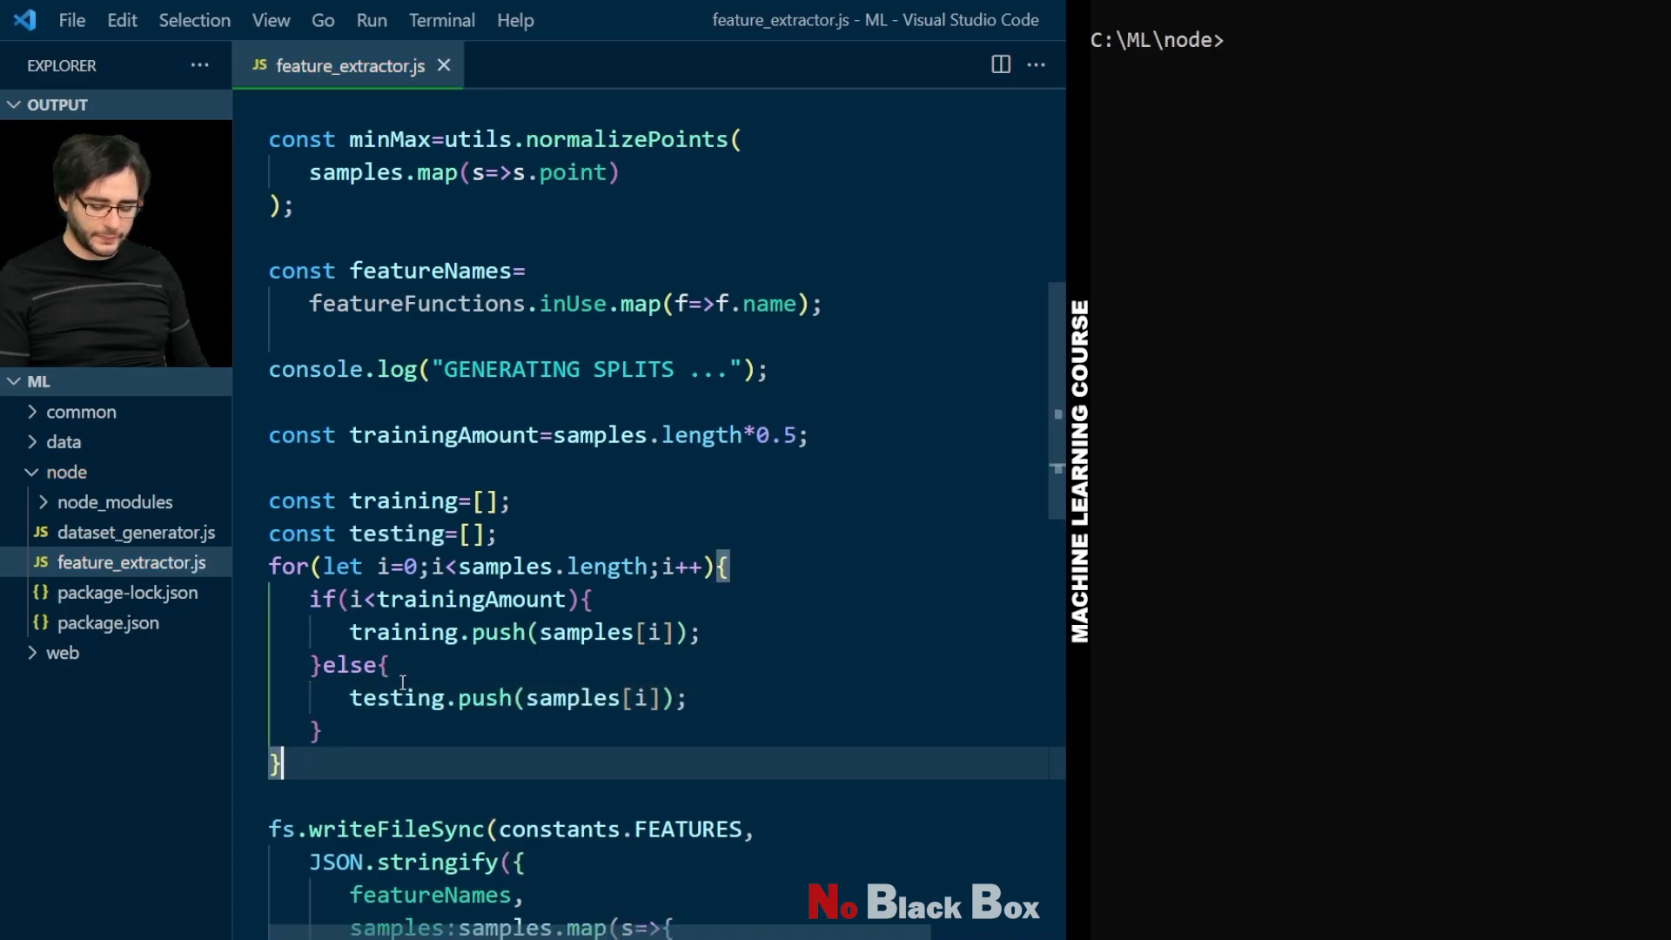
Step: Write the training samples to constants.TRAINING and TRAINING_JS, and paste copies of both blocks below
scroll(down, 3)
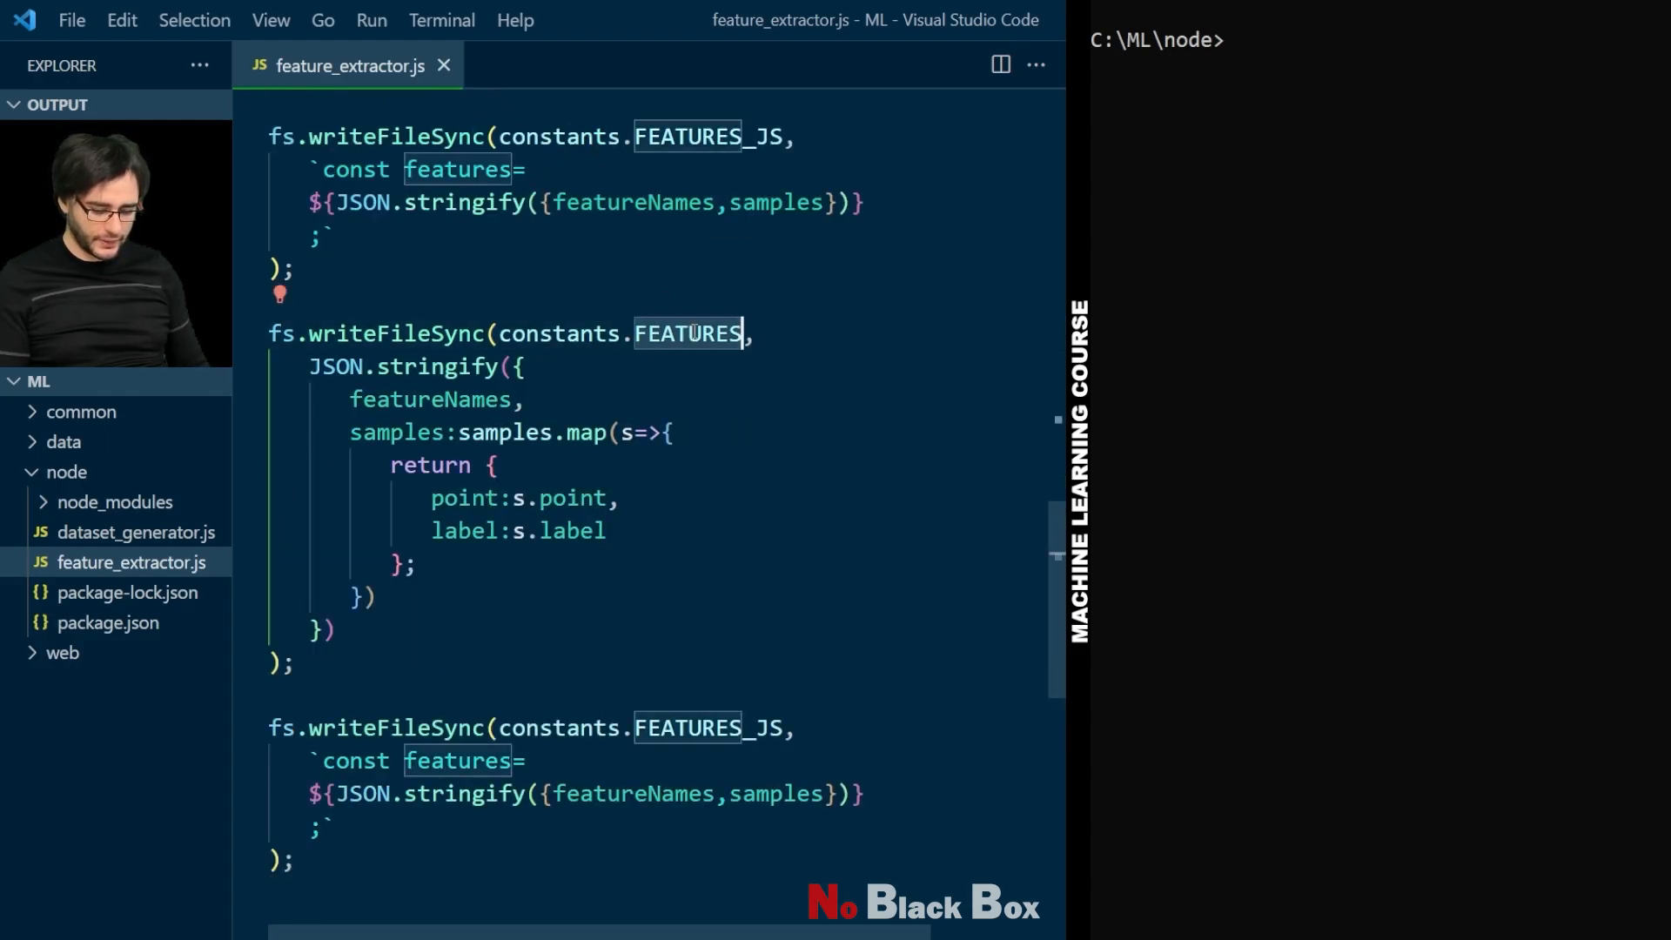
text(TRAINING)
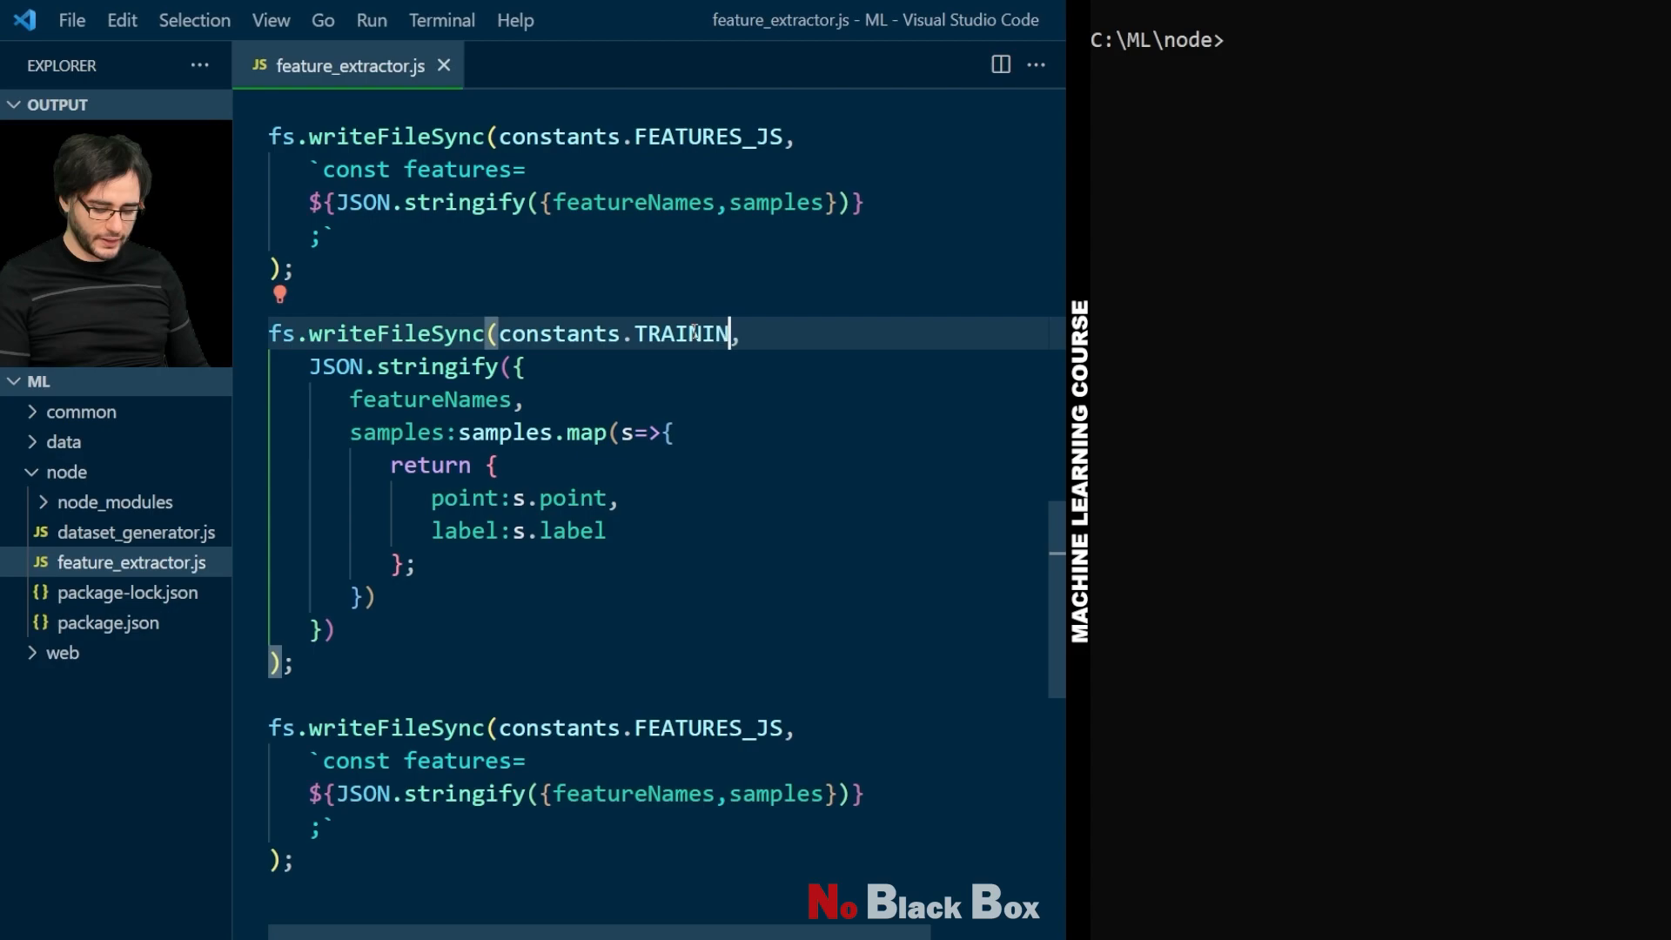
text(G)
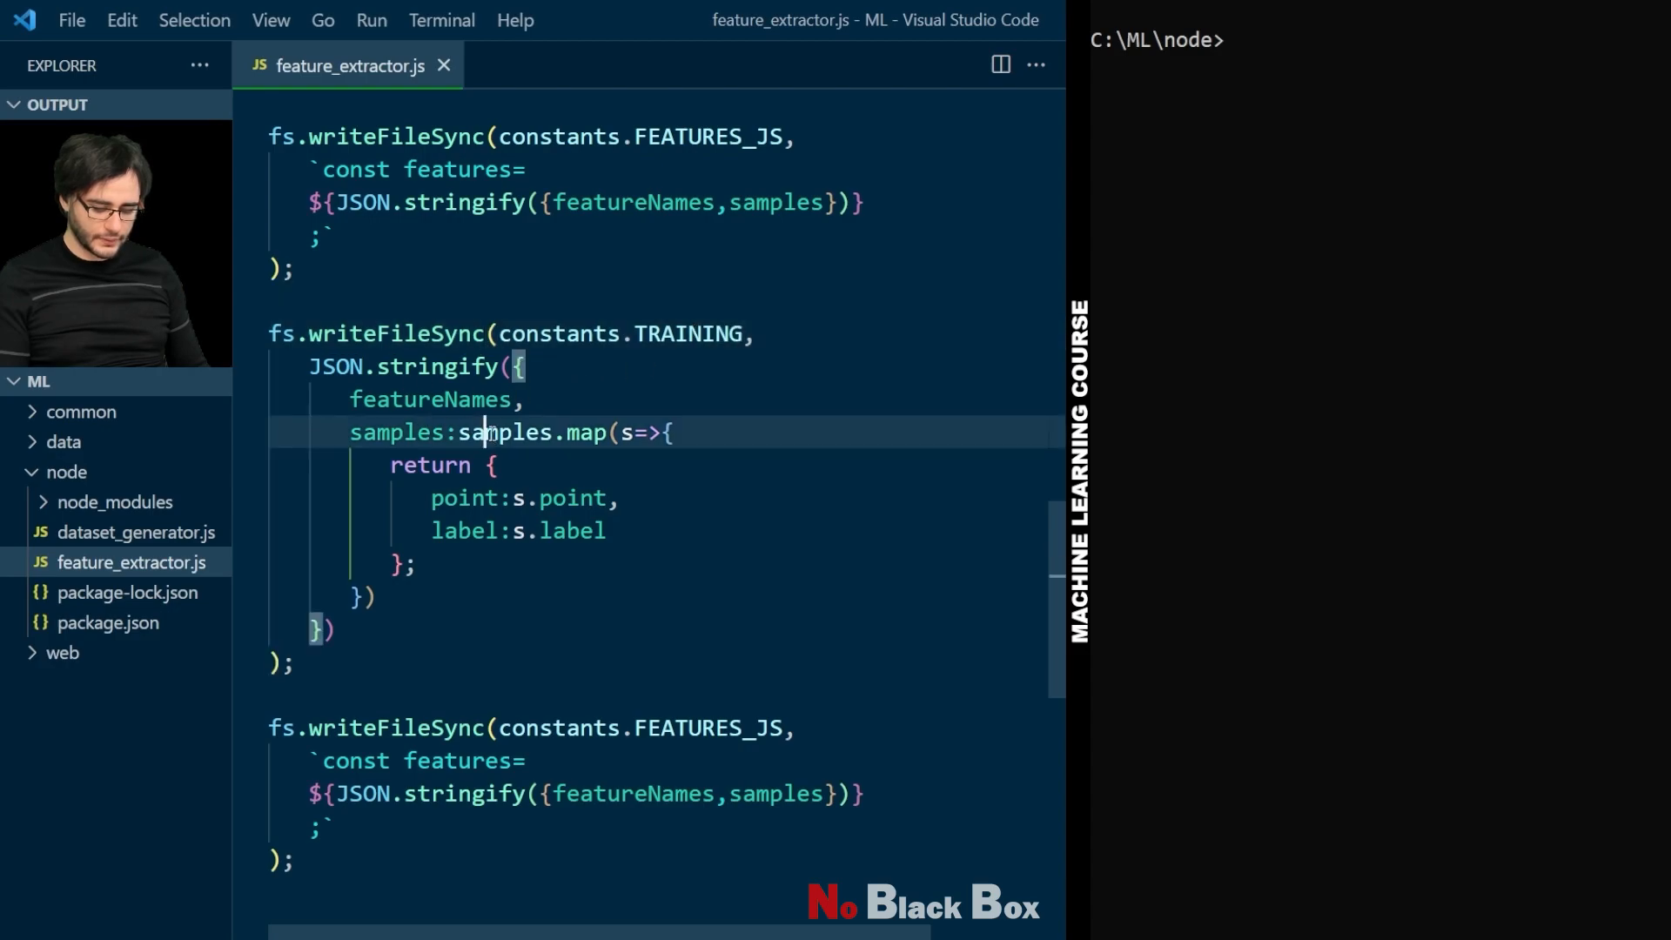
double_click(395, 432)
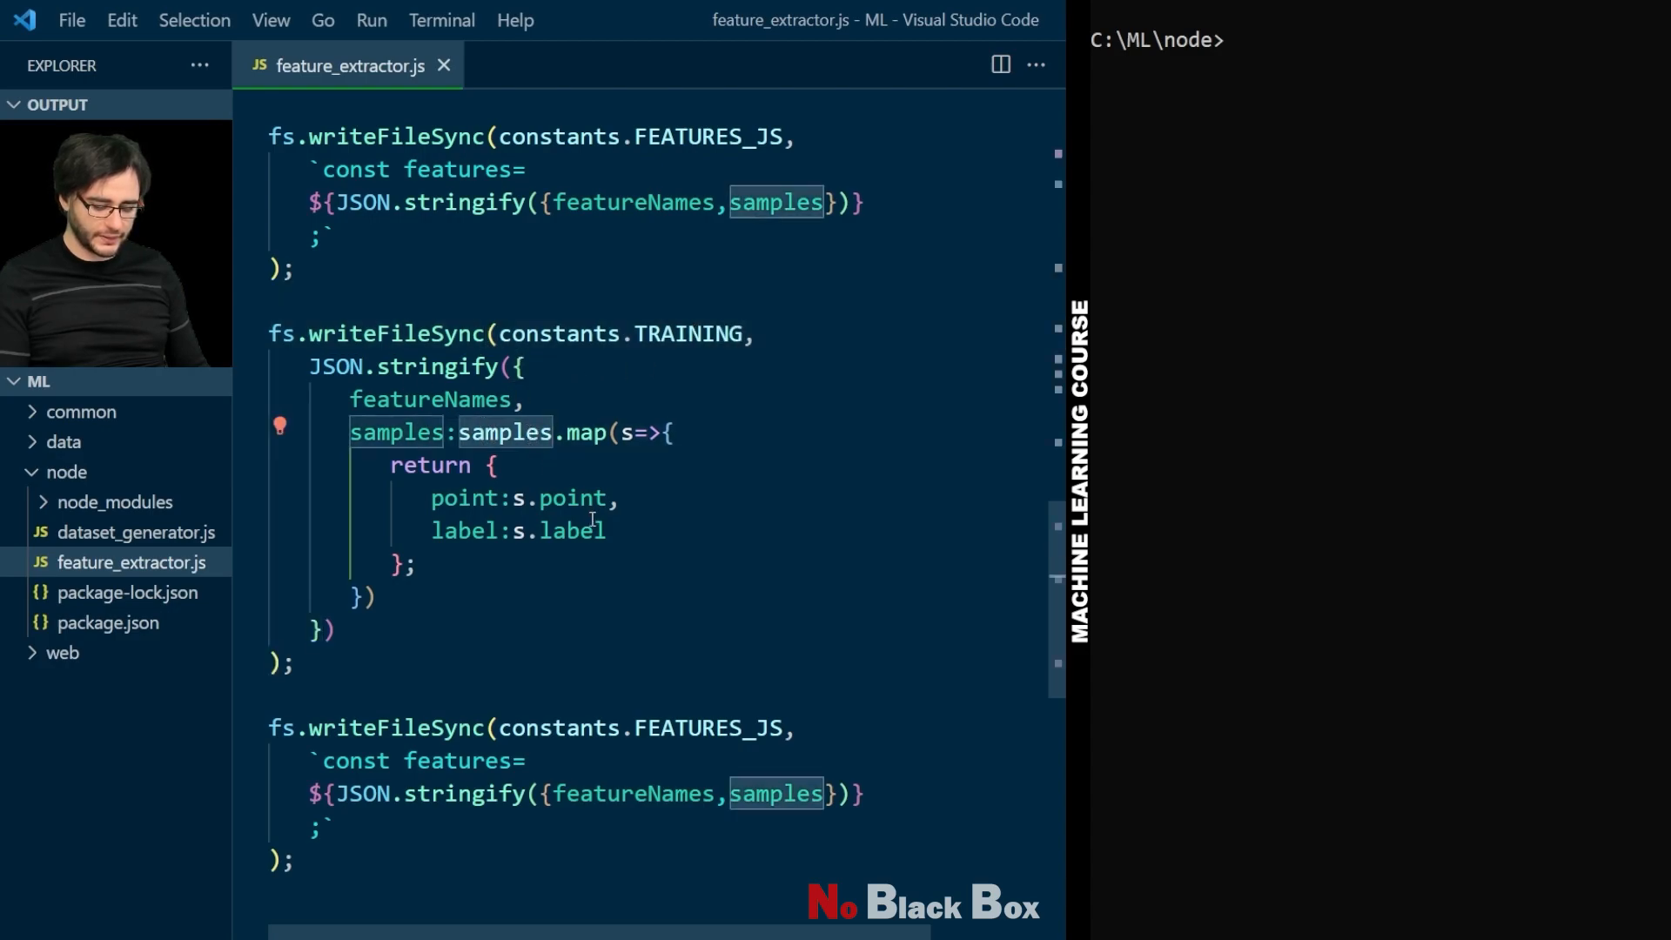
text(training)
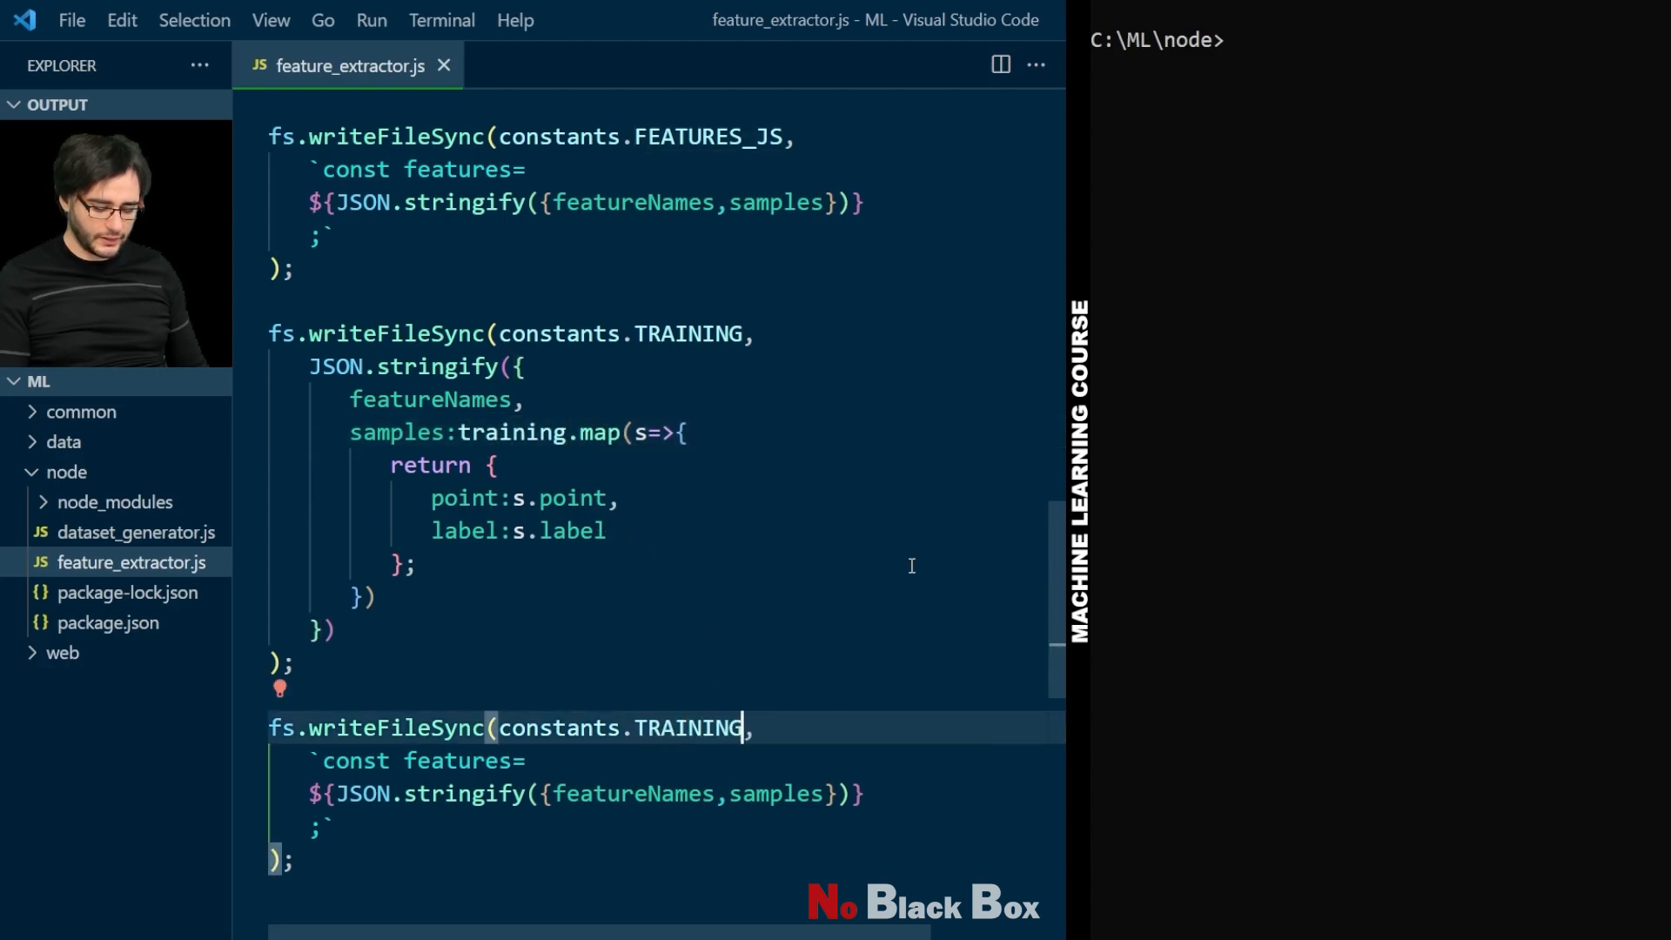
text(_JS)
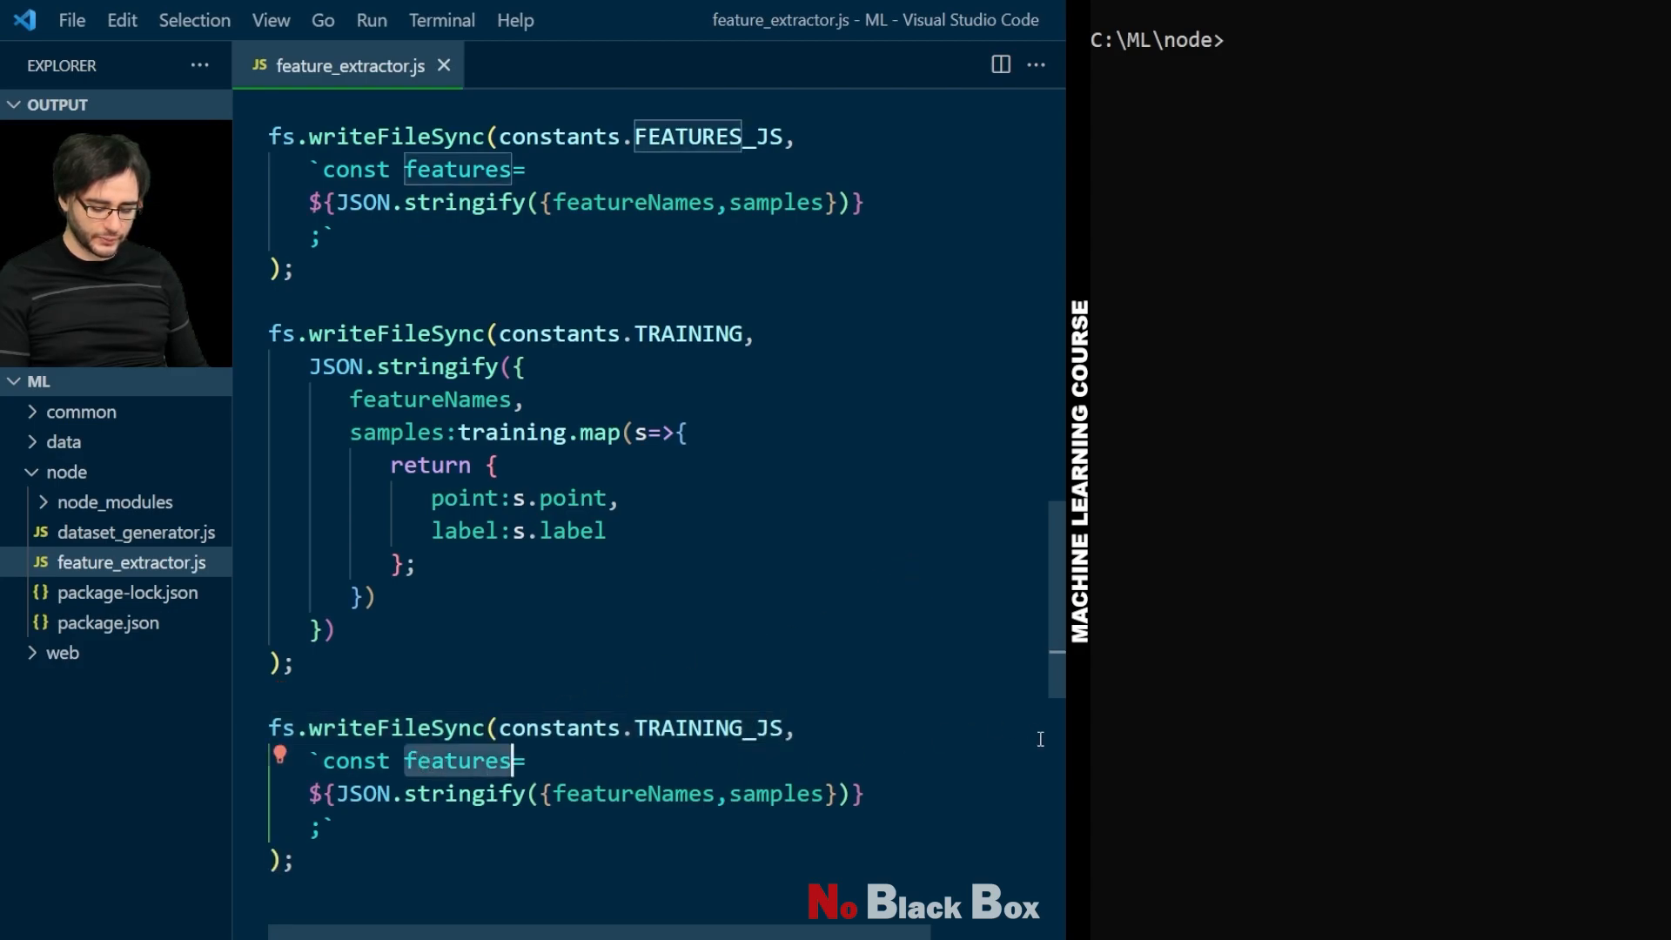
text(training)
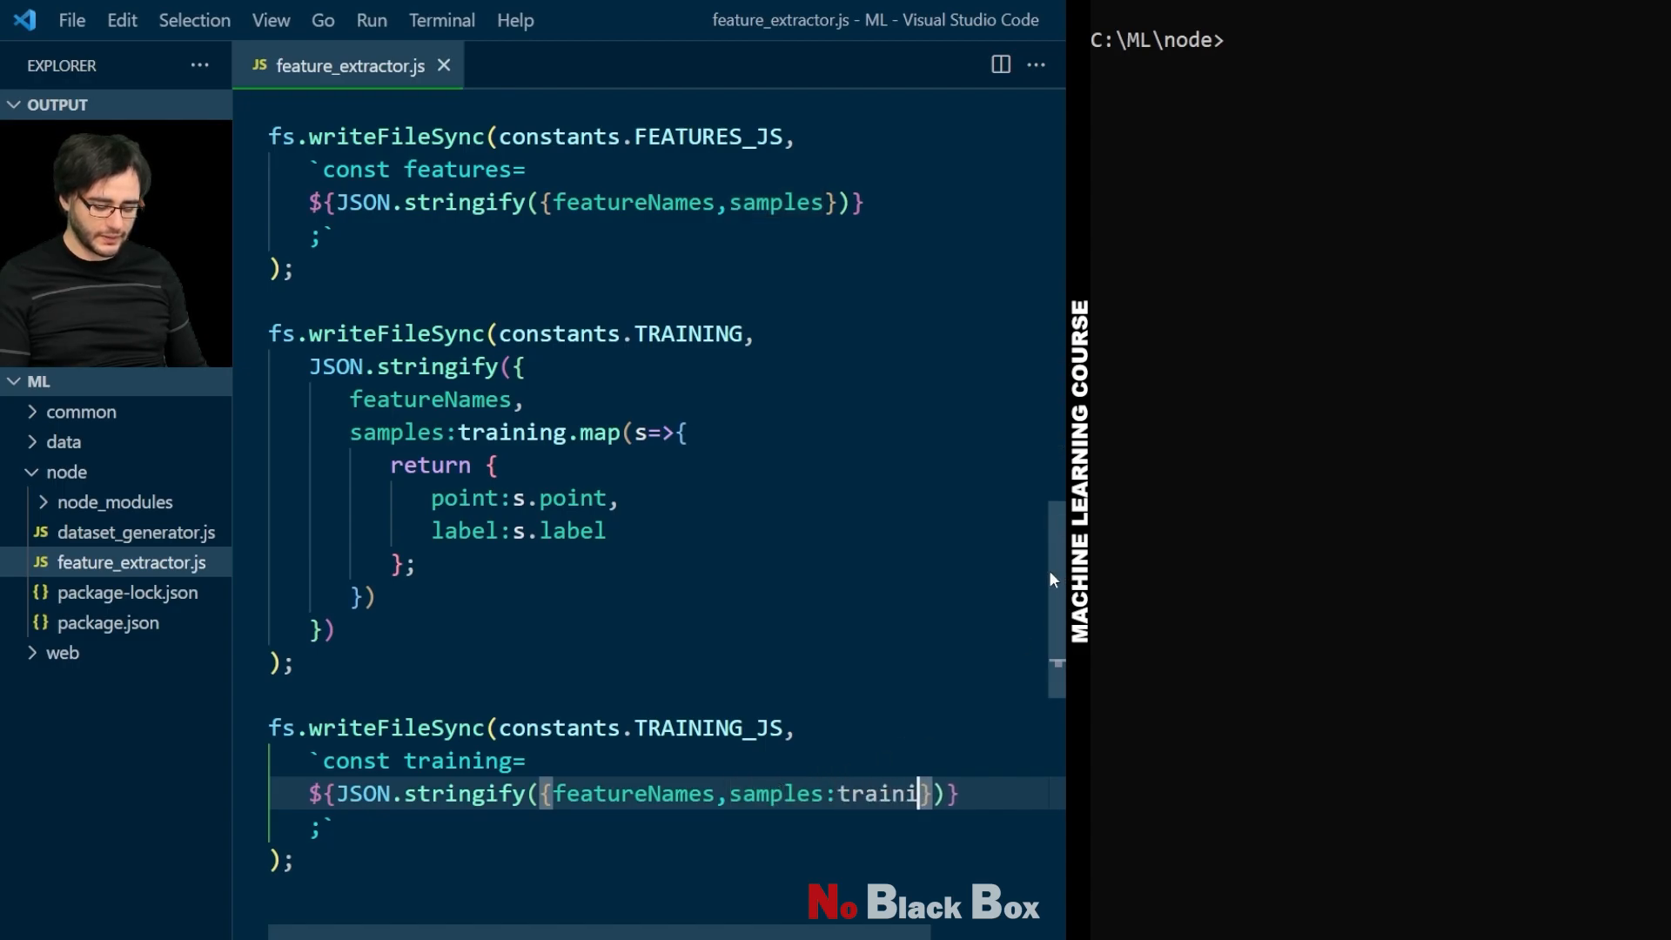
text(ng)
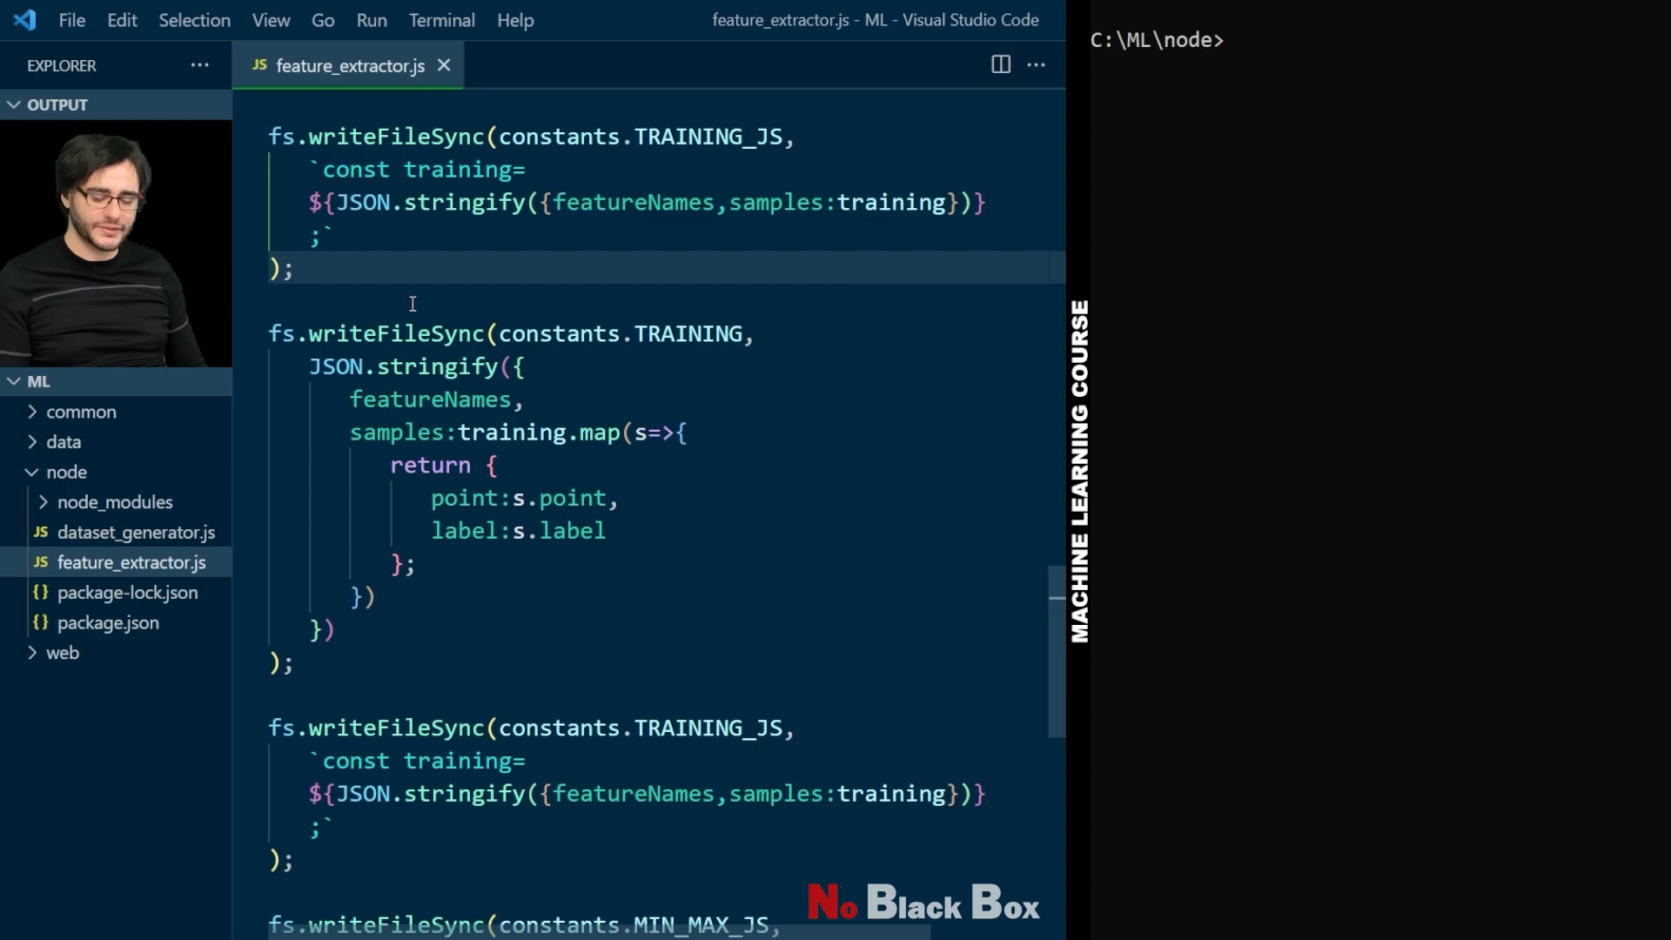
Step: Rename the copied blocks to write testing samples to constants.TESTING and TESTING_JS
double_click(691, 332)
text(E)
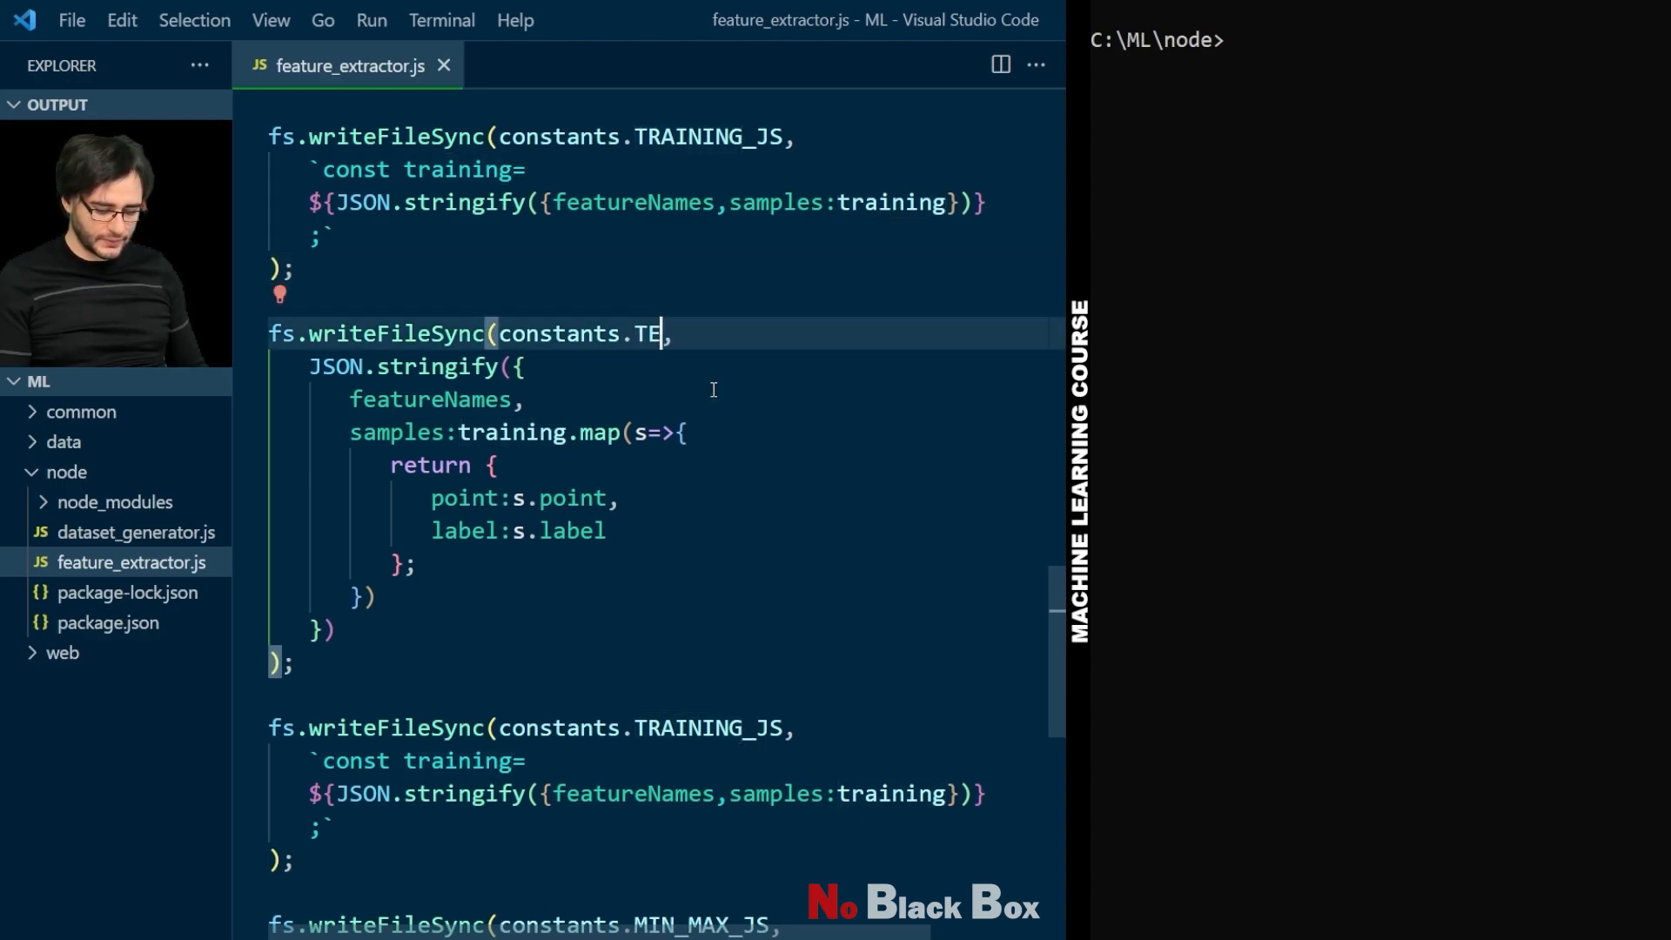
text(STING)
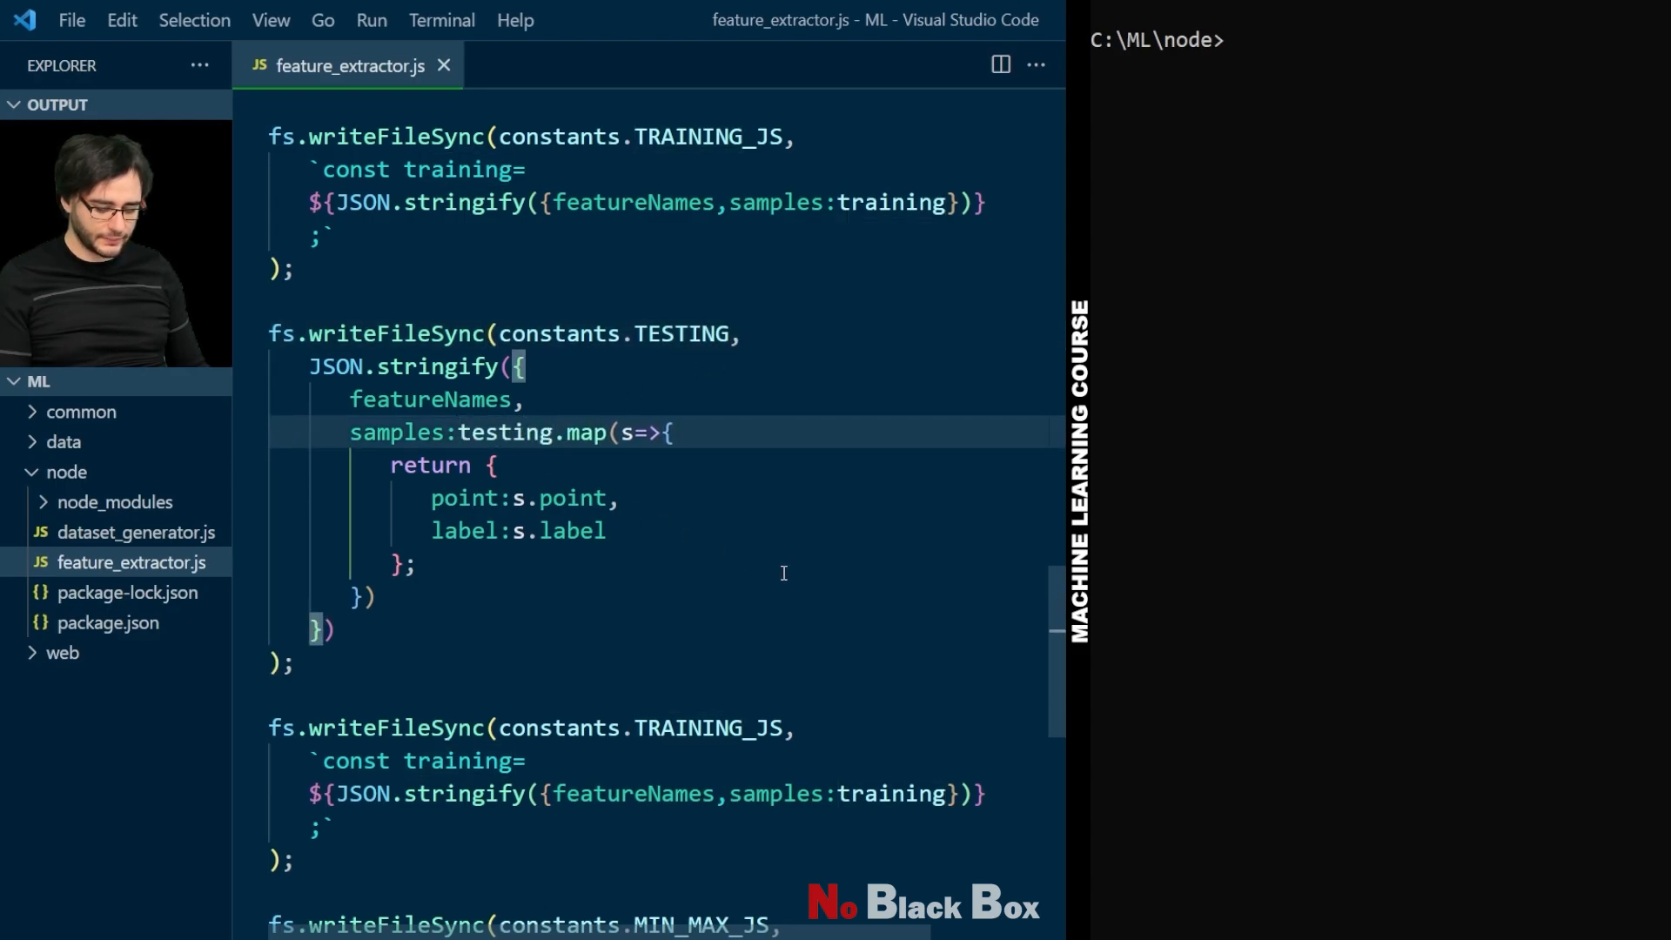
text(TEST)
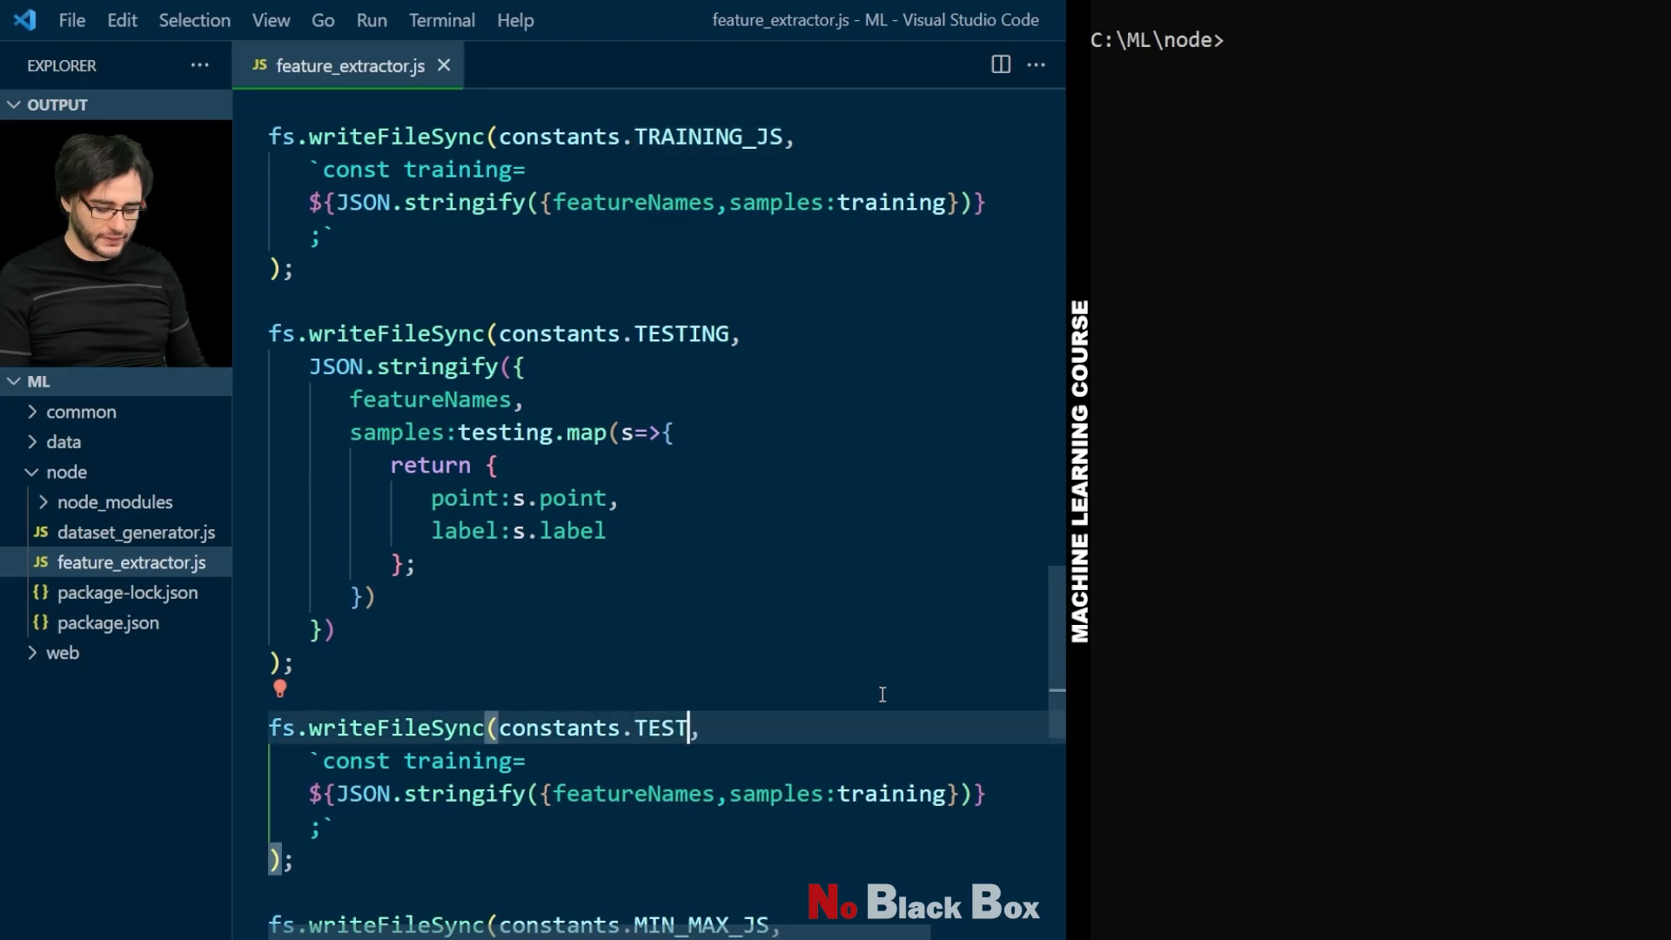
text(ING_JS)
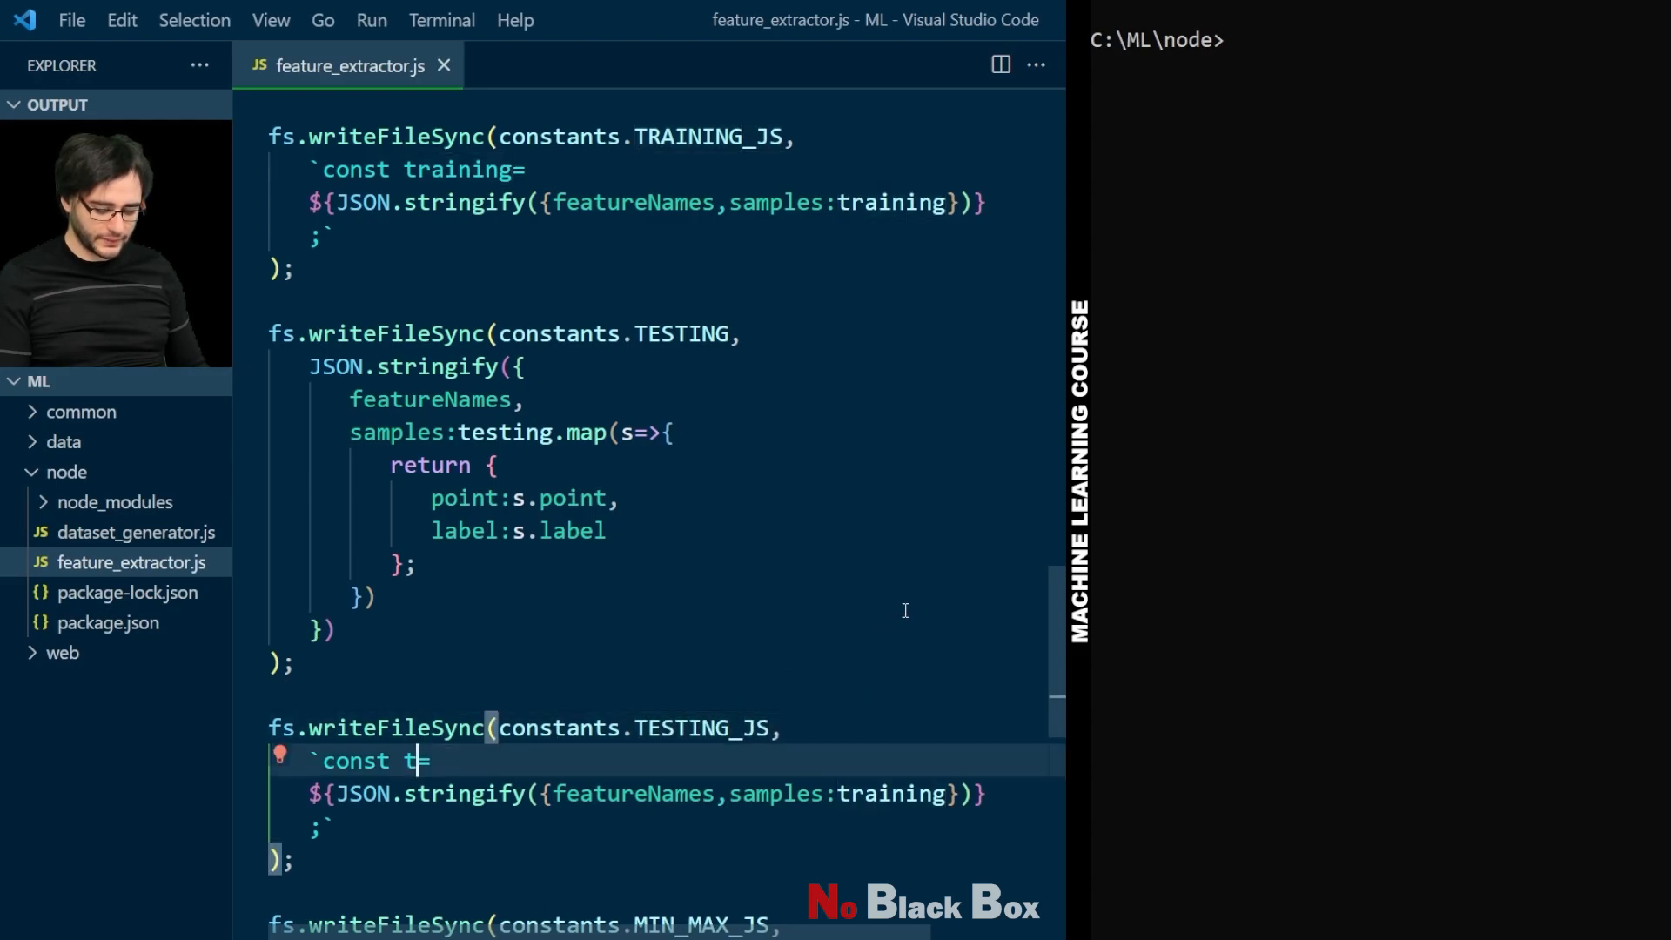
text(esting)
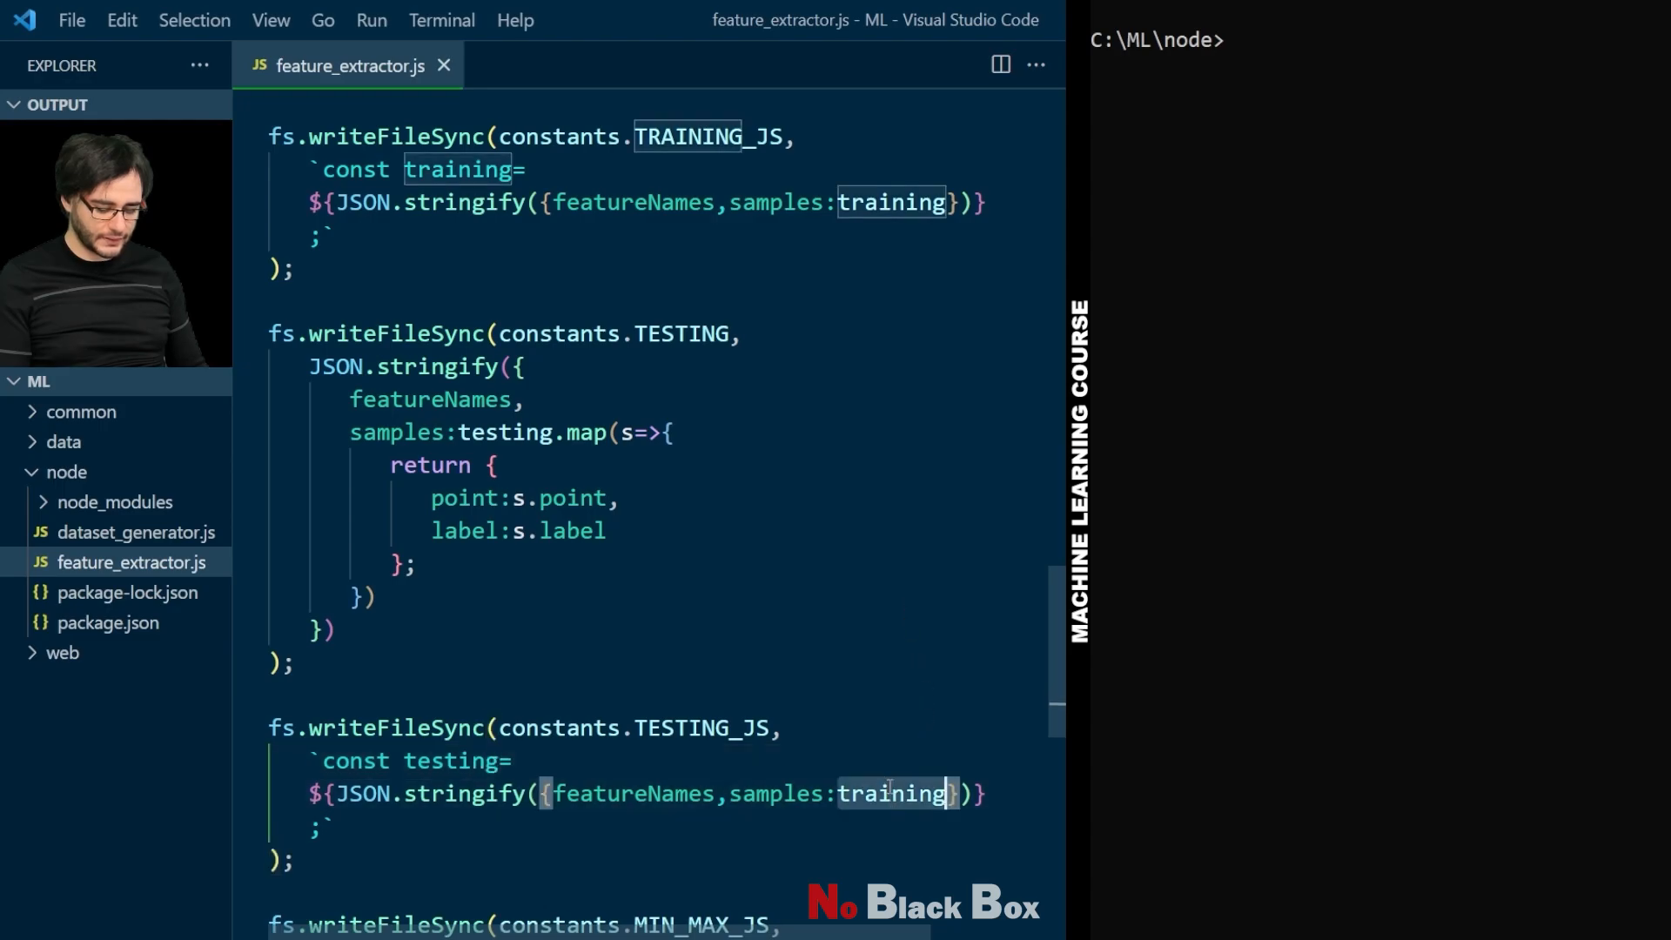
text(testing)
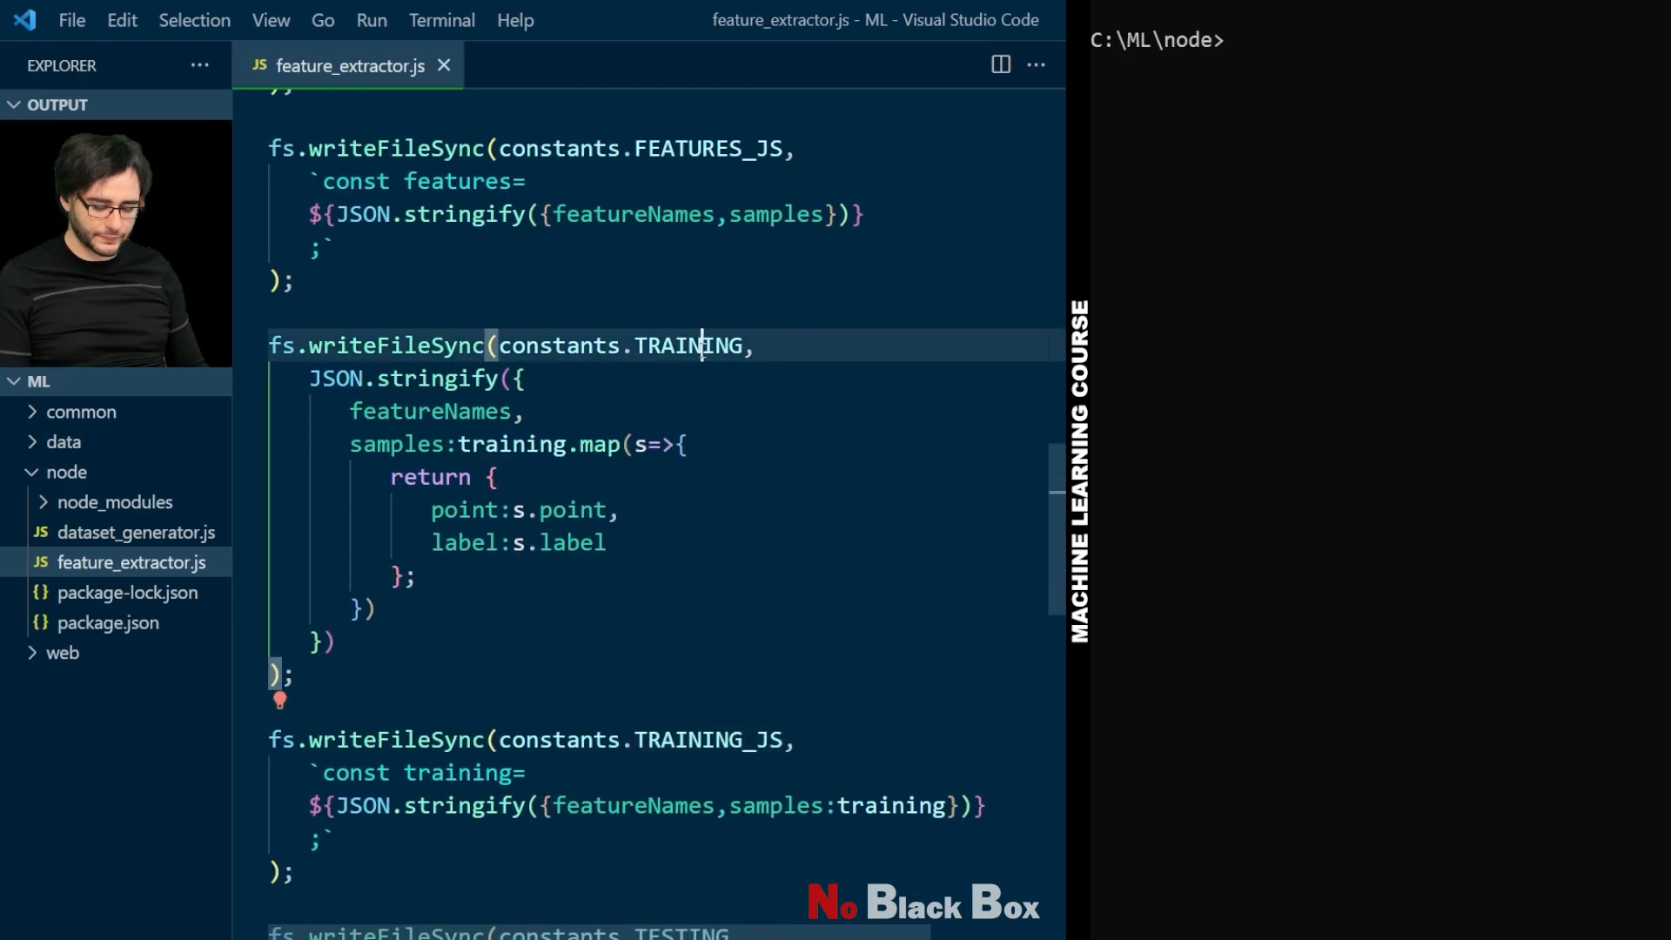
Step: In common/constants.js add TRAINING and TESTING paths for training.json and testing.json
click(82, 411)
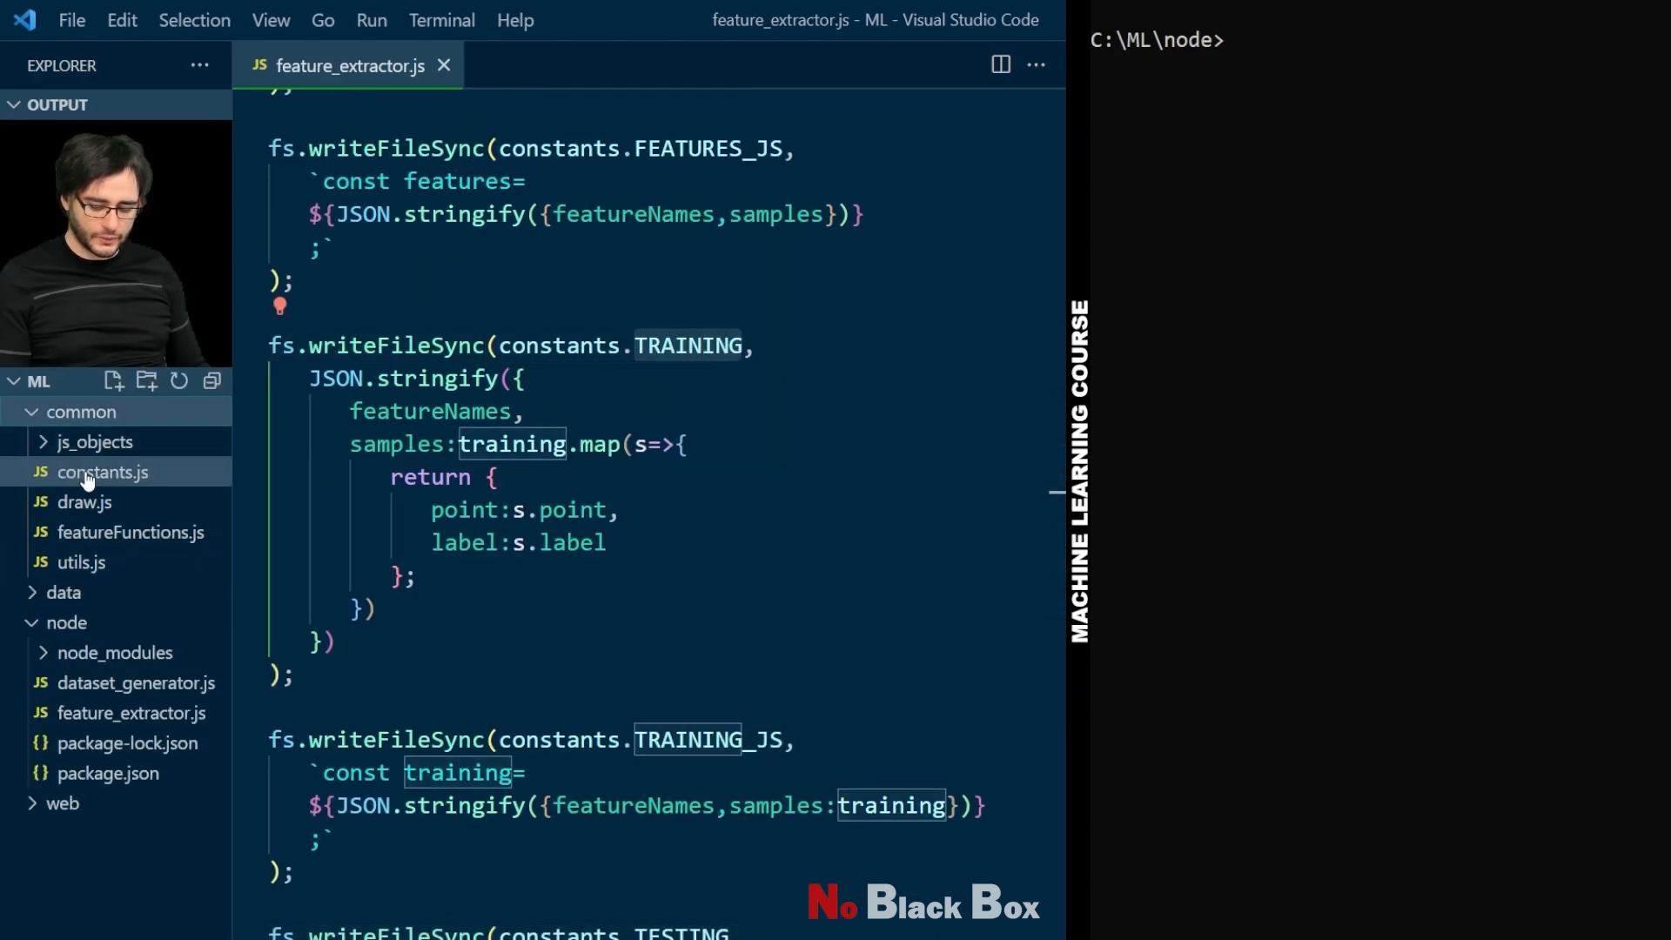
click(102, 472)
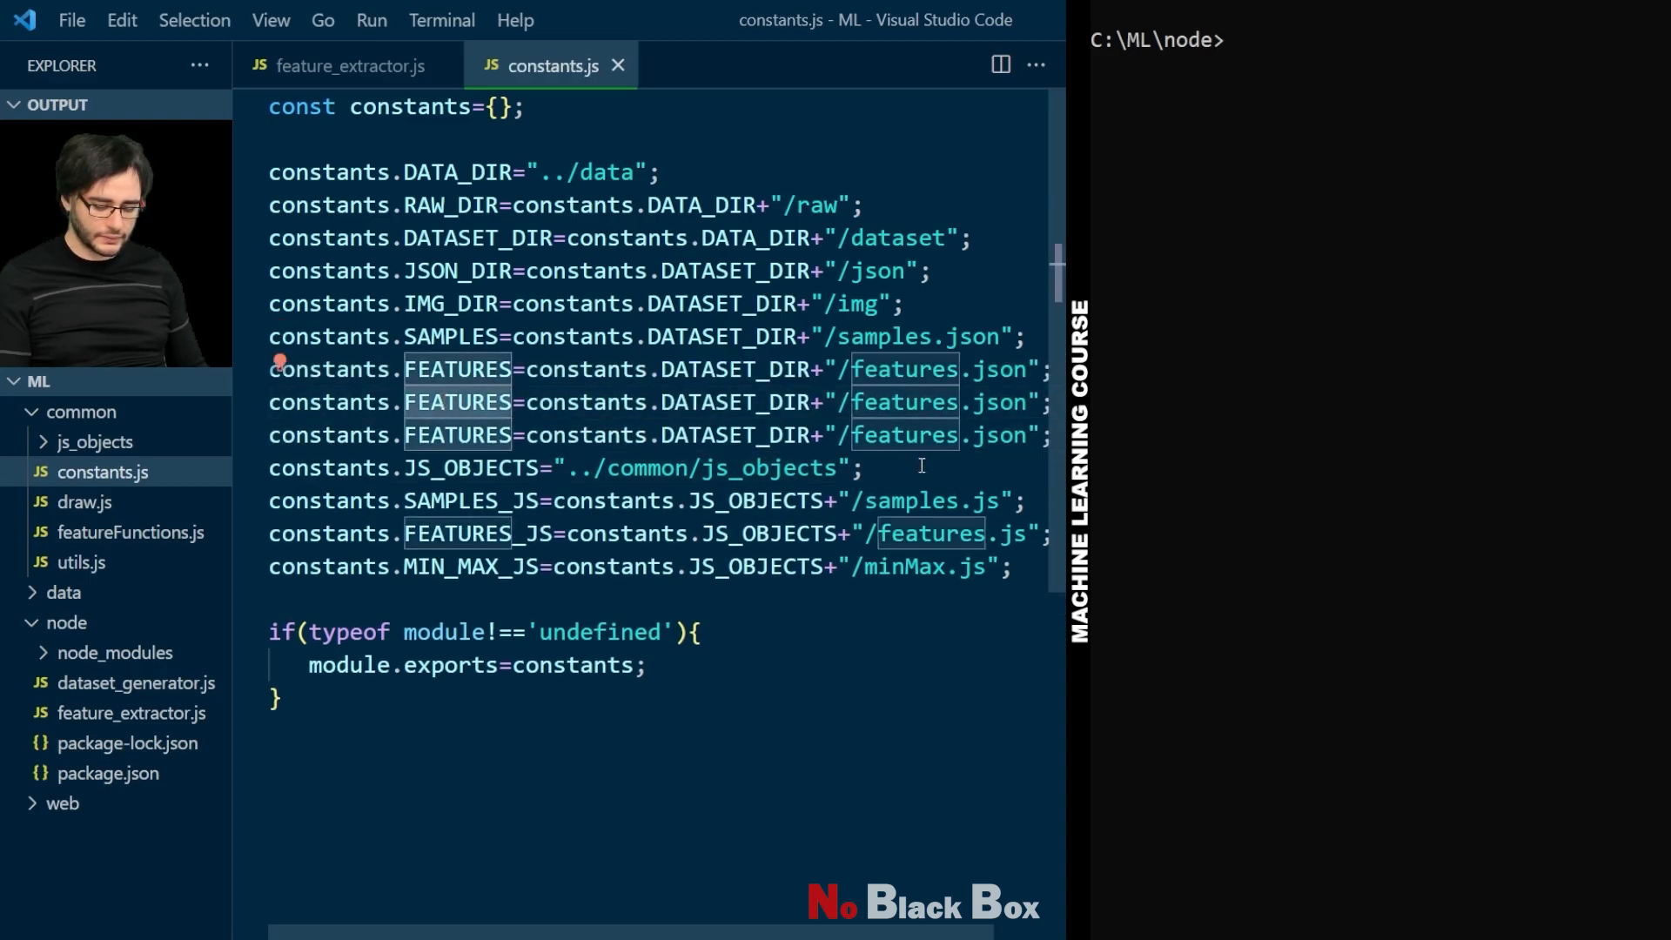
text(TRAINING)
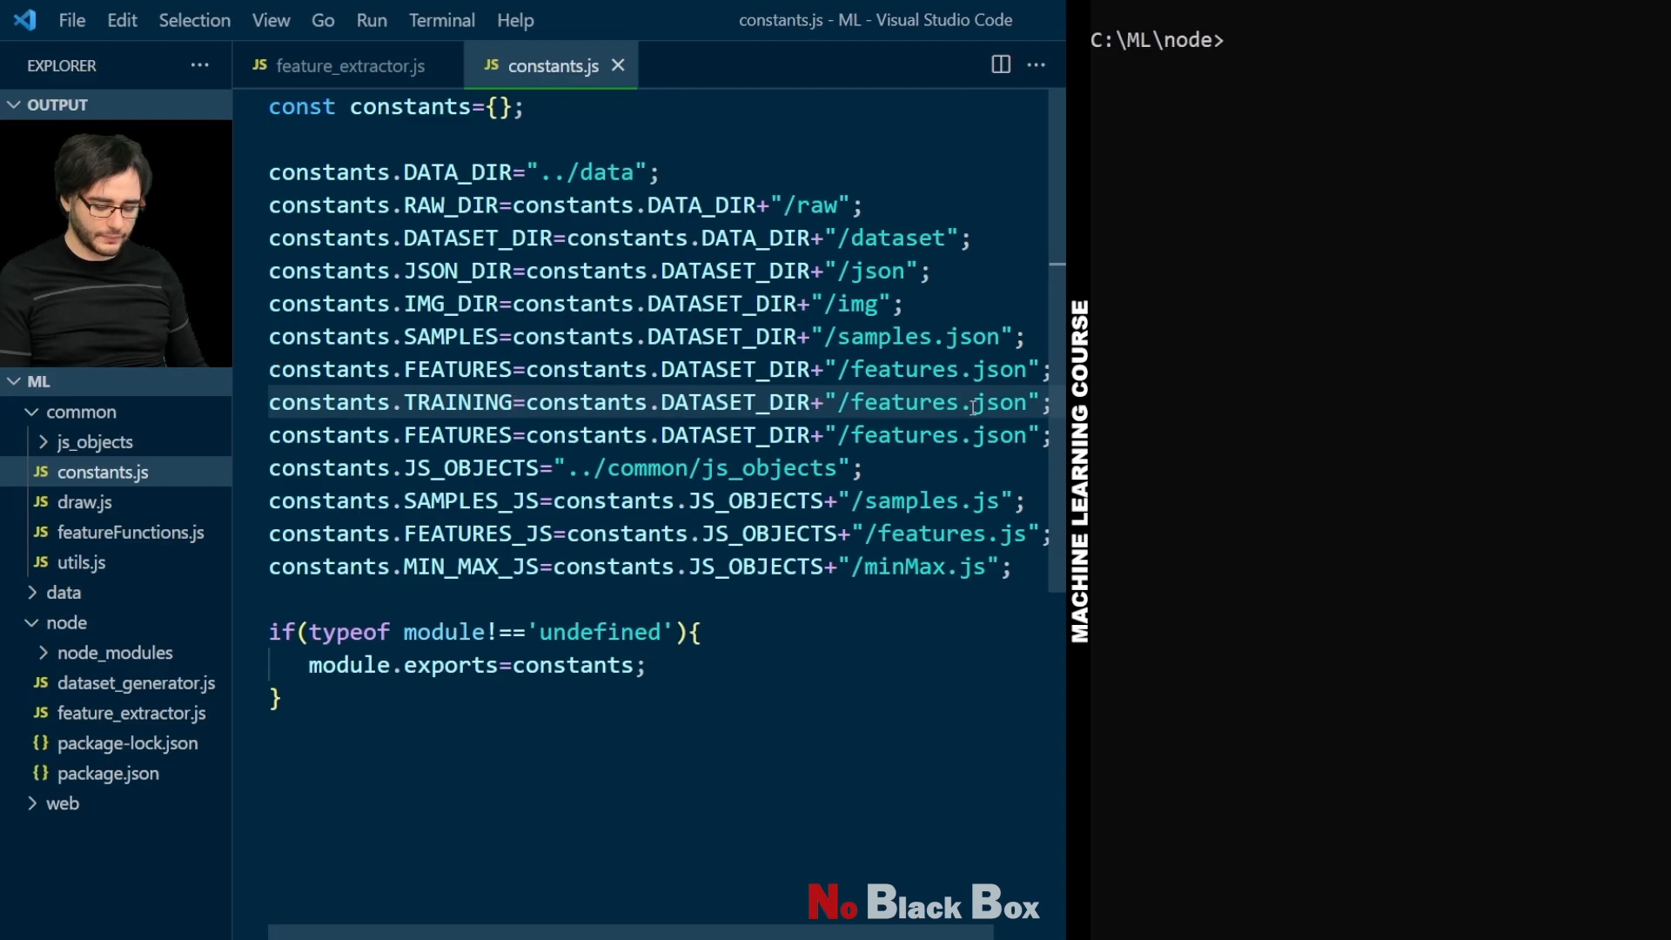
text(training)
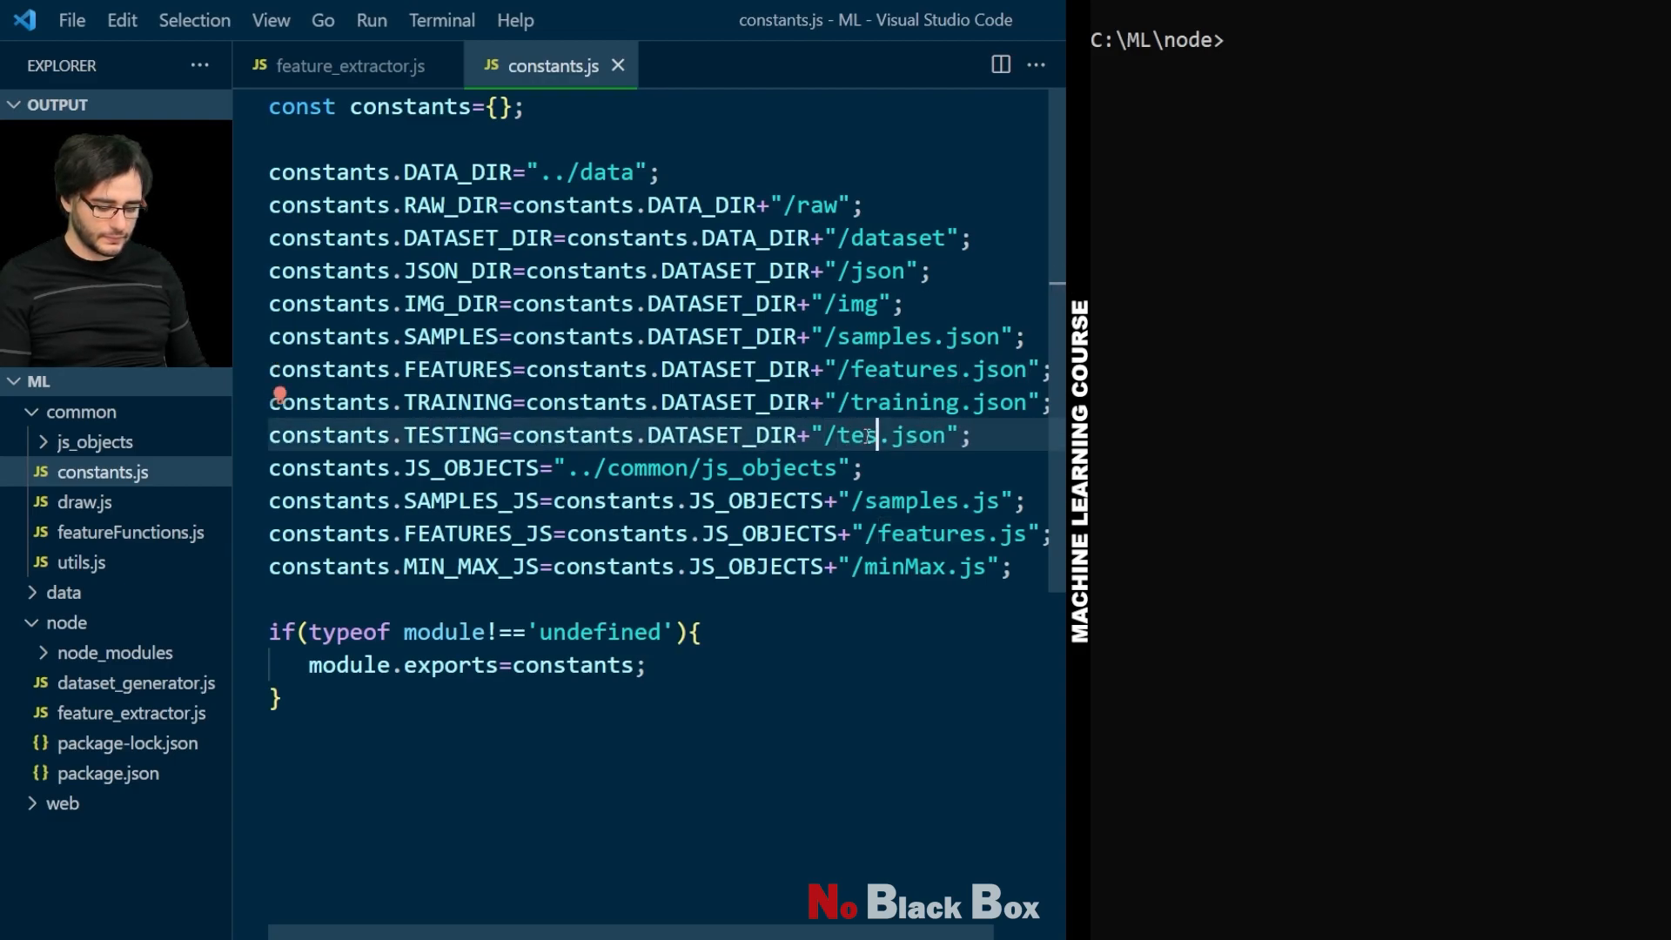
text(ting)
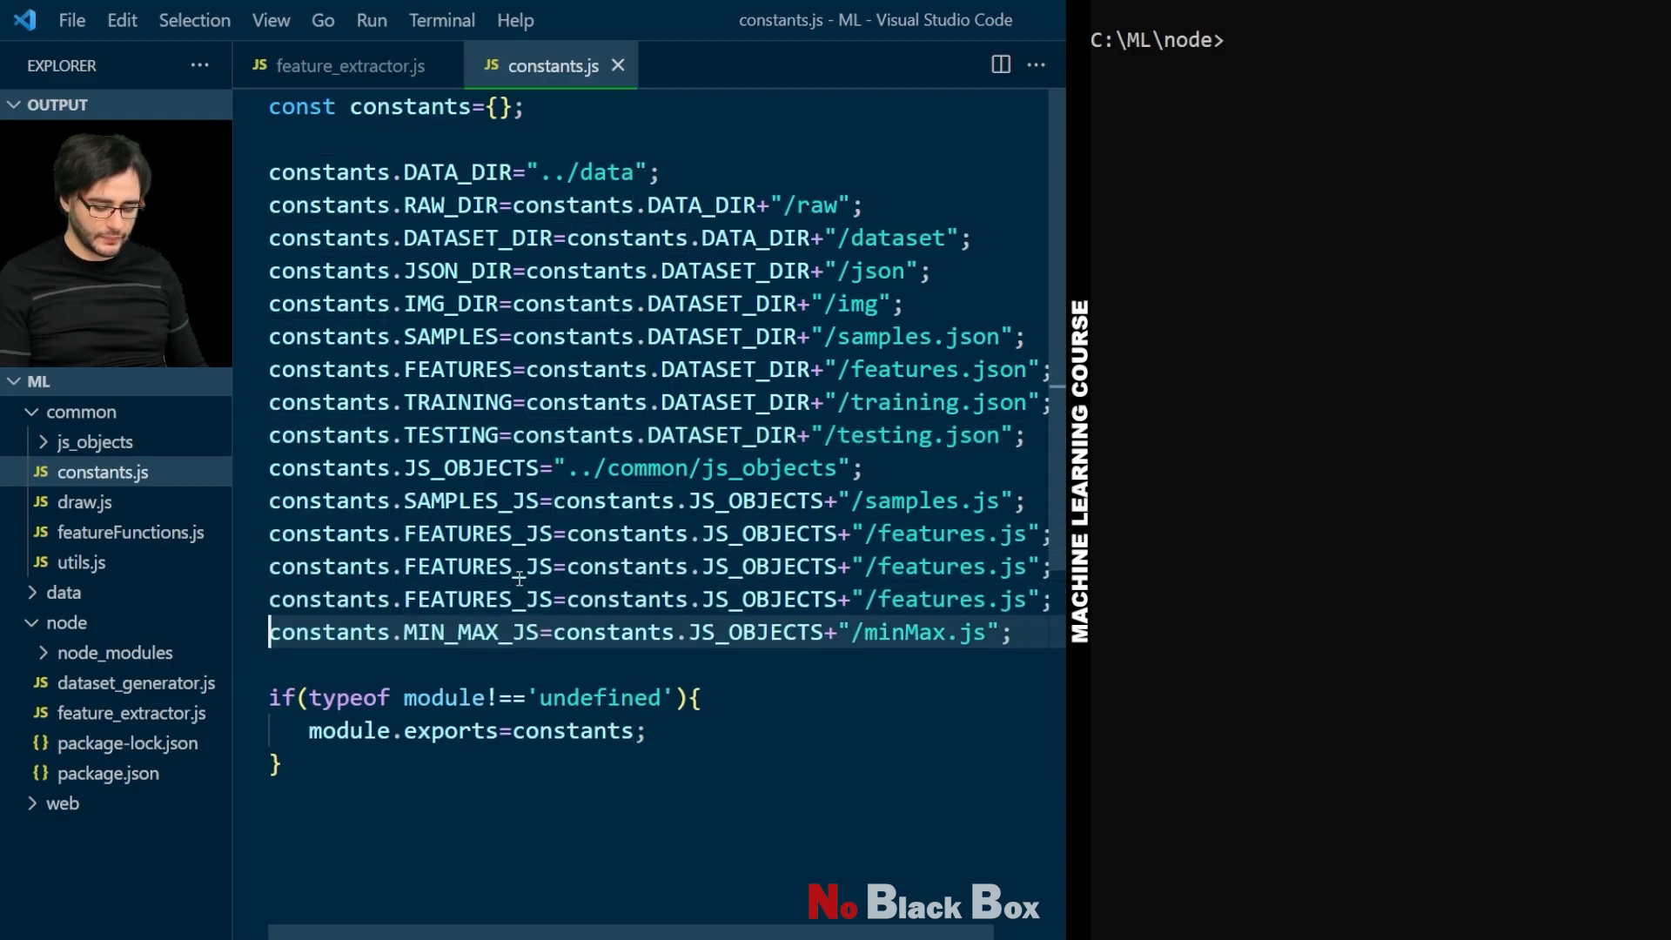
Step: Add TRAINING_JS and TESTING_JS paths for training.js and testing.js alongside FEATURES_JS
double_click(477, 533)
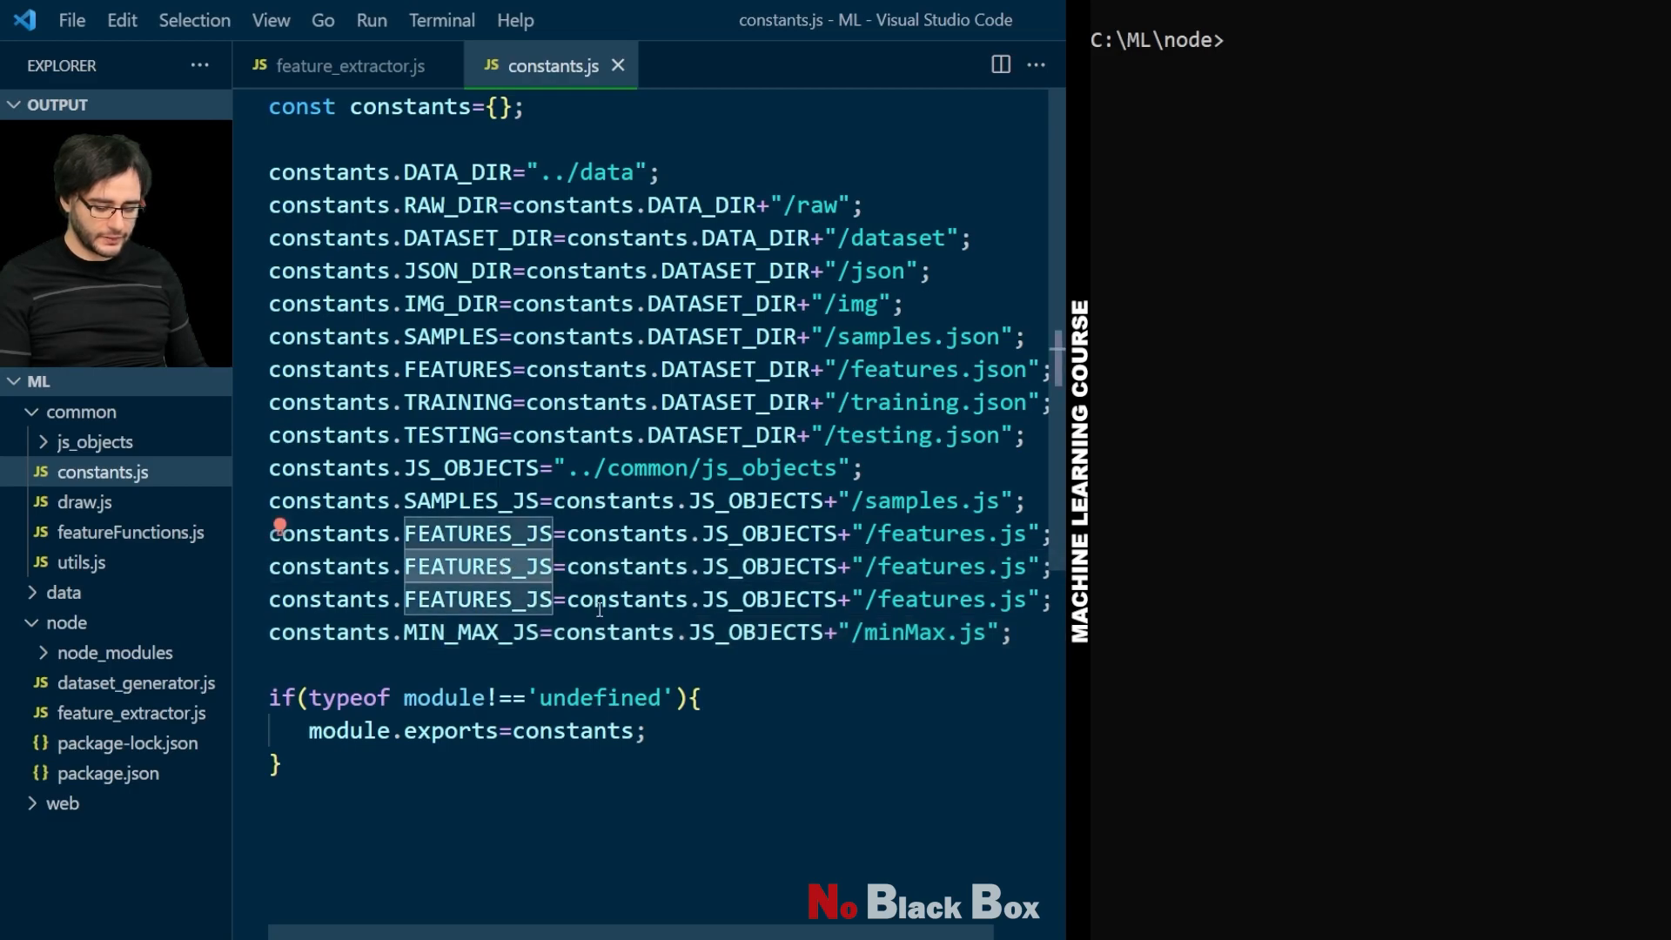
text(TRAINING_JS)
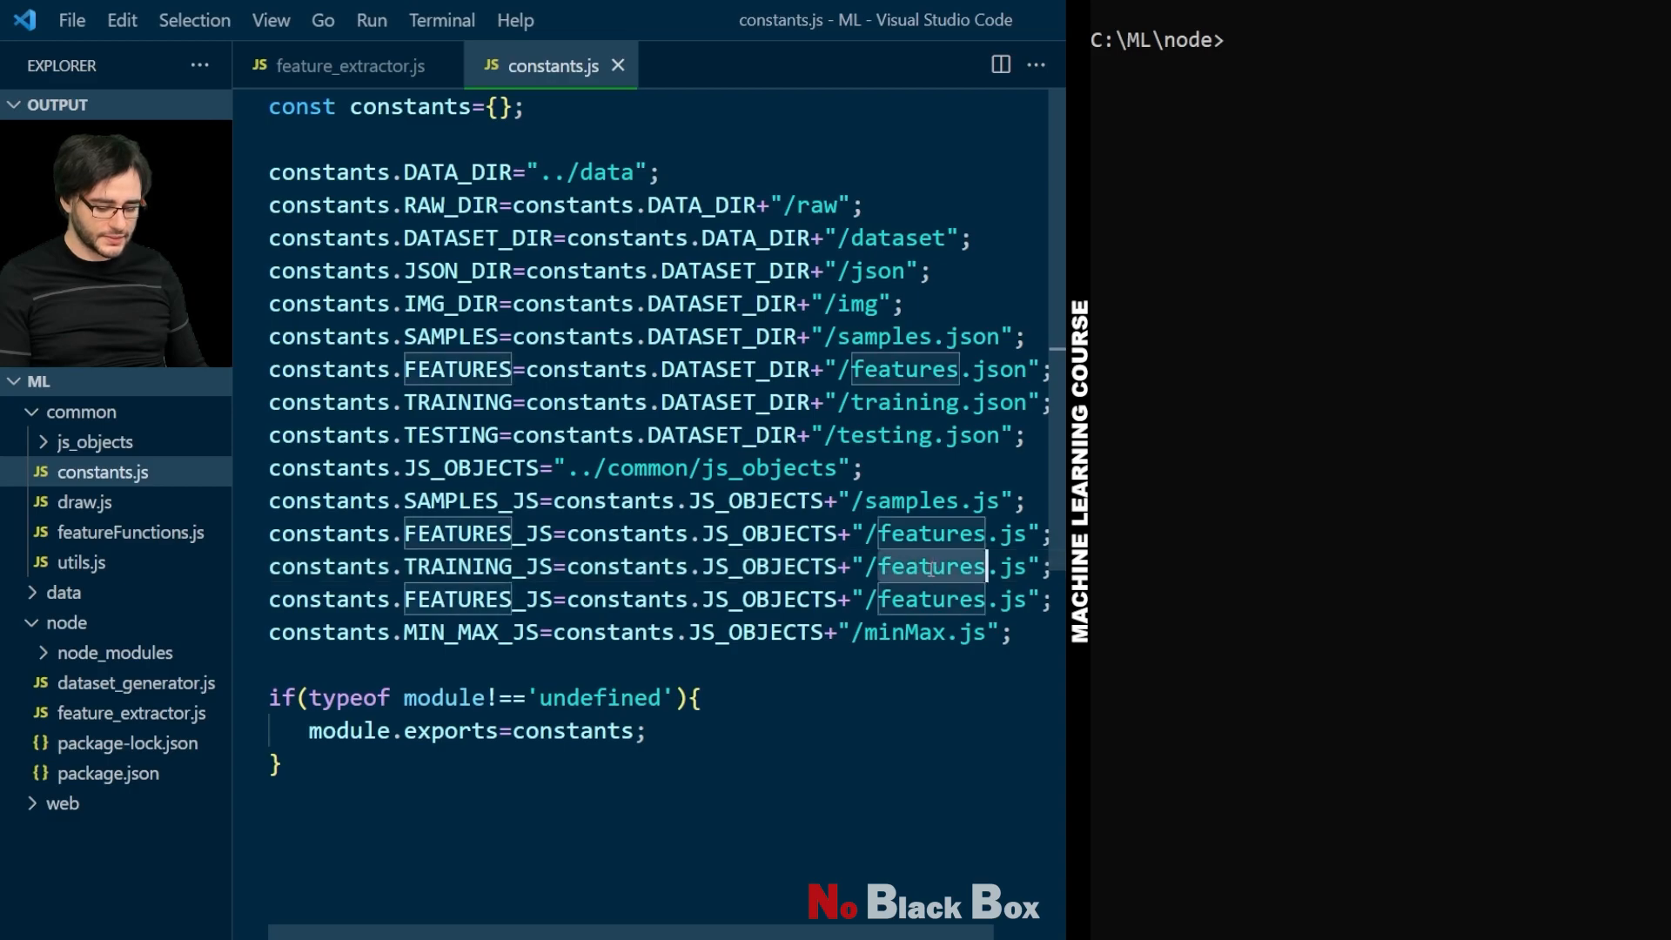
text(training)
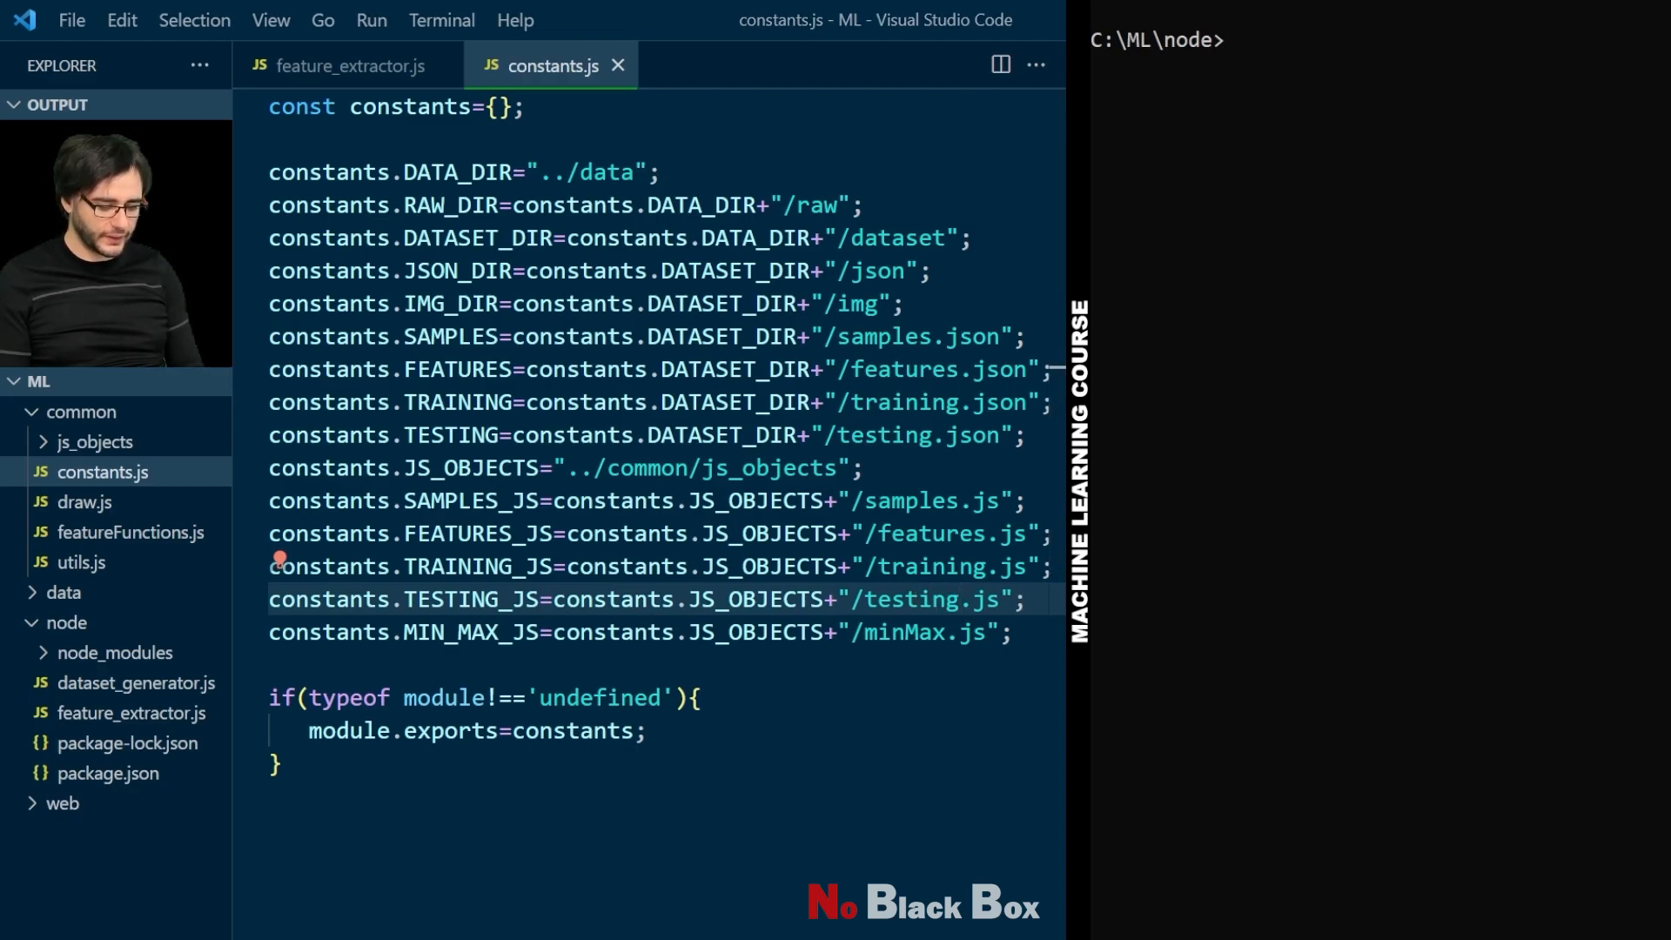
Step: Run node feature_extractor, then inspect the generated training.json and testing.json in data/dataset
text(node feat)
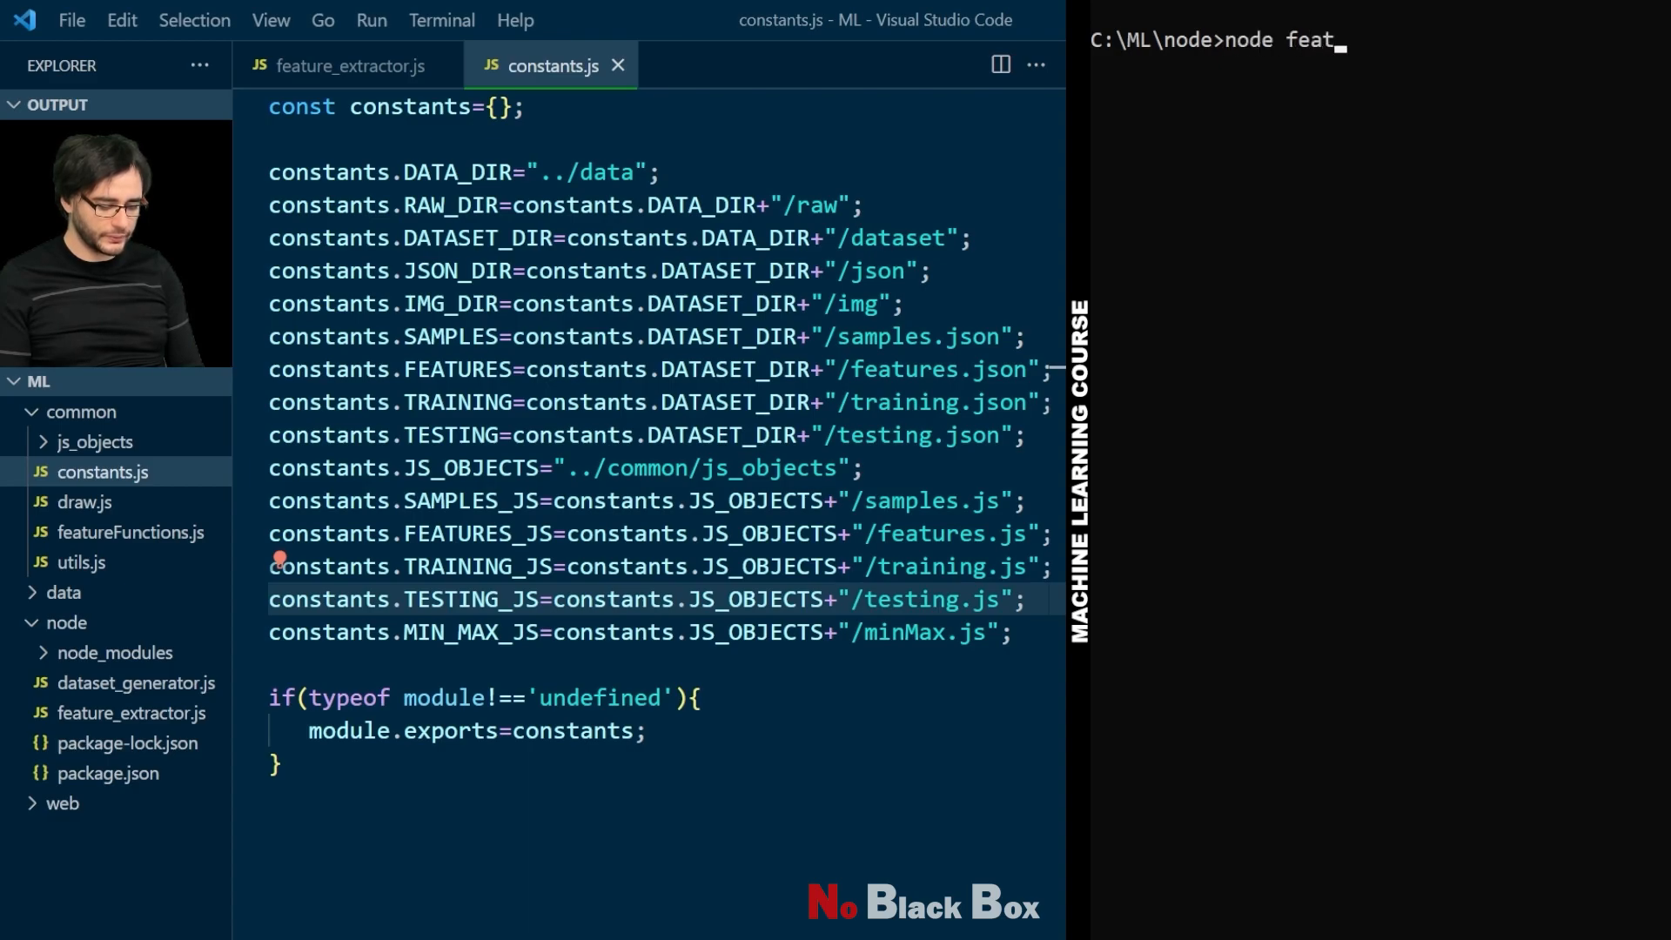
text(ure_extractor)
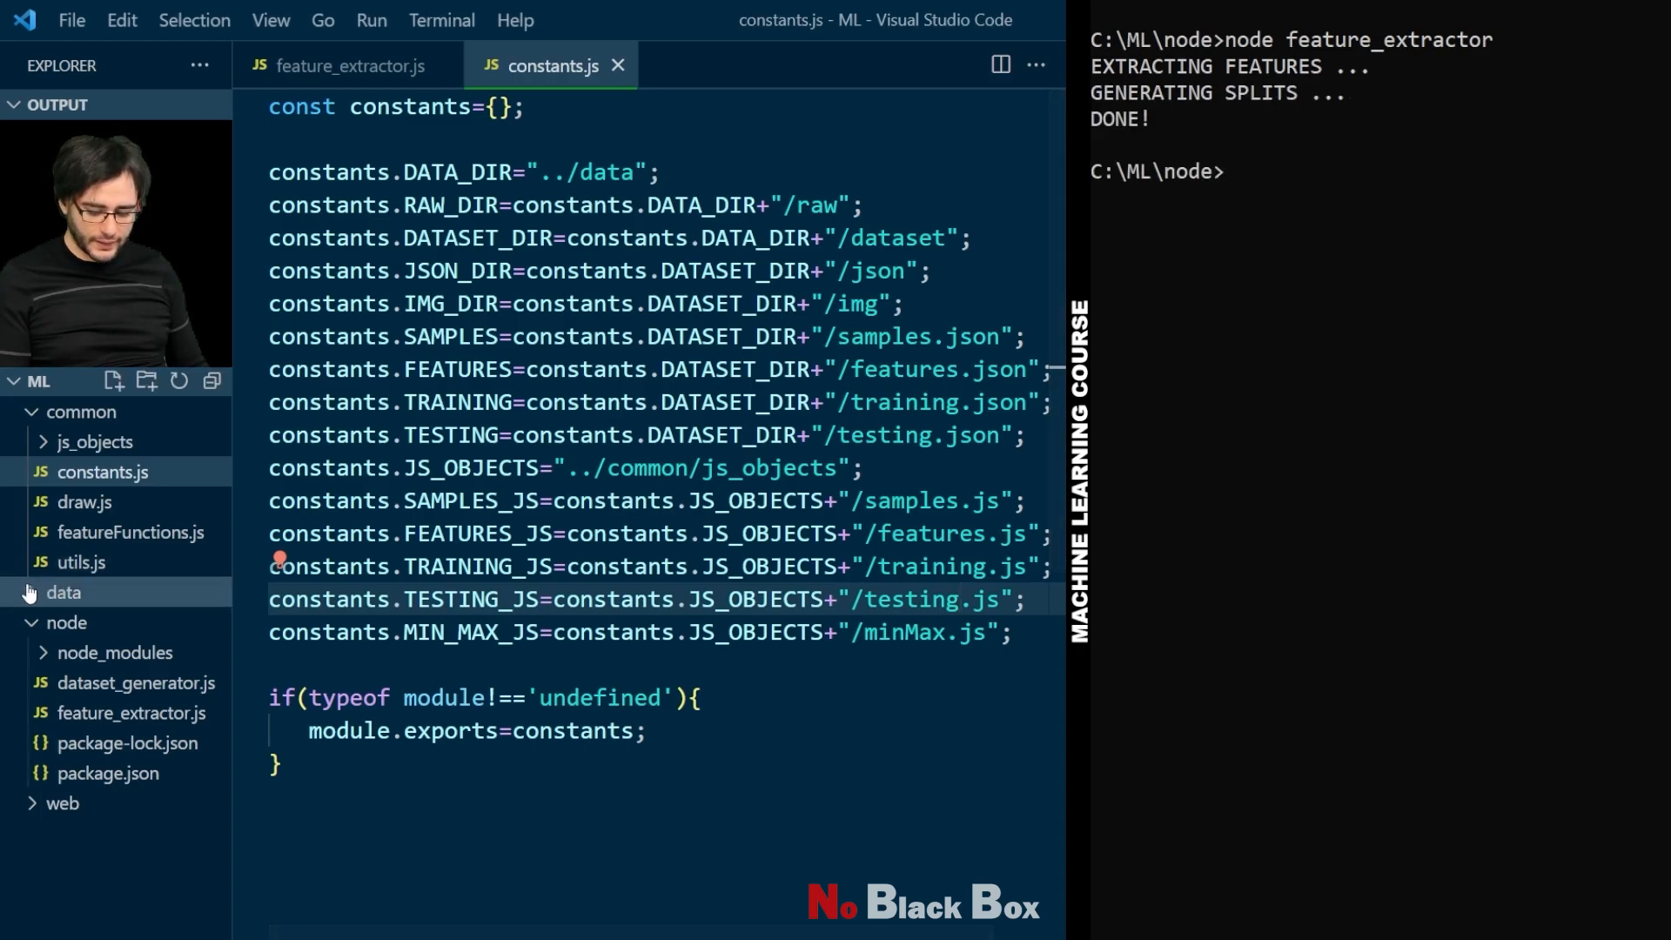
click(63, 592)
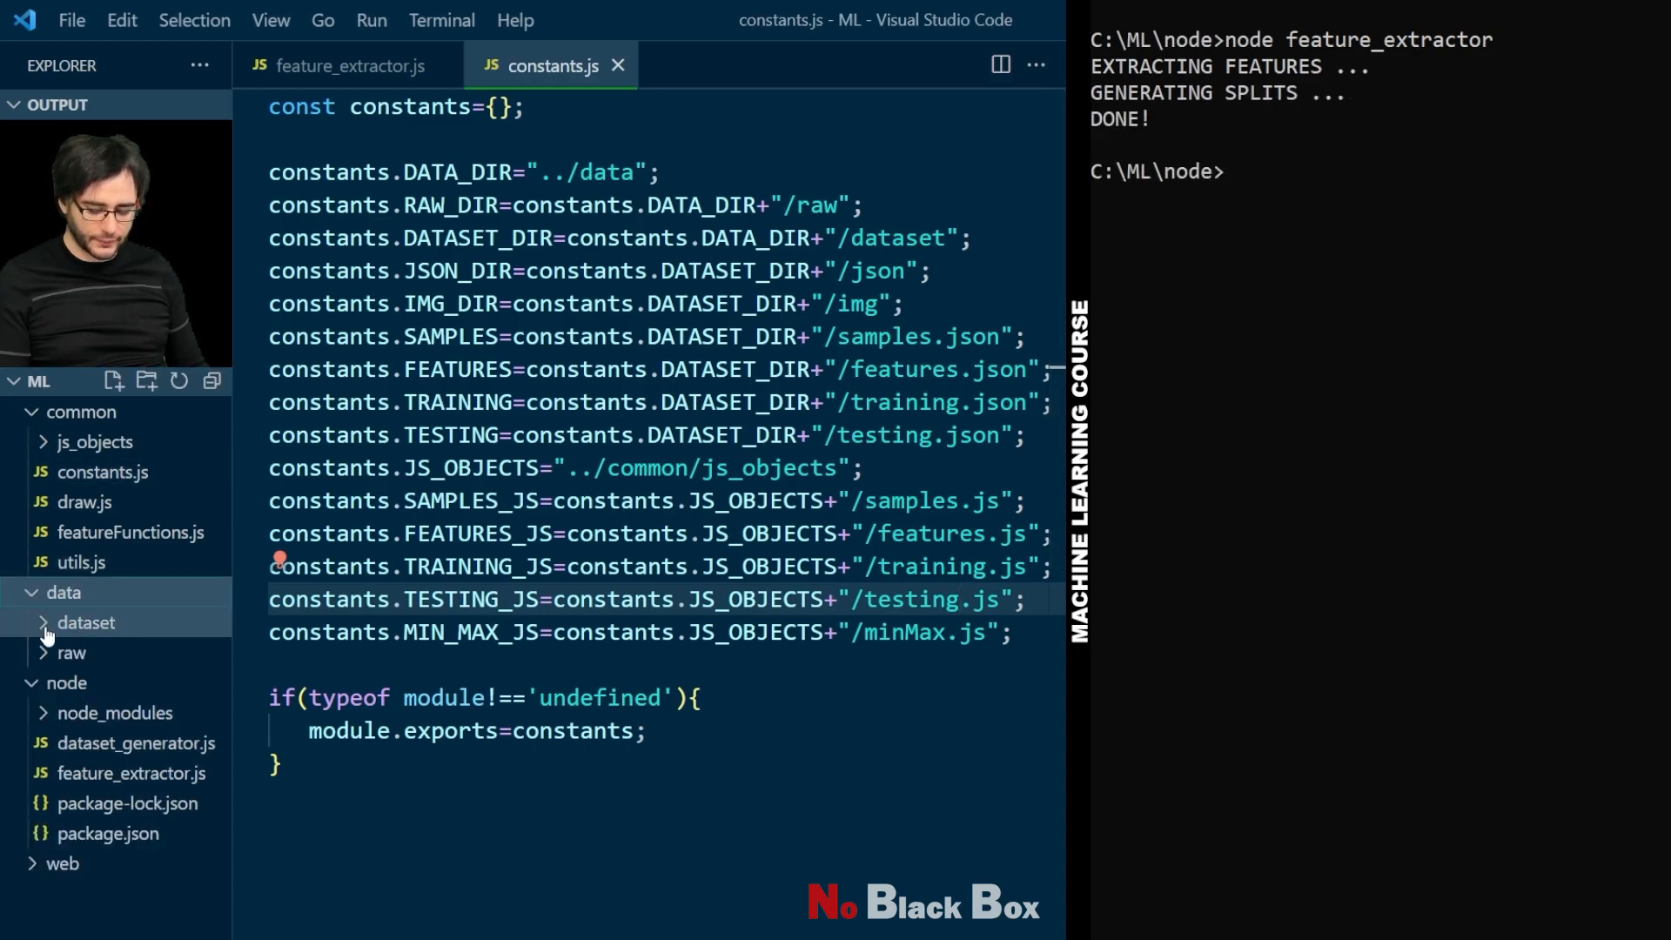
click(87, 623)
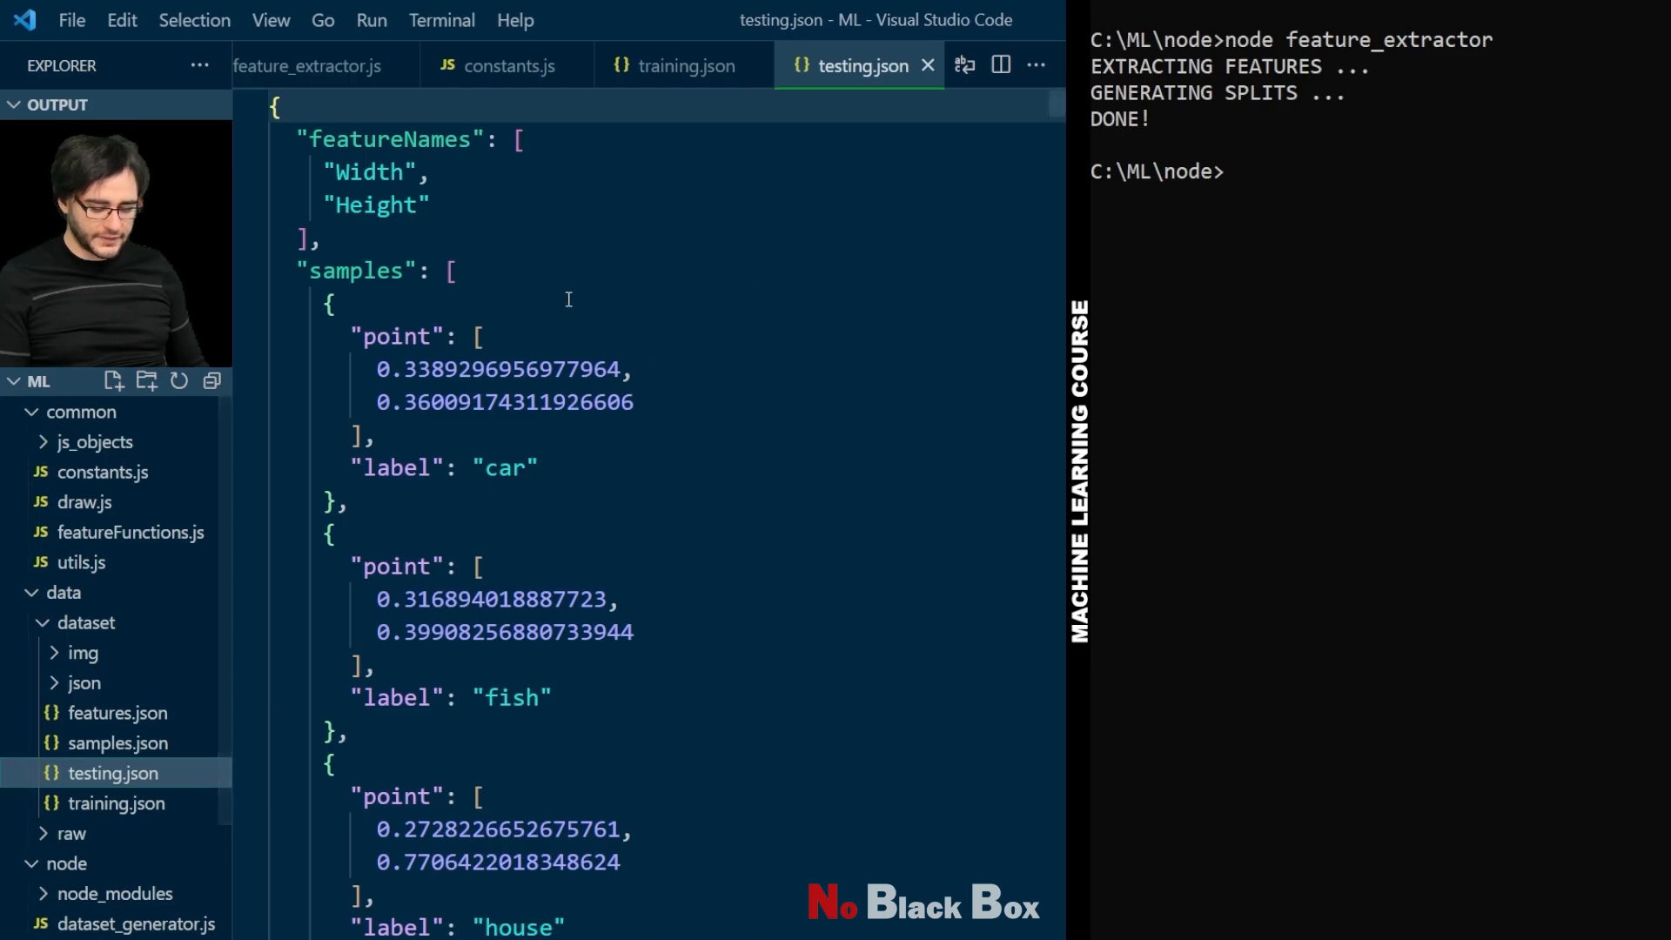
click(709, 65)
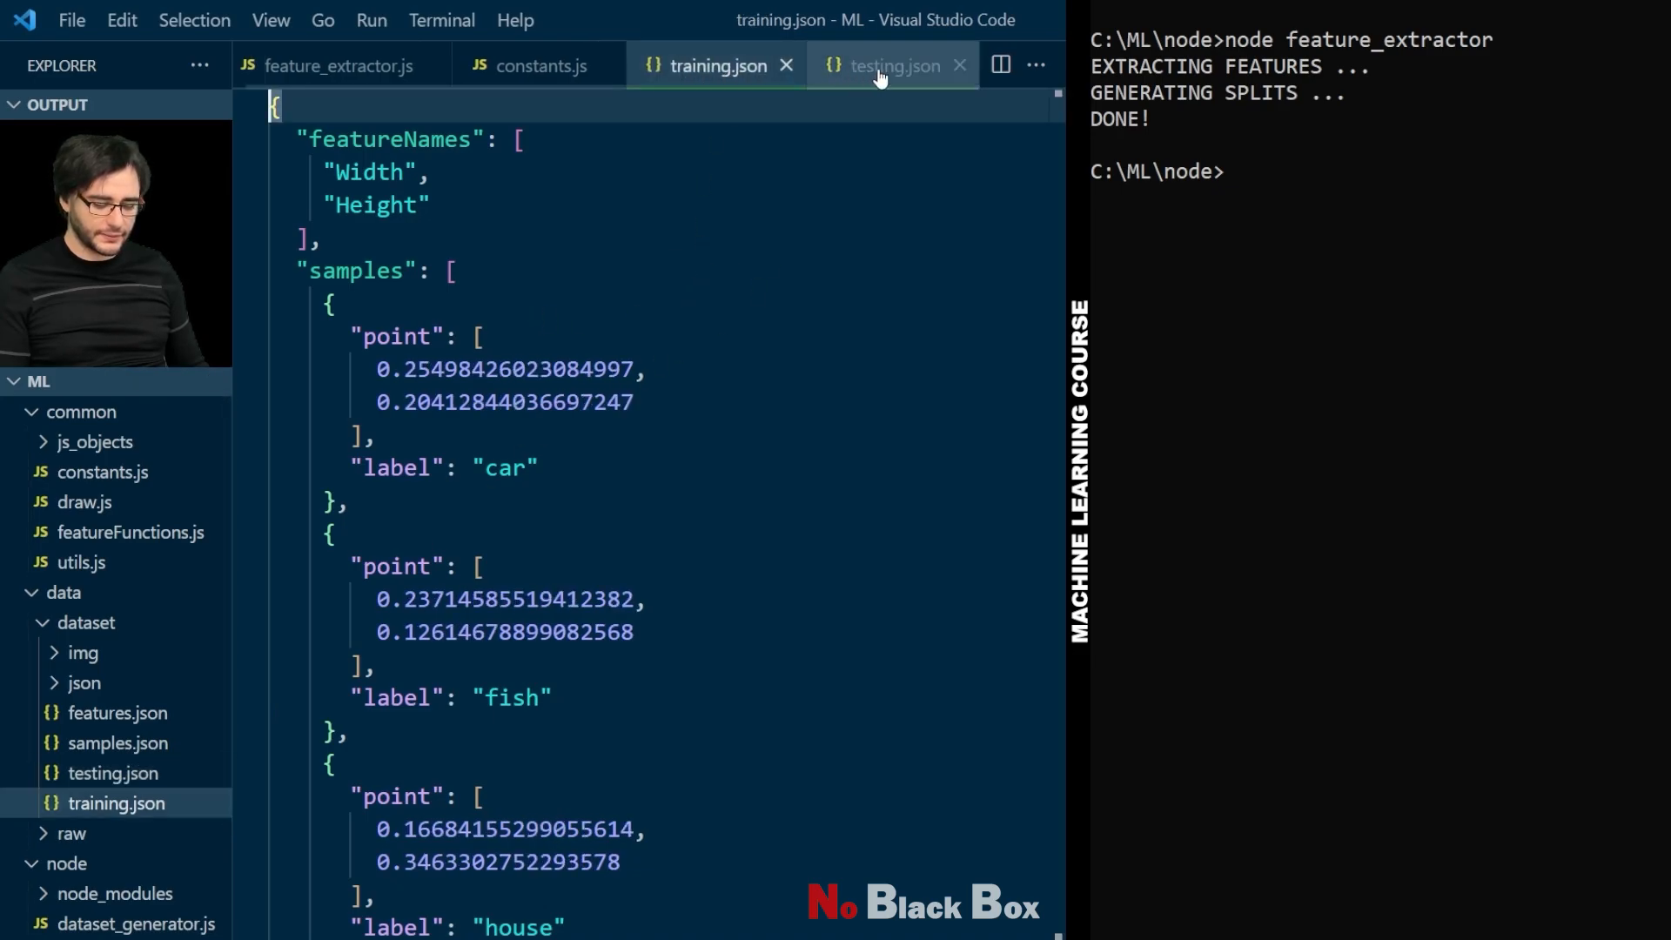
click(891, 65)
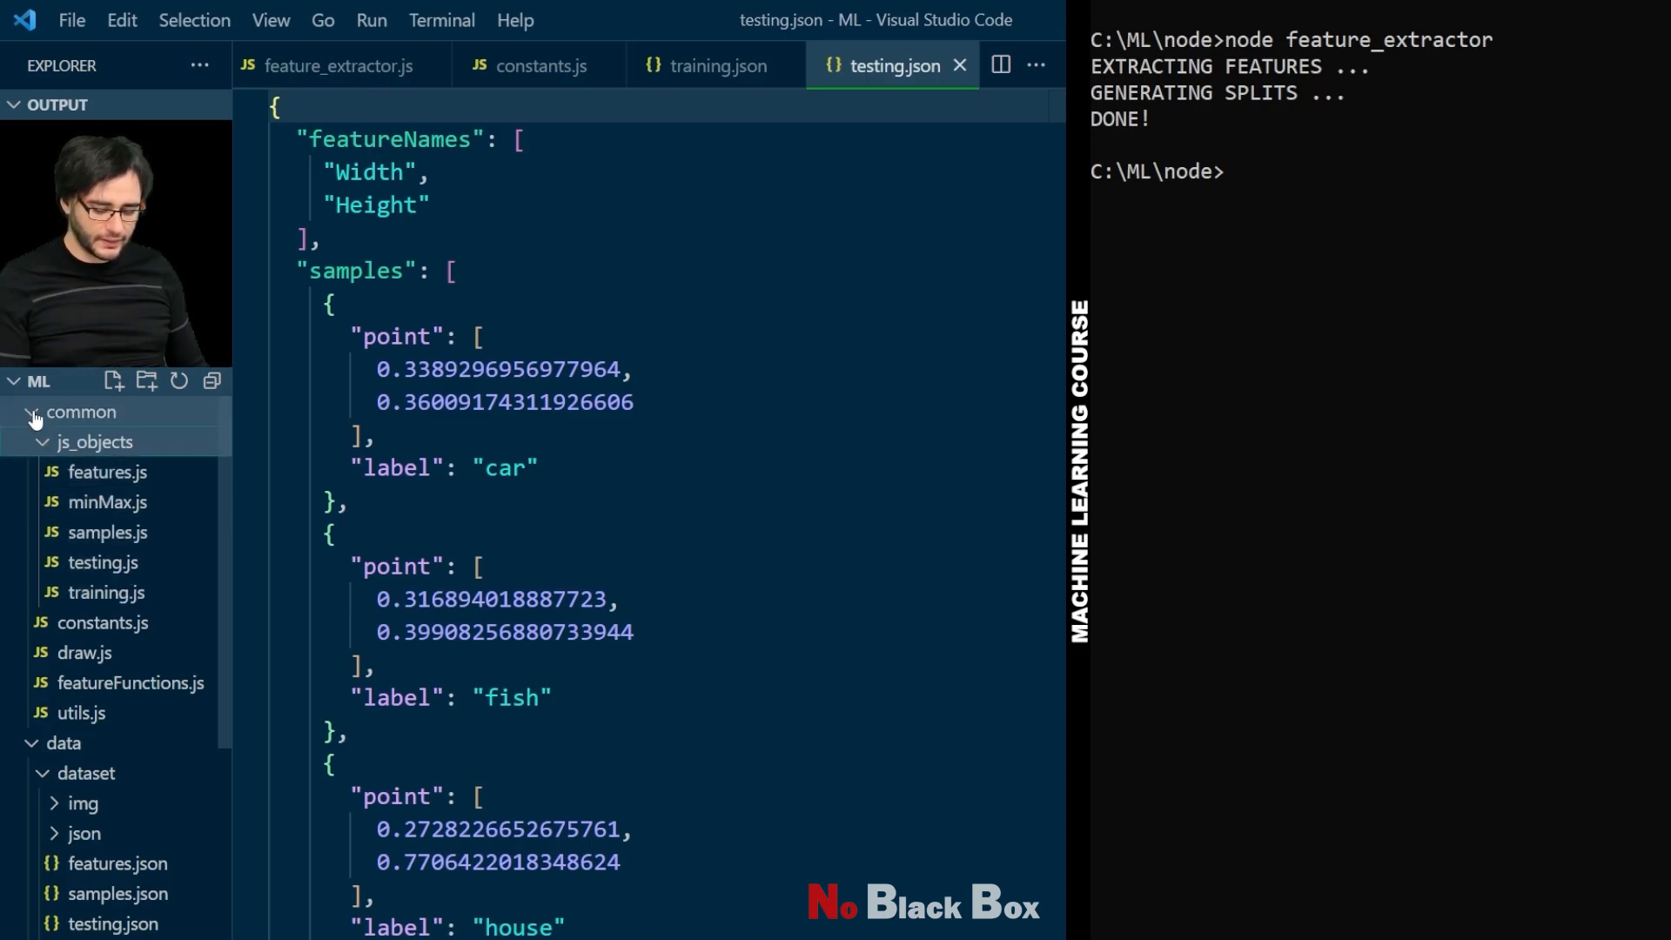
click(80, 413)
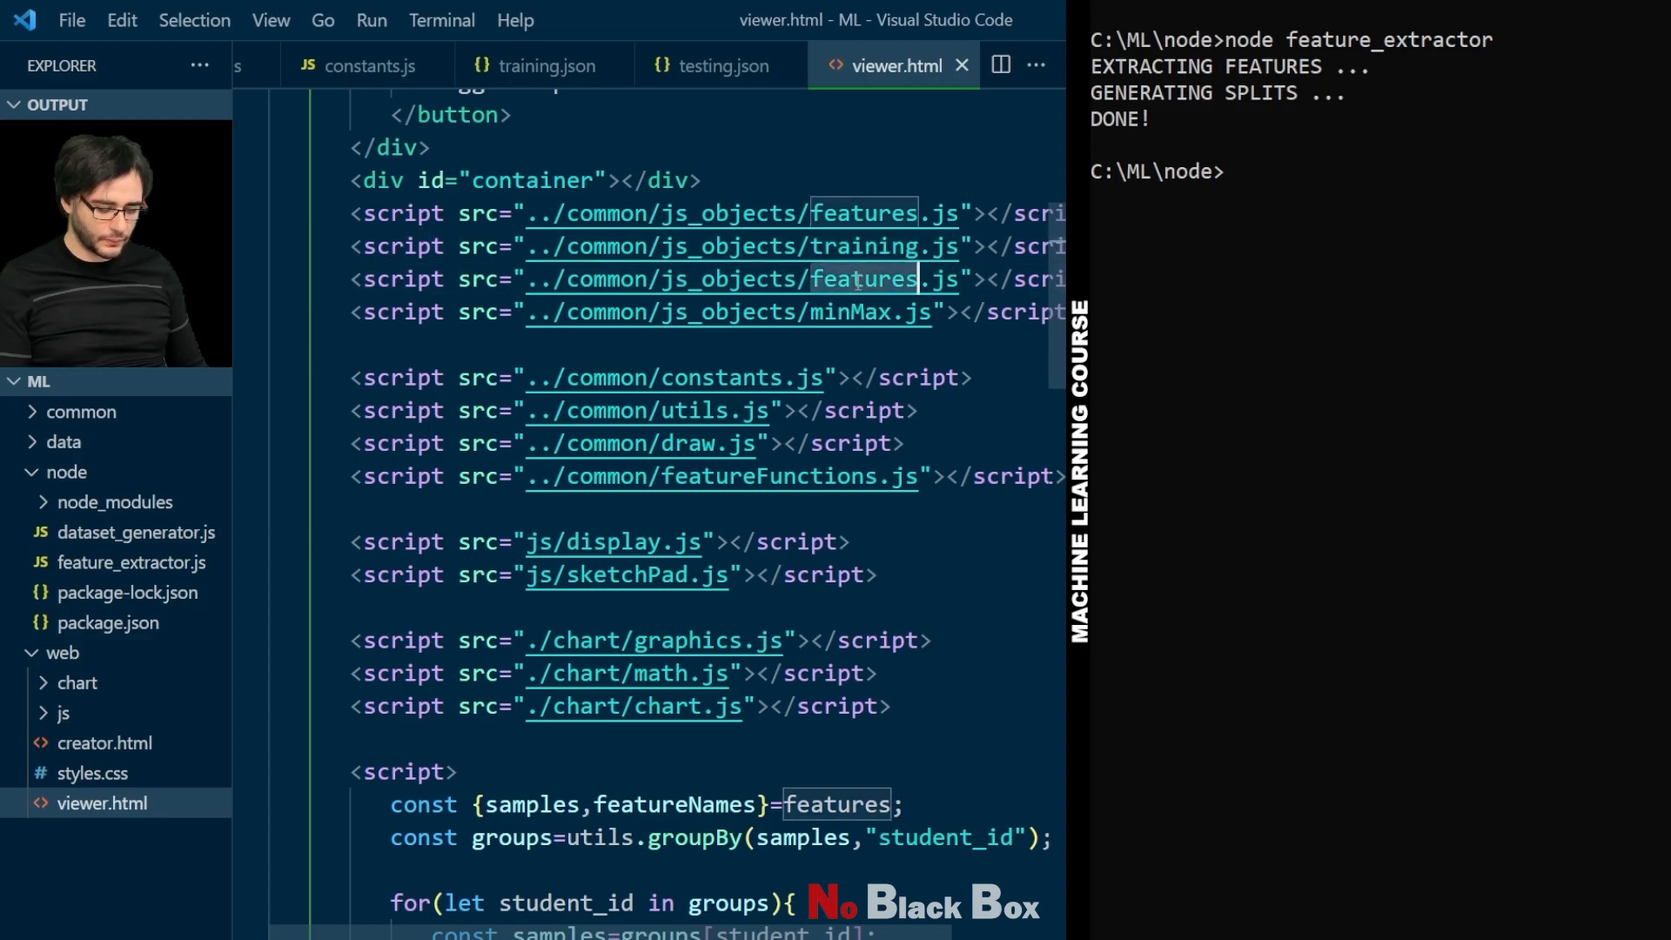
Step: Define trainingSamples=training.samples and testingSamples=testing.samples in viewer.html's script
text(testing)
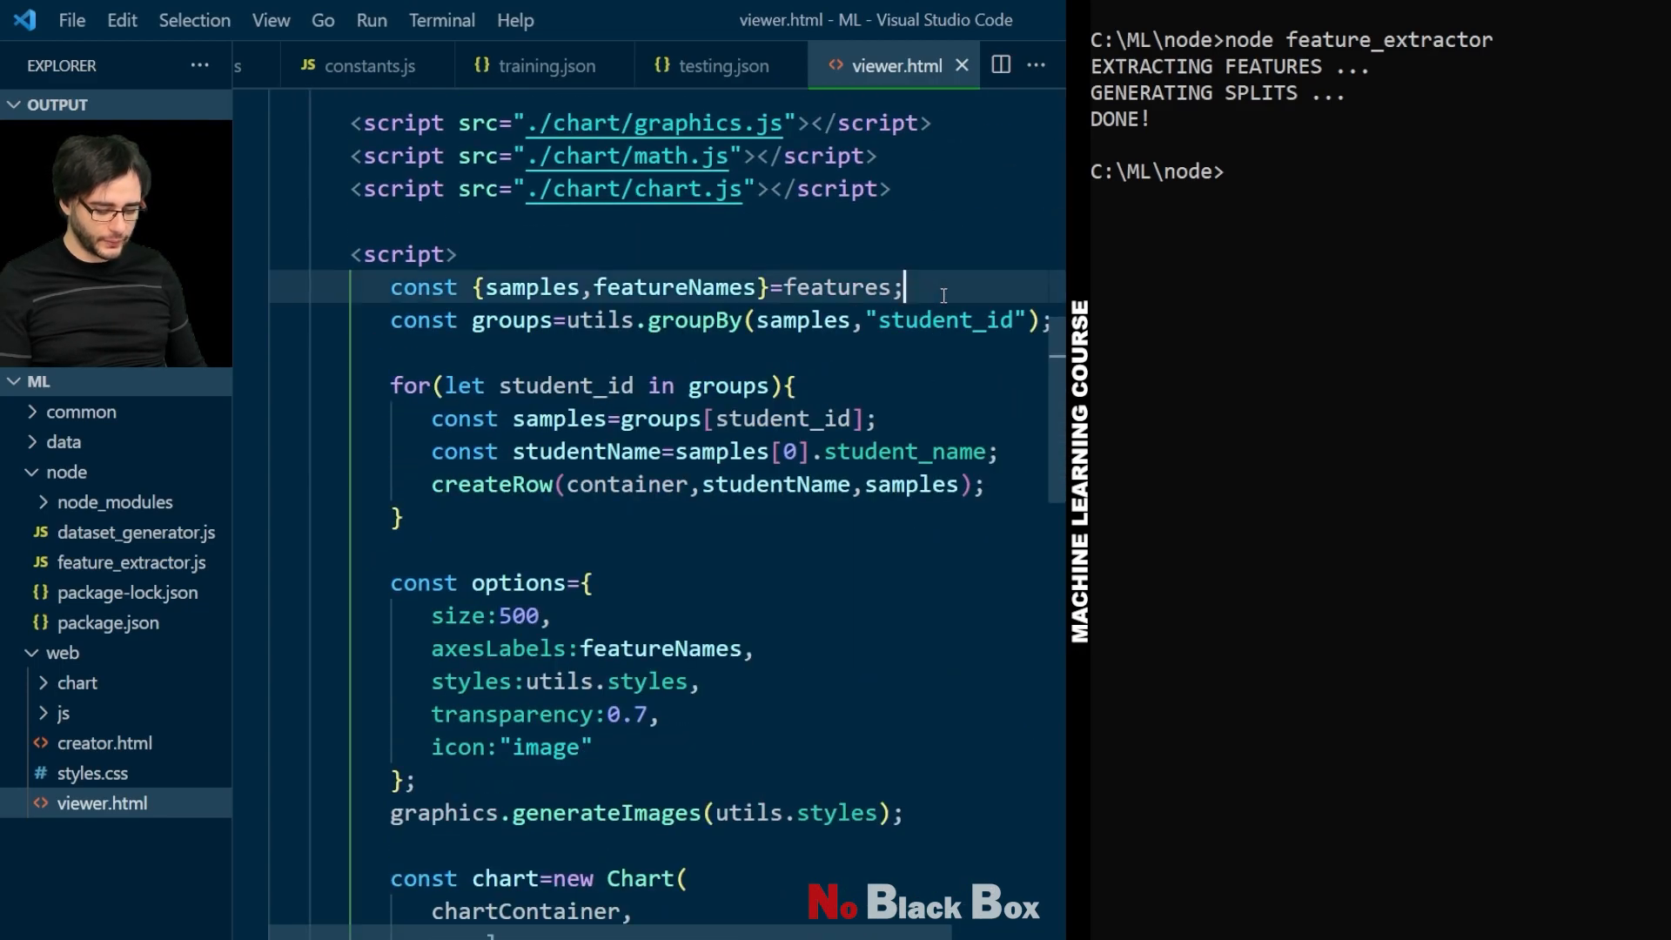
text(co)
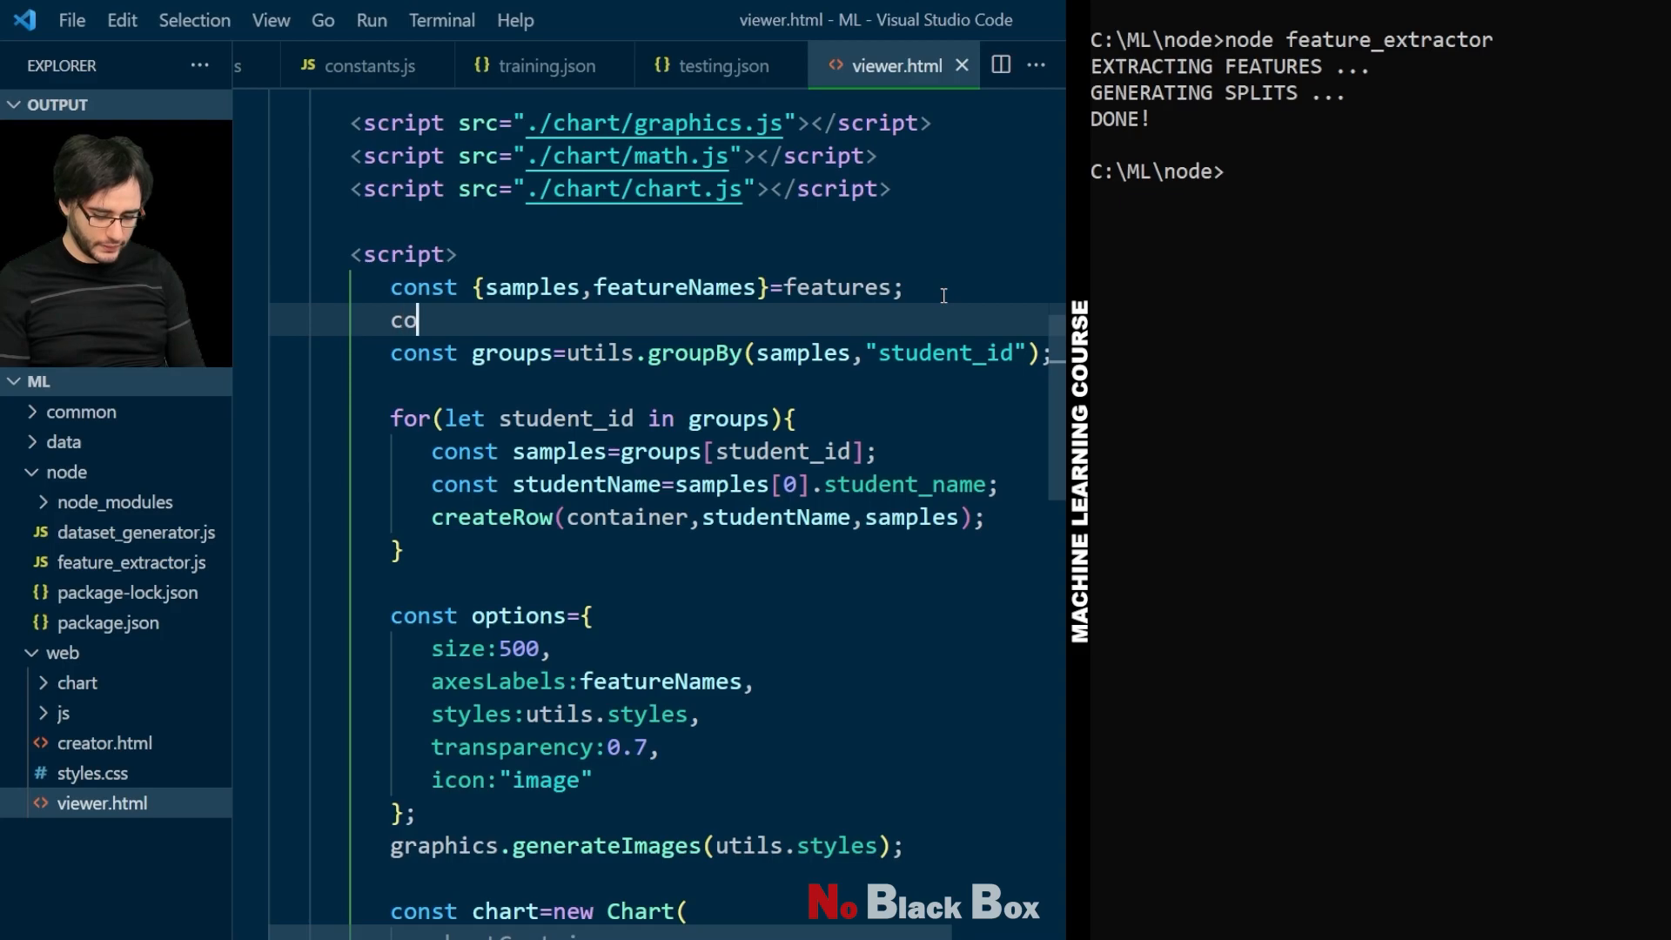
text(nst trainingS)
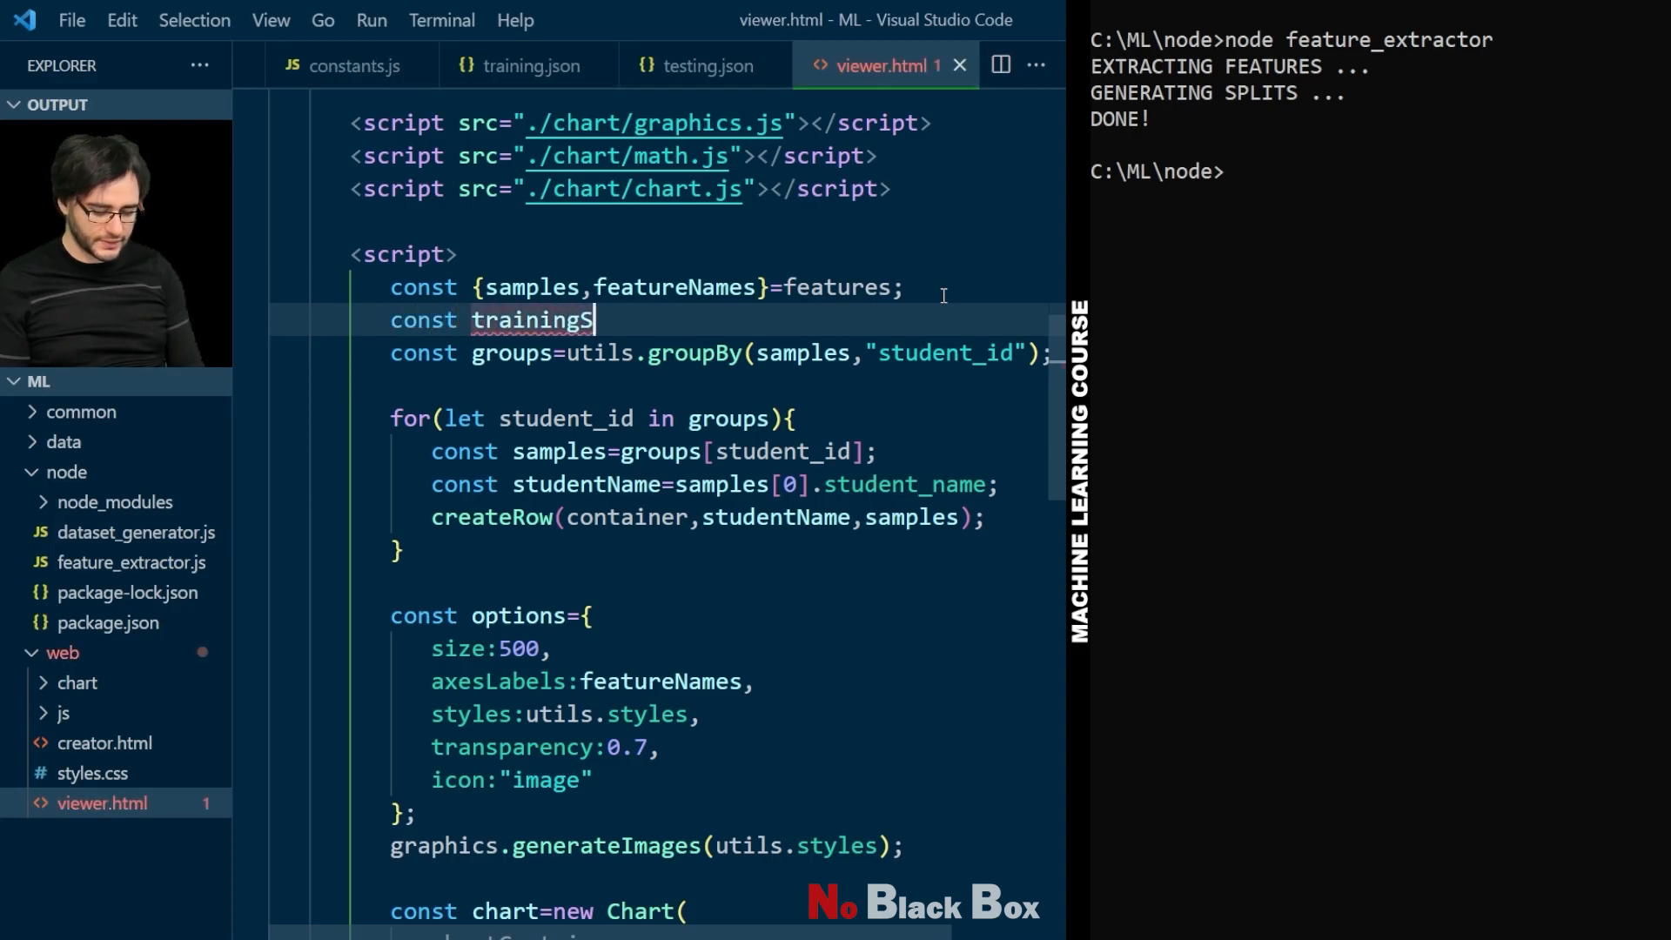
text(amples=train)
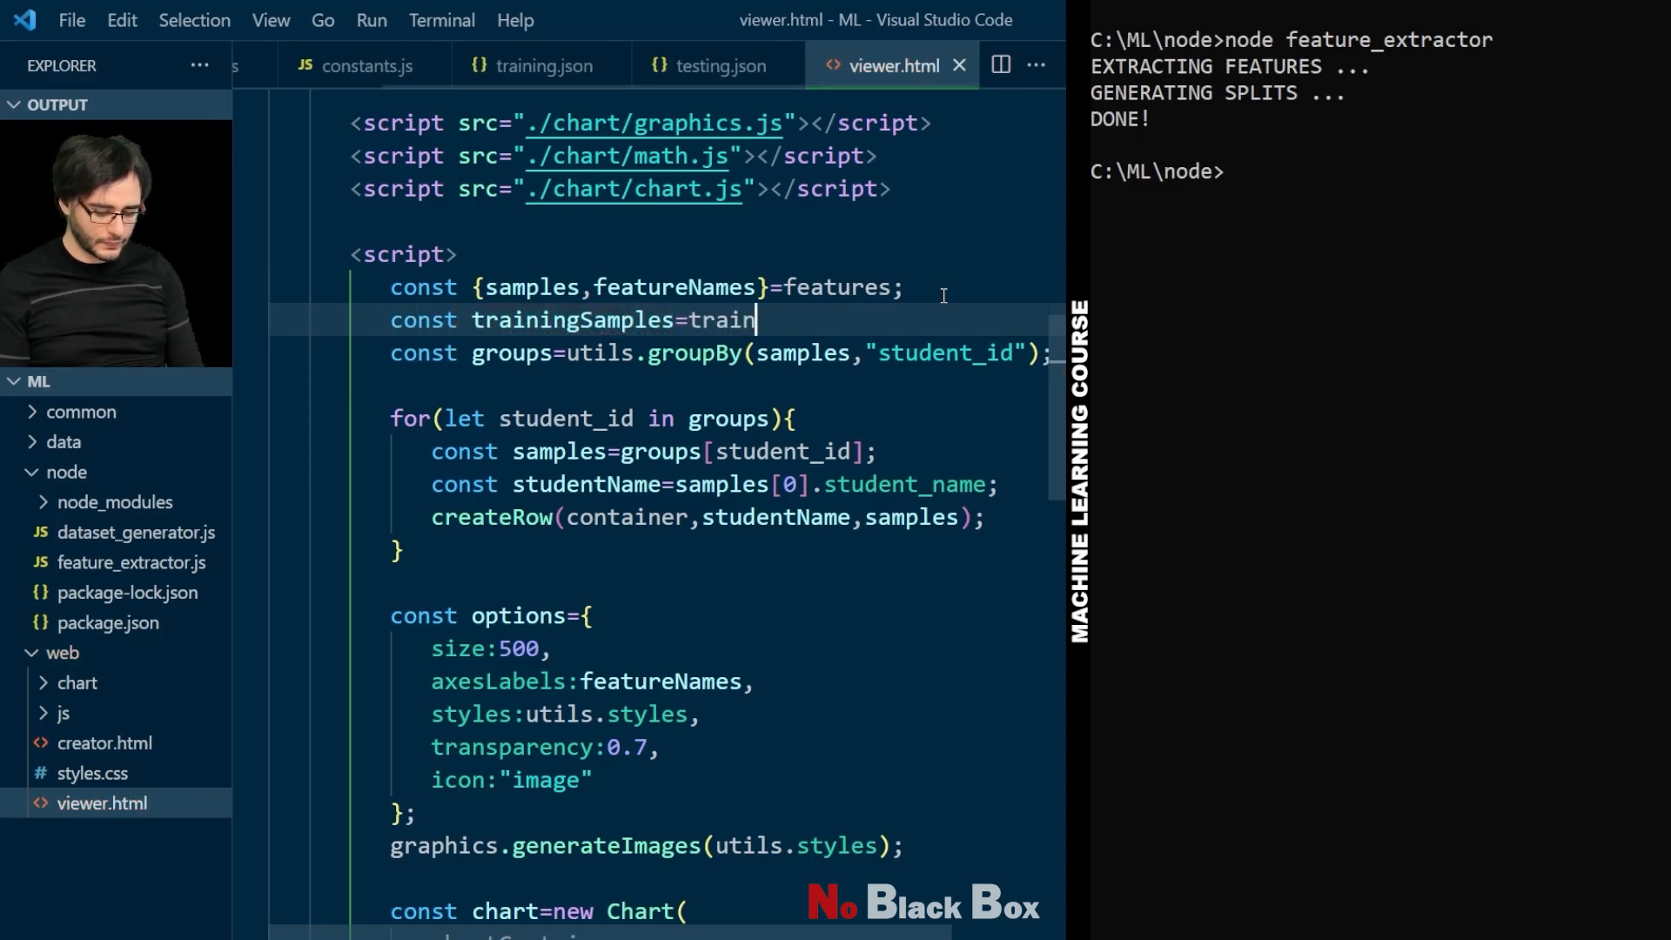
text(ing.samples;)
text(const test)
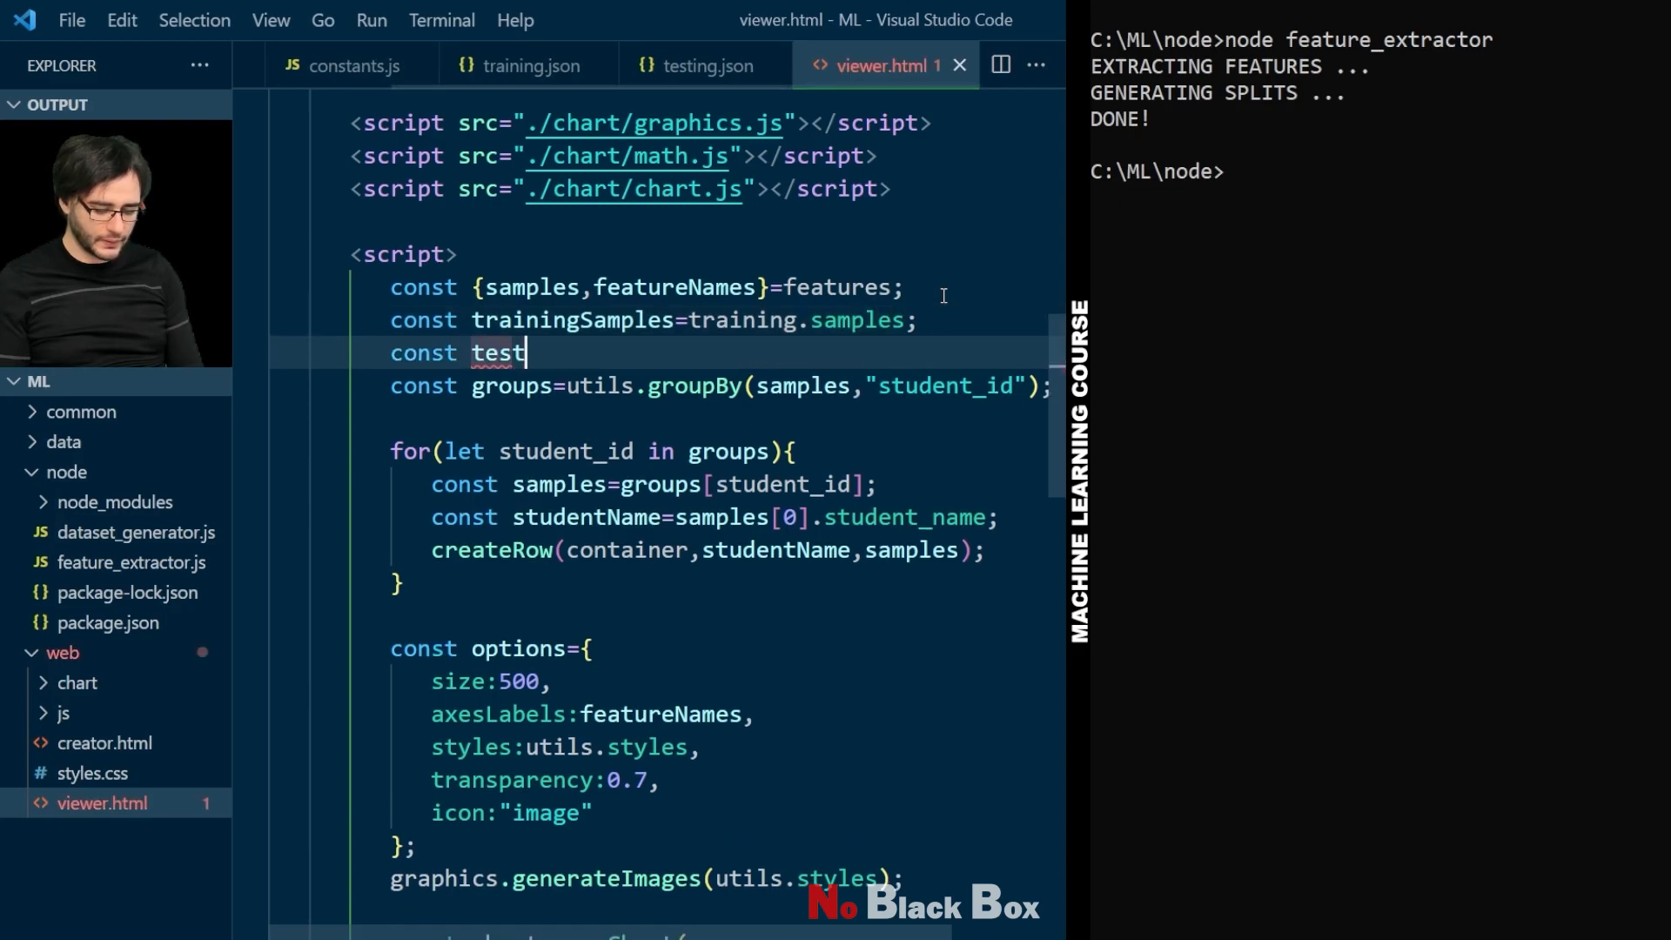
text(ingSamples=te)
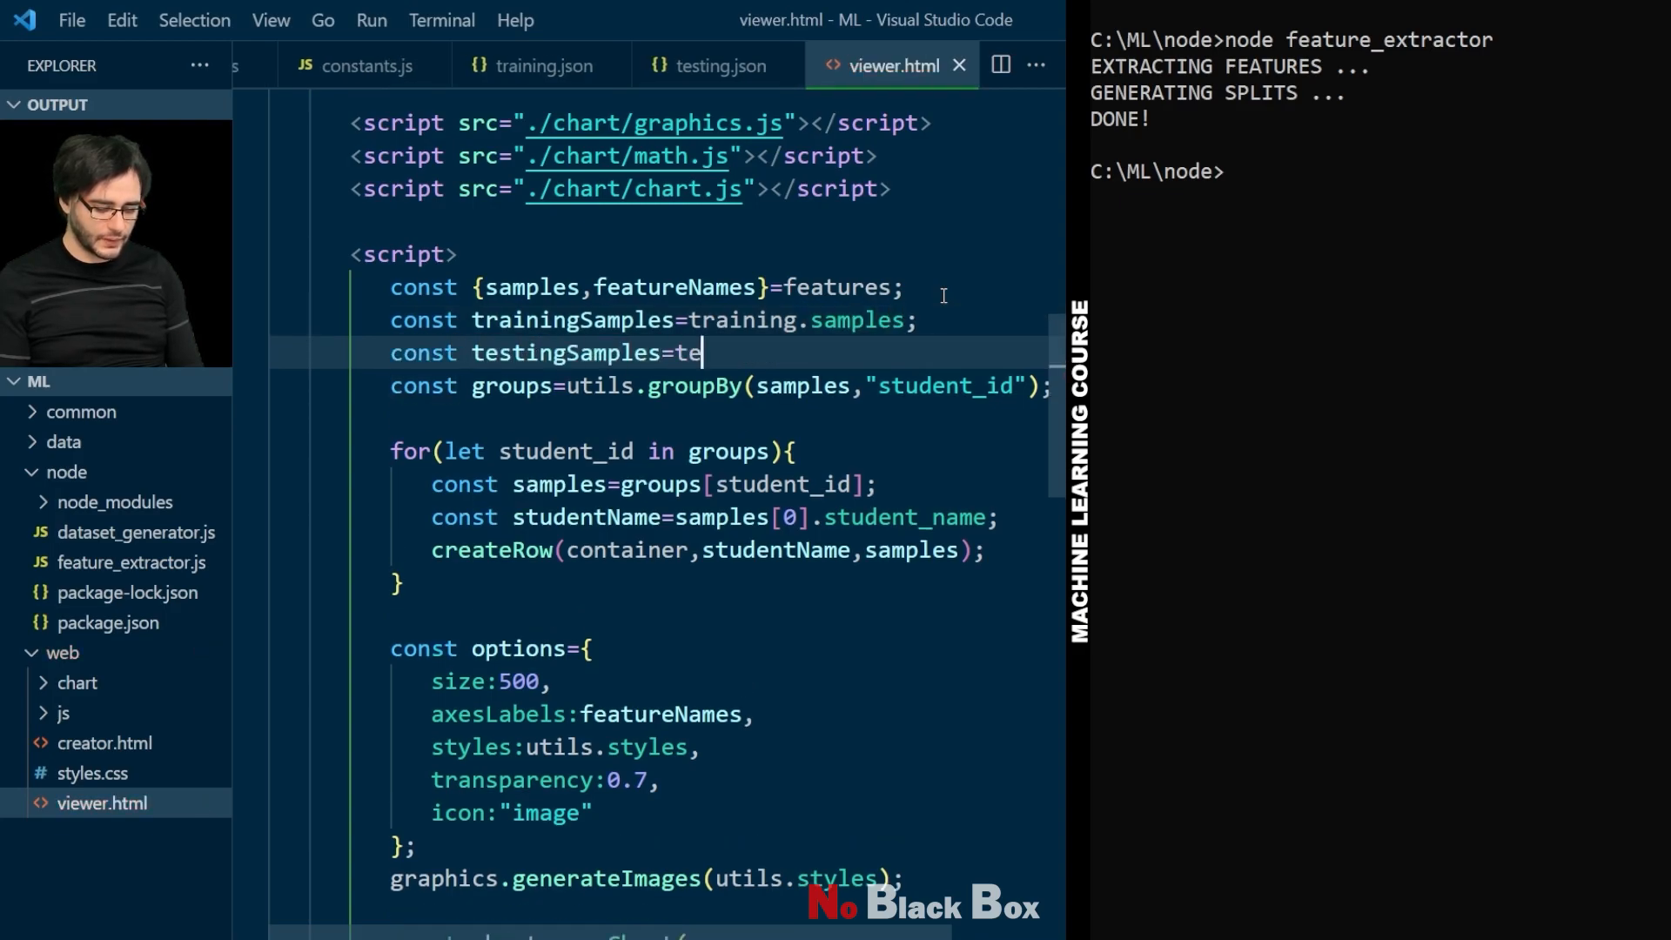
text(sting.samples;)
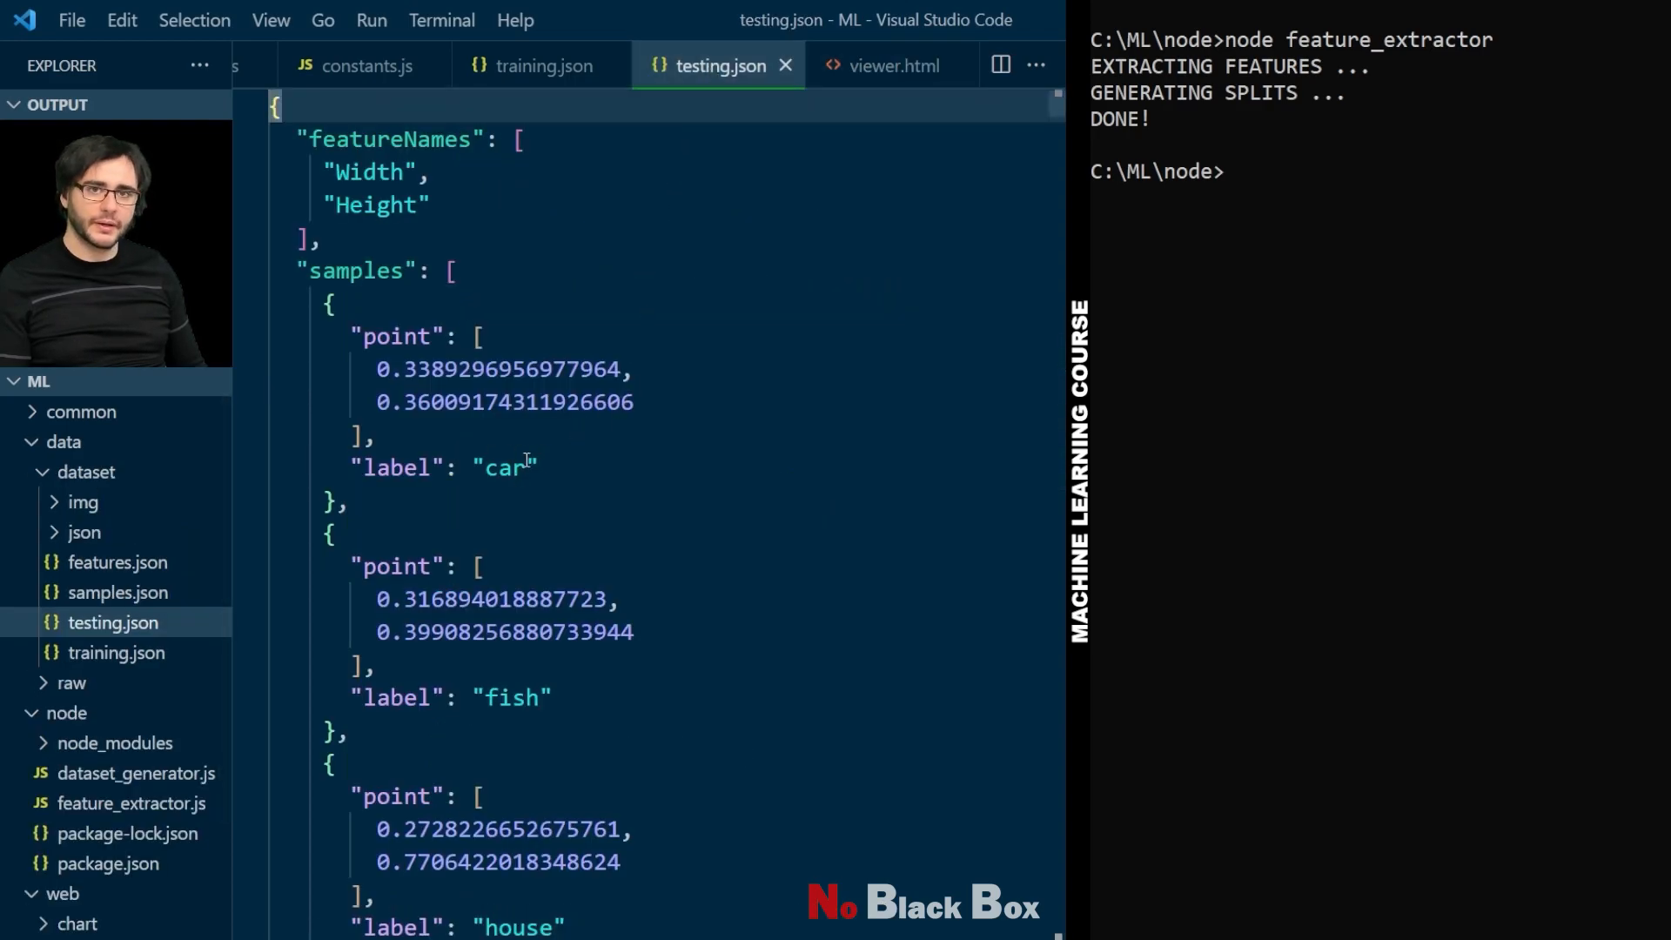
click(890, 65)
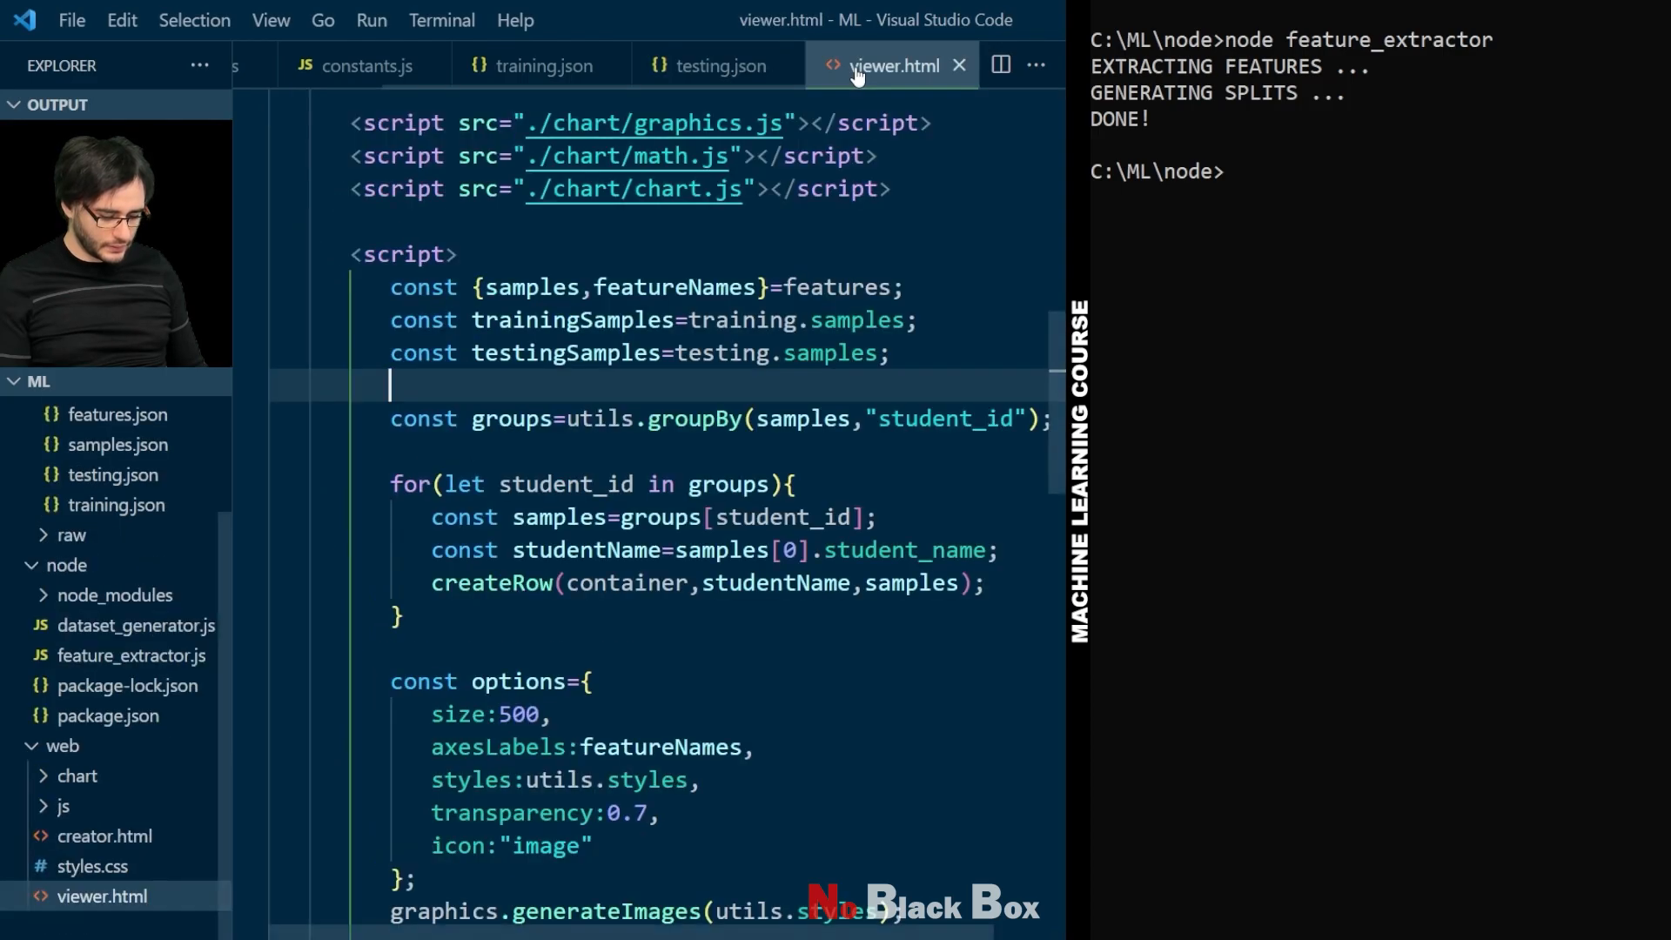
Step: Loop over testingSamples setting testSample.truth to its label and testSample.label to "?"
key(enter)
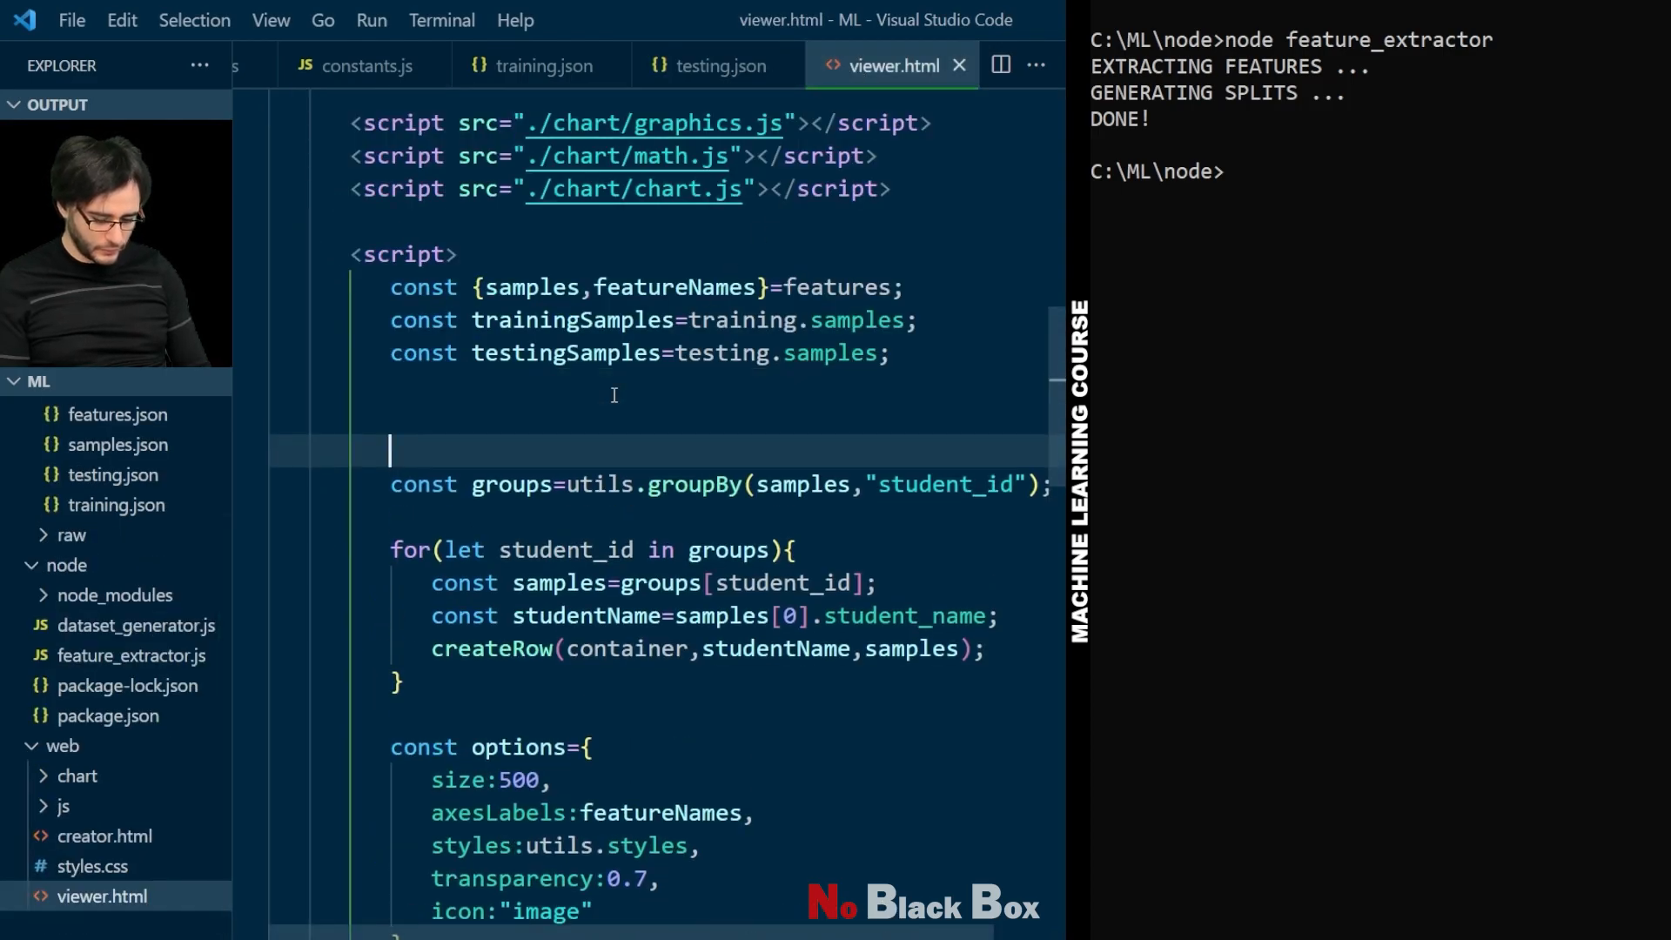
text(for(const)
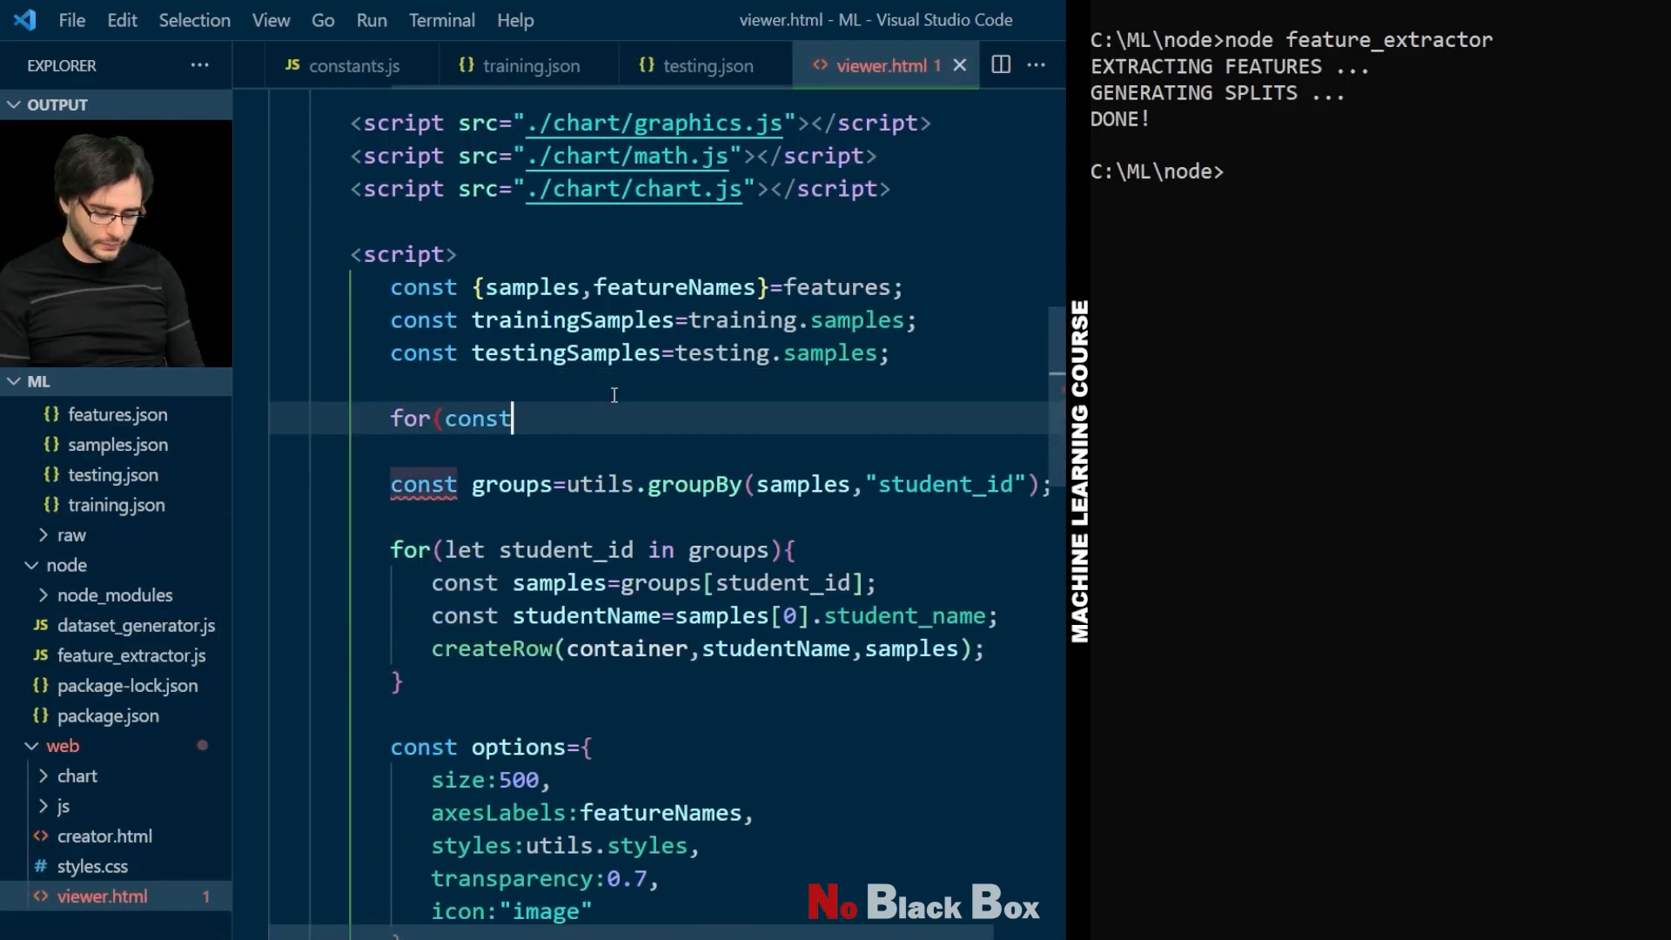
text(testSample of)
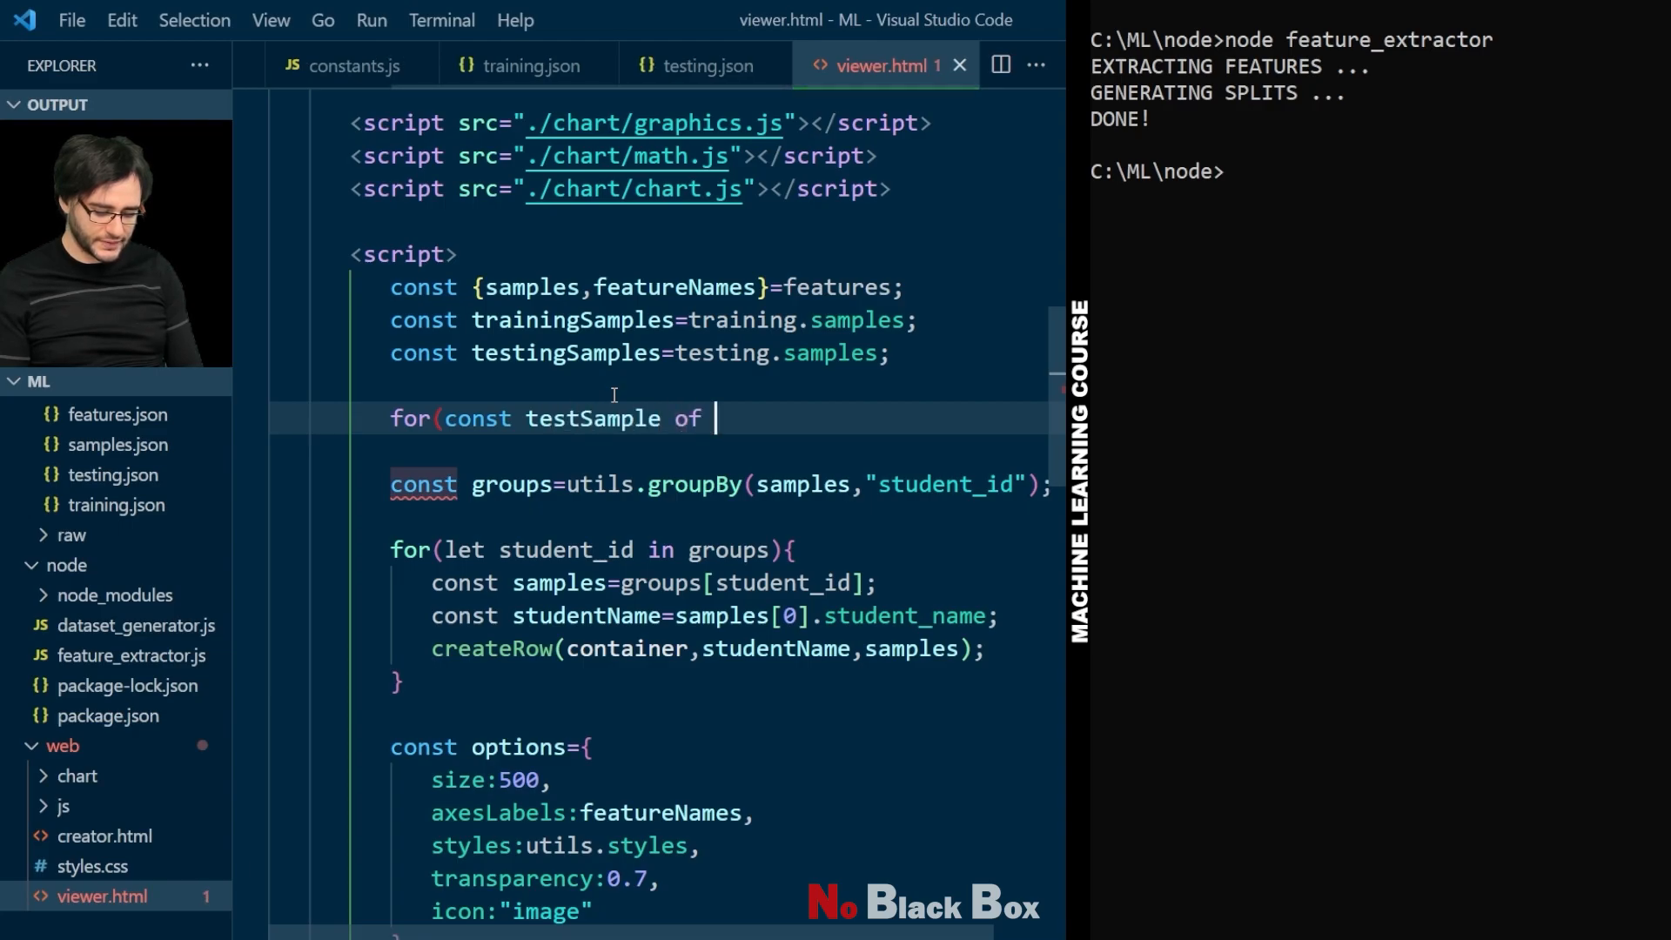
text(testingSamples){)
text(testSample.tru)
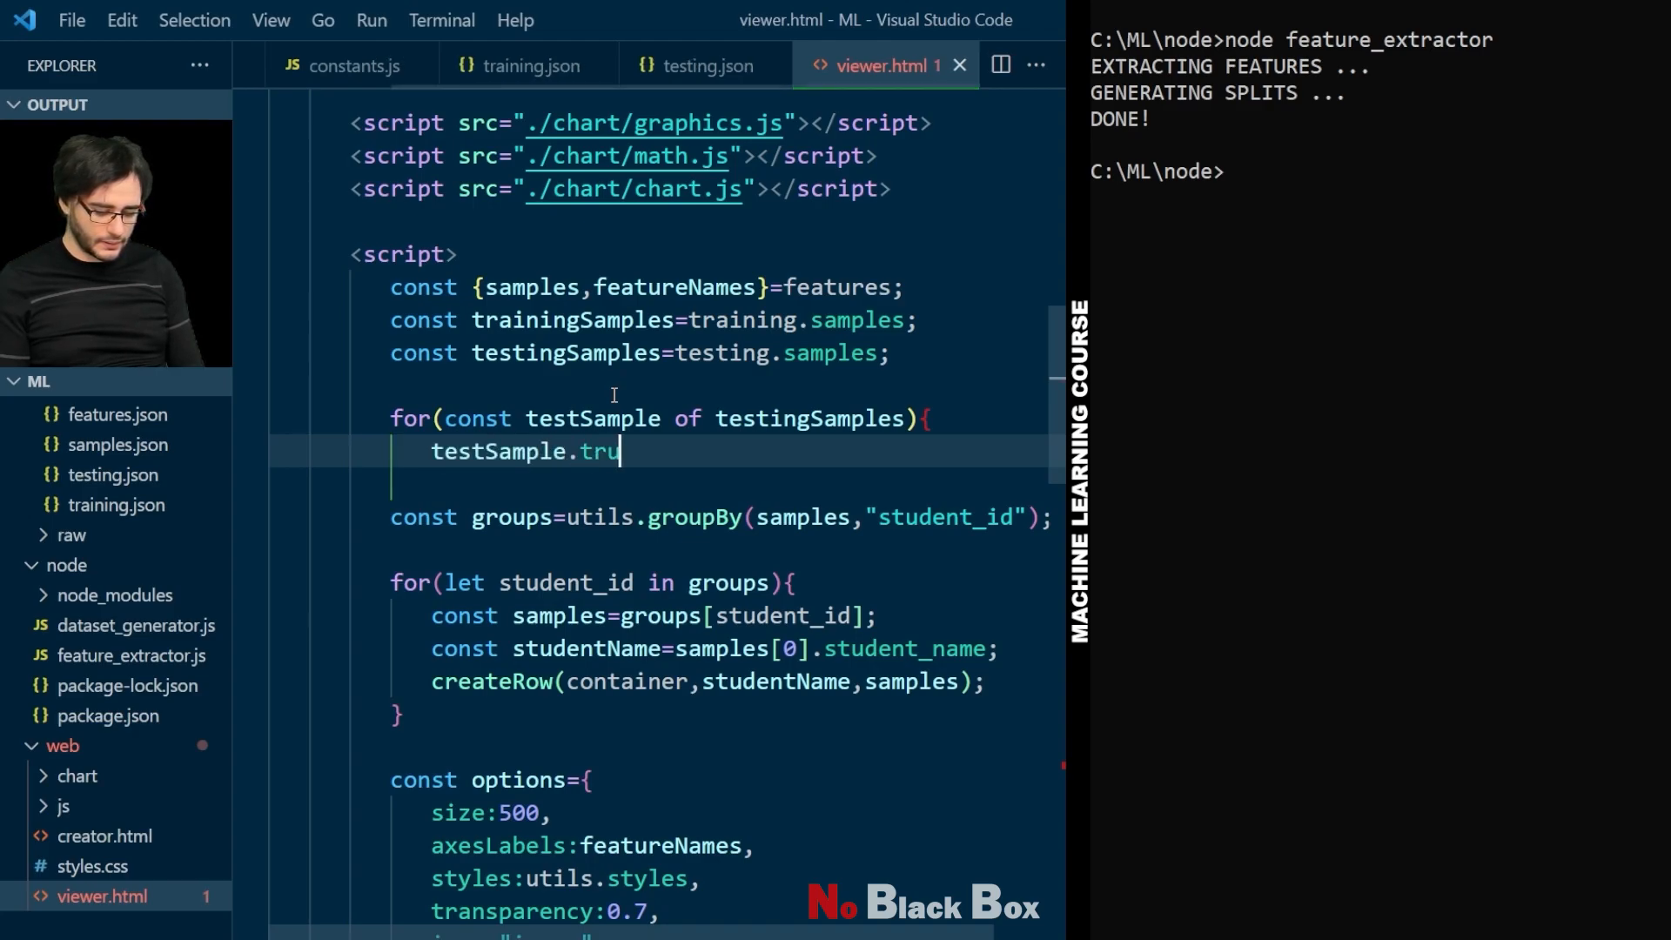
text(th=testSamp)
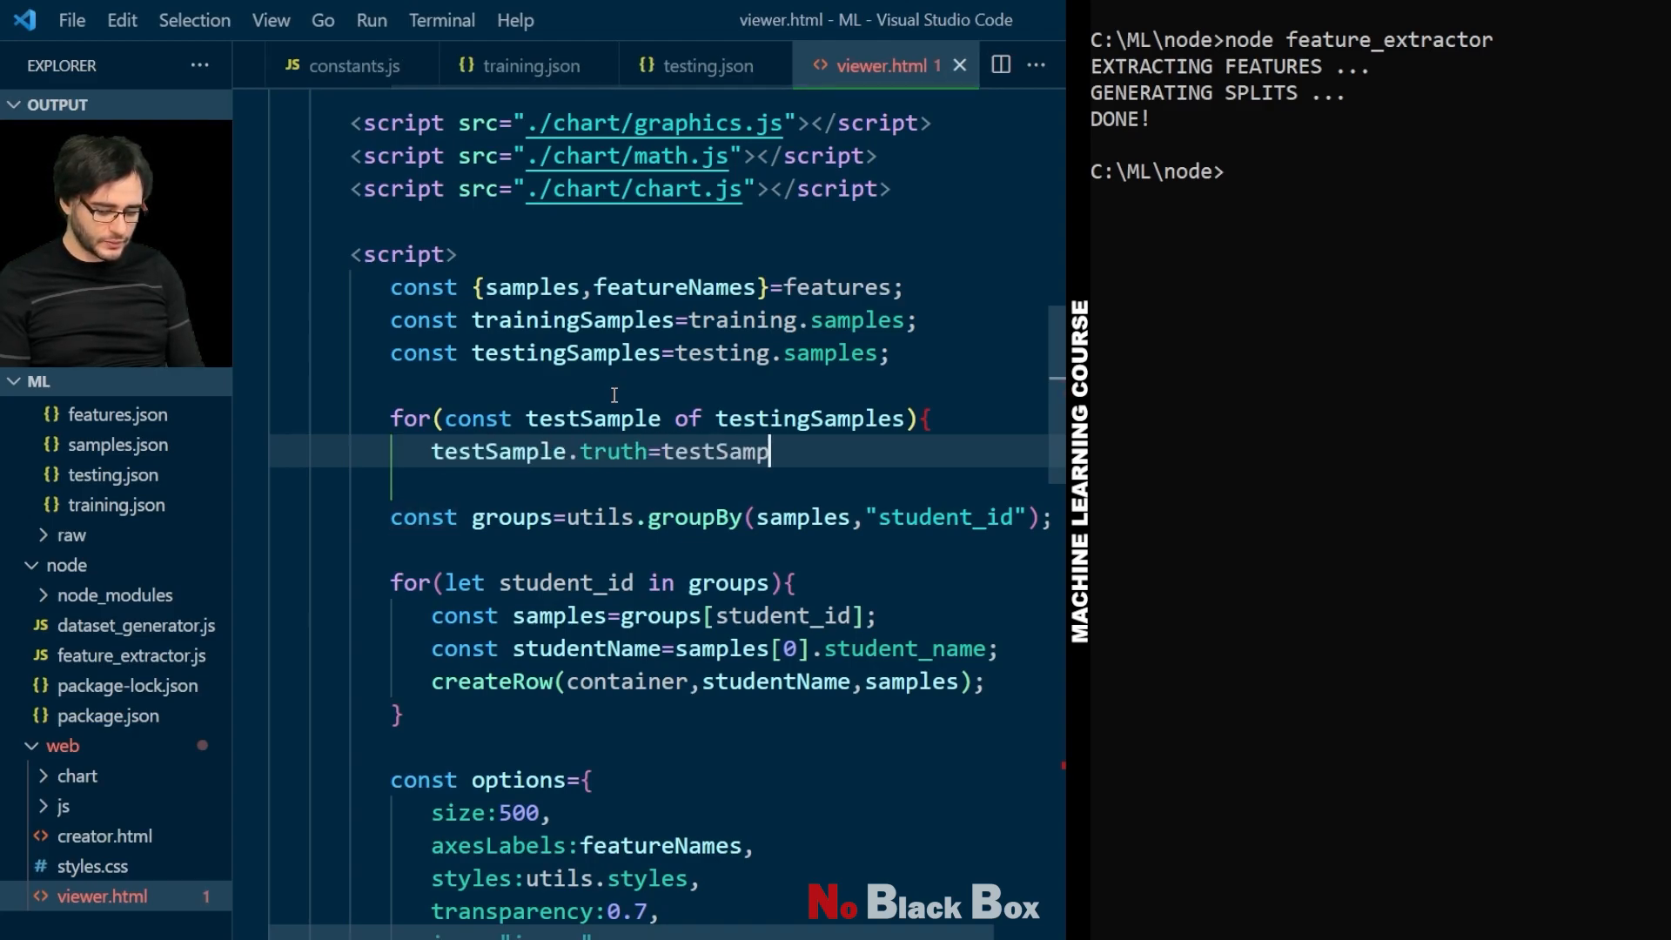
text(le.label;)
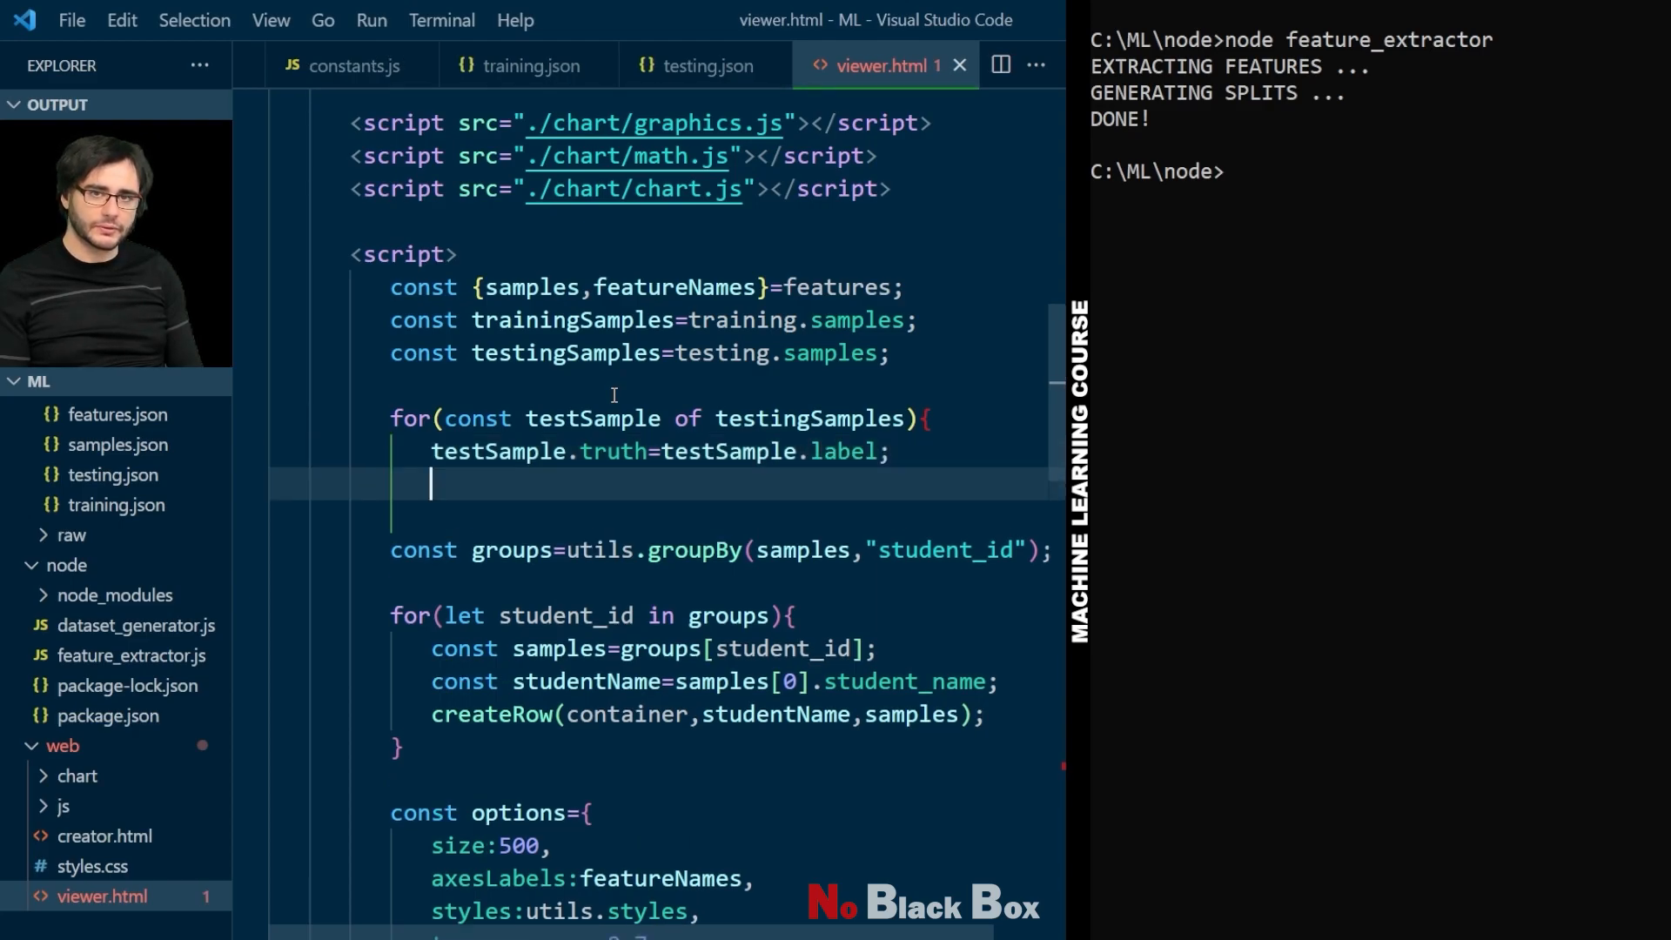
text(testSample.)
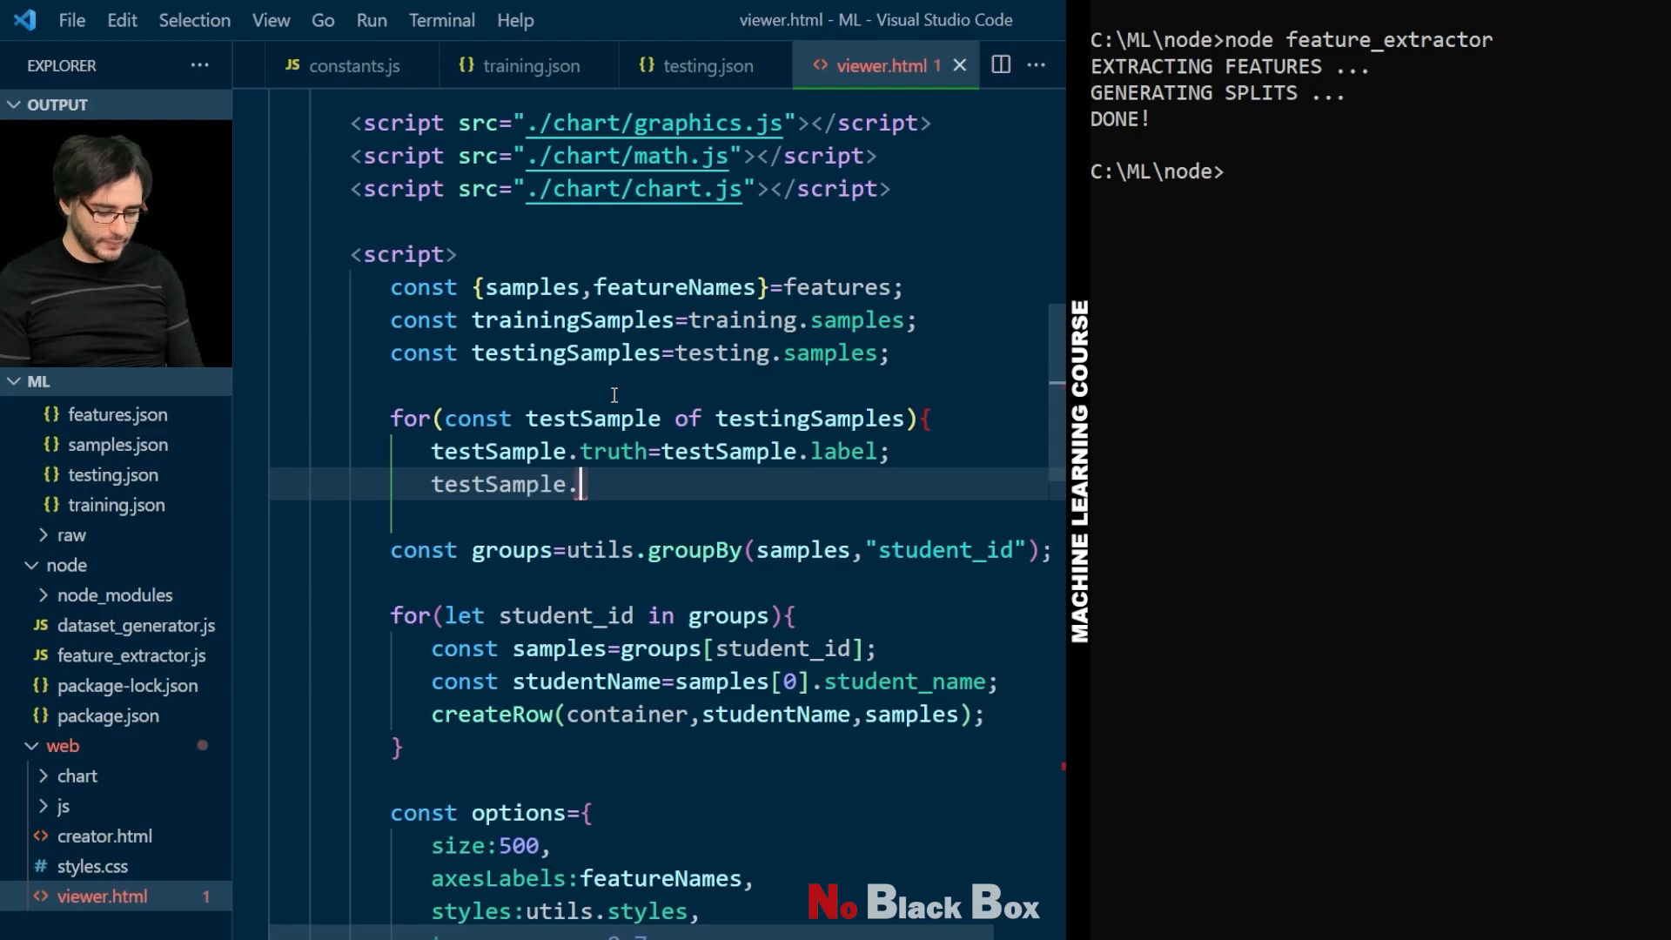
text(label="?";)
click(665, 517)
text(})
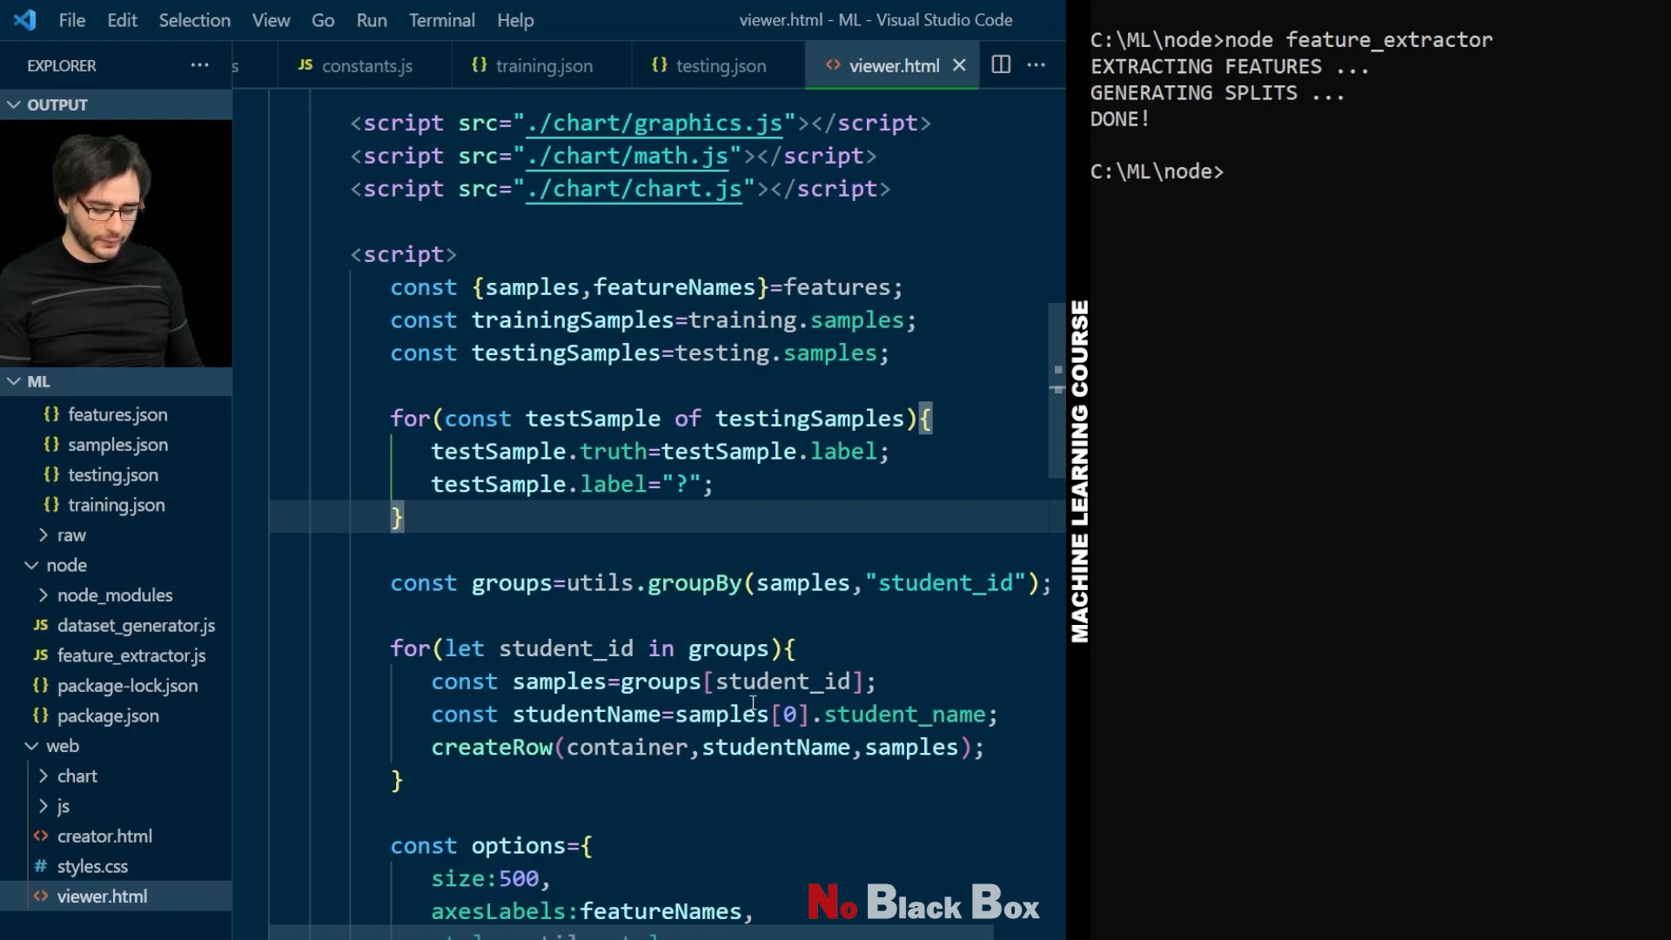
mouse_move(496, 491)
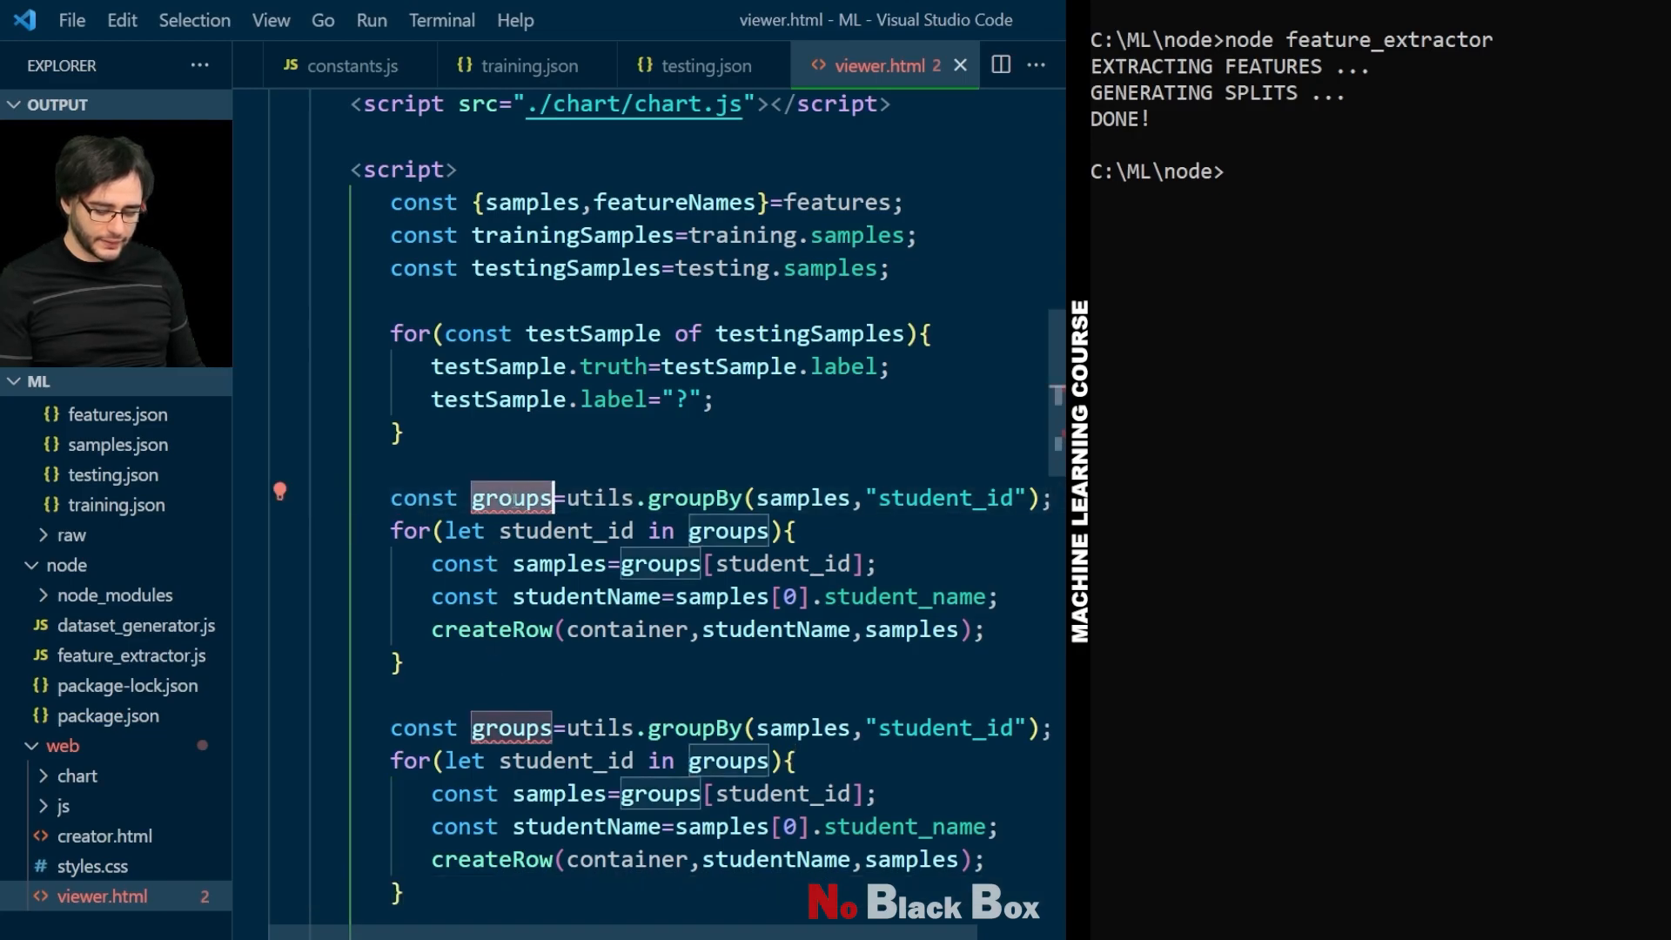
Step: Build rows from trainingGroups, grouping trainingSamples by student_id
text(traini)
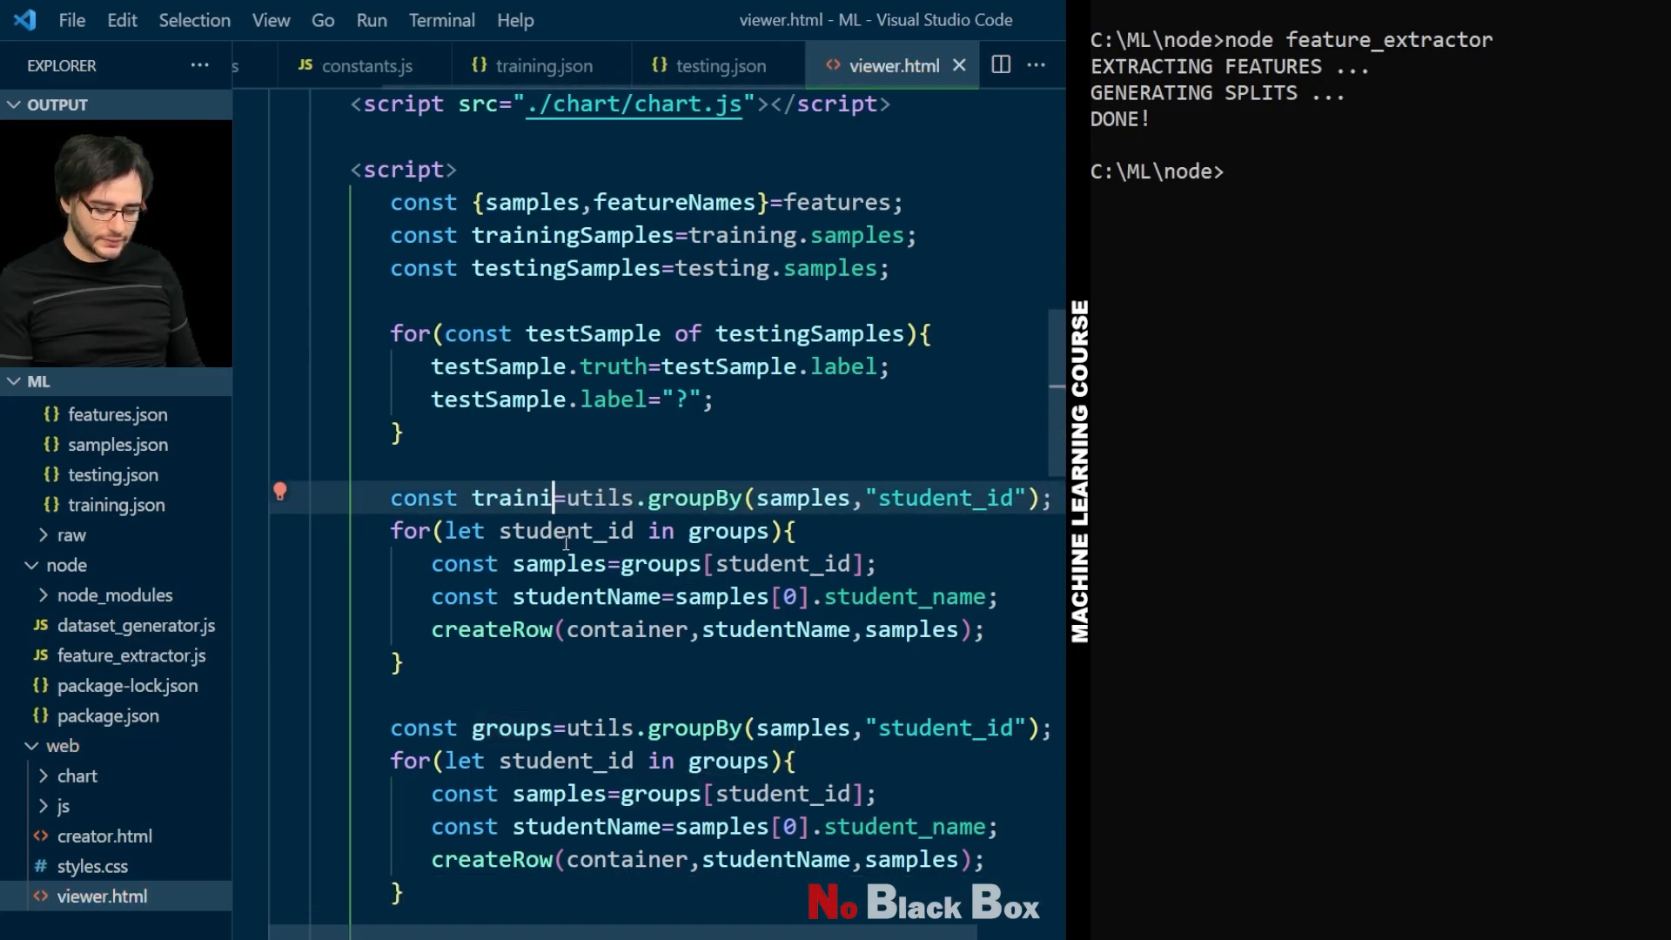
text(ngGroups)
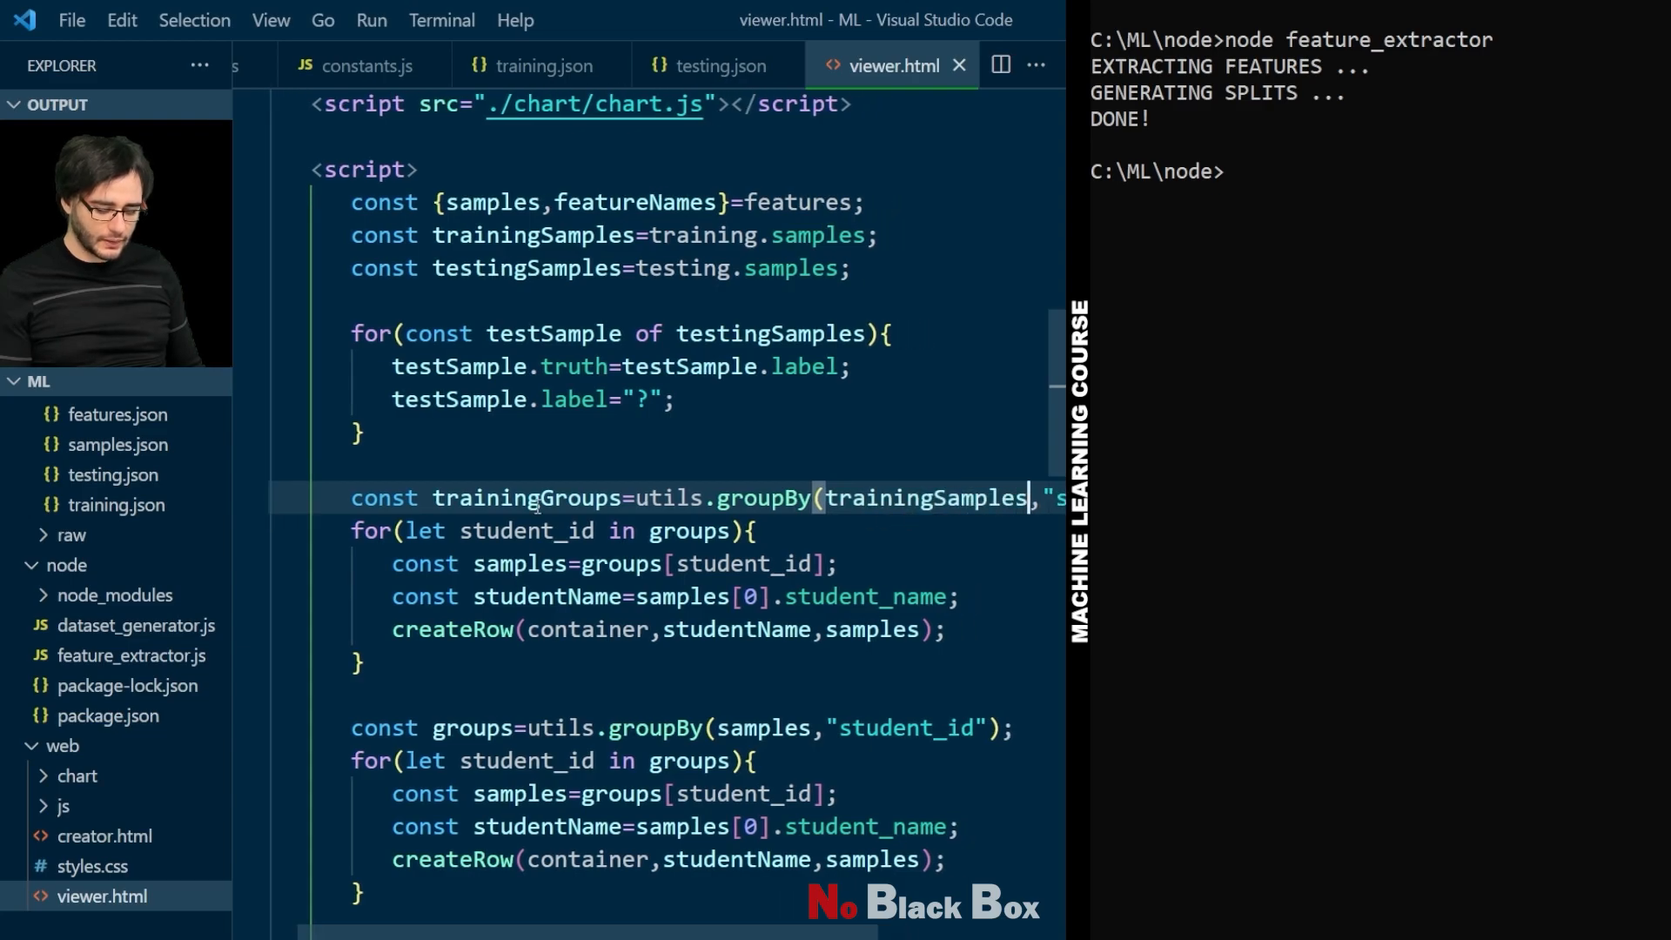
double_click(526, 498)
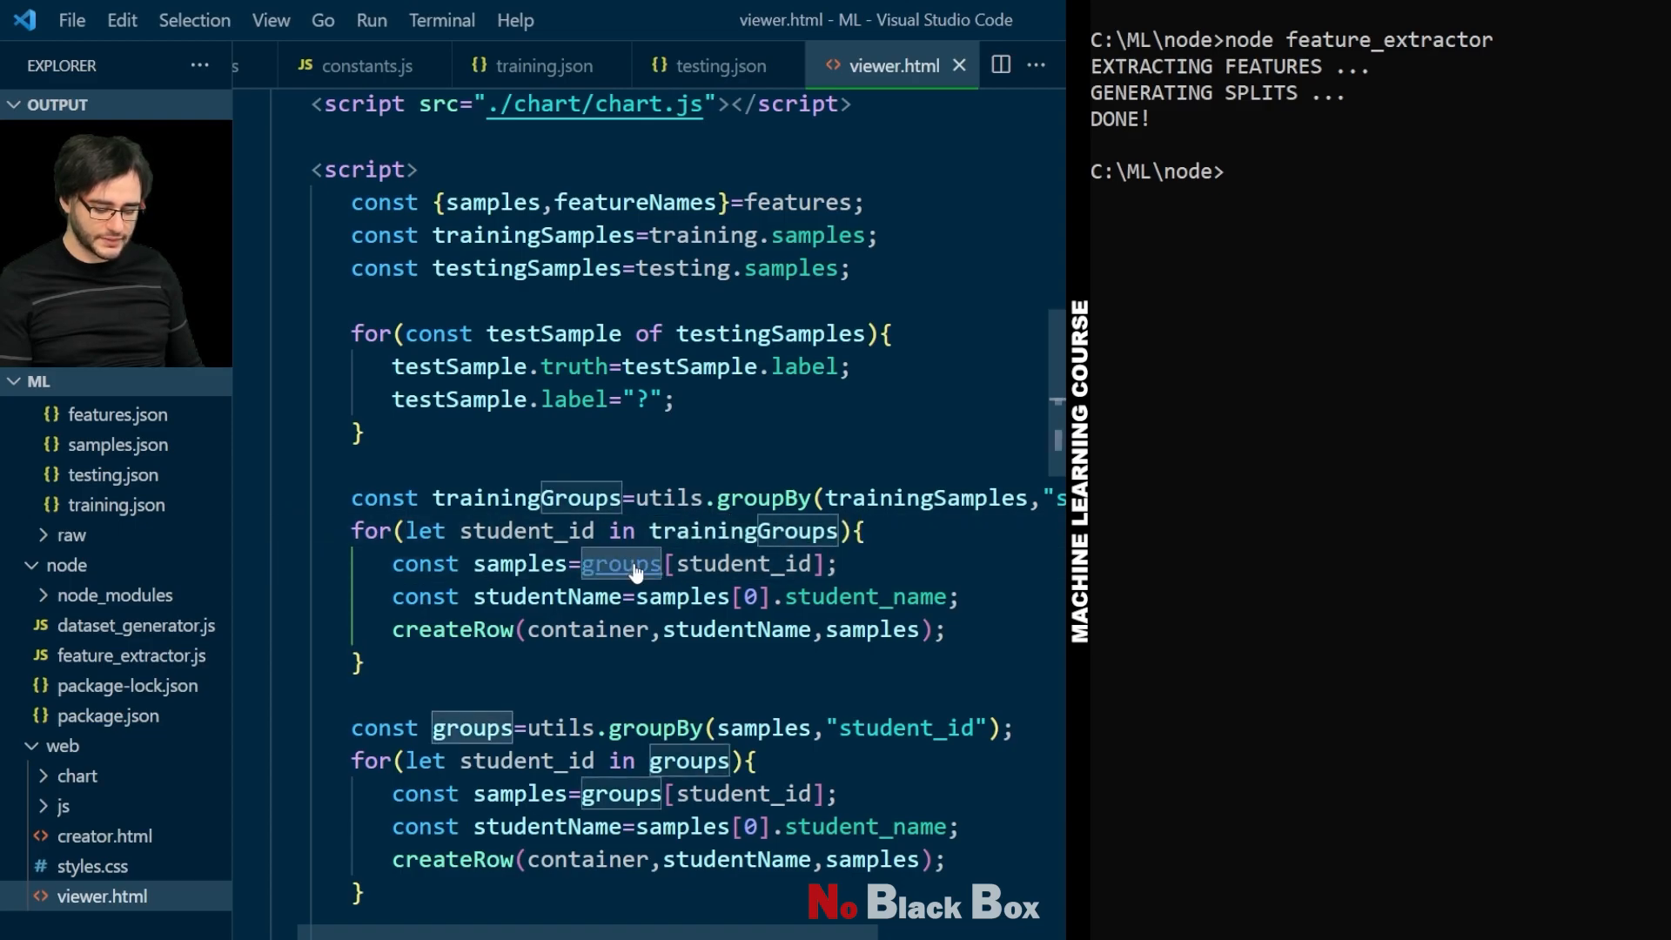
text(trainingGroups)
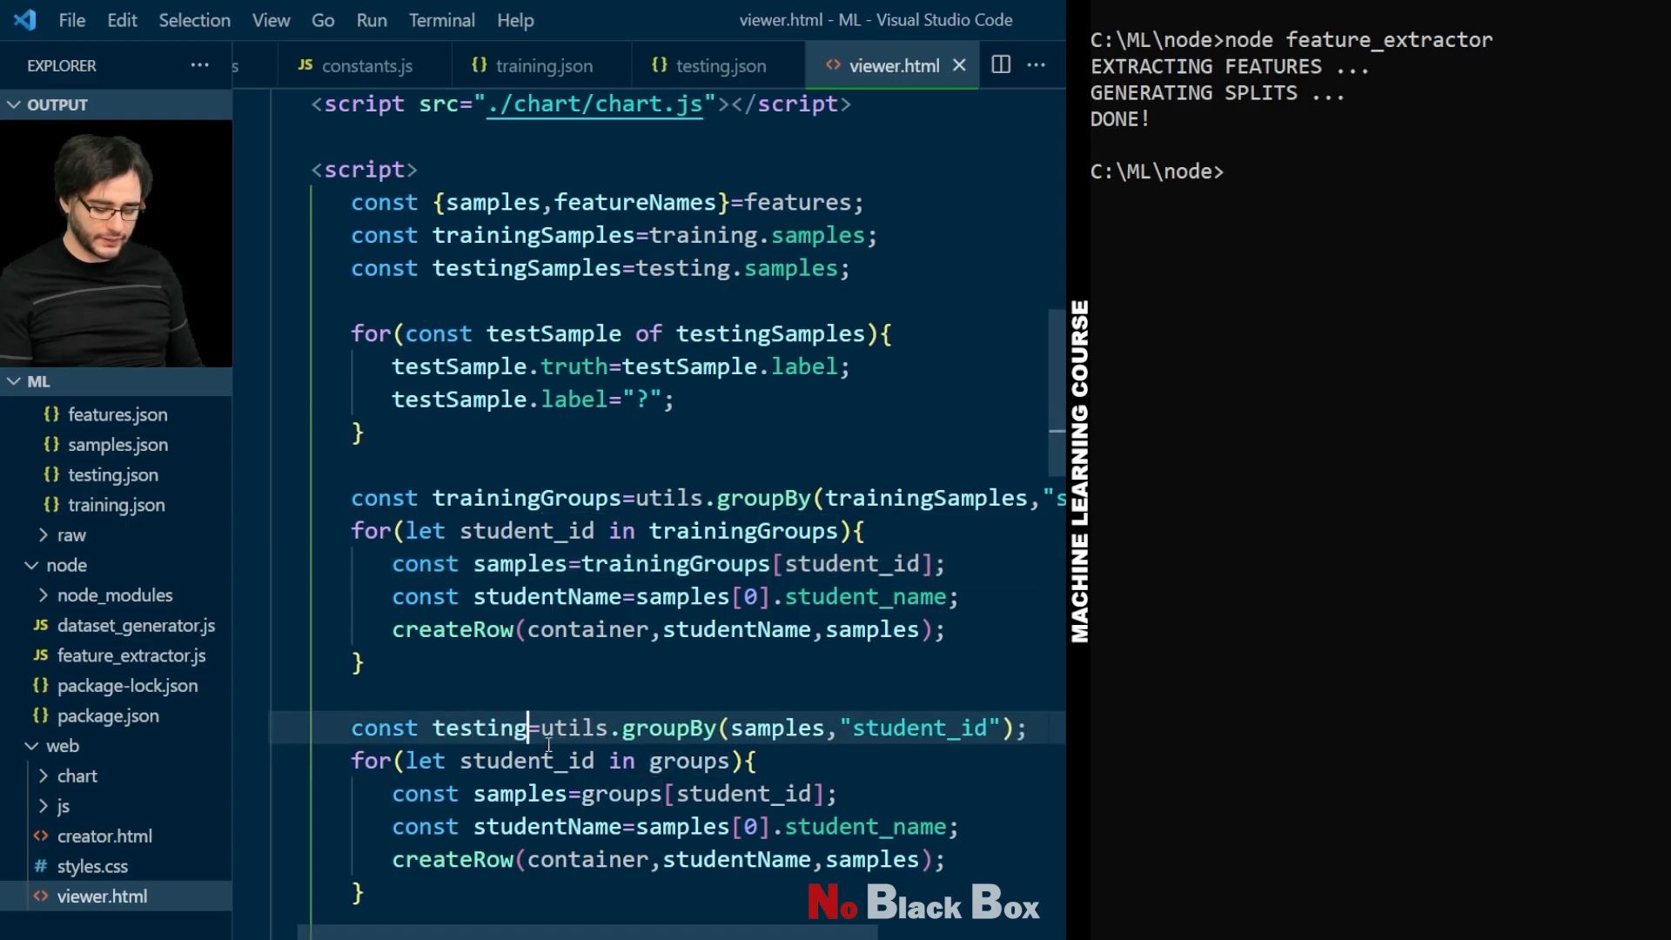
text(Groups)
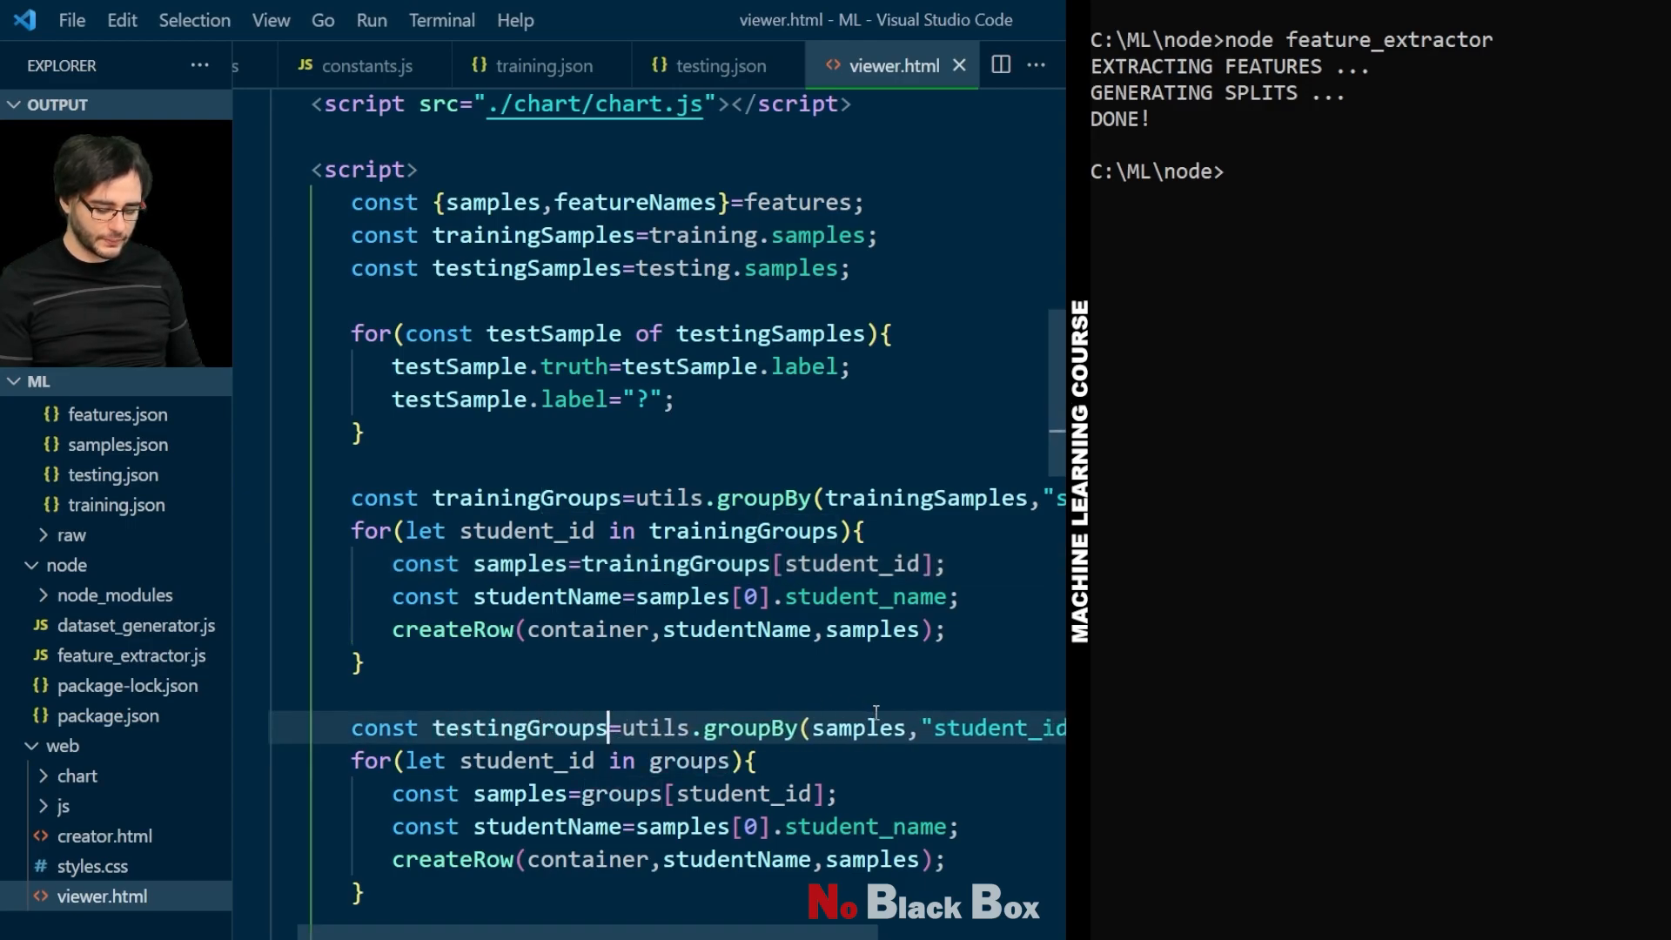
Step: Build a second set of rows from testingGroups, grouping testingSamples by student_id
text(testingS)
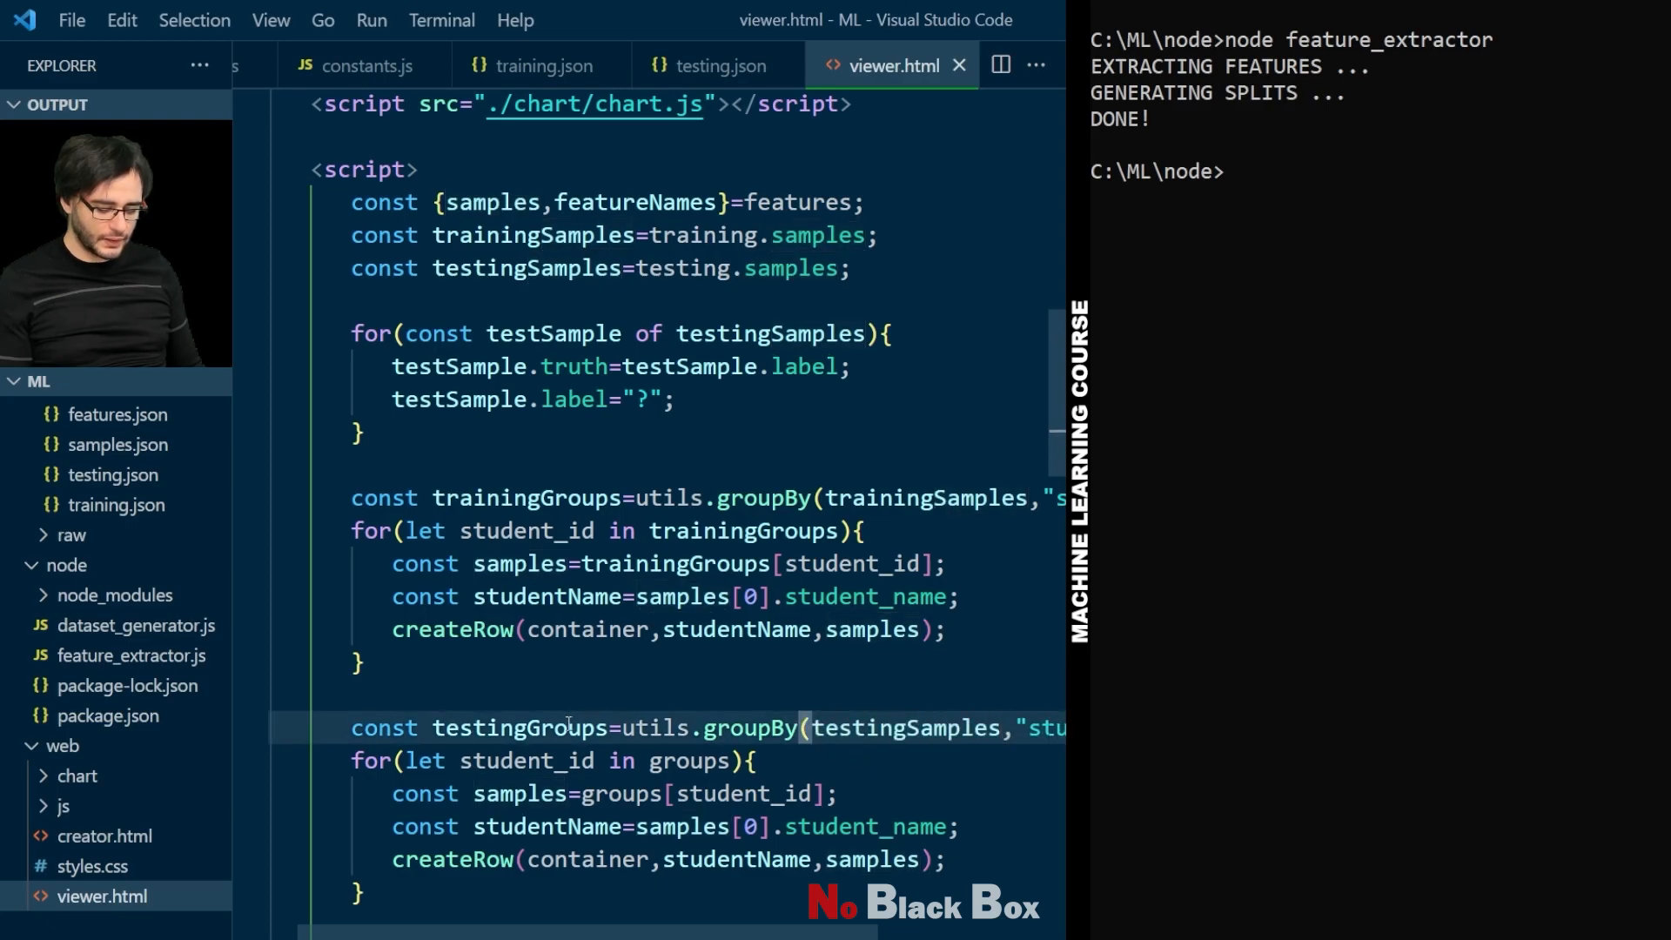
double_click(686, 761)
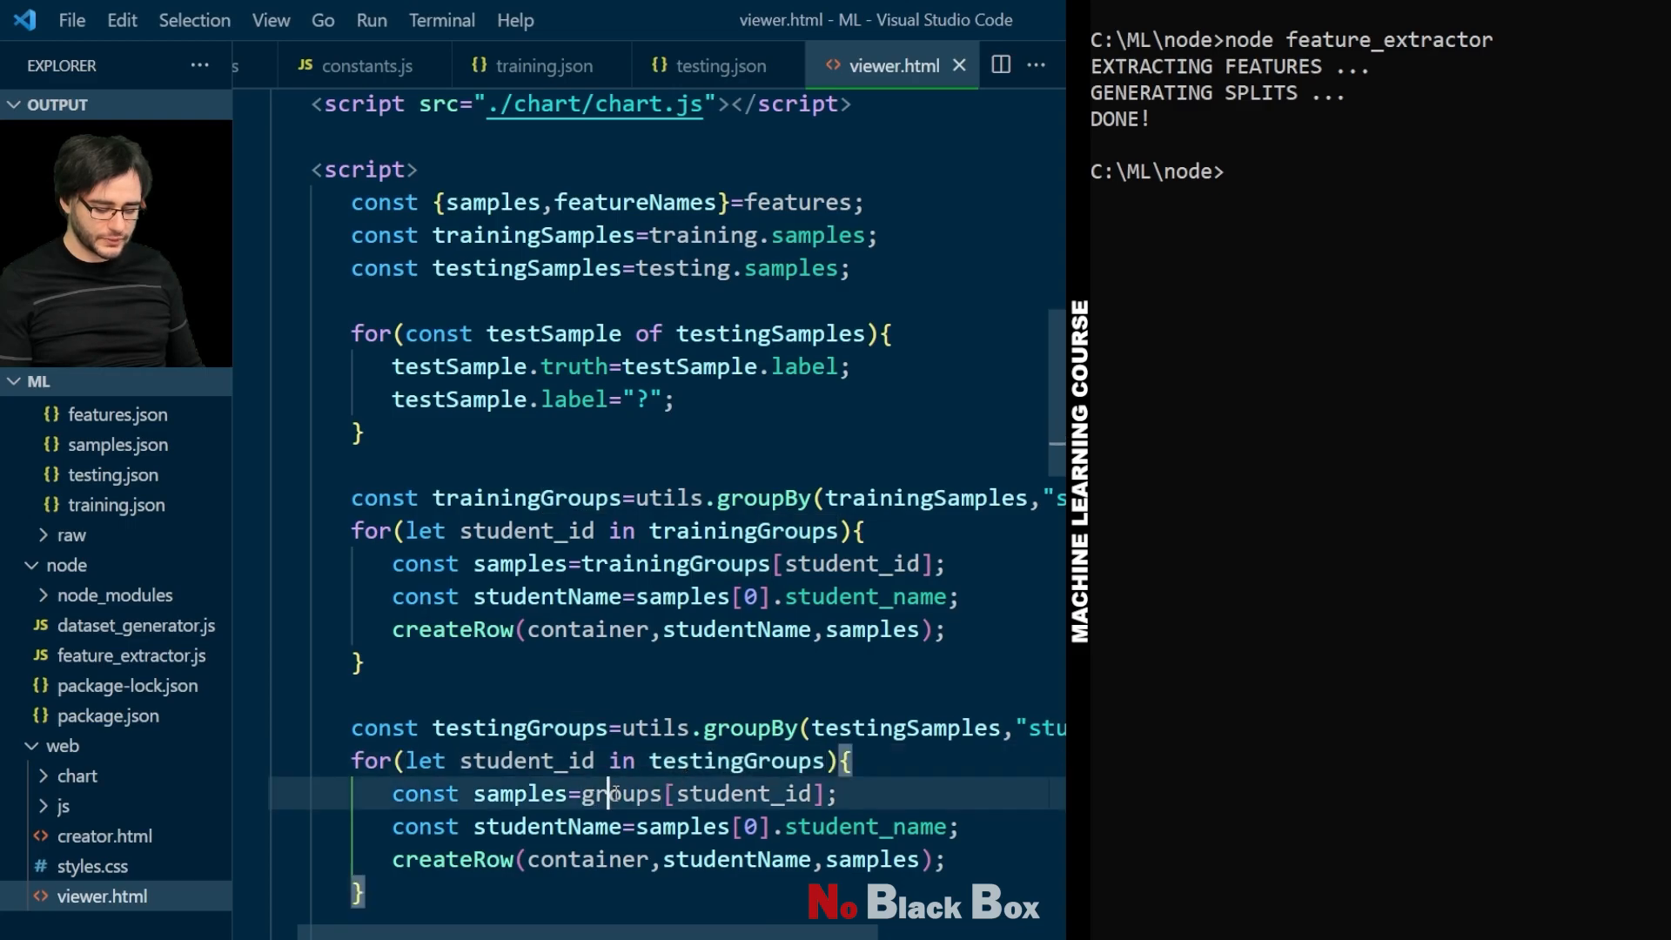
text(testingGroups)
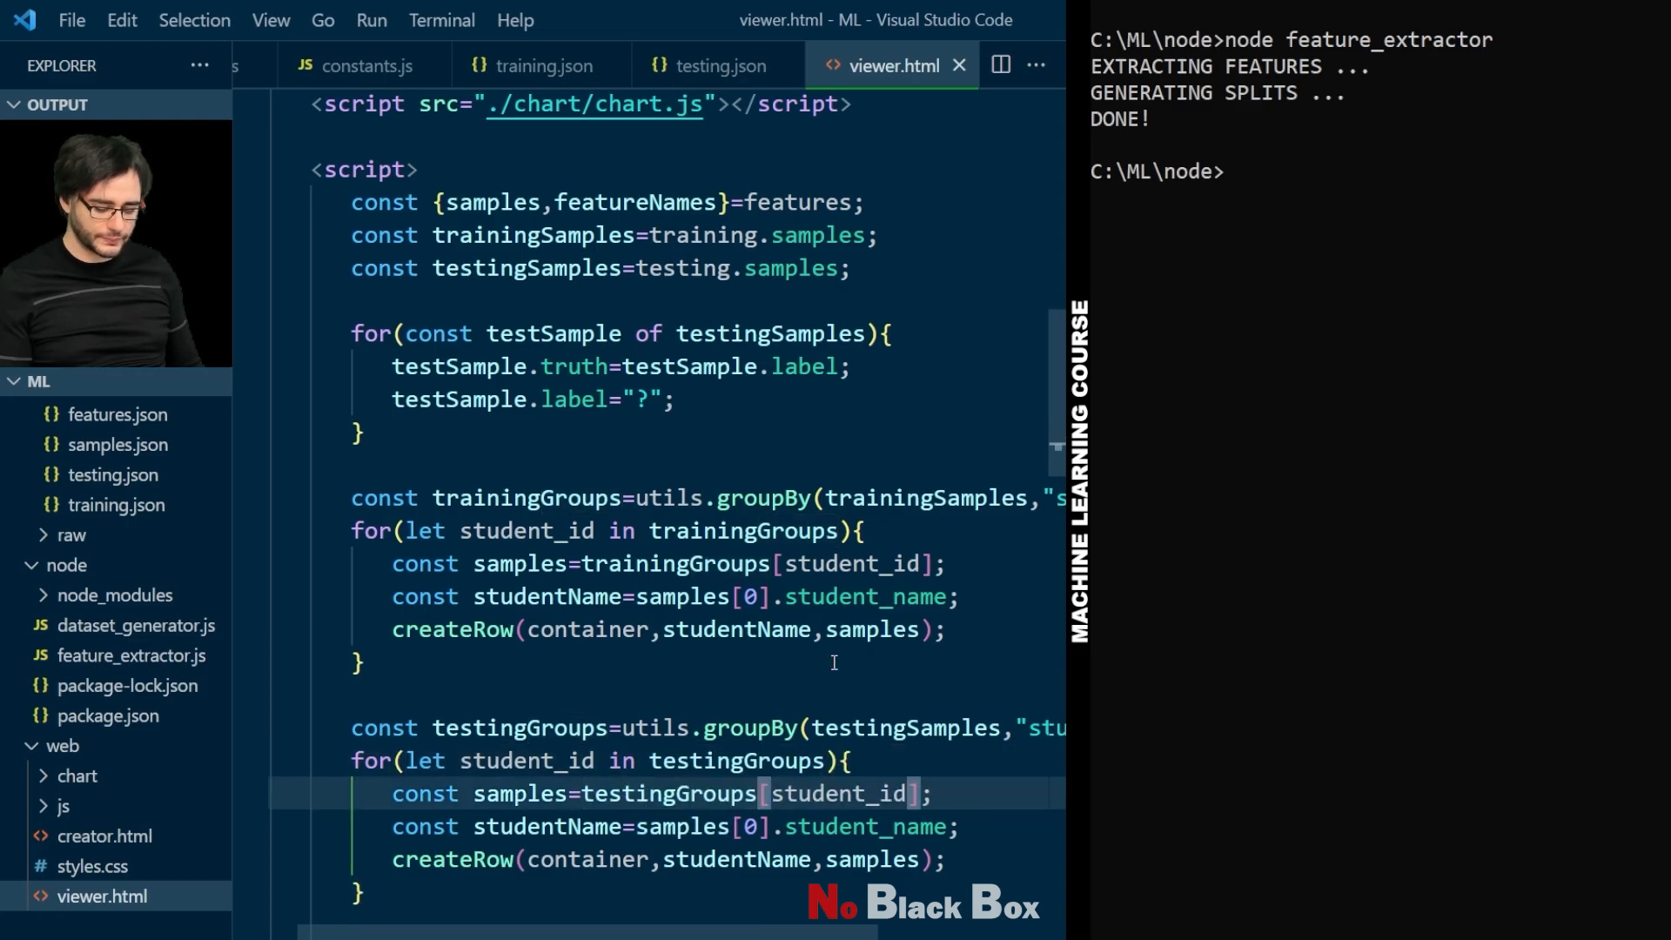
scroll(down, 3)
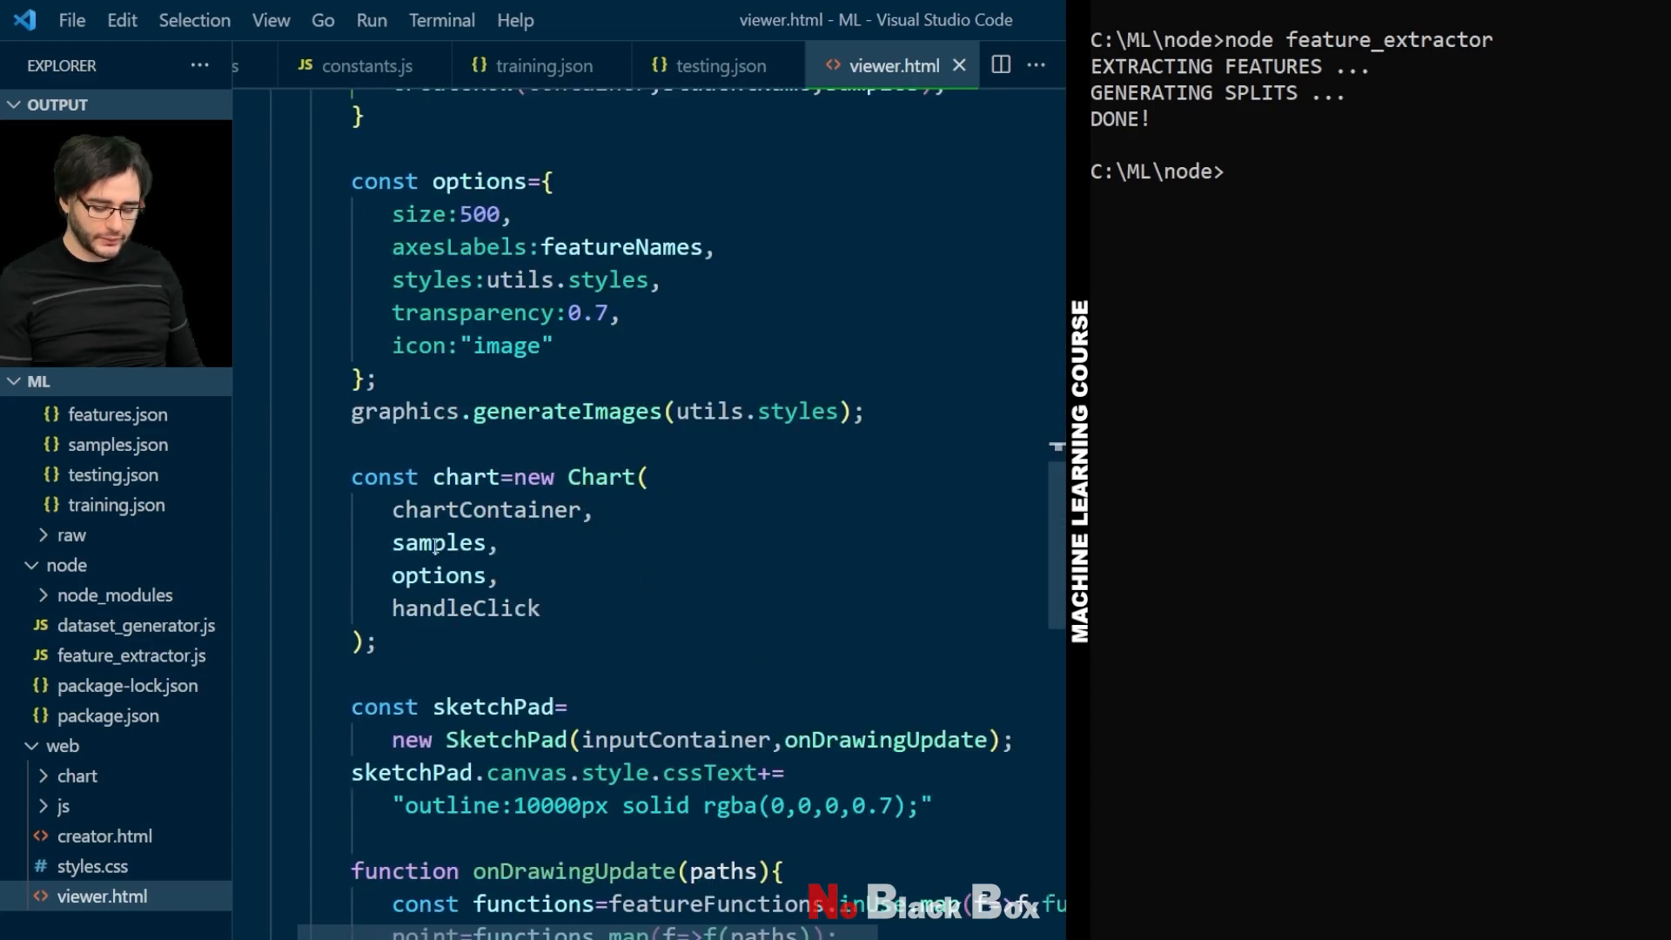
Step: Use trainingSamples in the Chart constructor and in classify's nearest-neighbour maps, then check the viewer
text(tra,)
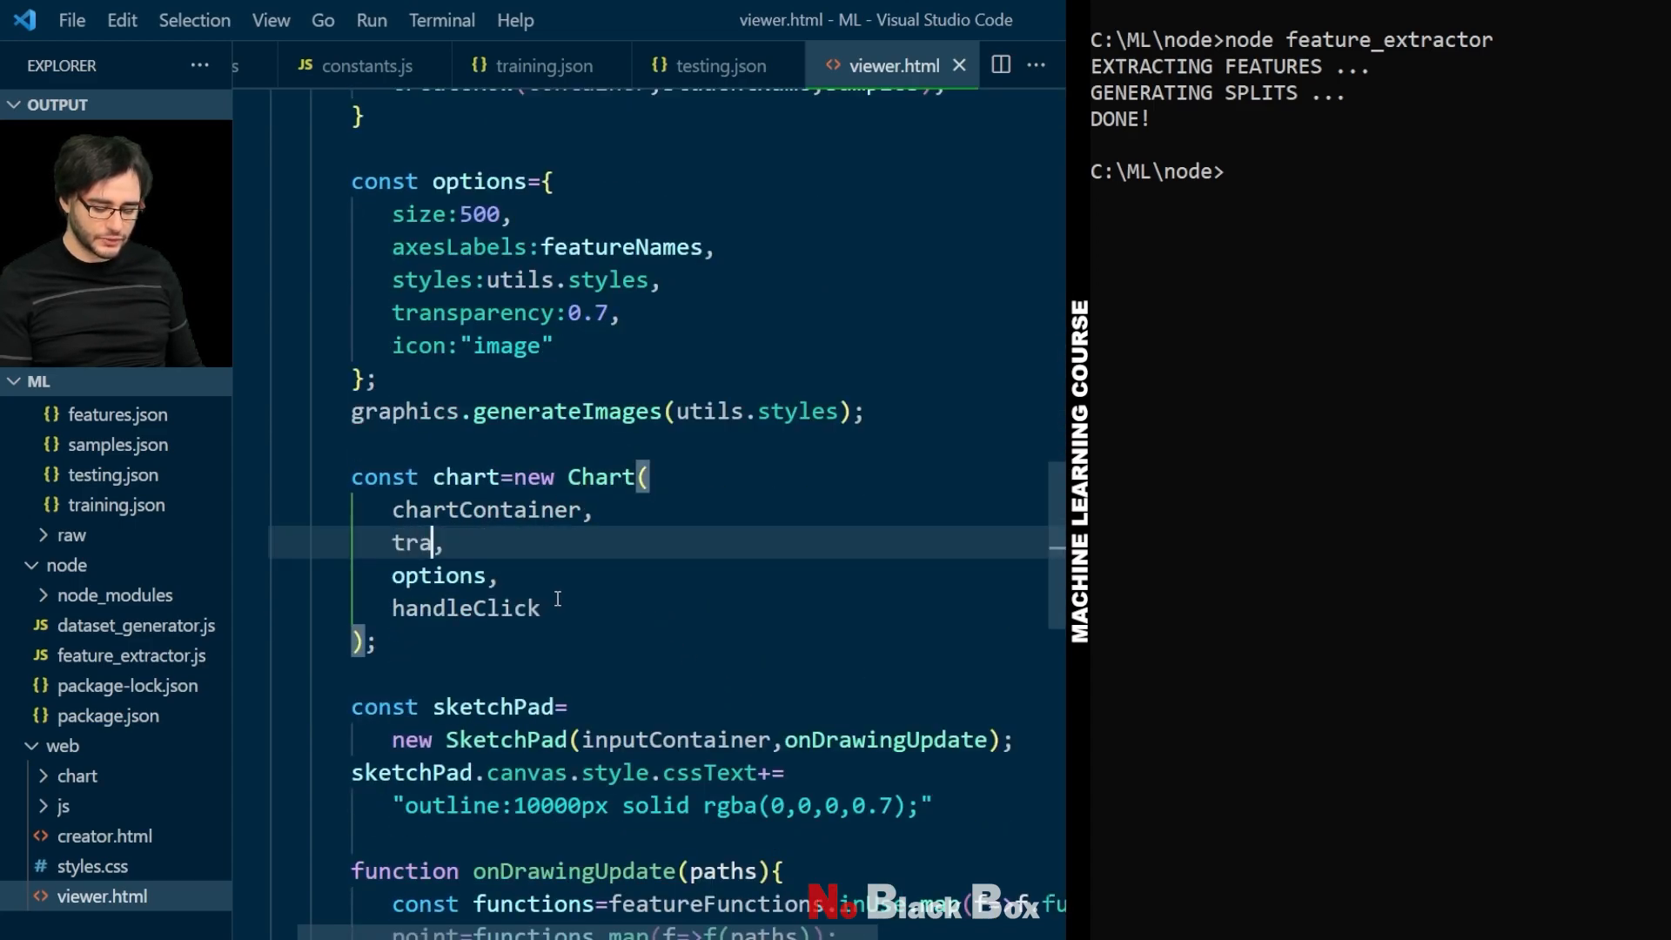
text(iningSamples)
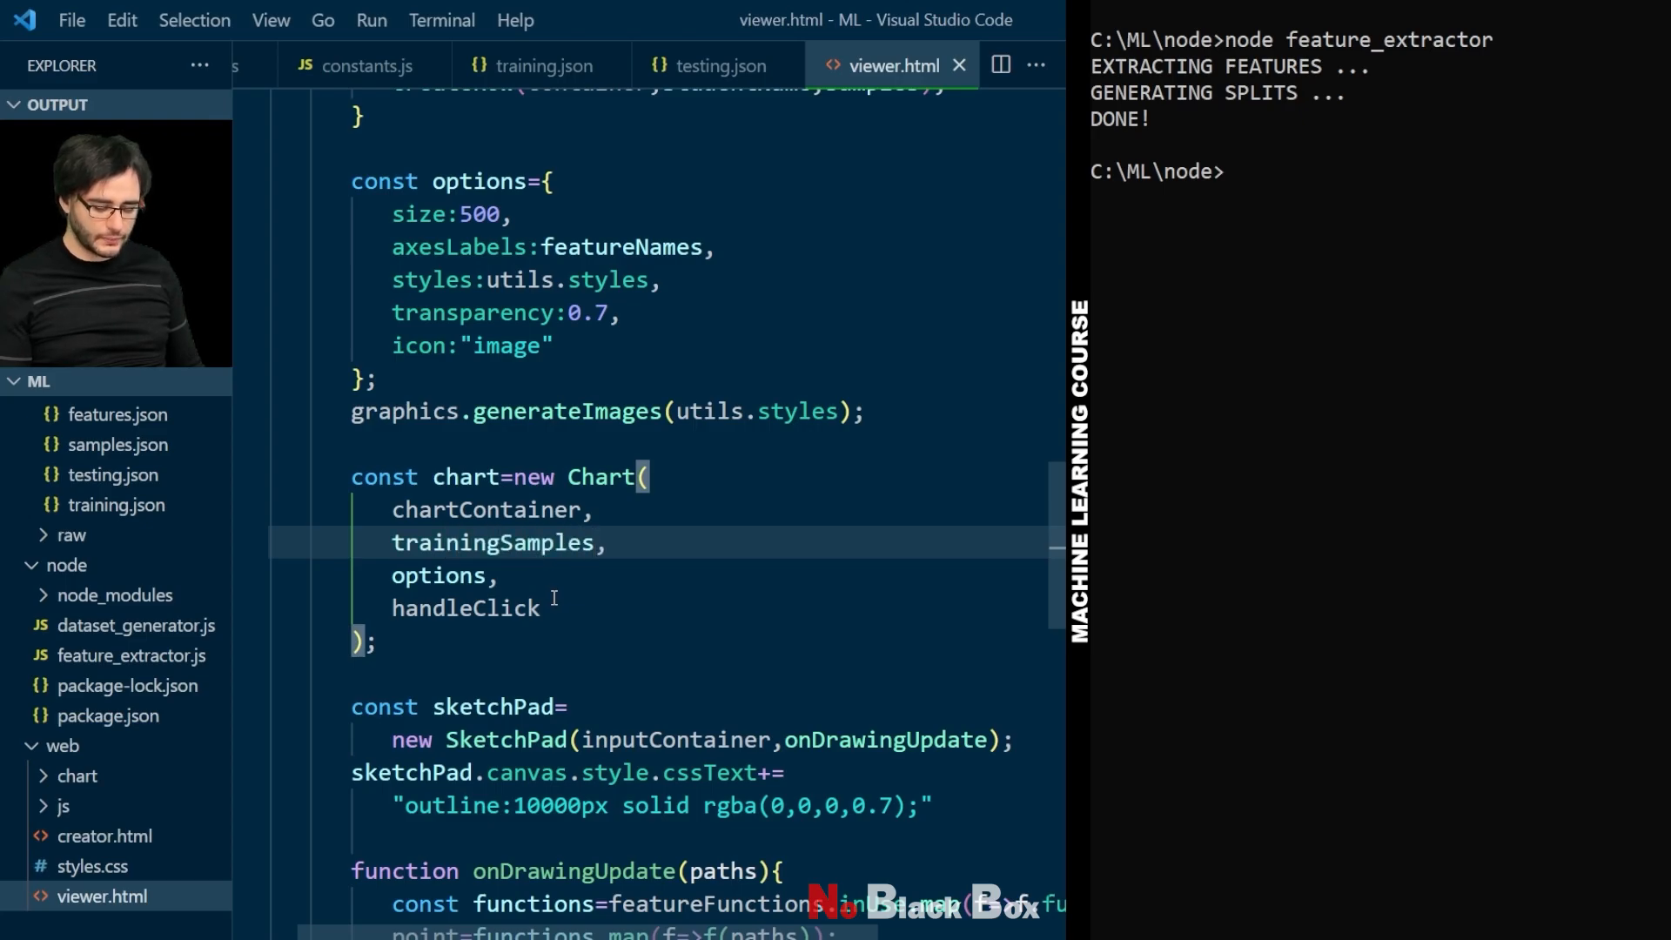
scroll(down, 3)
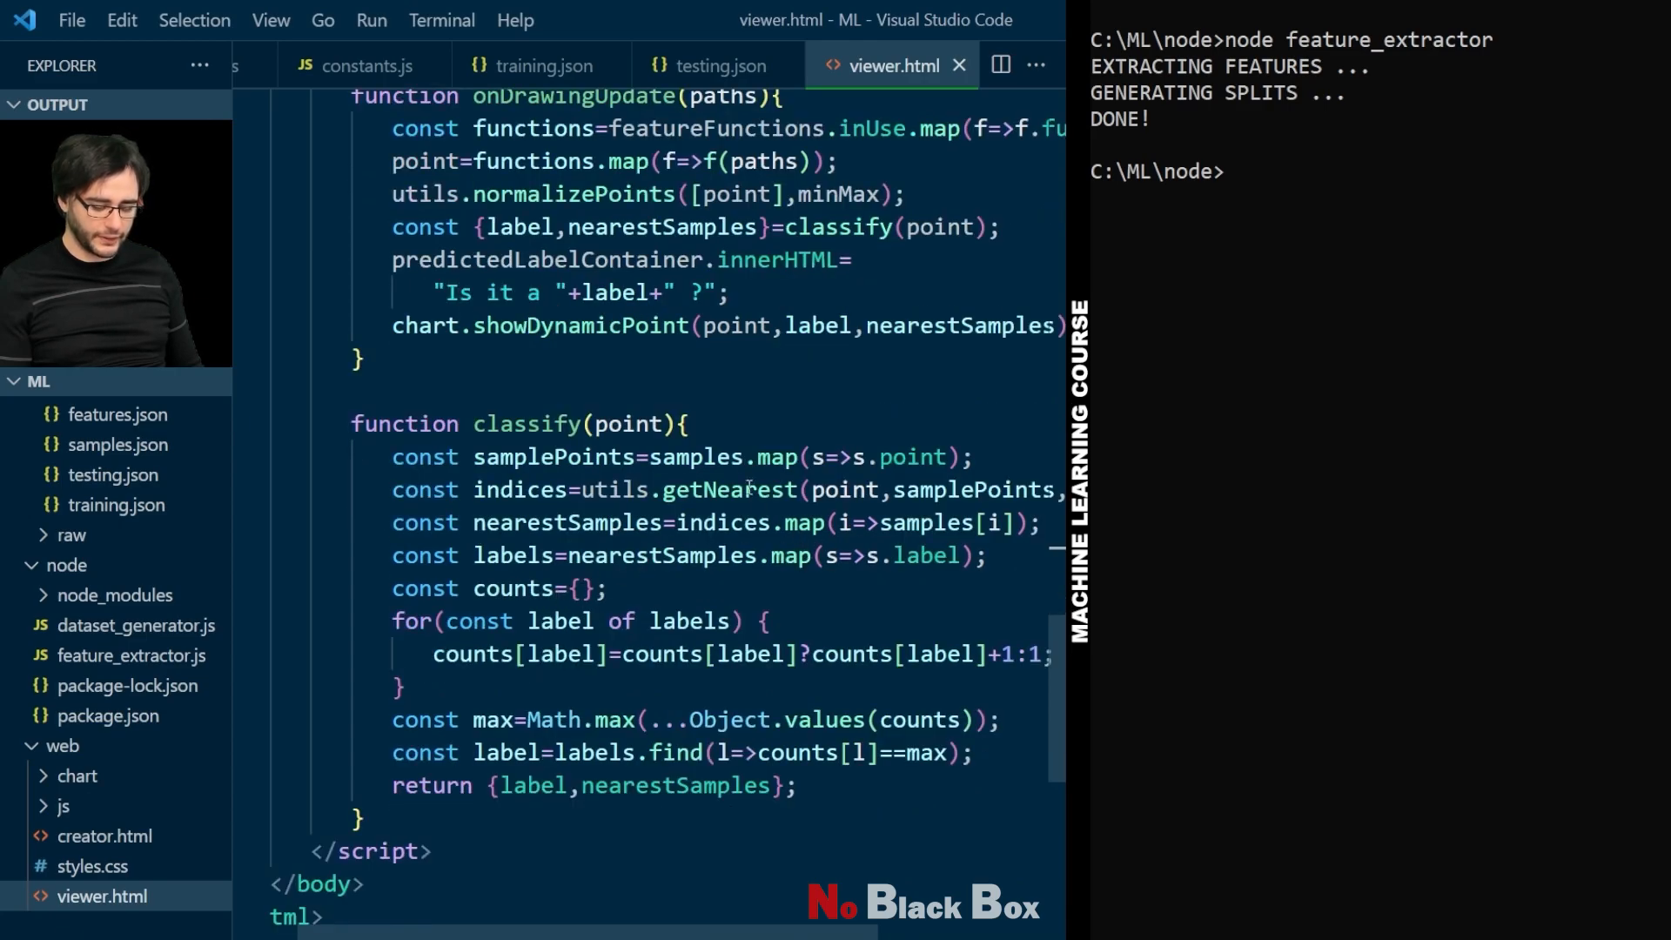
double_click(698, 456)
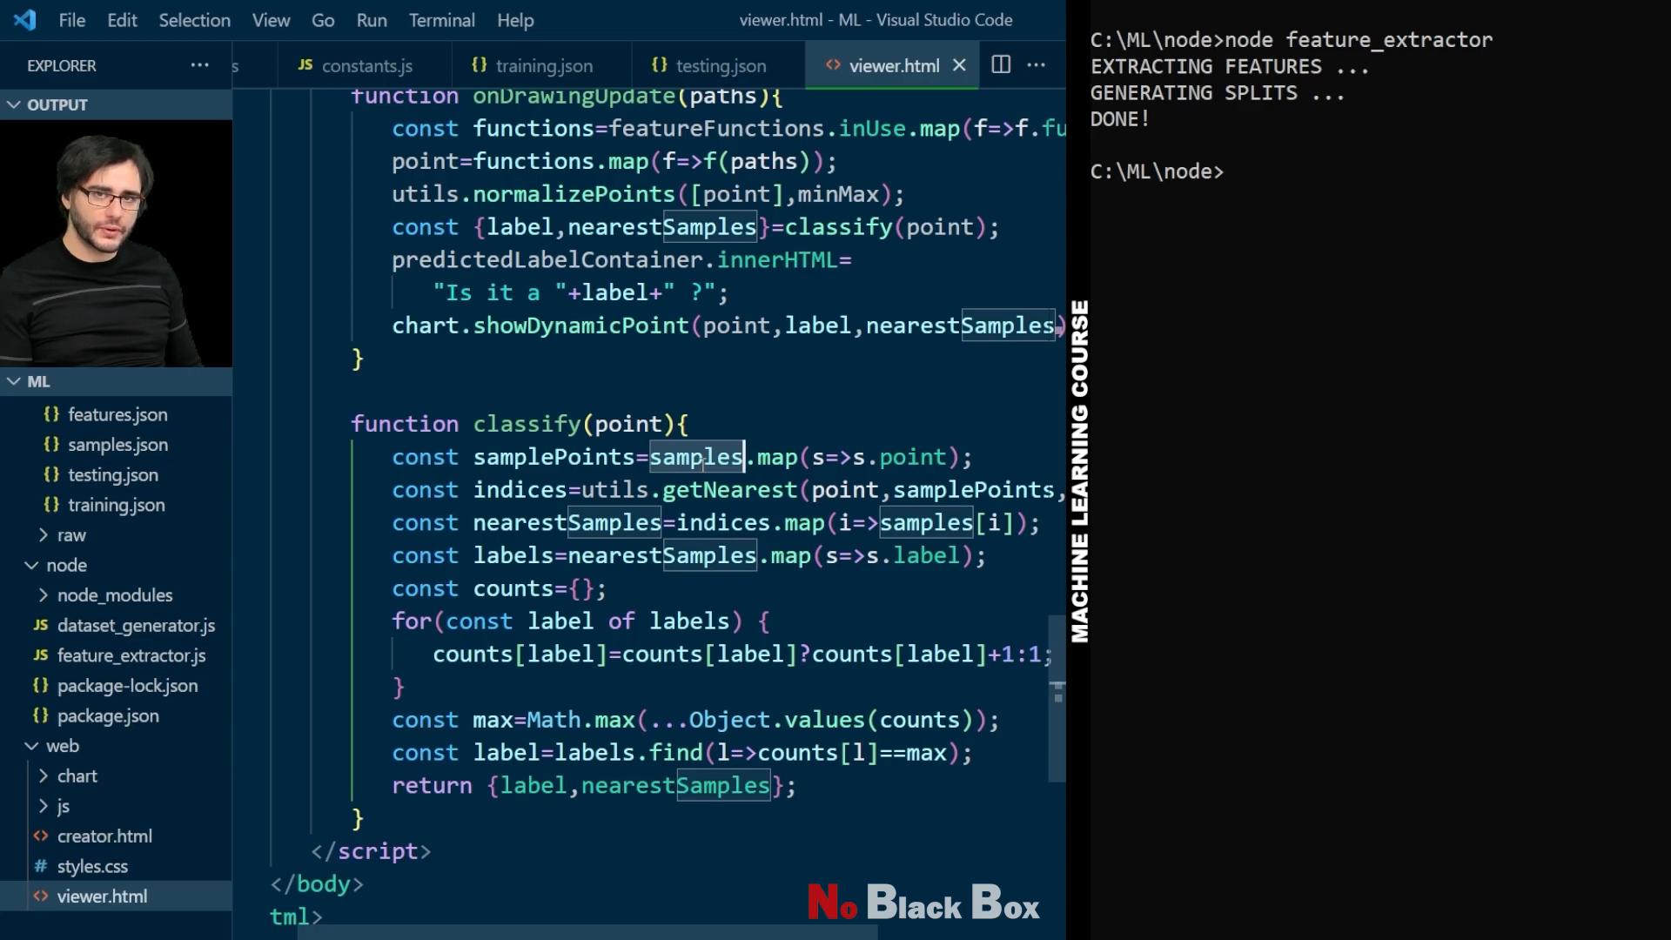
text(traini)
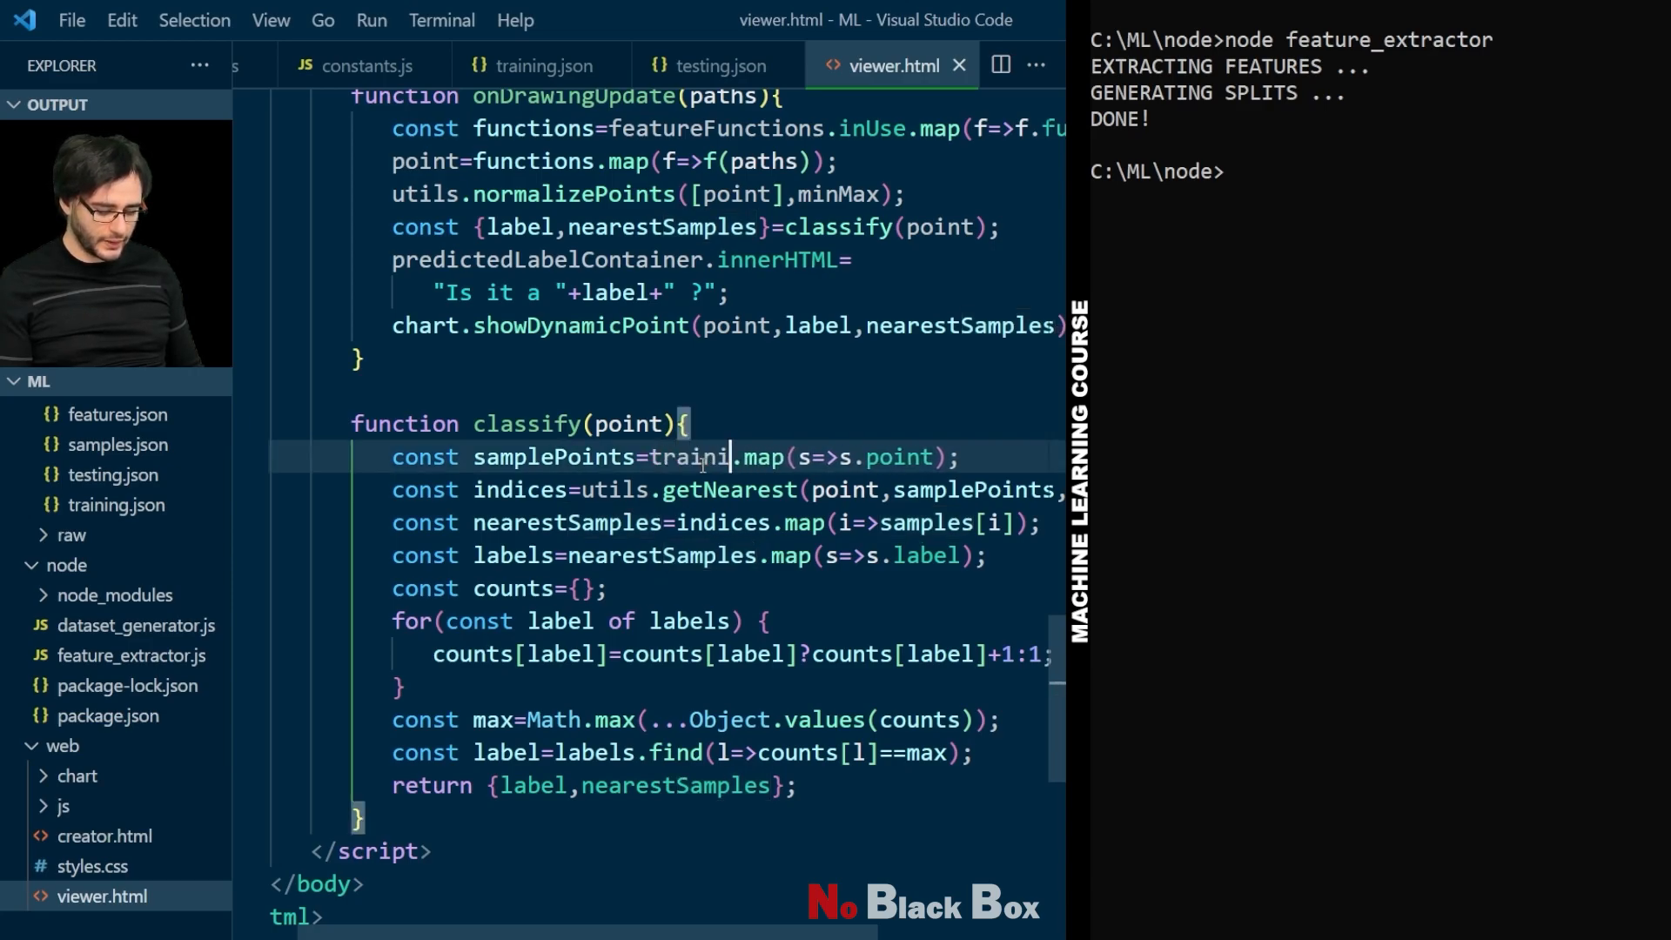
text(ngSamples)
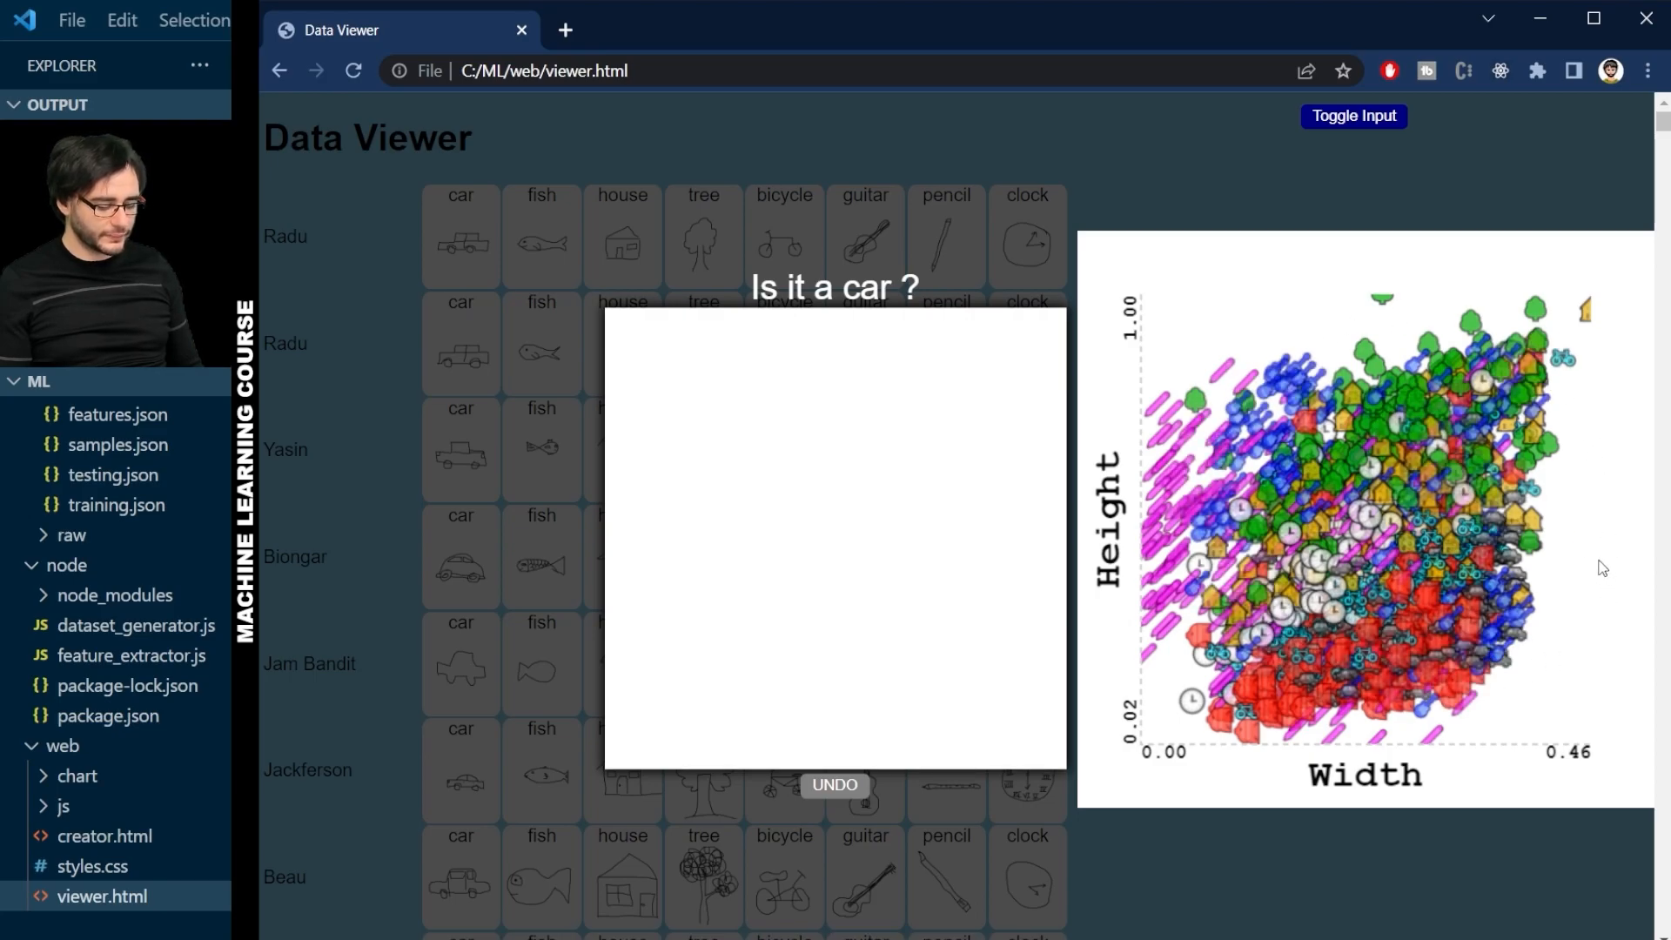
mouse_move(1602, 543)
text(ermin)
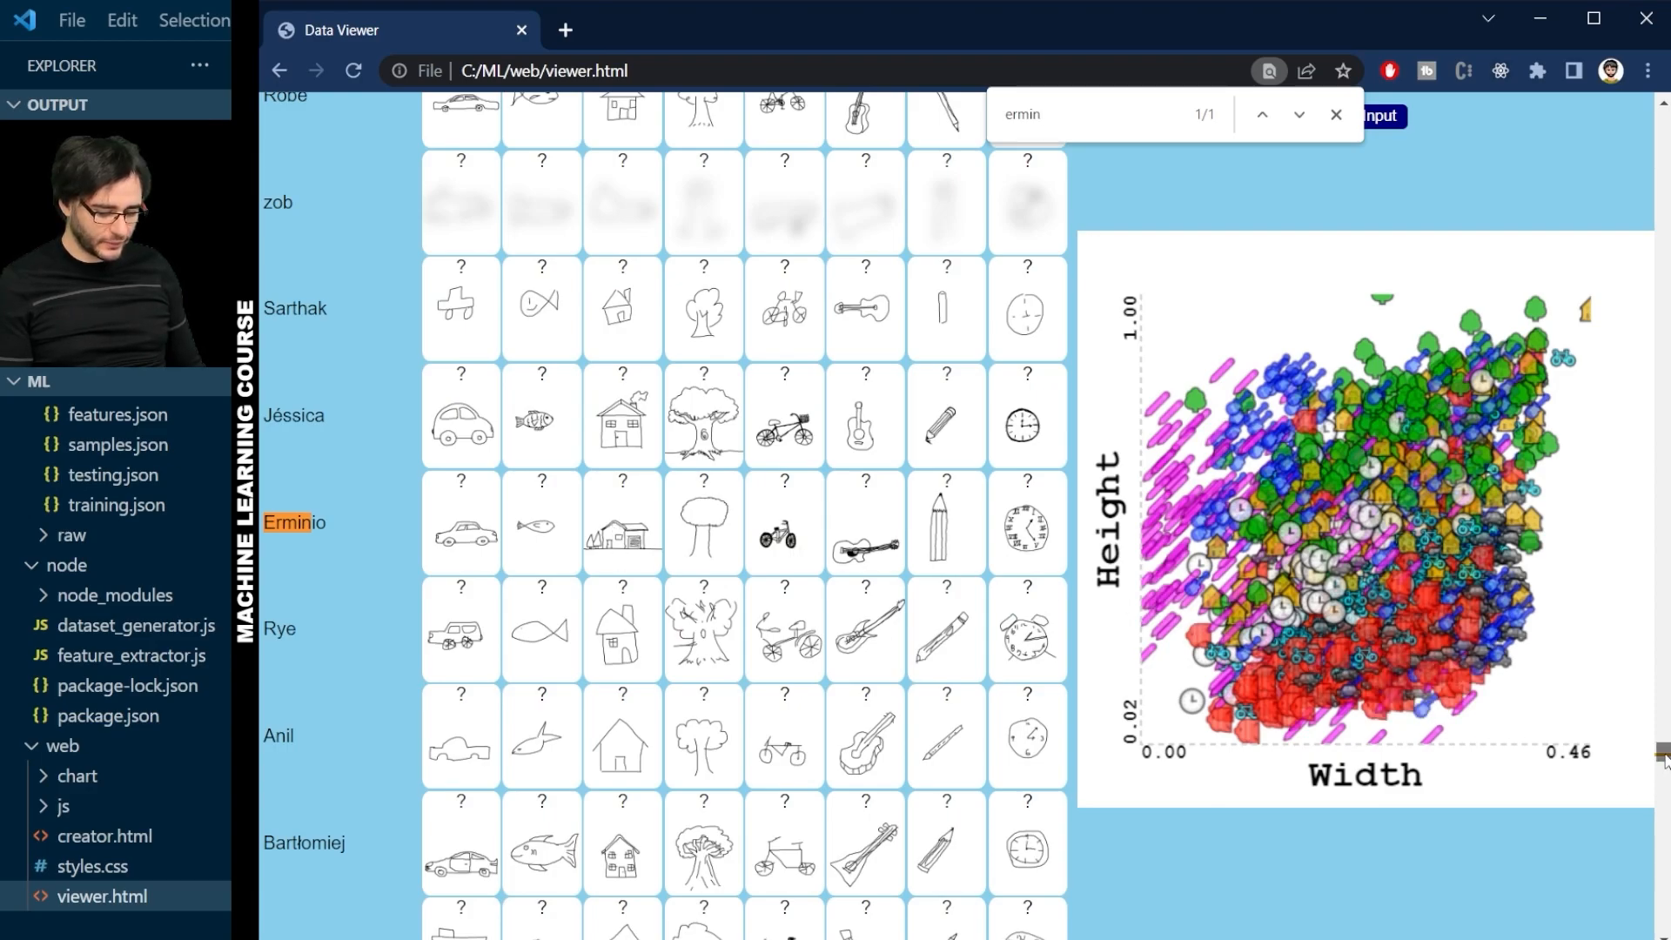
scroll(down, 3)
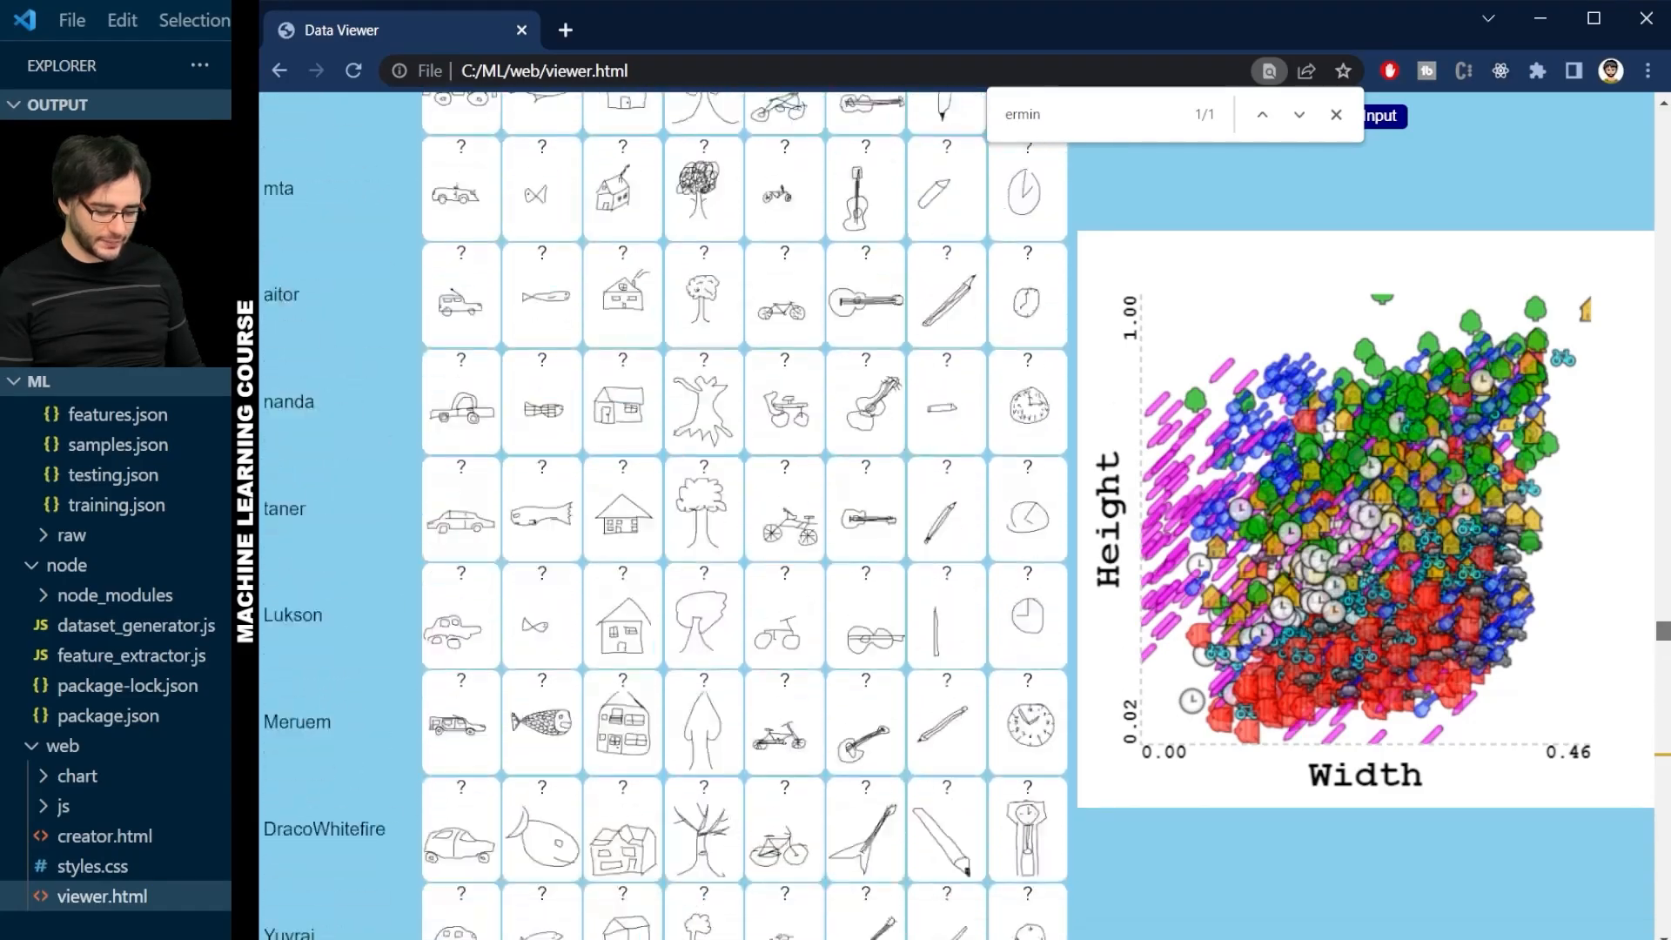
scroll(down, 3)
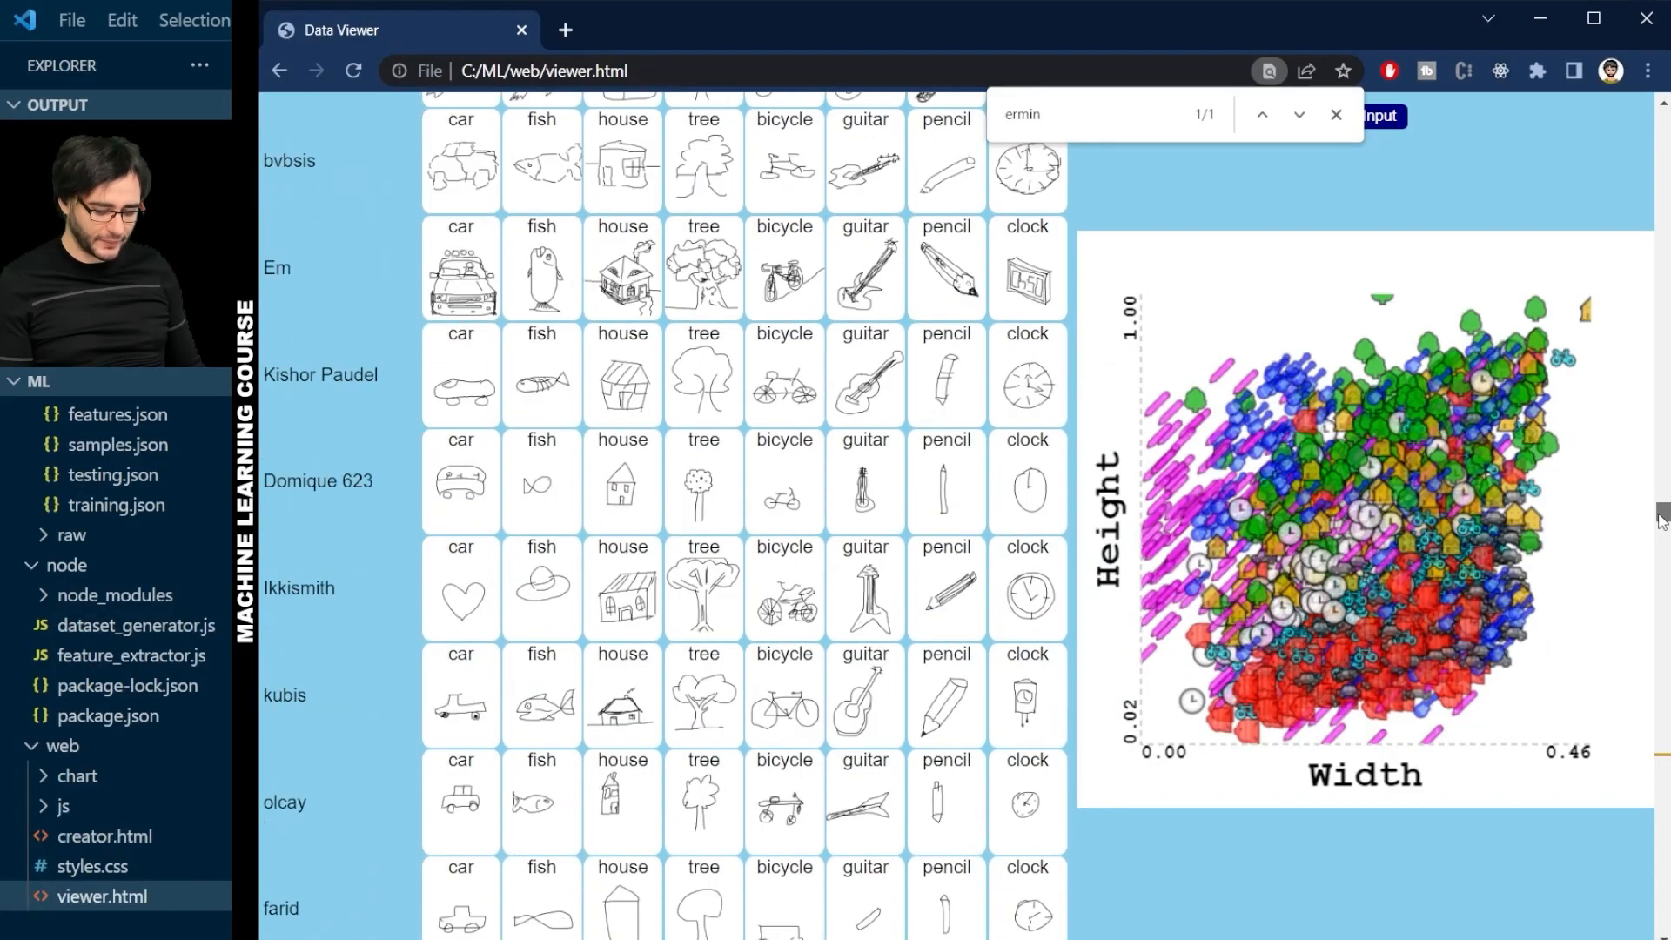
scroll(down, 3)
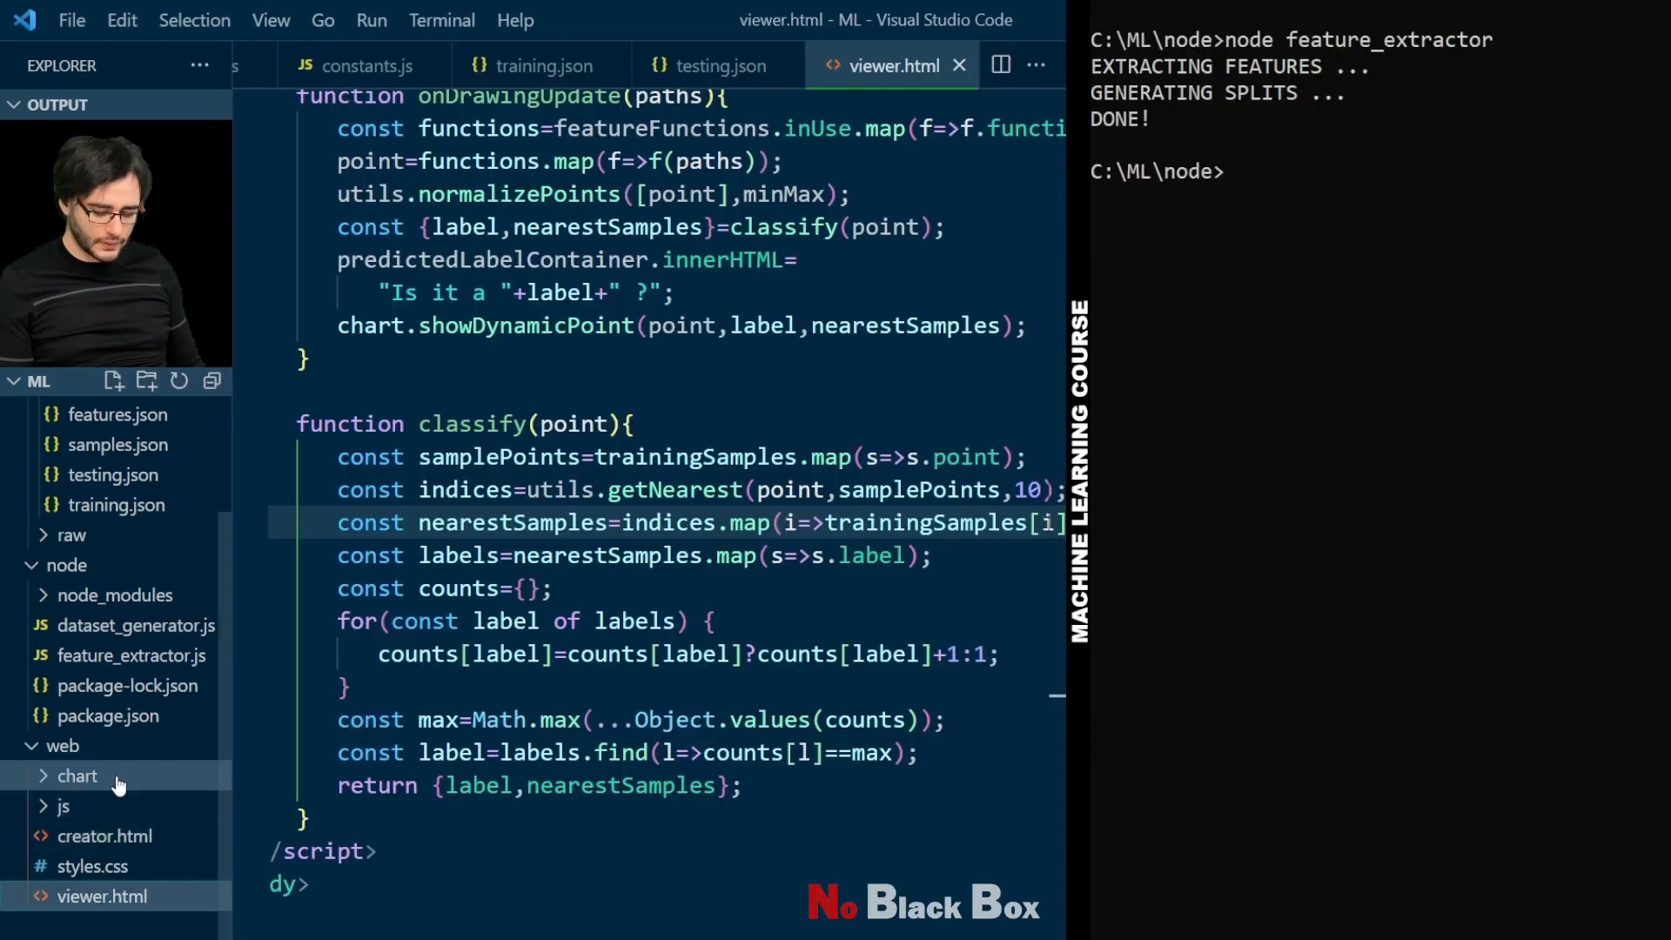
Step: Compute minMax from training points after the split and normalize testing points with that same minMax
click(135, 656)
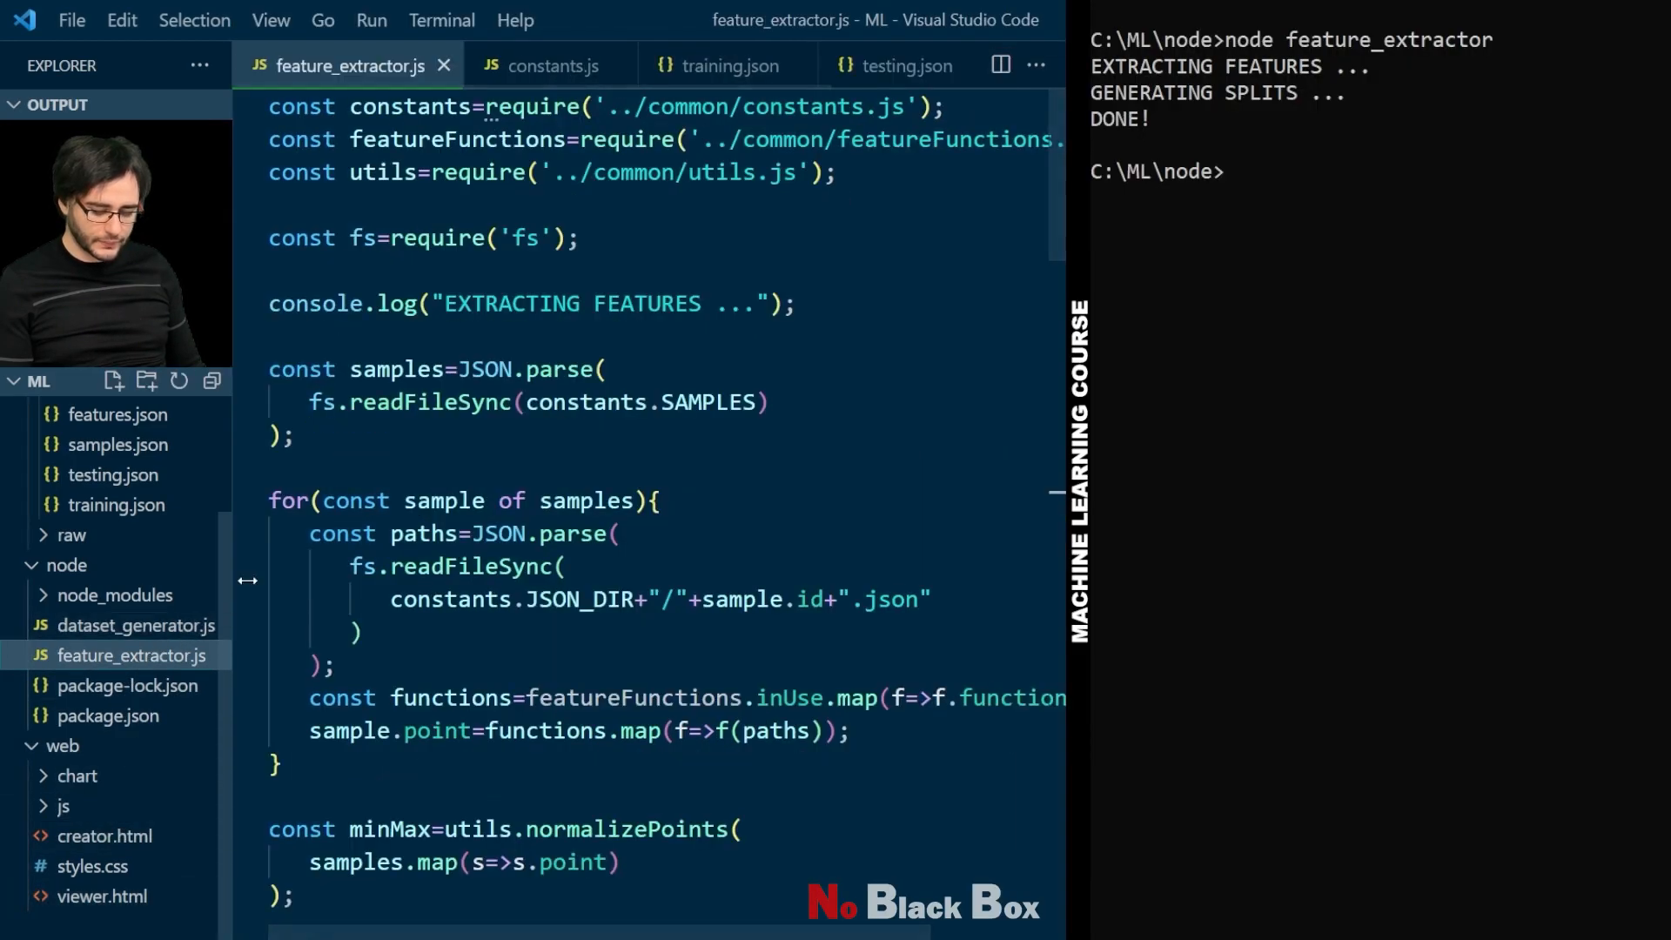
scroll(down, 3)
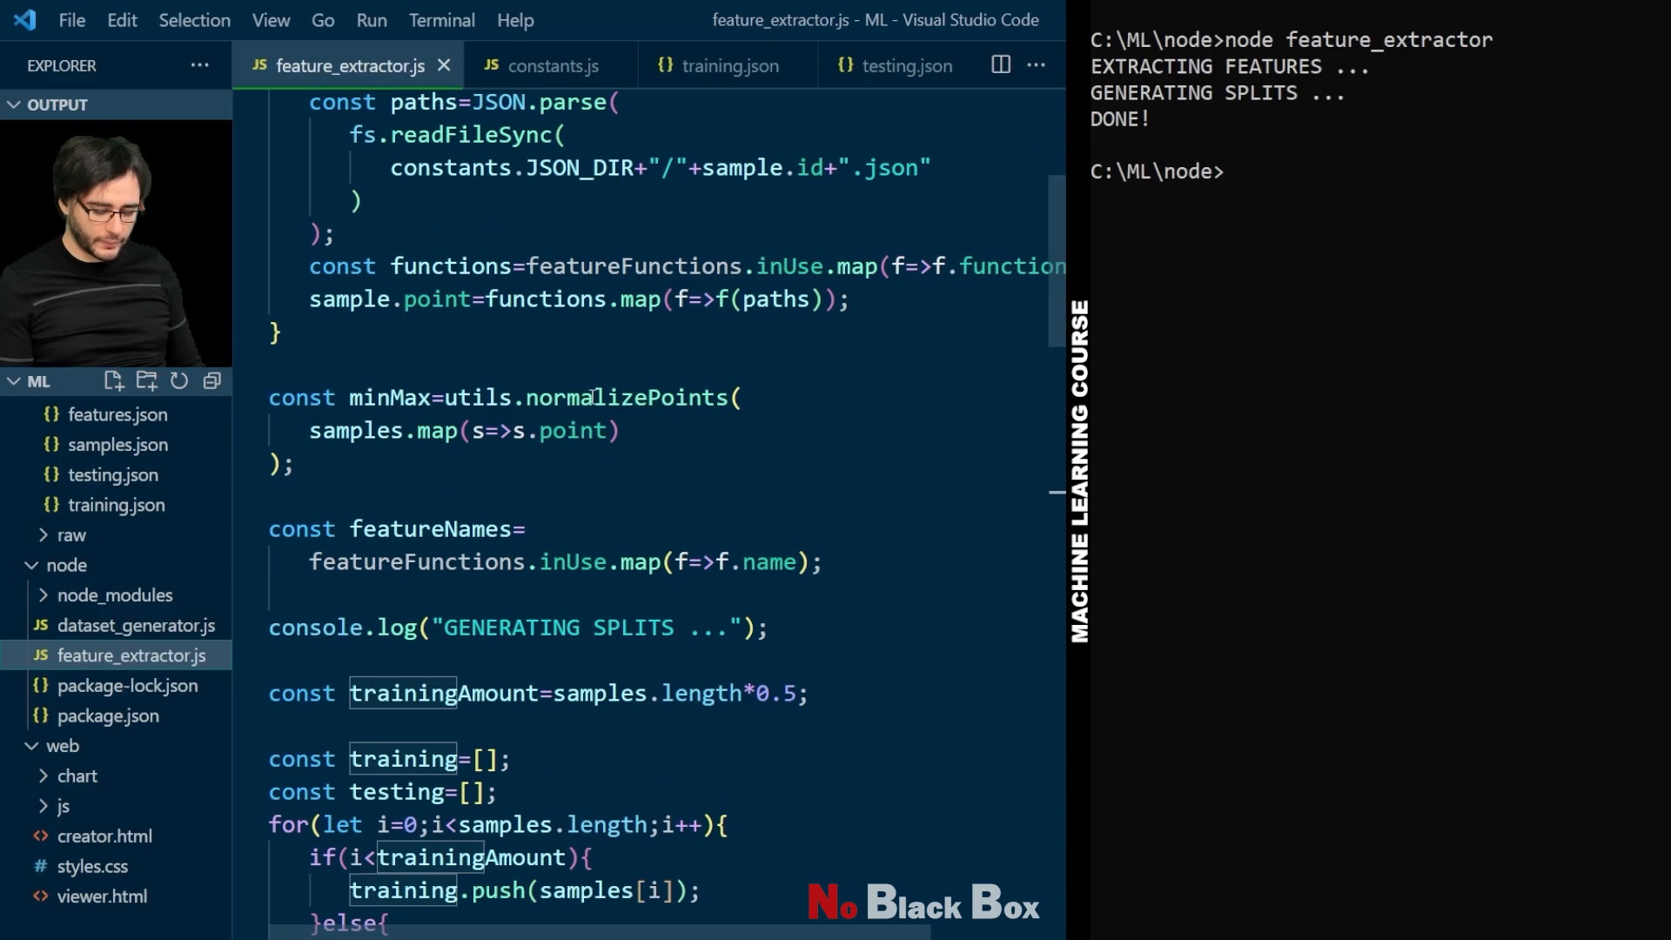
mouse_move(343, 438)
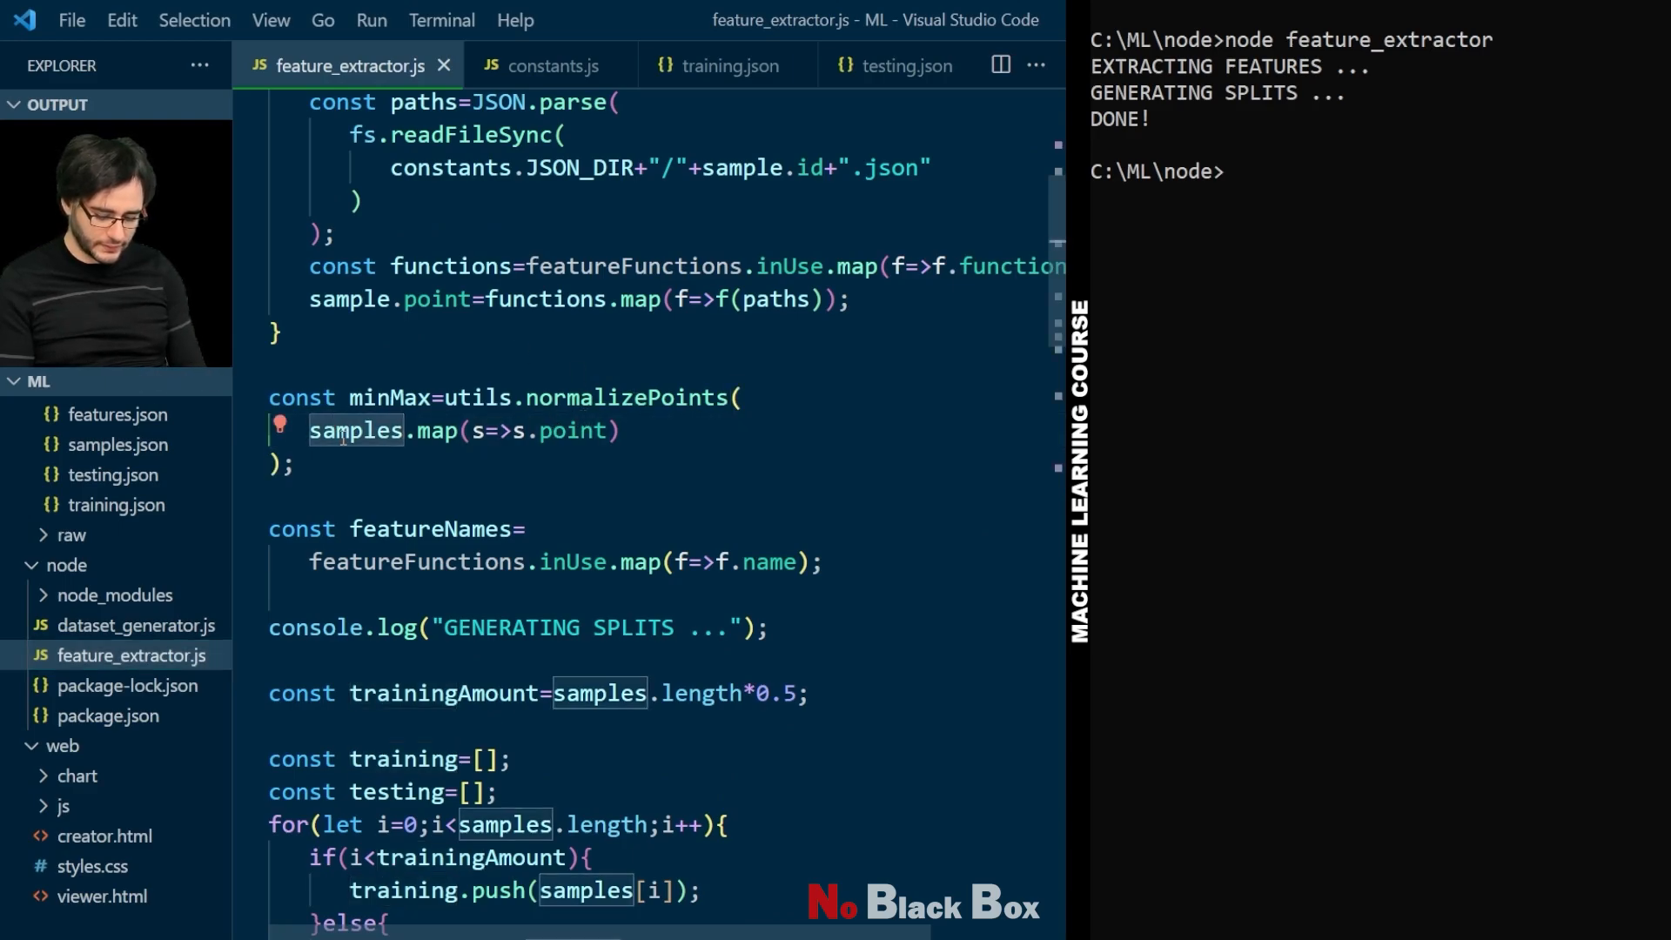
text(training)
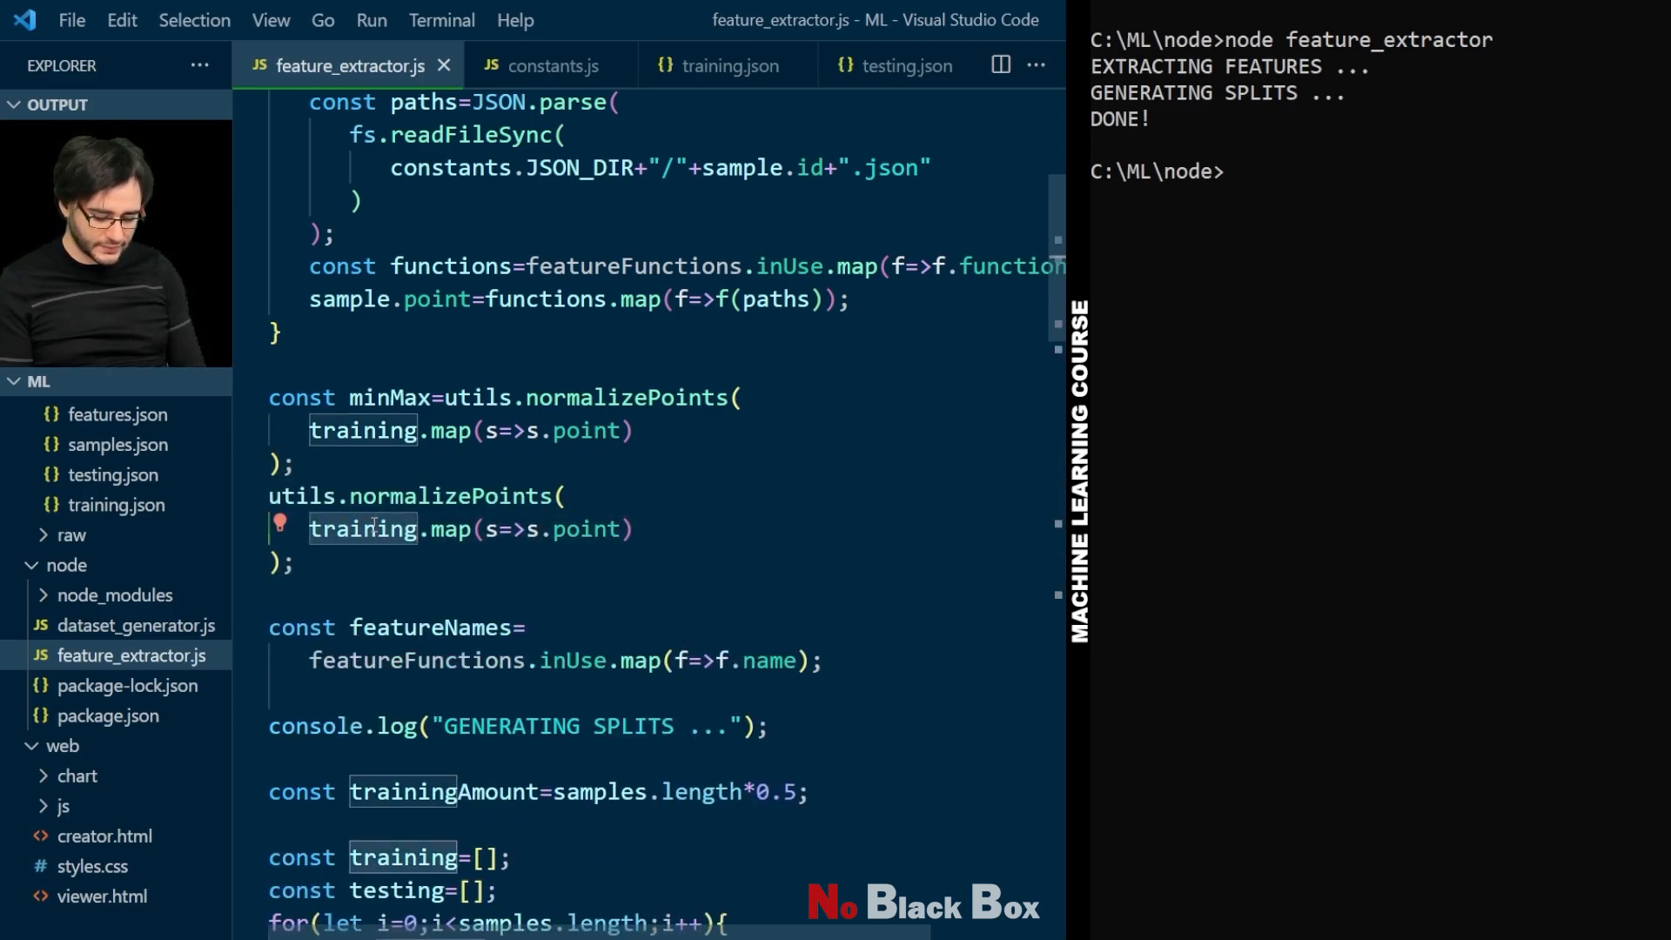
text(testing)
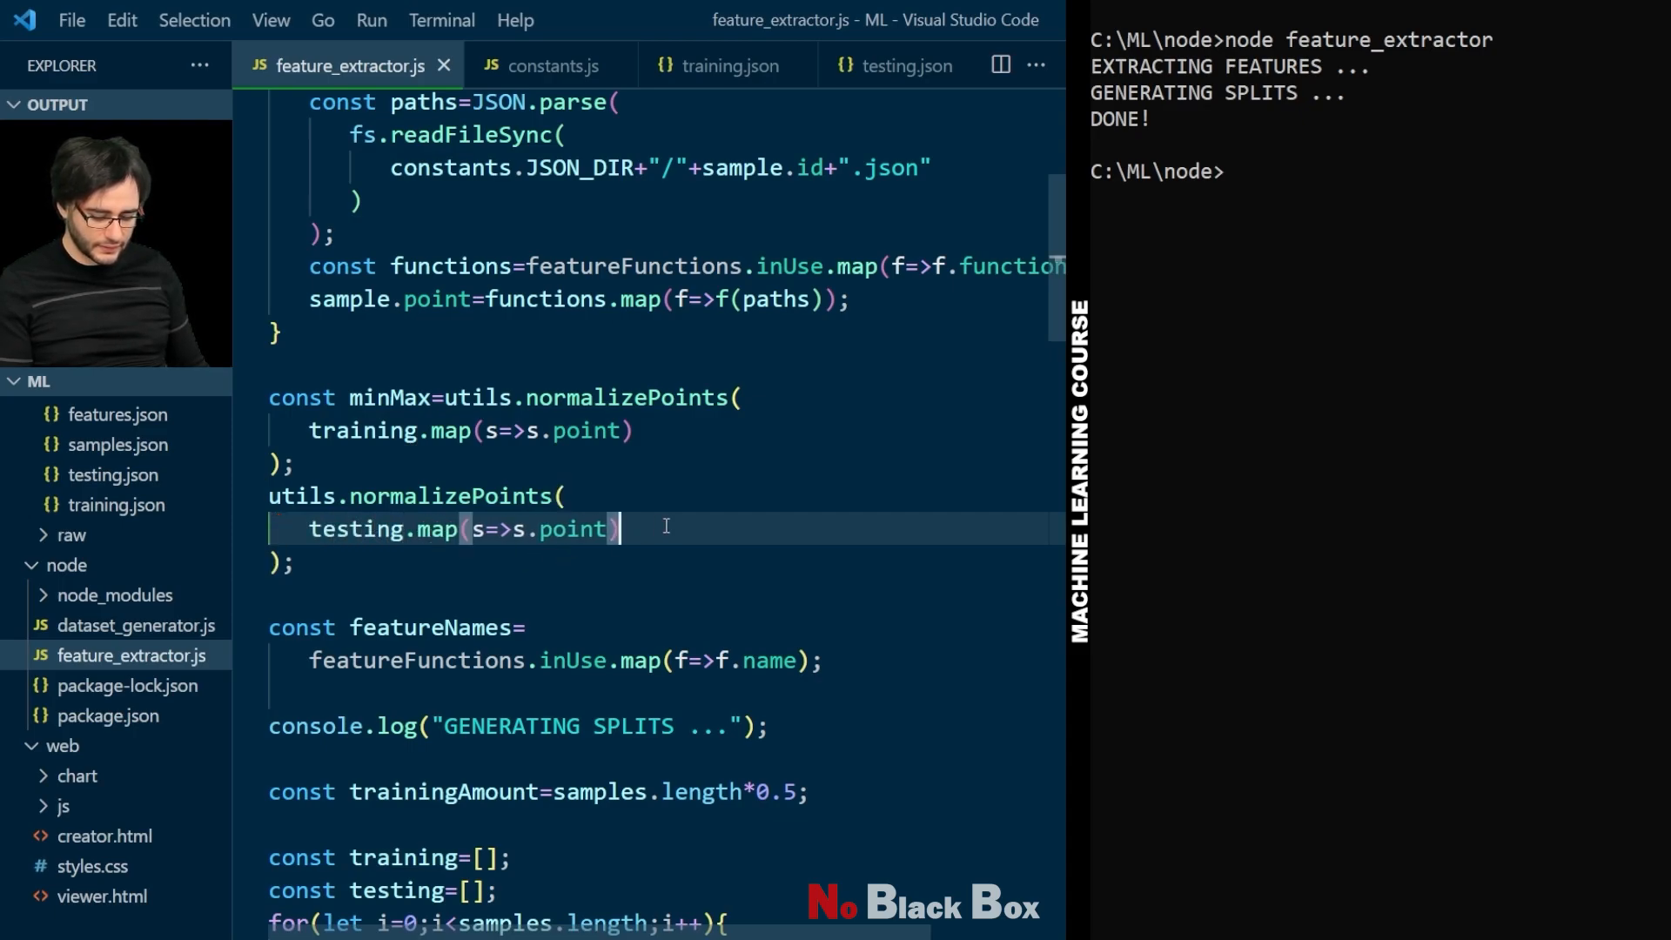
text(,minM)
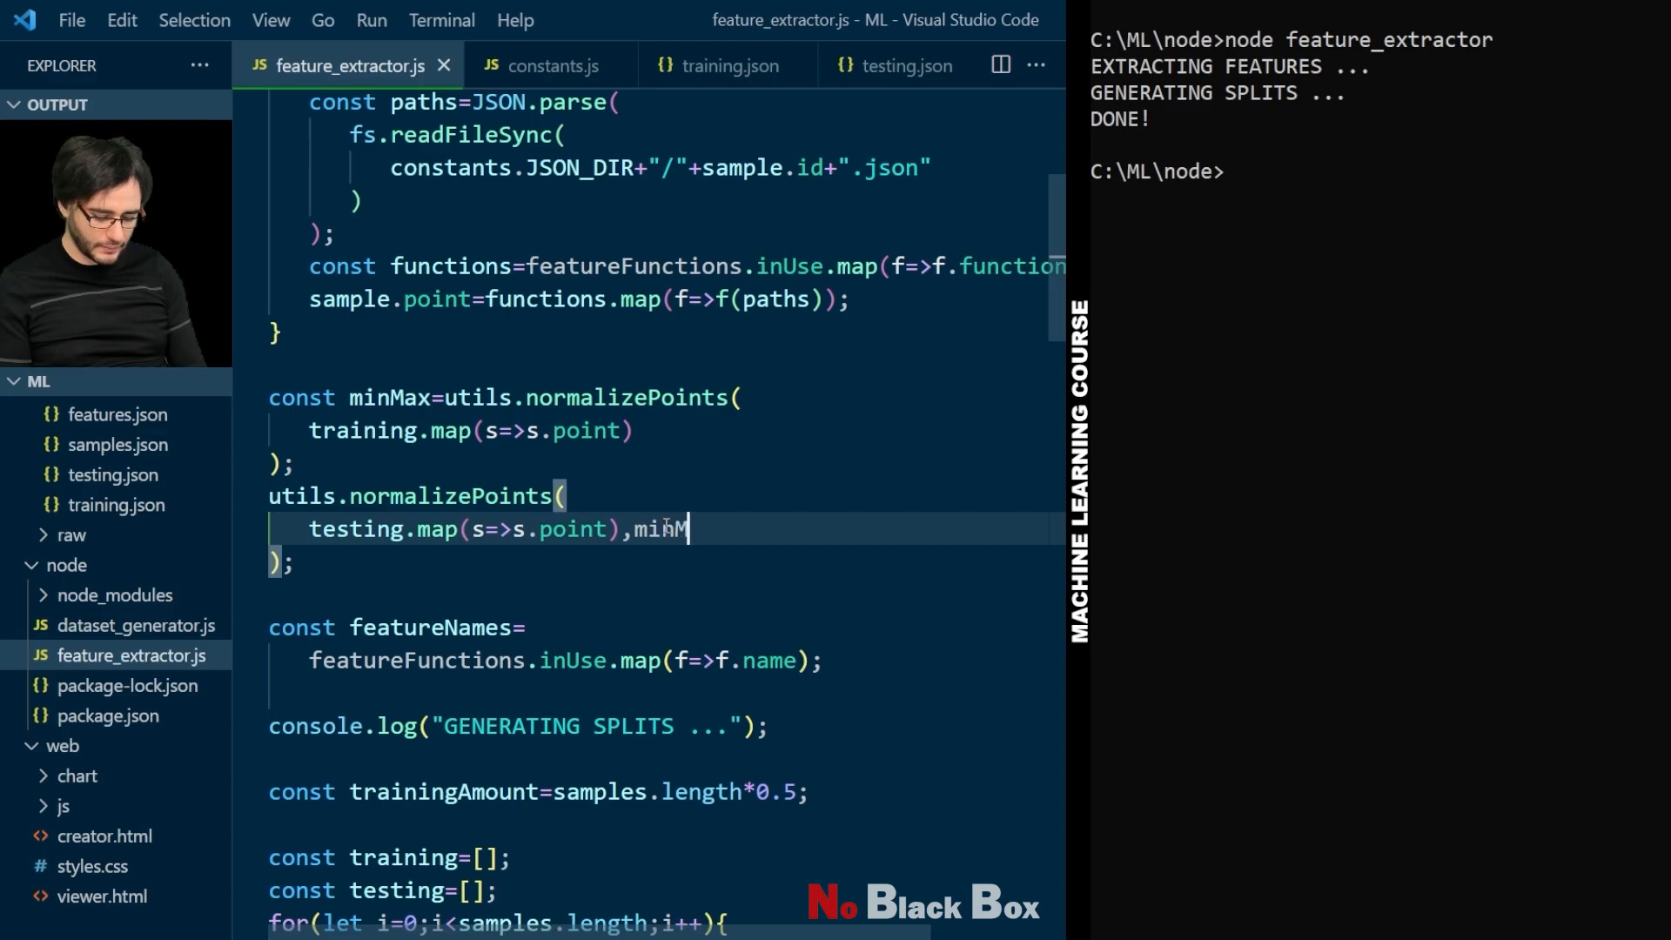
text(ax)
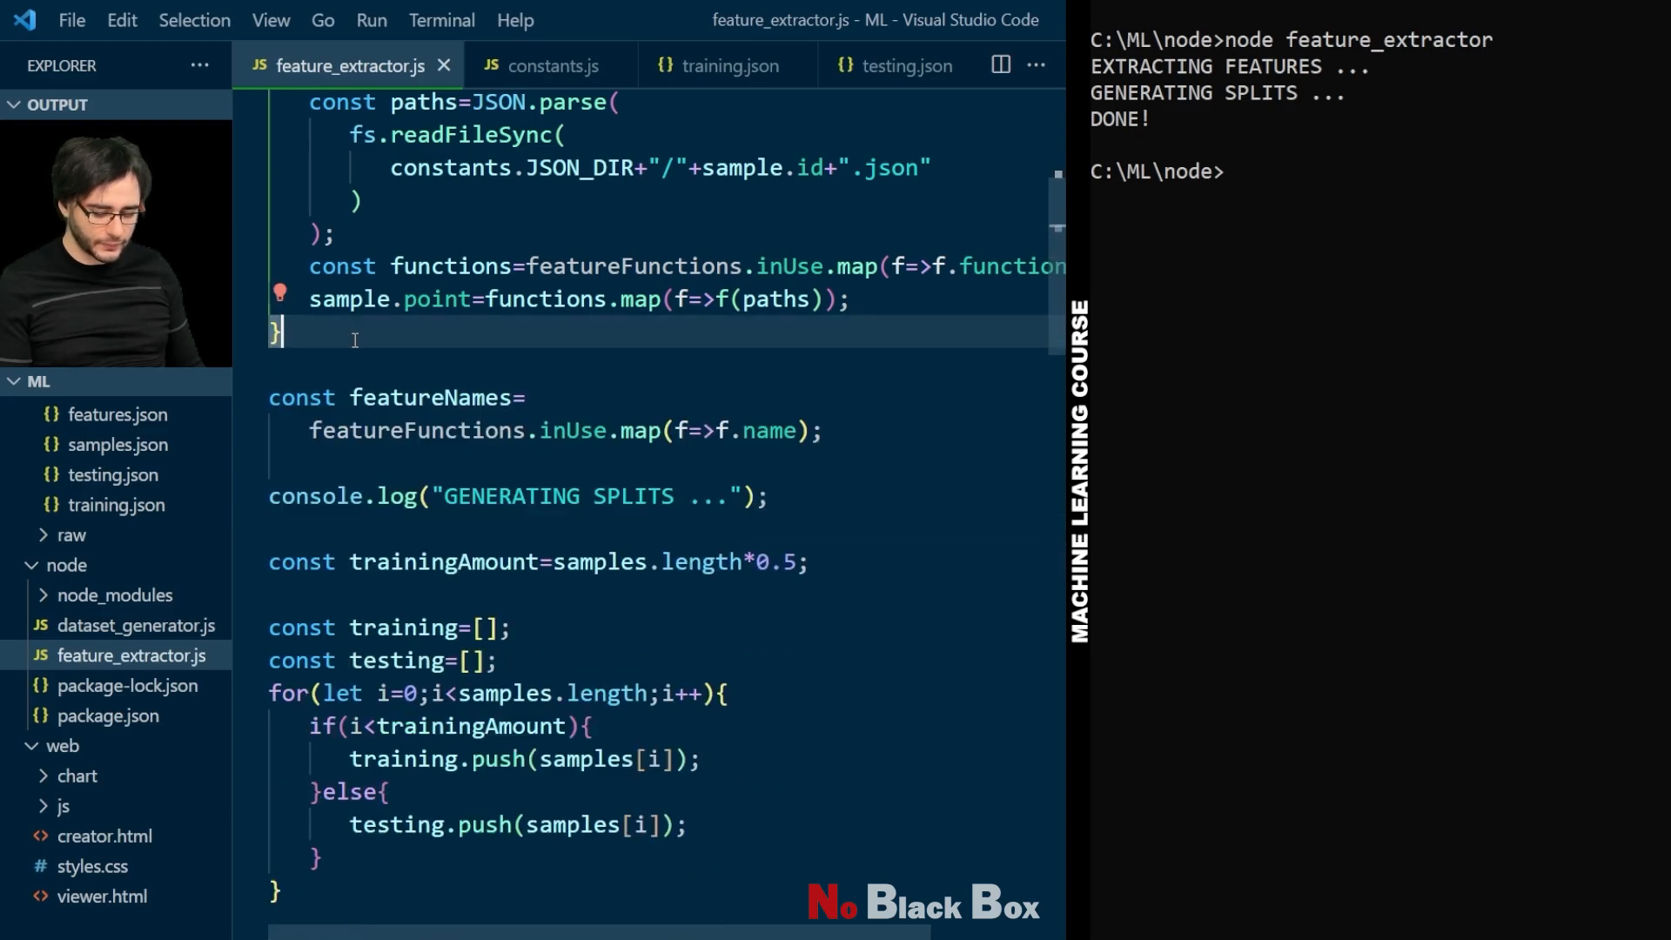
scroll(down, 3)
text(node feature_extractor)
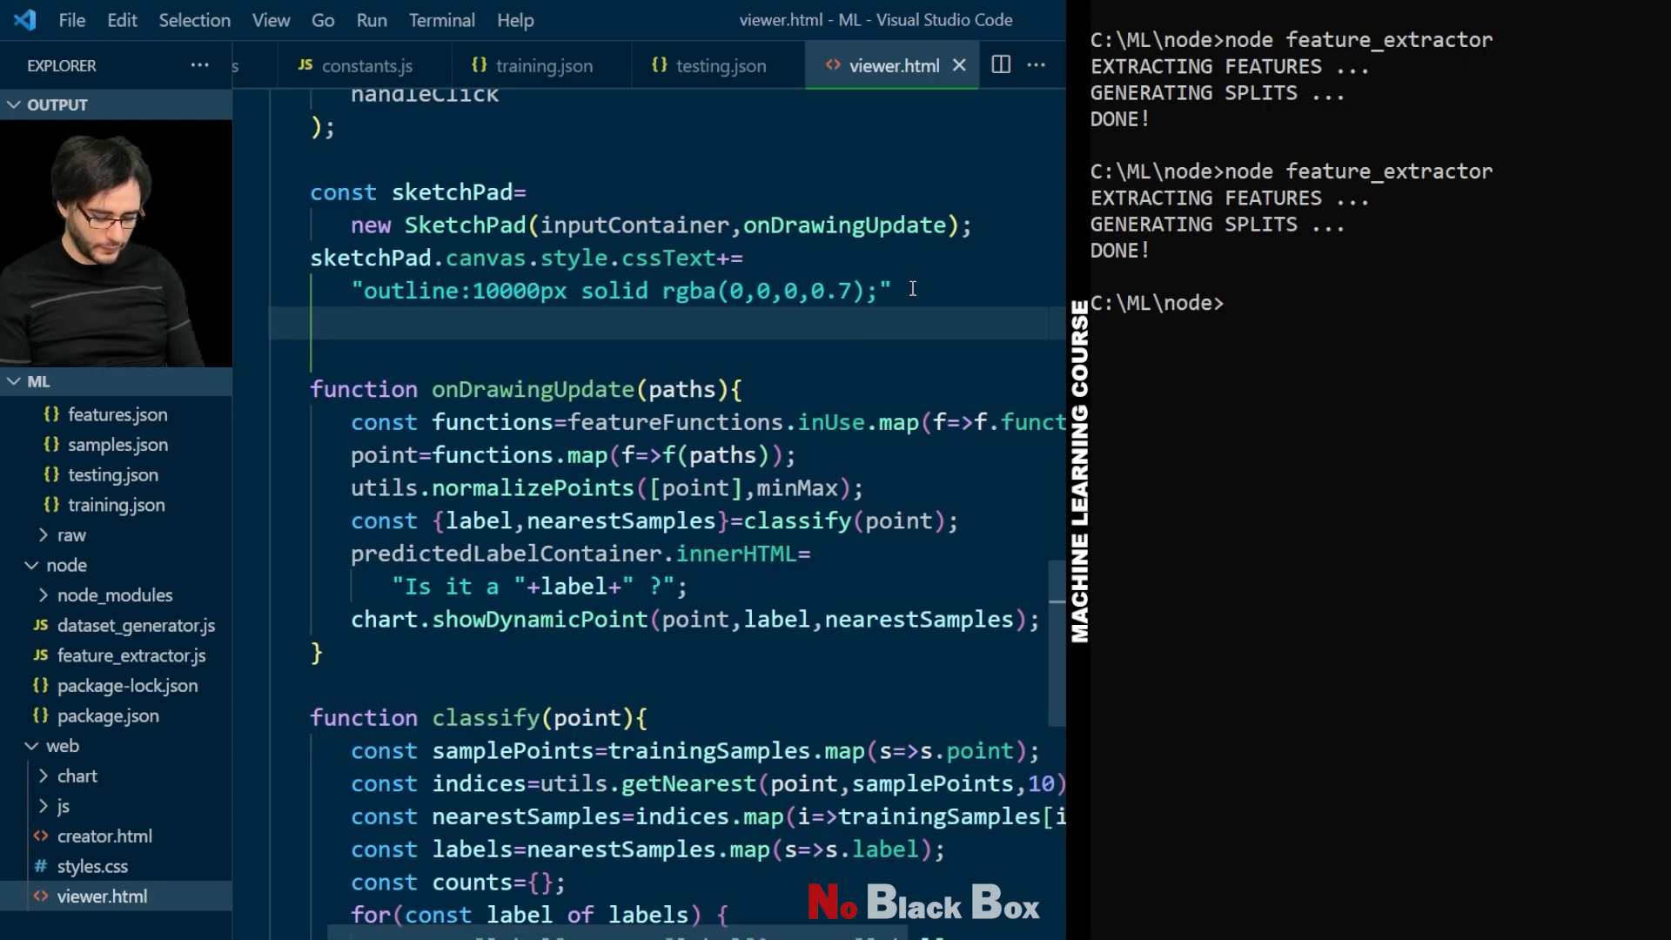
Step: Add a toggleInput(); call right after the sketch pad's outline style is set
text(toggleInput)
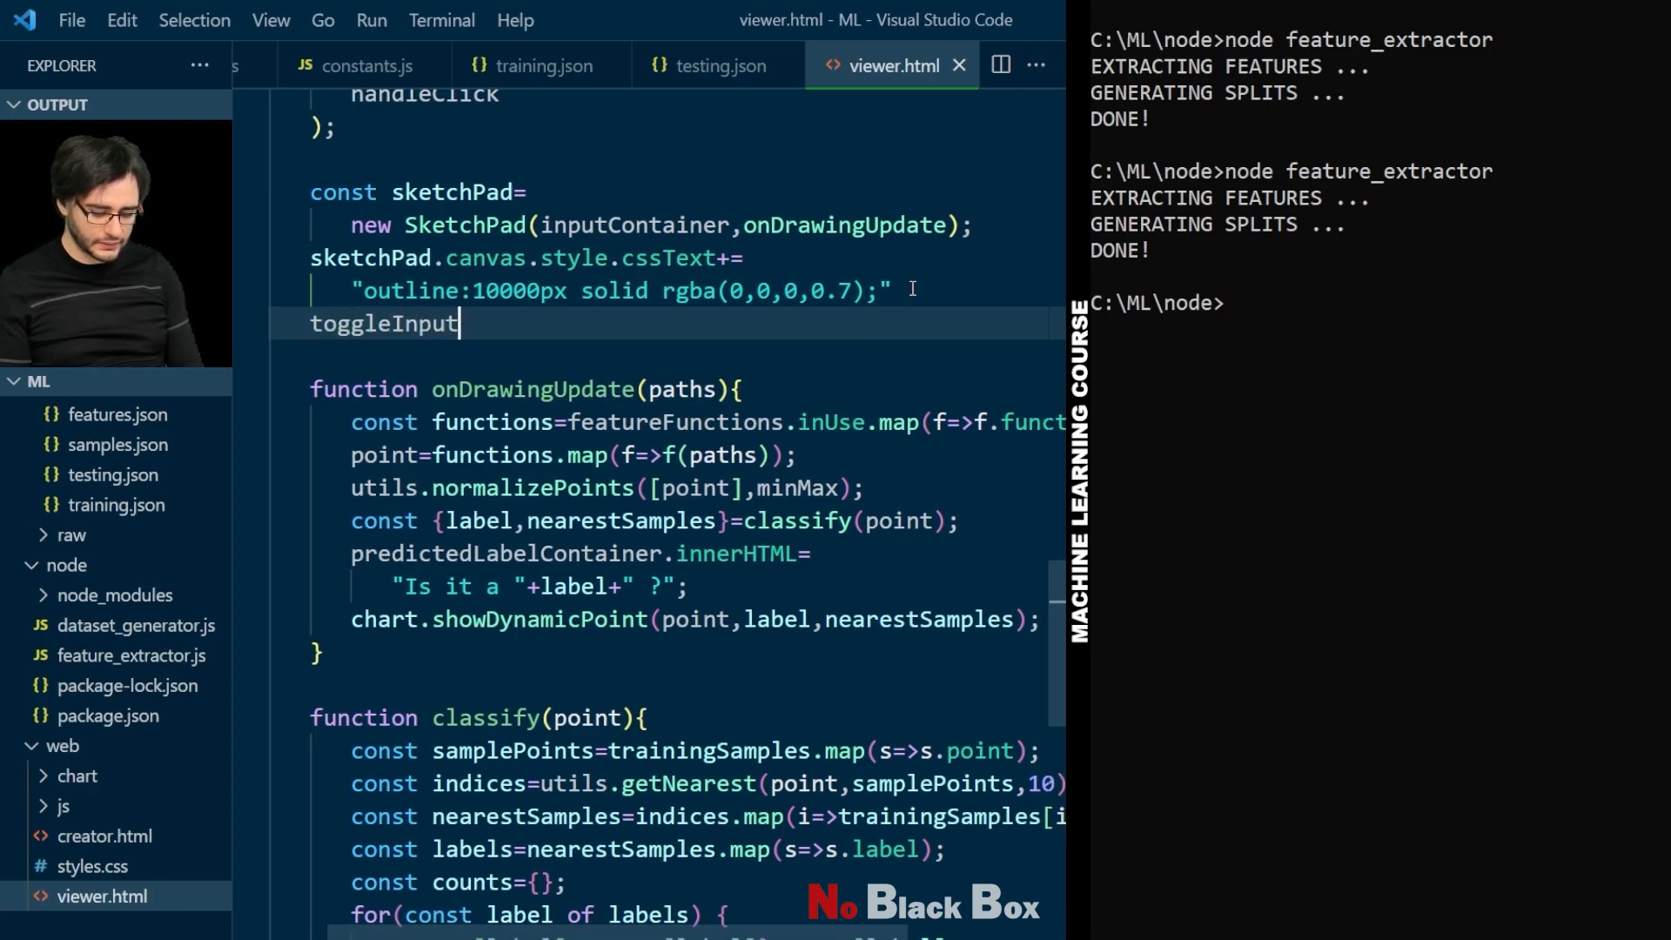
text(();)
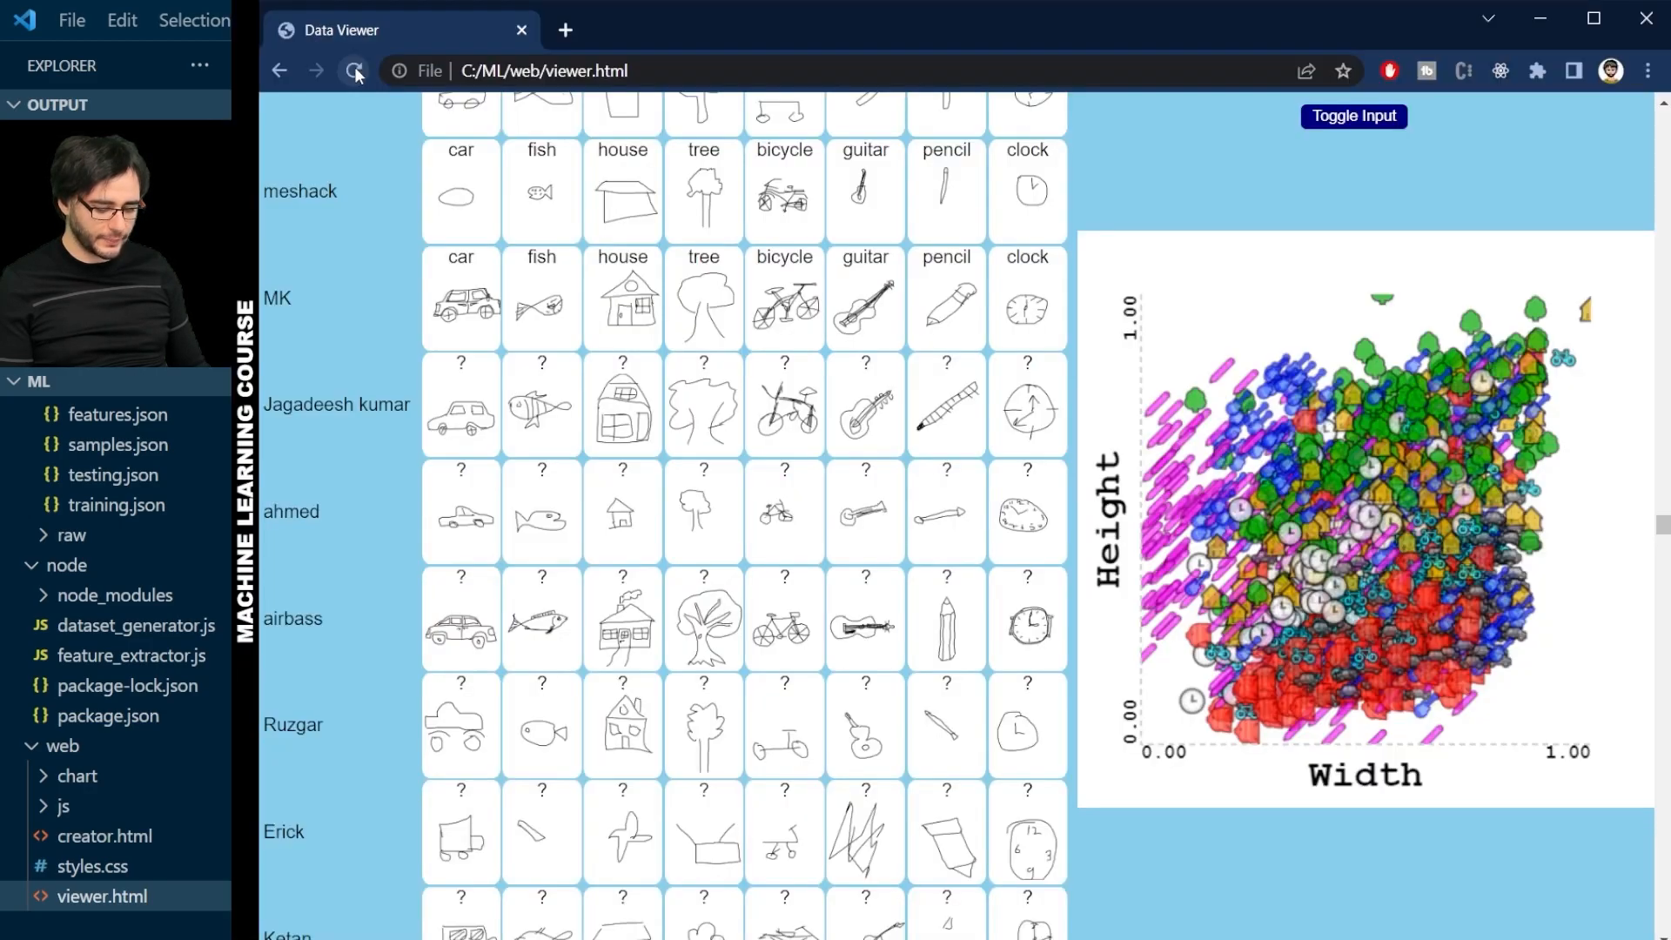
Step: Reload the viewer and select a testing house drawing, revealing the 'image' of undefined TypeError
click(354, 71)
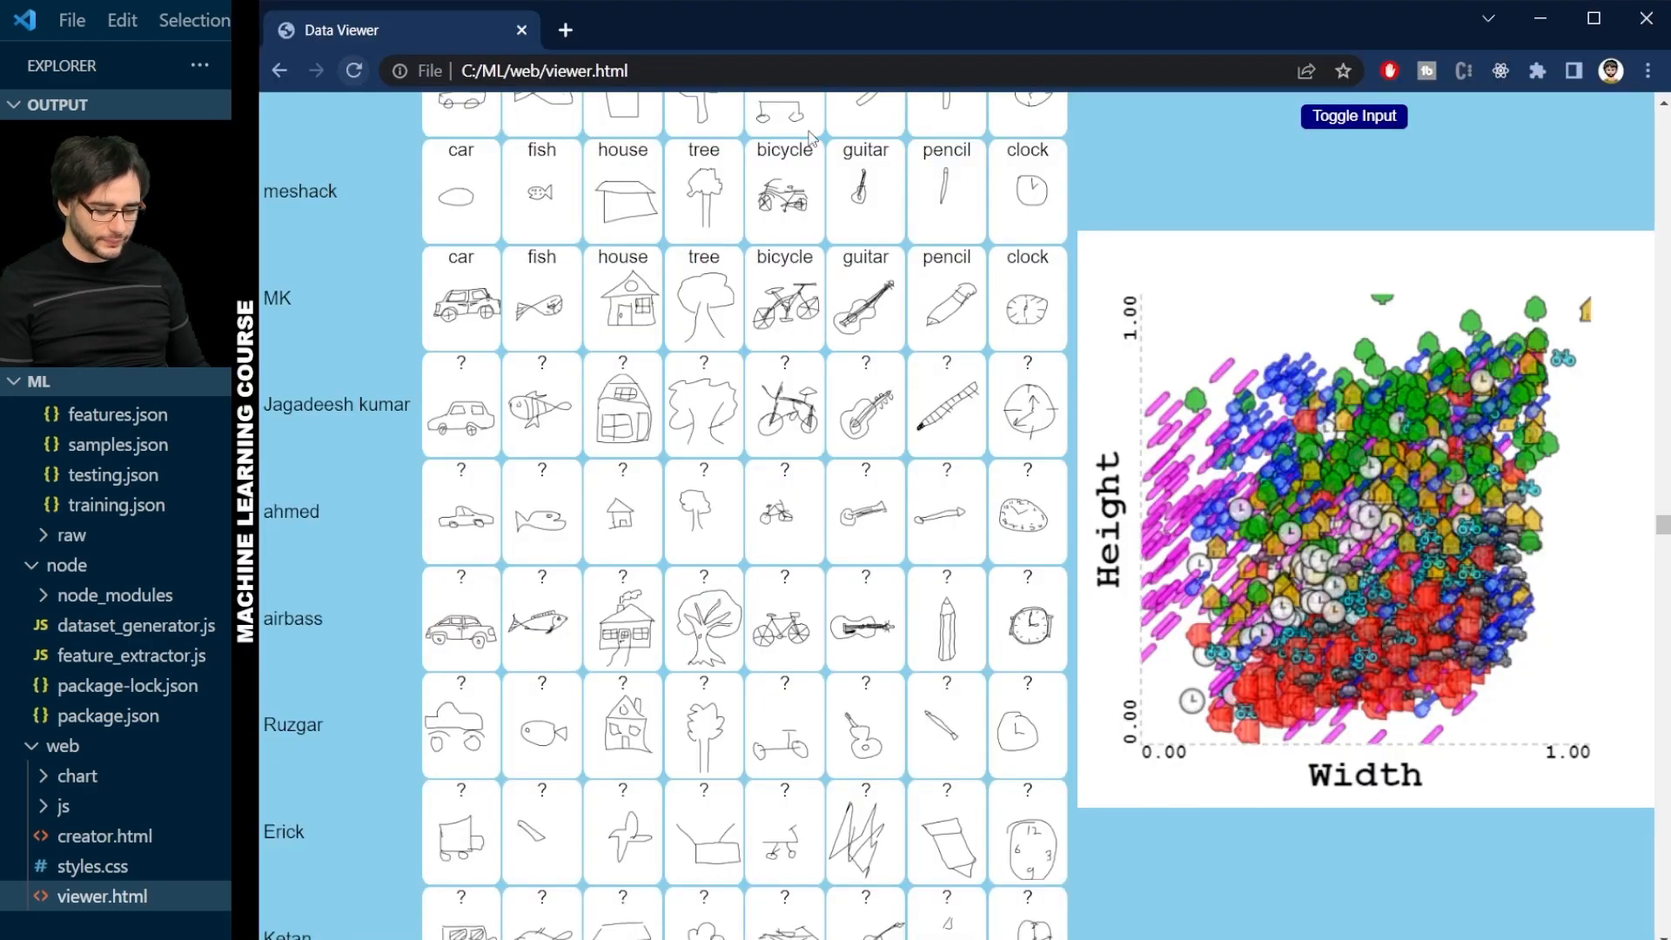
mouse_move(1224, 202)
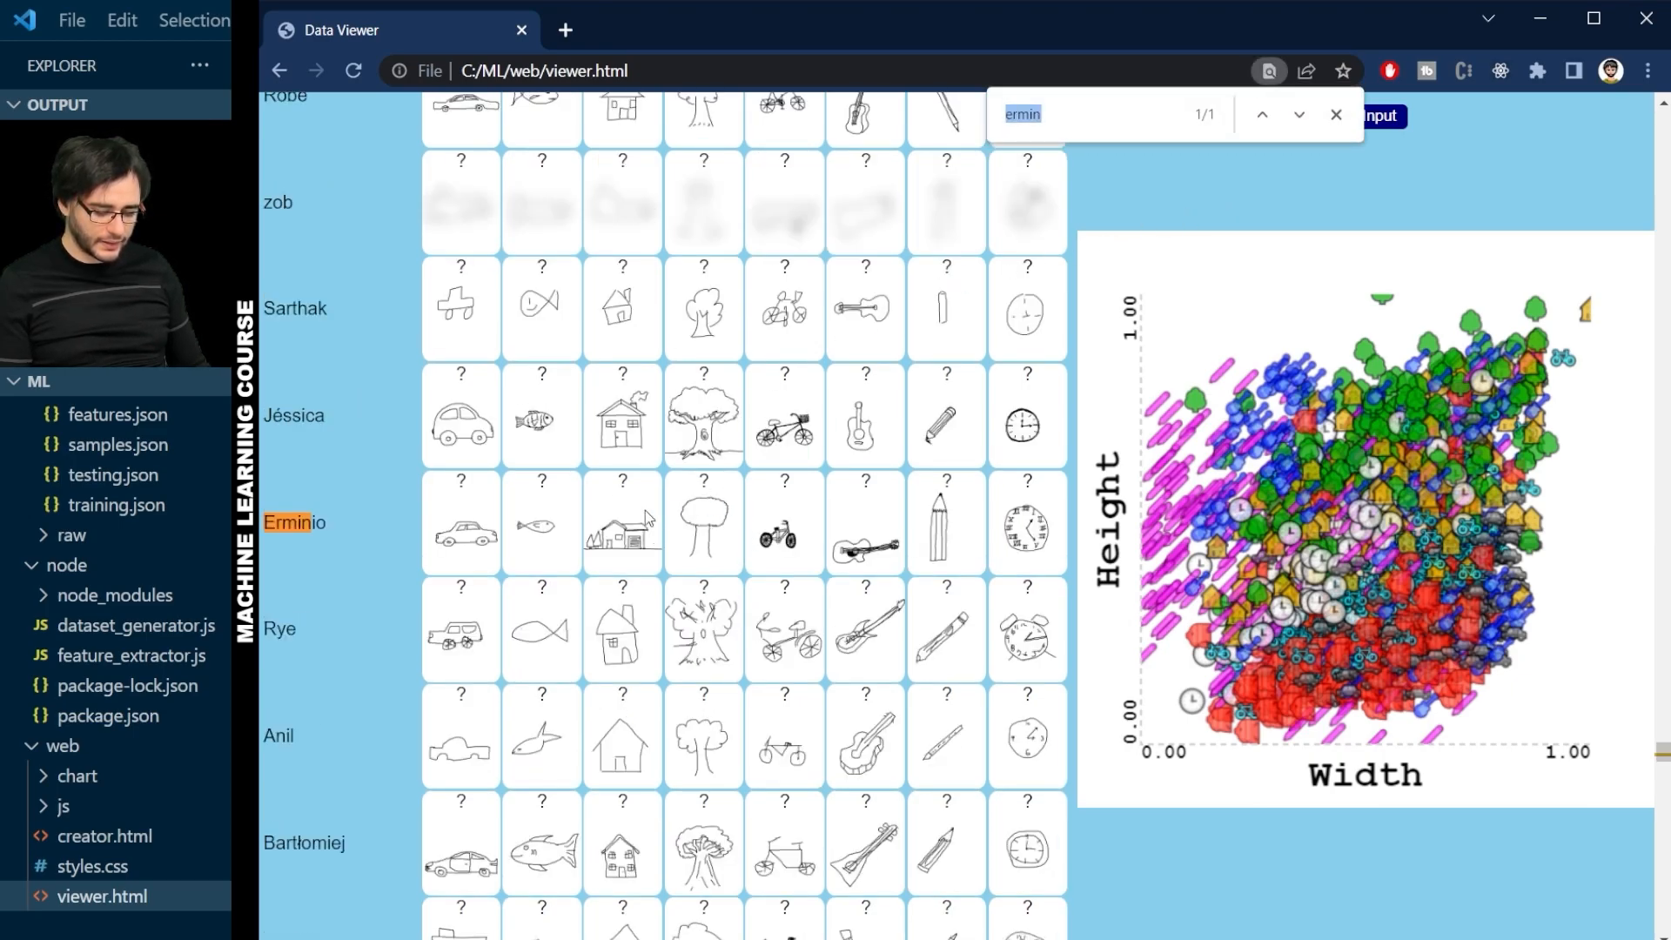
click(621, 523)
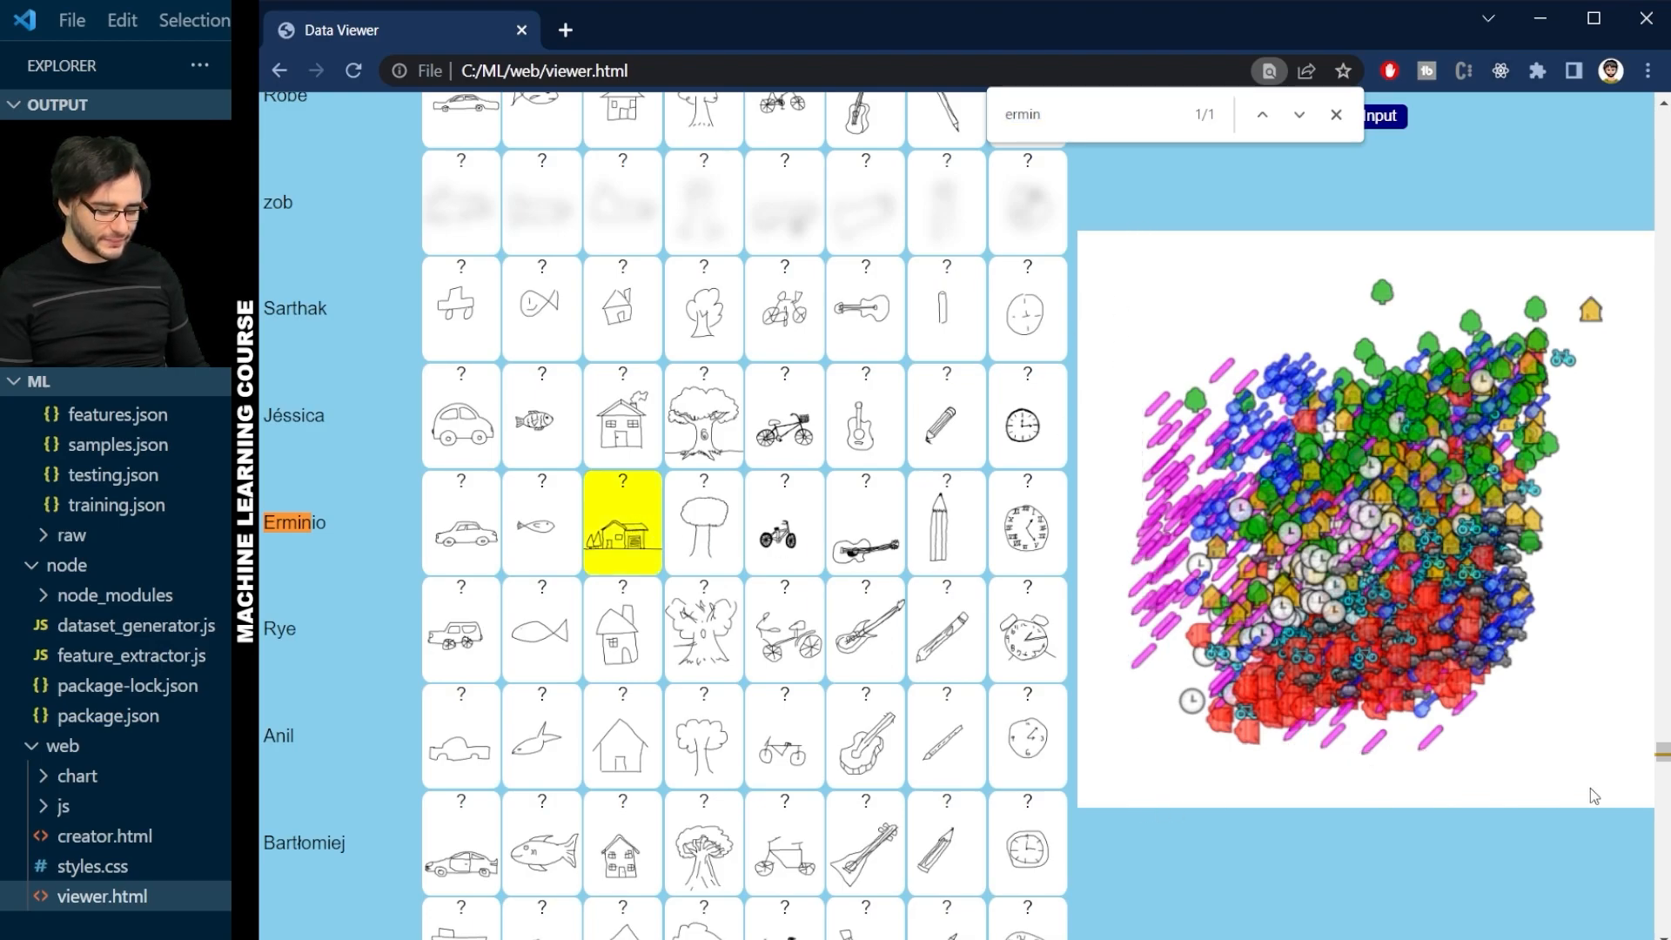
mouse_move(1191, 796)
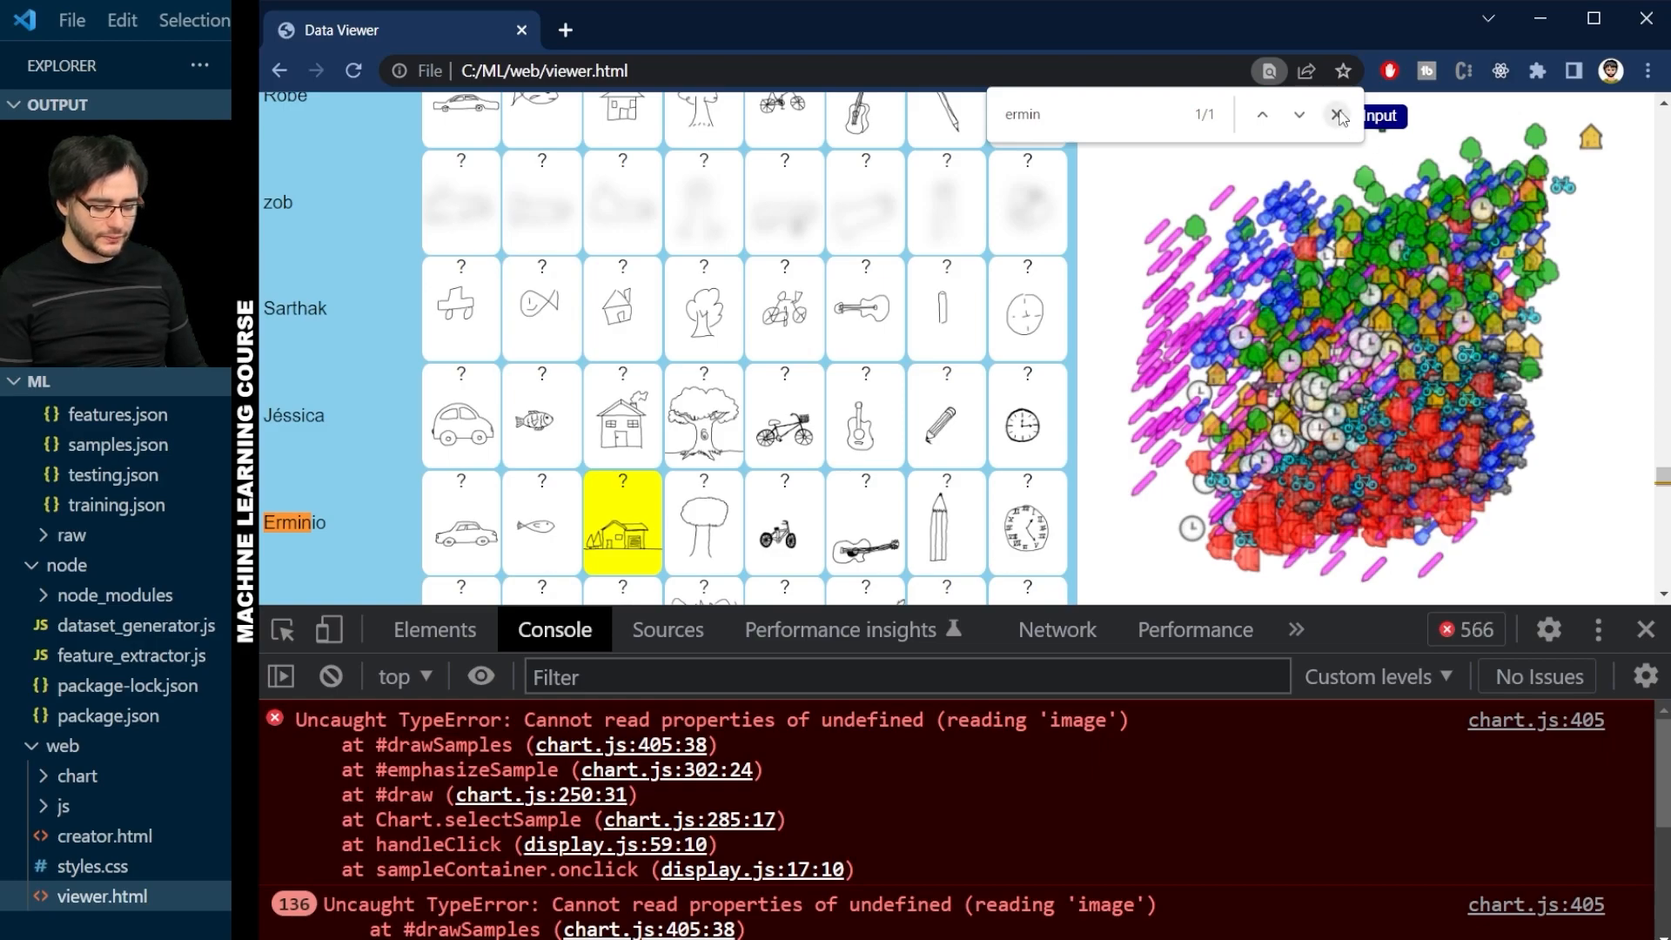
click(1341, 115)
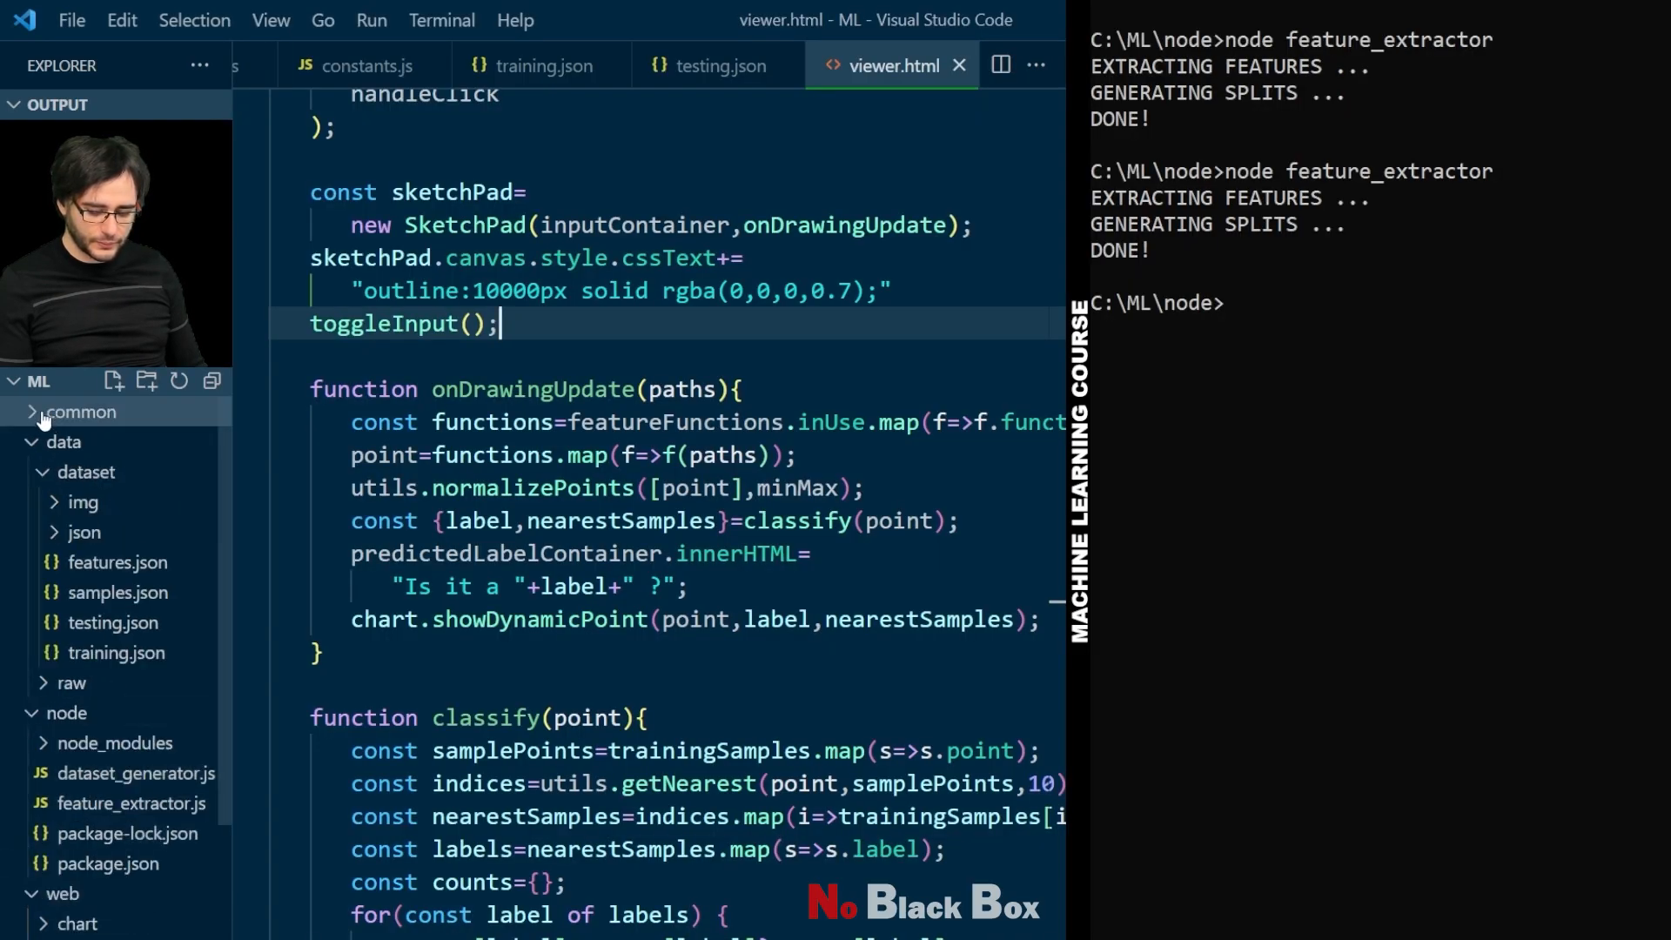
Step: In common/utils.js add utils.styles["?"]={color:'red',text:'❓'}; after the styles object
click(93, 562)
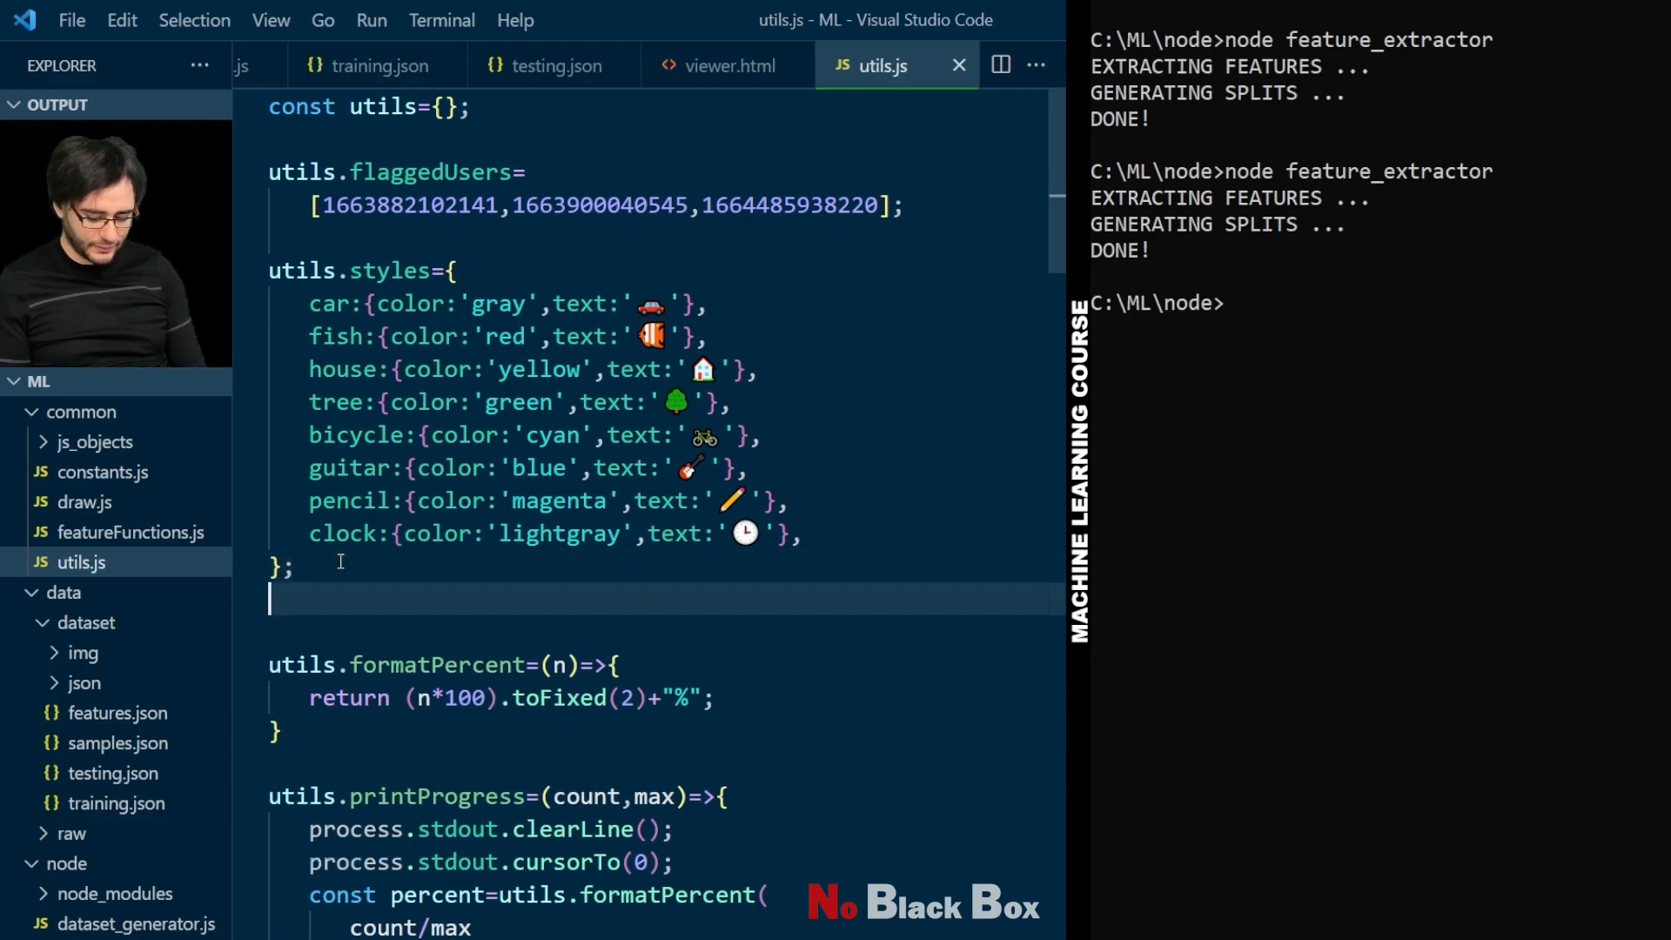
text(utils.styles["?"]={colo)
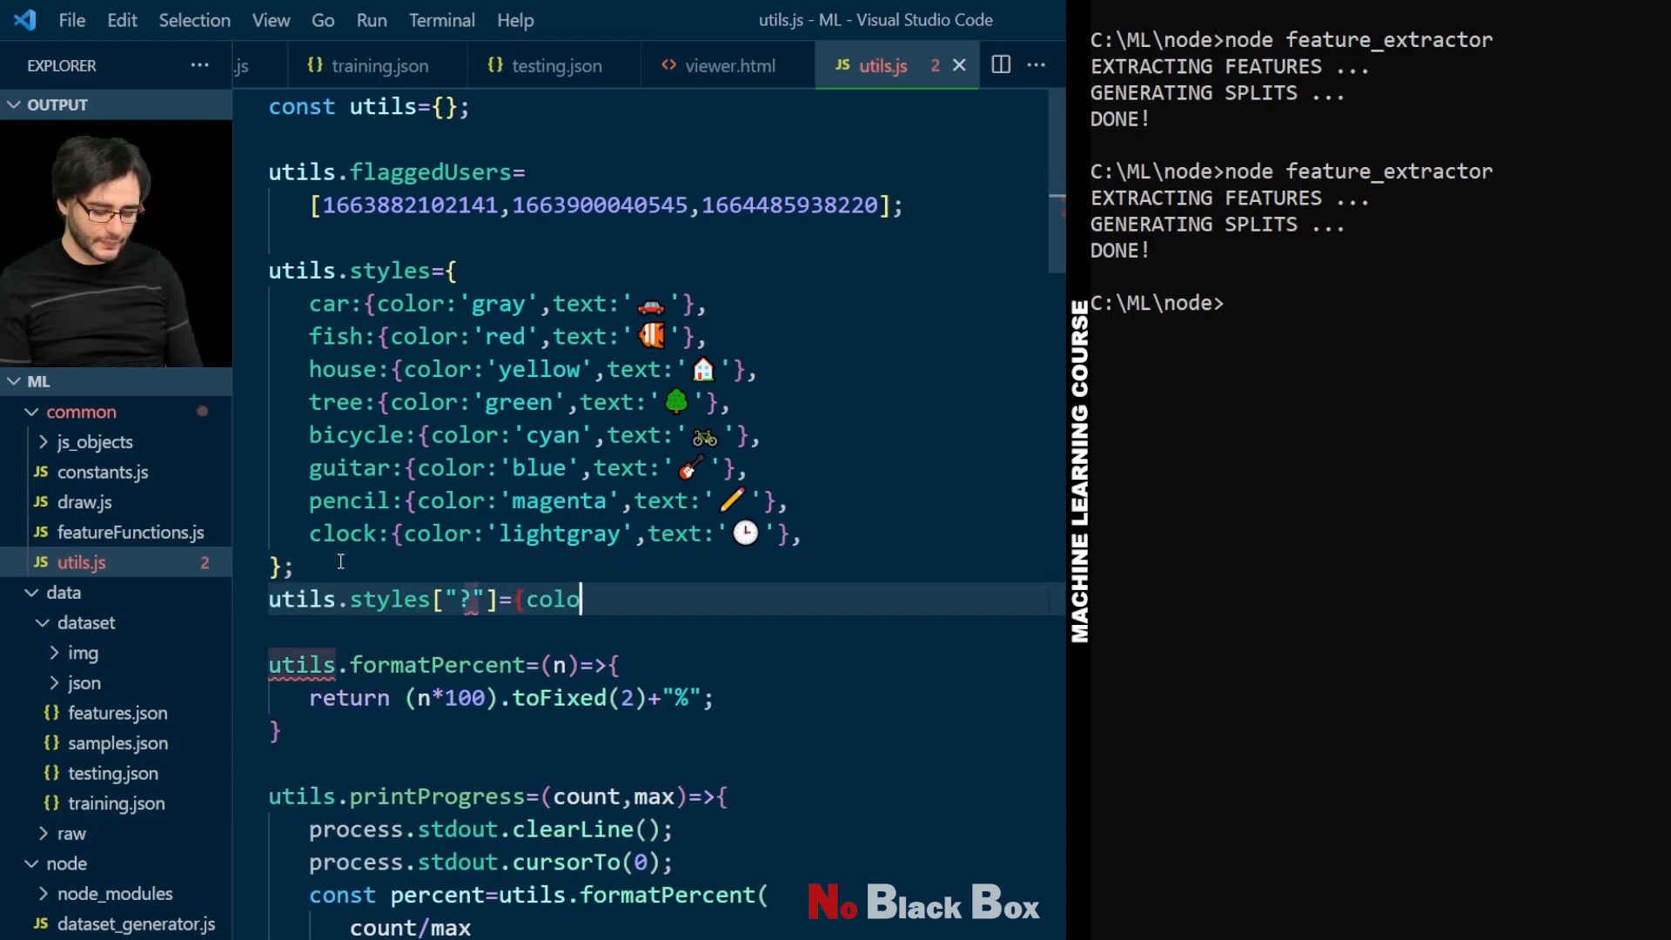
text(r:'red',text:)
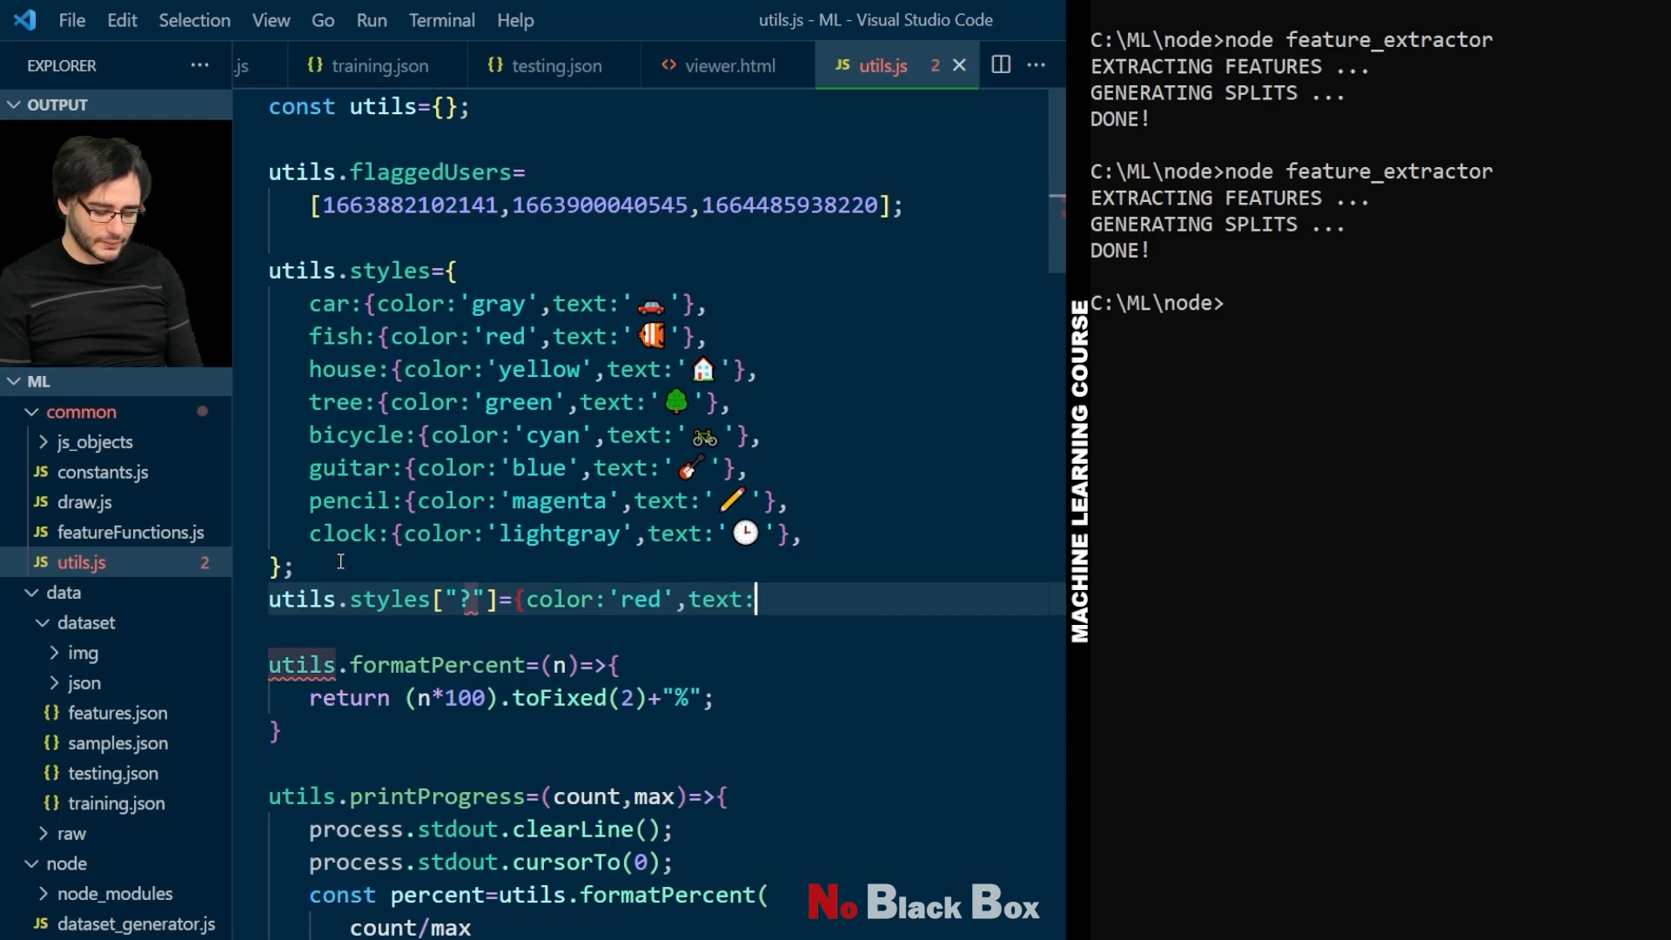
text(''};)
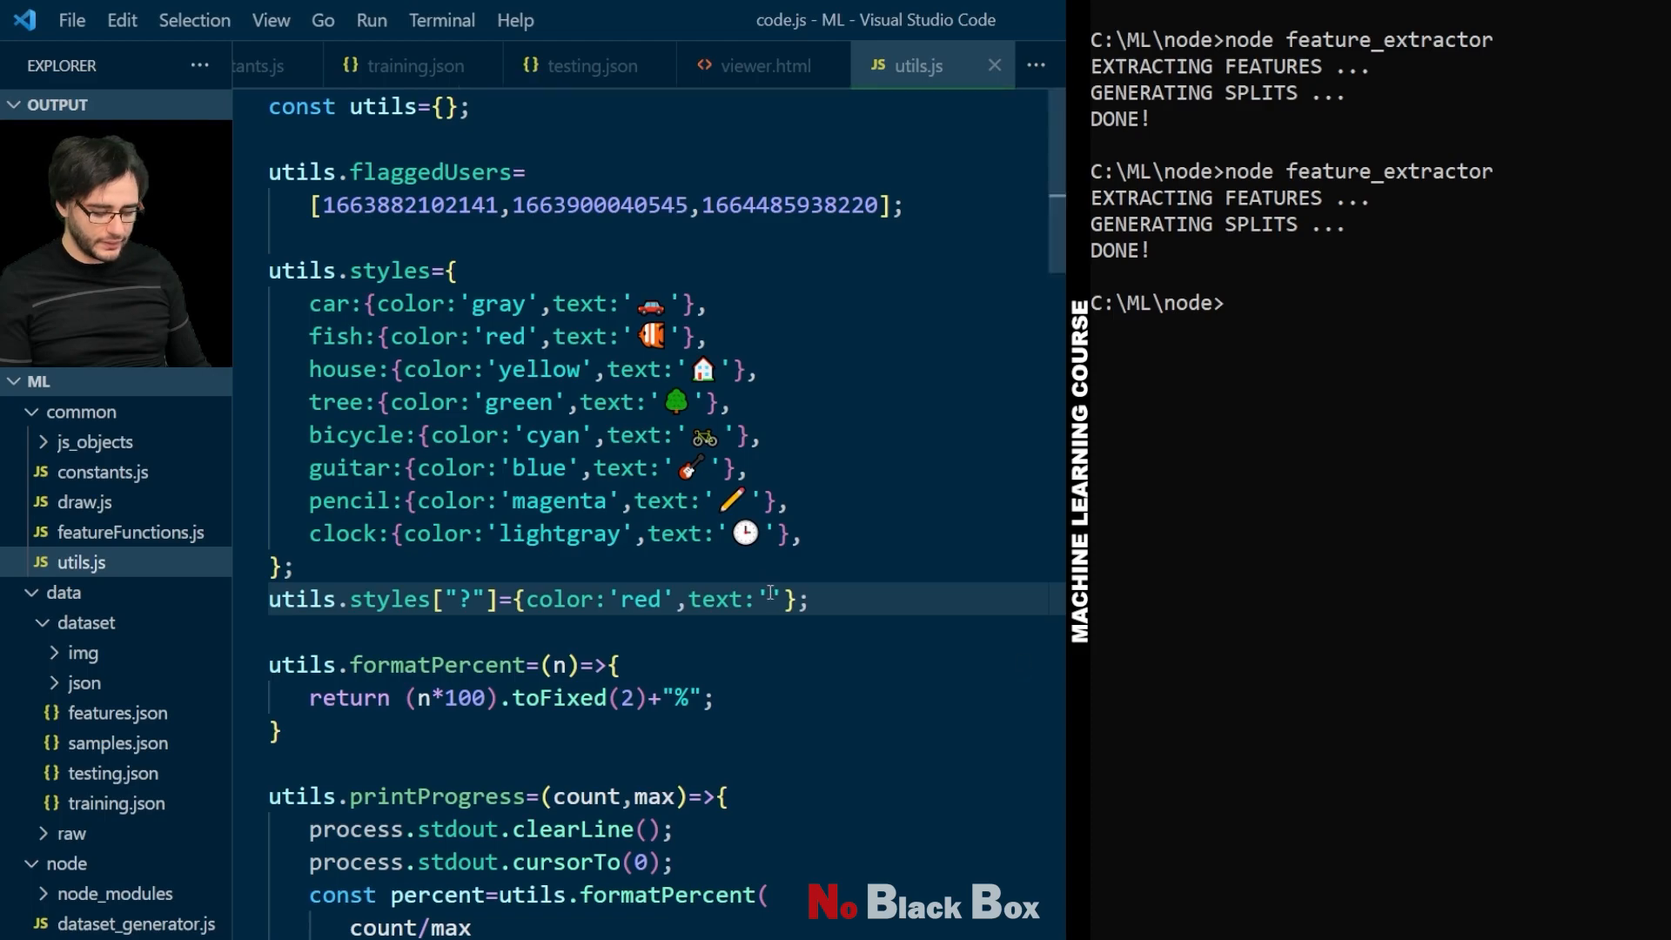
text(❓)
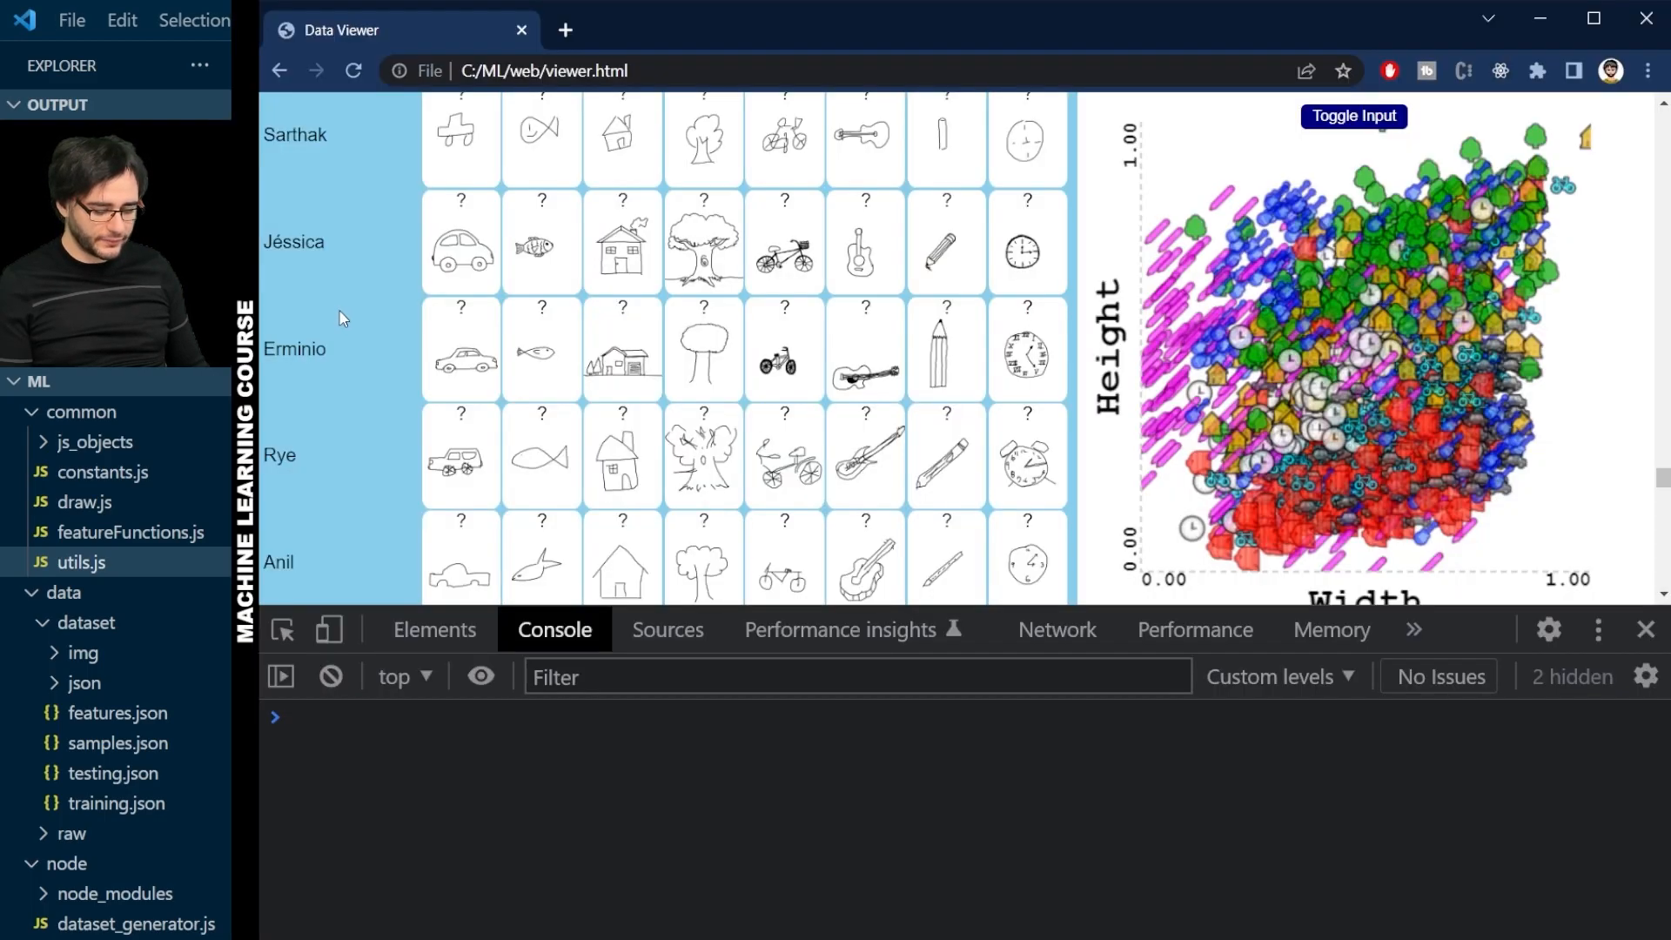
Step: Select the house drawing again to confirm it now shows as a red ❓ without console errors
click(623, 350)
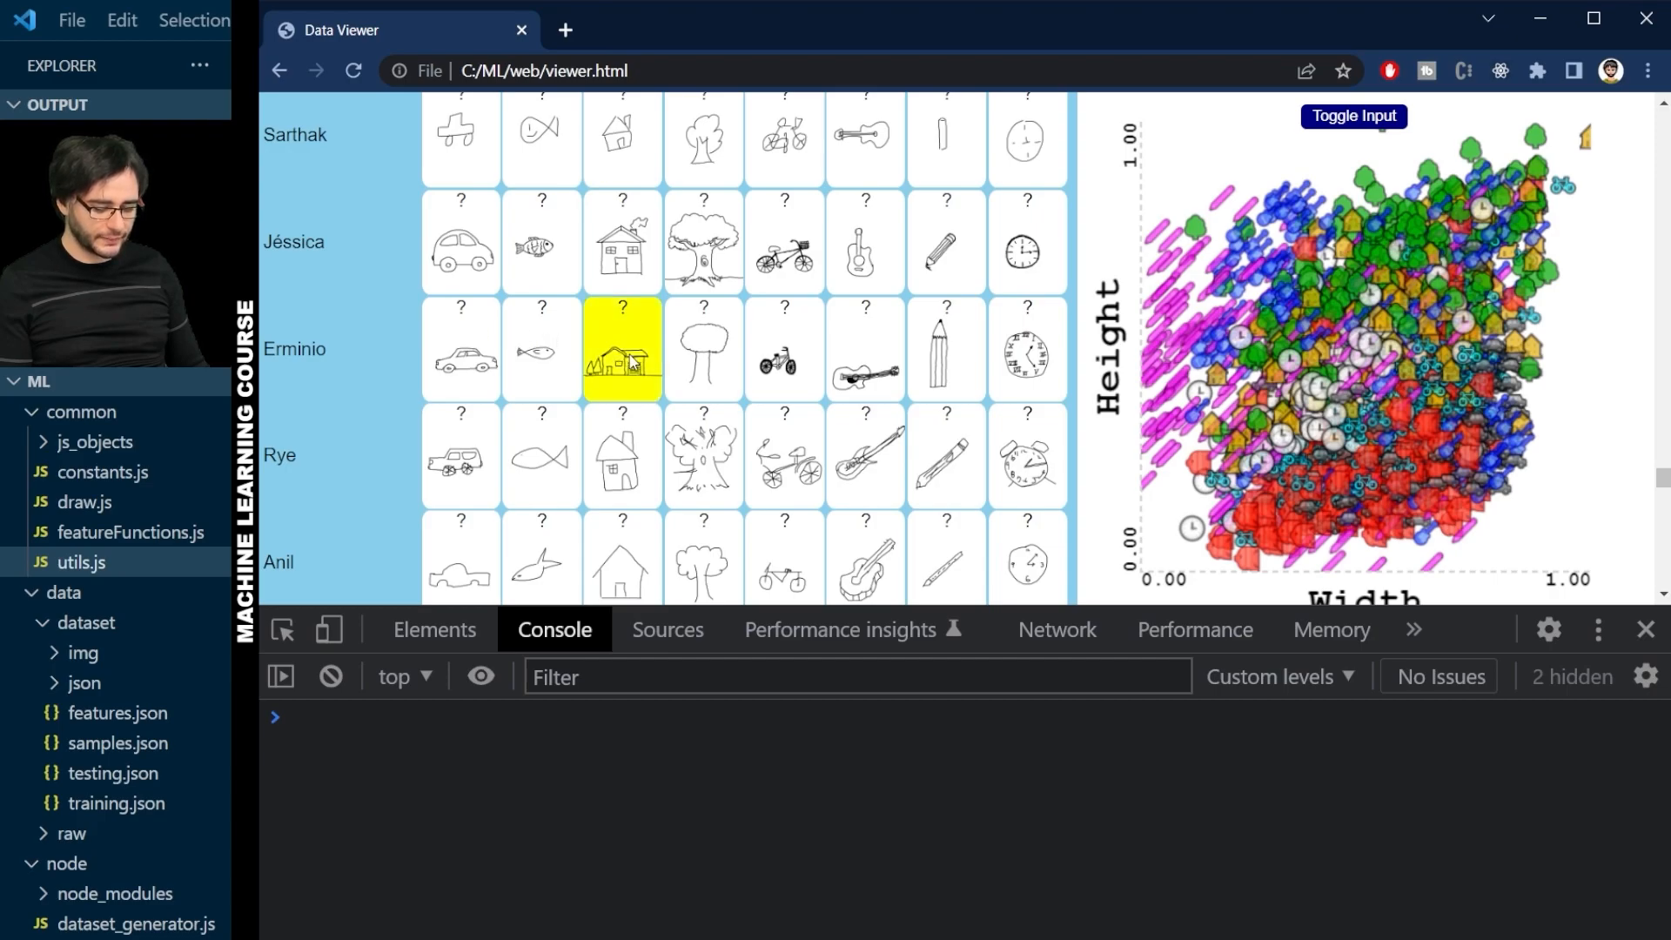
mouse_move(747, 789)
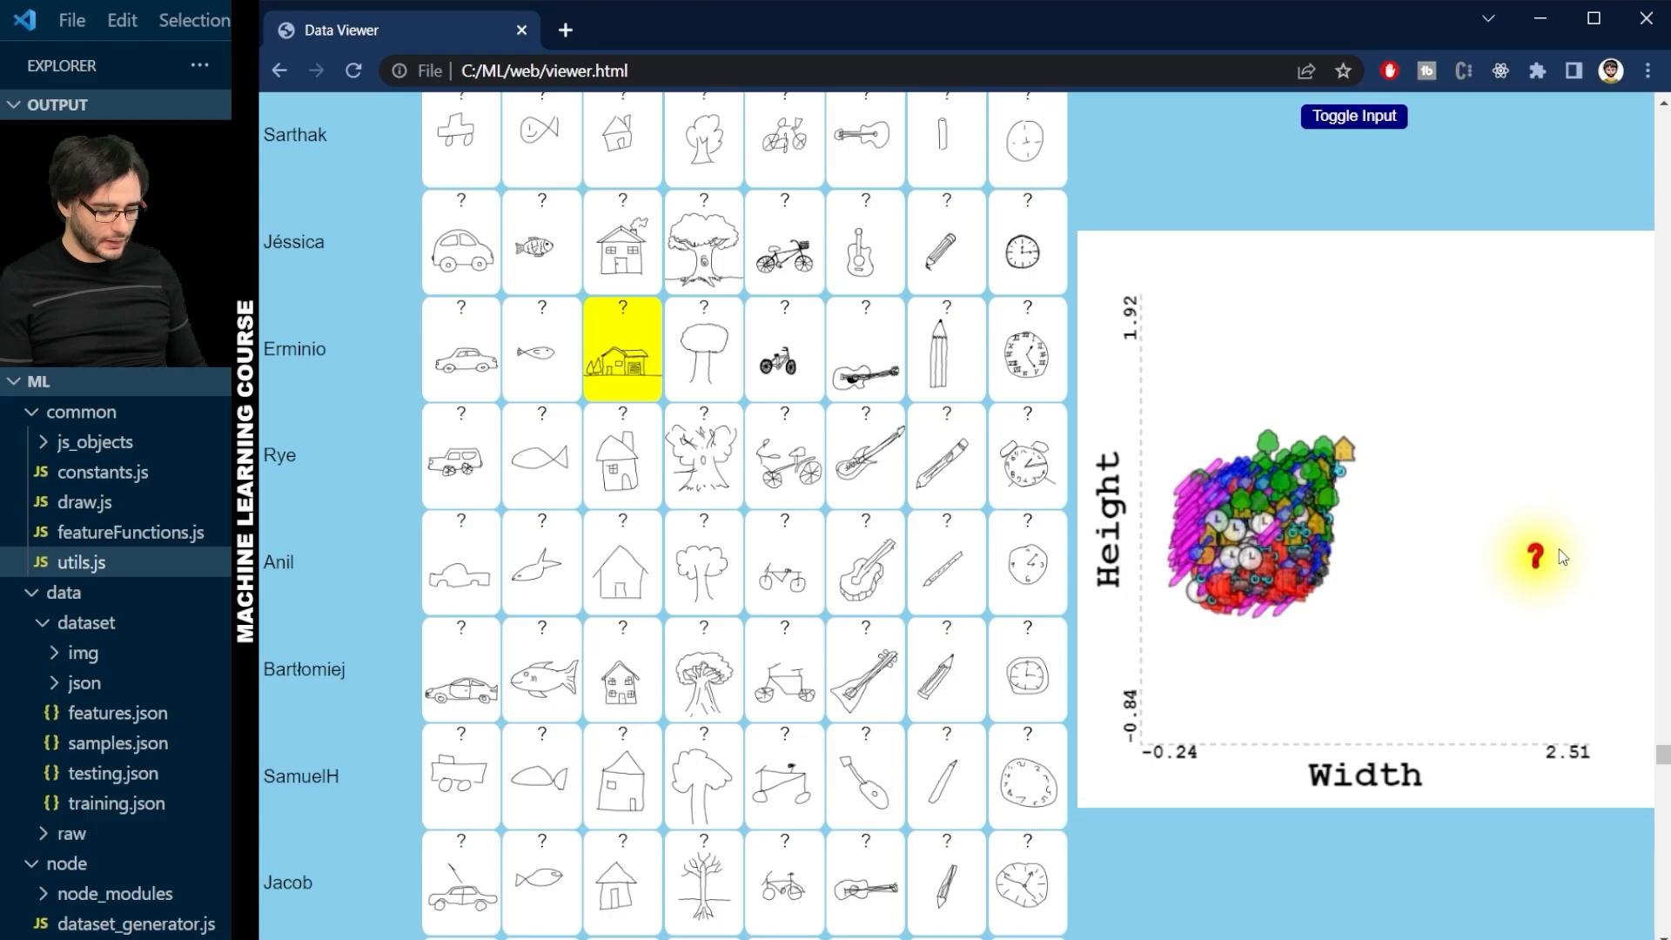
mouse_move(1540, 585)
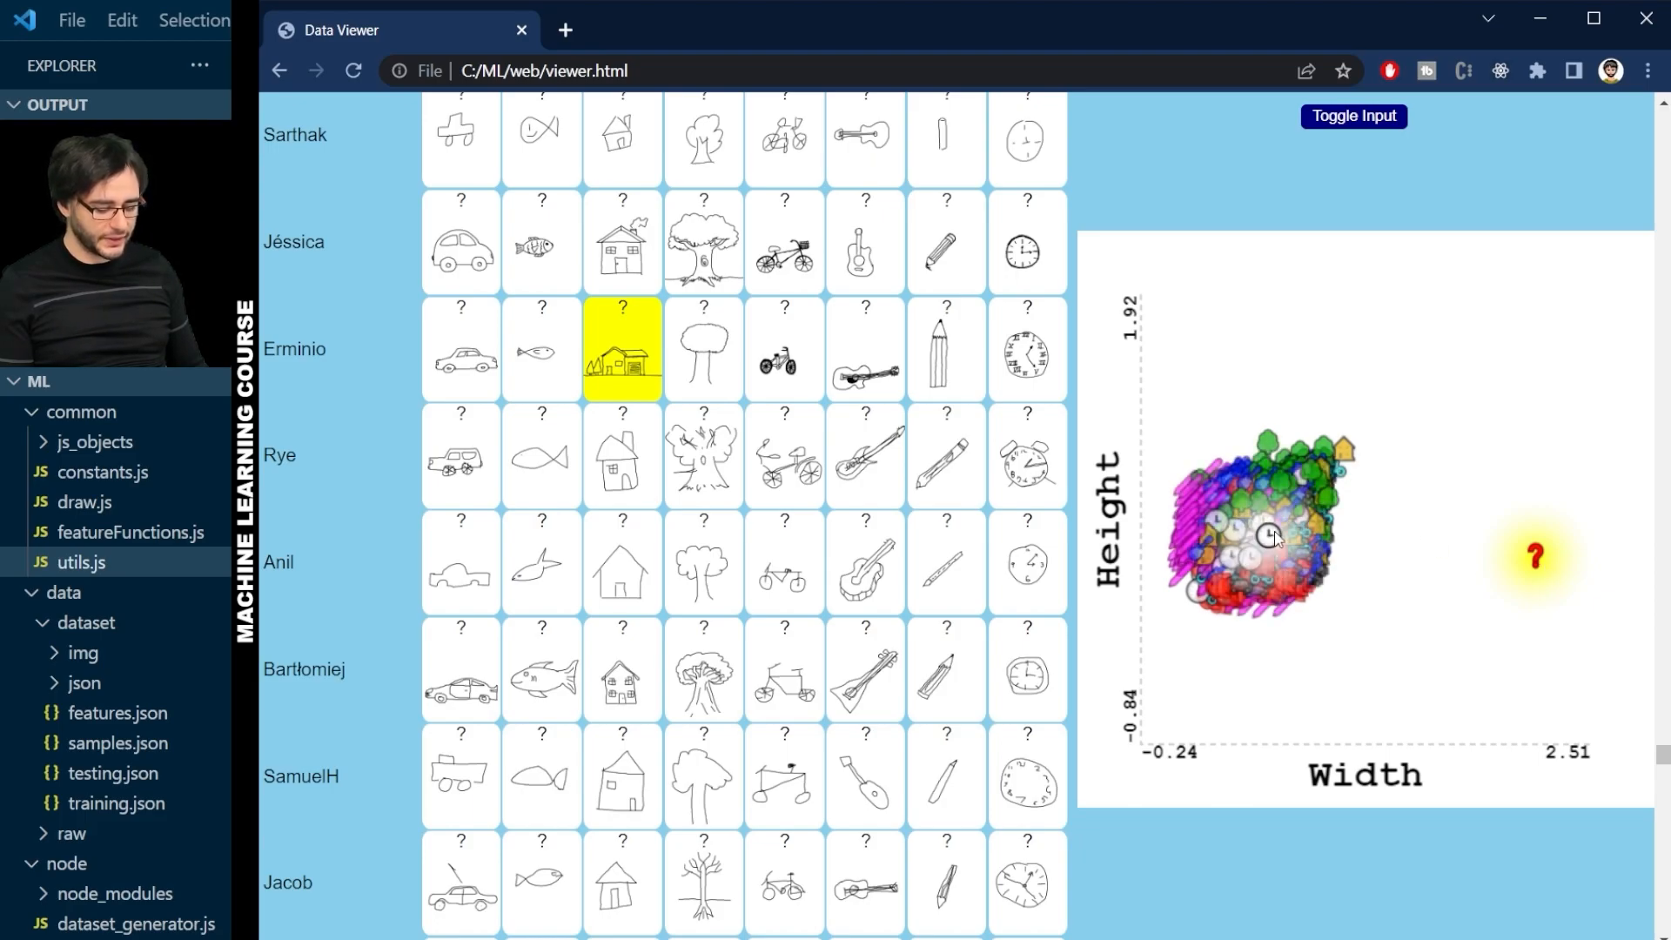
mouse_move(1439, 629)
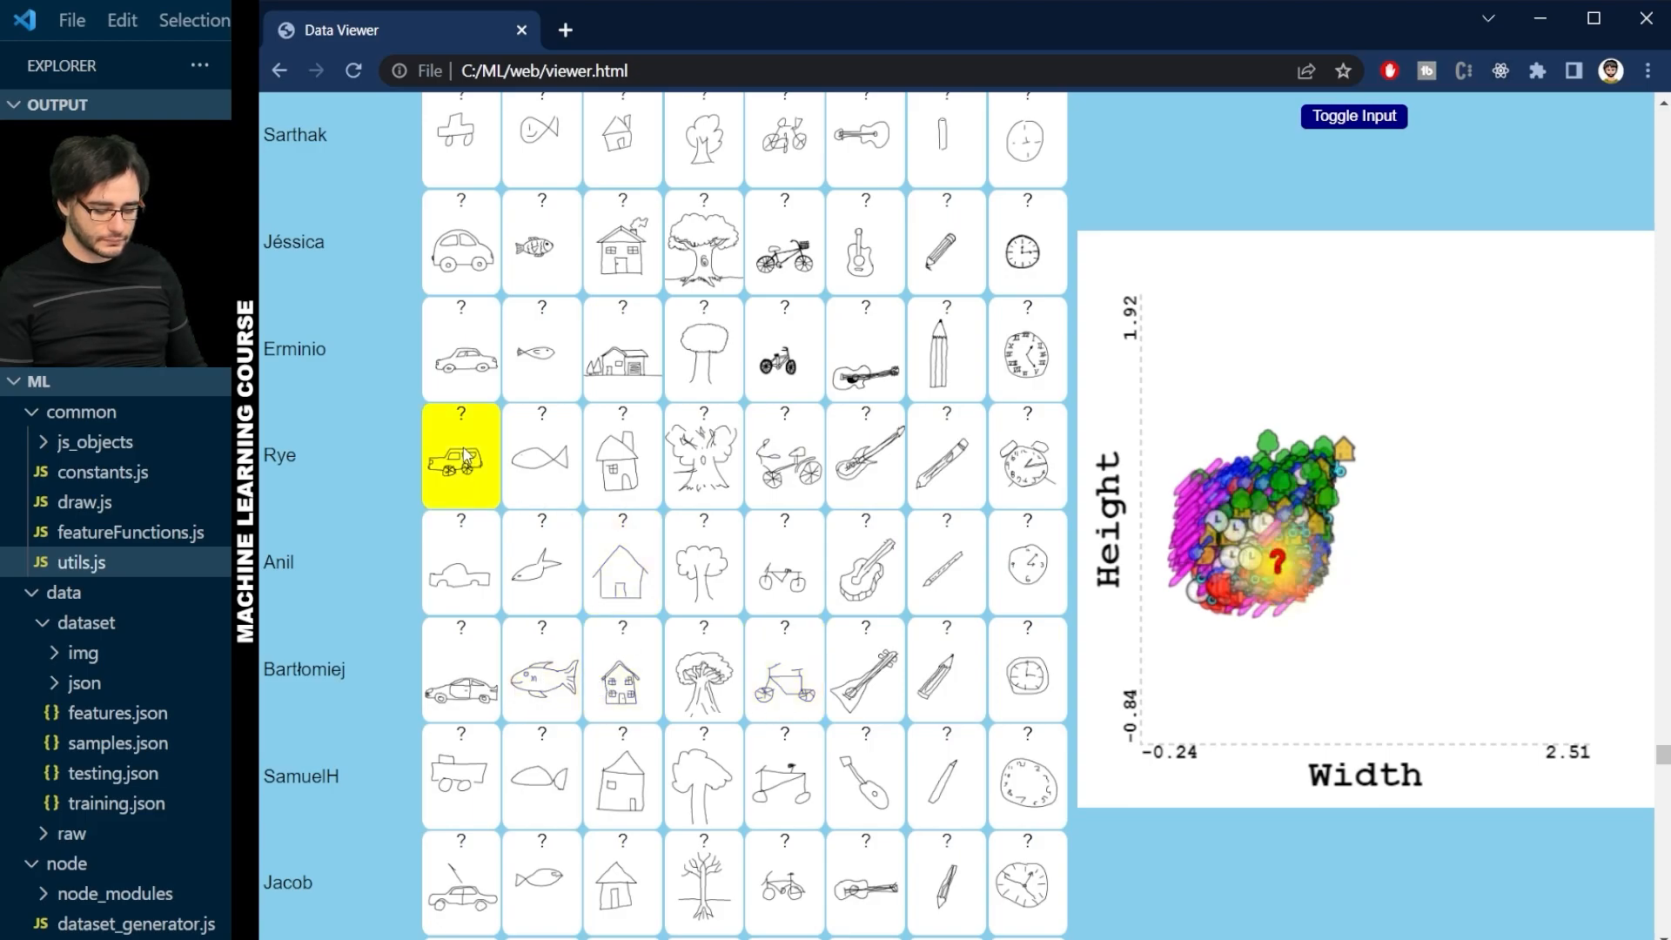
mouse_move(512, 481)
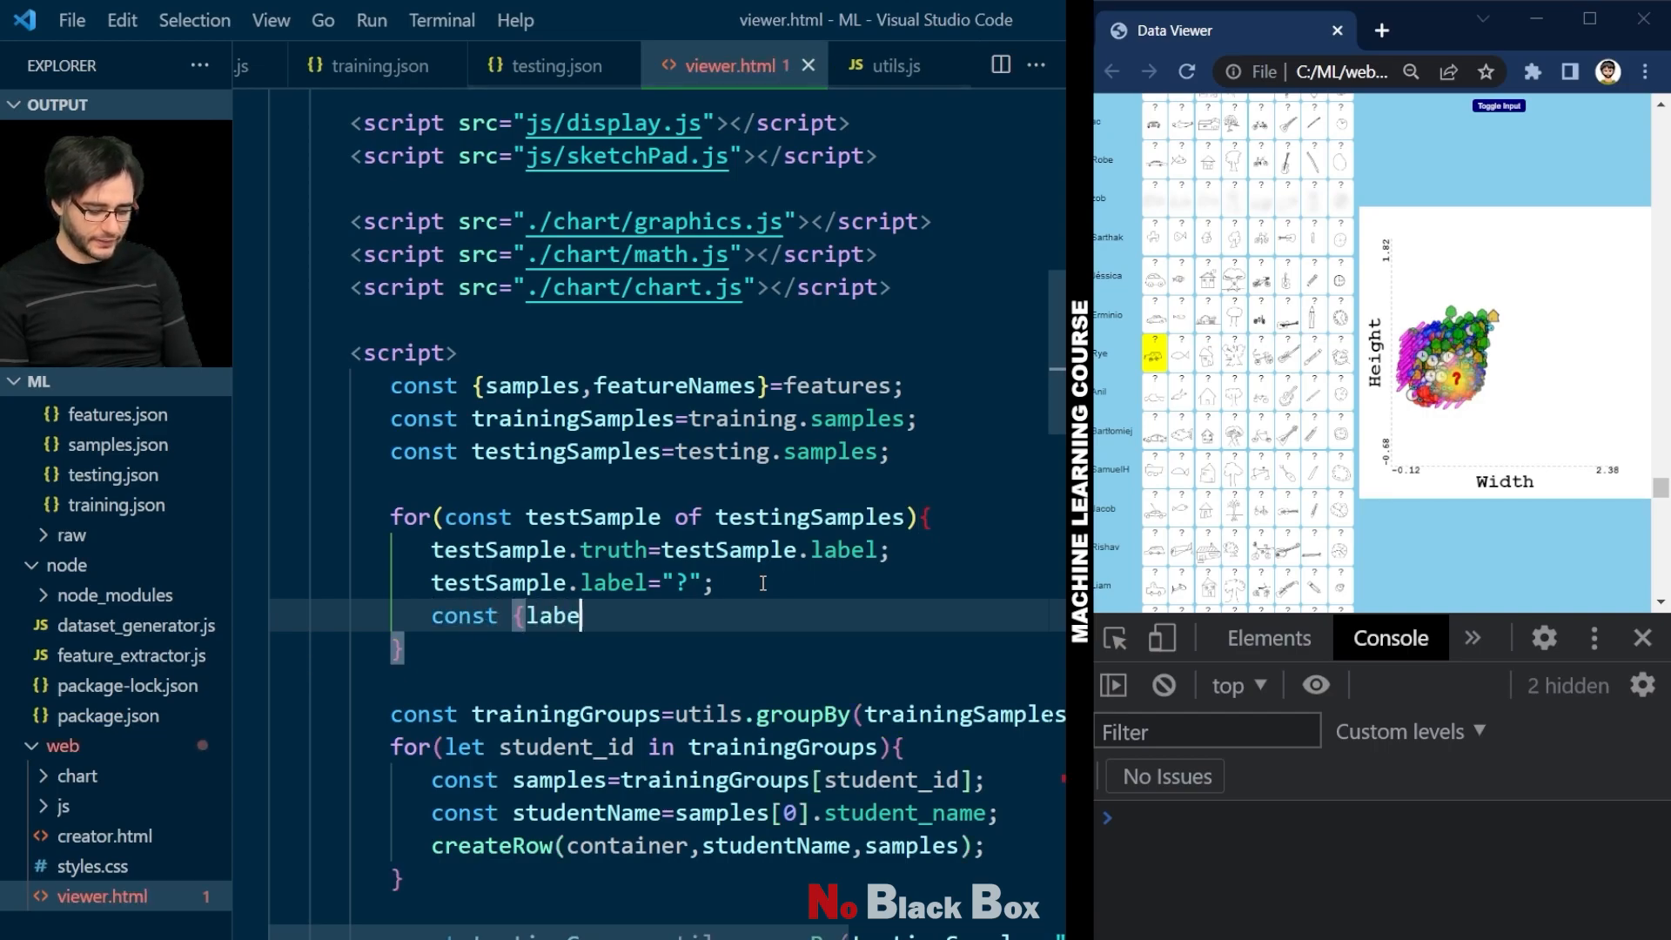
Step: In the testing loop, classify testSample.point and assign the returned label to testSample.label
text(l}=classify(t)
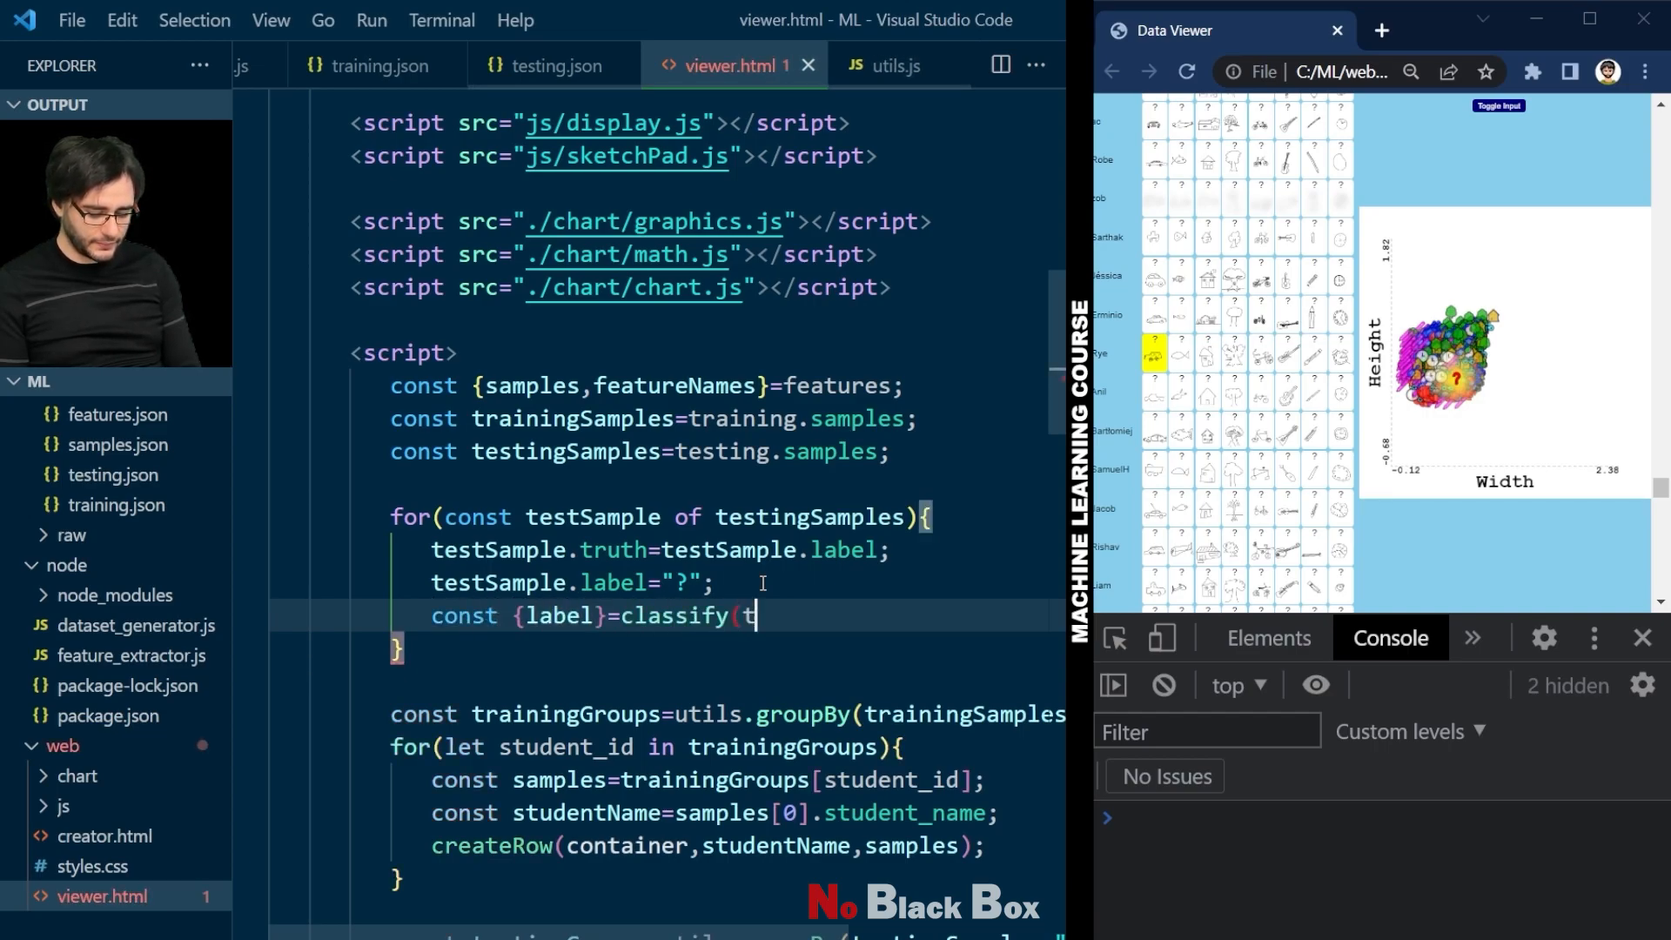
text(testSample.po)
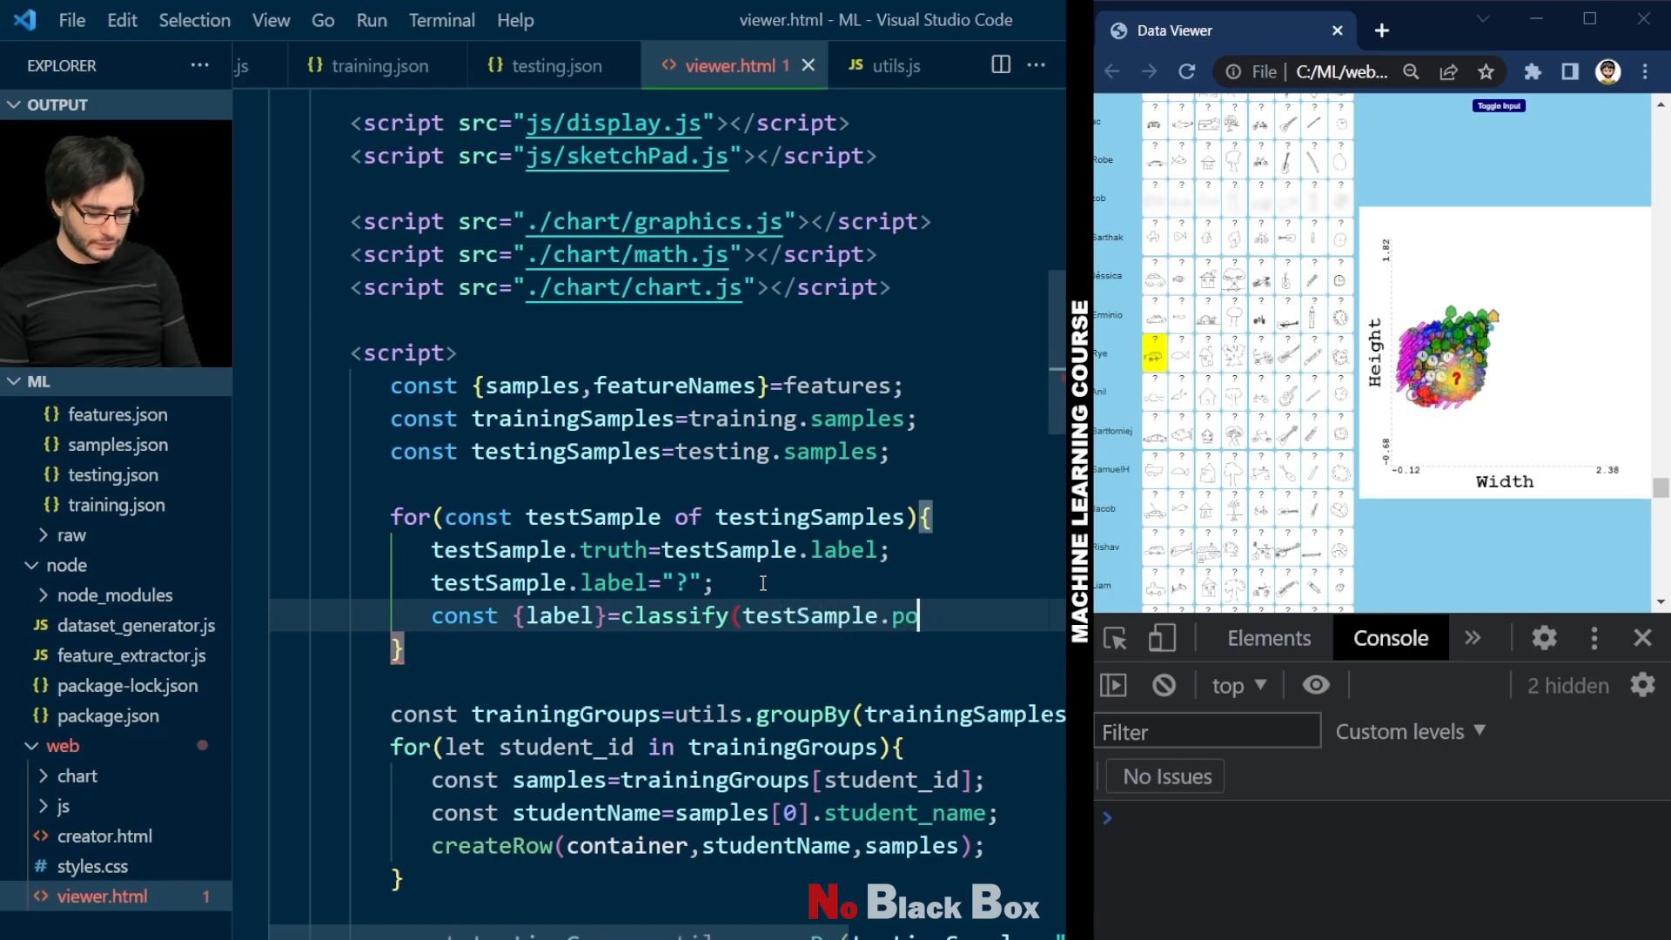
text(int);)
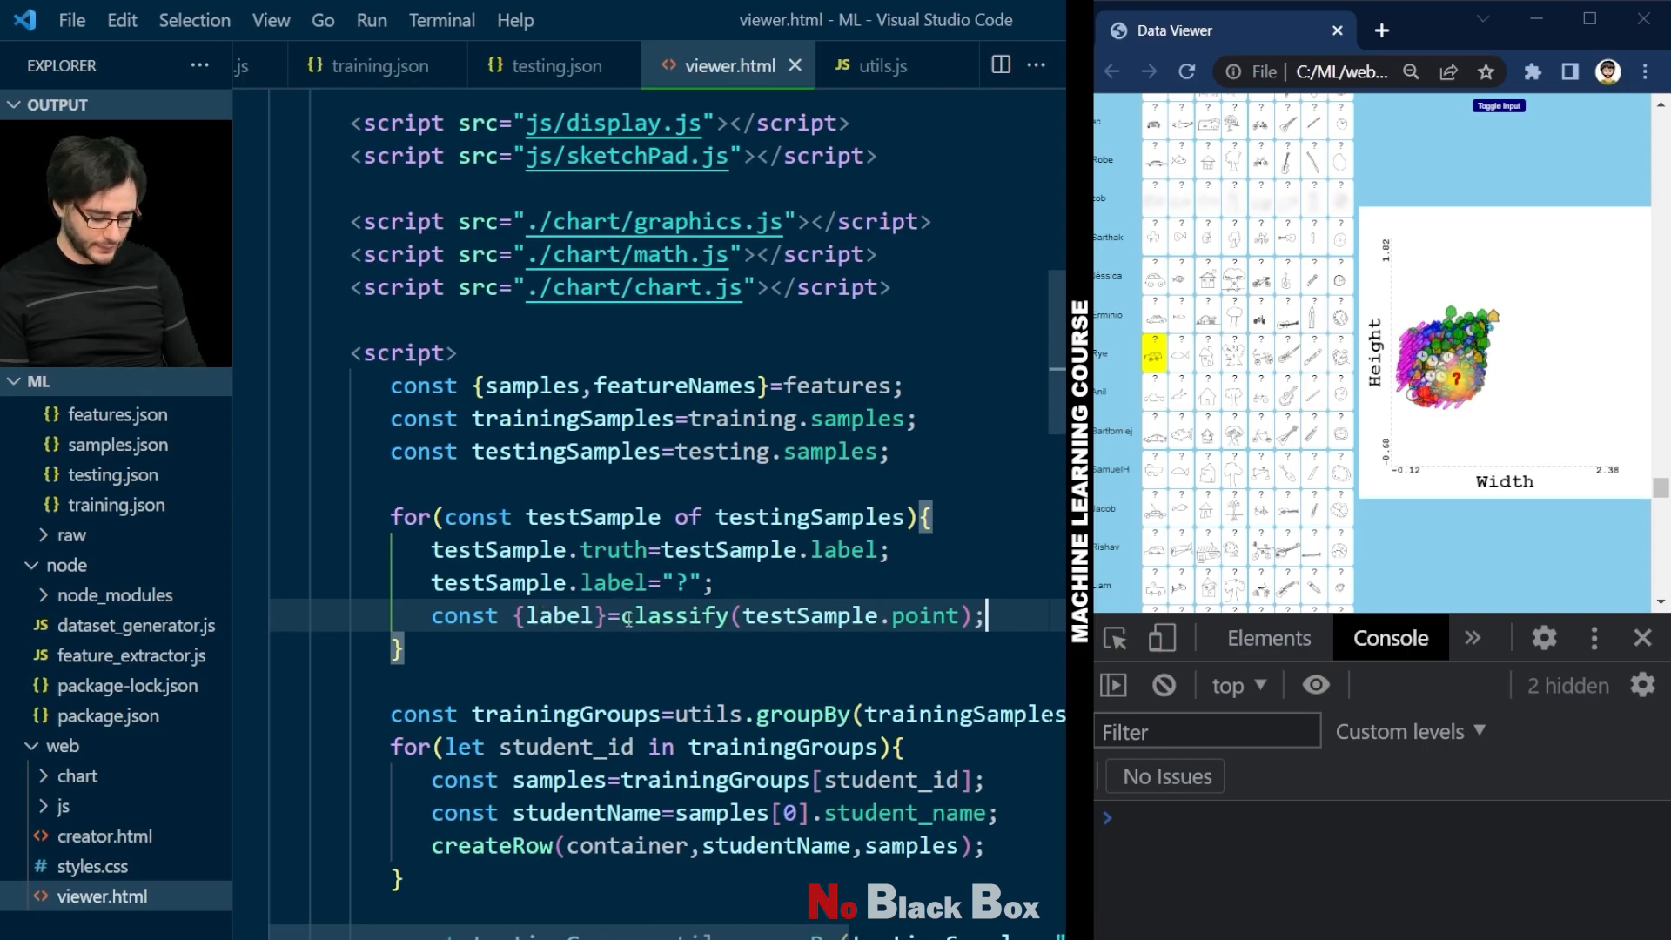
text(testSamp)
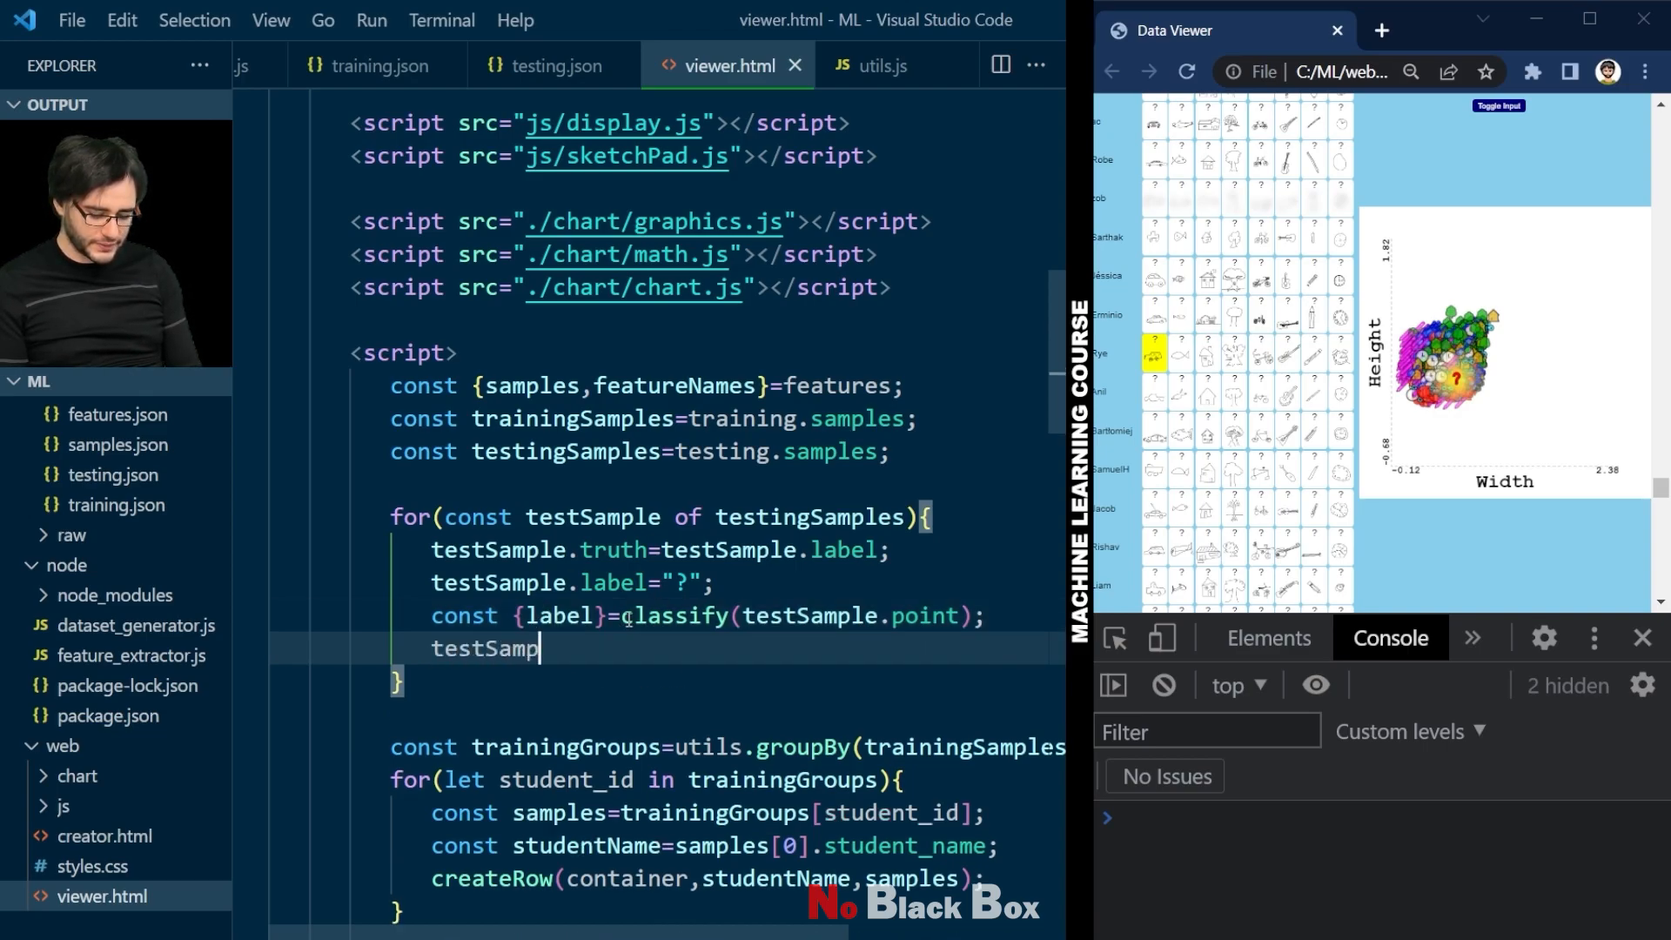
text(le.label=lab)
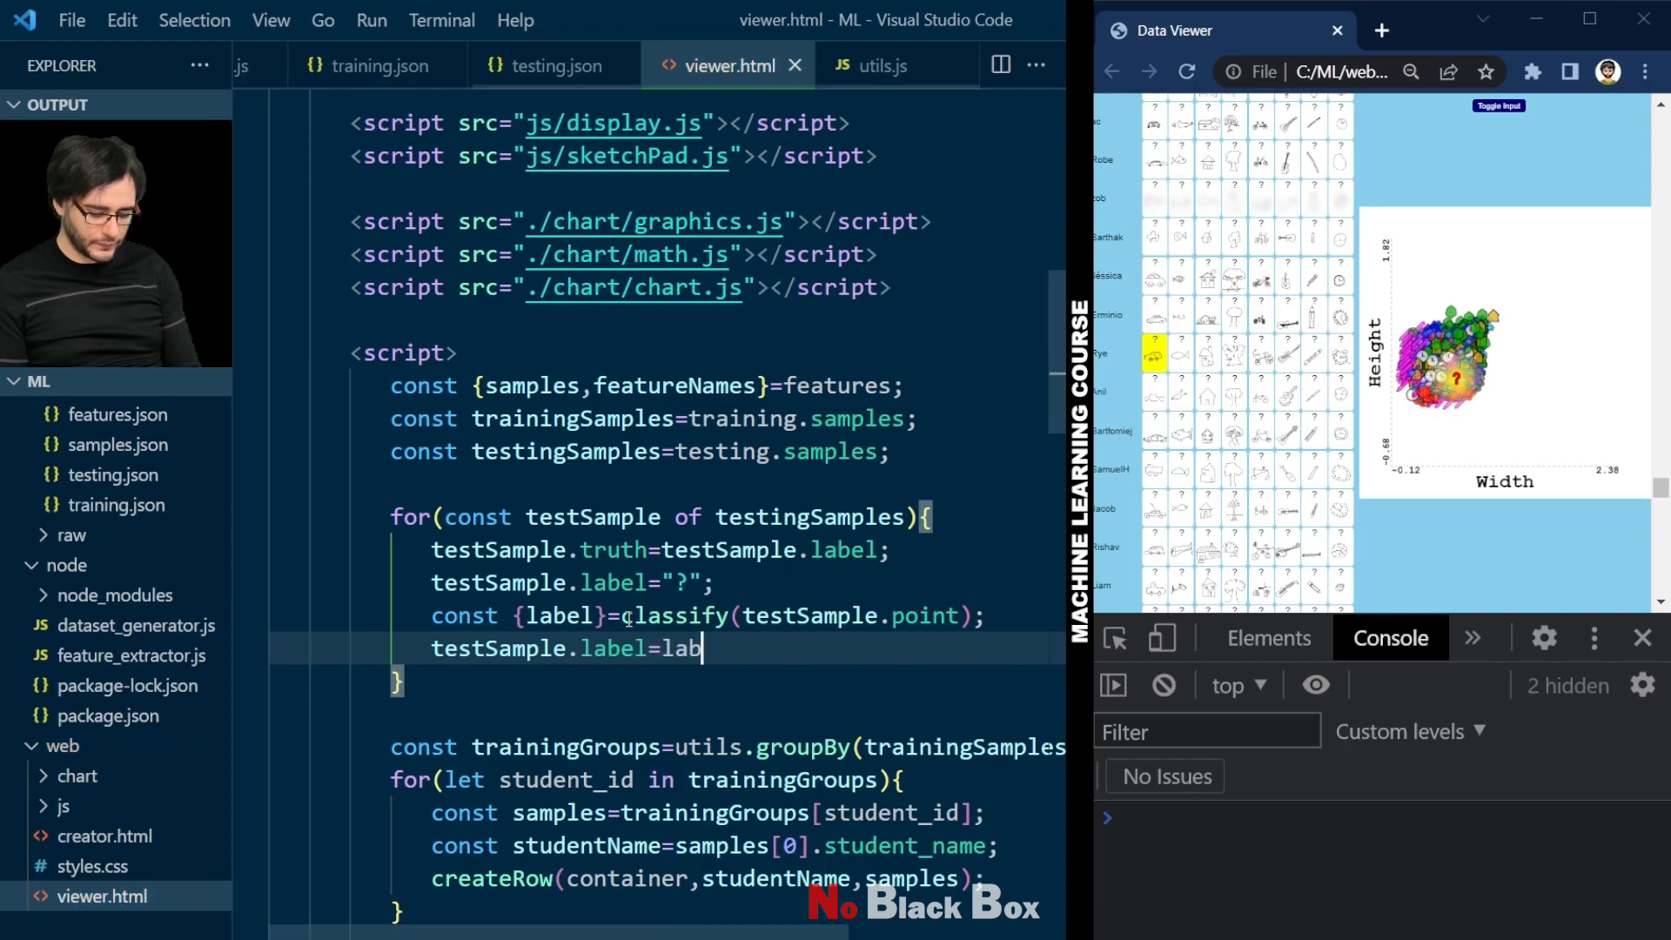
text(el;)
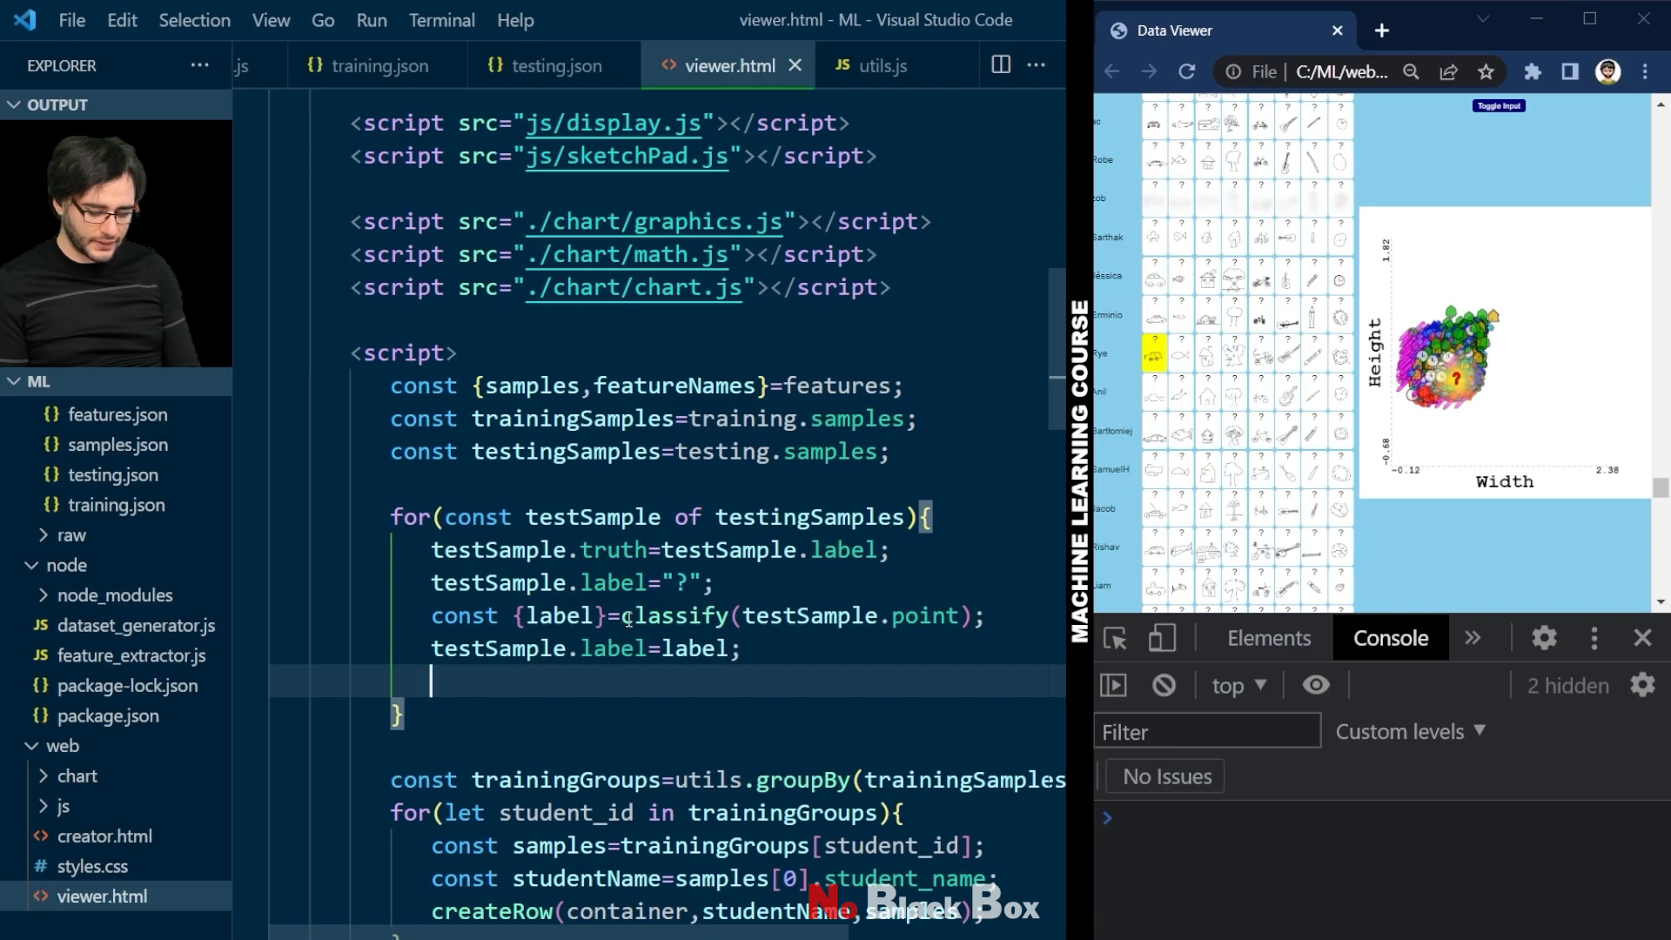
Step: Set testSample.correct to whether testSample.label equals testSample.truth
text(testSample.cor)
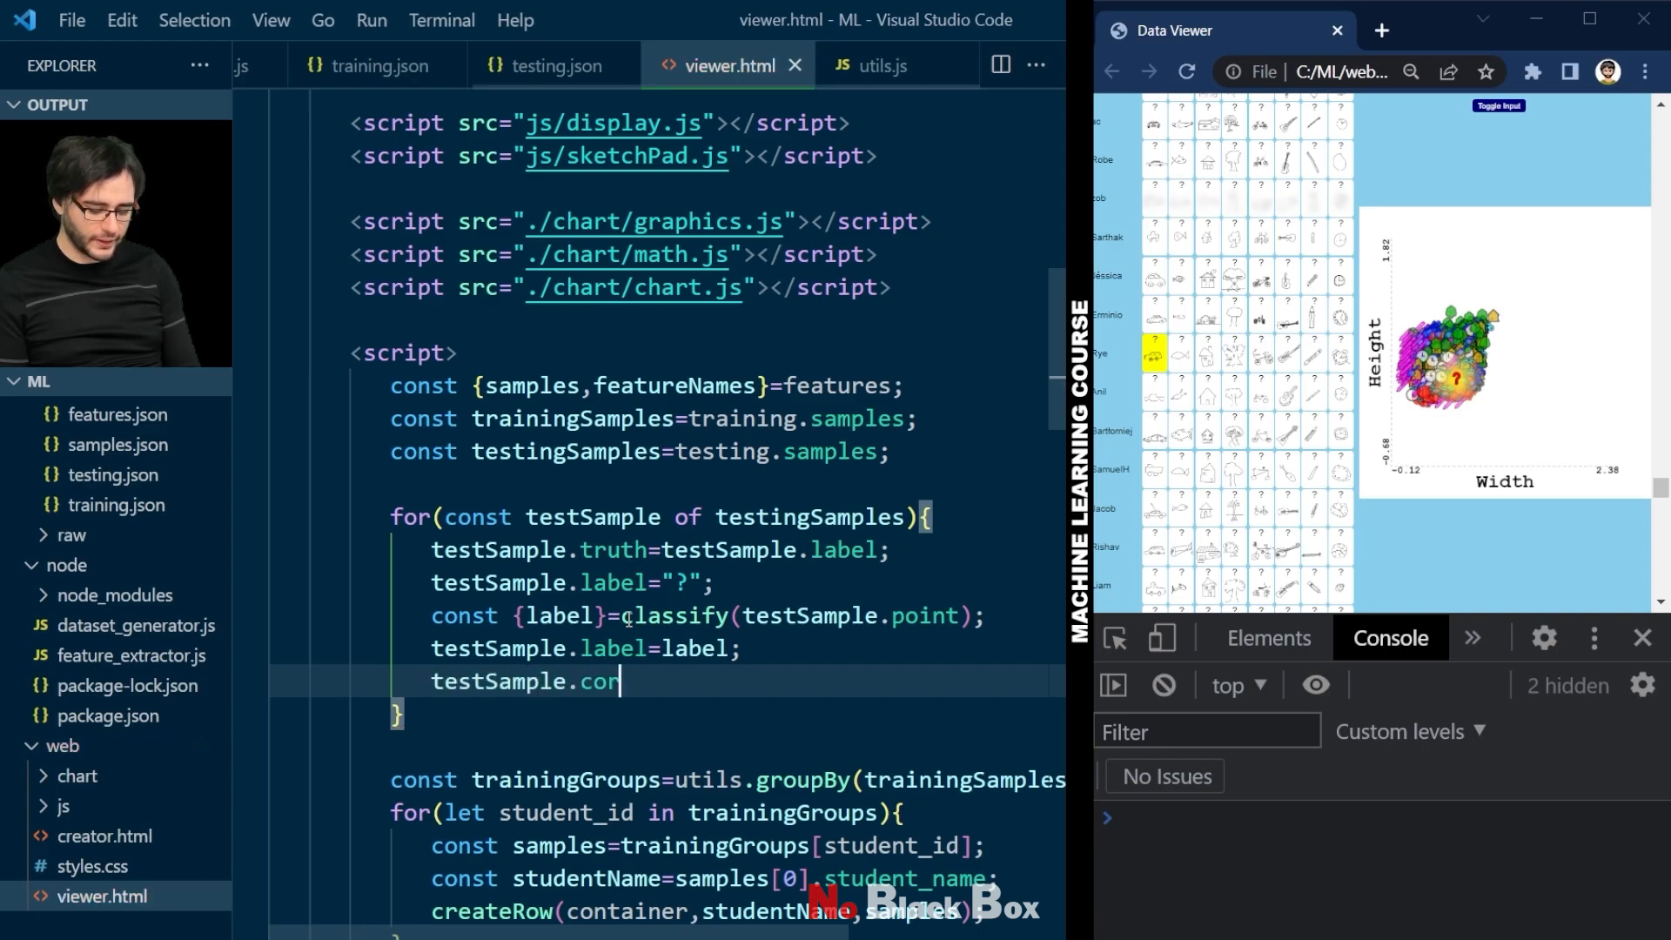
text(rect=testSamp)
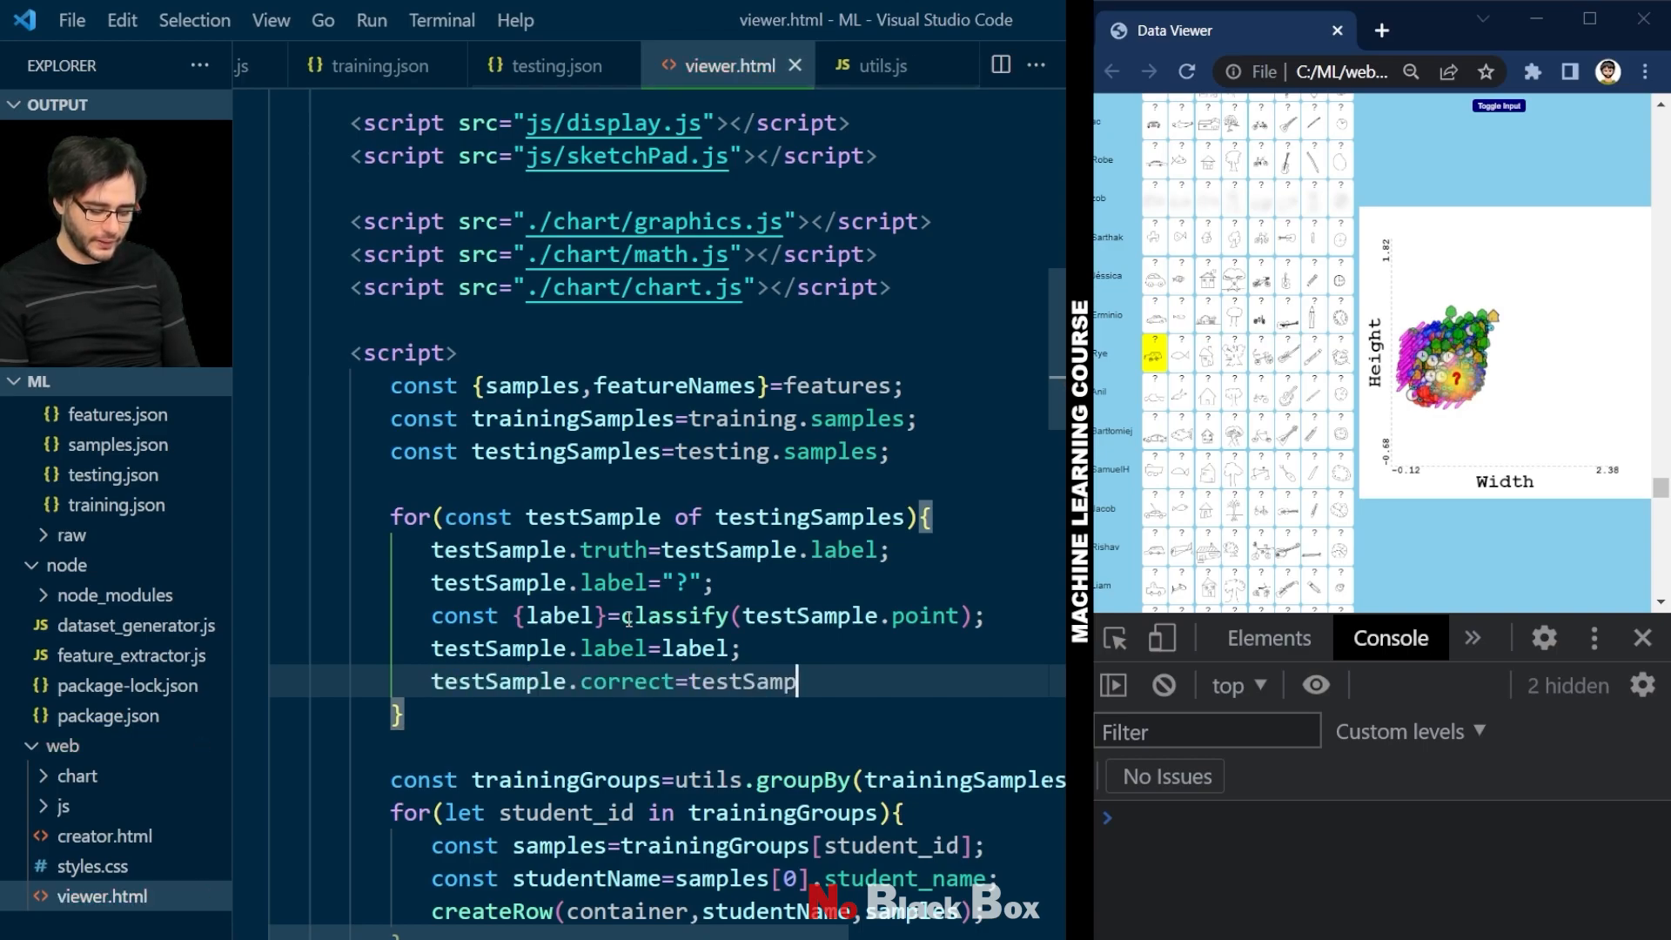
text(le.label==testSample.truth;)
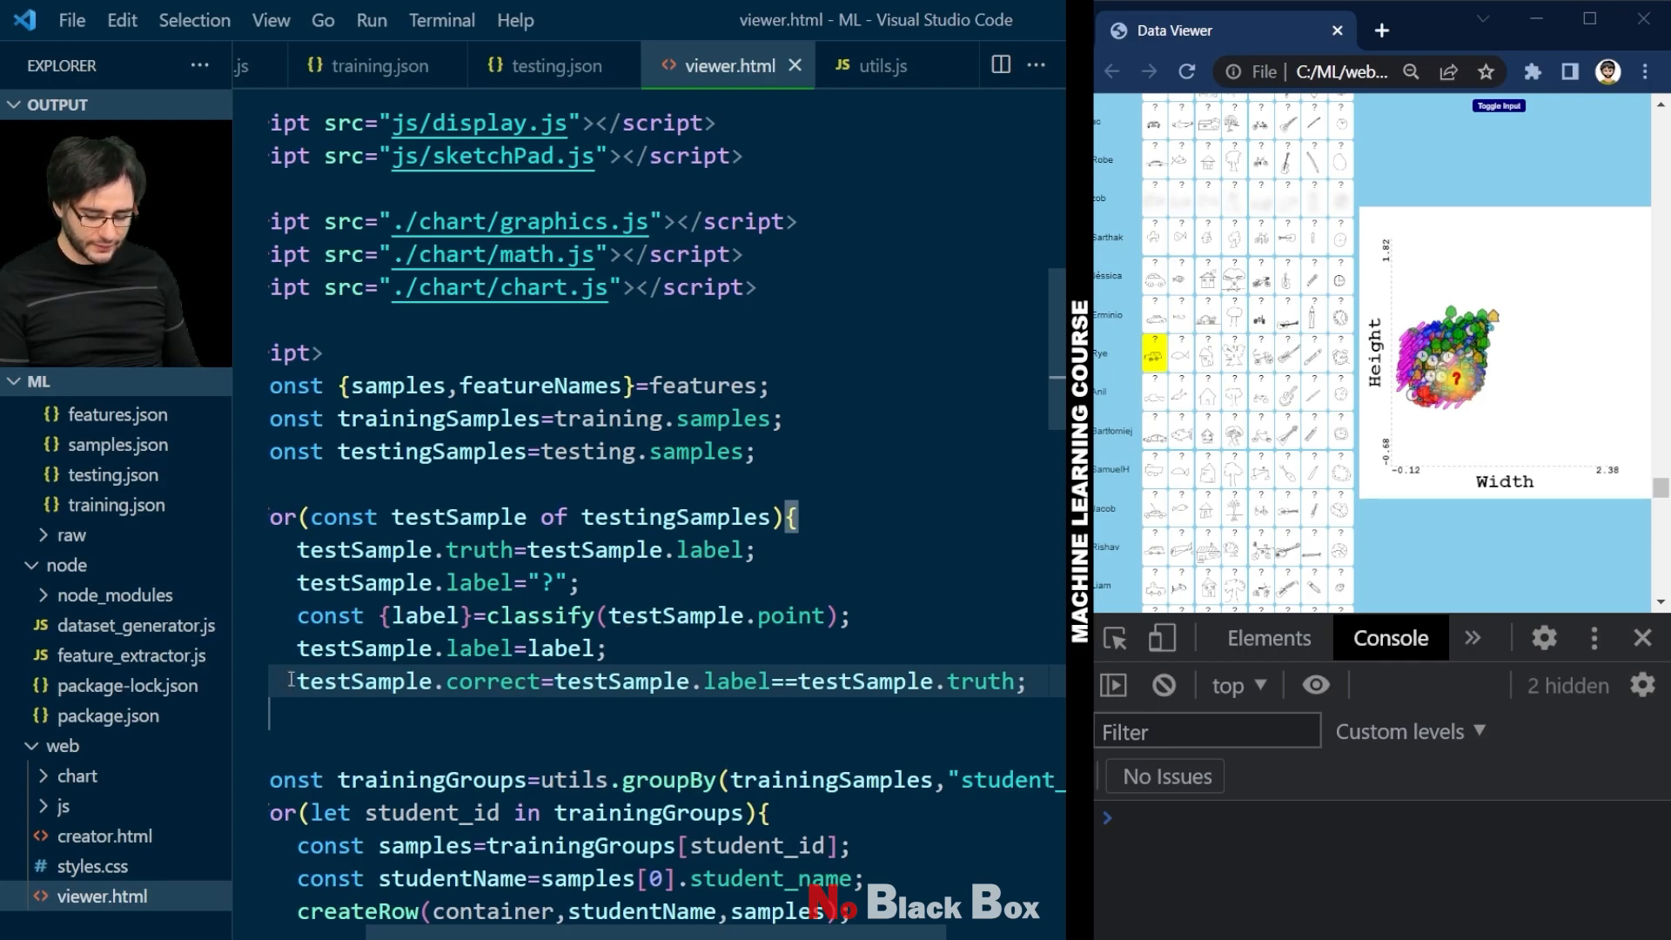
Step: In js/display.js add correct to the sample fields destructured in createRow
click(66, 806)
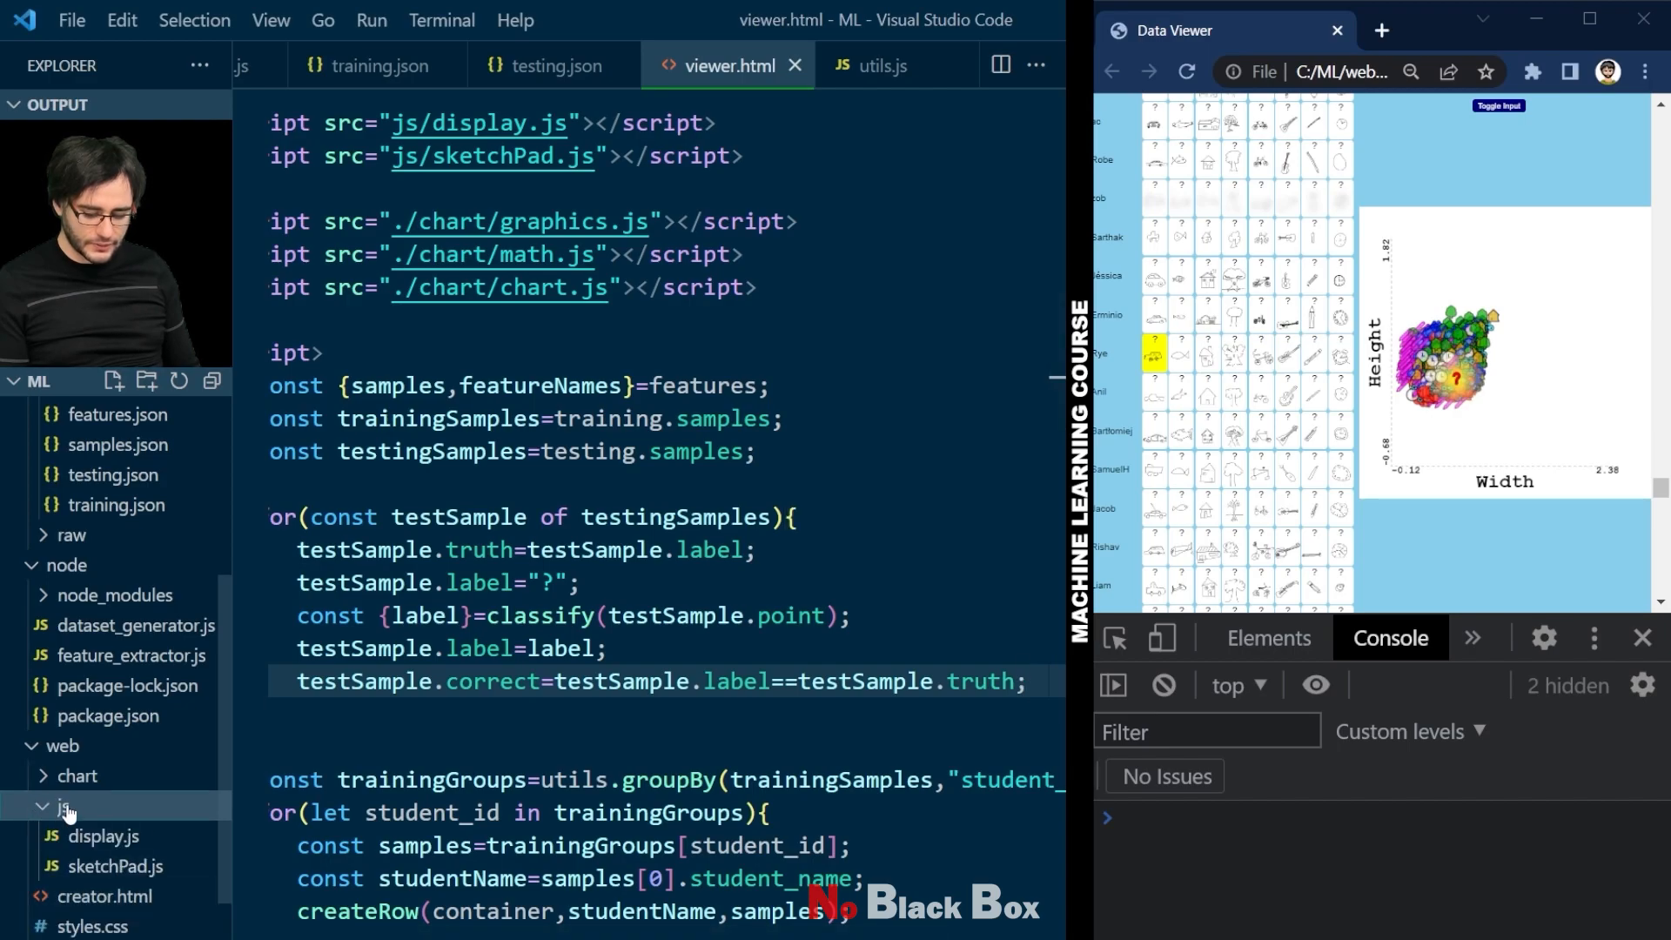
click(105, 835)
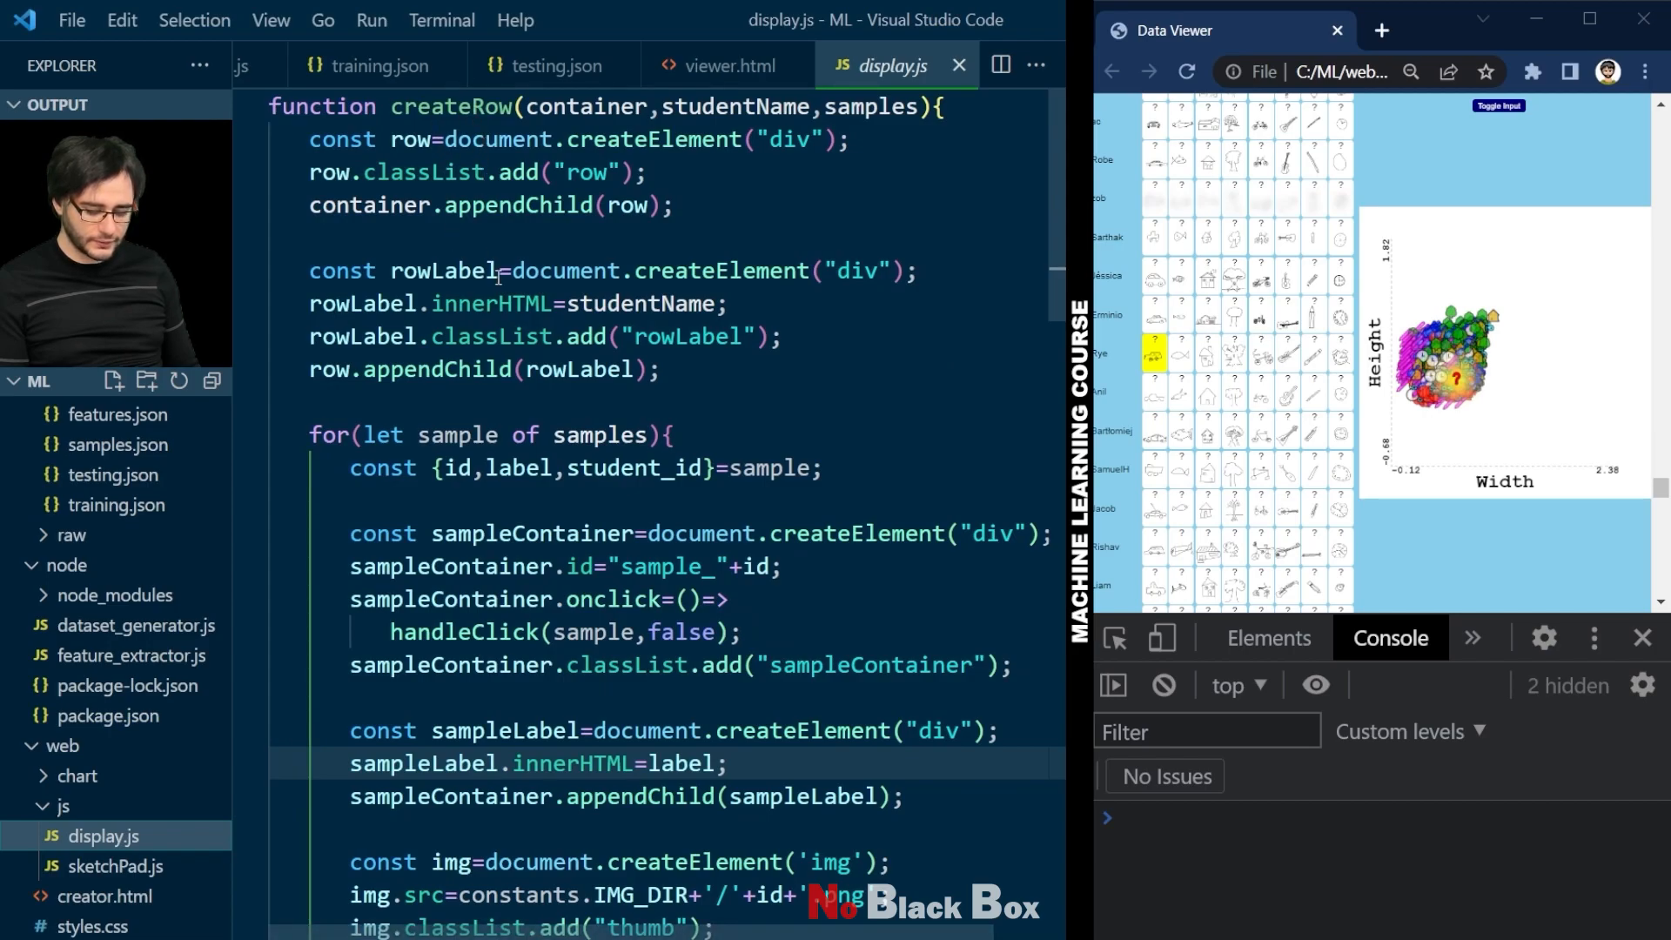
double_click(635, 469)
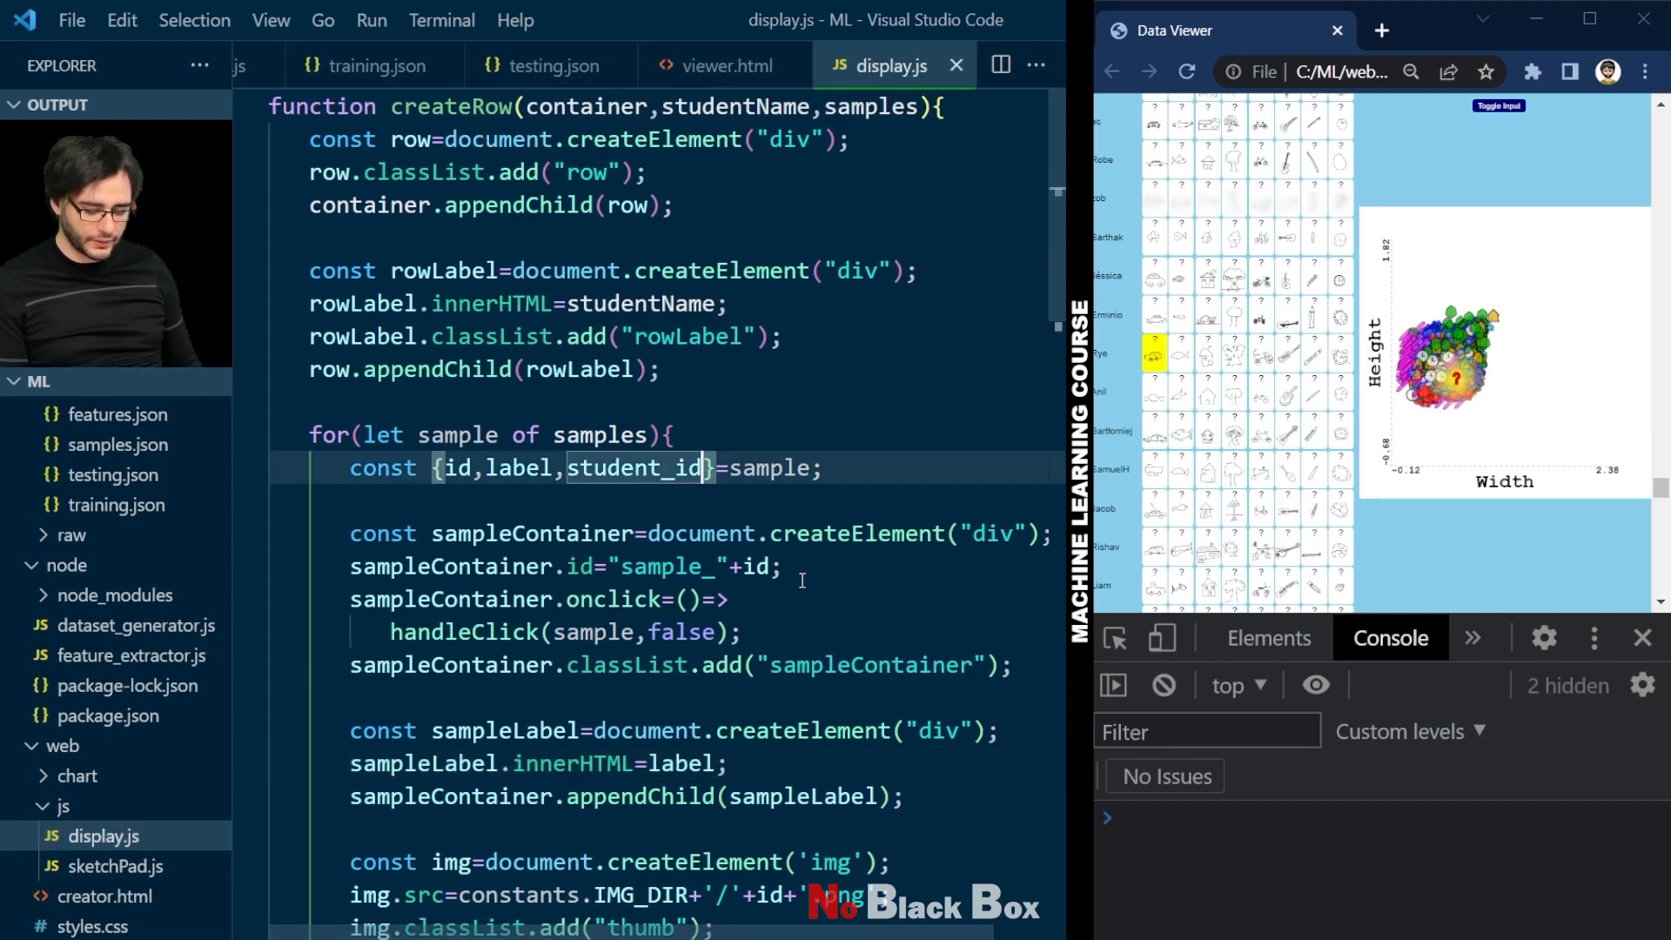
text(,corre)
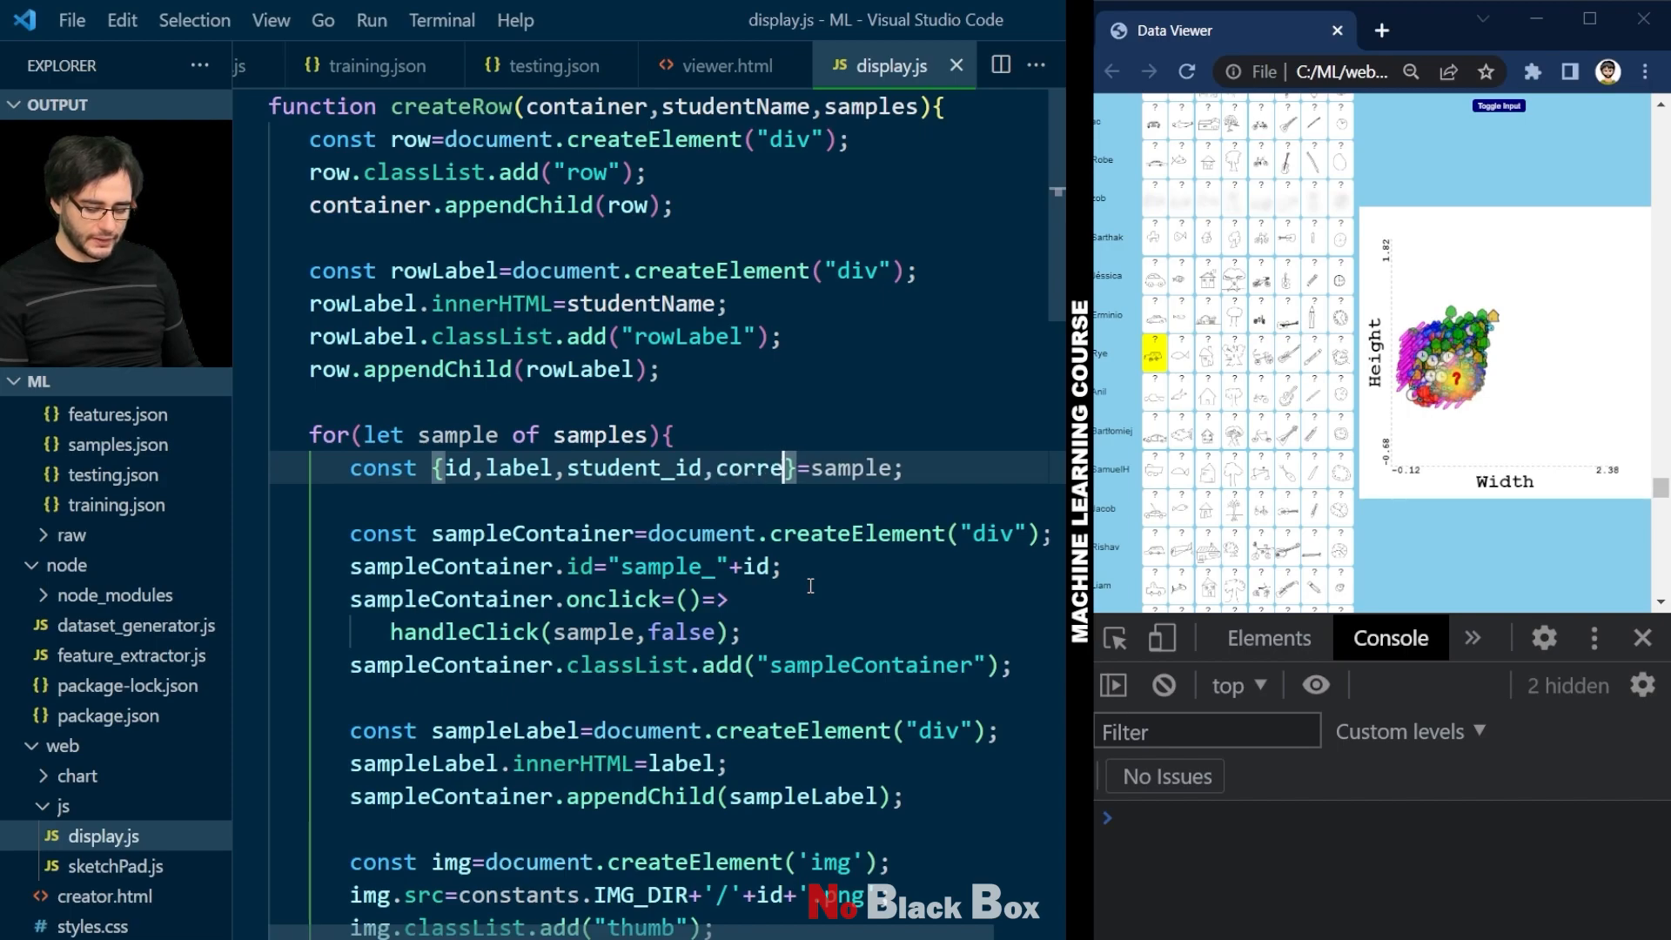
text(ct)
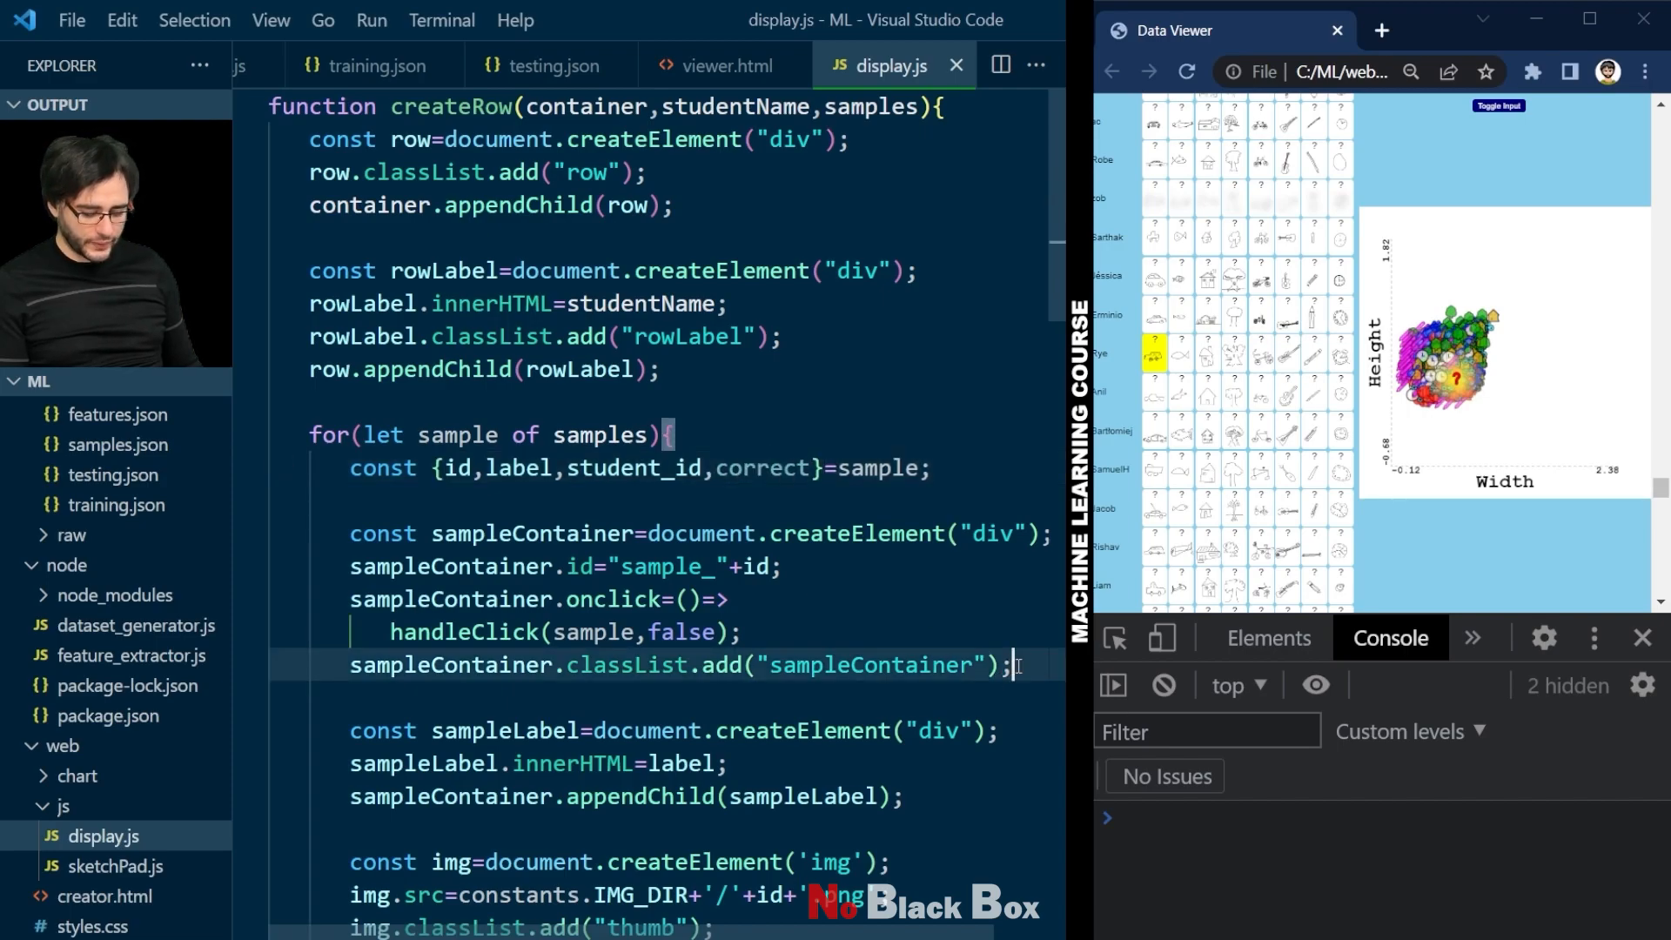
Step: When correct is true, set sampleContainer's backgroundColor to lightgreen
text(if(c)
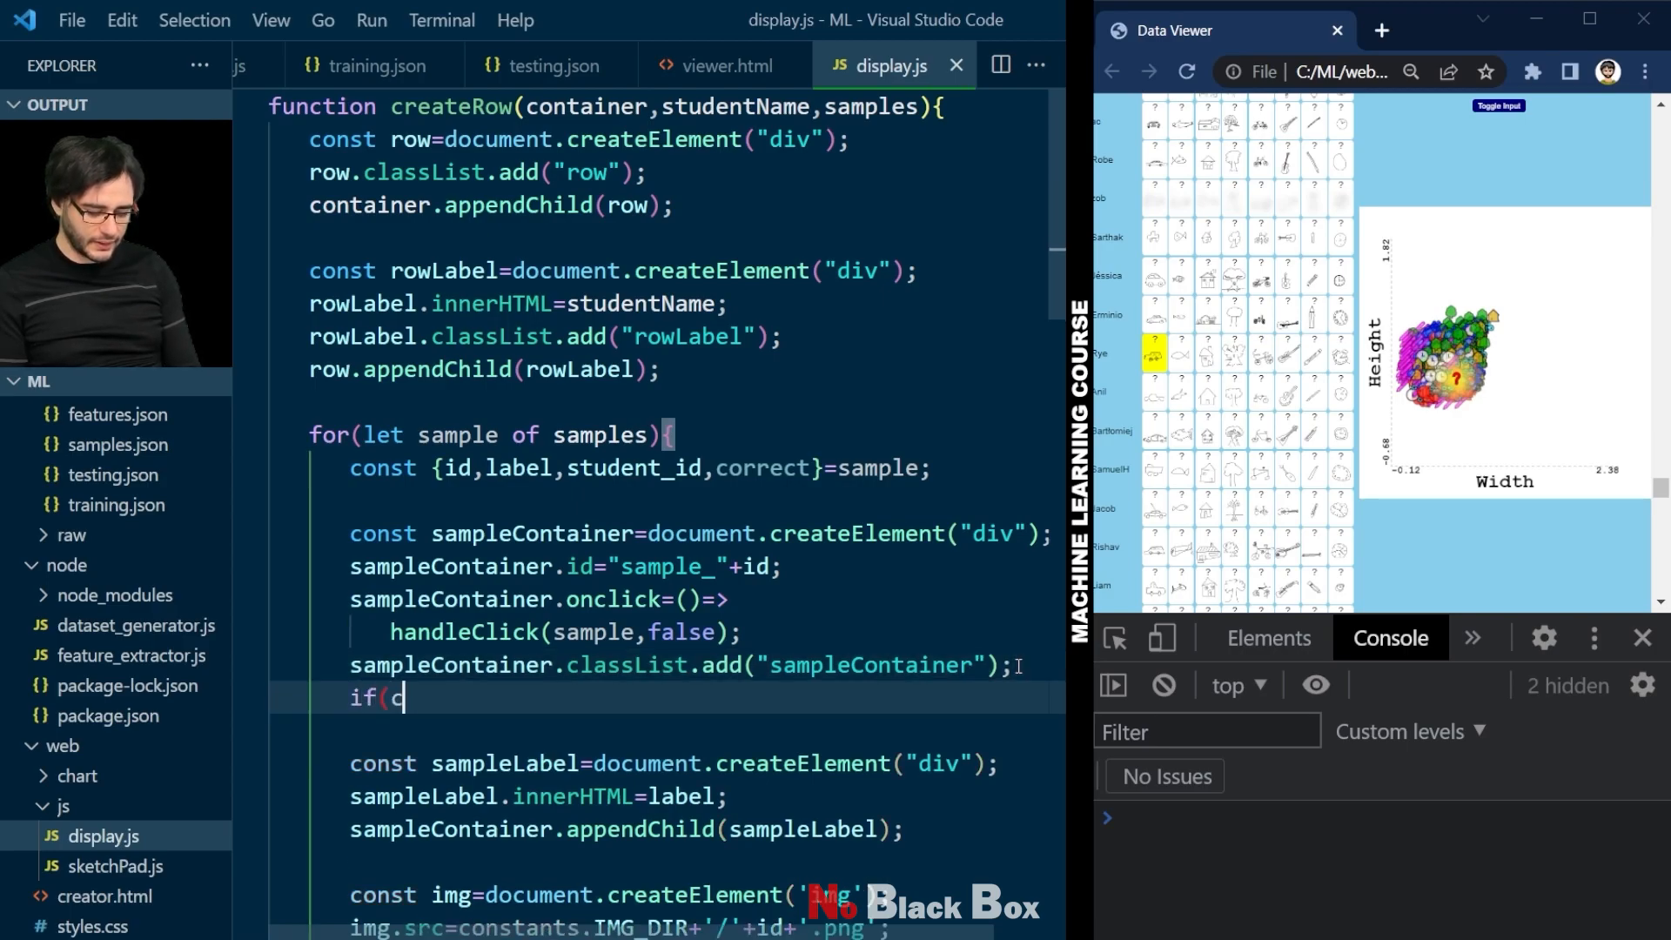
text(orrect){)
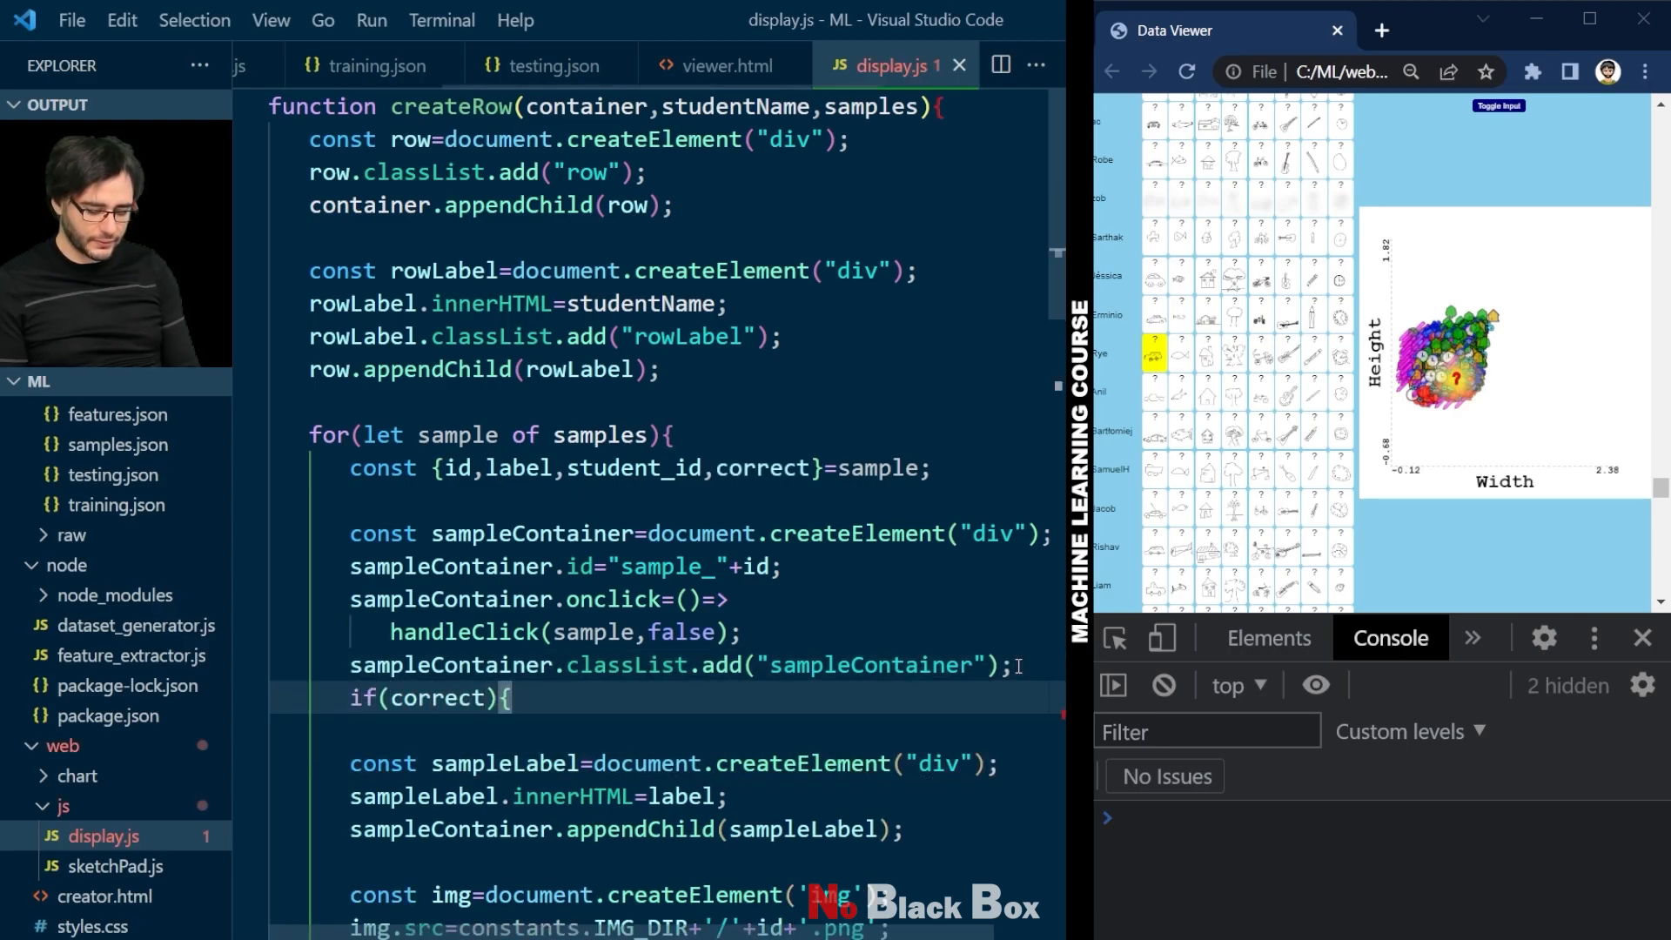
text(sampleConta)
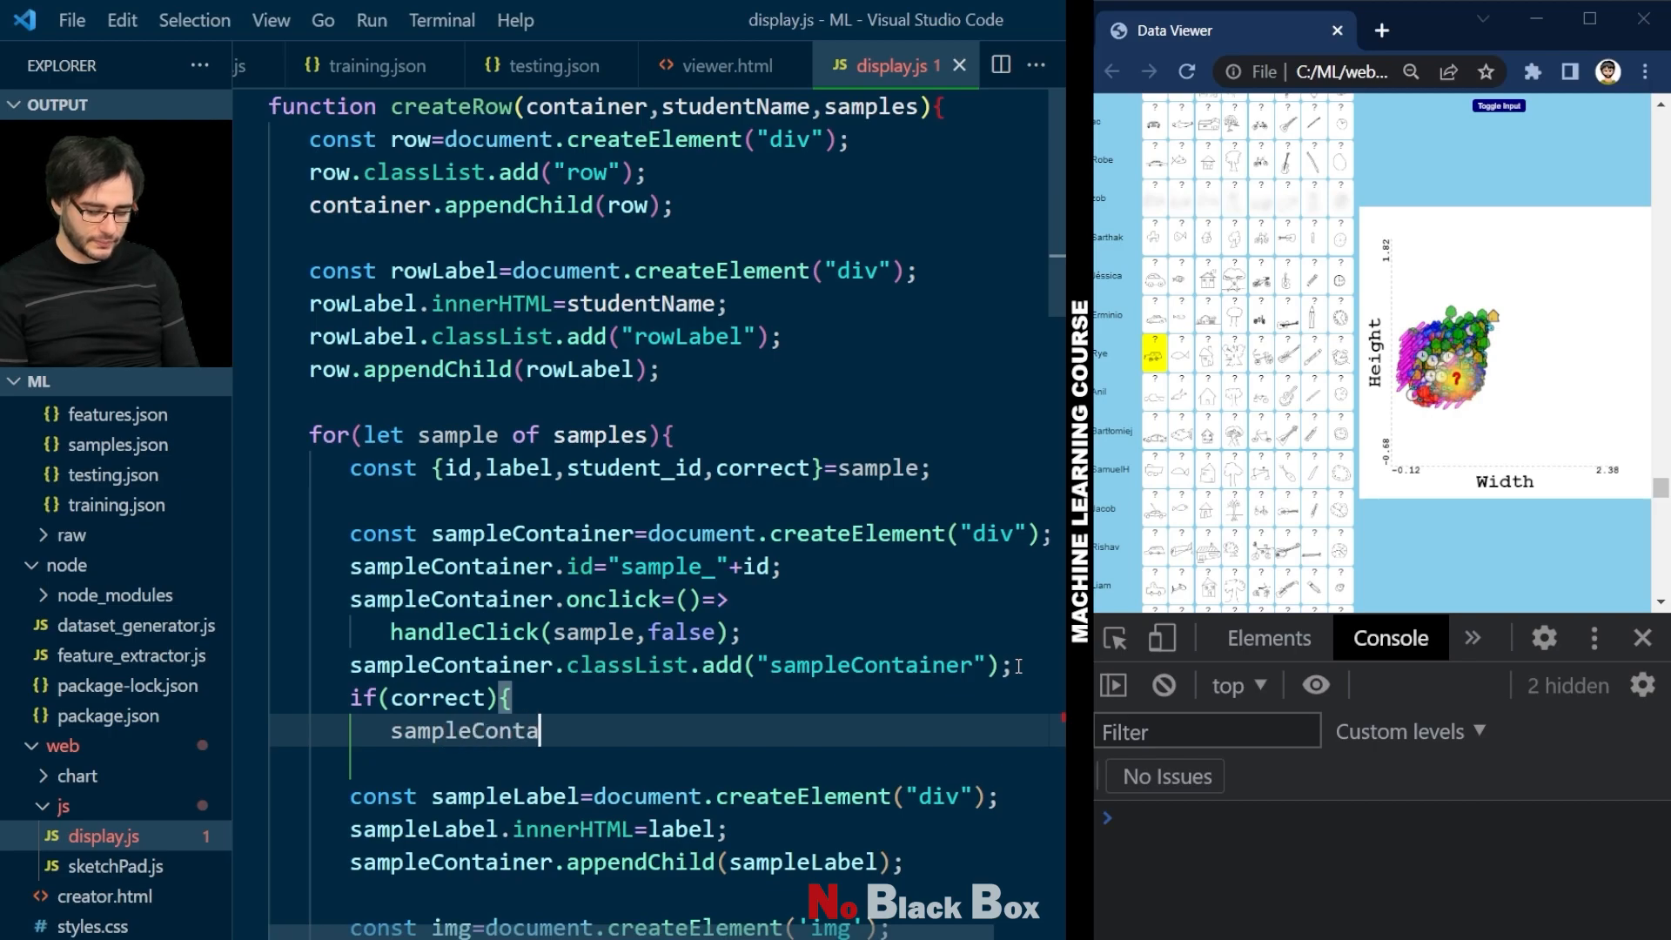
text(iner.style.back)
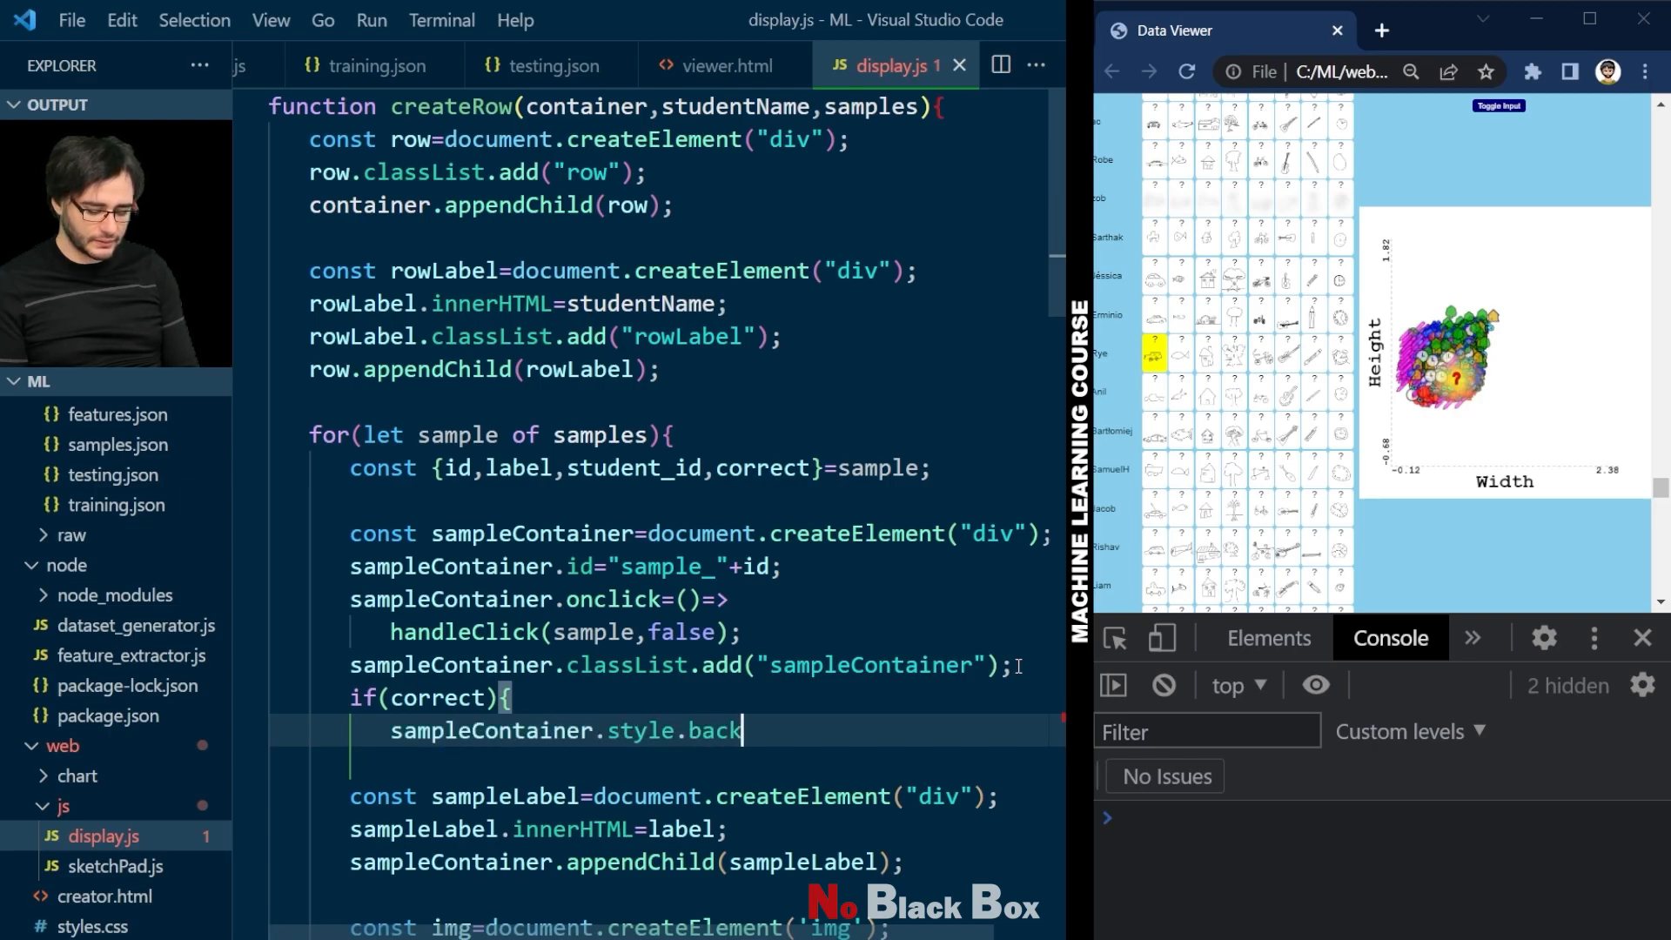
text(groundColor="1)
click(667, 763)
text(})
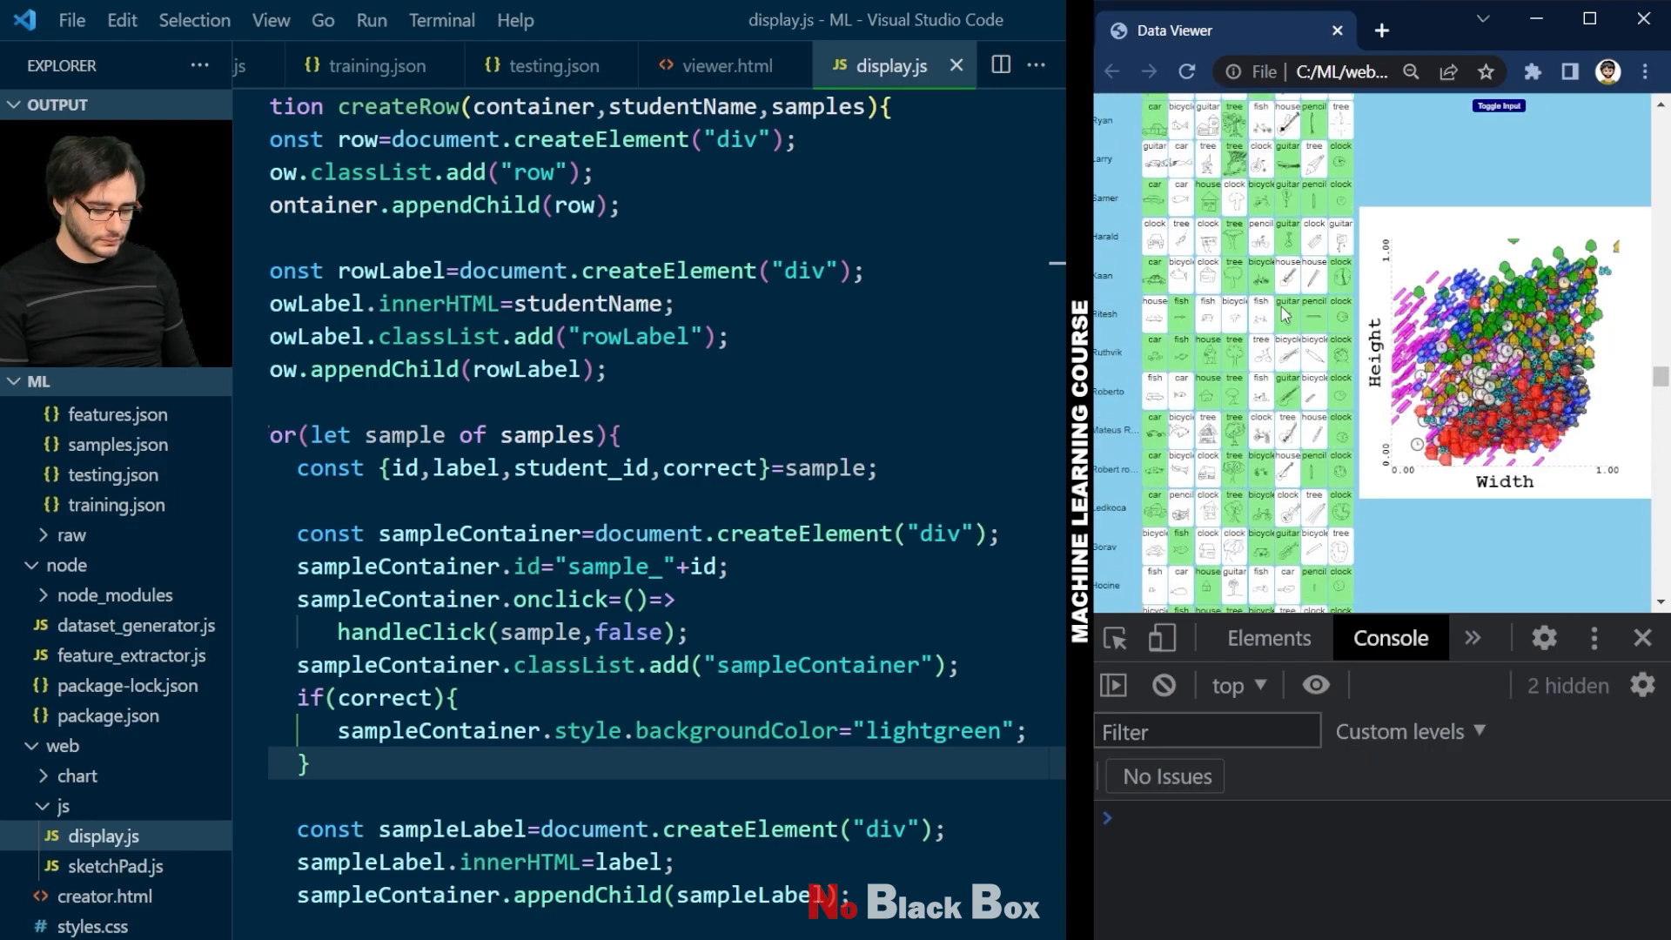
Step: Scroll the Data Viewer to check the light green correct samples among the testing rows
scroll(down, 3)
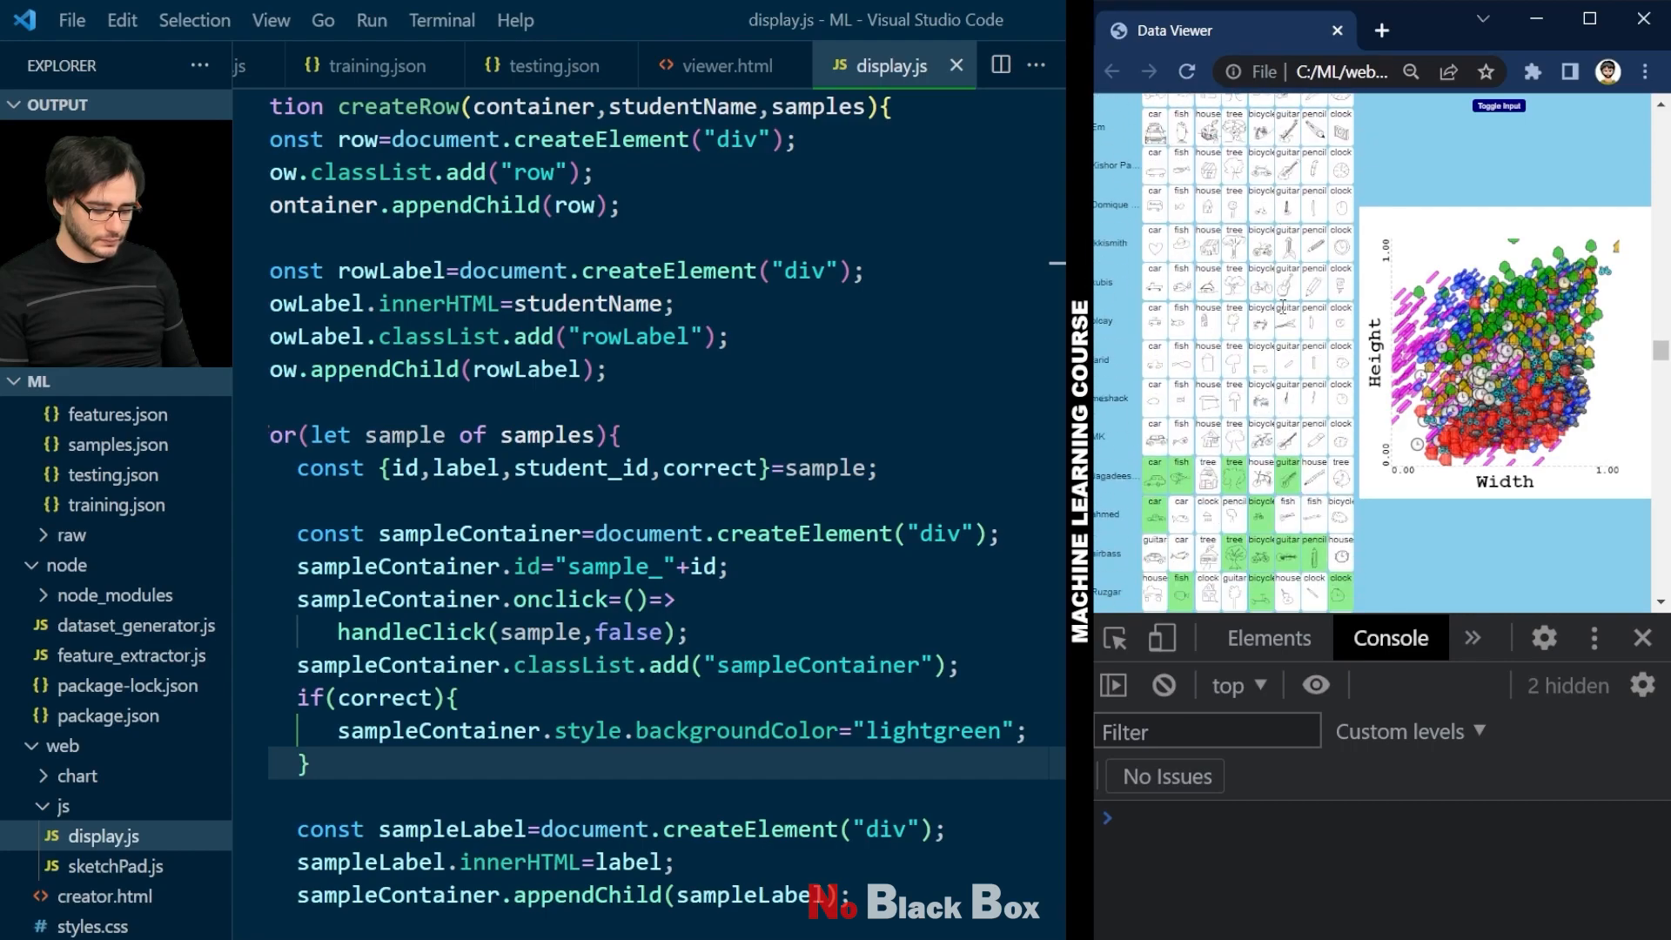
scroll(down, 3)
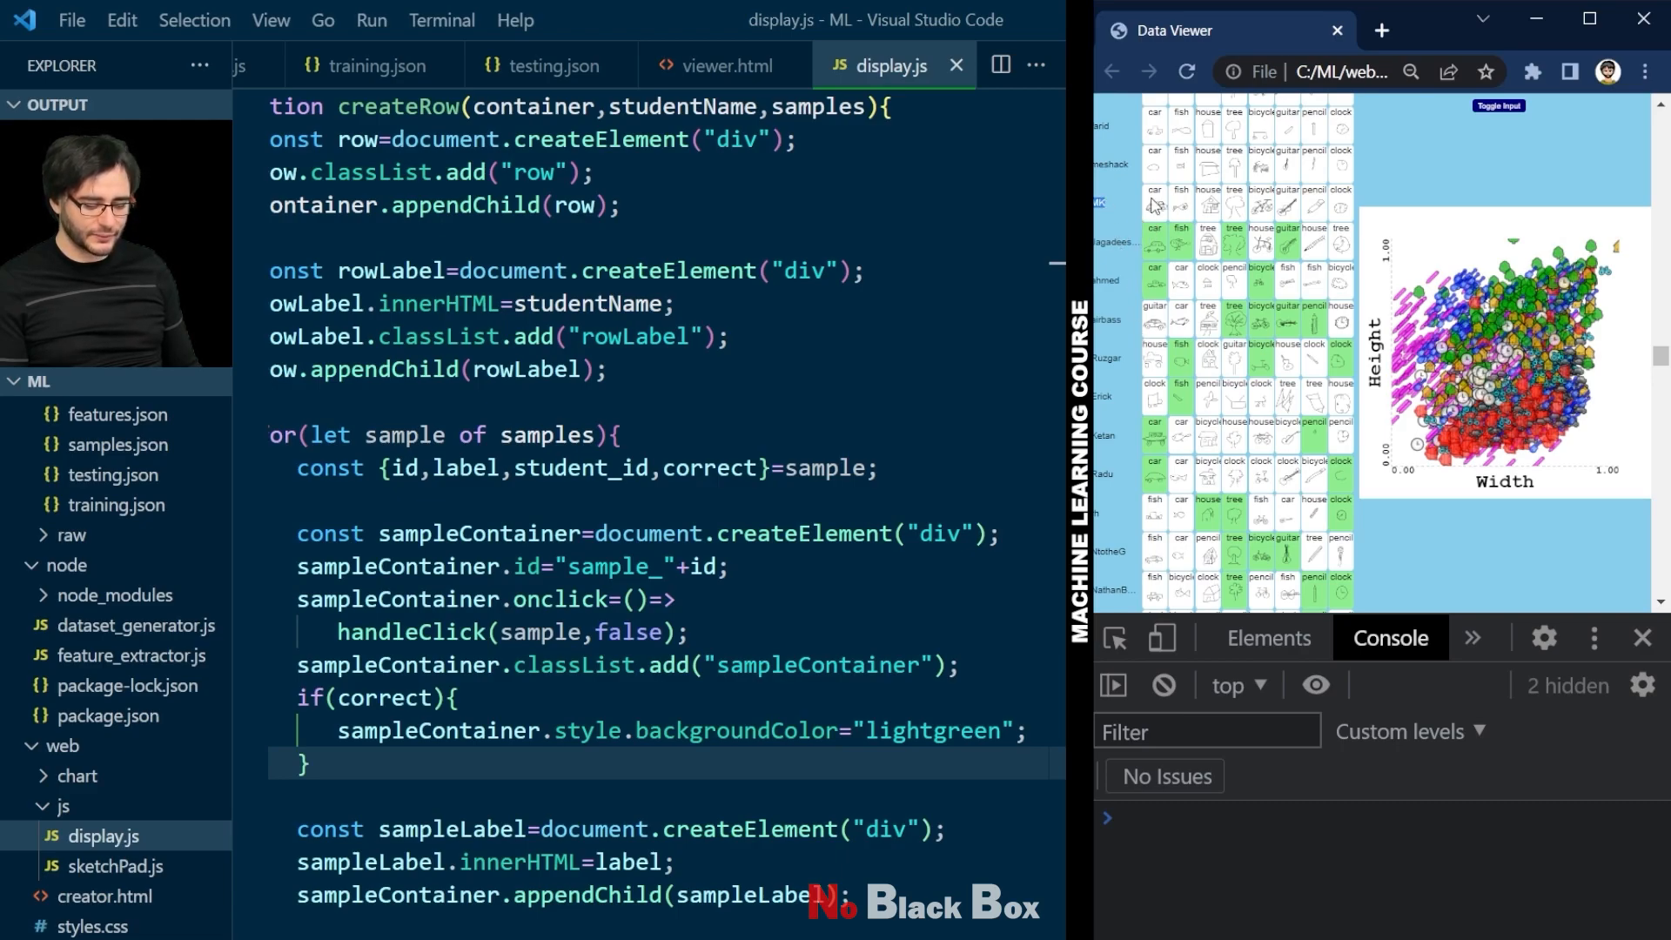
mouse_move(1233, 219)
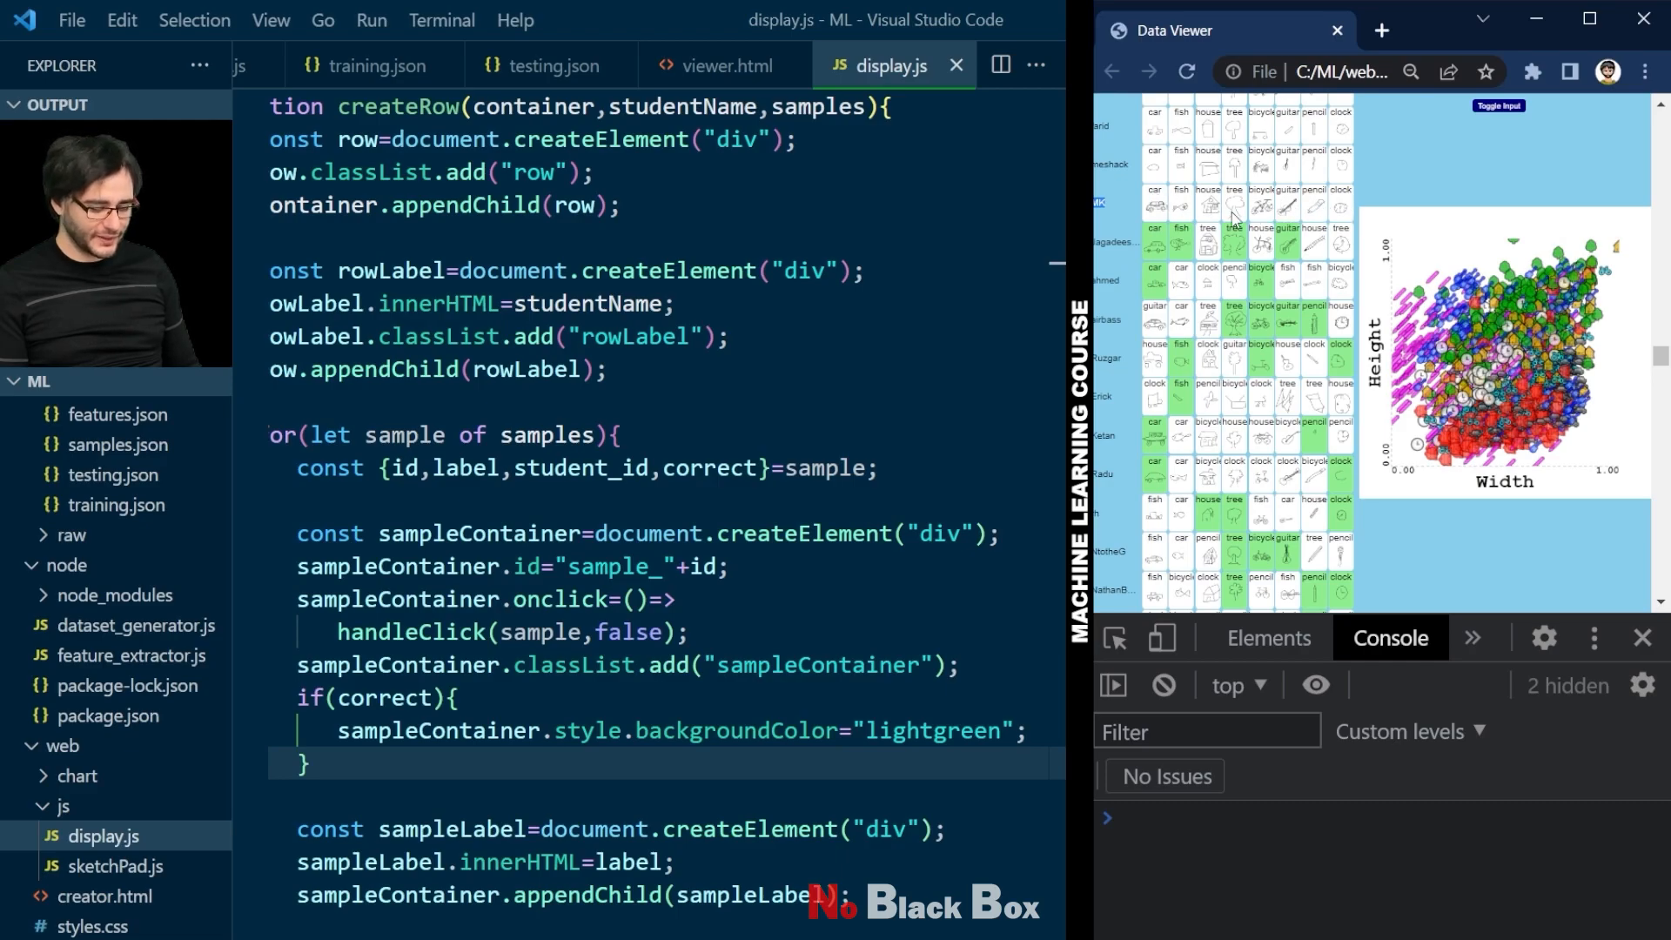
mouse_move(1280, 247)
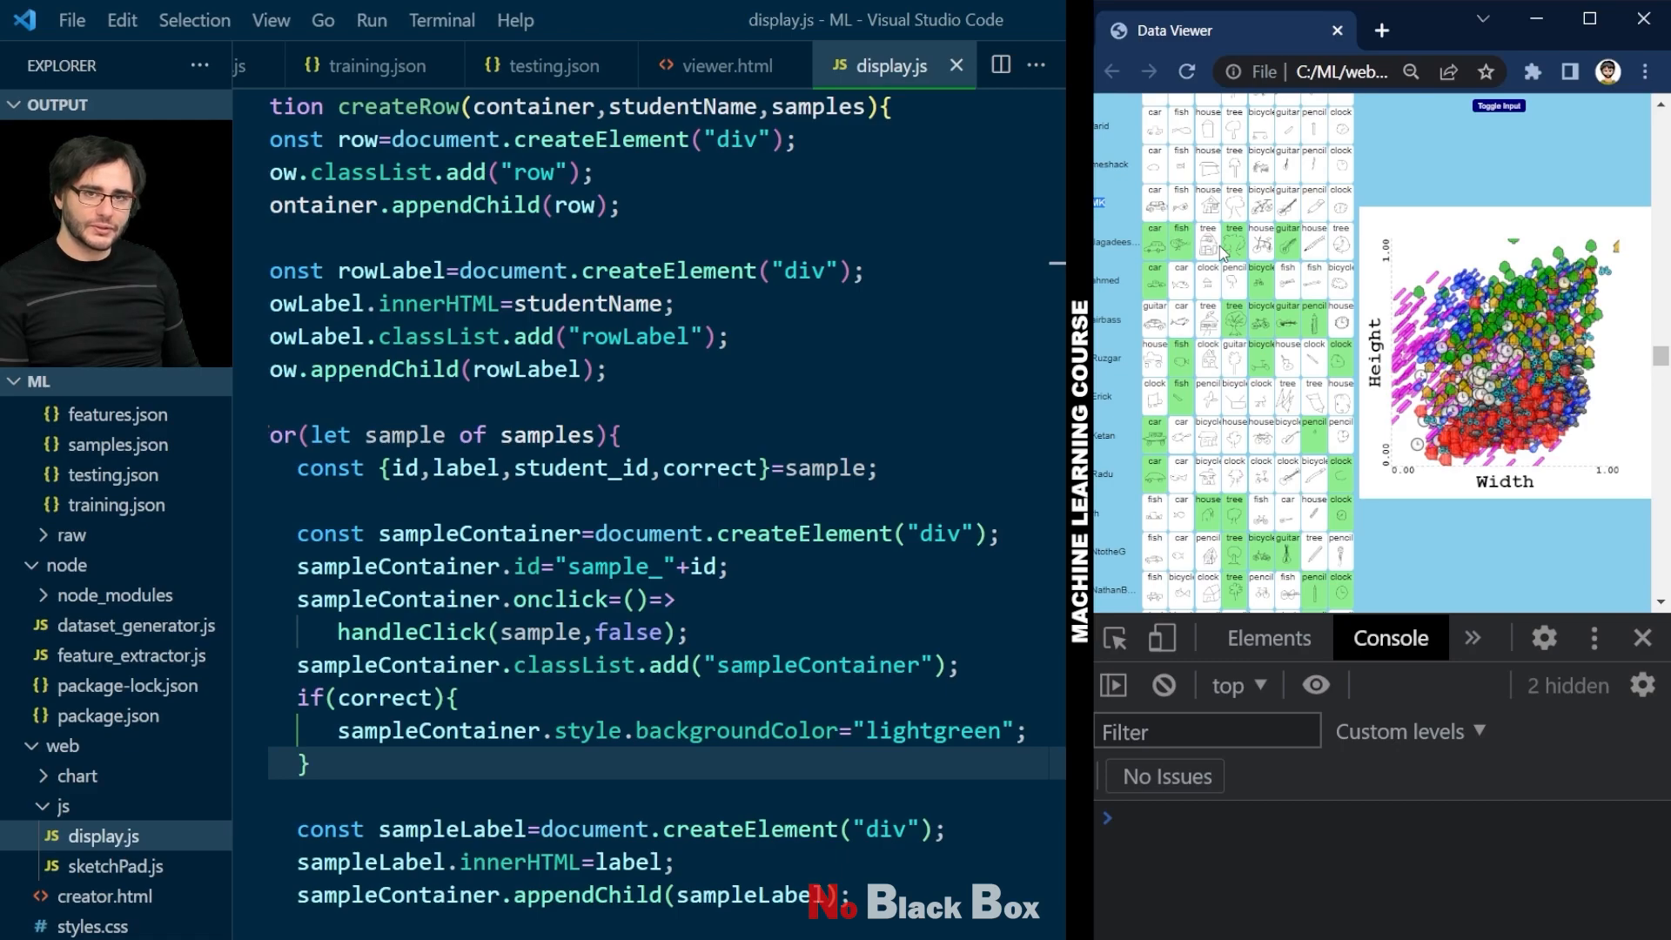
mouse_move(1223, 252)
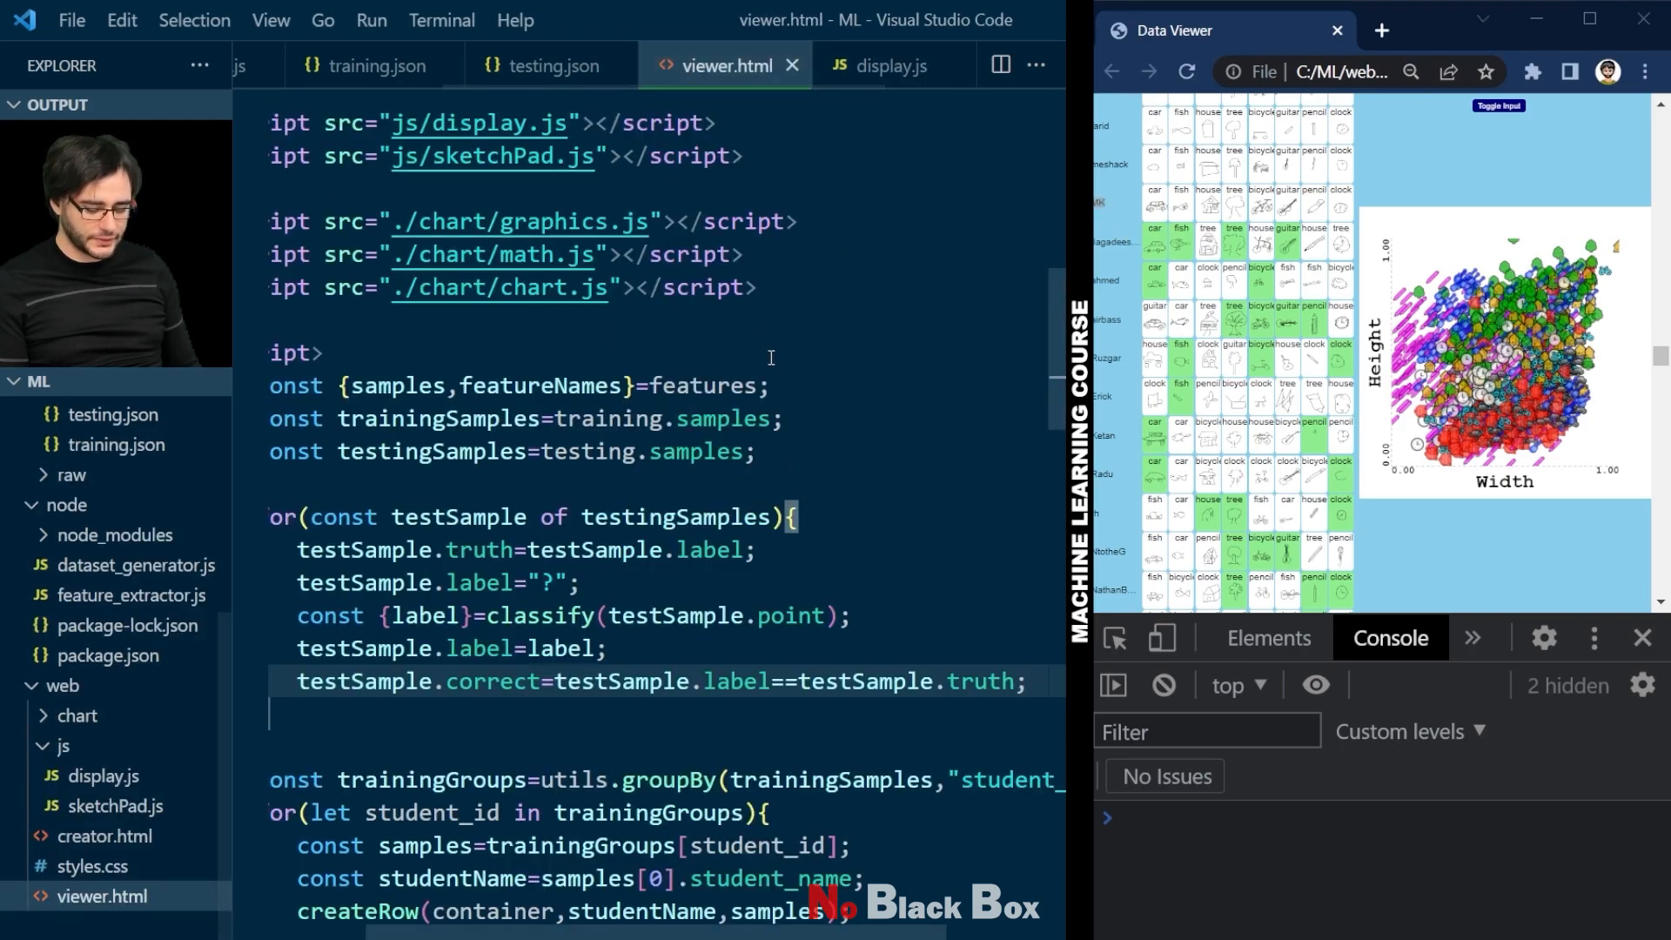
Step: Create an h2 subtitle with innerHTML "TESTING", append it to container before the testing loop, and reload
scroll(down, 3)
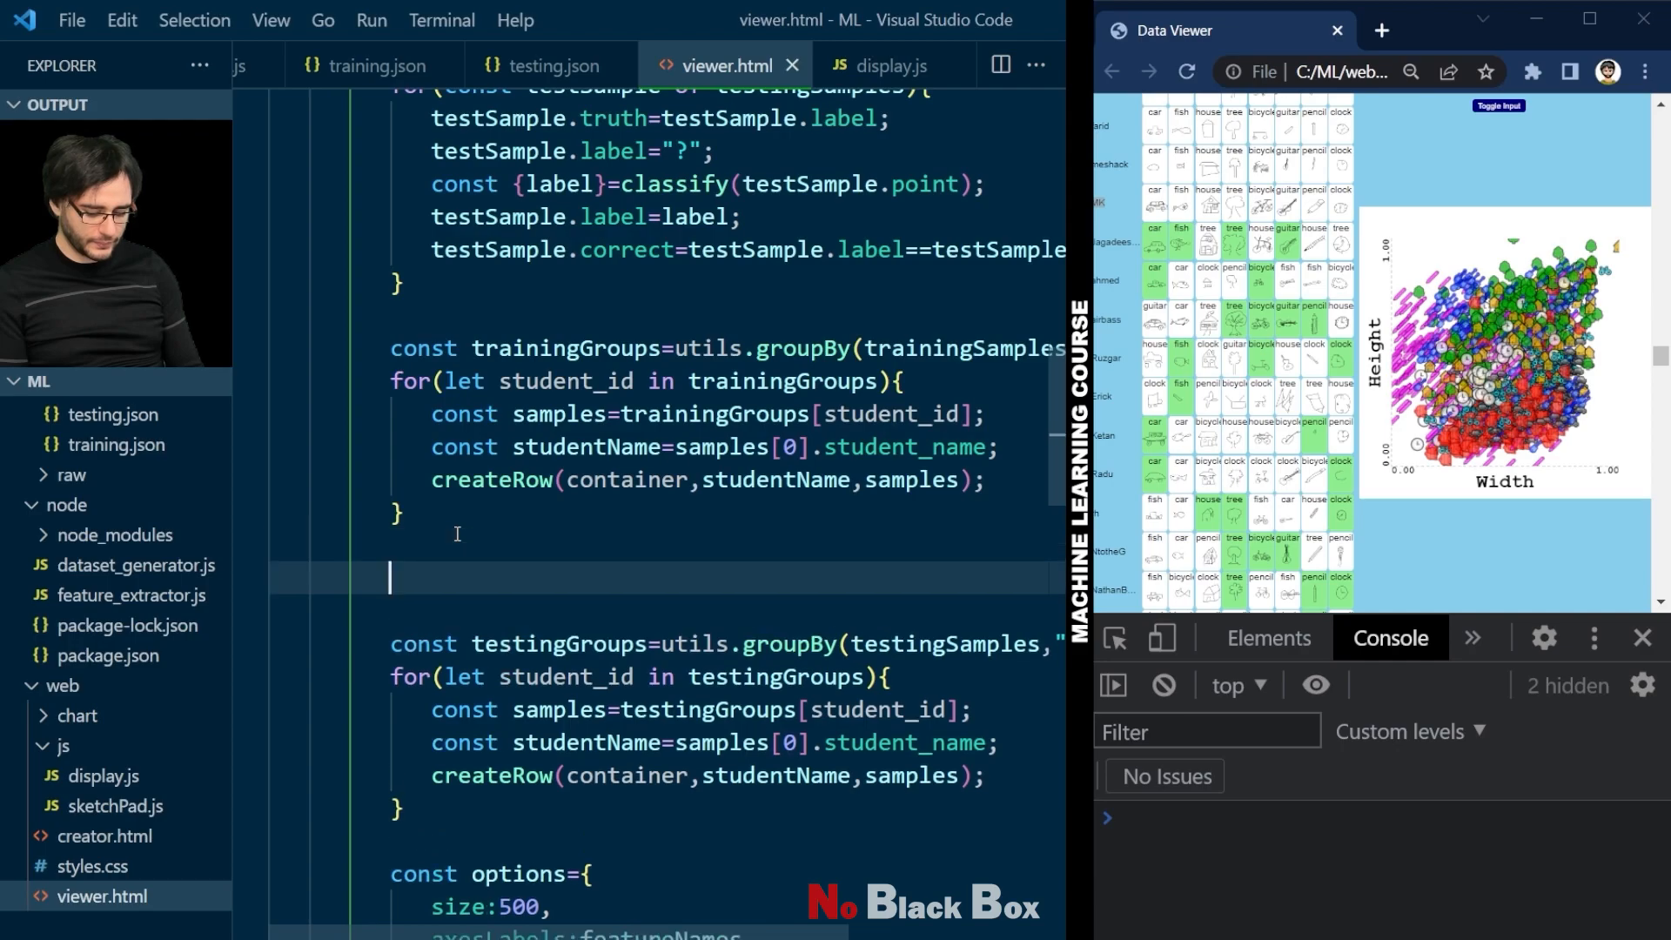
text(const)
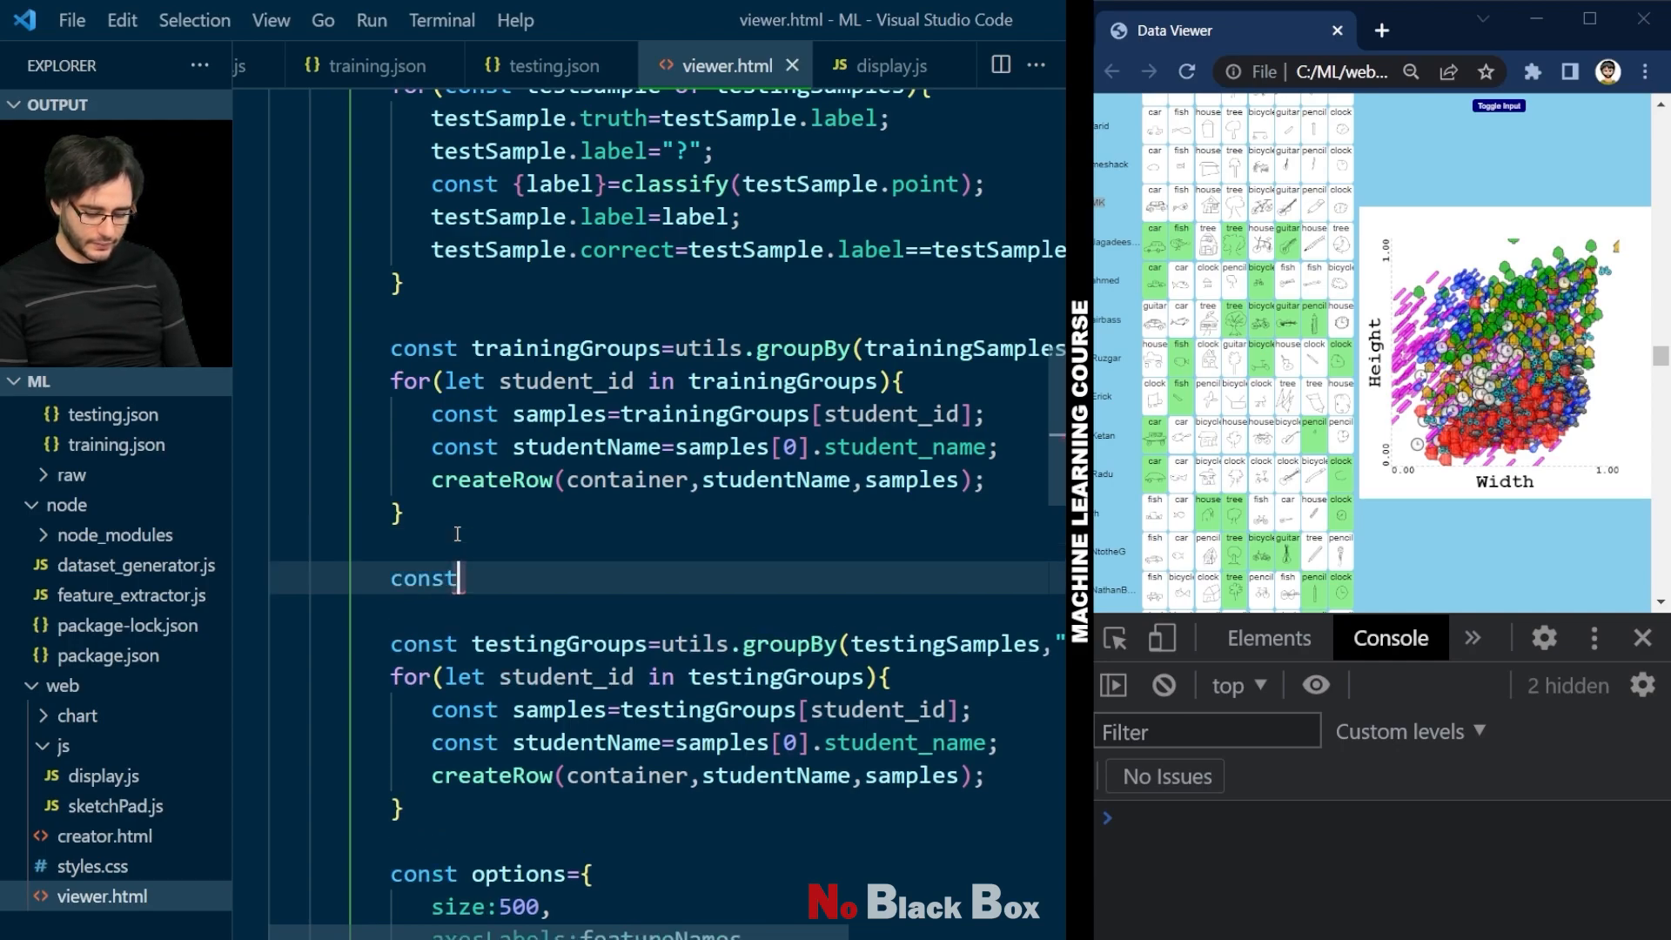
text(subtitle=docum)
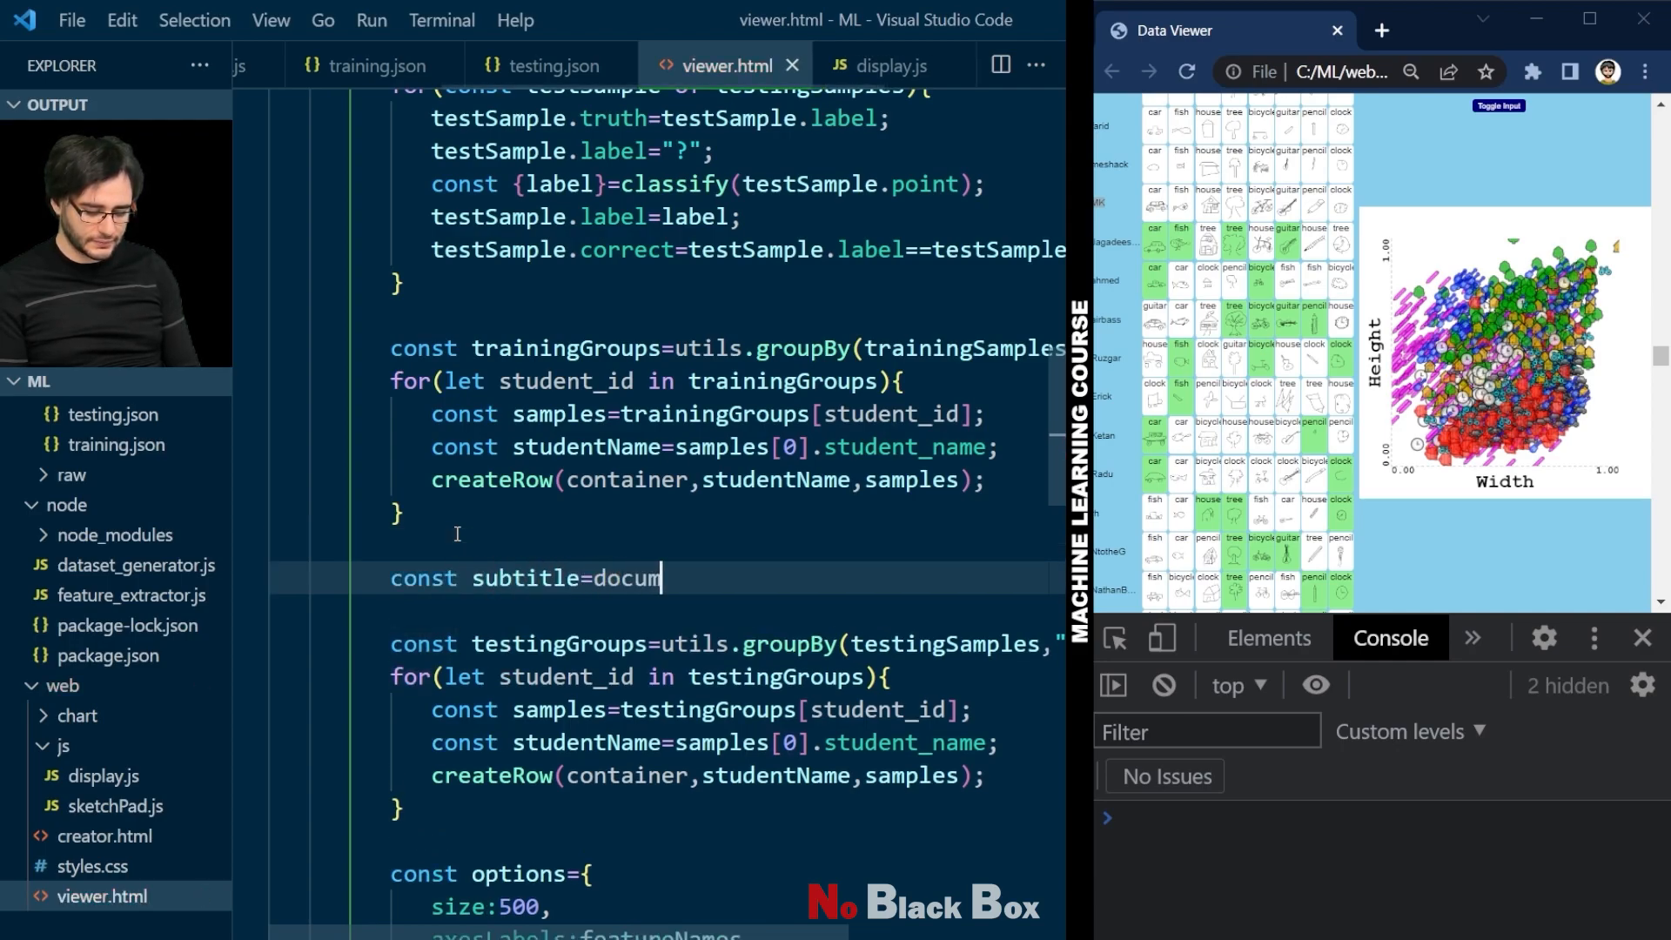
text(ent.createEle)
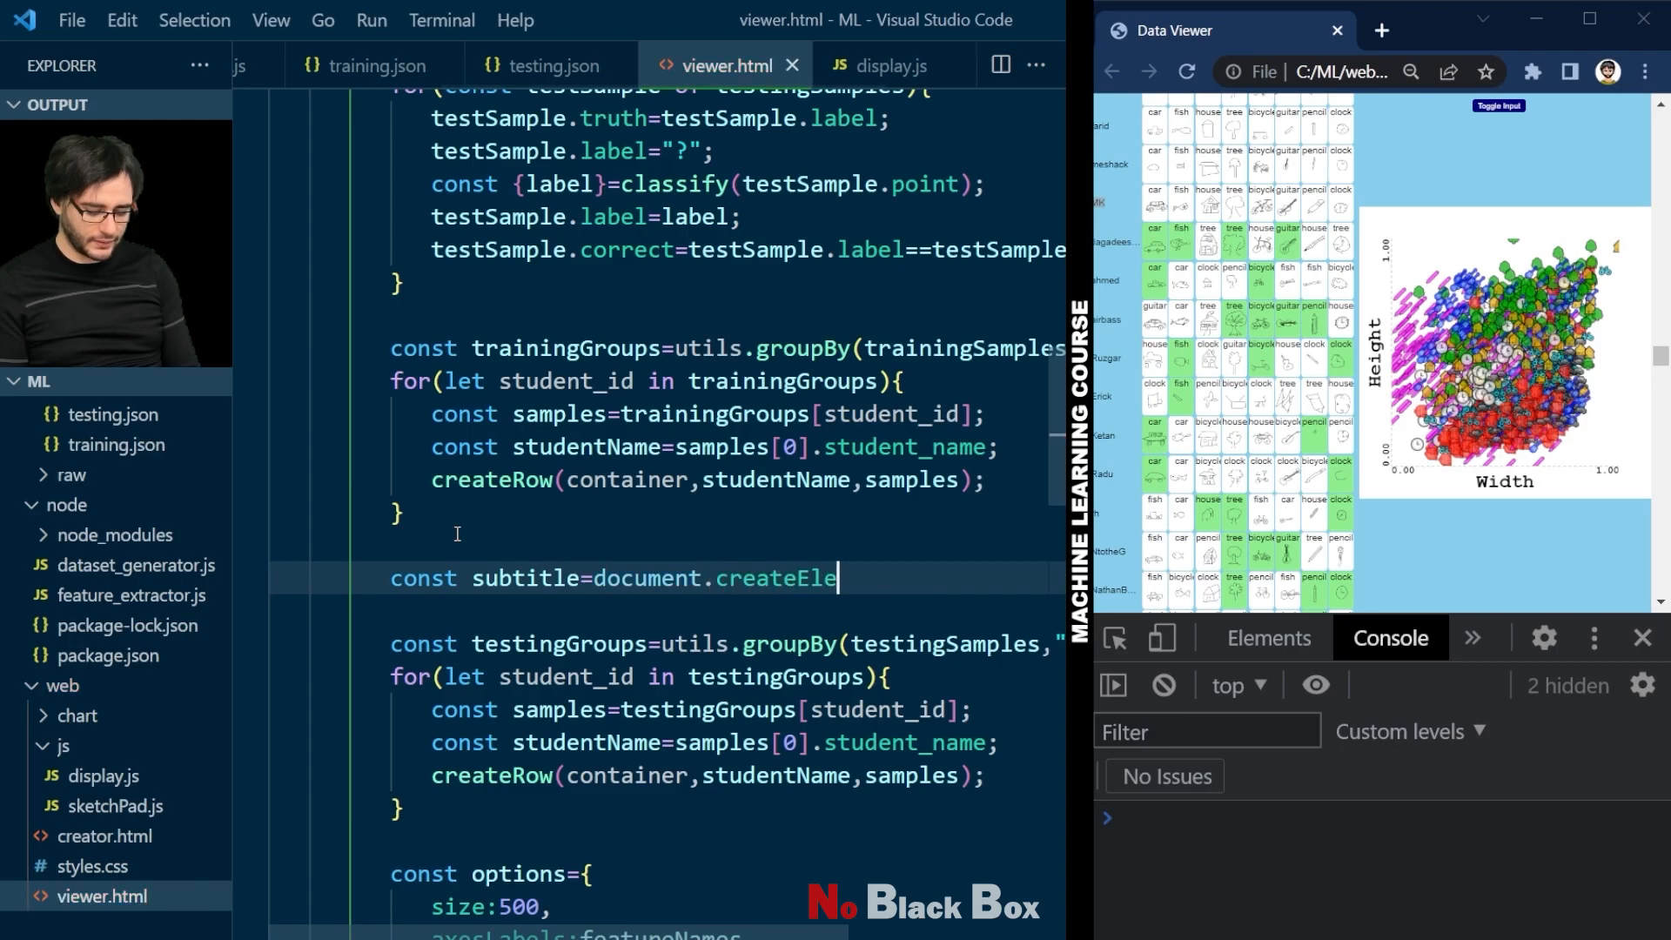
text(ment("h2");)
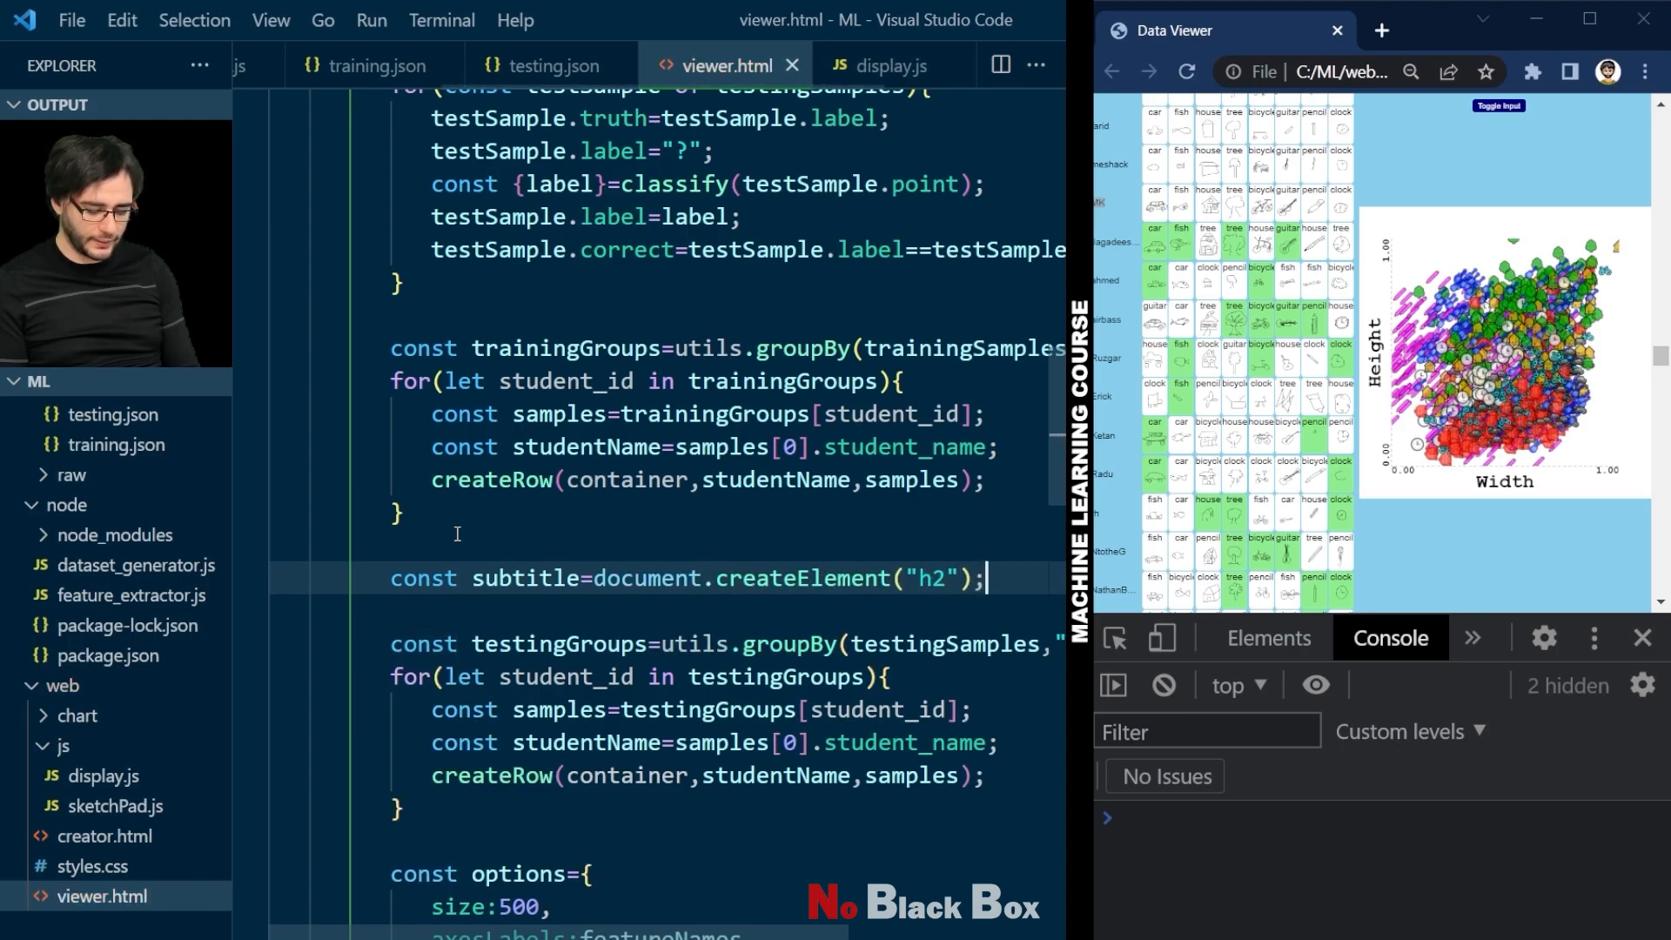
text(subtitle.inner)
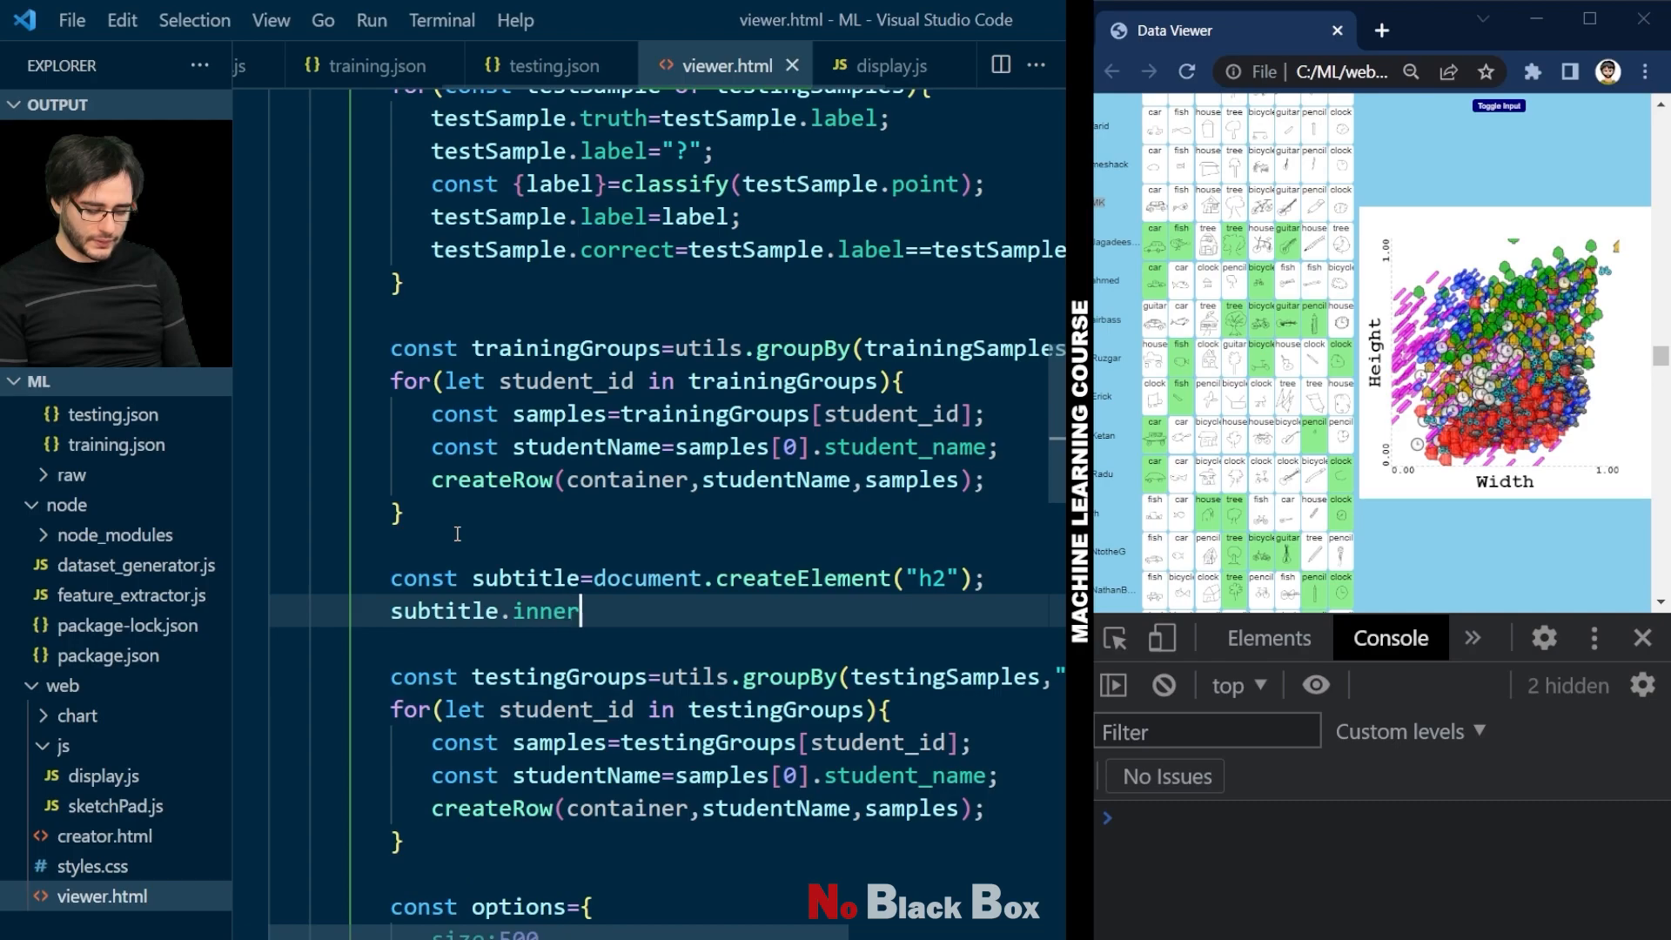
text(HTML="TESTING")
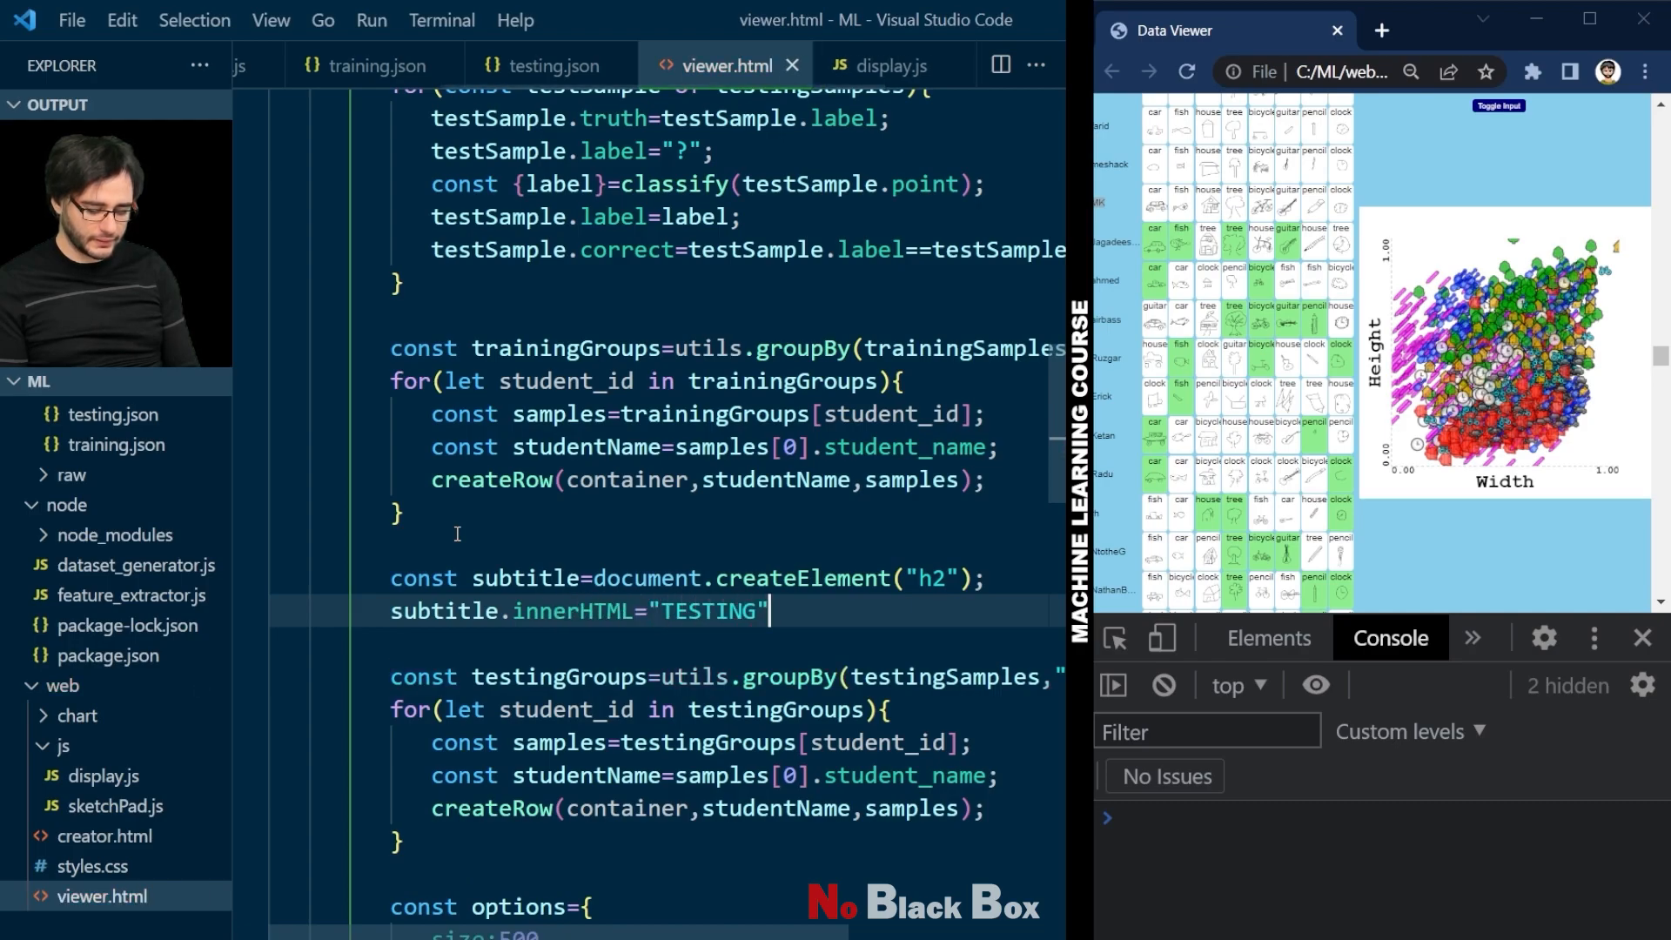
text(;)
text(container.appendChild)
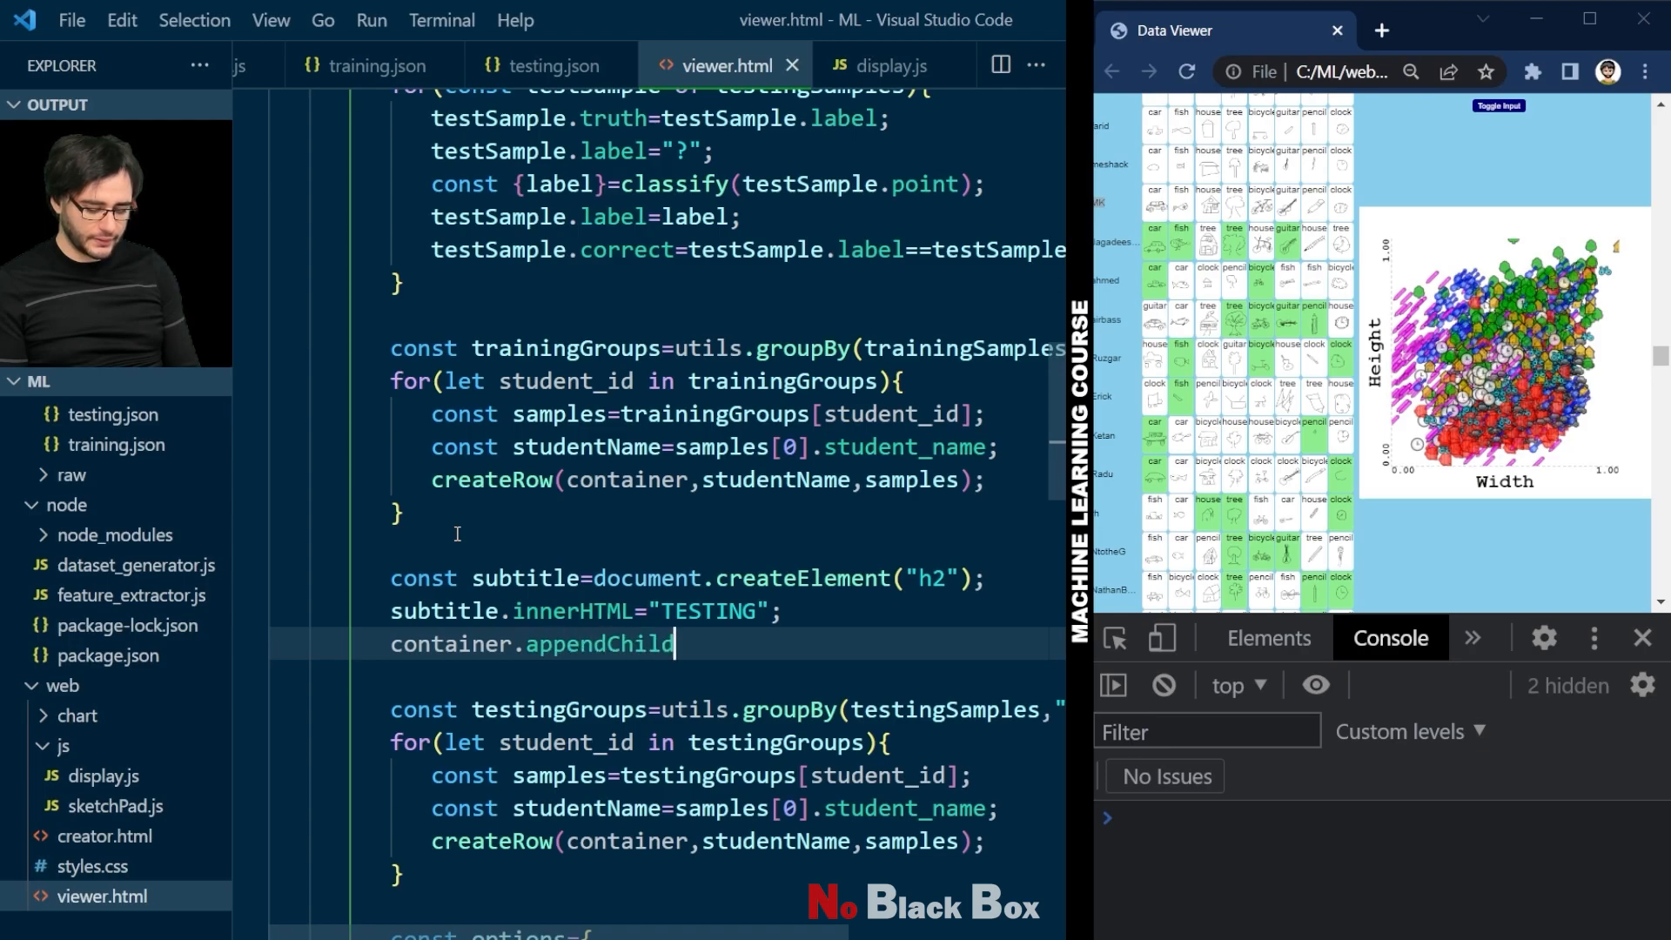
text((subtitle);)
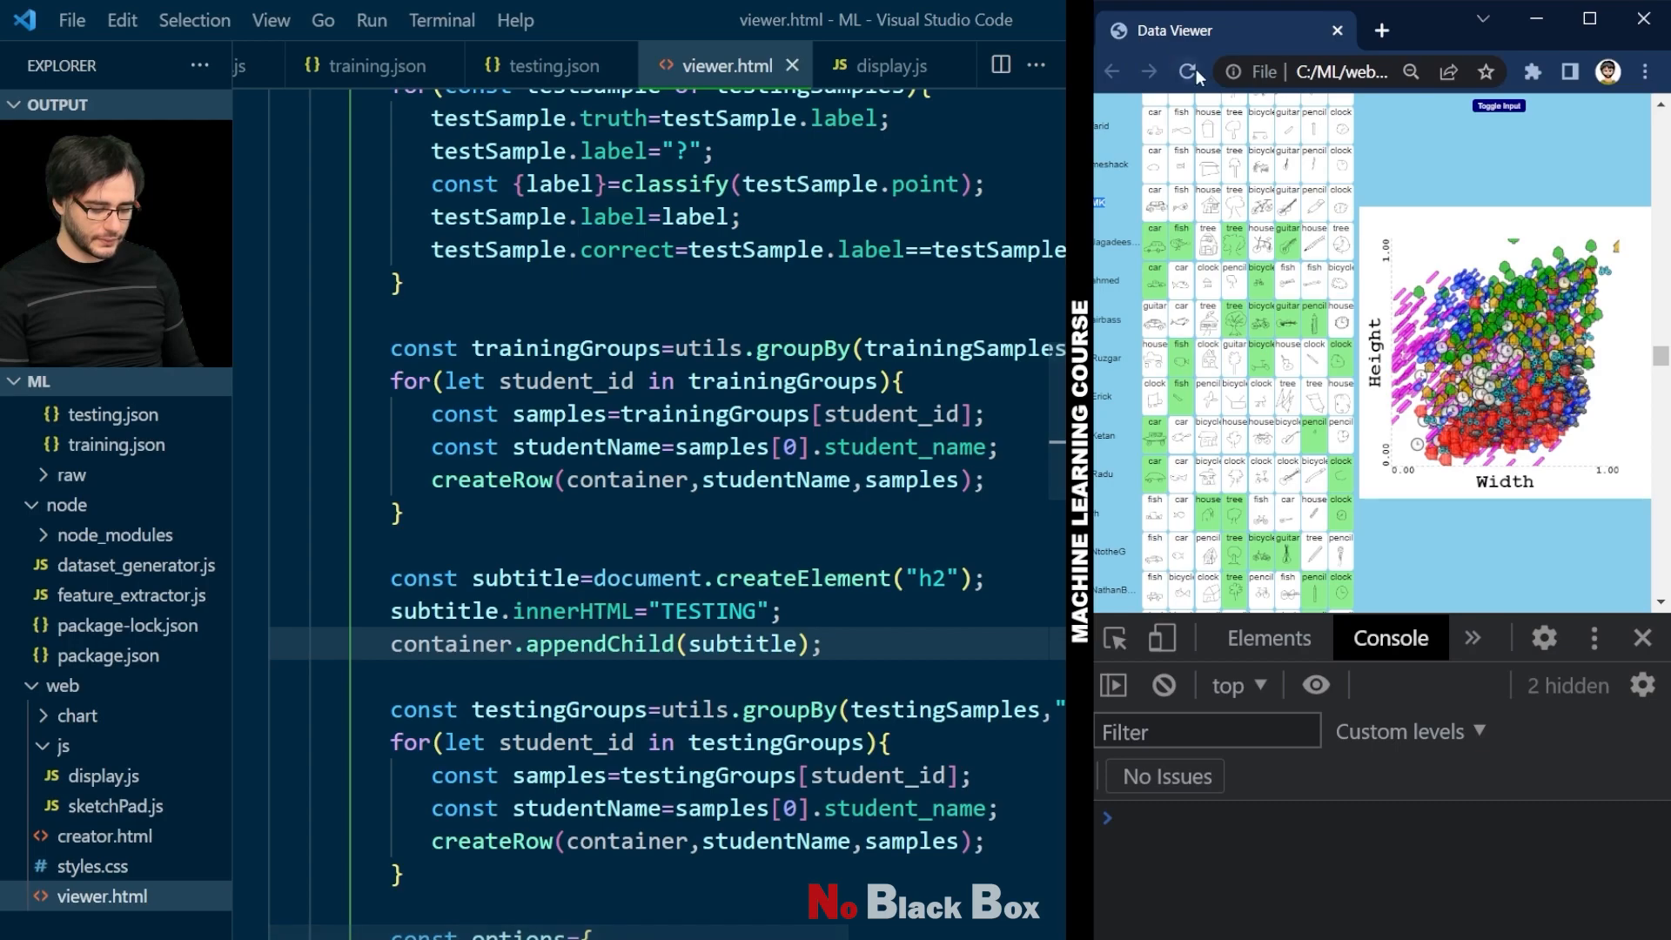
click(1186, 71)
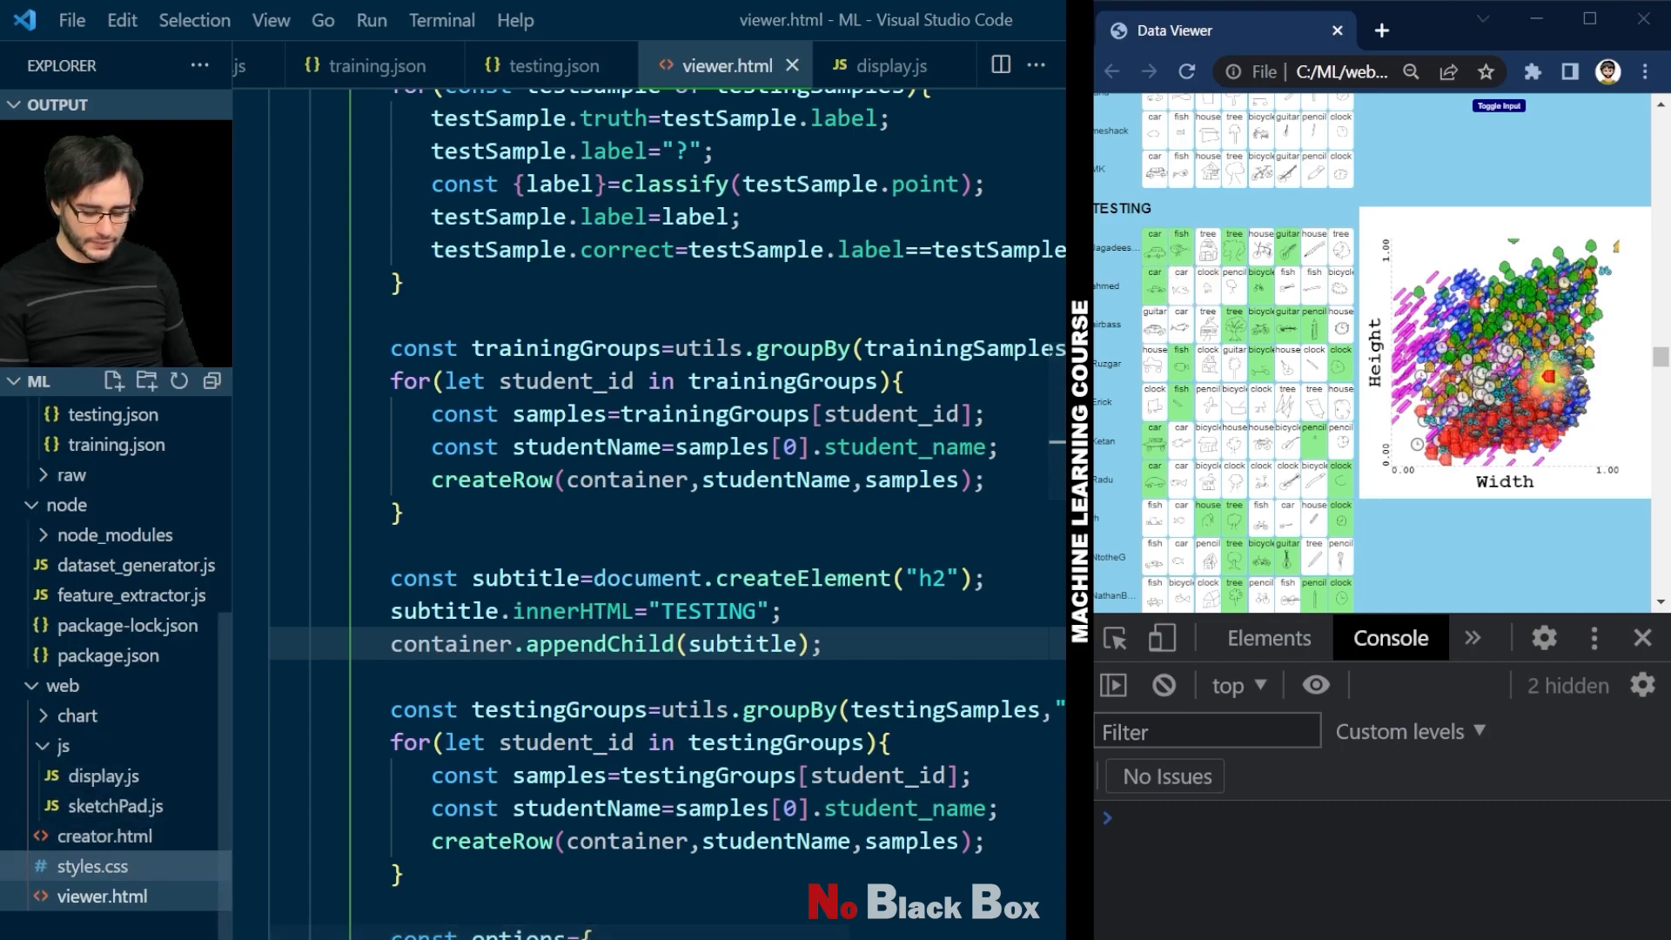
Step: In styles.css make the .emphasize yellow background-color !important and reload the viewer
click(888, 64)
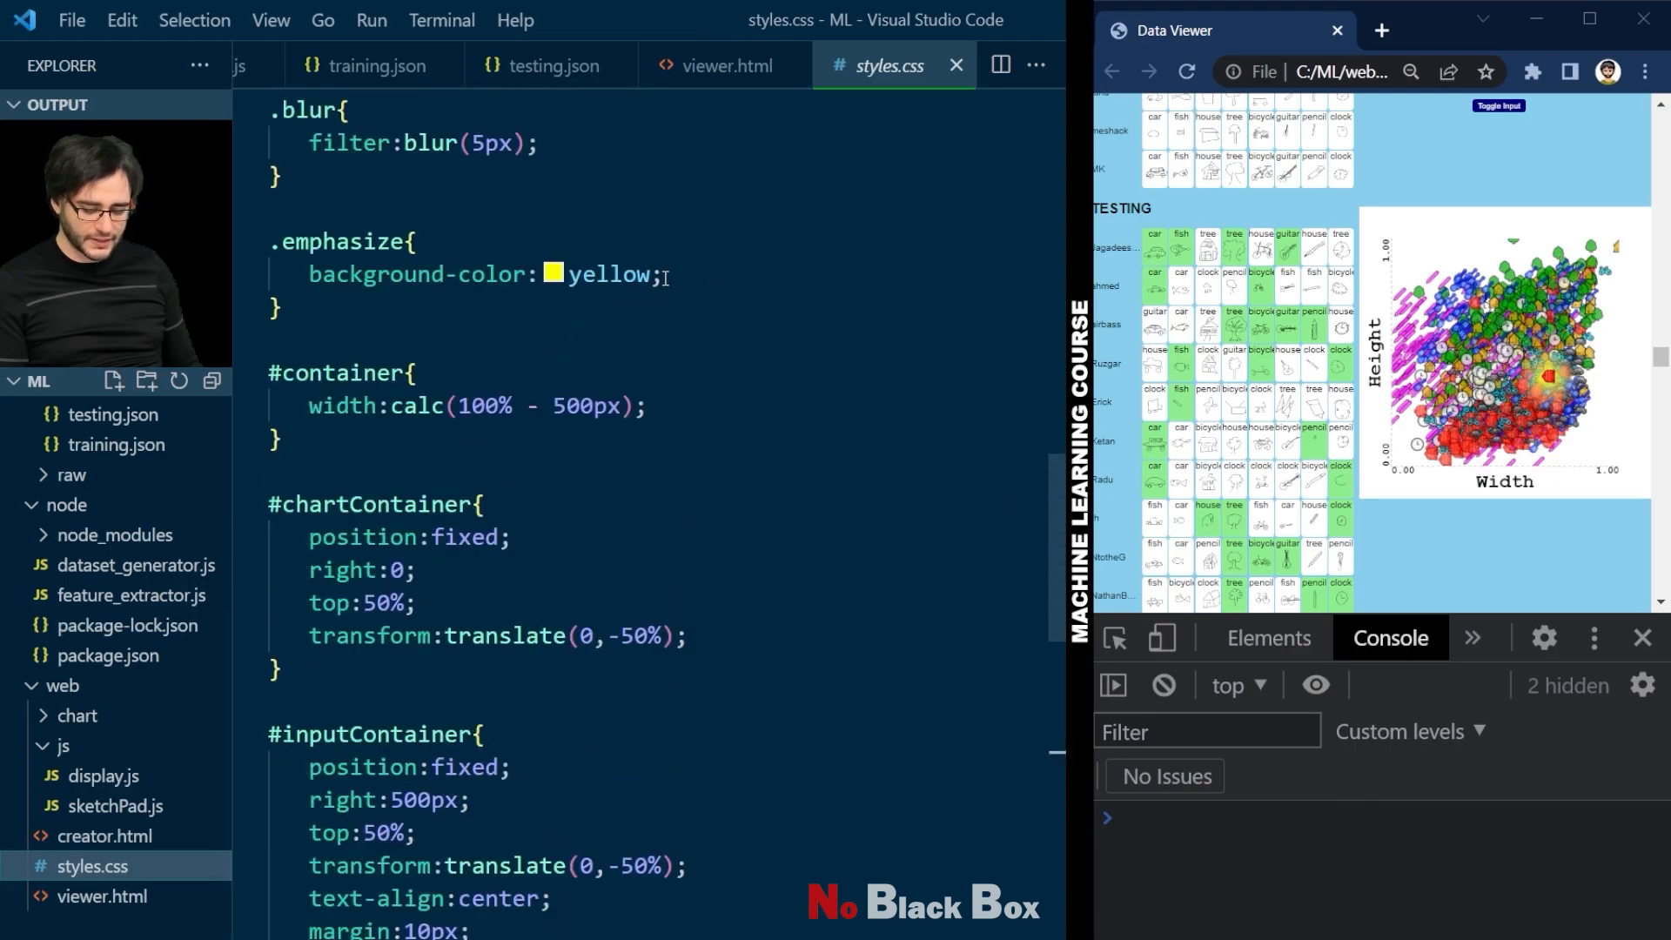
double_click(609, 273)
text( !im)
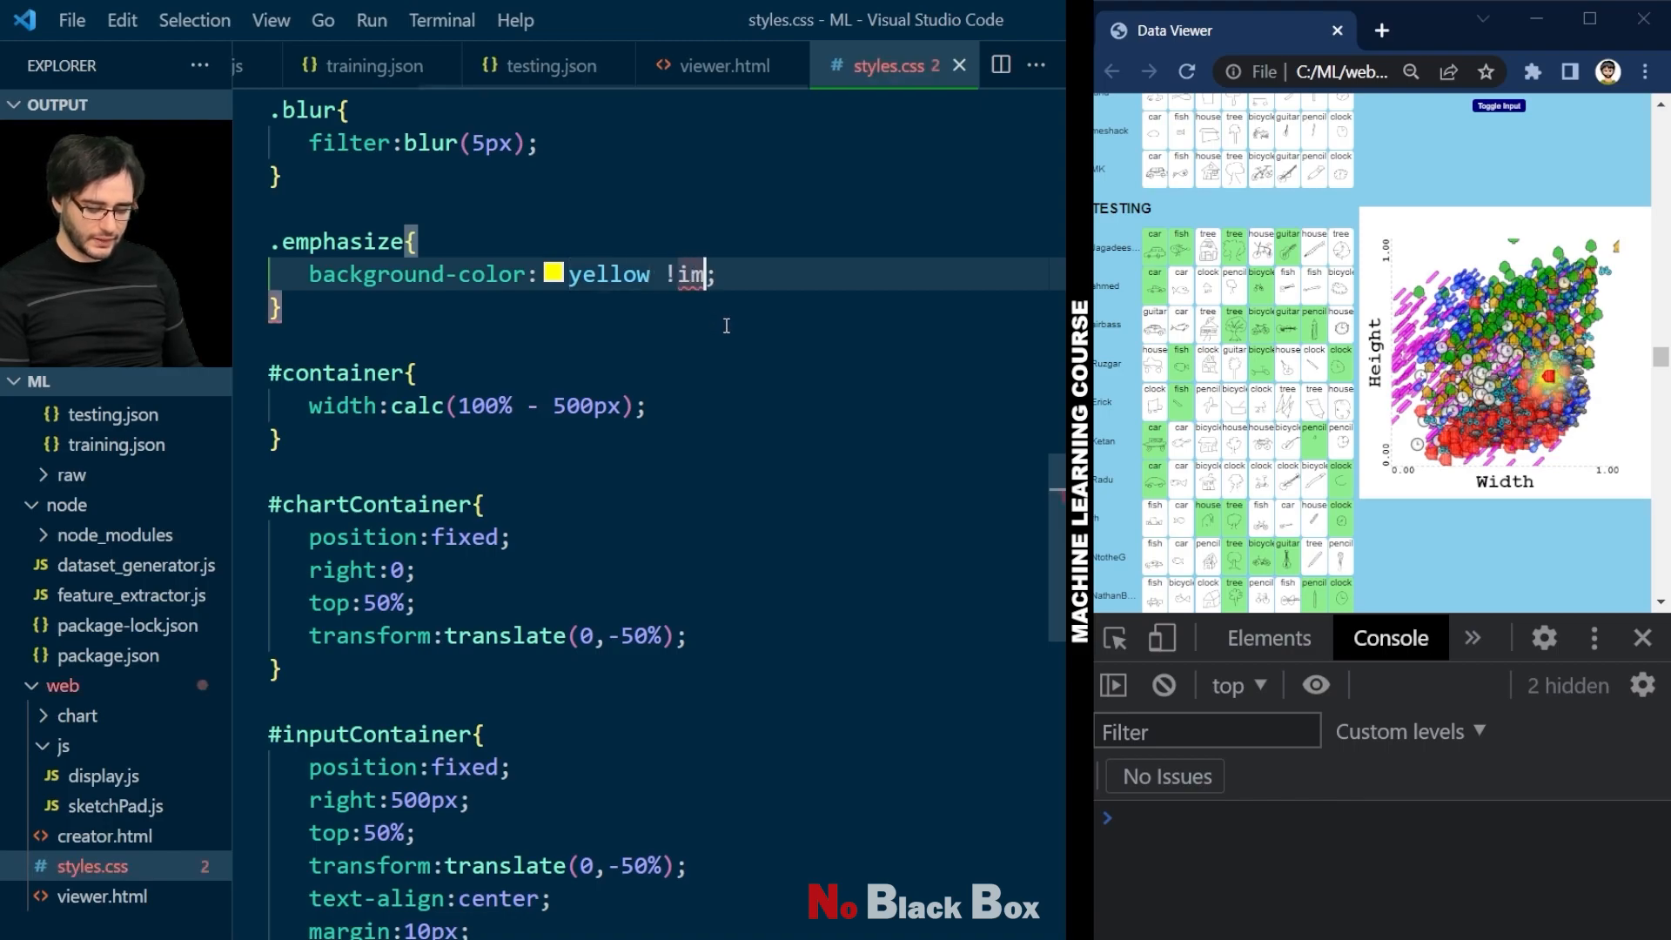
text(portant)
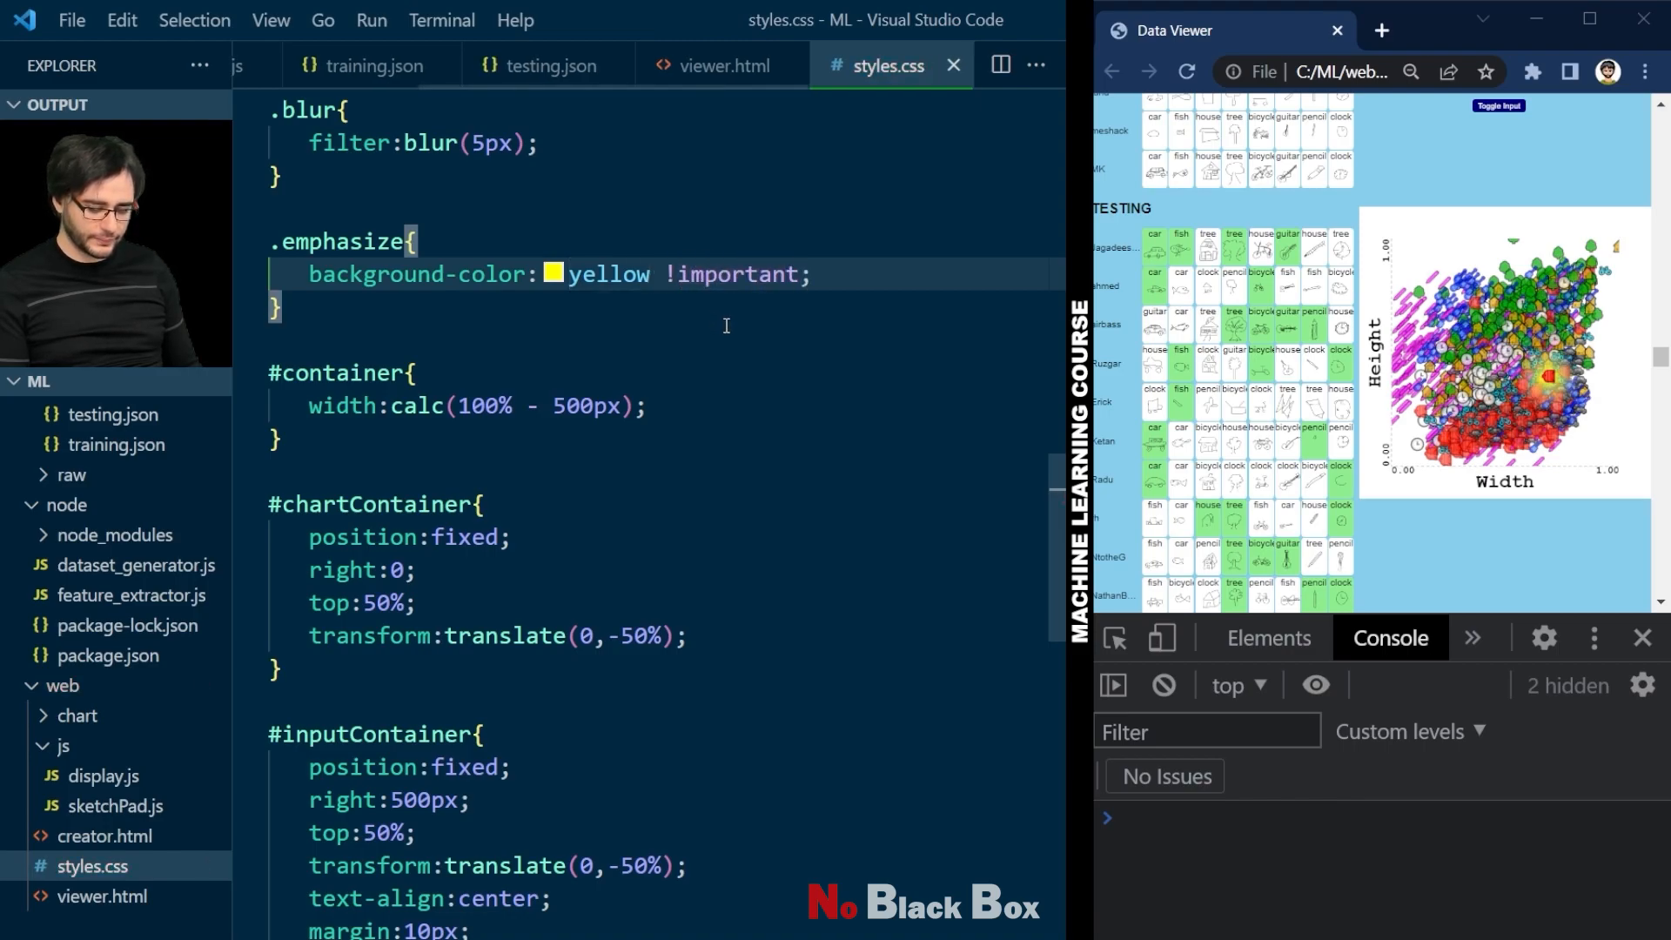
click(1186, 72)
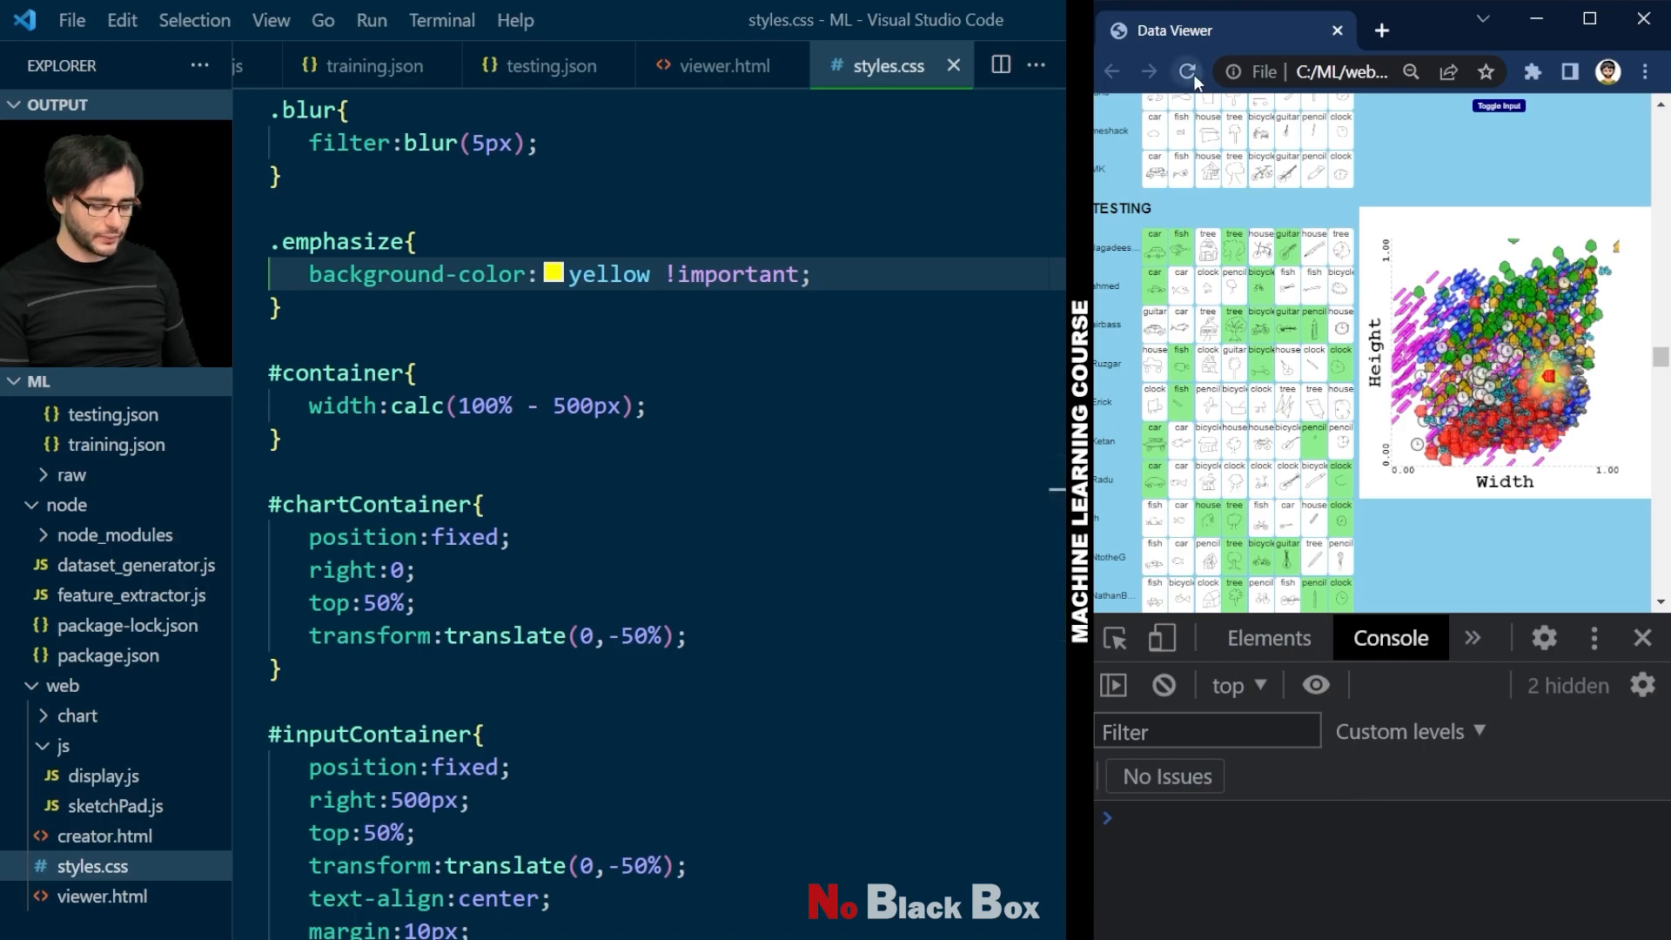
click(1186, 72)
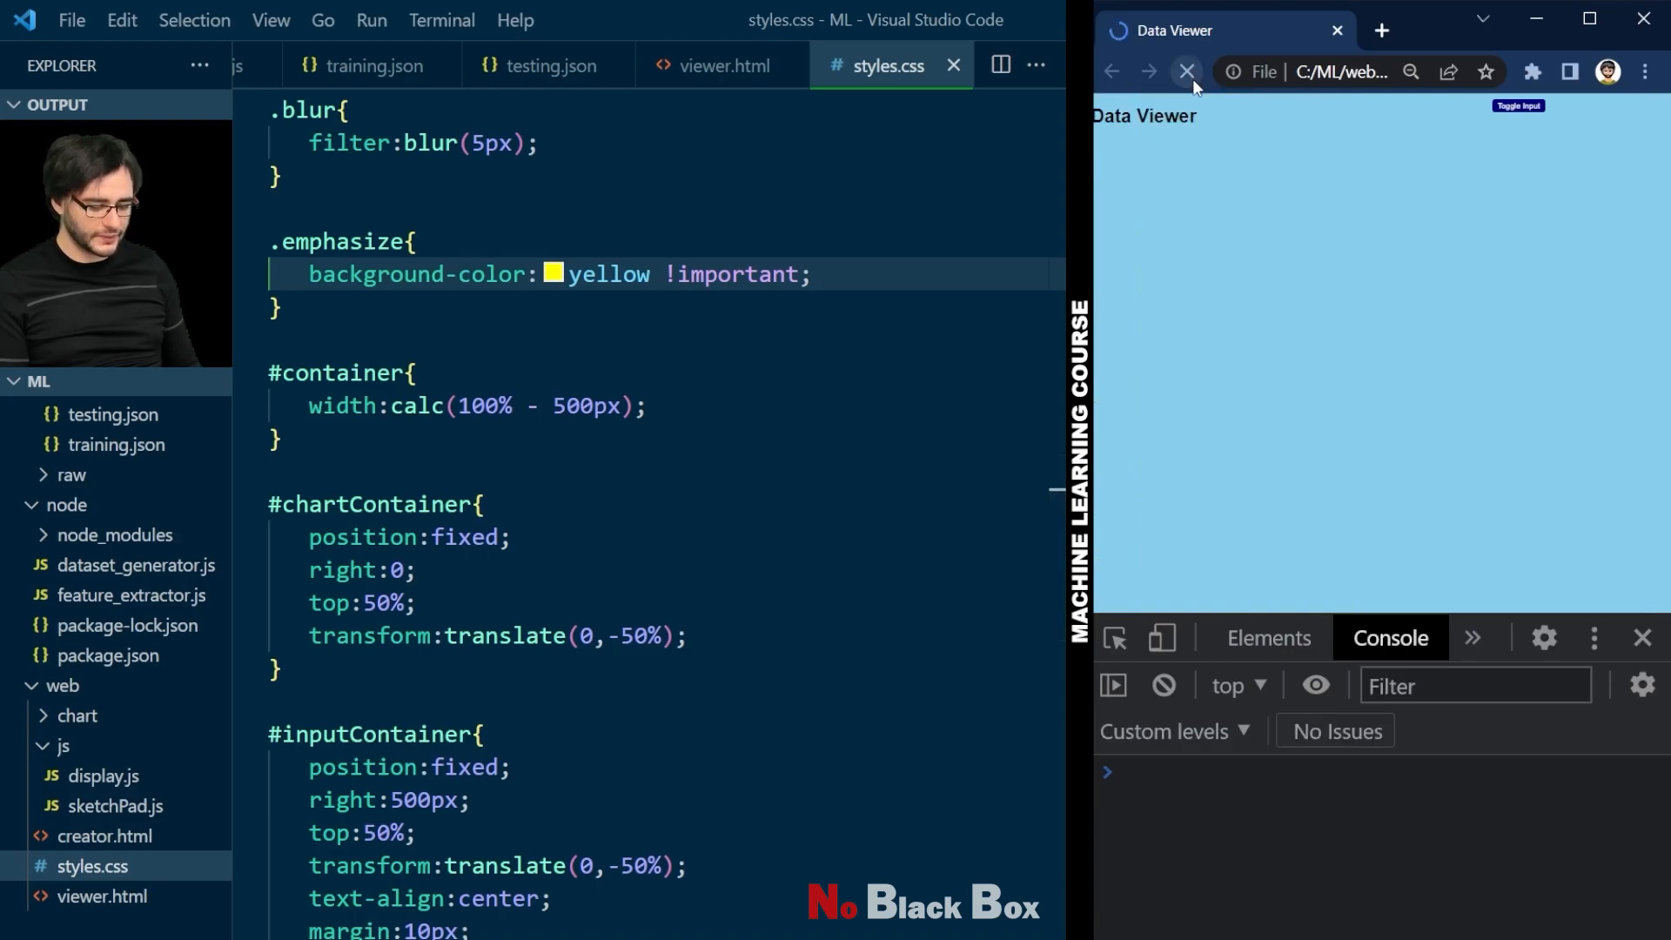
click(1186, 72)
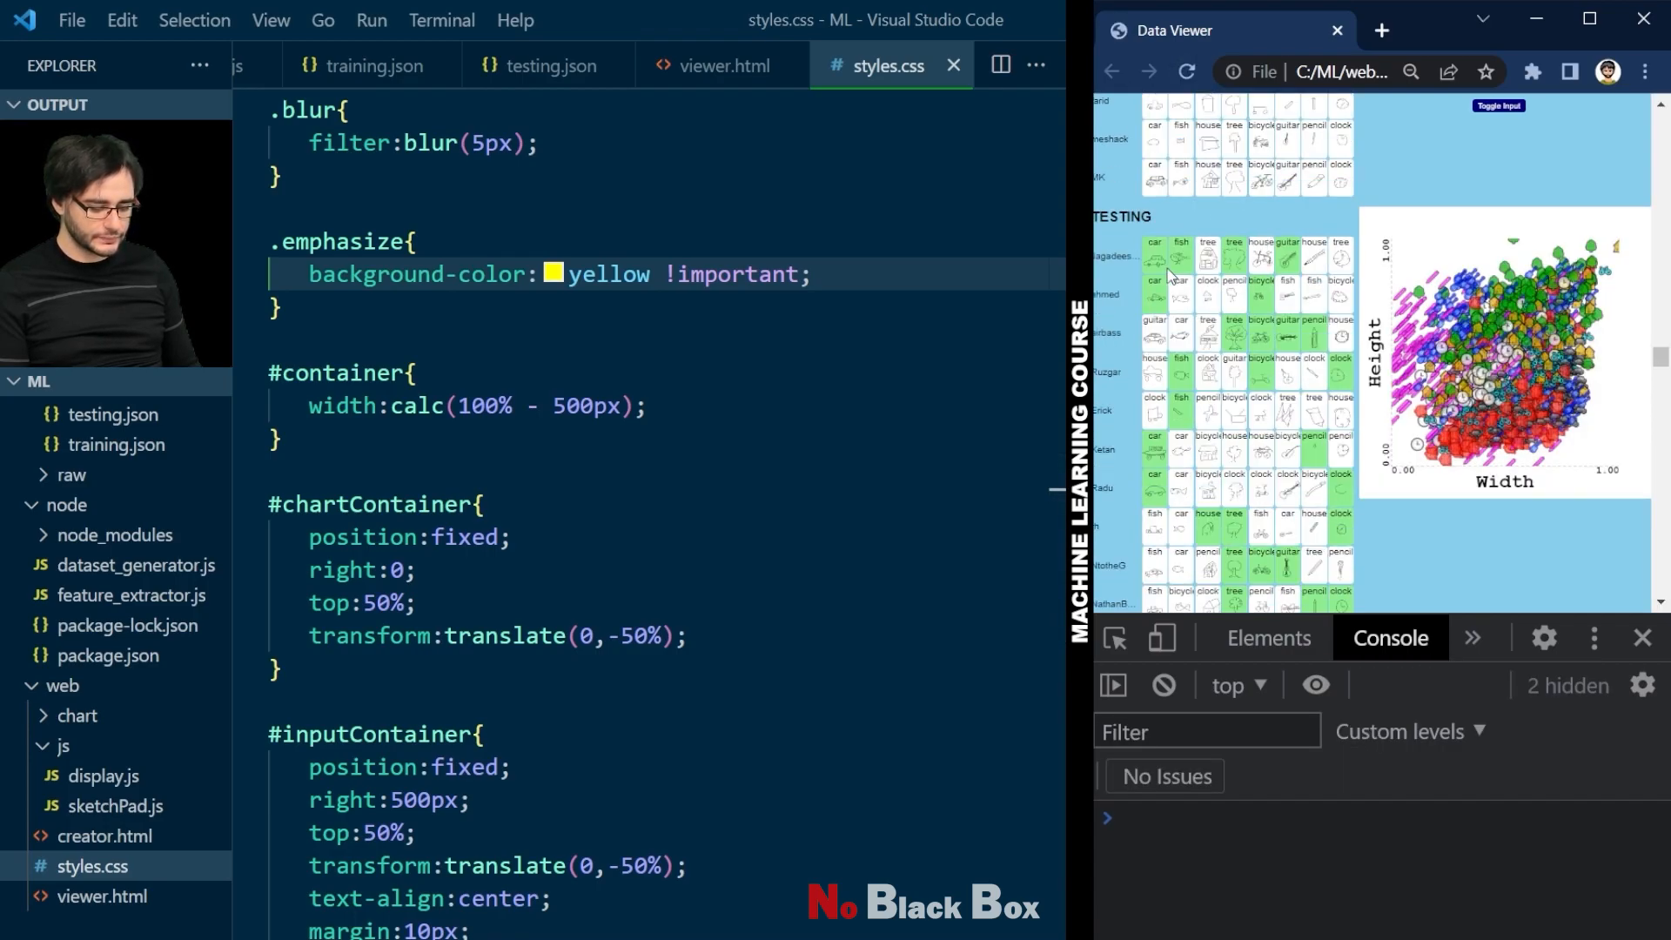
mouse_move(1207, 258)
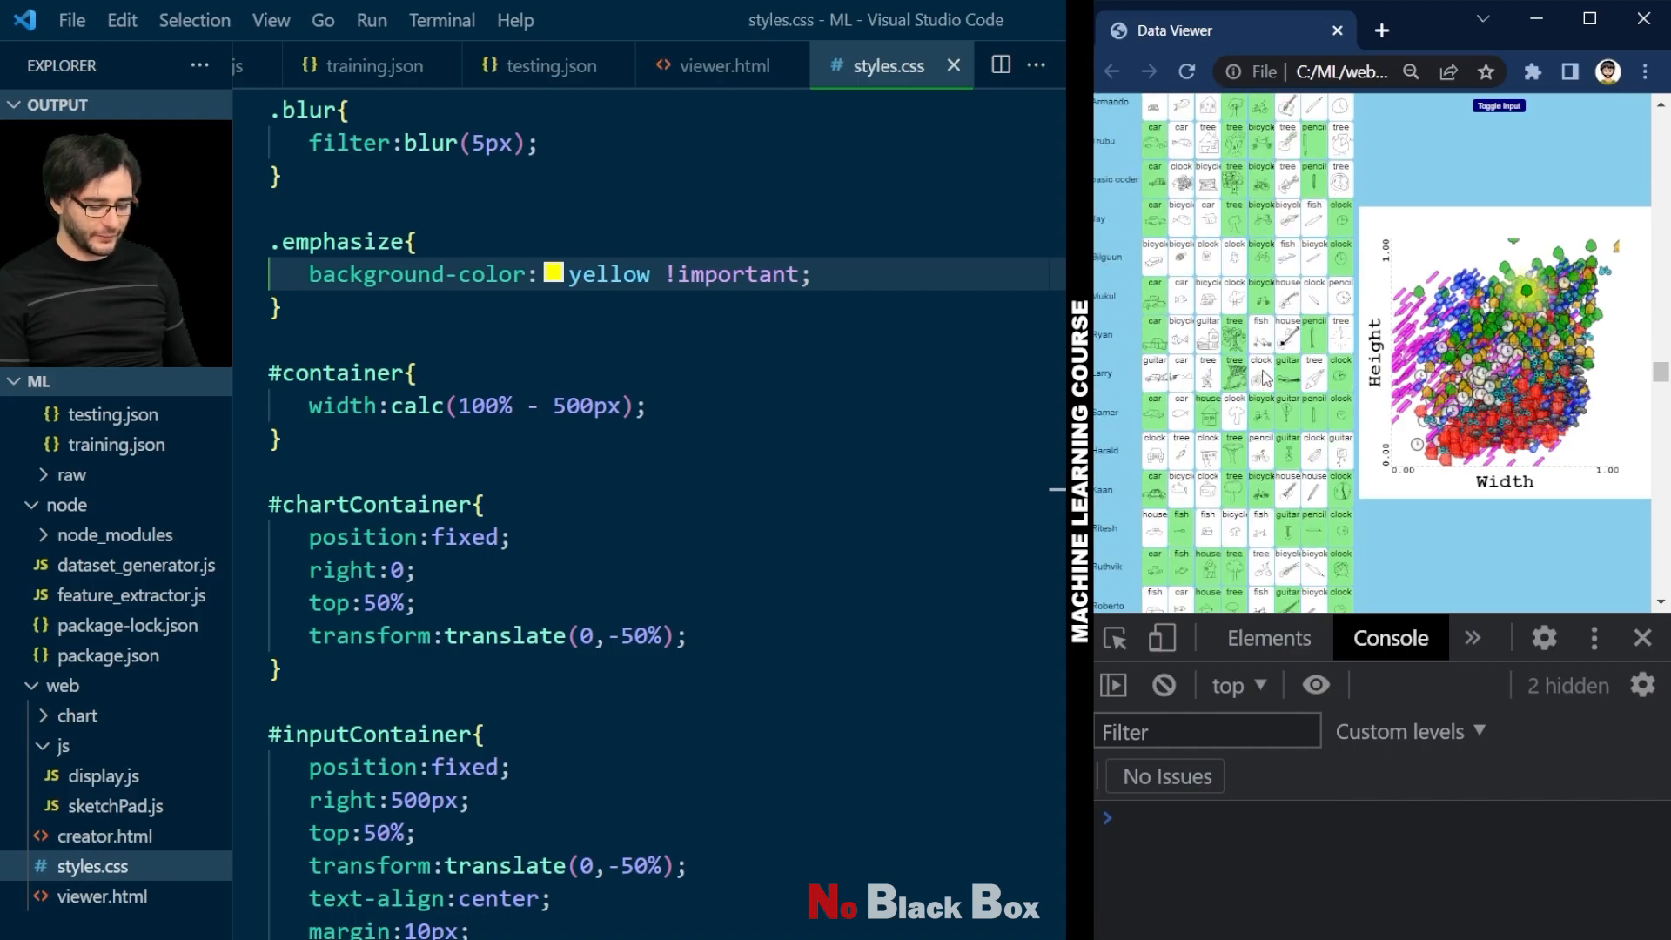
Step: Scroll the testing rows to see a selected sample highlighted yellow, then return to viewer.html
scroll(down, 3)
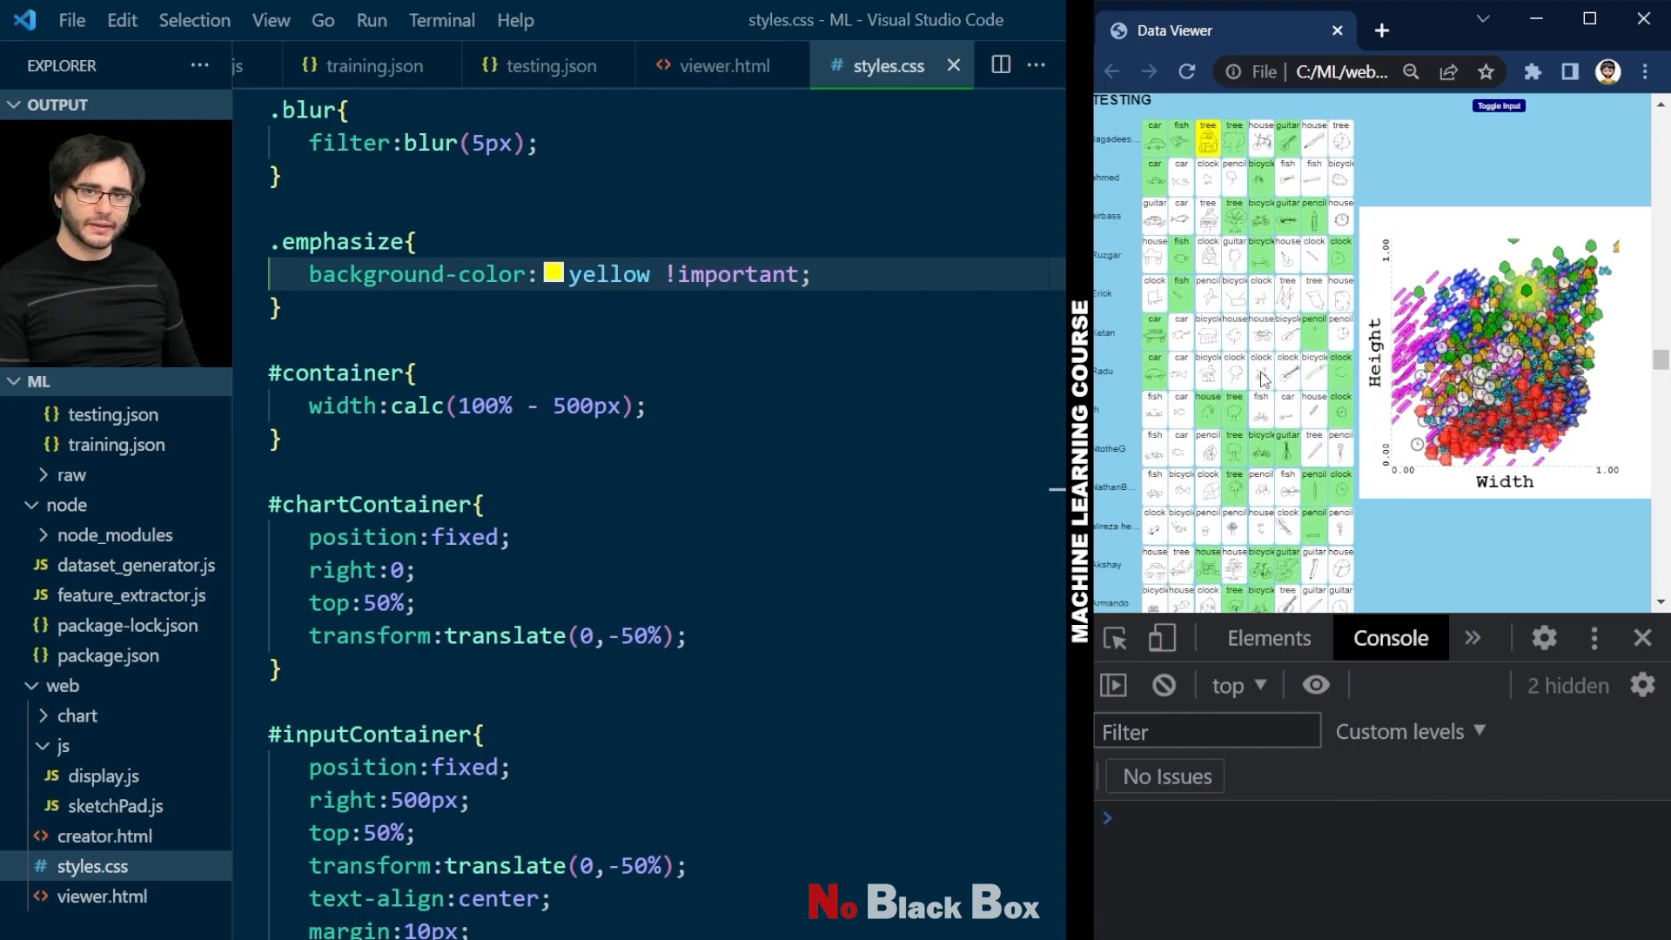
click(723, 65)
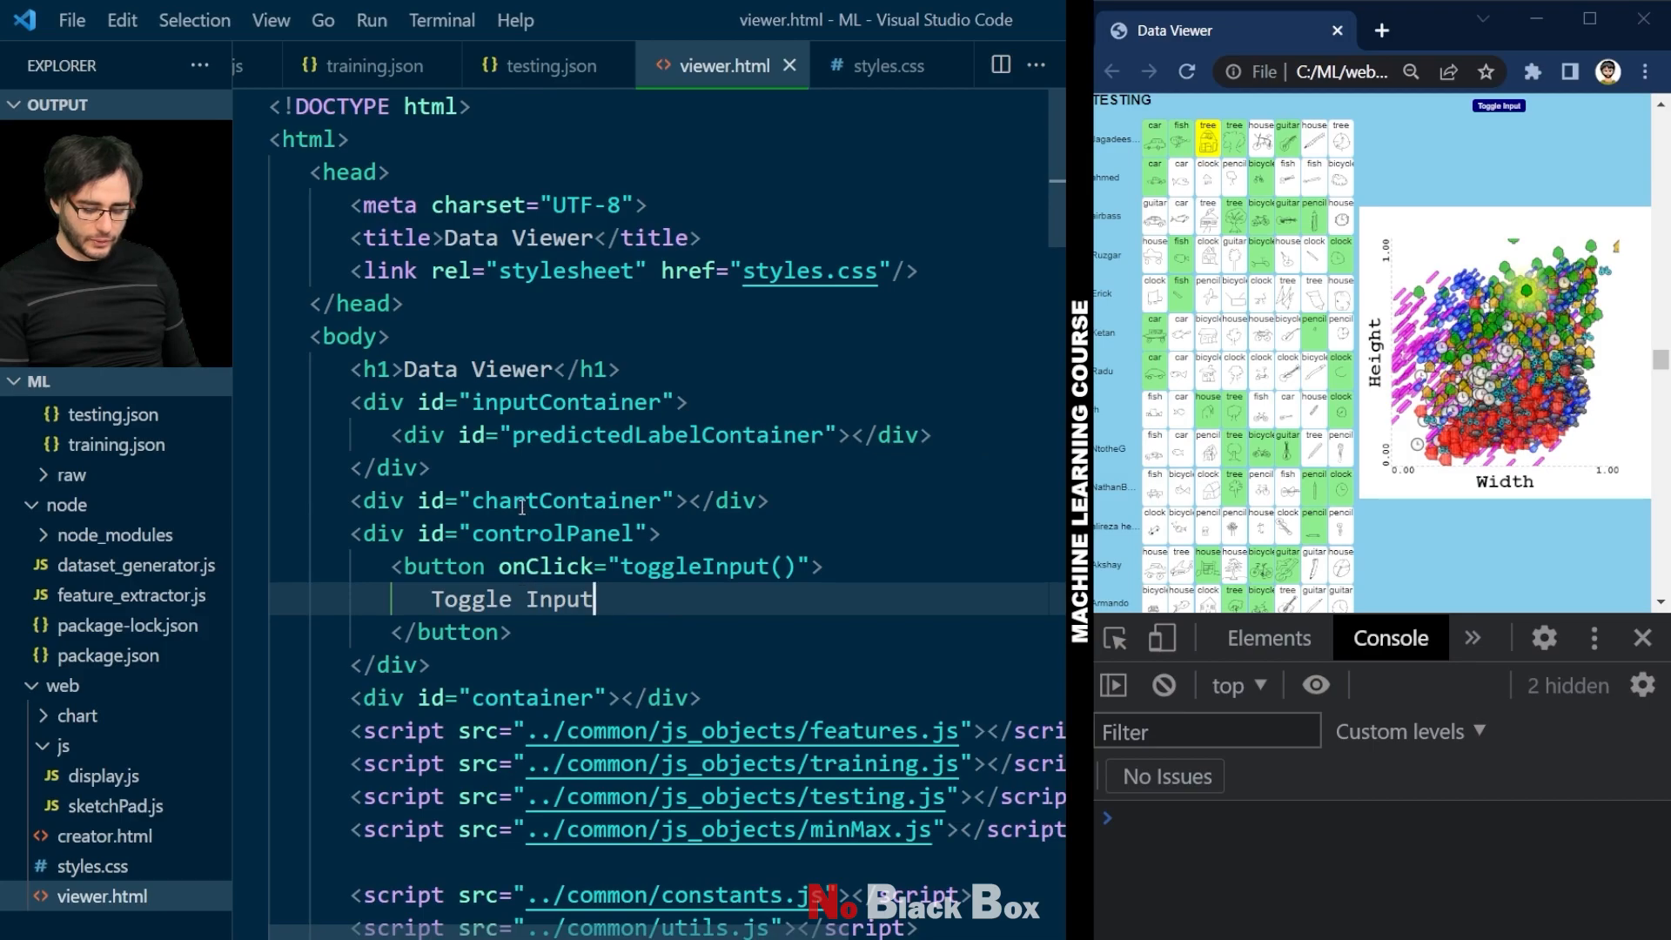
Step: Add <div id="statistics"></div> inside the controlPanel div below the Toggle Input button
scroll(down, 3)
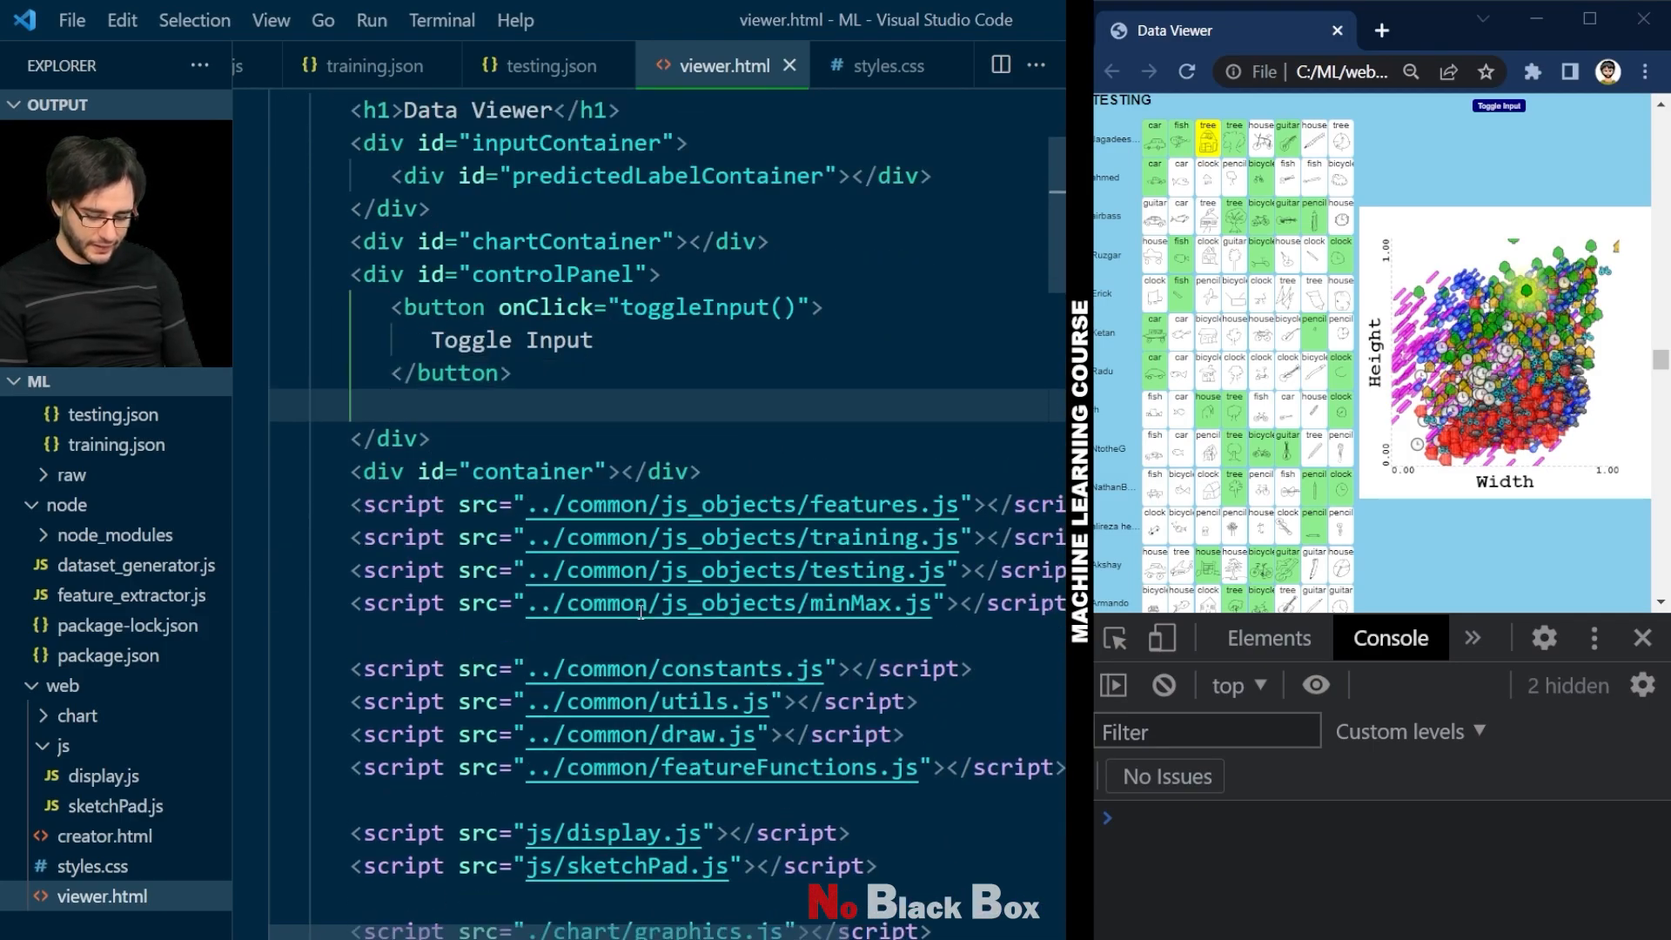
text(<div id="stati)
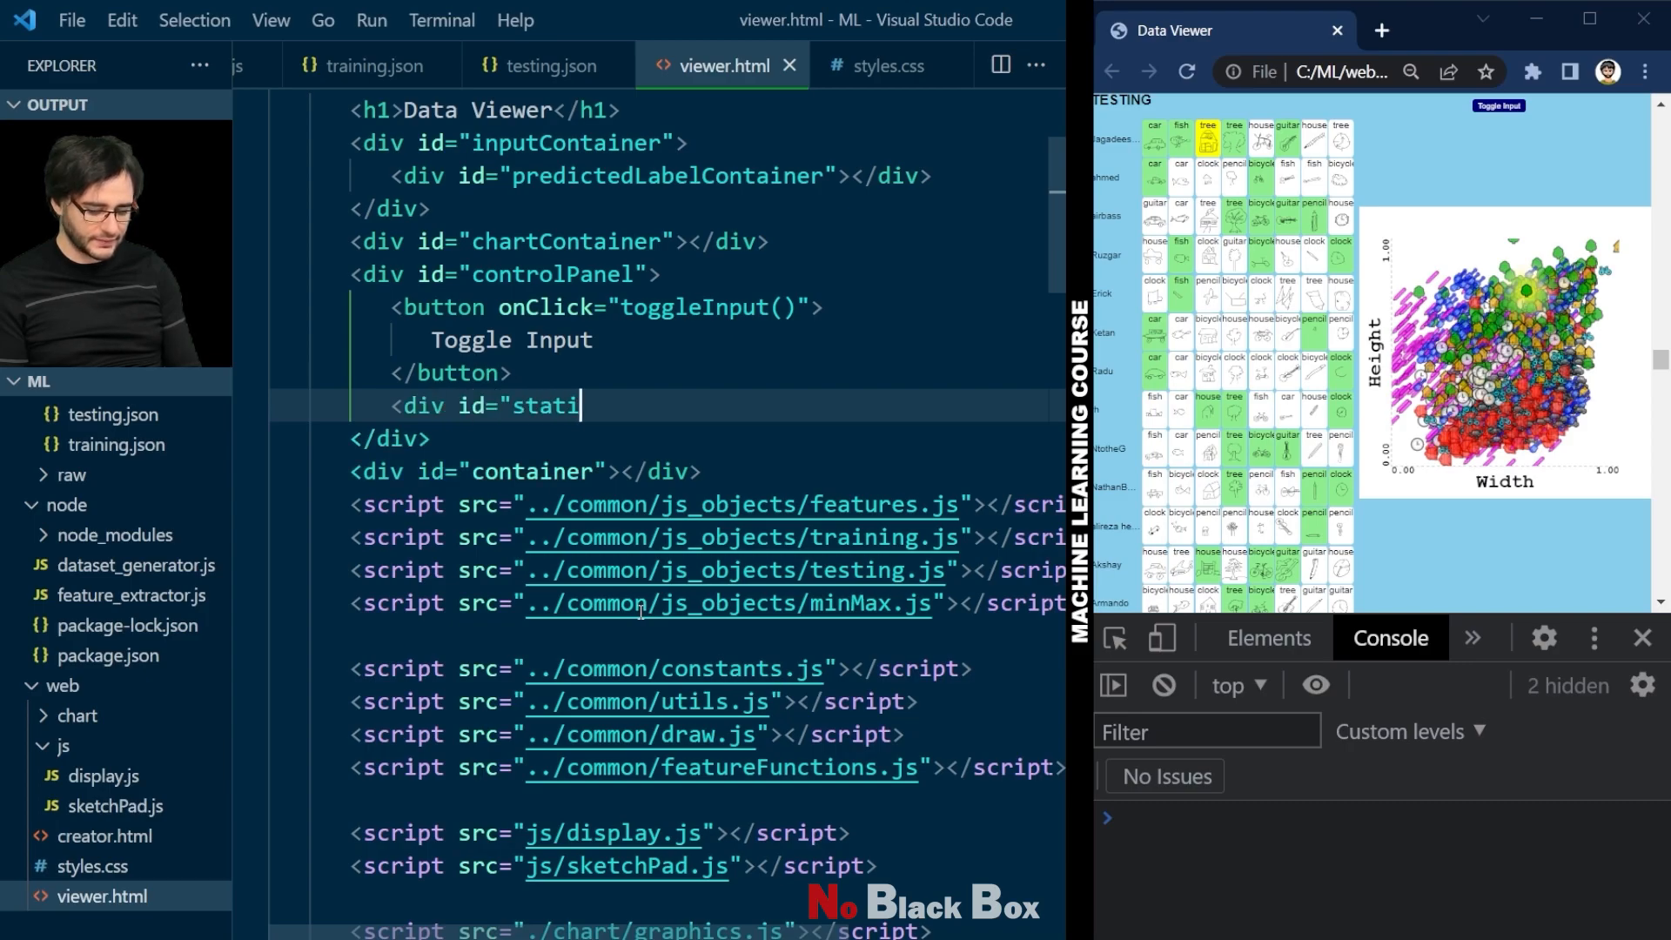
text(stics"></div>)
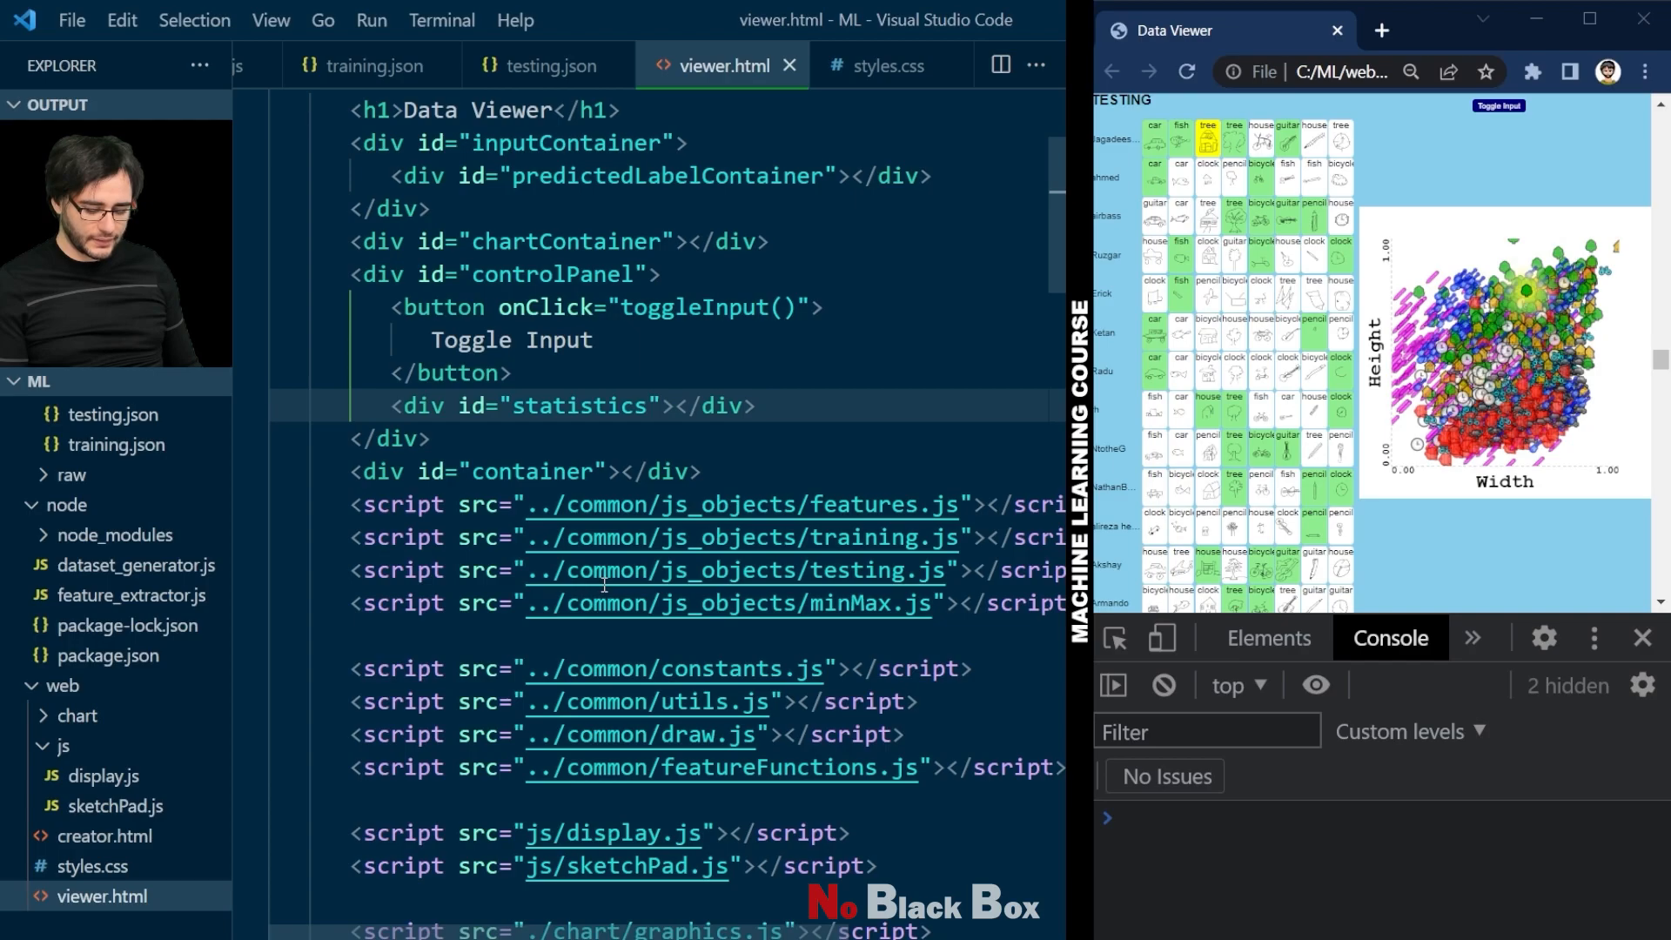
scroll(down, 3)
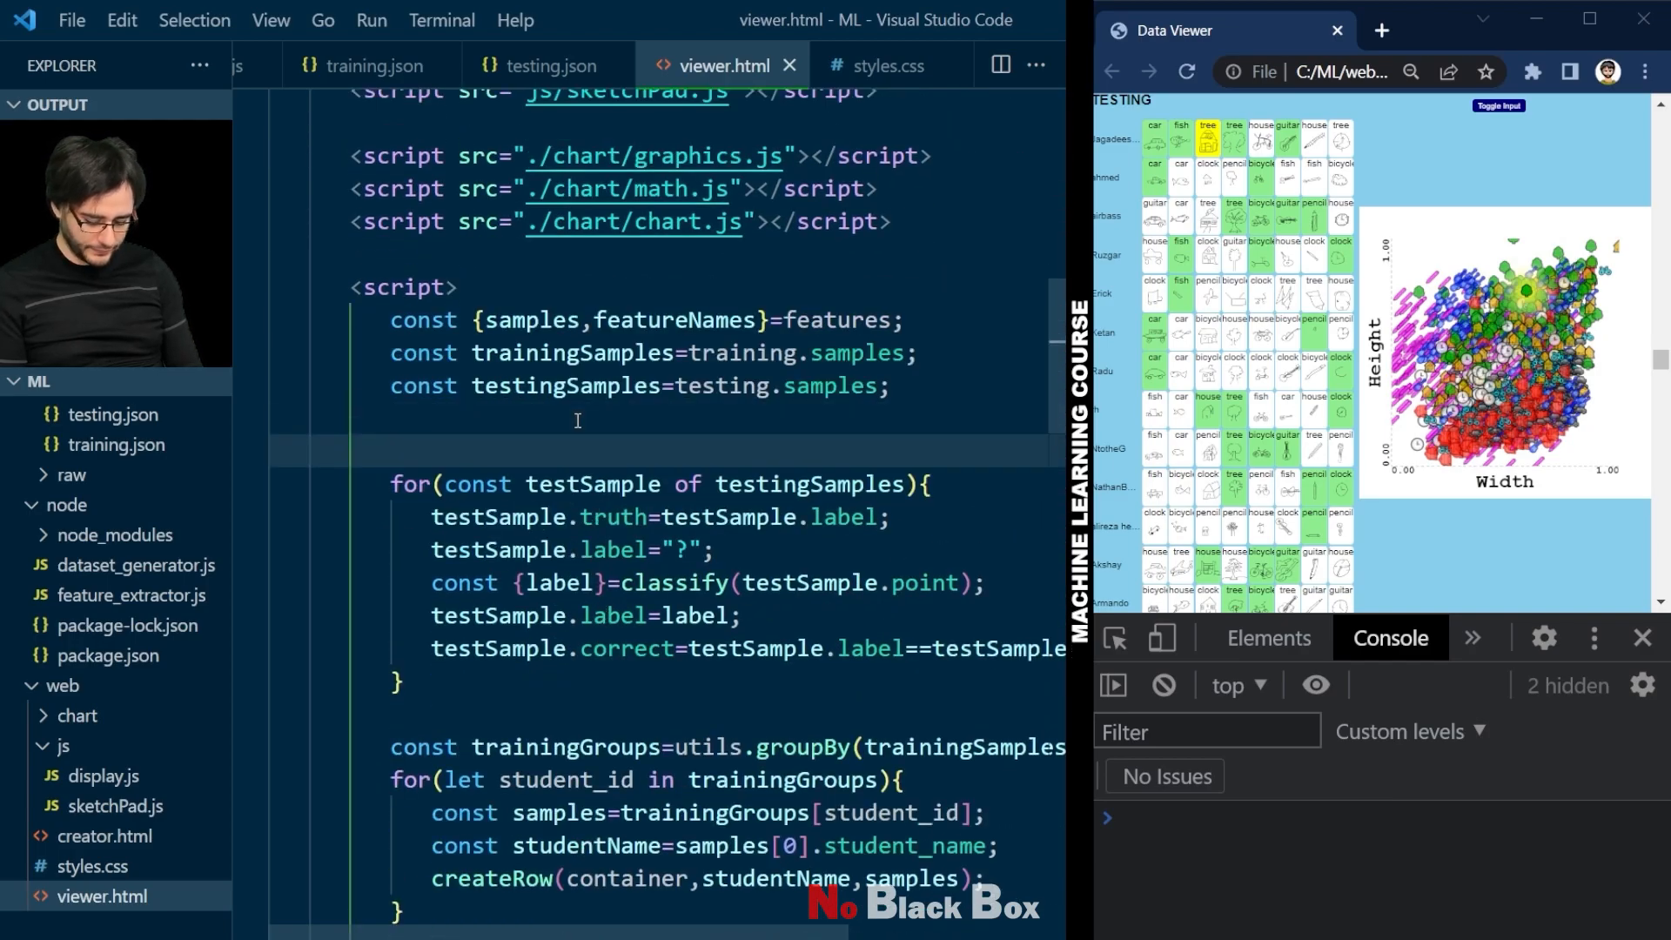
Step: Declare correctCount and totalCount, incrementing totalCount each sample and correctCount when testSample.correct
text(let correctCo)
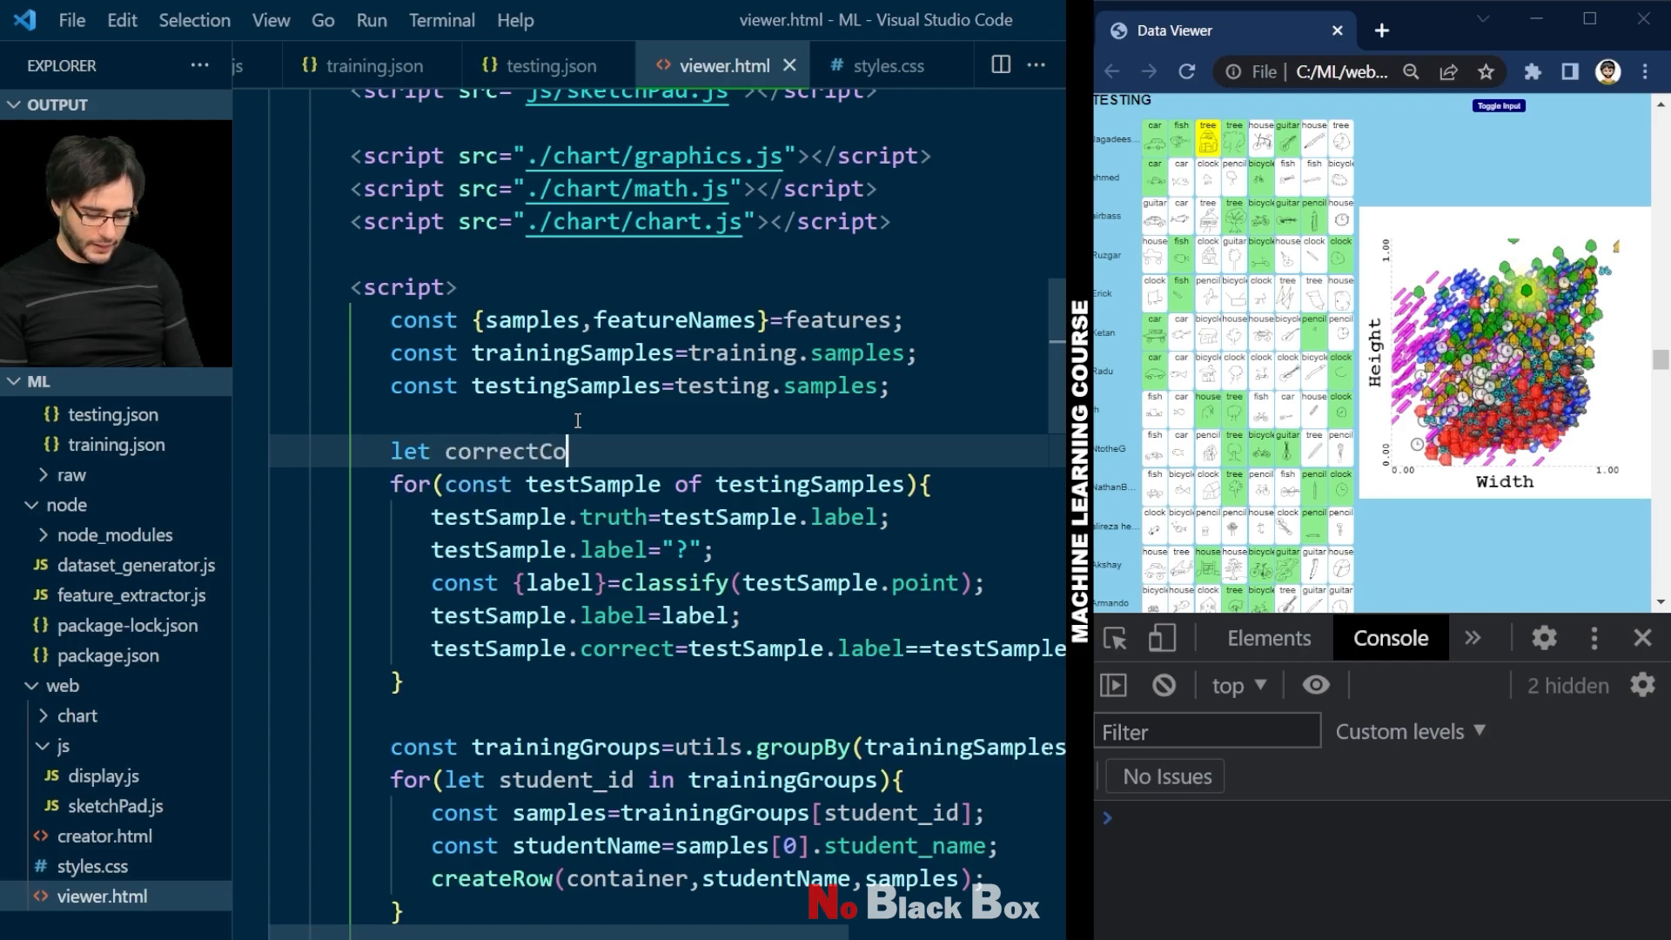
text(unt=0;)
text(let )
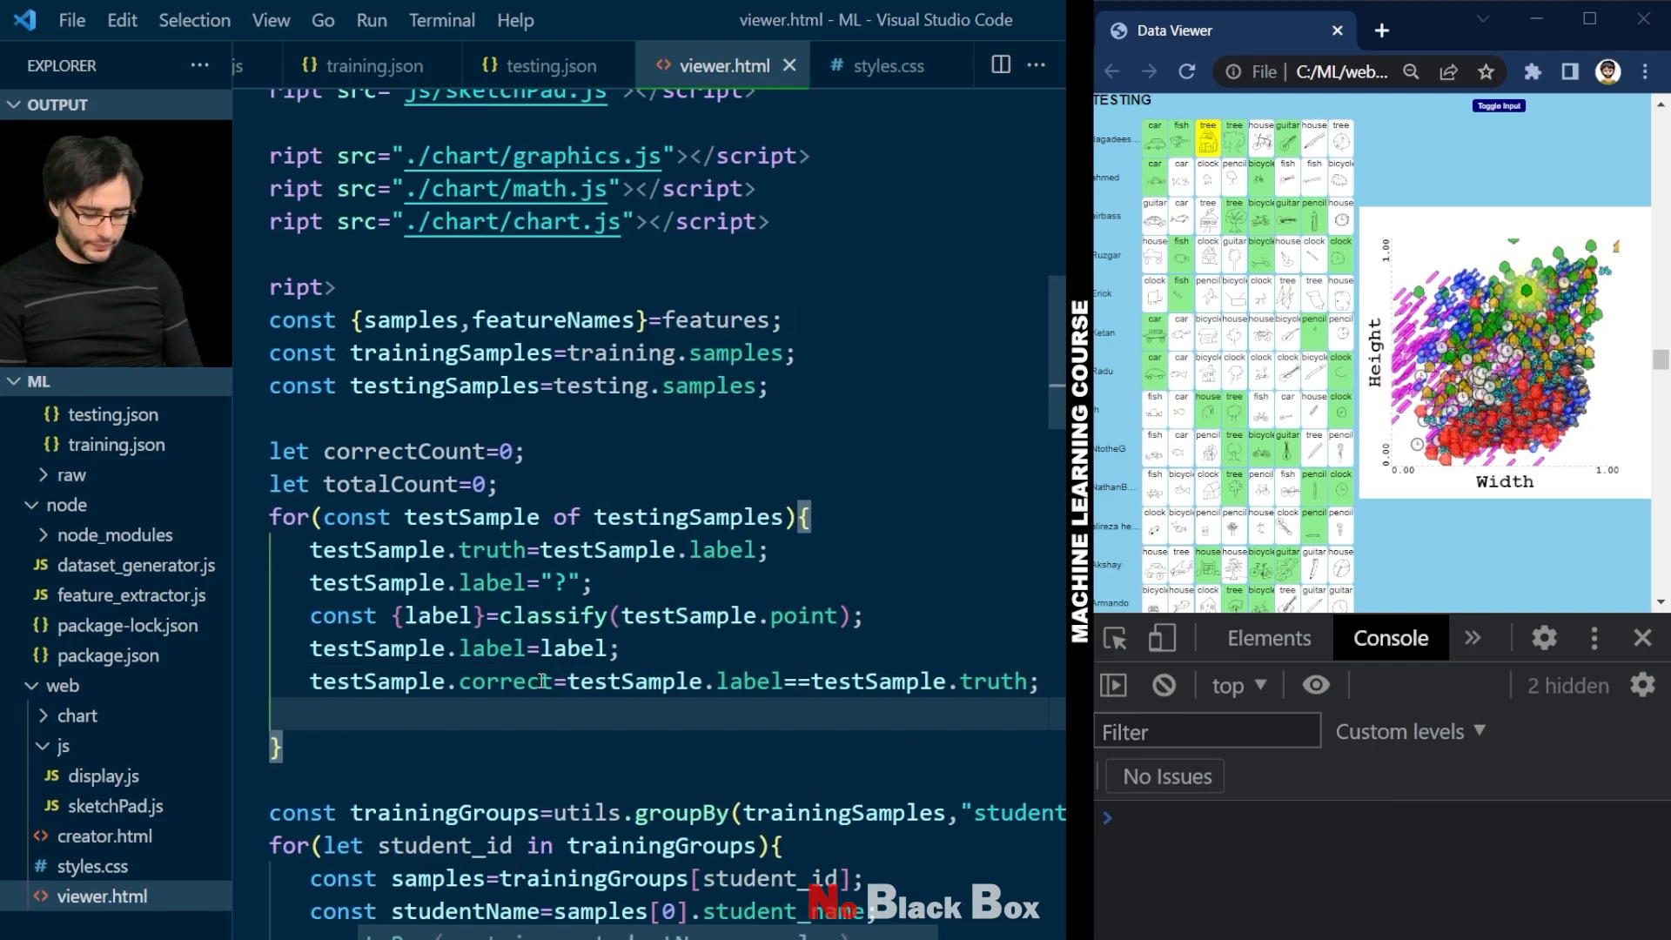
text(totalCount)
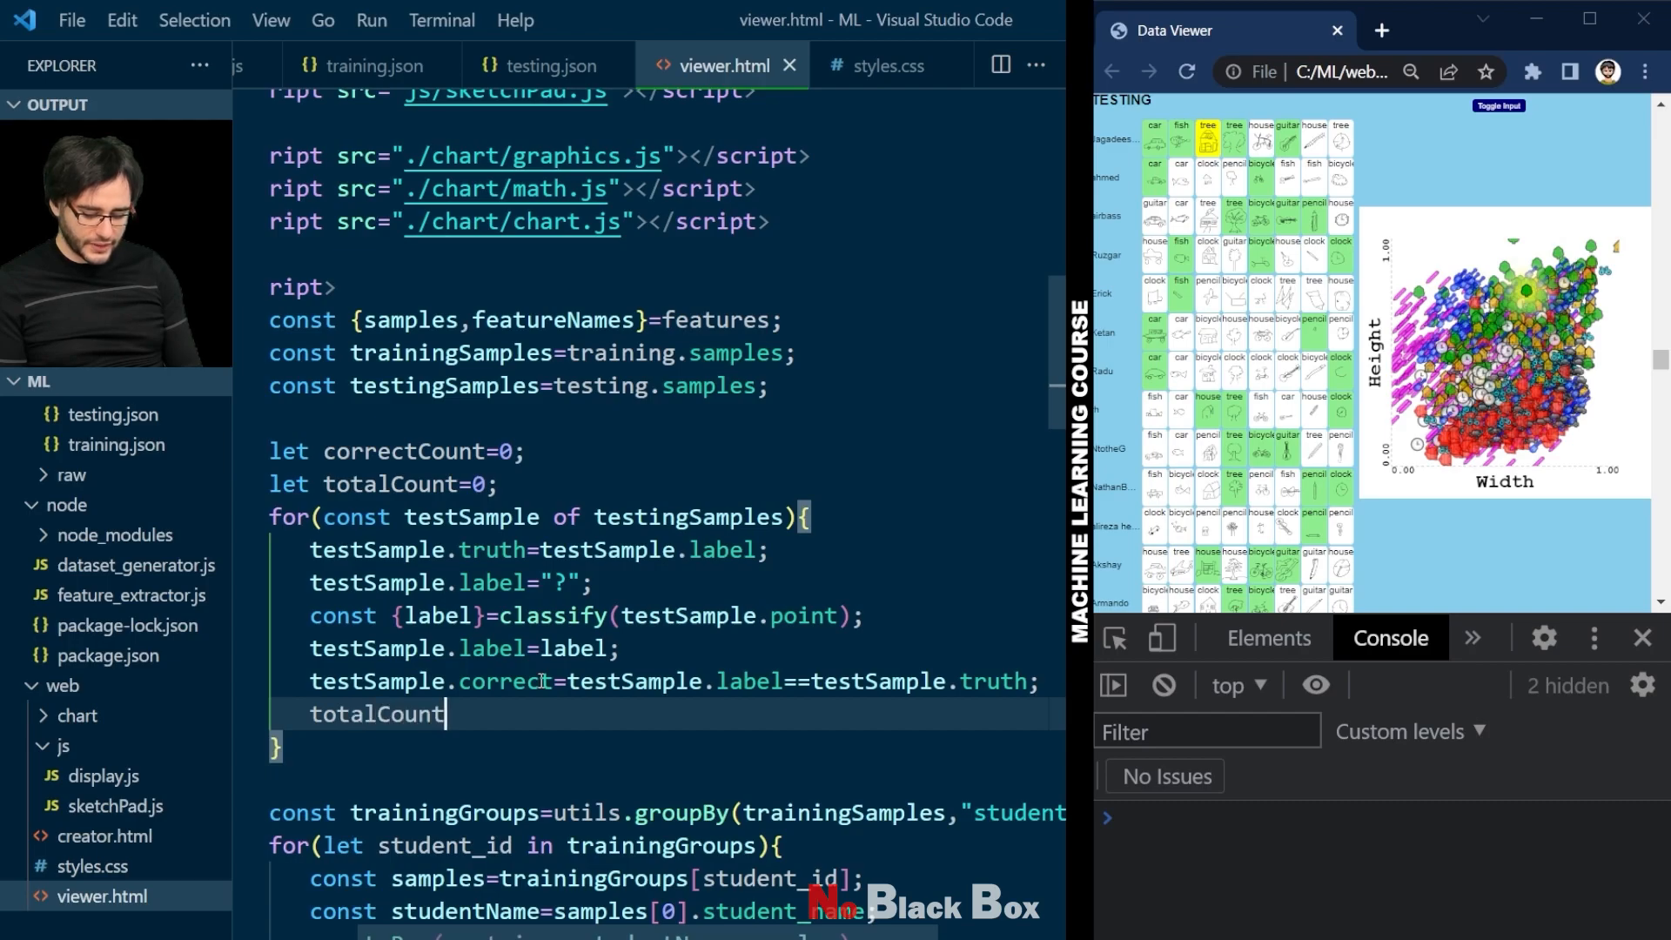
text(++;)
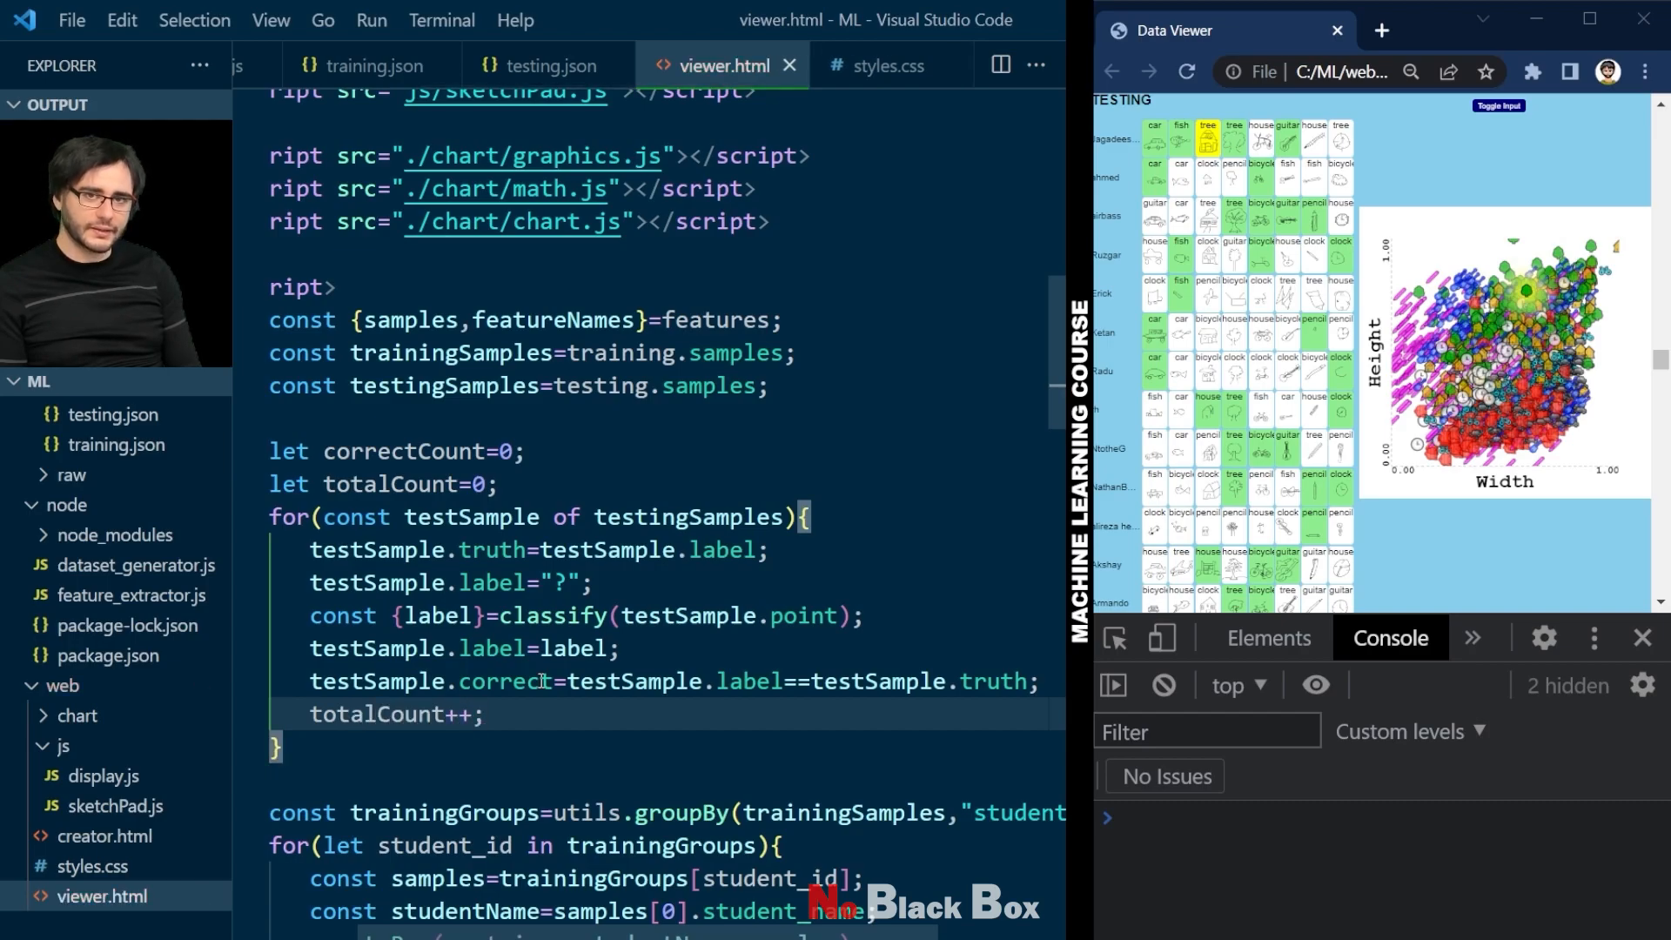
text(correctCount+=test)
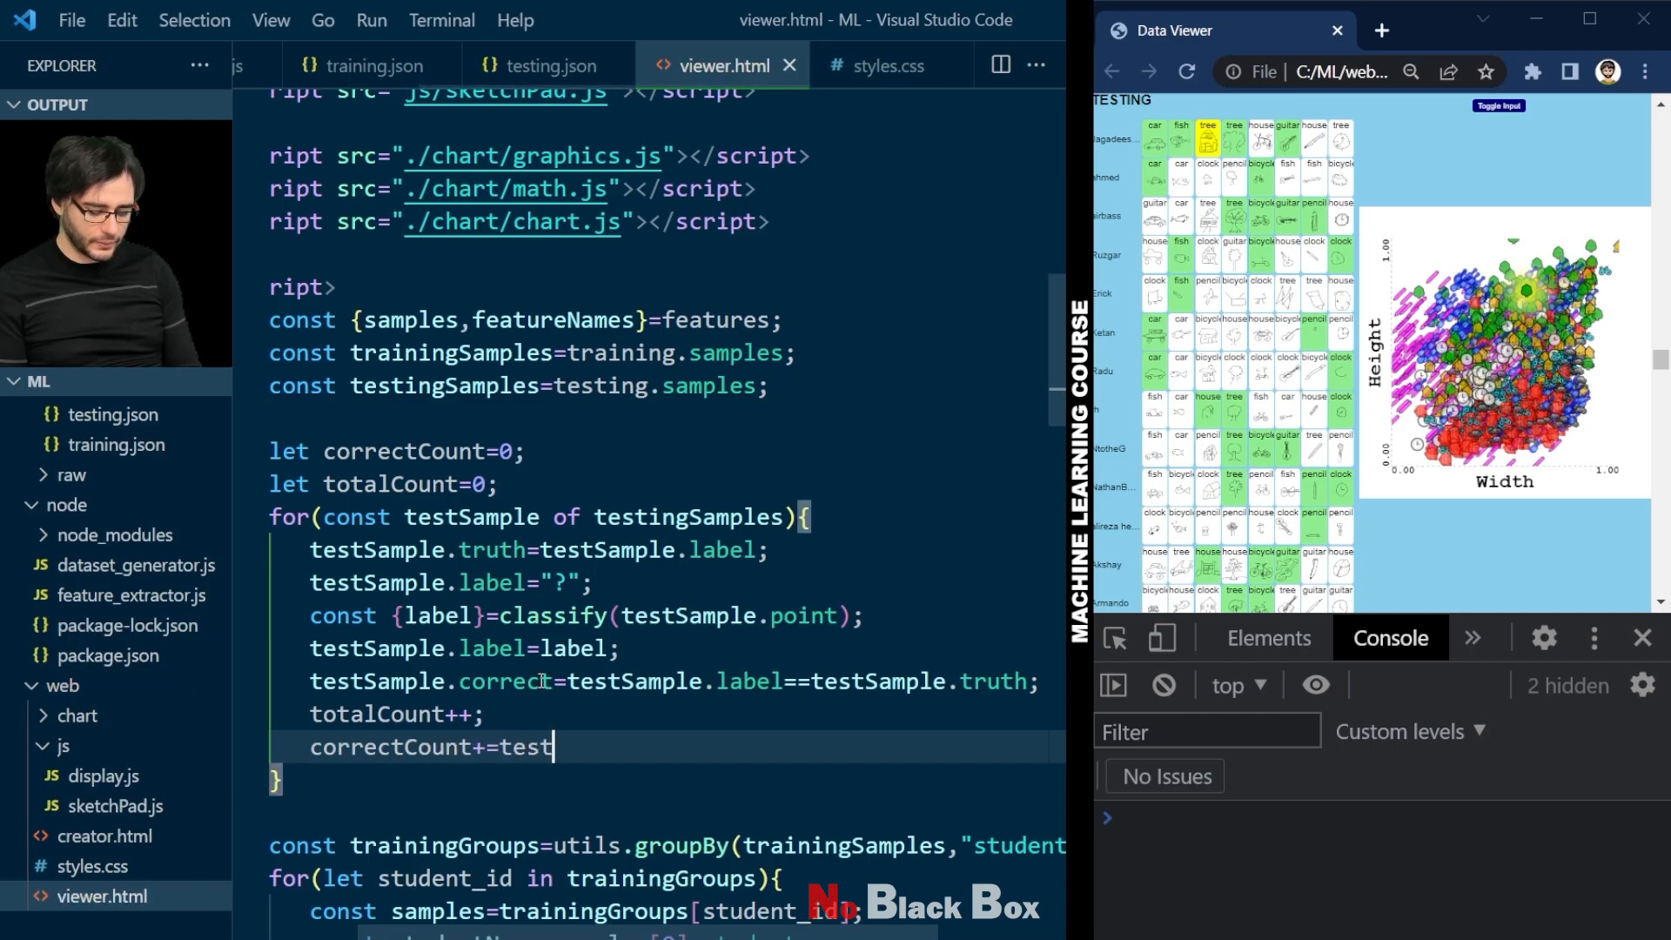
text(Sample.correc)
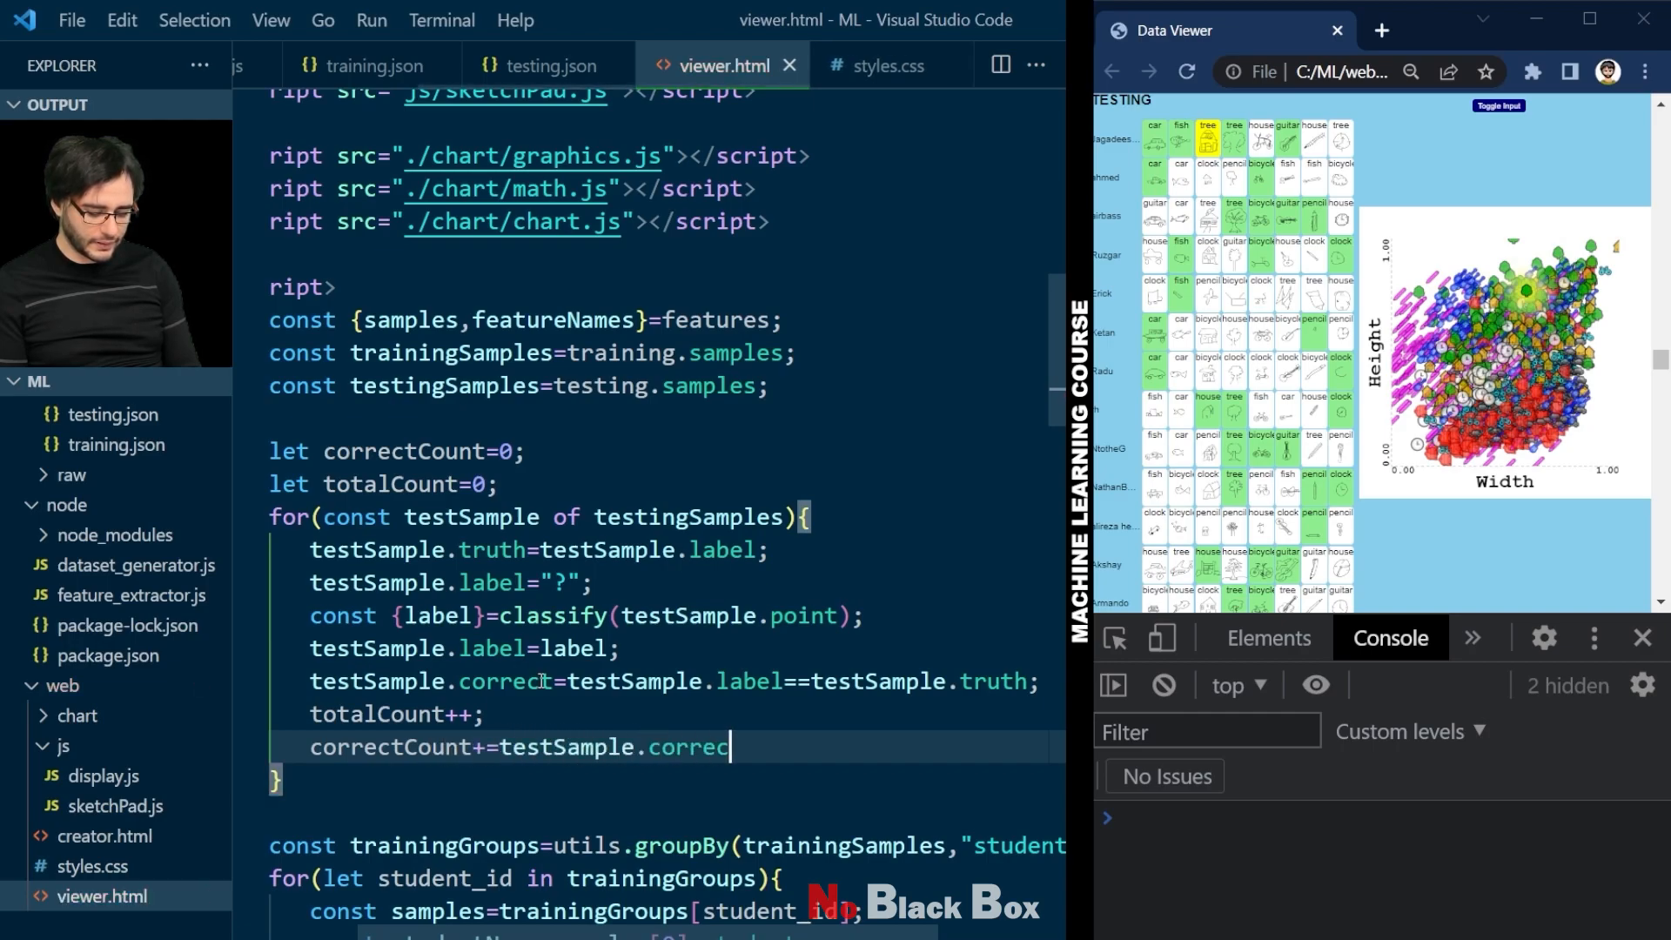
text(?)
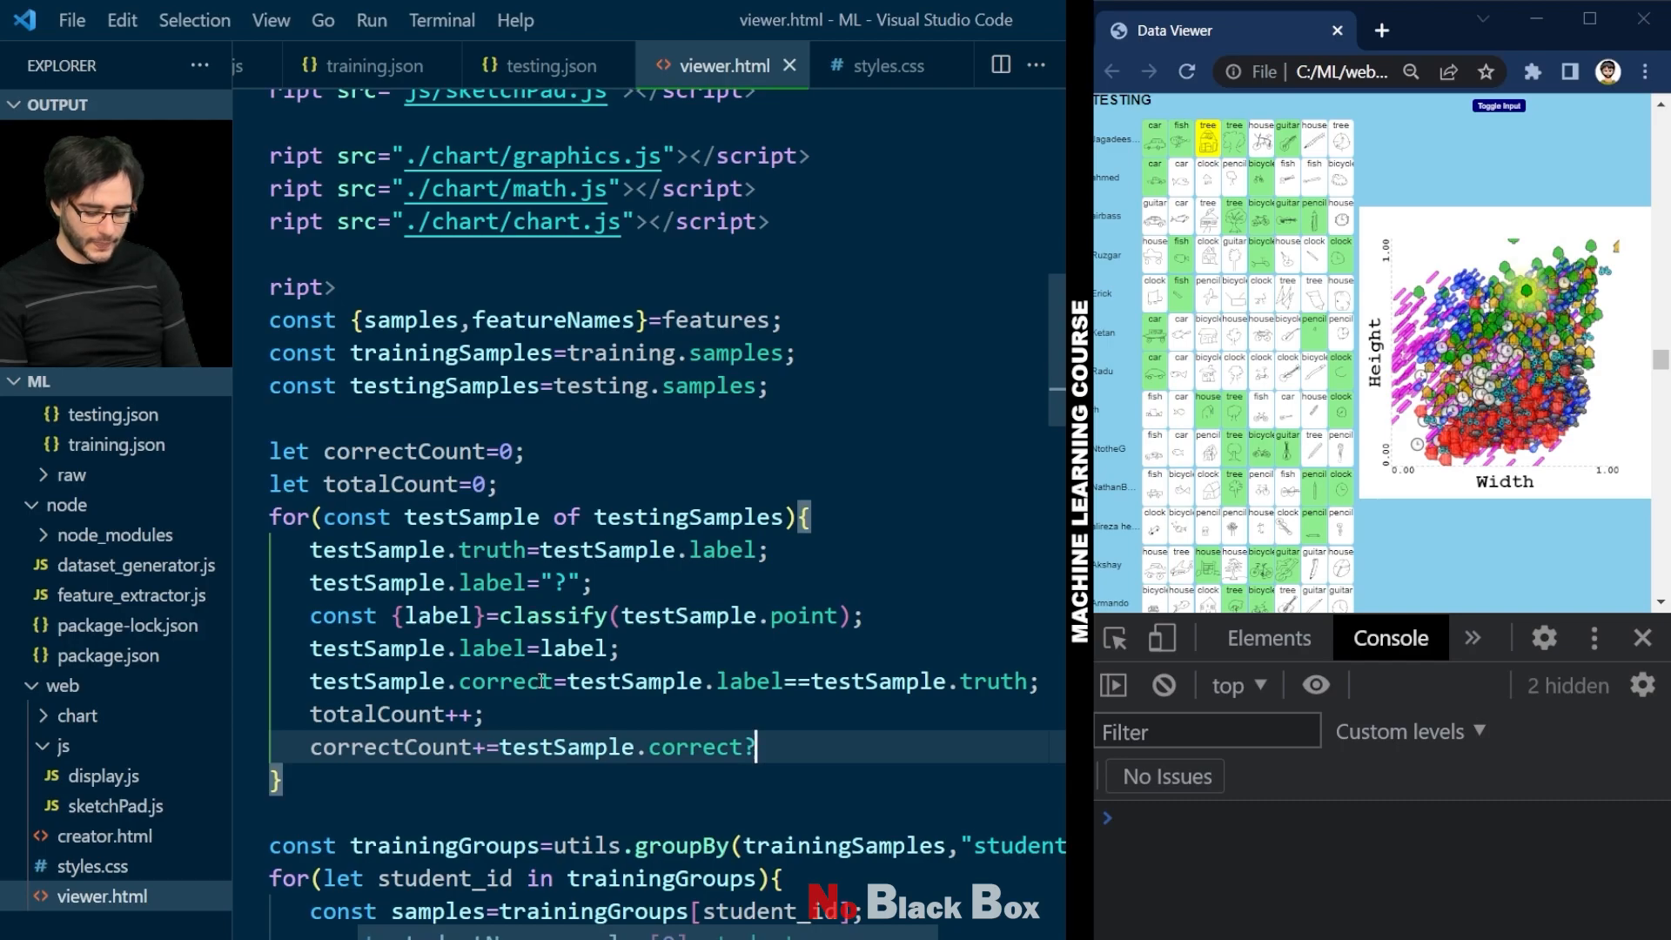
text(?1:0;)
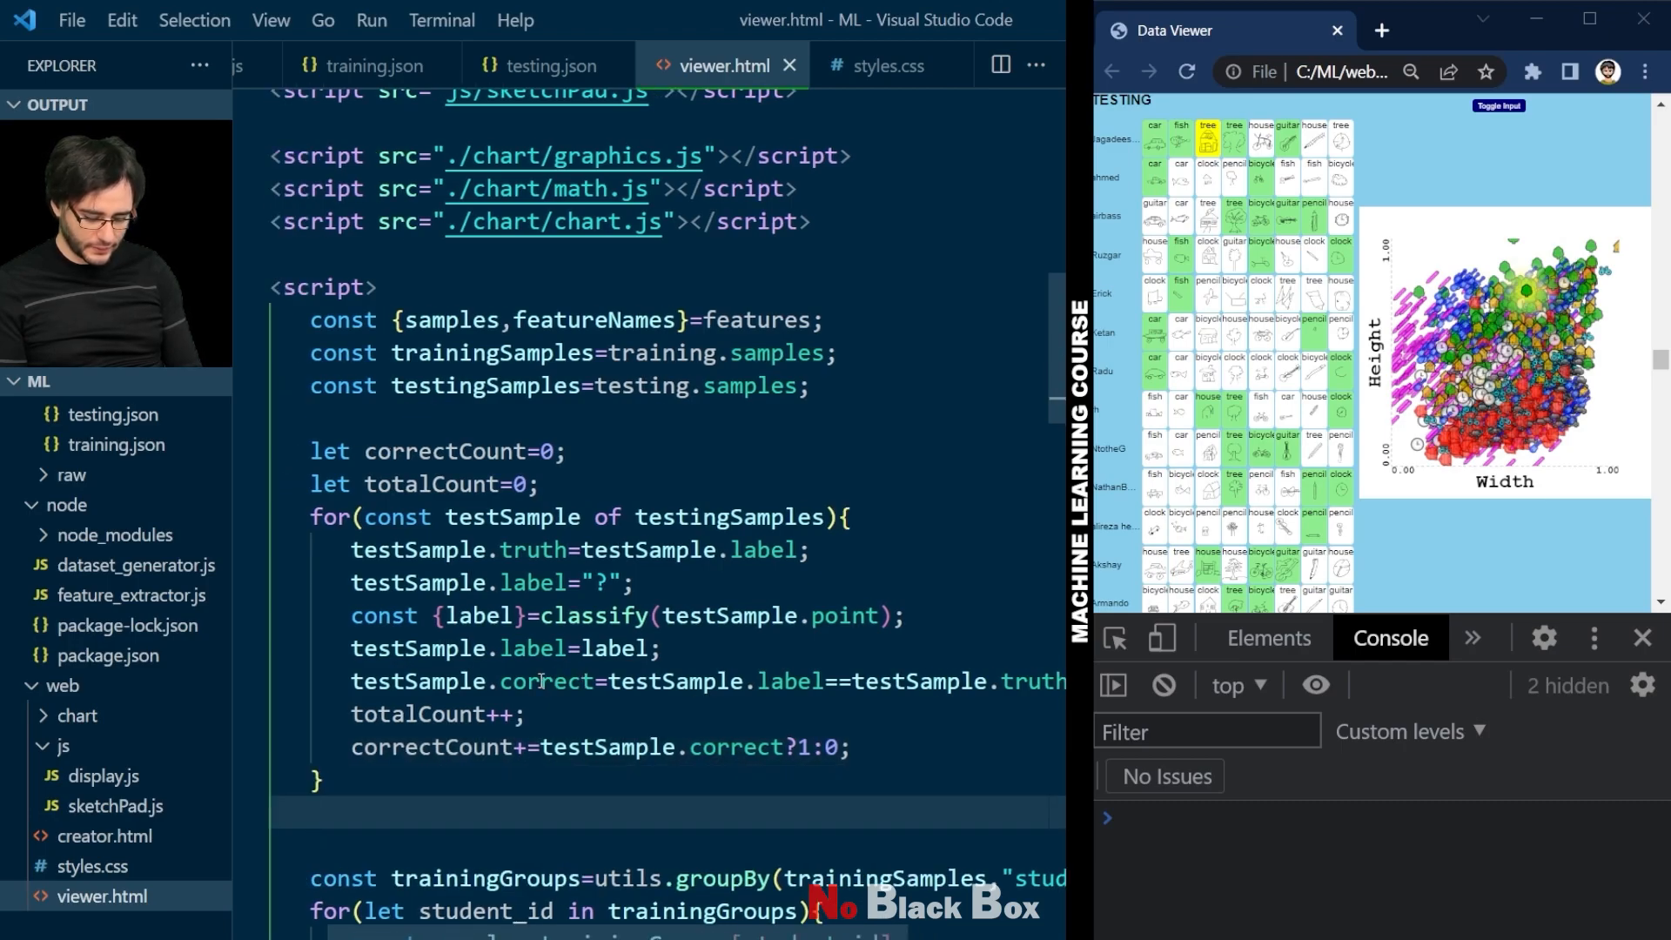
Step: Set statistics.innerHTML to bold ACCURACY, then correctCount/totalCount with utils.formatPercent of the ratio
text(statistics.innerHTML=)
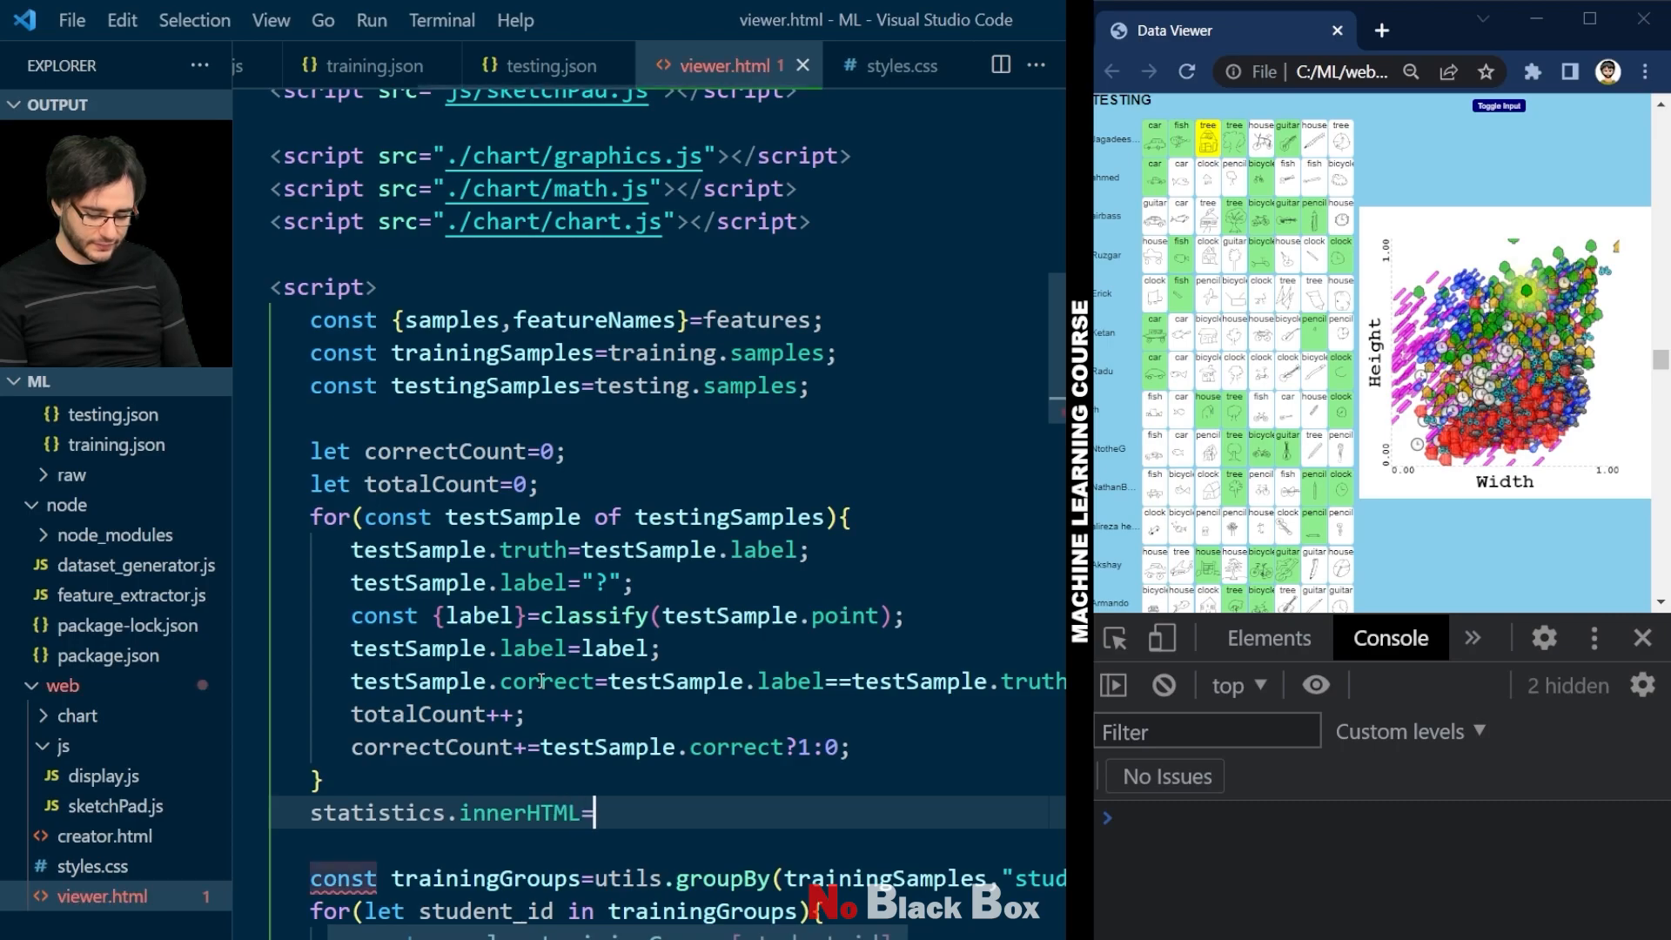
text("<b>ACCURACY<)
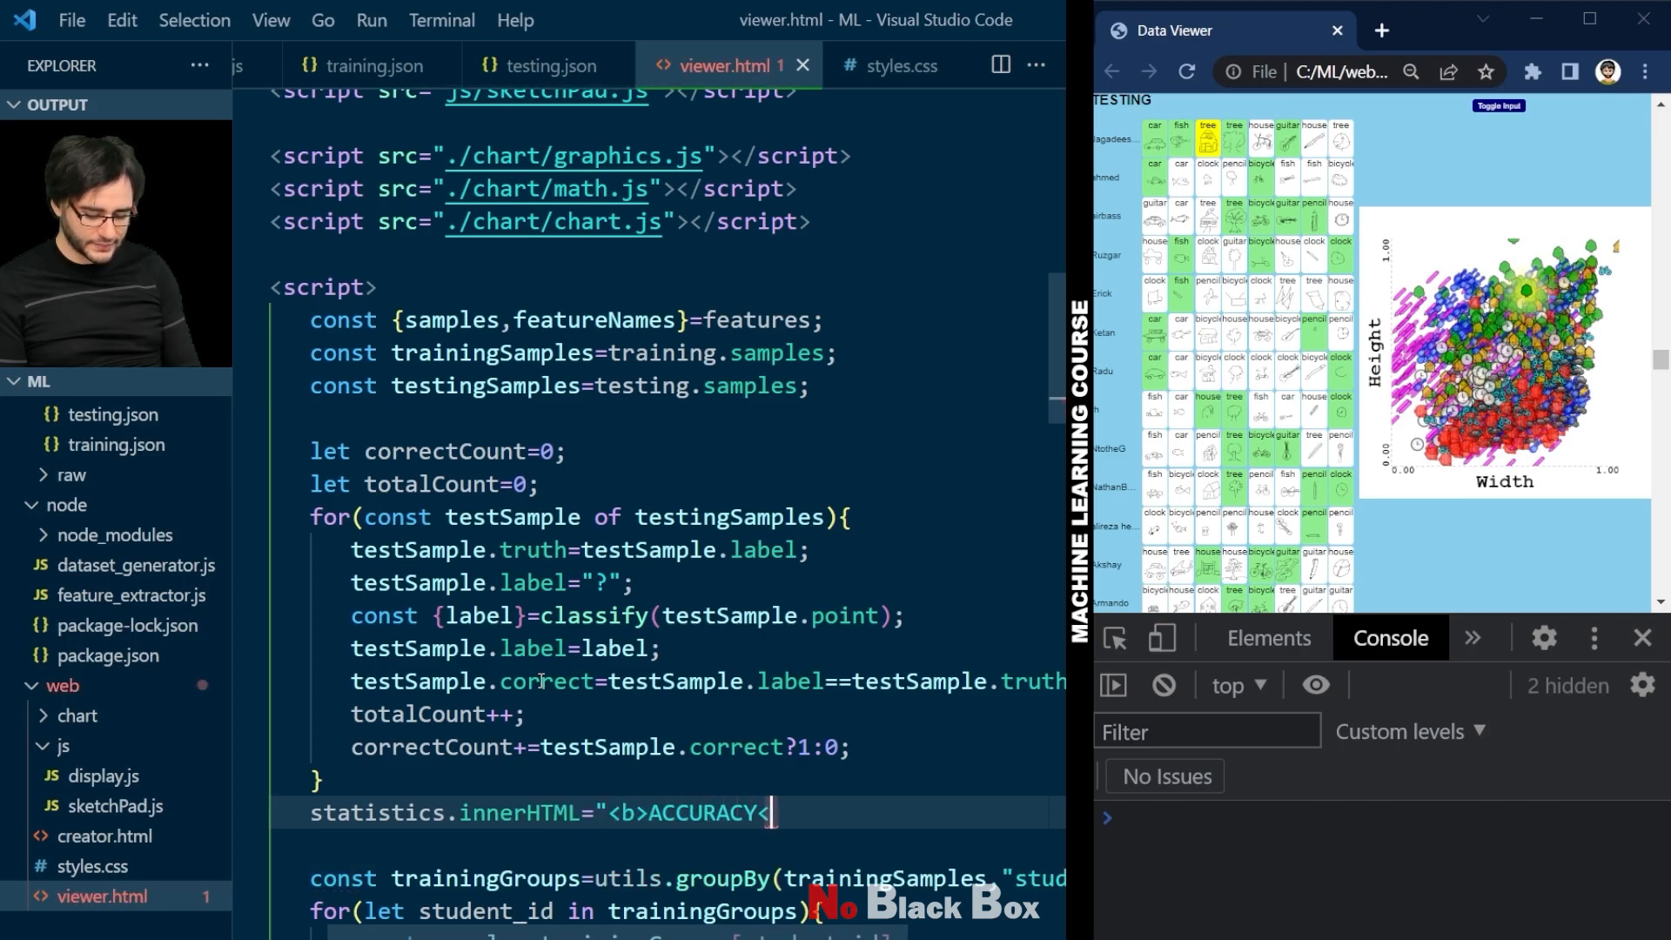
text(/b>)
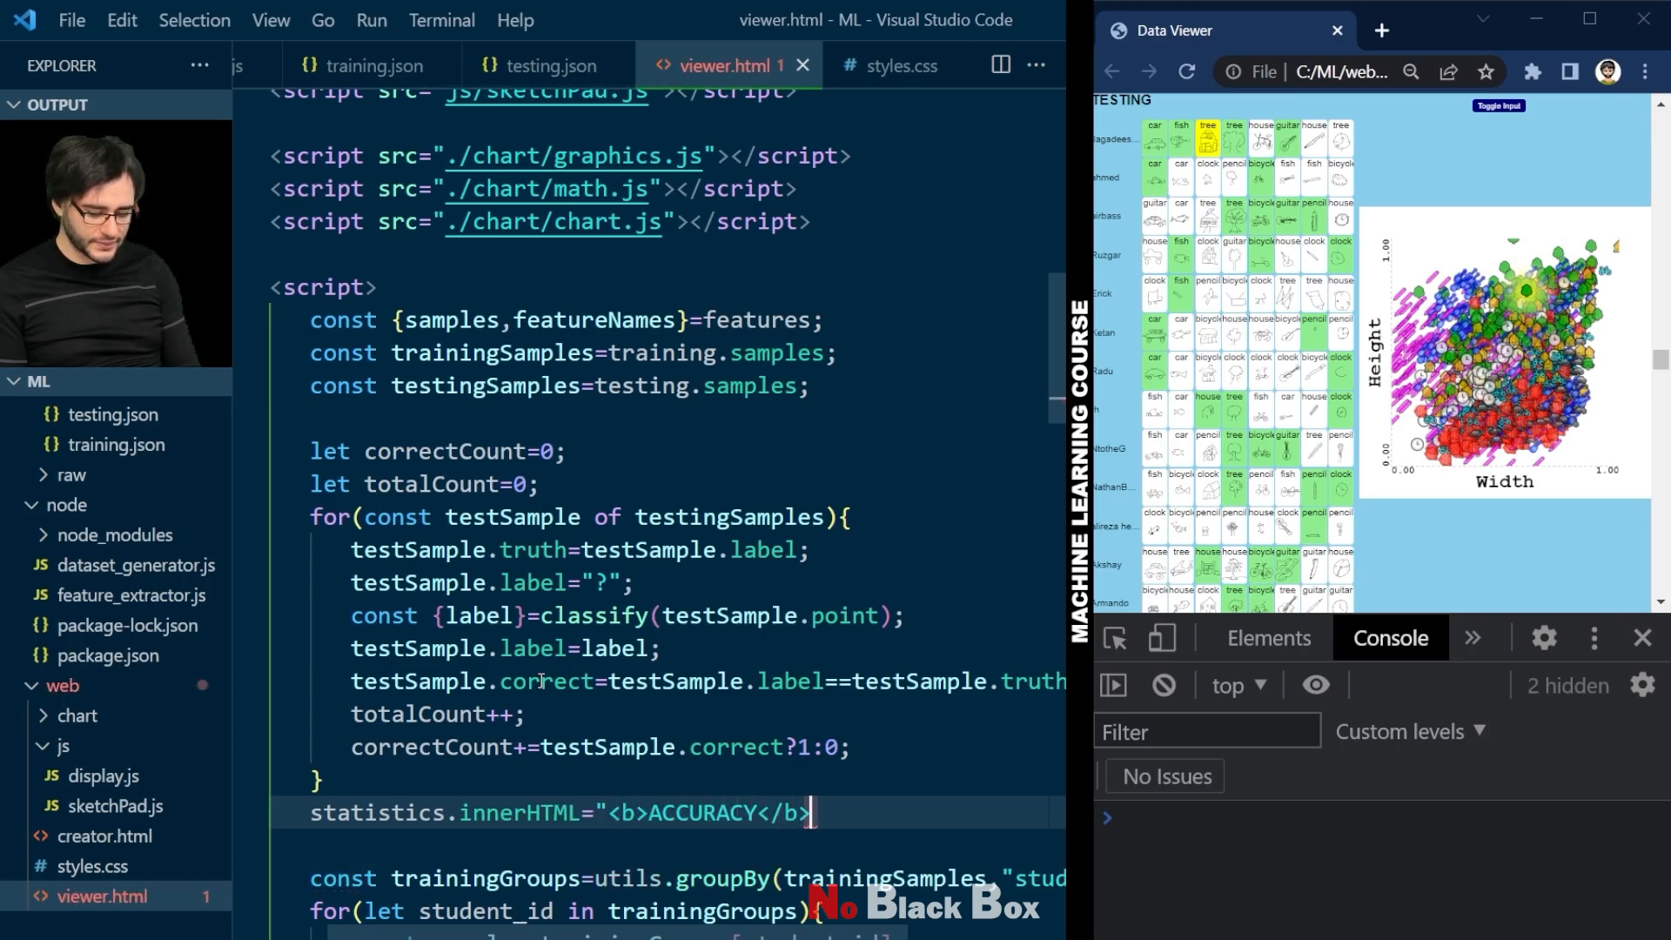
text(<br>"+)
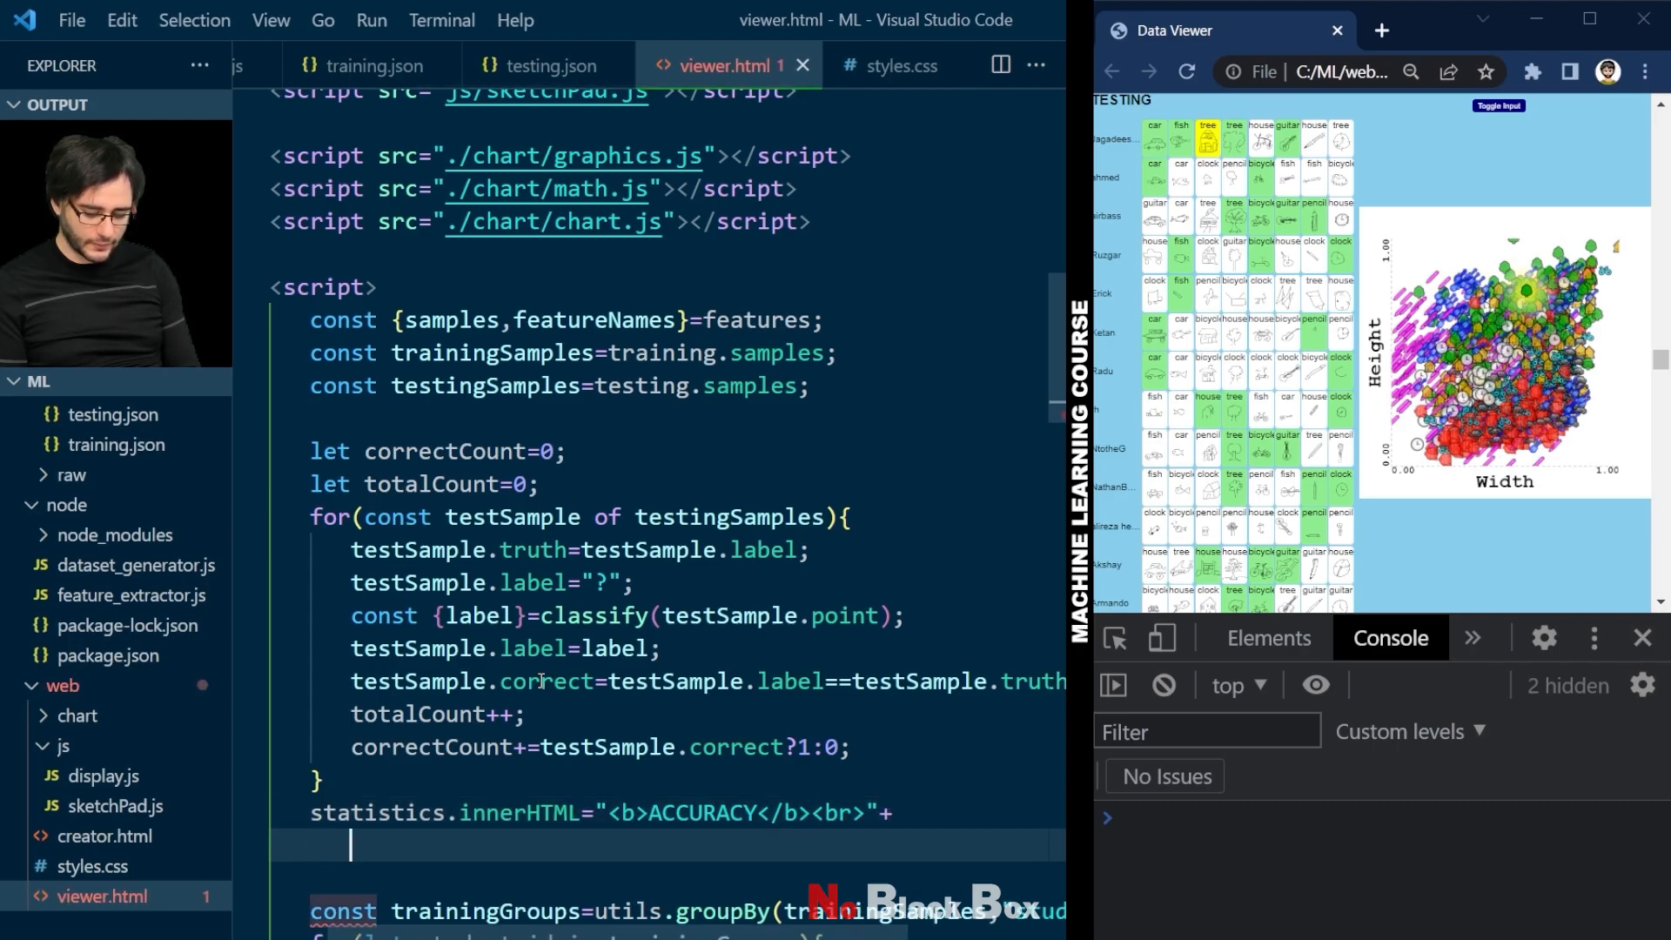
text(correctCo)
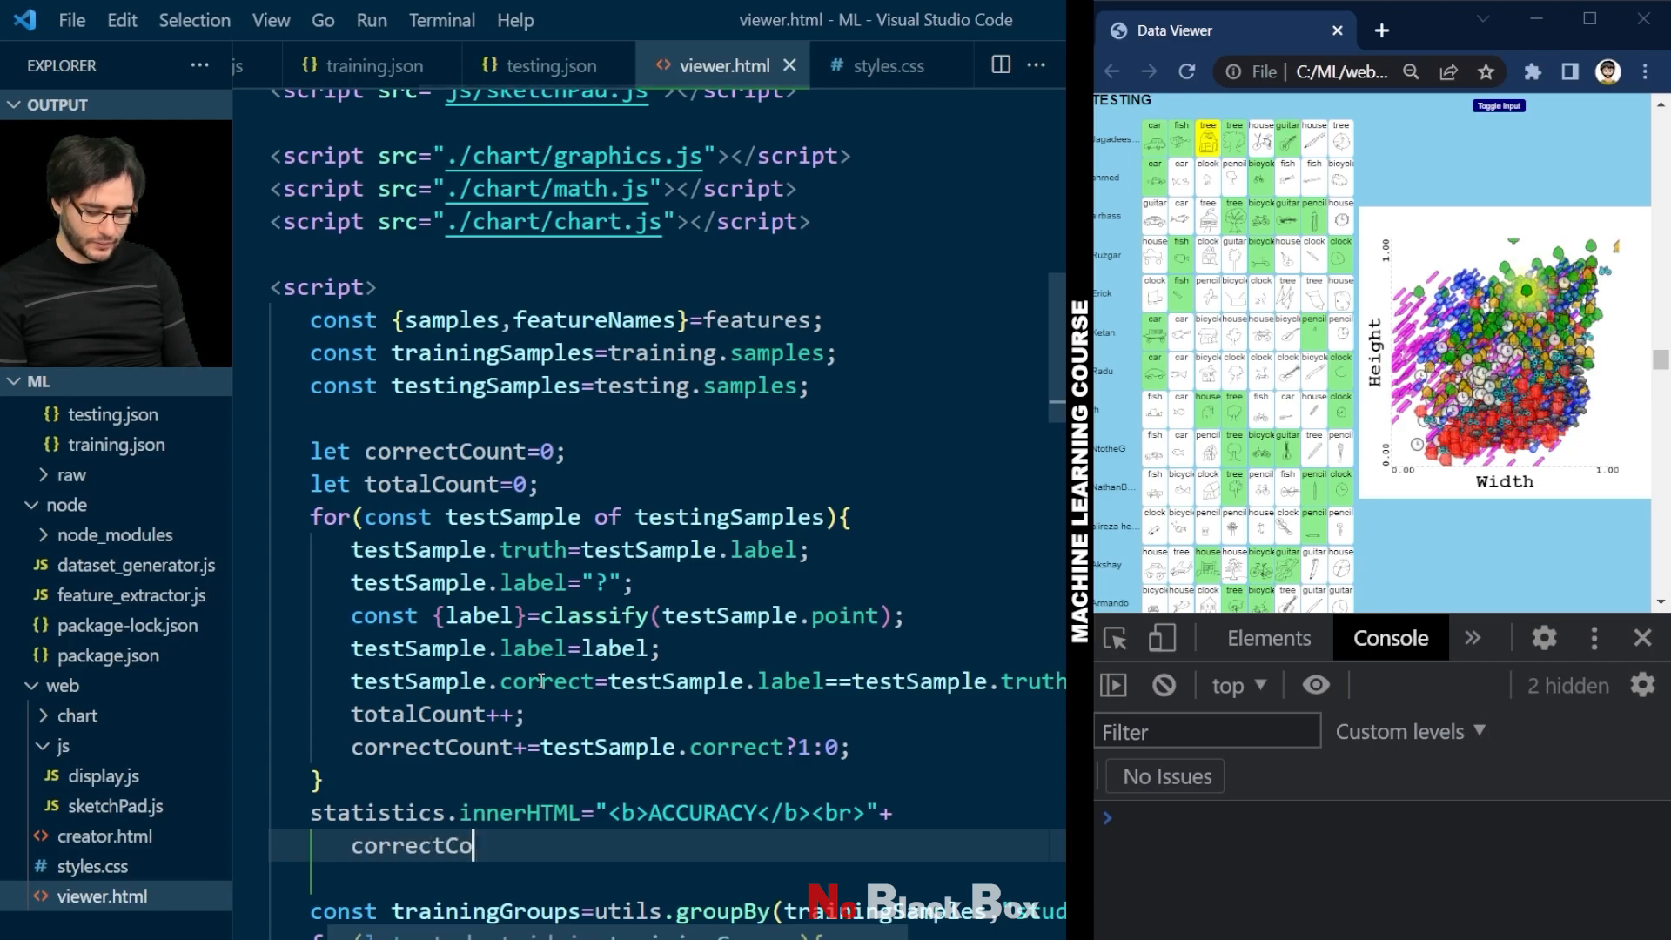
text(unt+"/"+)
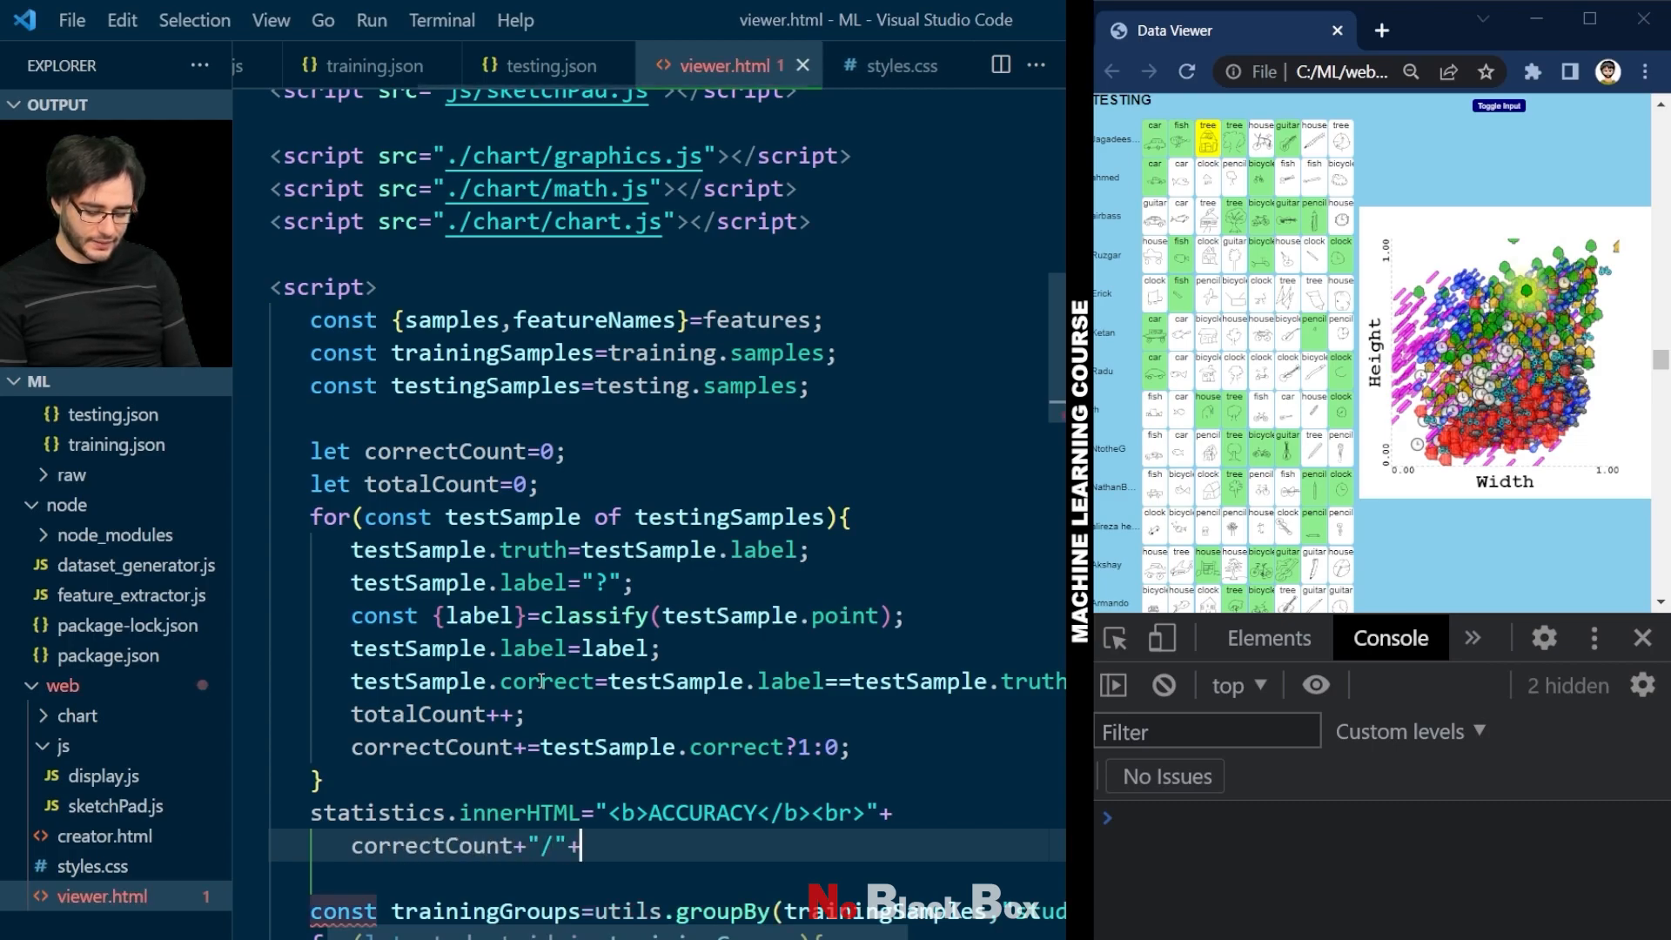
text(totalCount+")
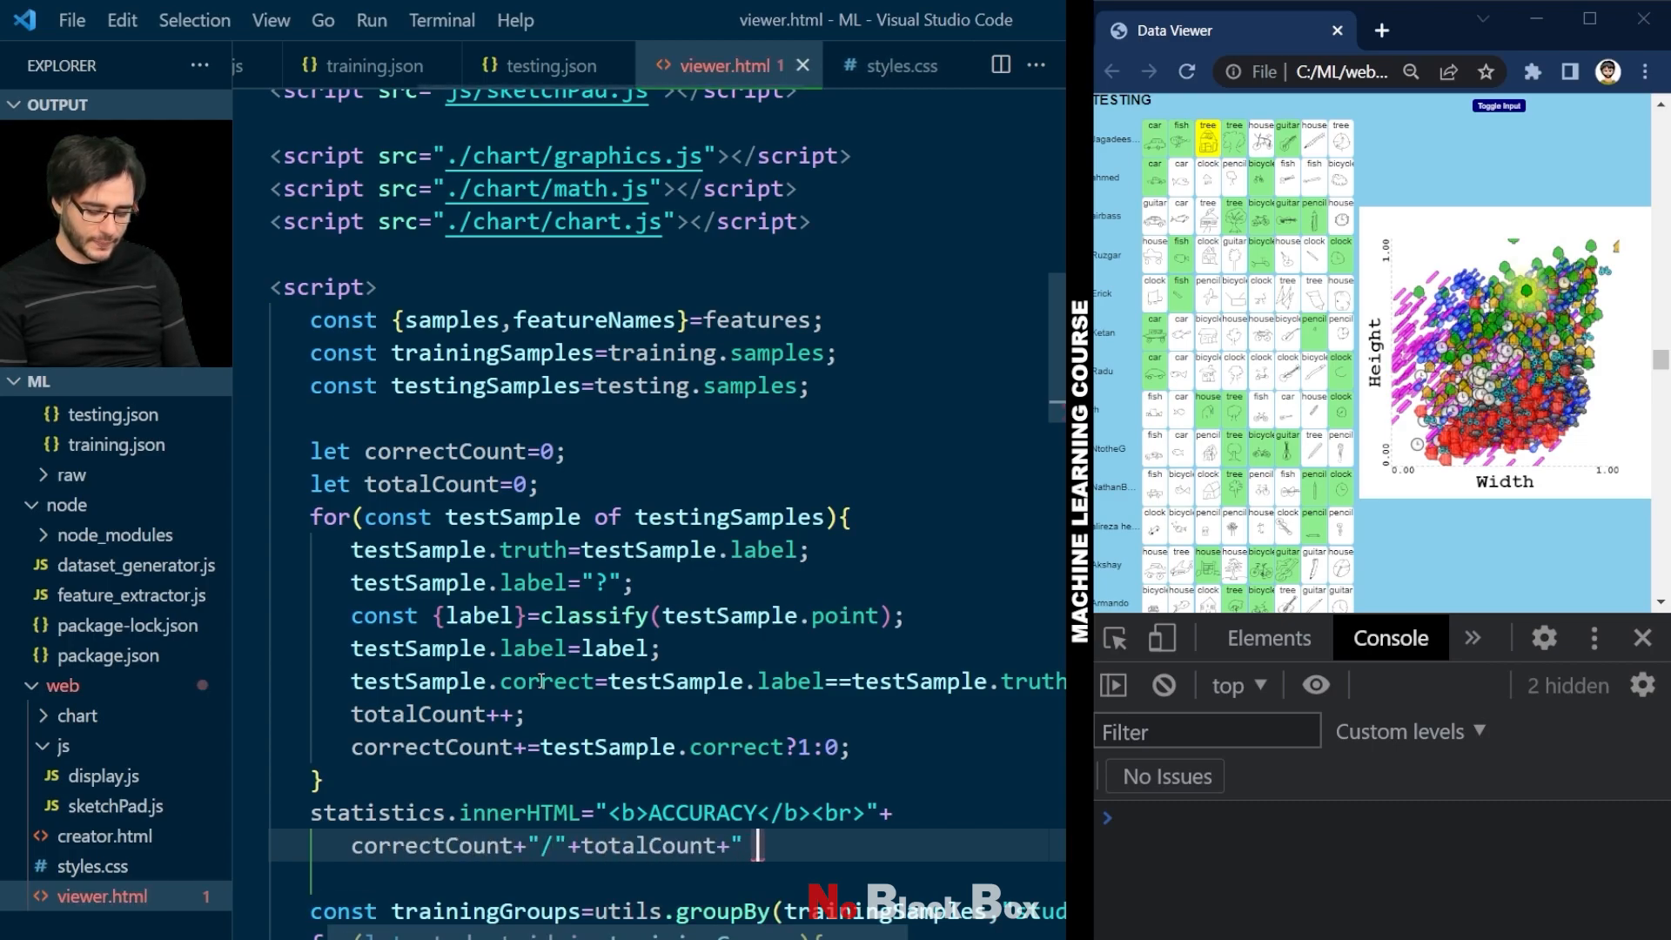
text(("+)
text(utils)
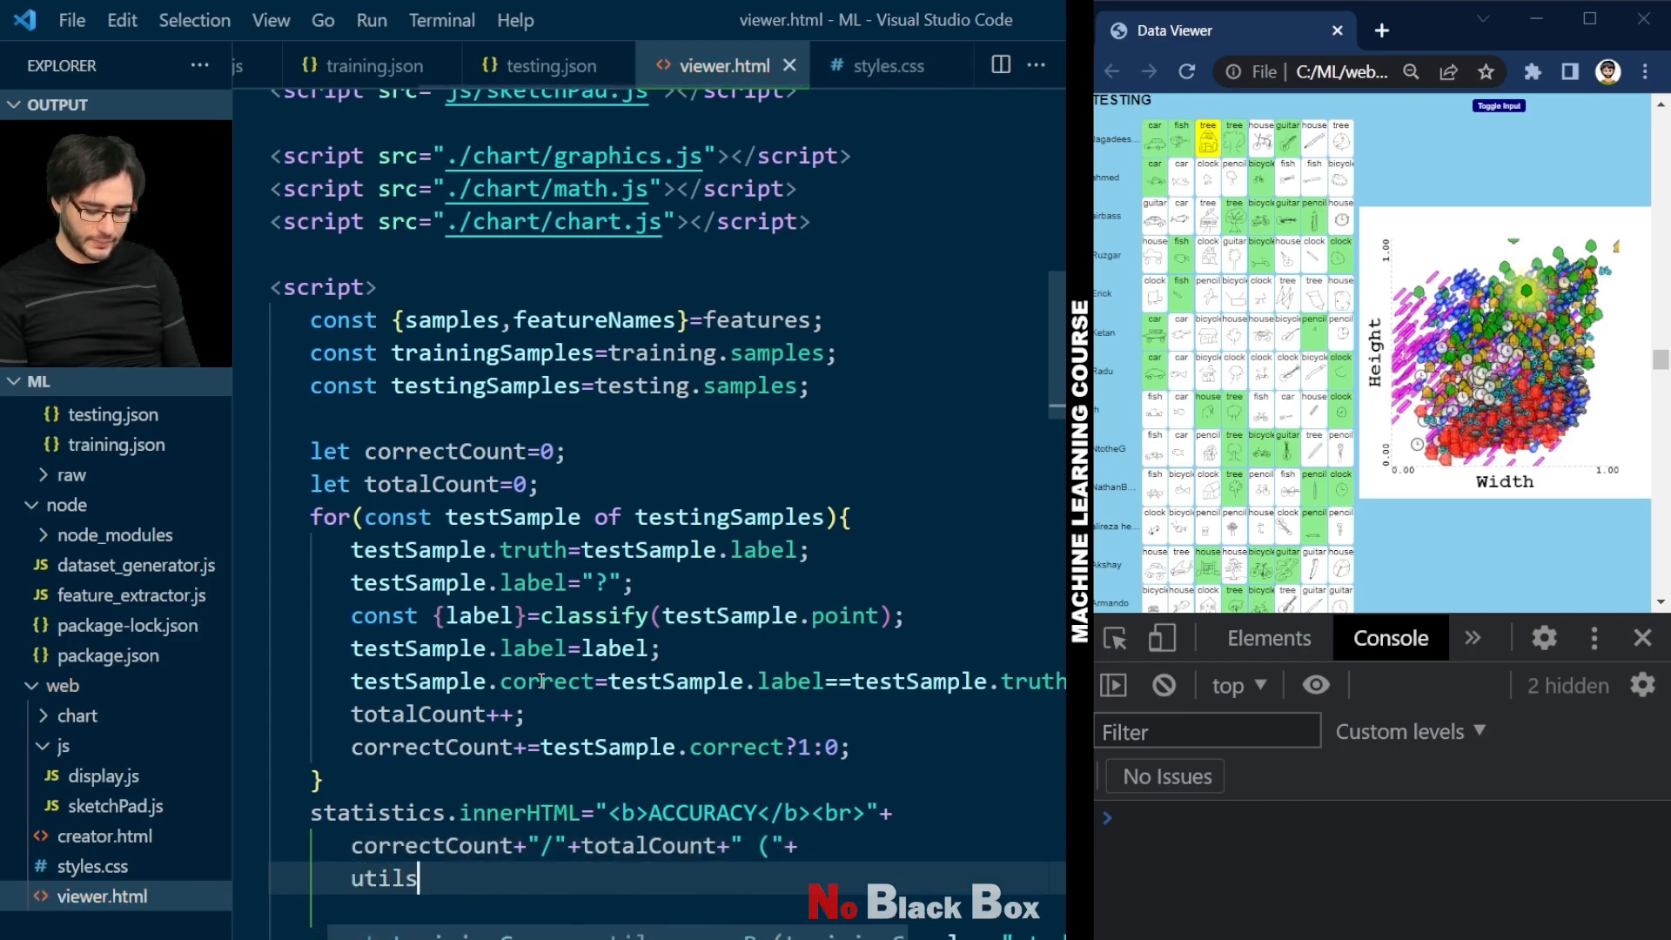
text(.formatPerce)
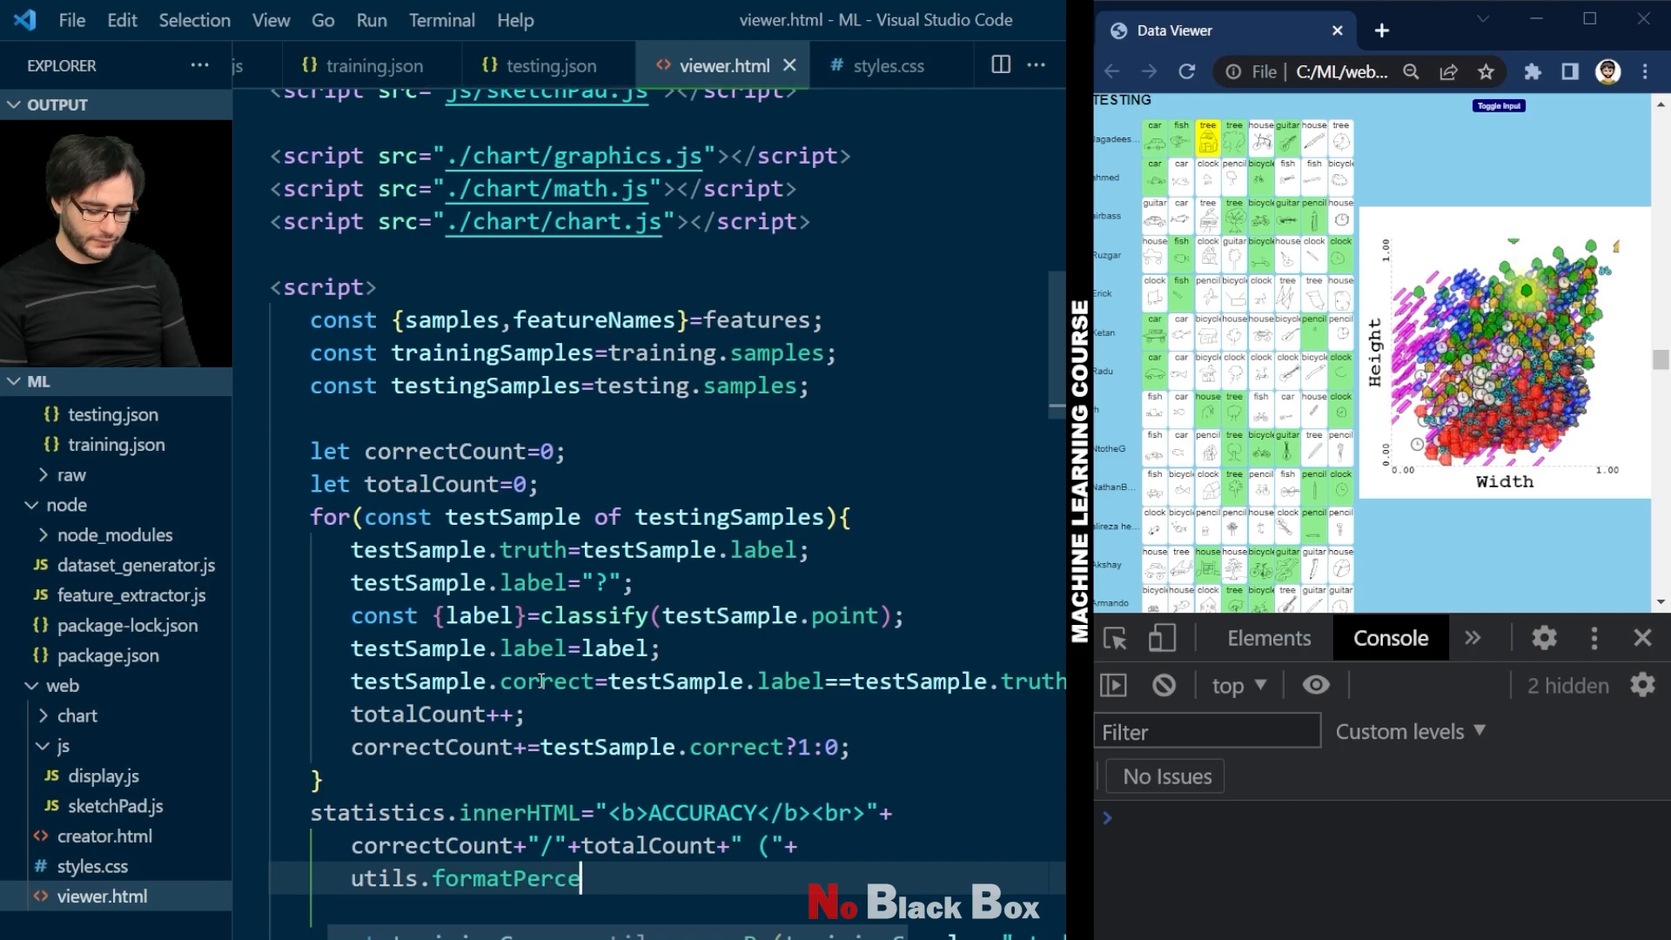
text(nt(correctCount/totalCount)+)
click(667, 910)
text(");)
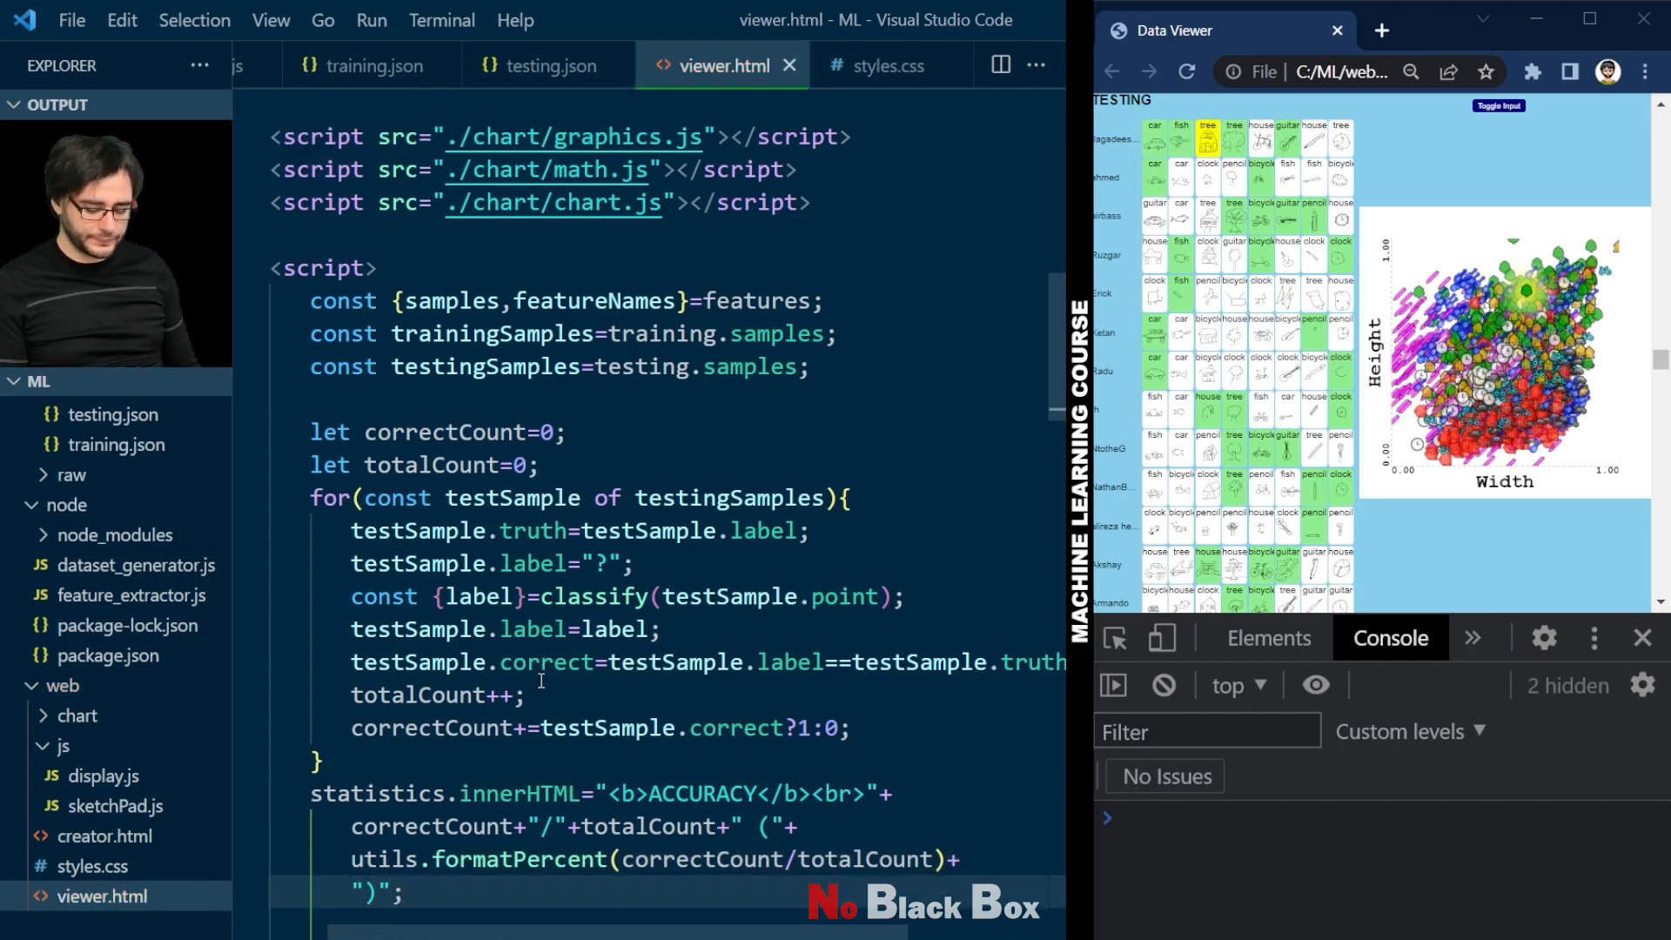
Step: Reload the Data Viewer page to see the new accuracy statistic
click(1185, 72)
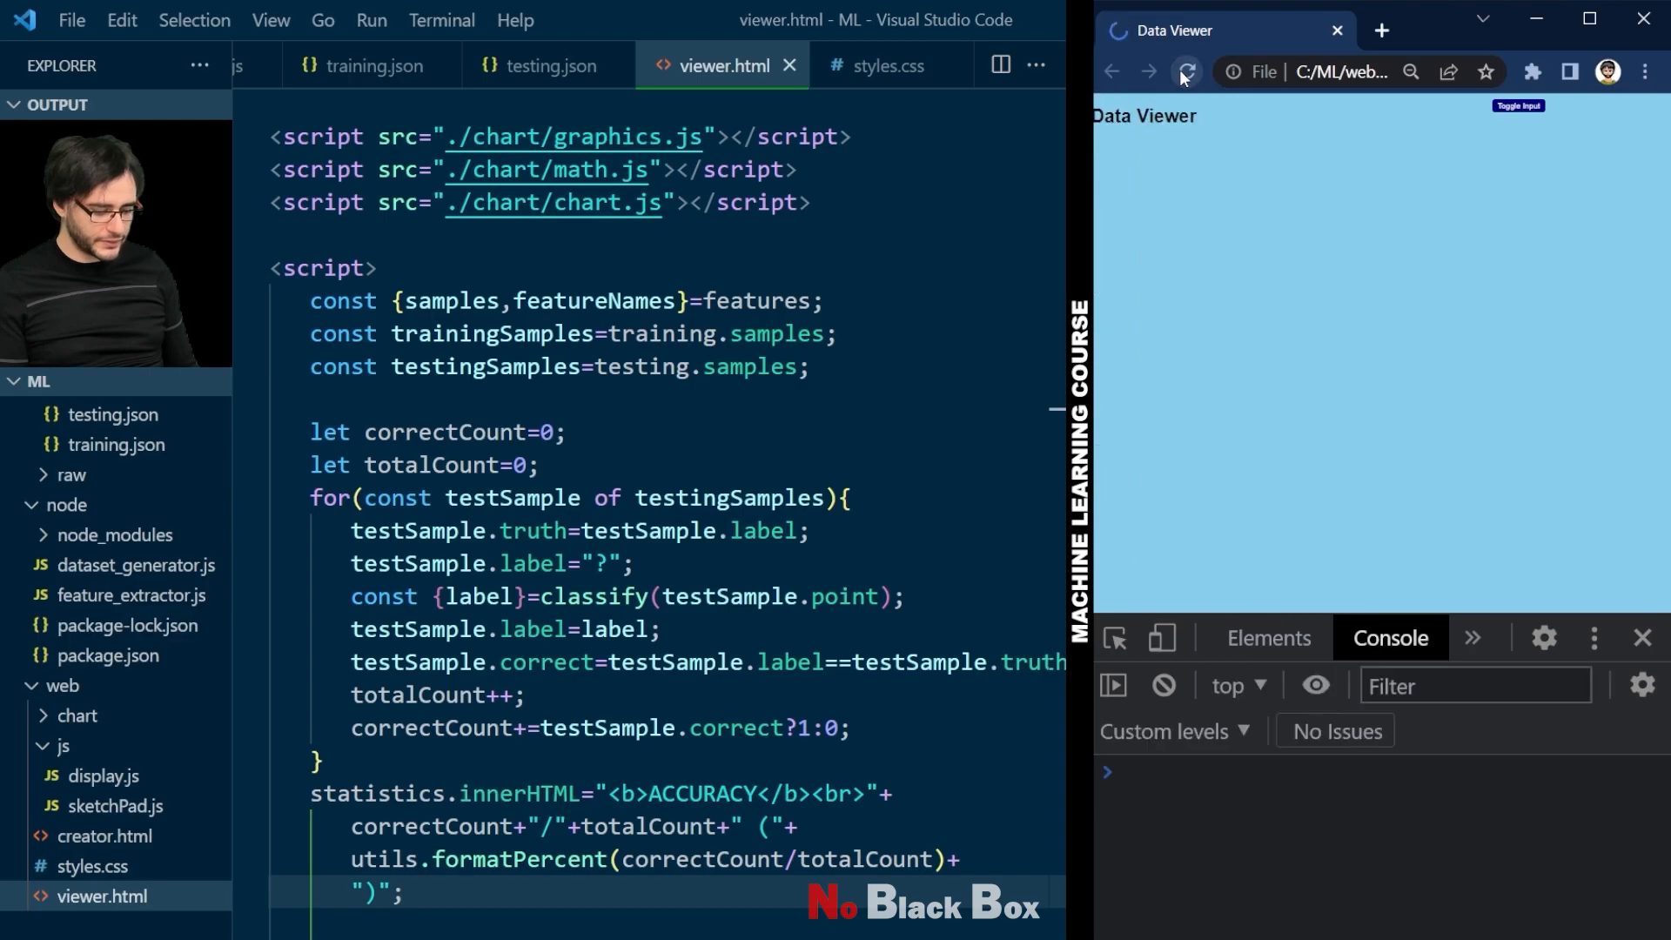
Step: Check the viewer shows ACCURACY 798/1984 (39.82%), then switch to styles.css
click(1186, 71)
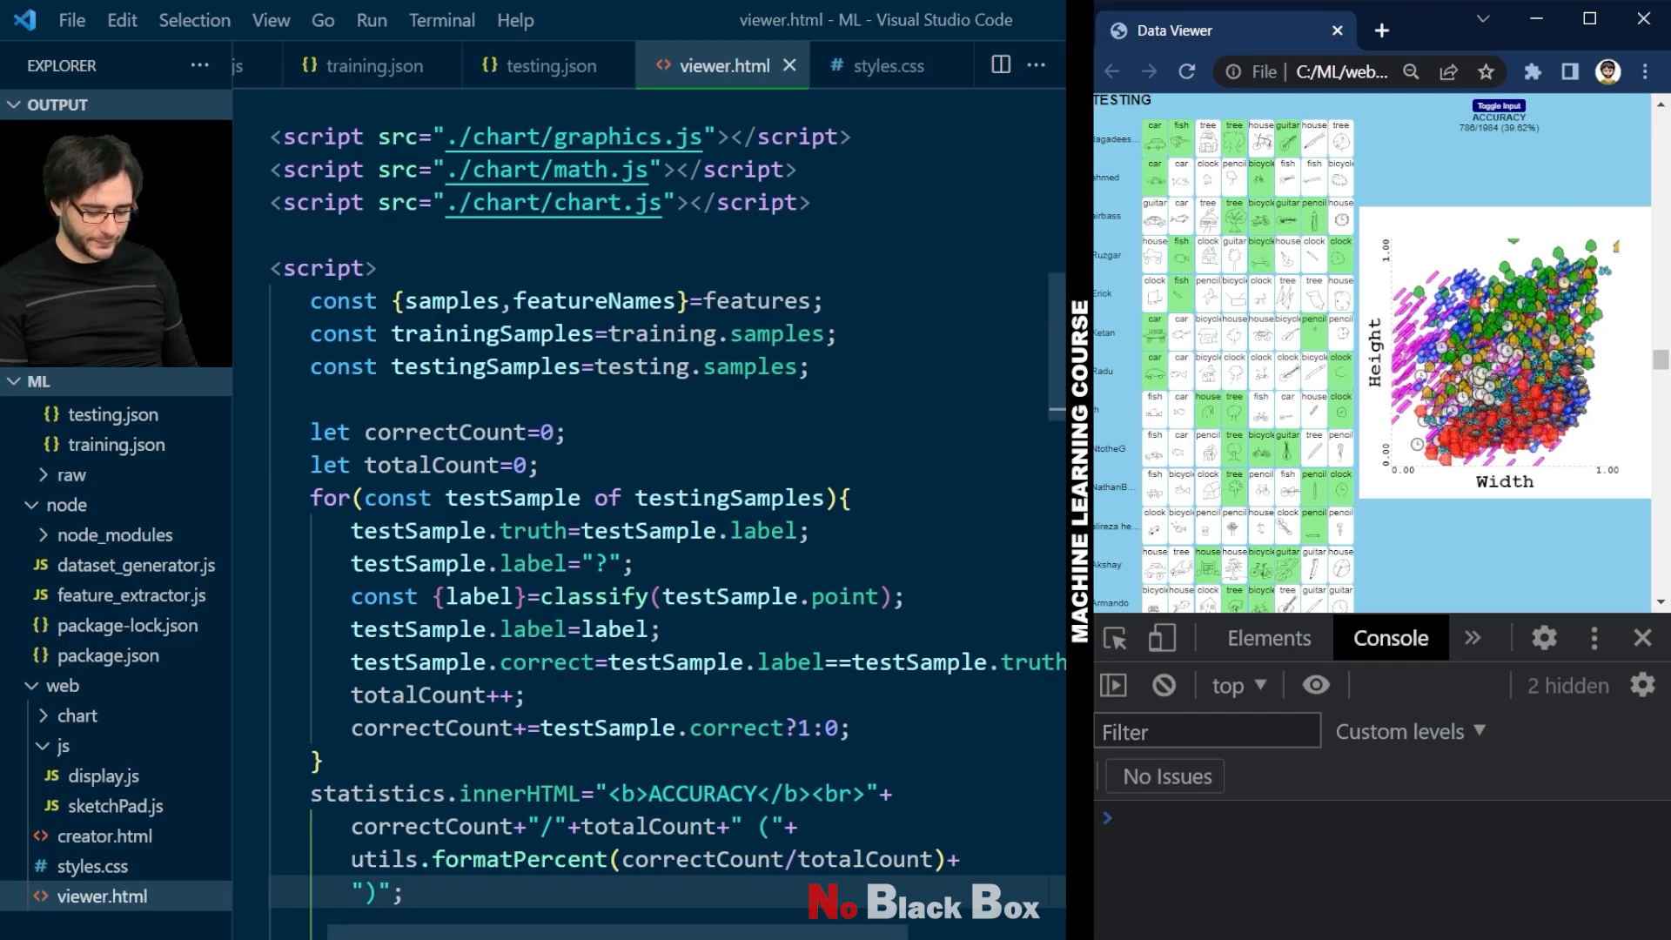
click(886, 64)
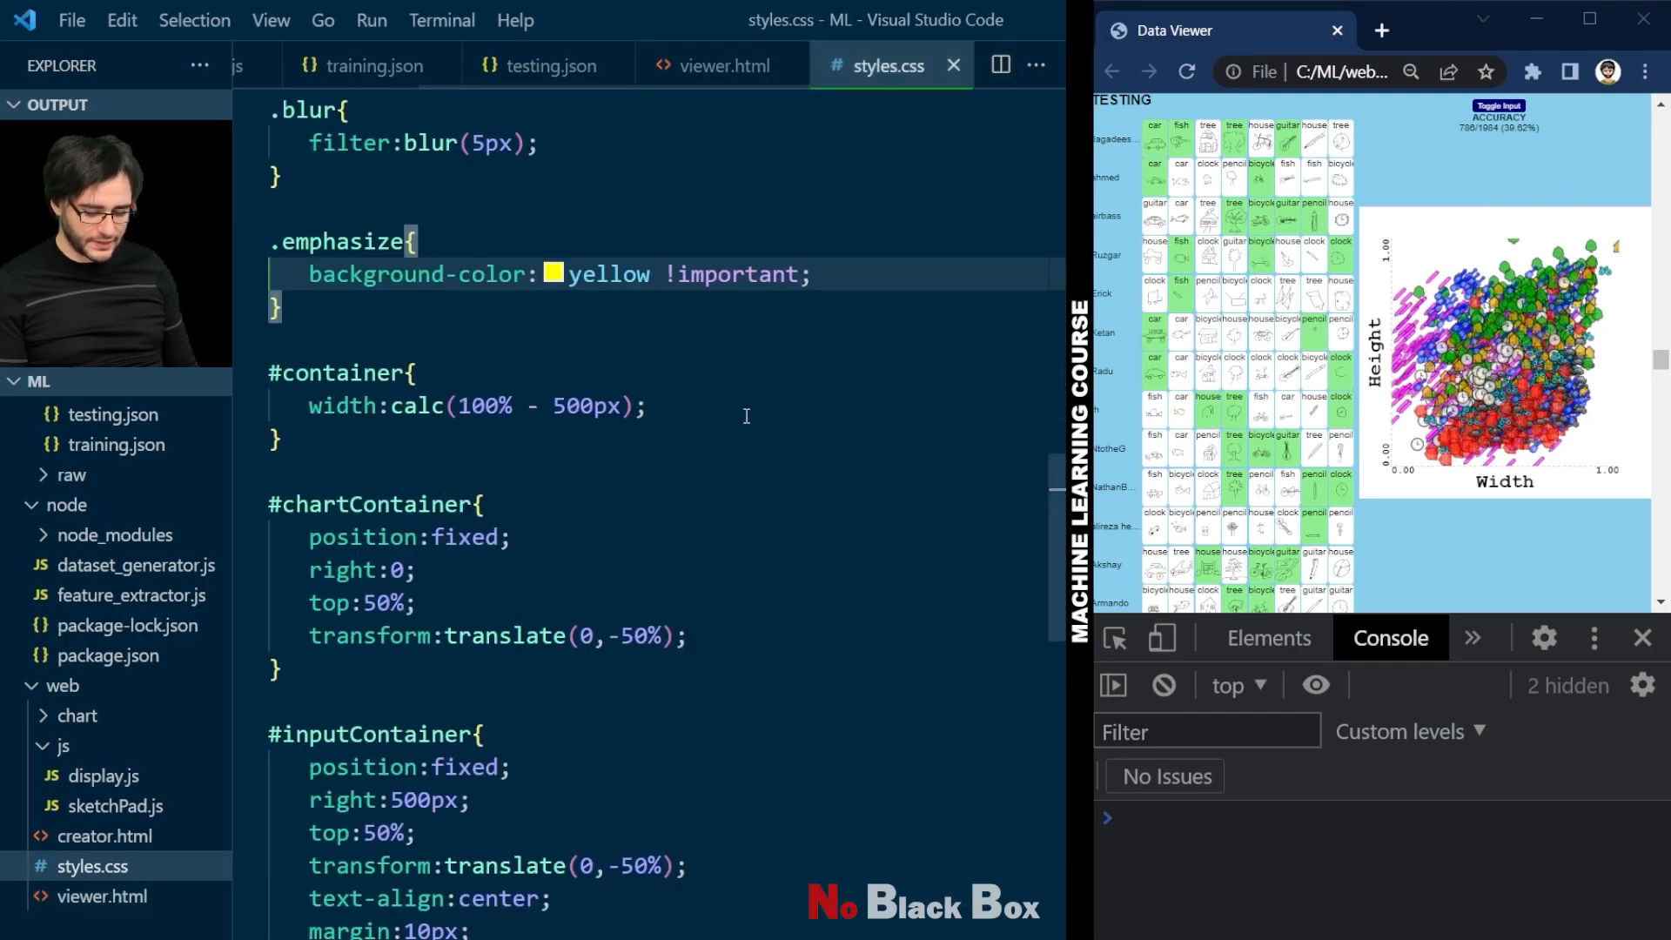
Step: Add a #statistics rule with font-size 20px and padding 20px, then return to viewer.html
scroll(down, 3)
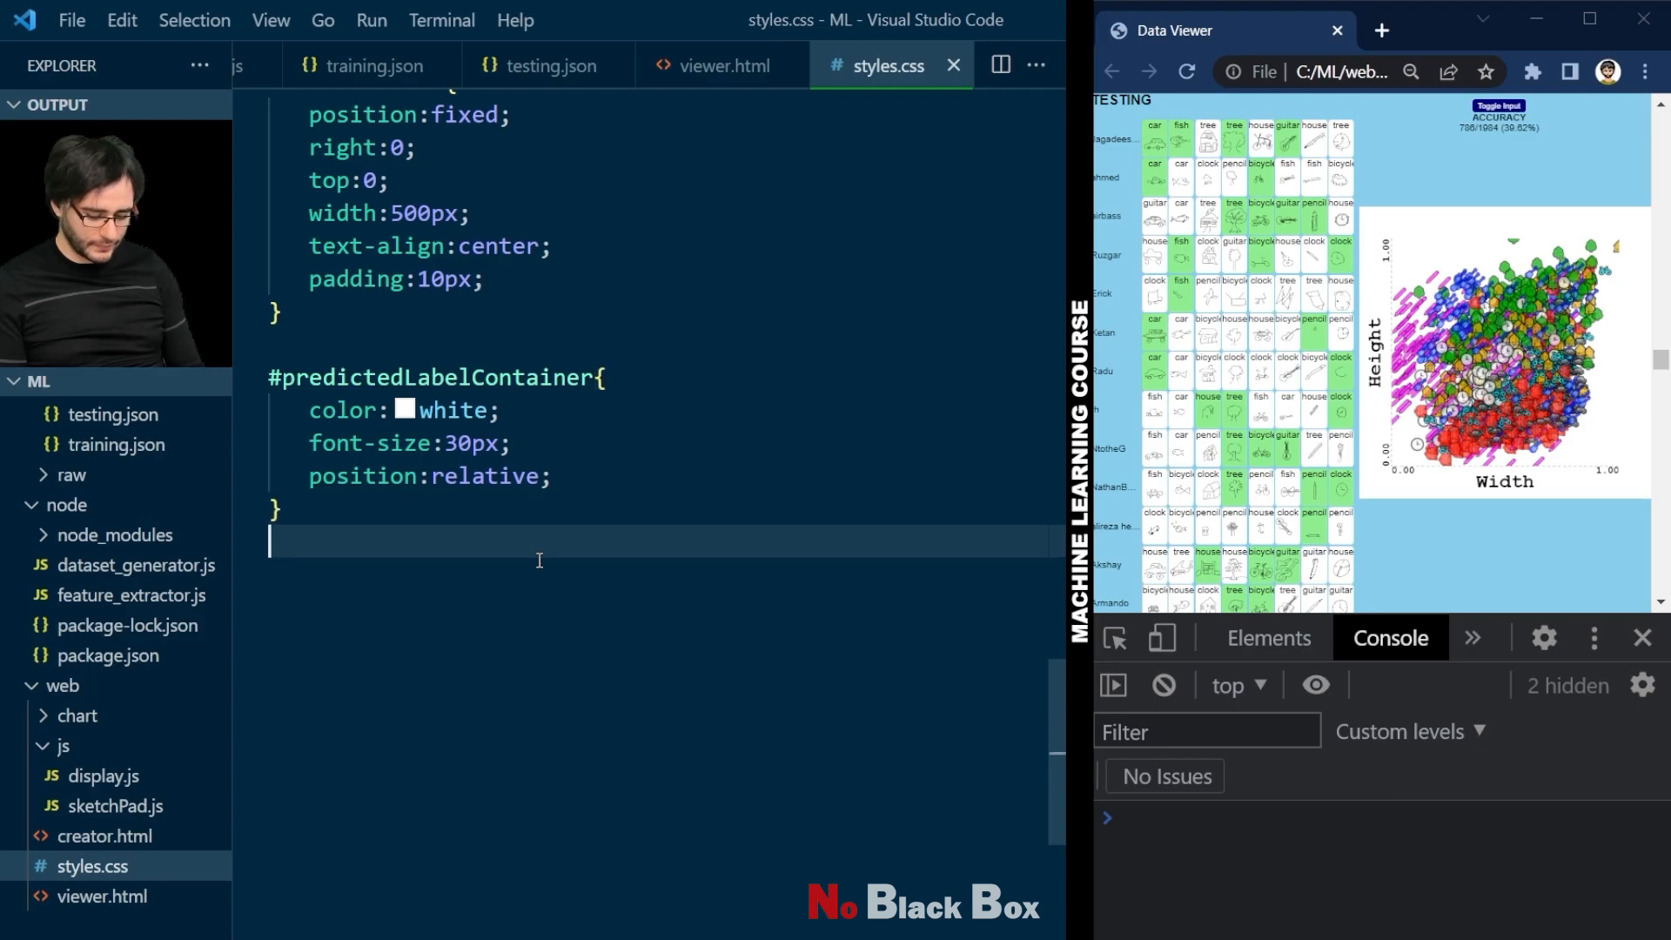
text(#statistic)
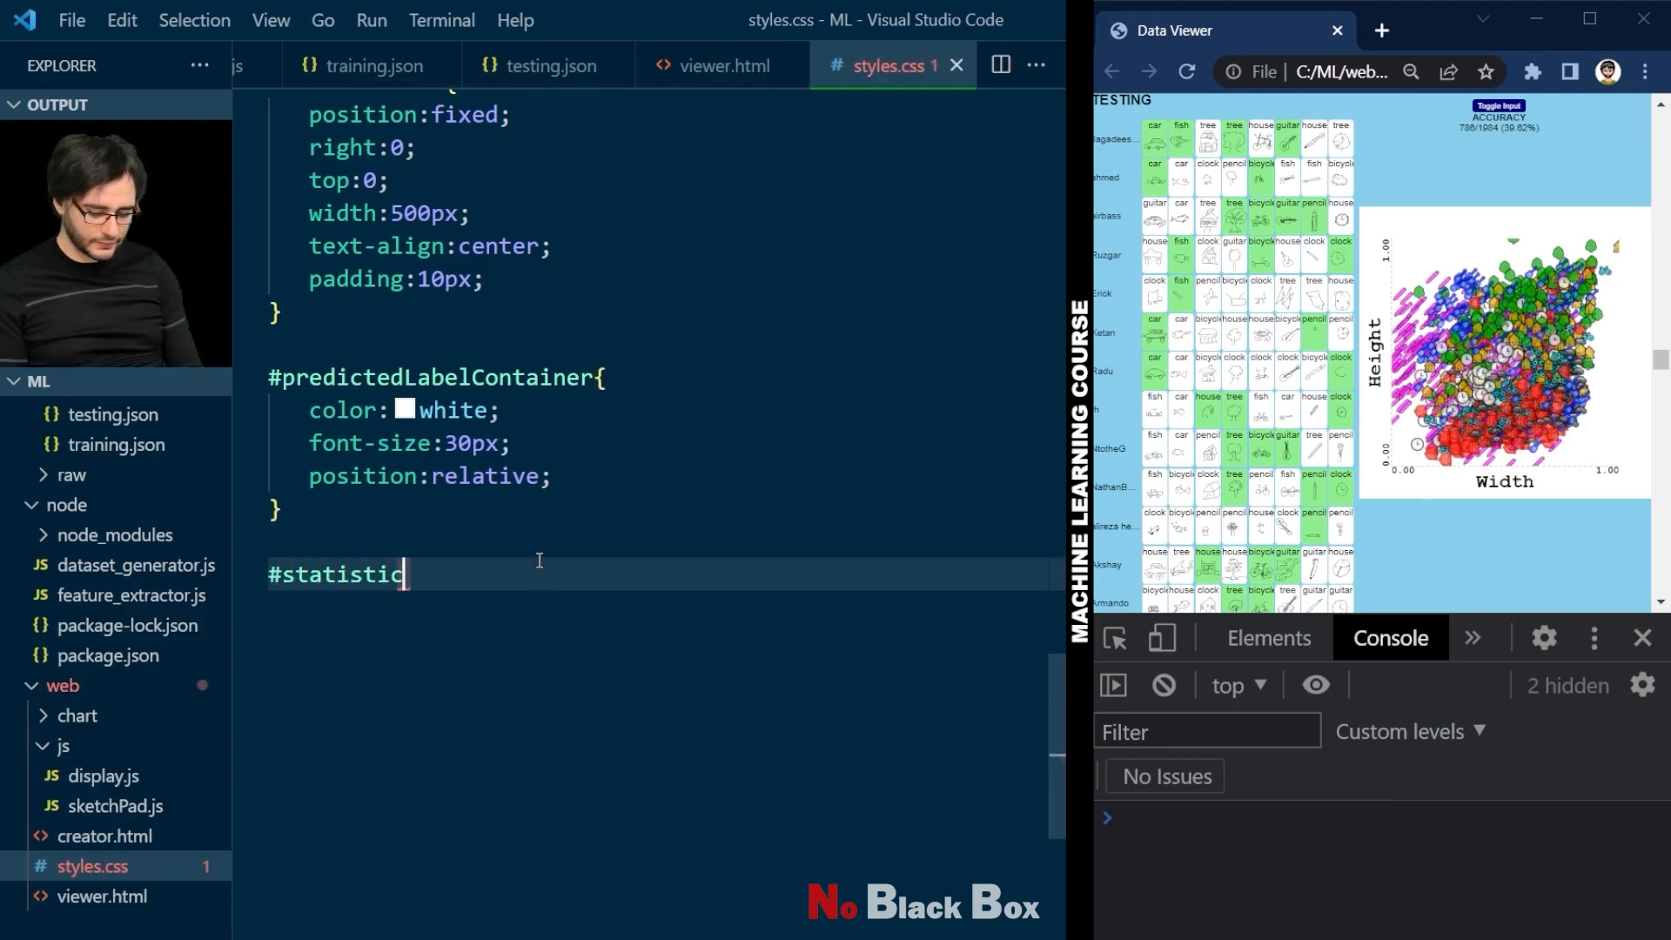
text(s{)
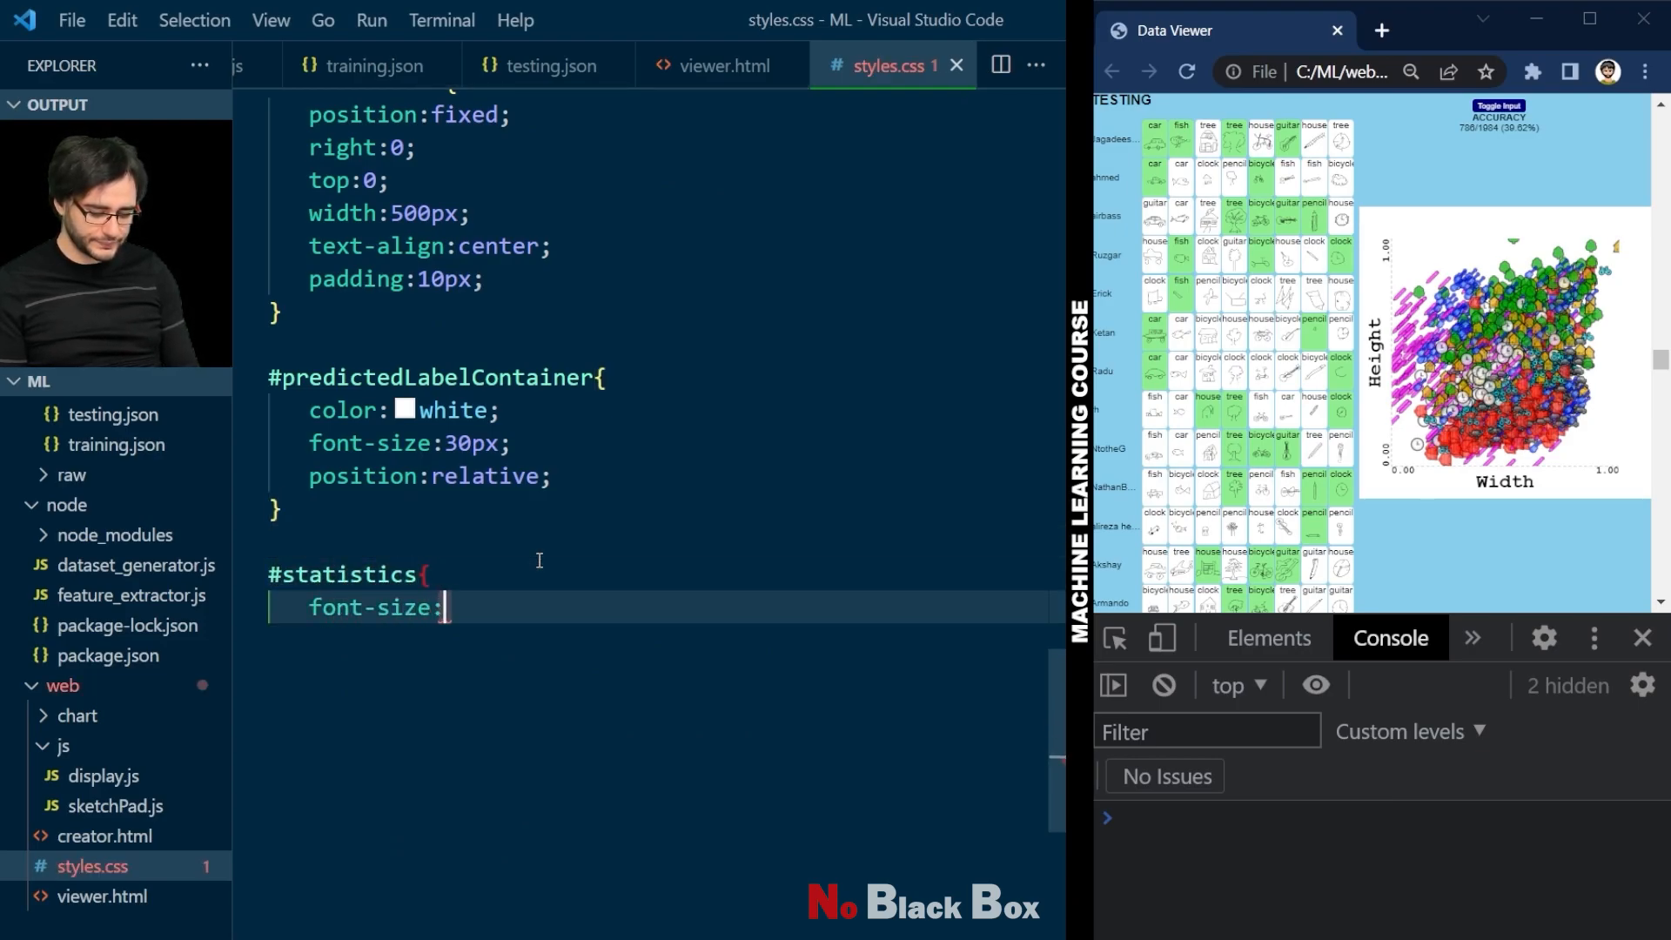
text(20px;)
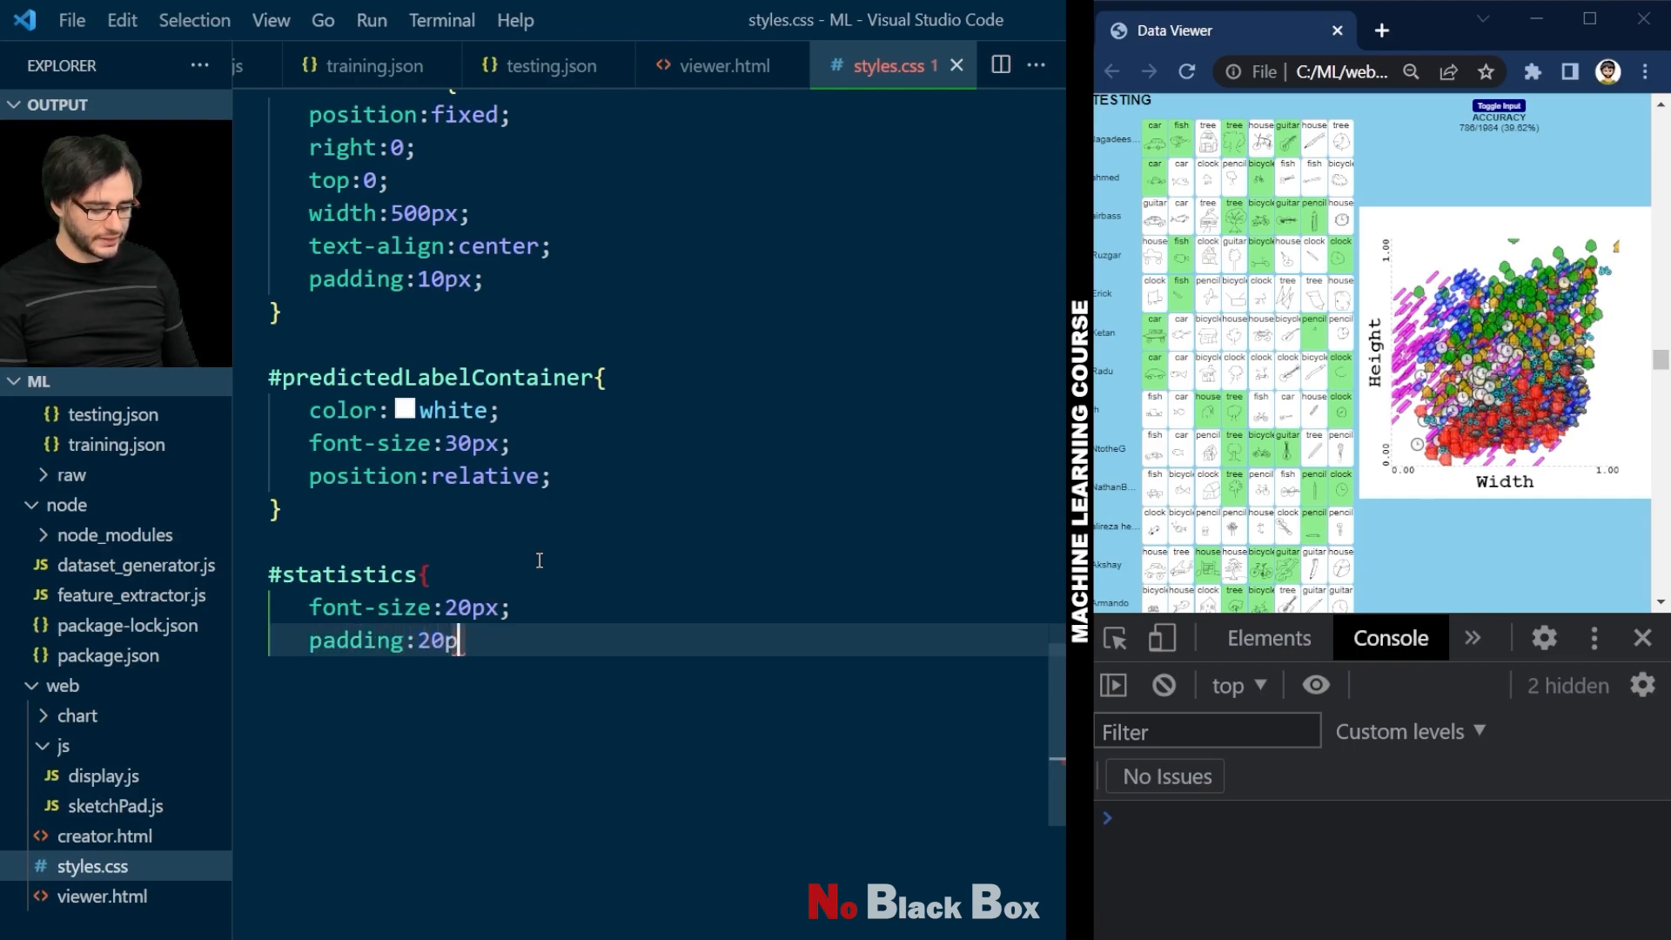
text(x;)
text(})
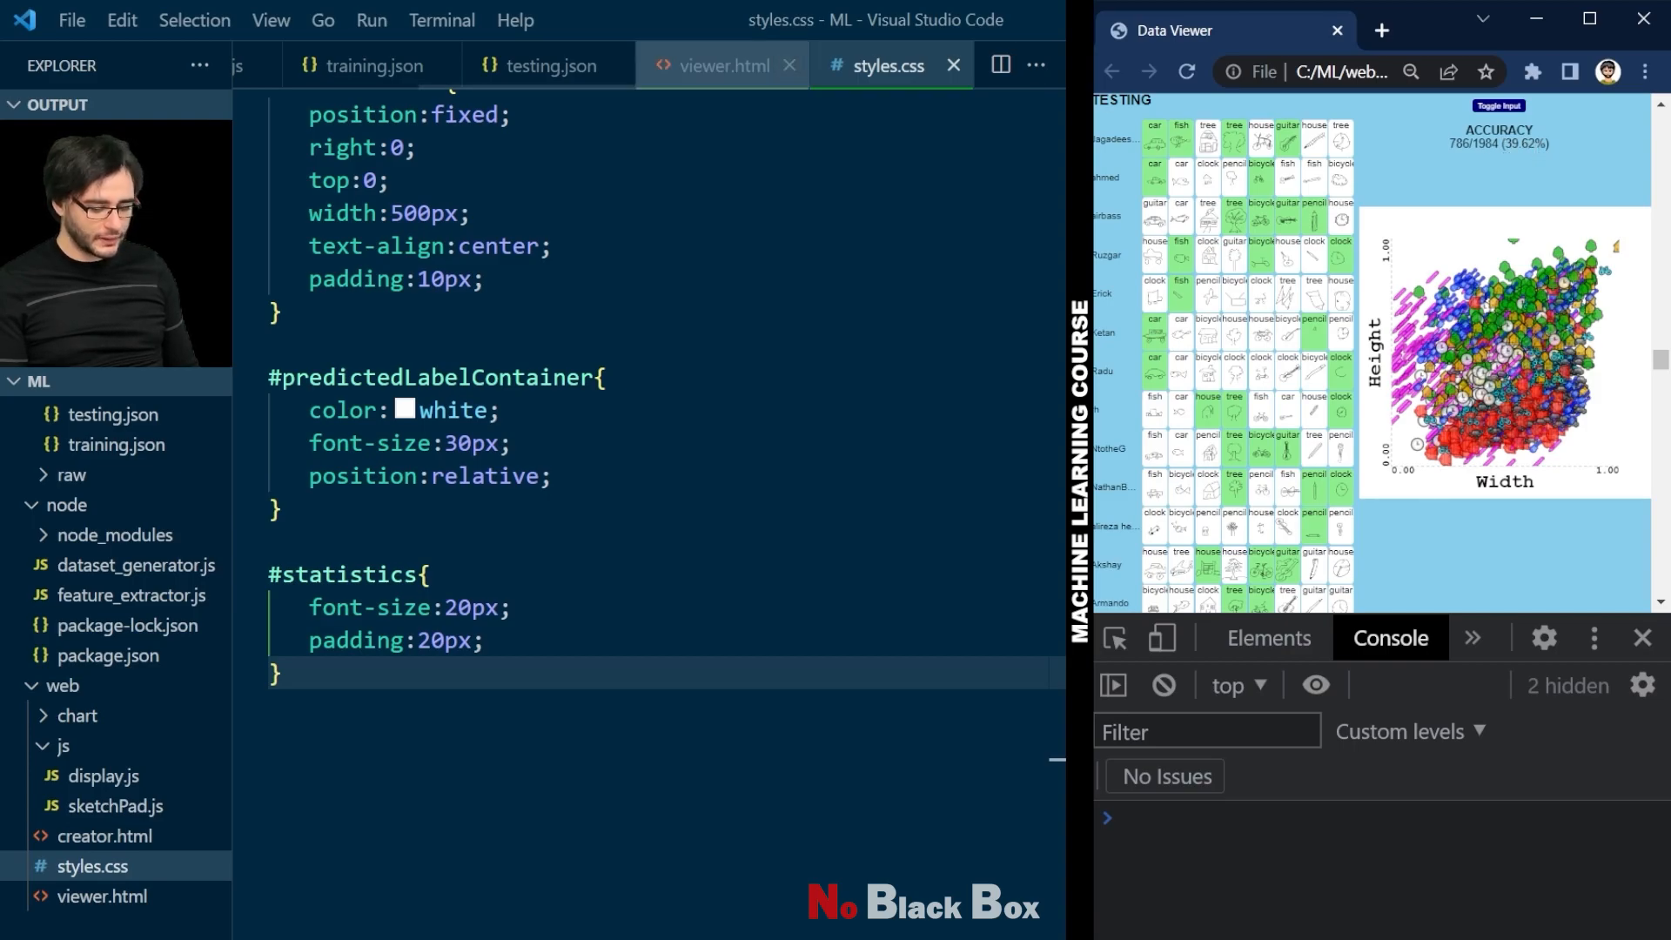
click(721, 65)
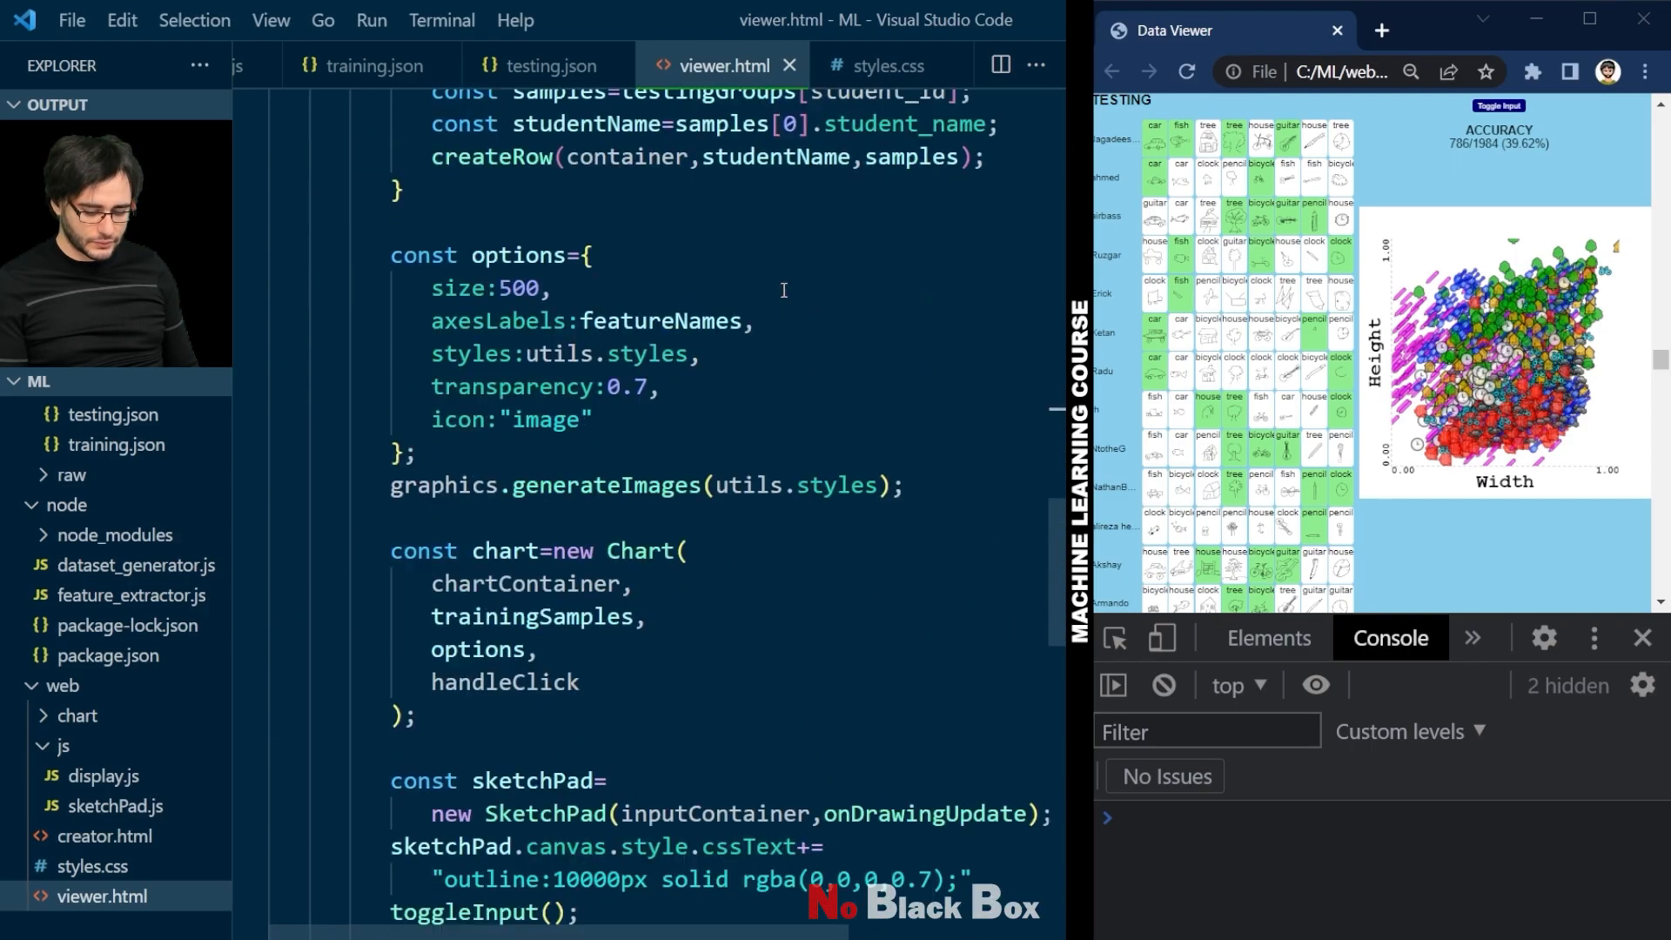
Step: Replace the fixed 10 in classify's utils.getNearest call with k
scroll(down, 3)
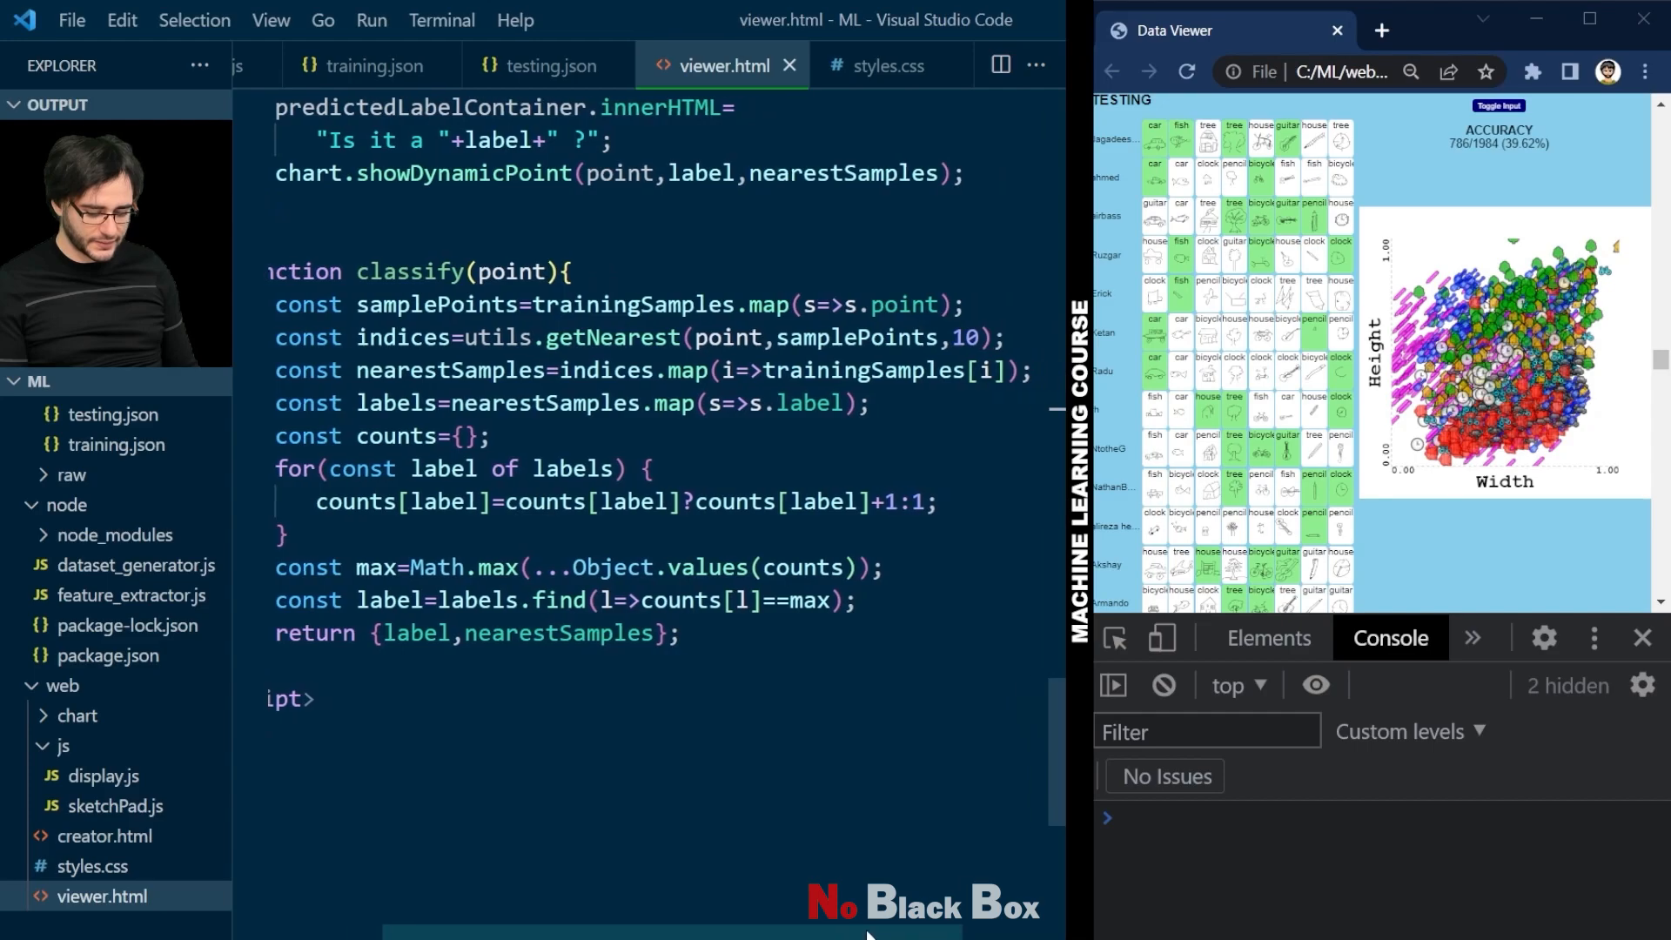
double_click(963, 338)
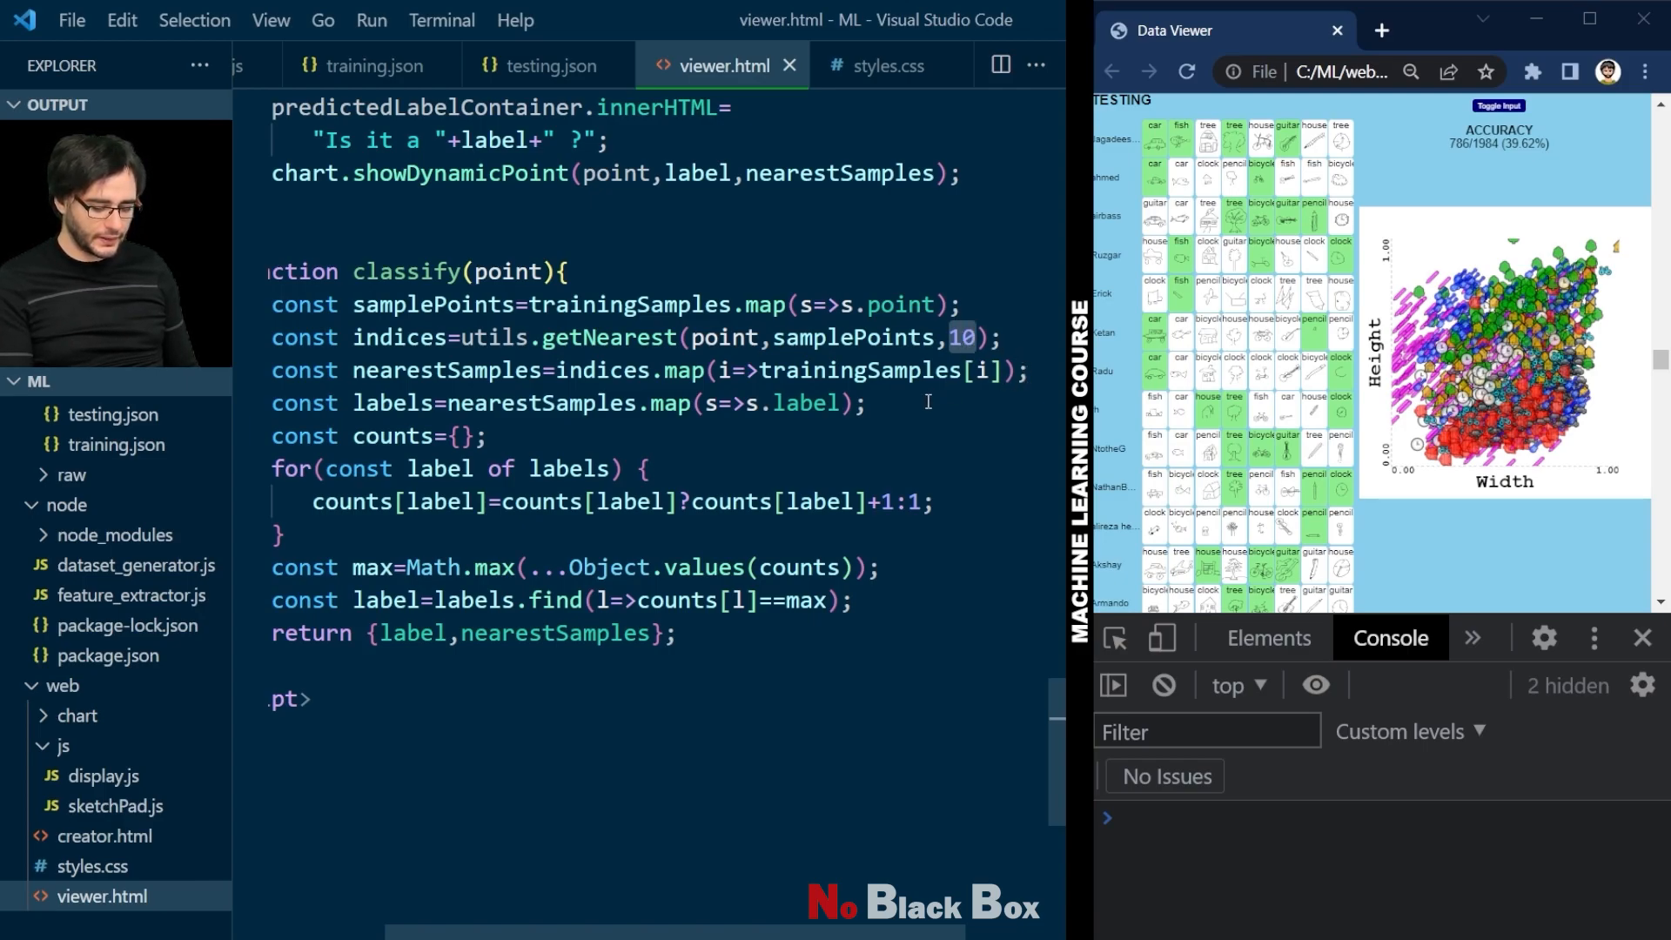
text(k)
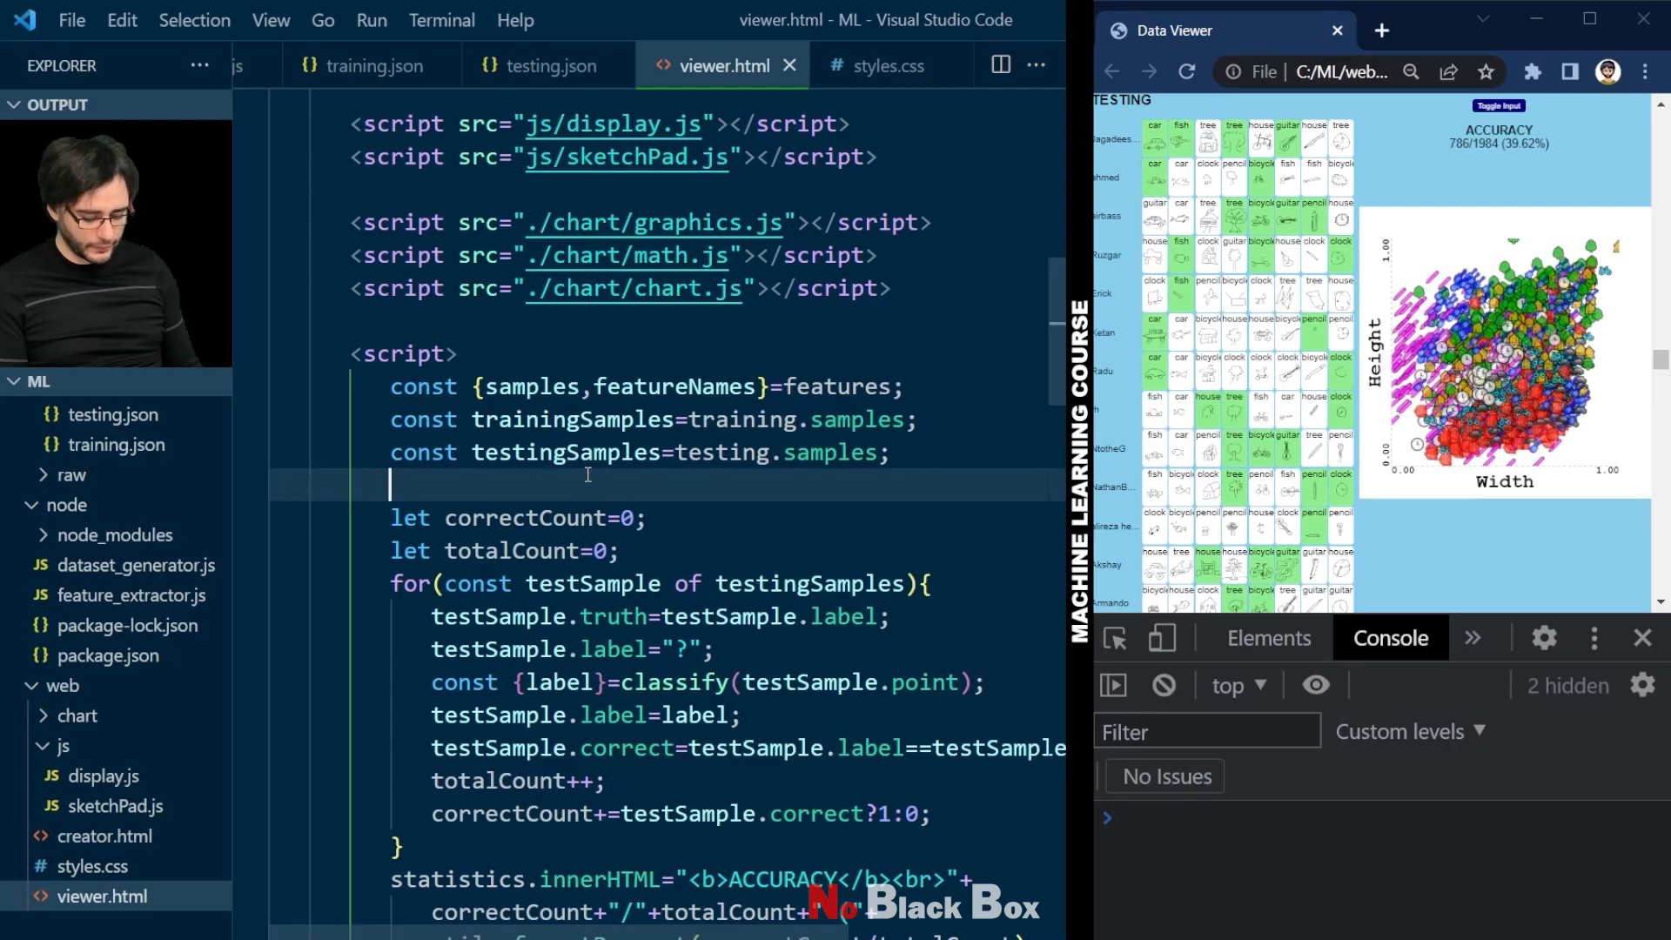
Step: Declare const k=1, check accuracy 633/1984 (31.91%) in the viewer, then change k to 50
text(const)
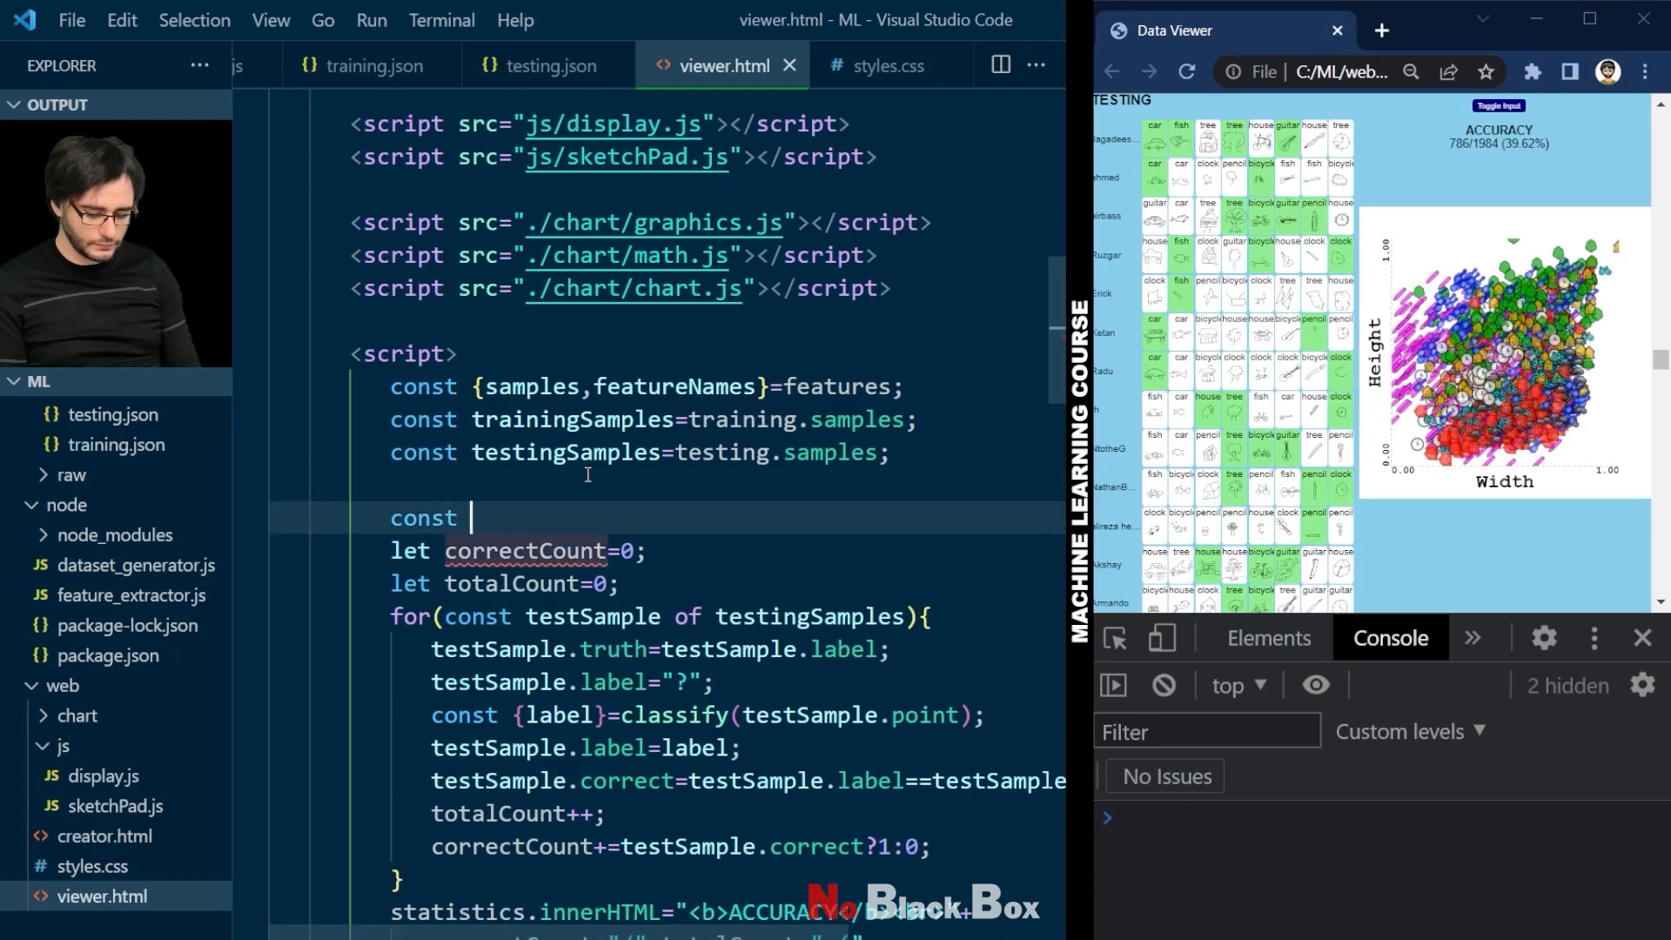
text(k=1;)
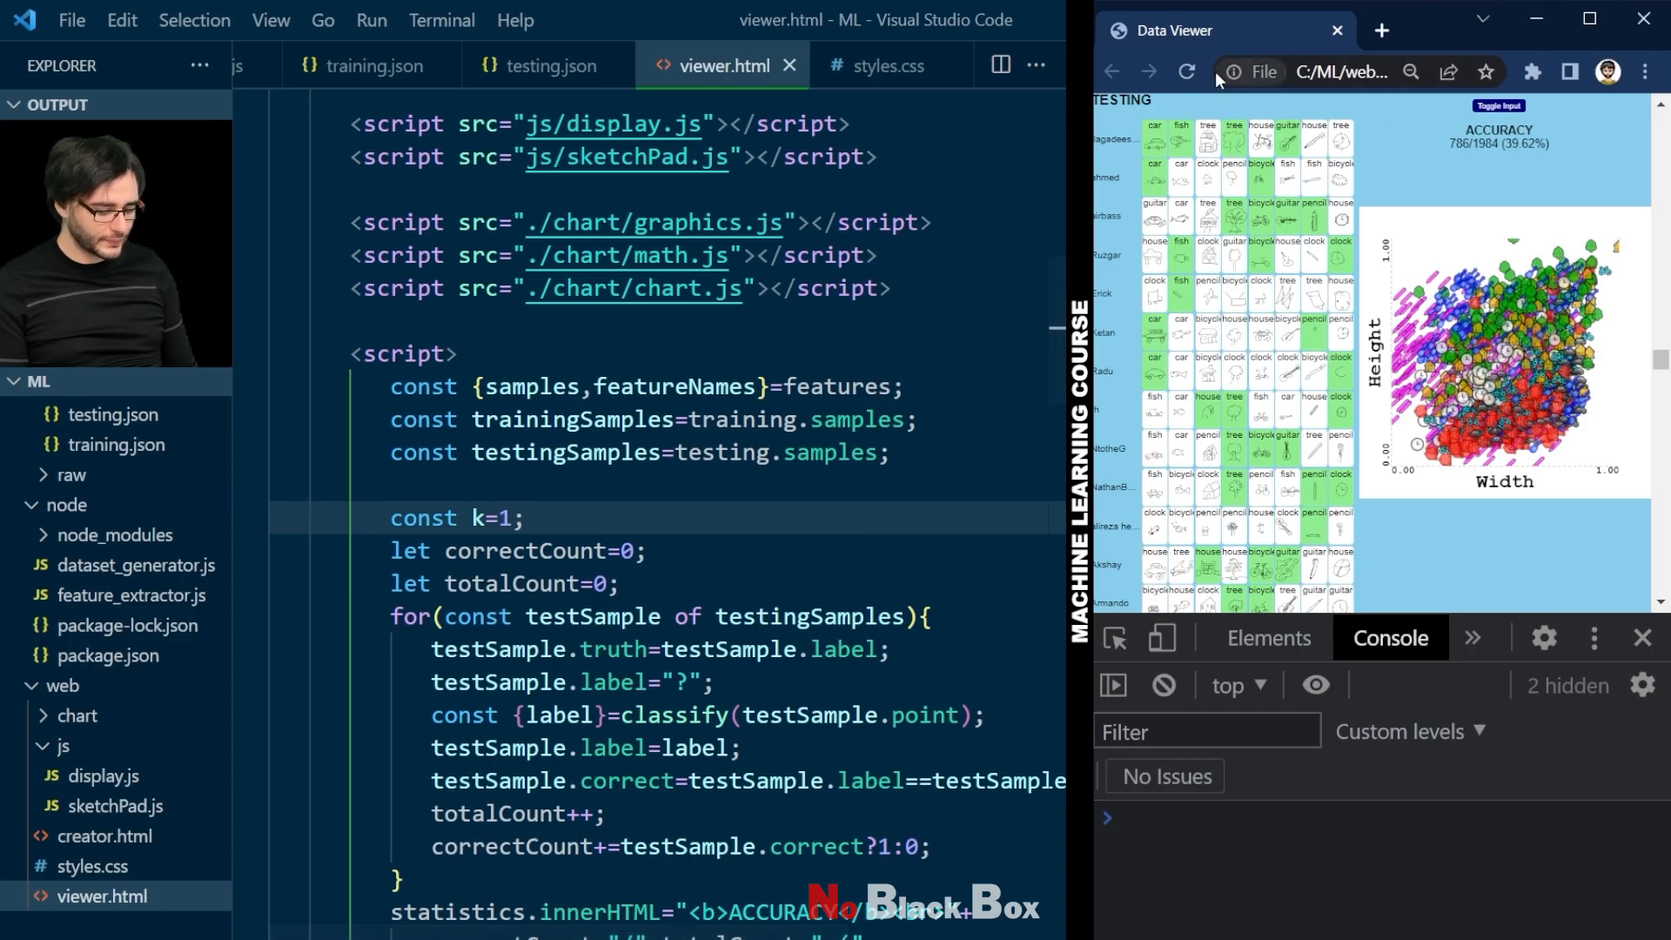
click(1186, 72)
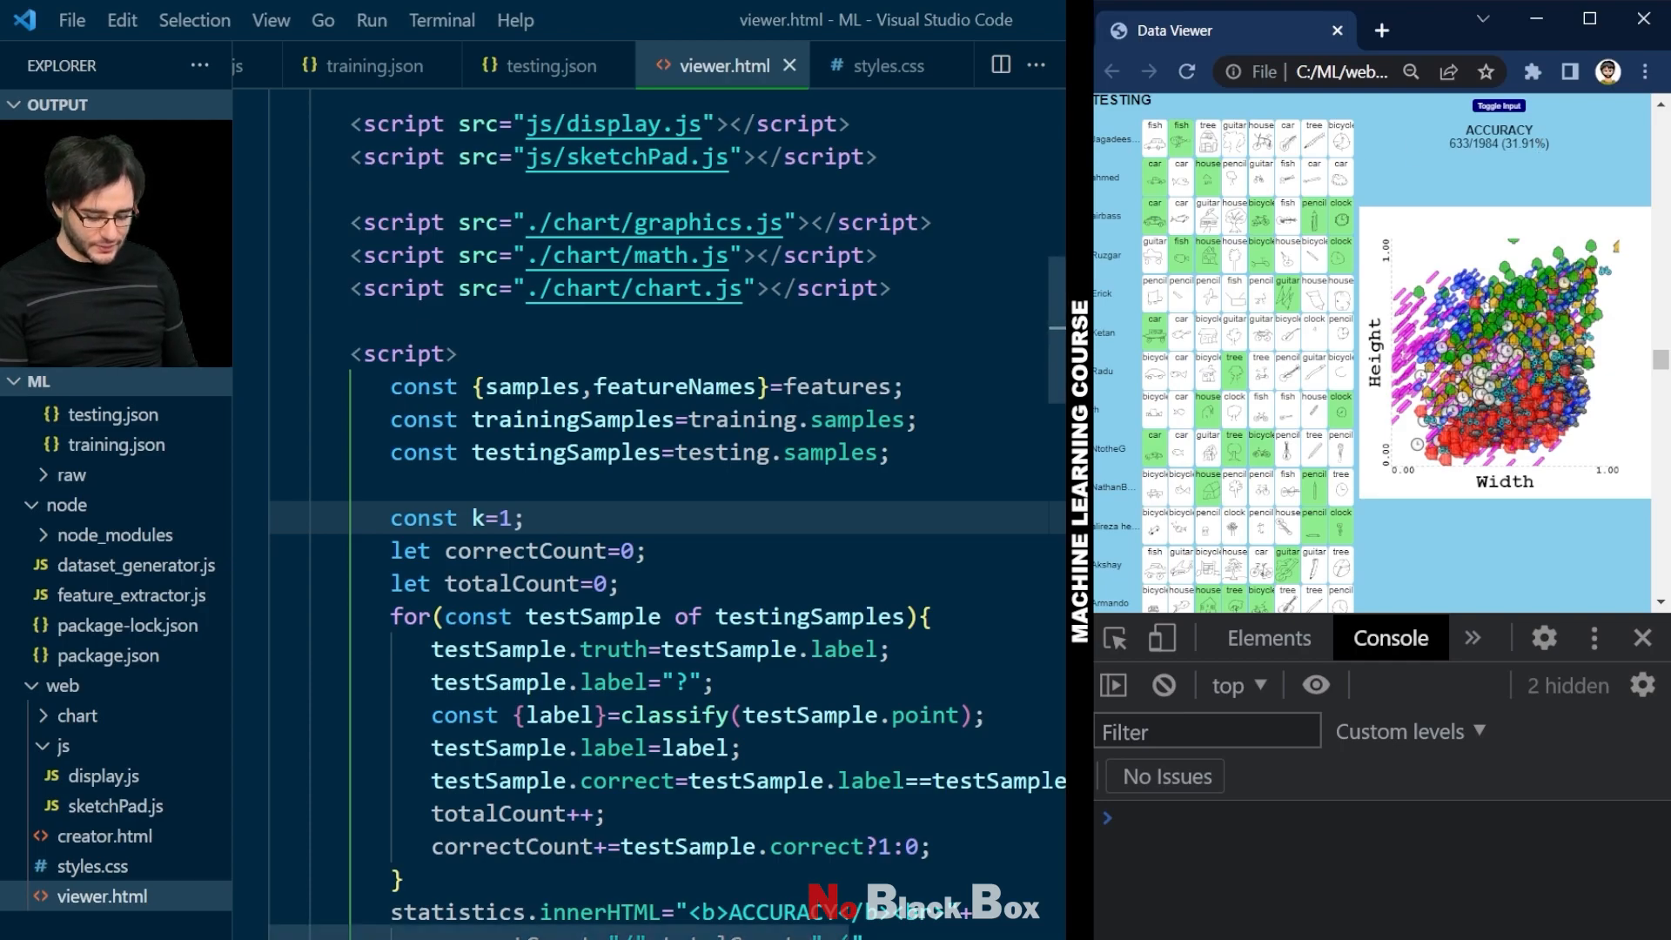
text(50)
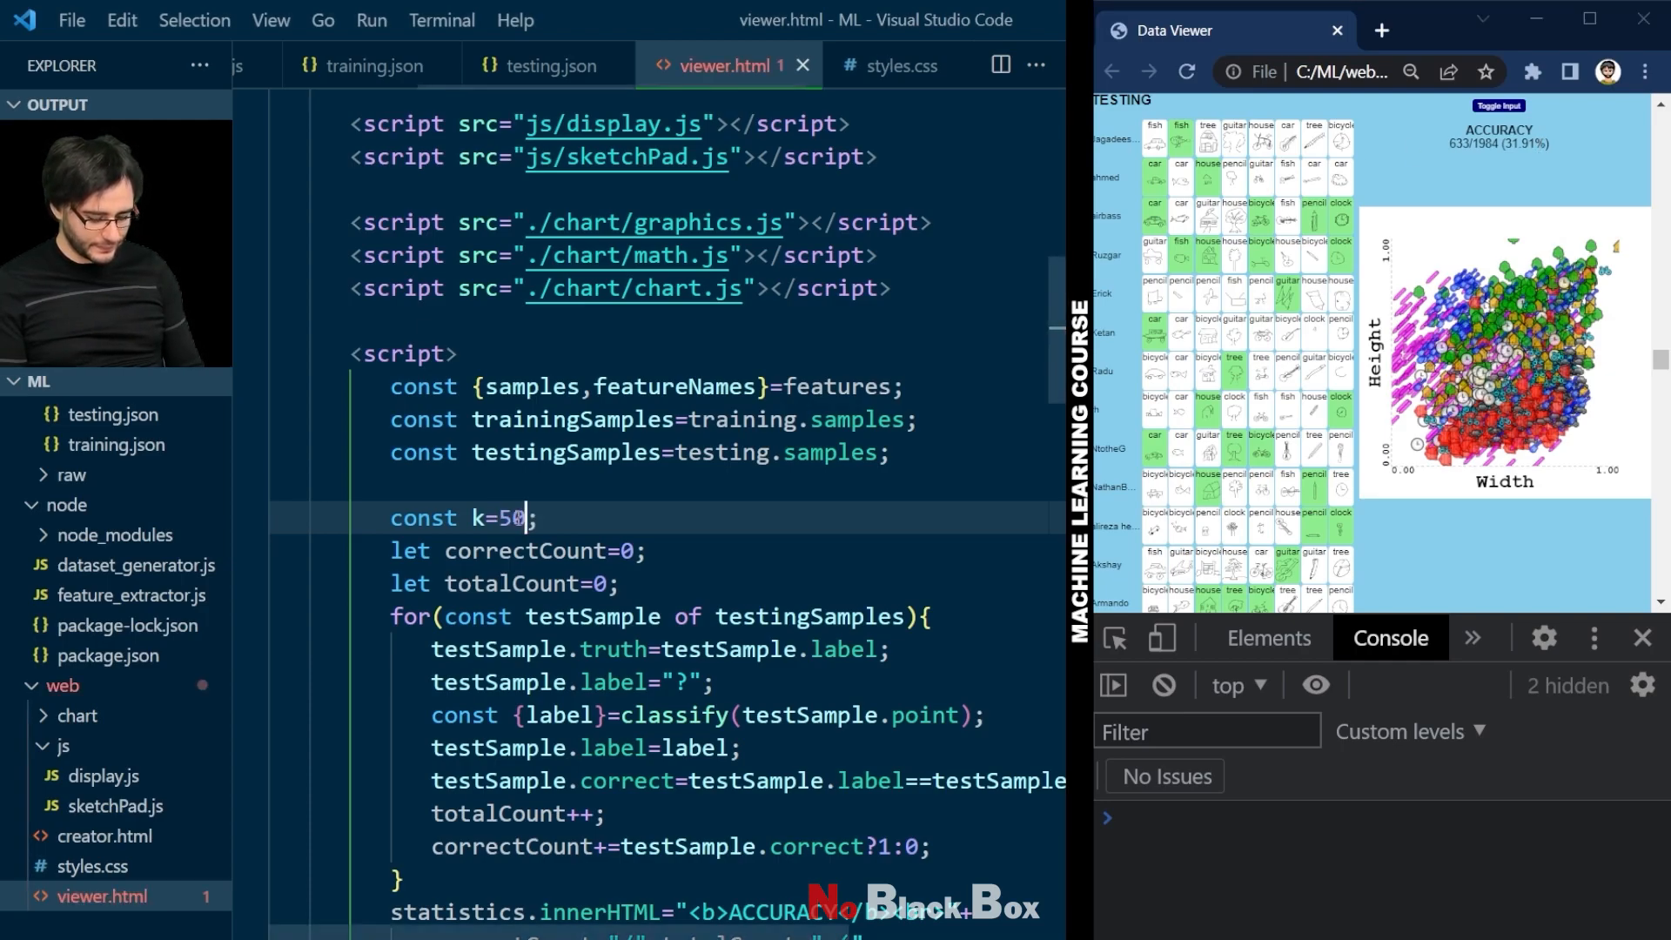
Step: Reload to see 865/1984 (43.60%) accuracy with k=50, then toggle the drawing pad
click(1186, 71)
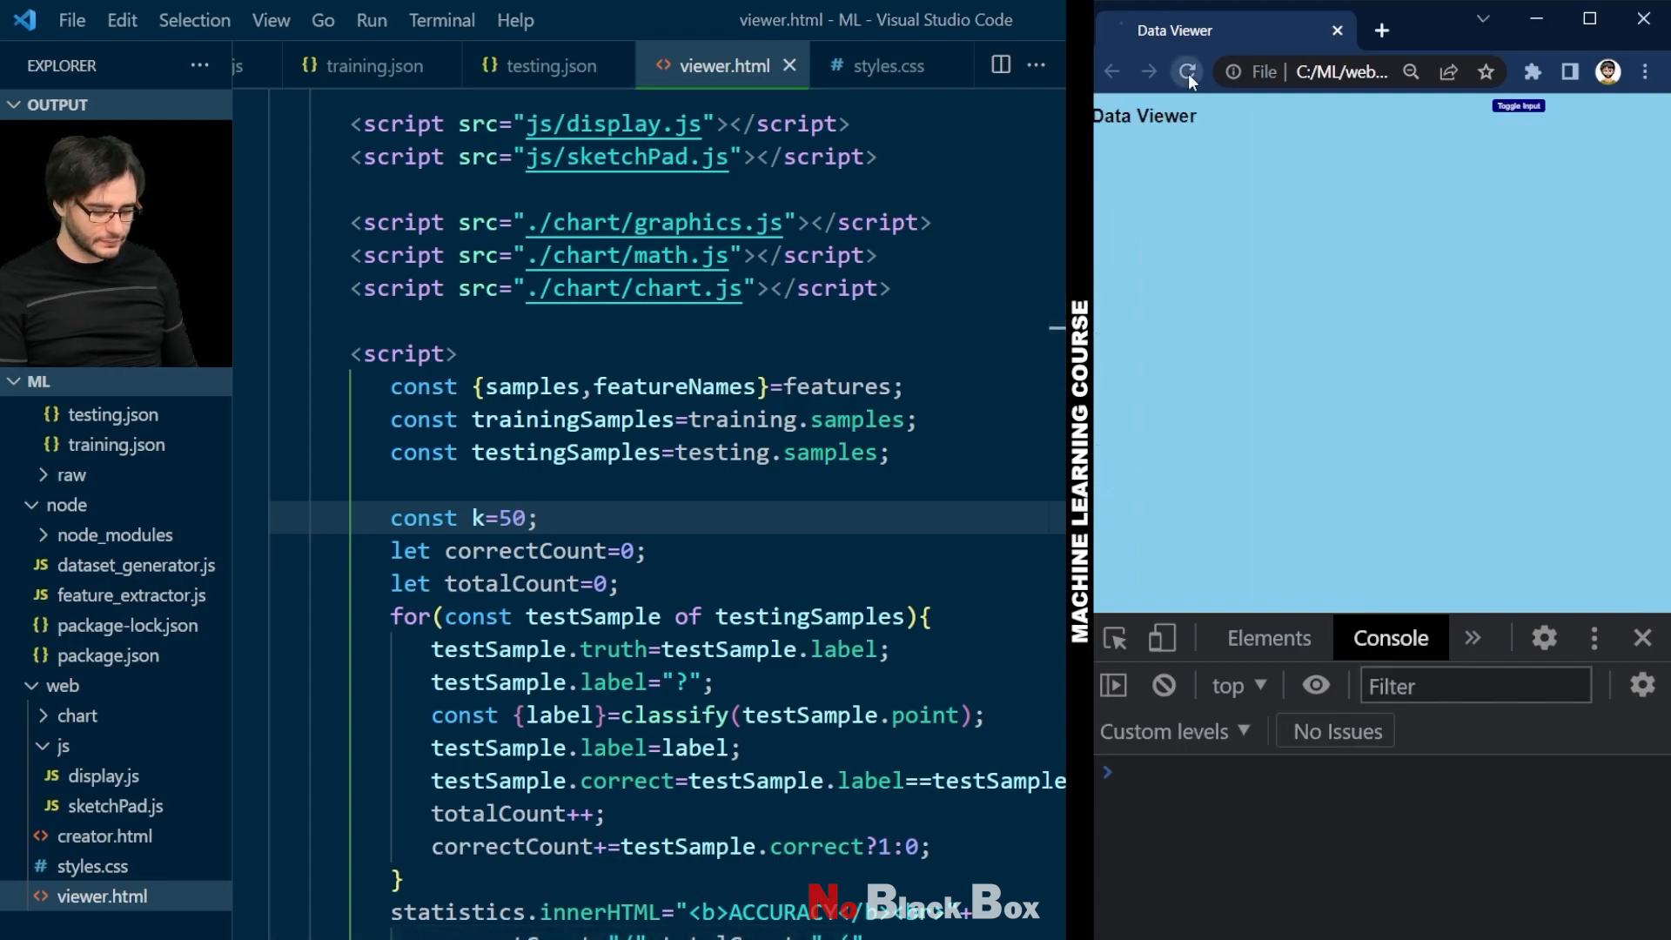
click(1186, 71)
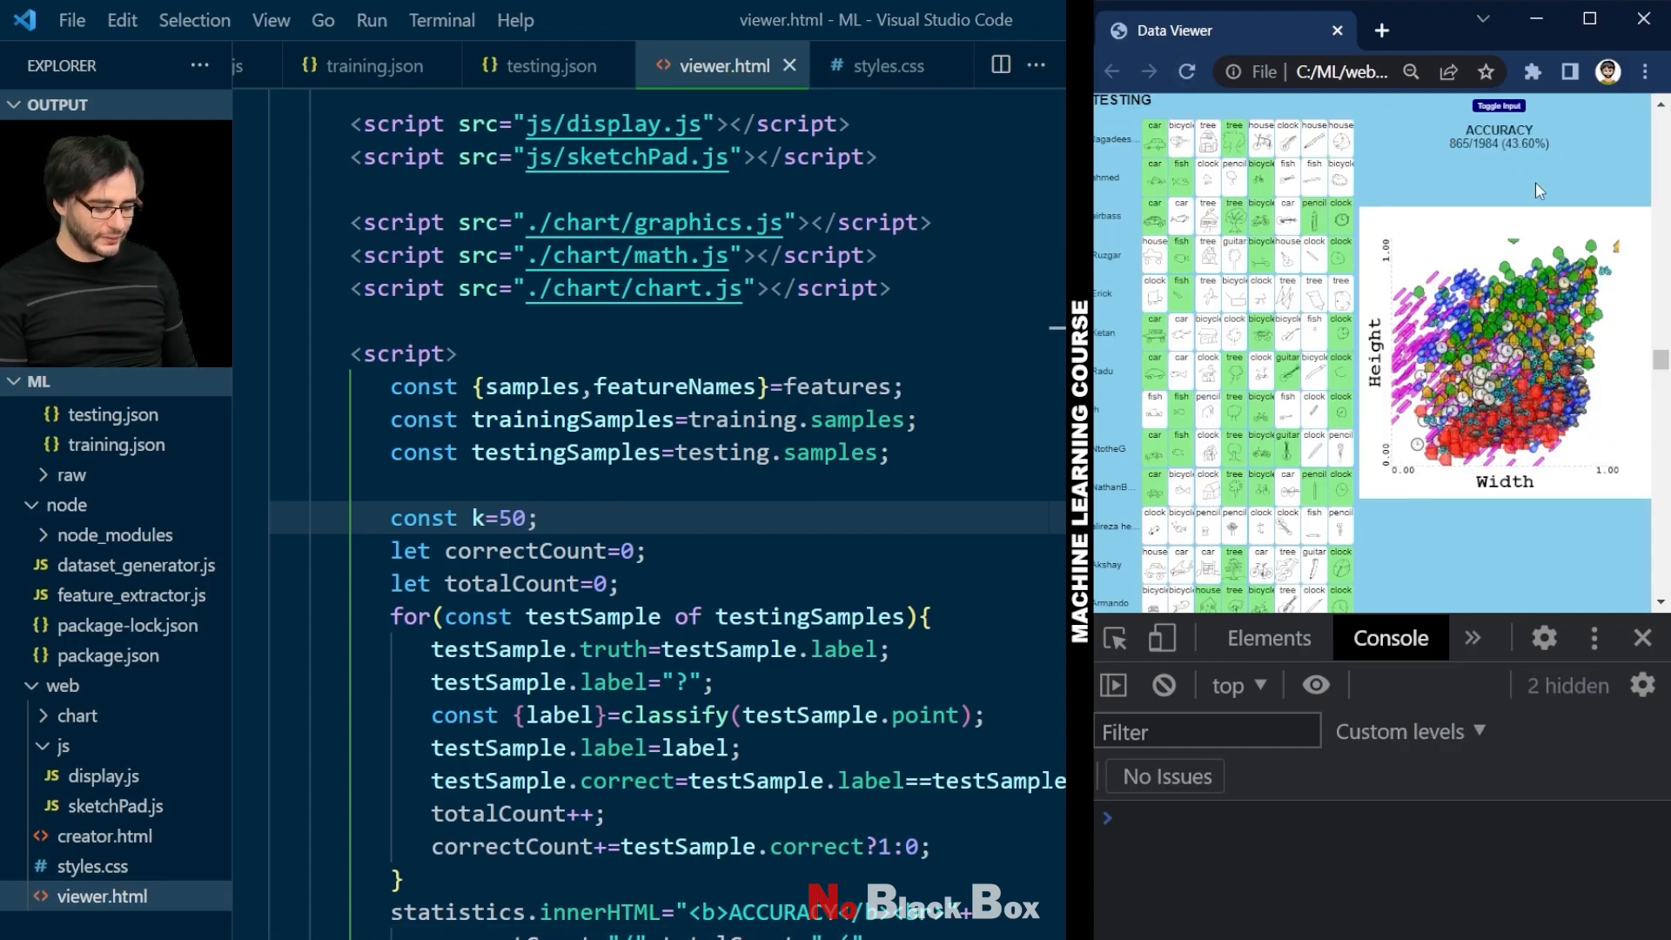
mouse_move(1581, 143)
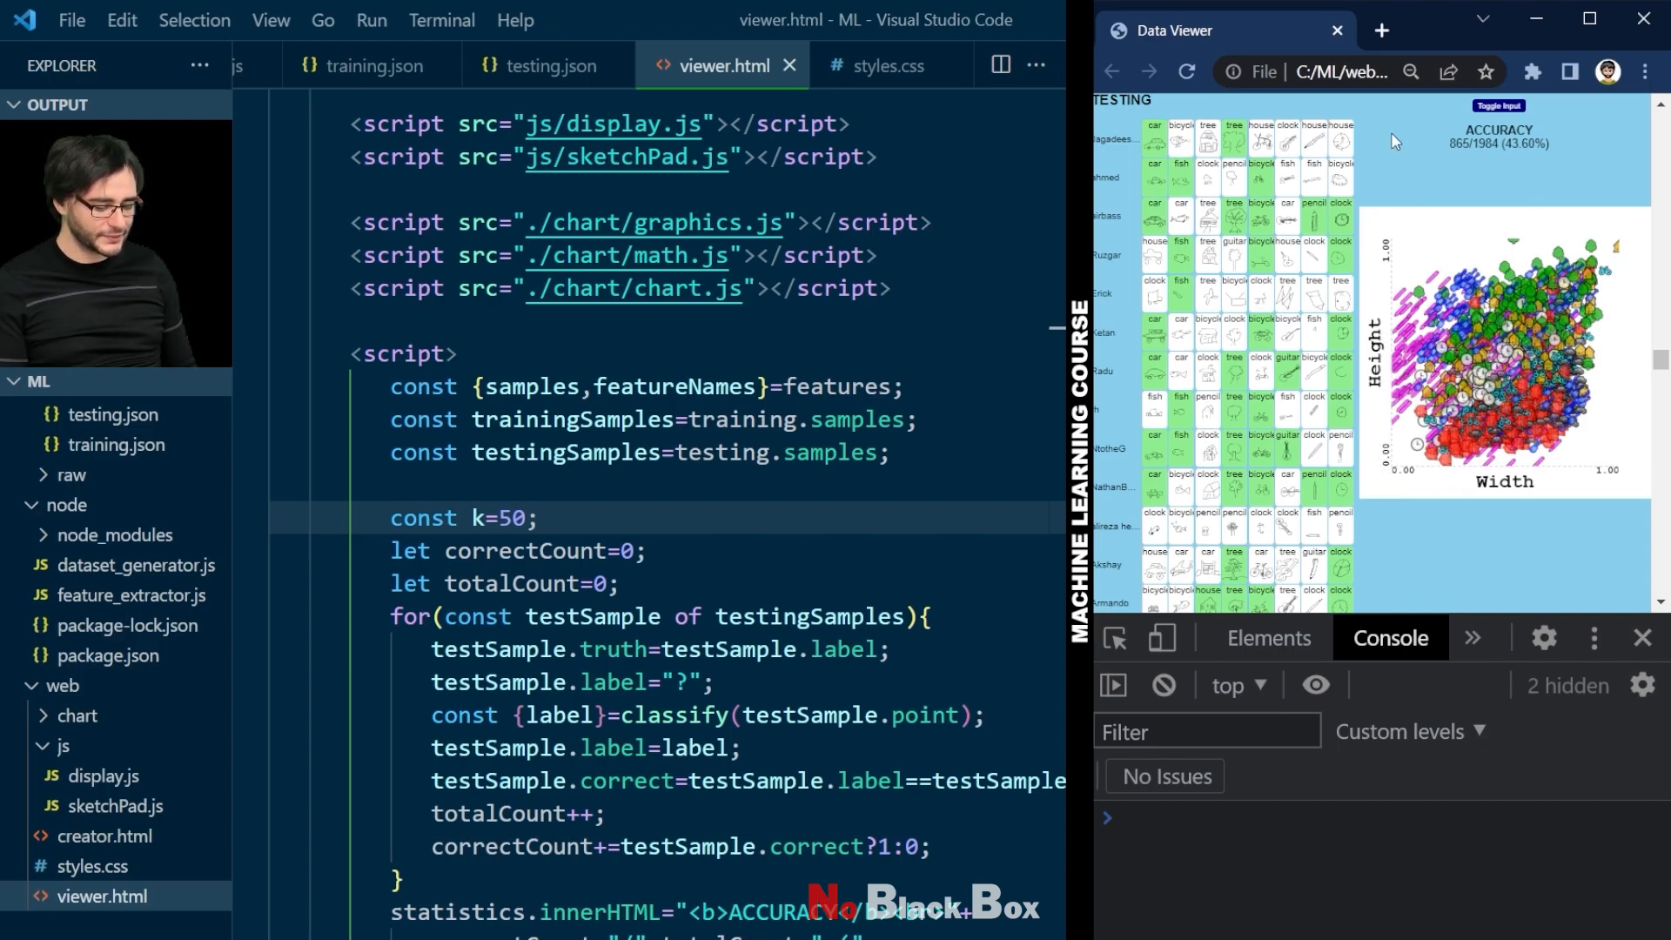
click(1498, 106)
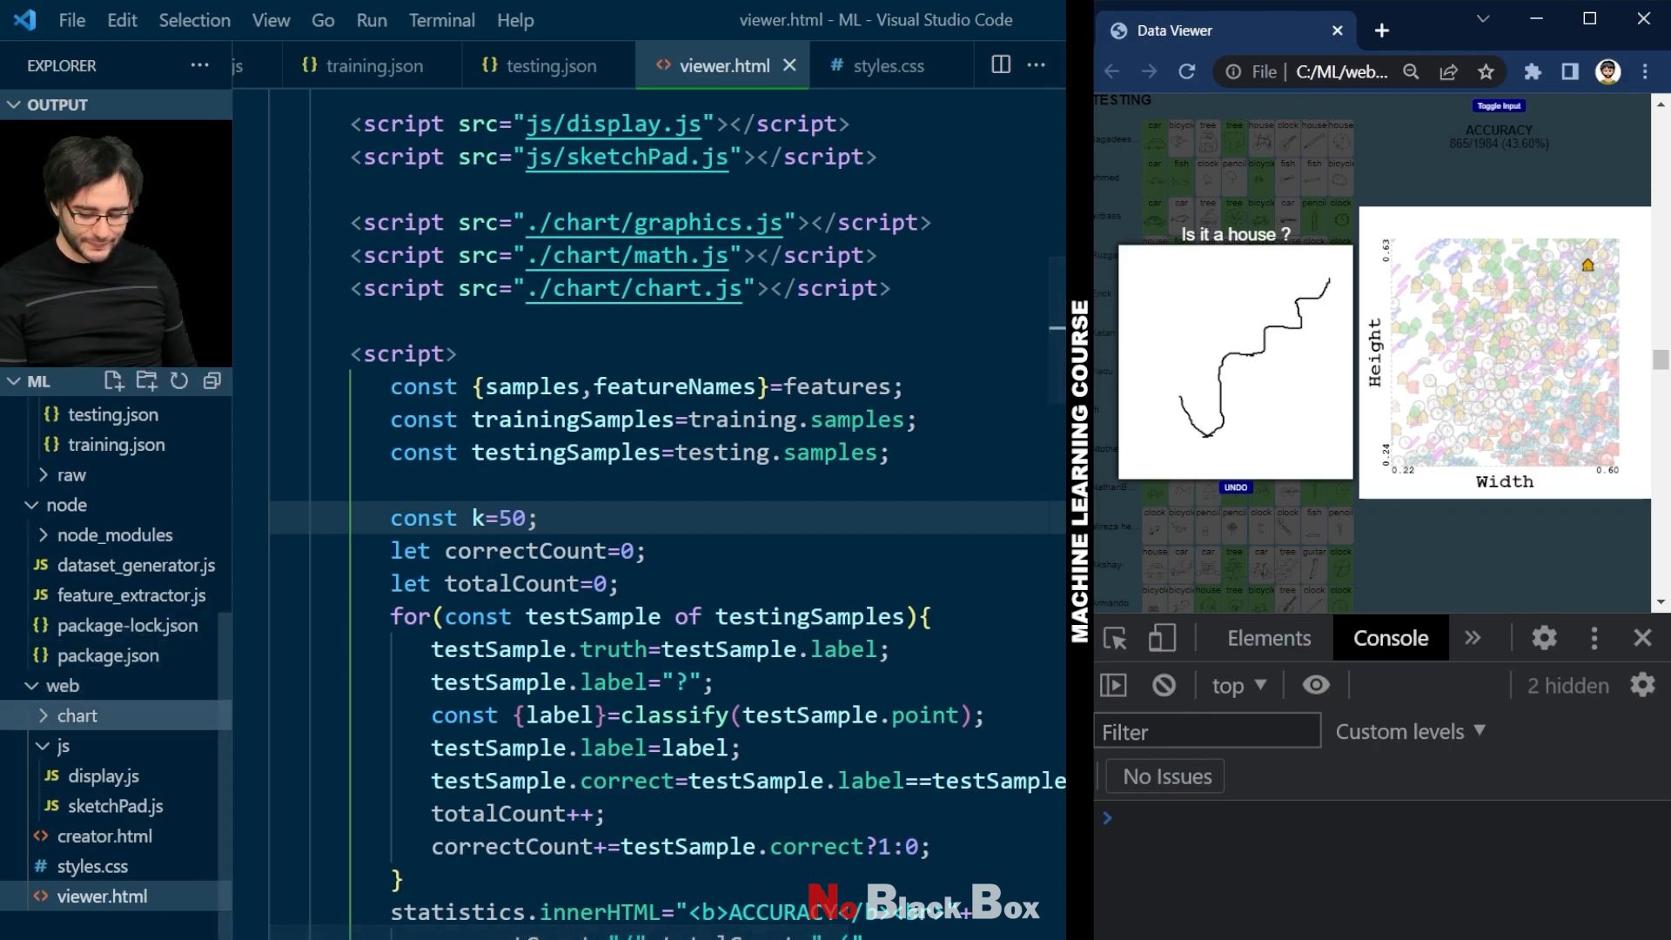
Step: In chart.js set ctx.strokeStyle="gray" before the nearestSamples loop
click(78, 715)
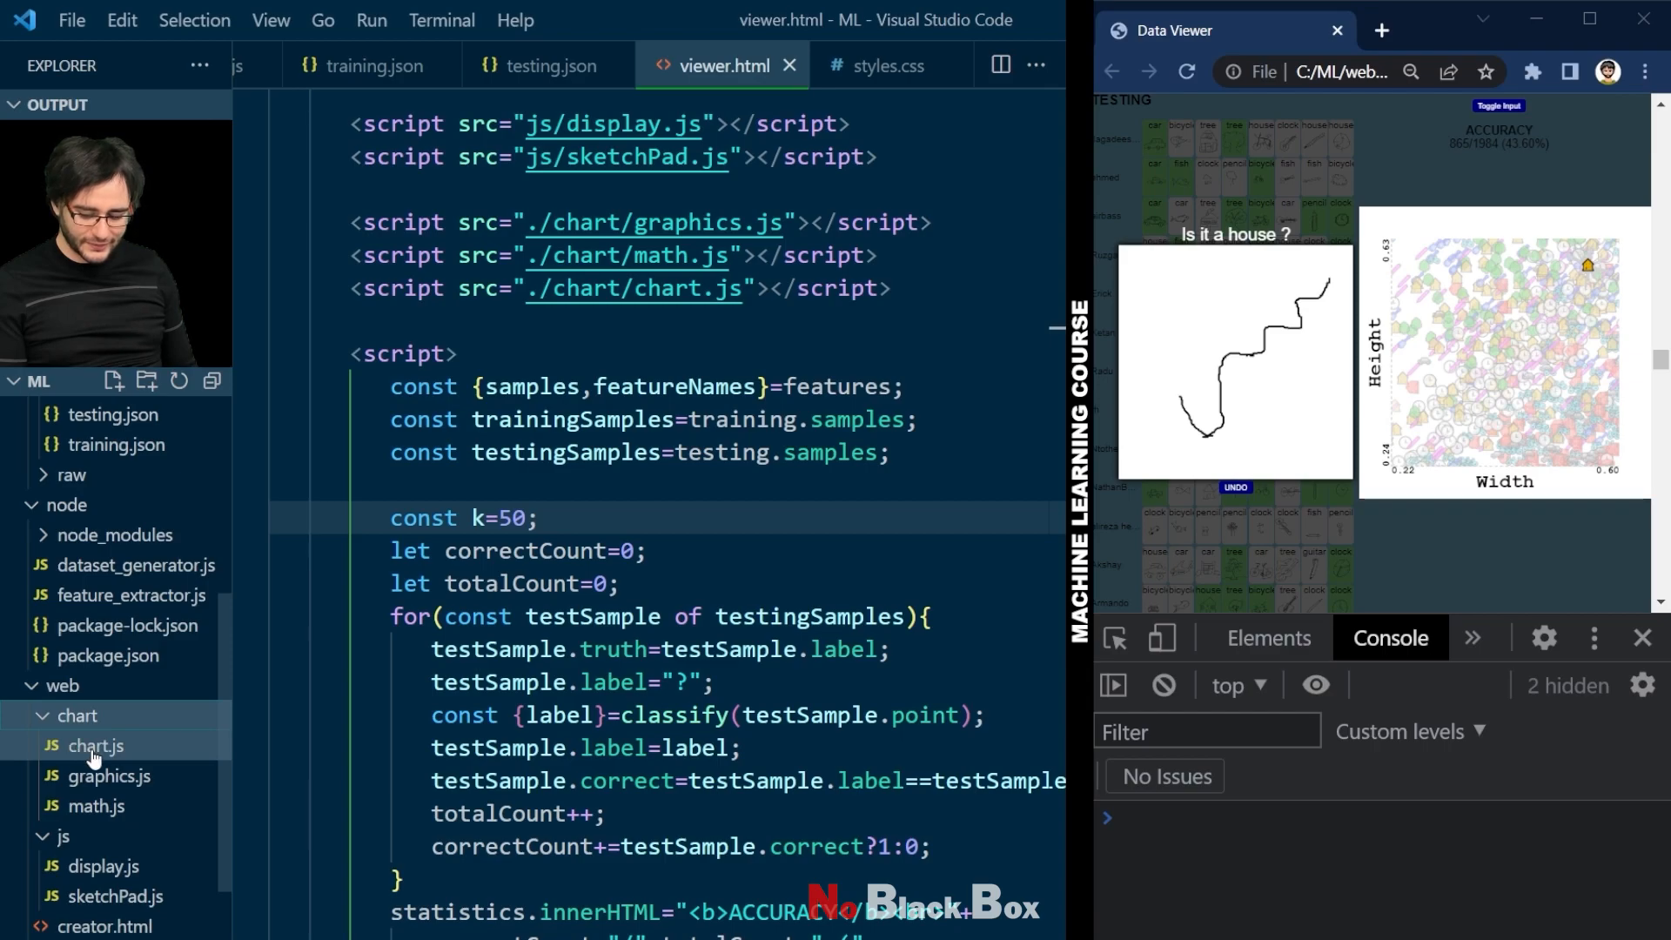
click(94, 745)
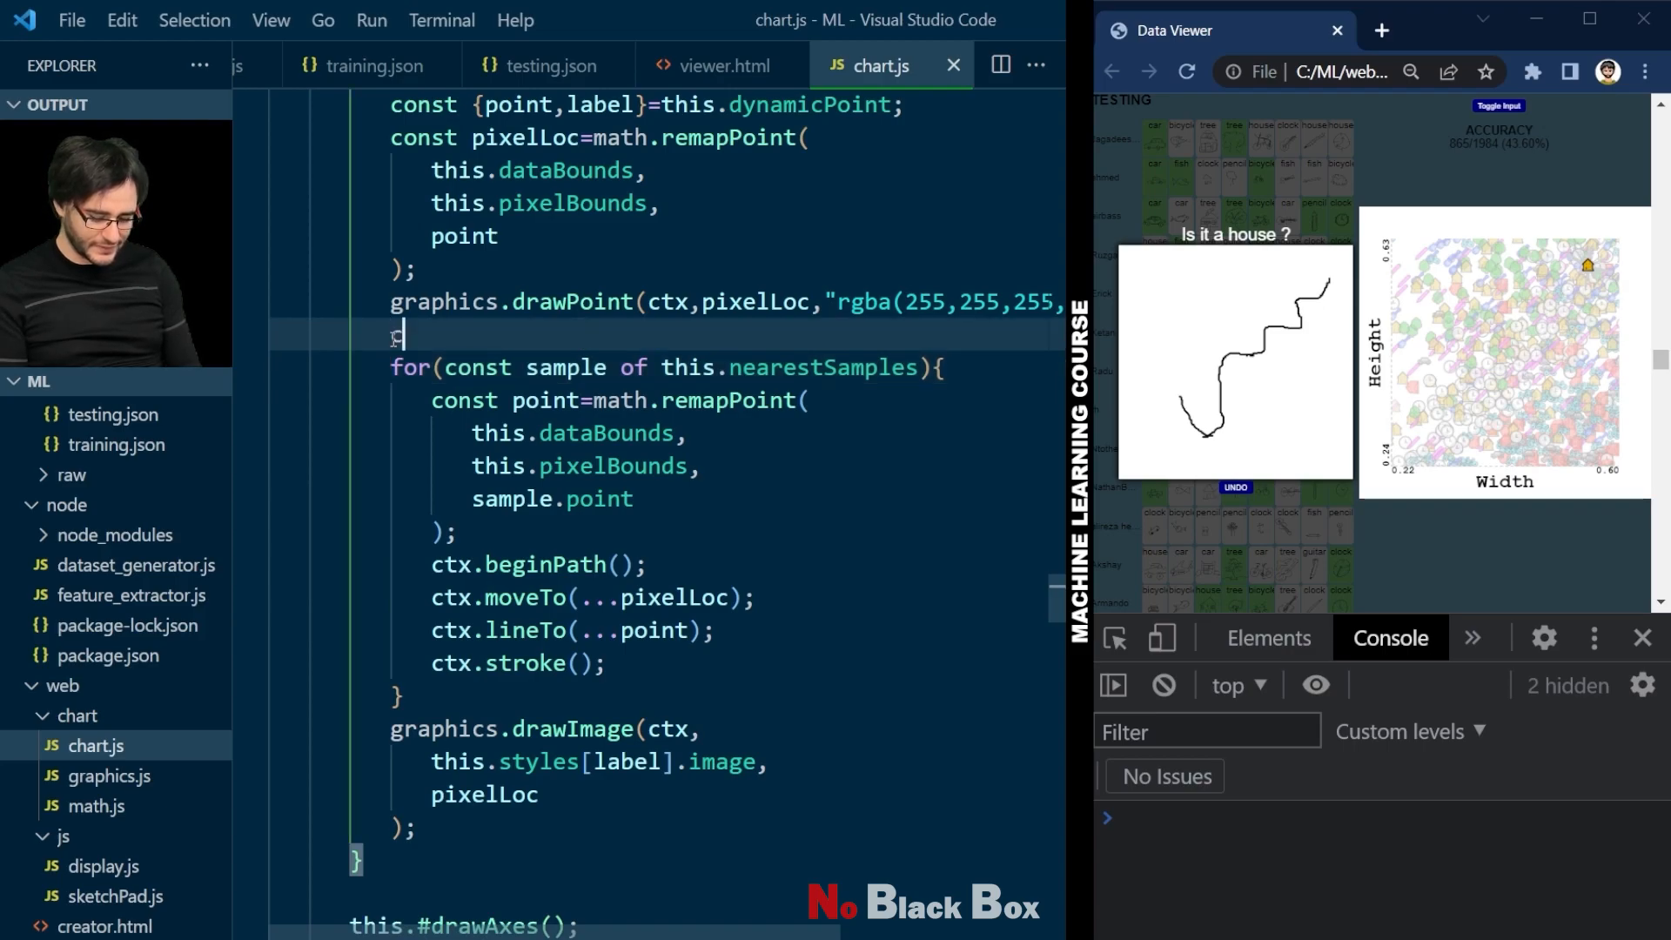
text(ctx.s)
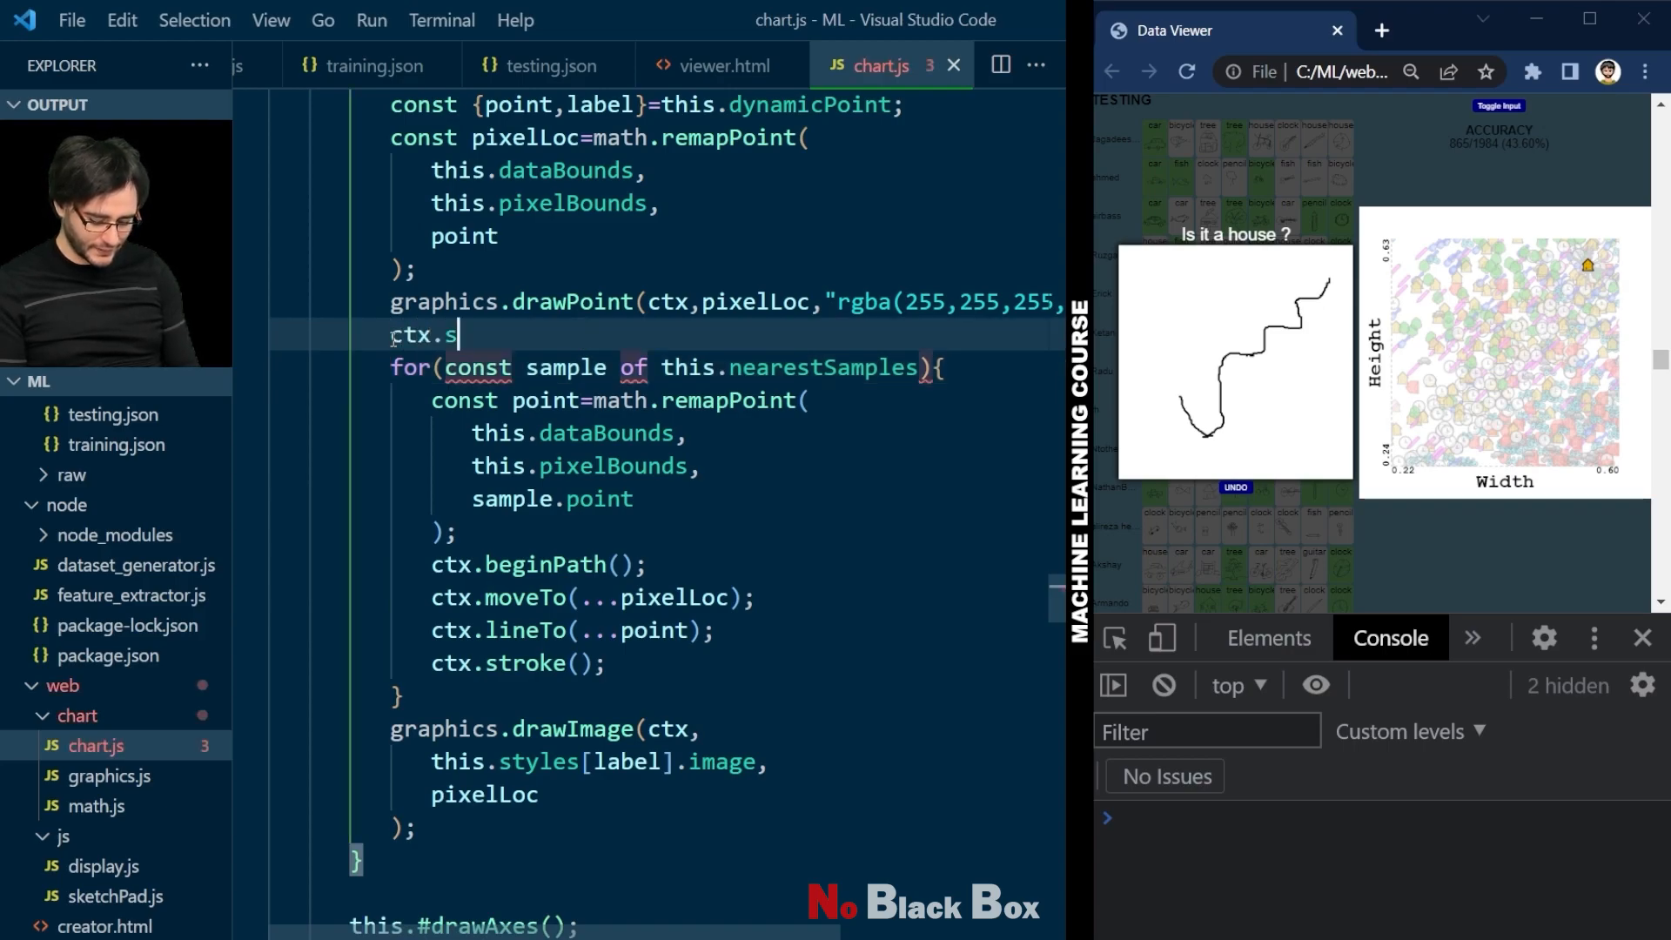
text(trokeStyle)
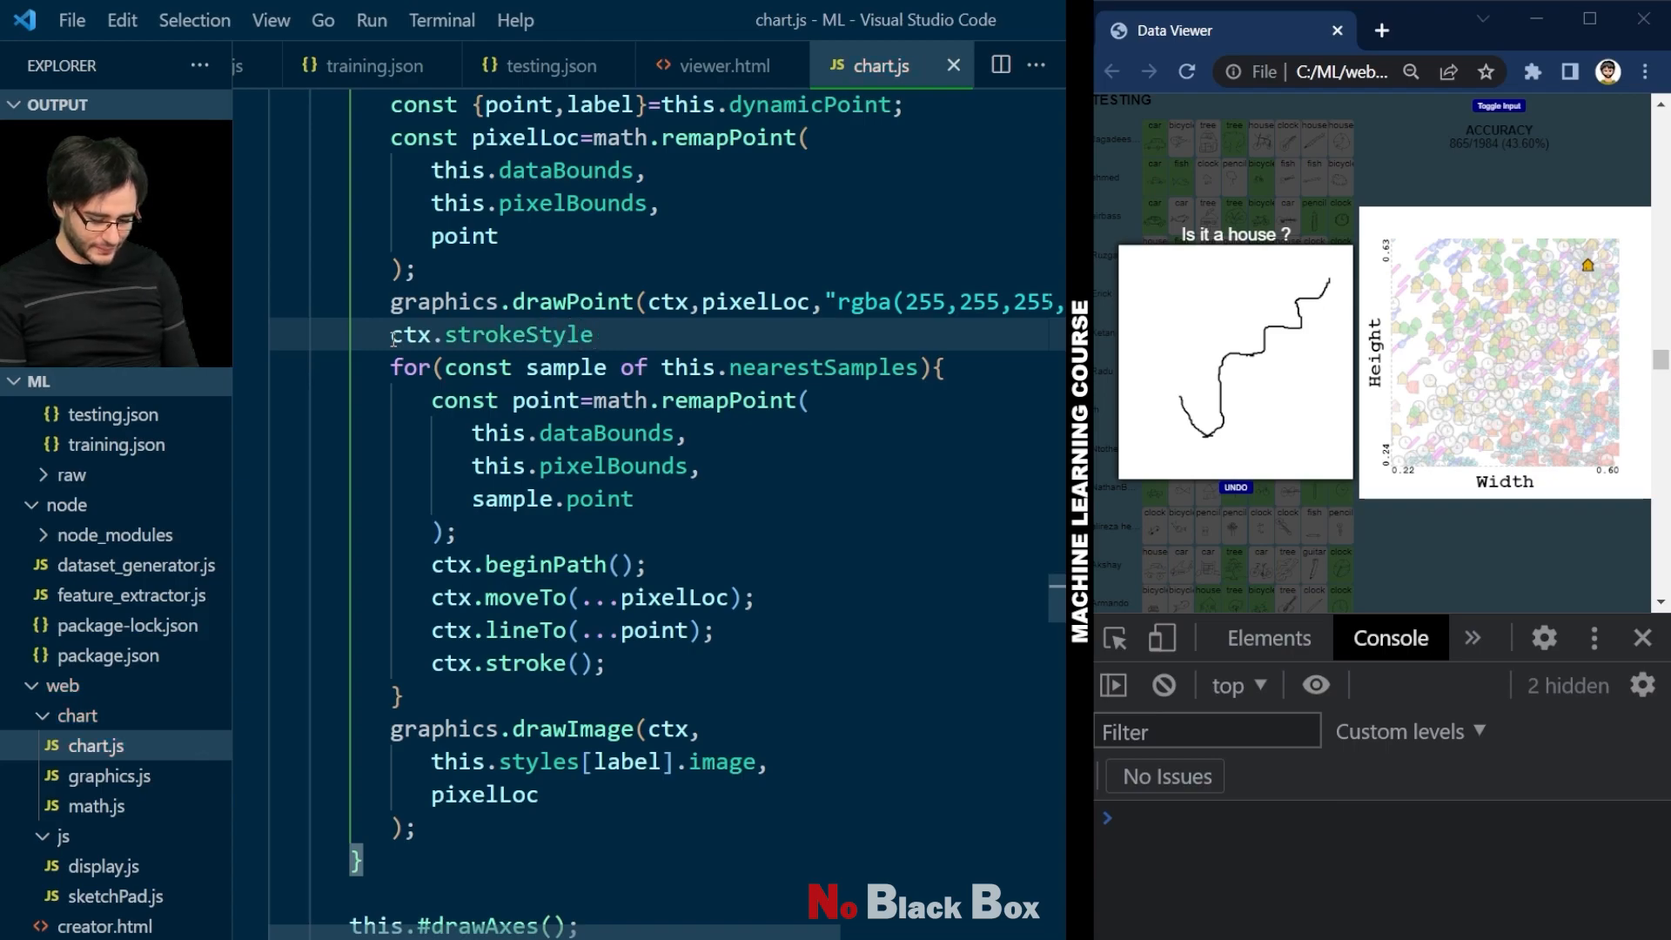
text(="gray")
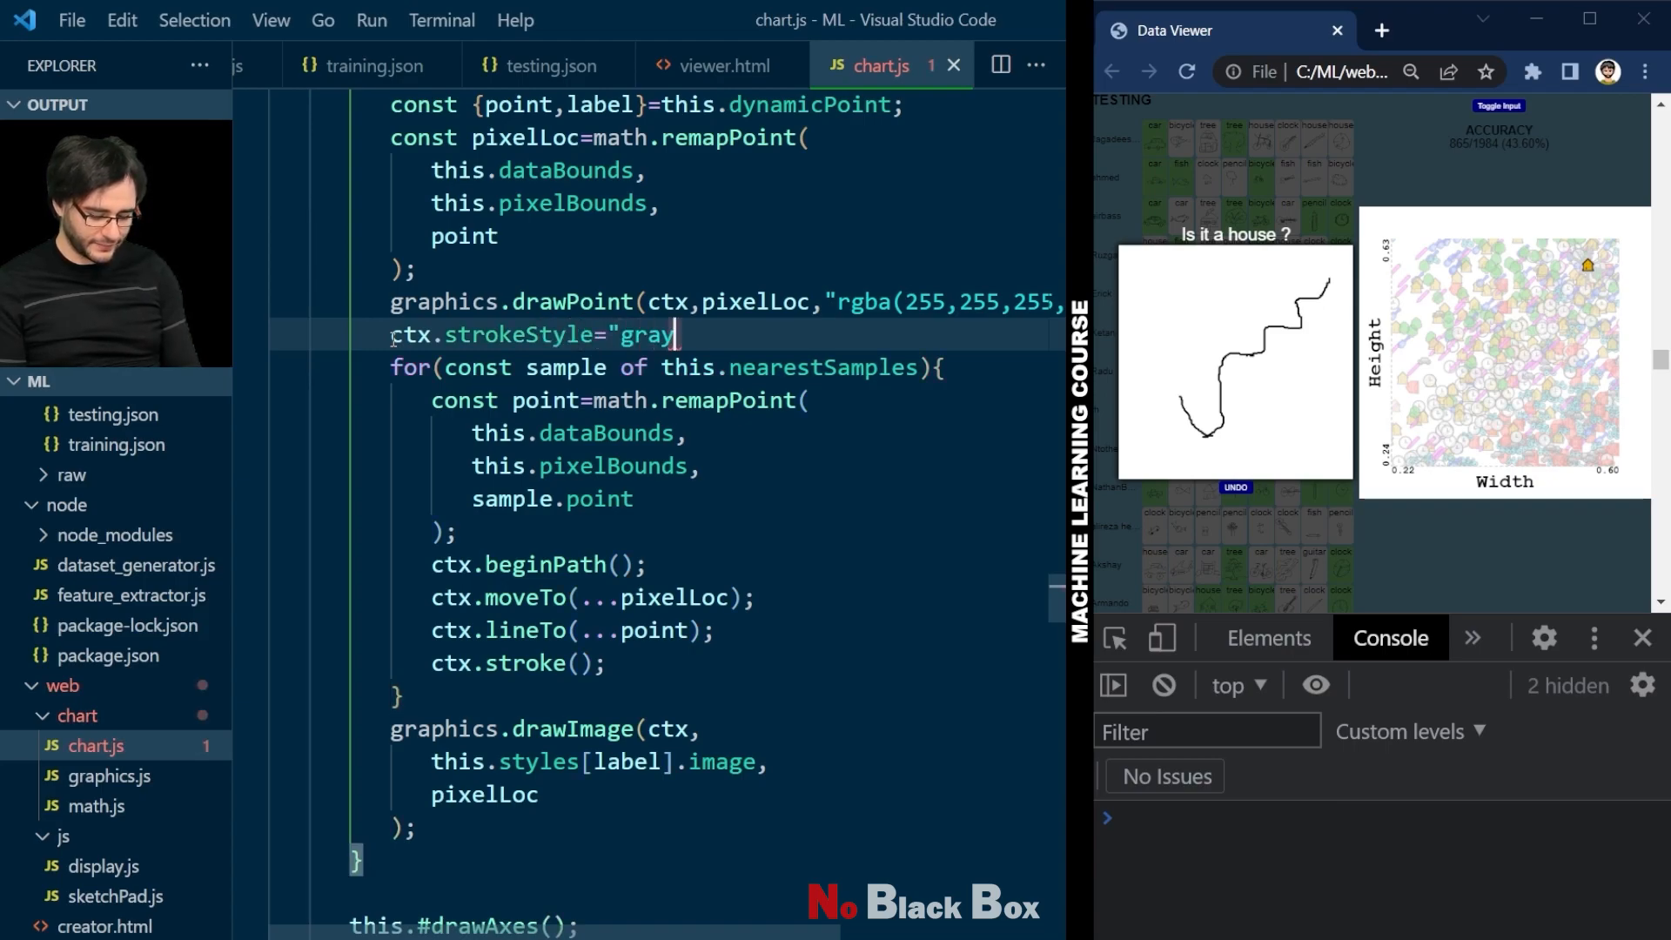
text(;)
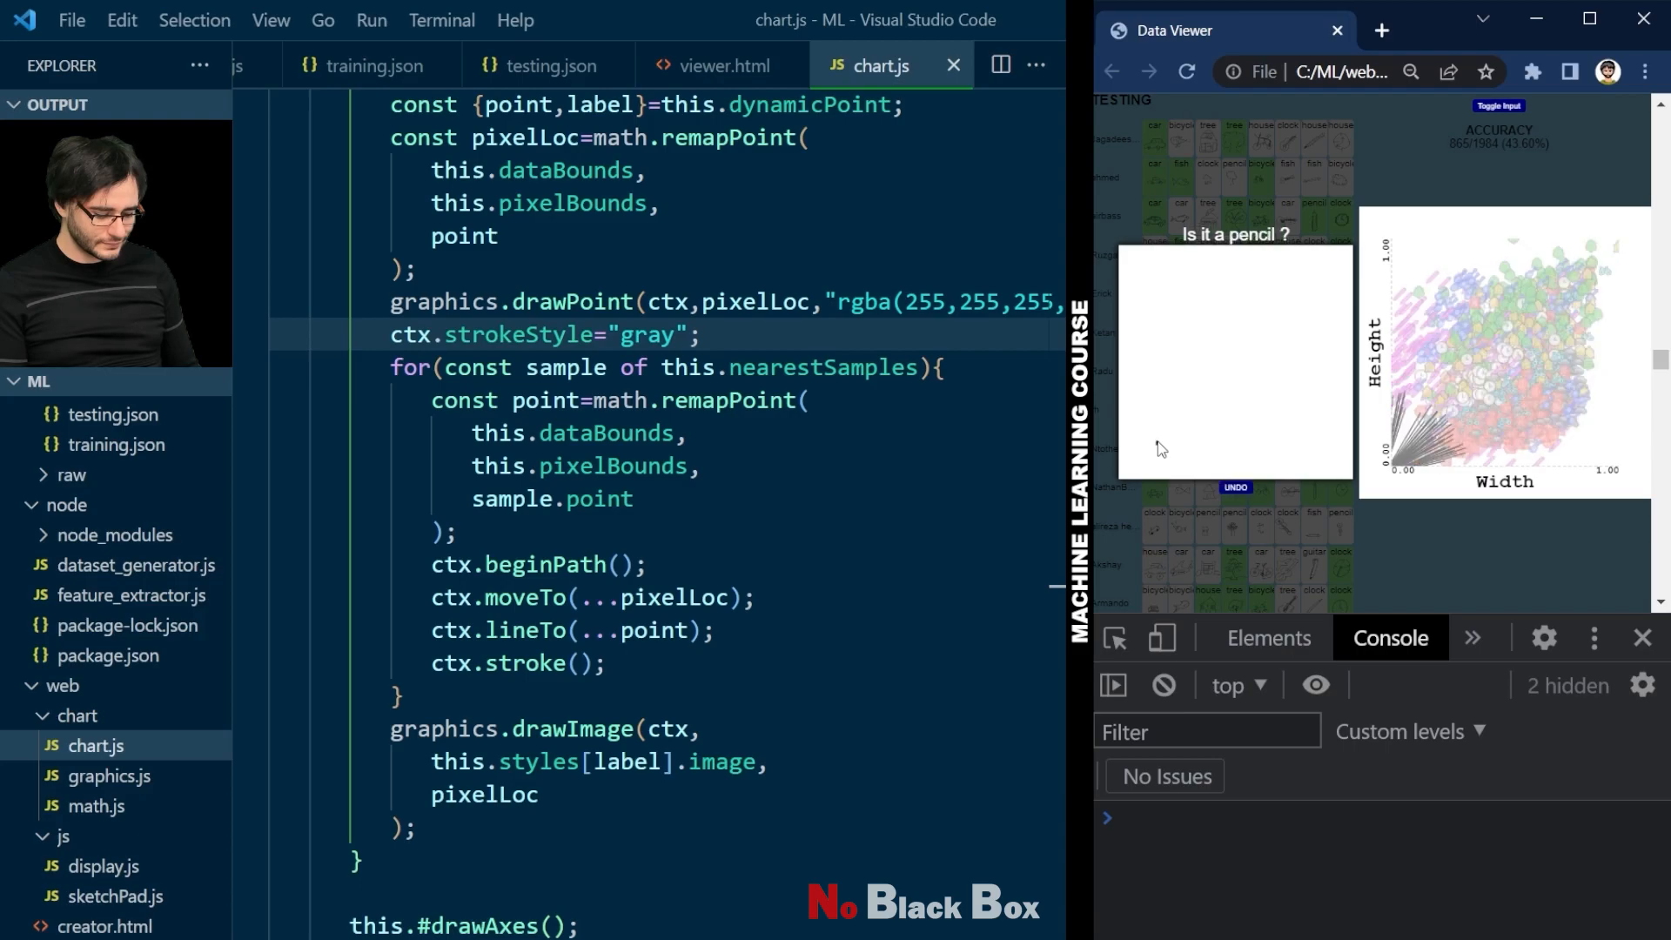
Step: Sketch strokes on the pad so gray lines join the guess to its nearest samples
drag(1156, 447, 1195, 414)
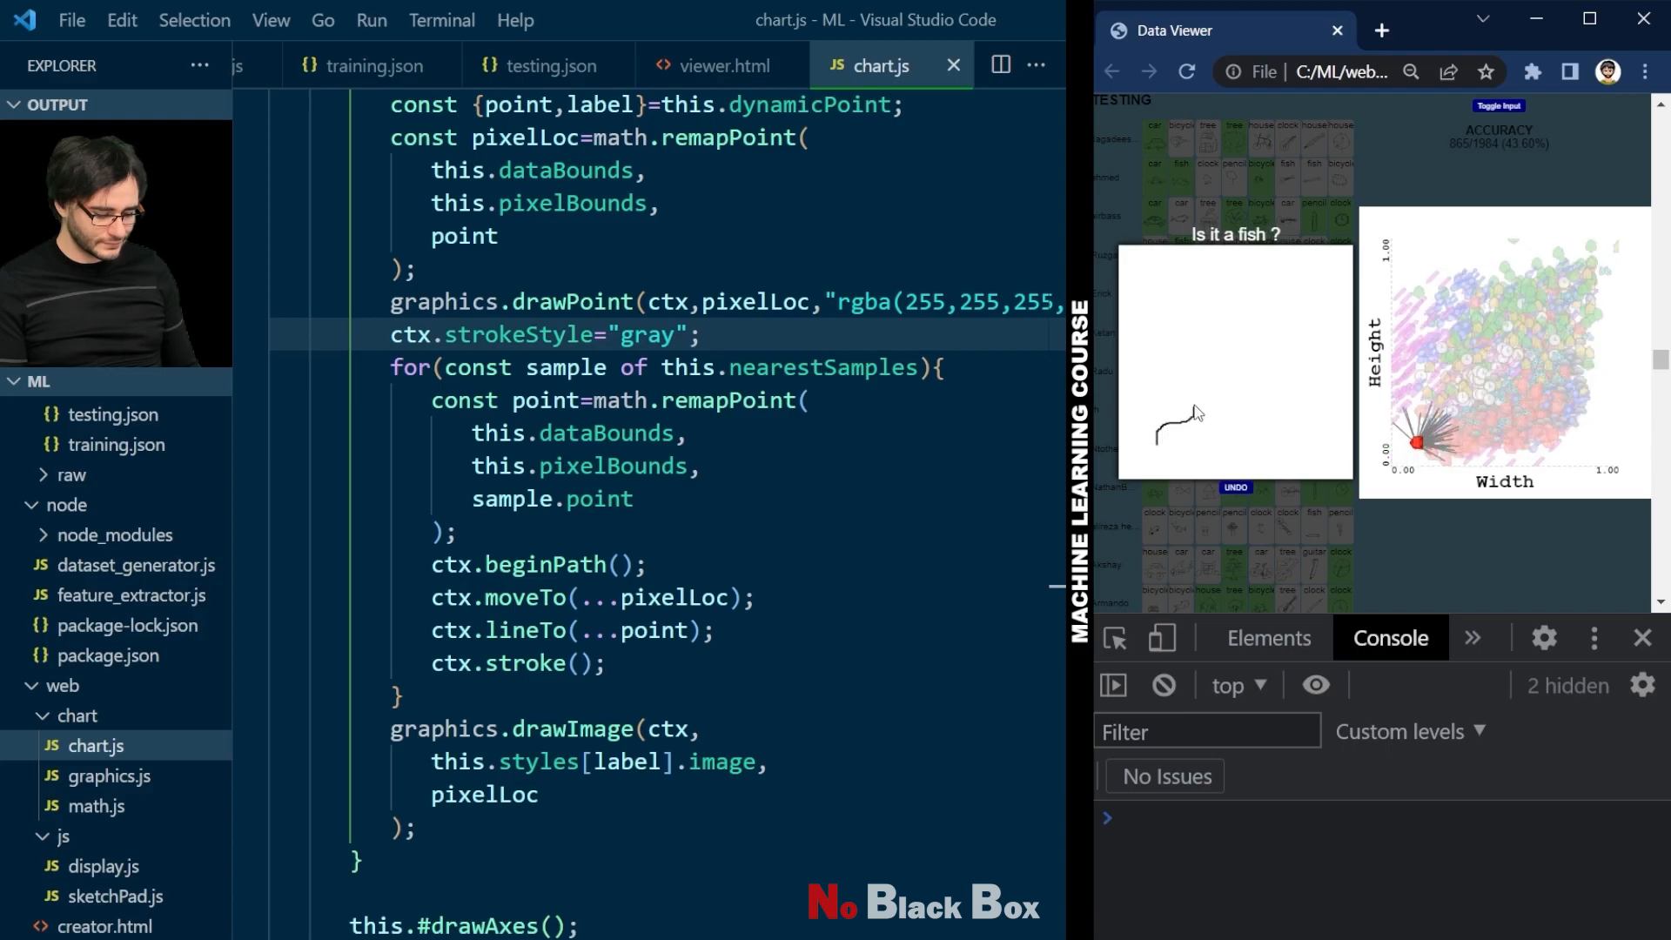
drag(1161, 432, 1236, 362)
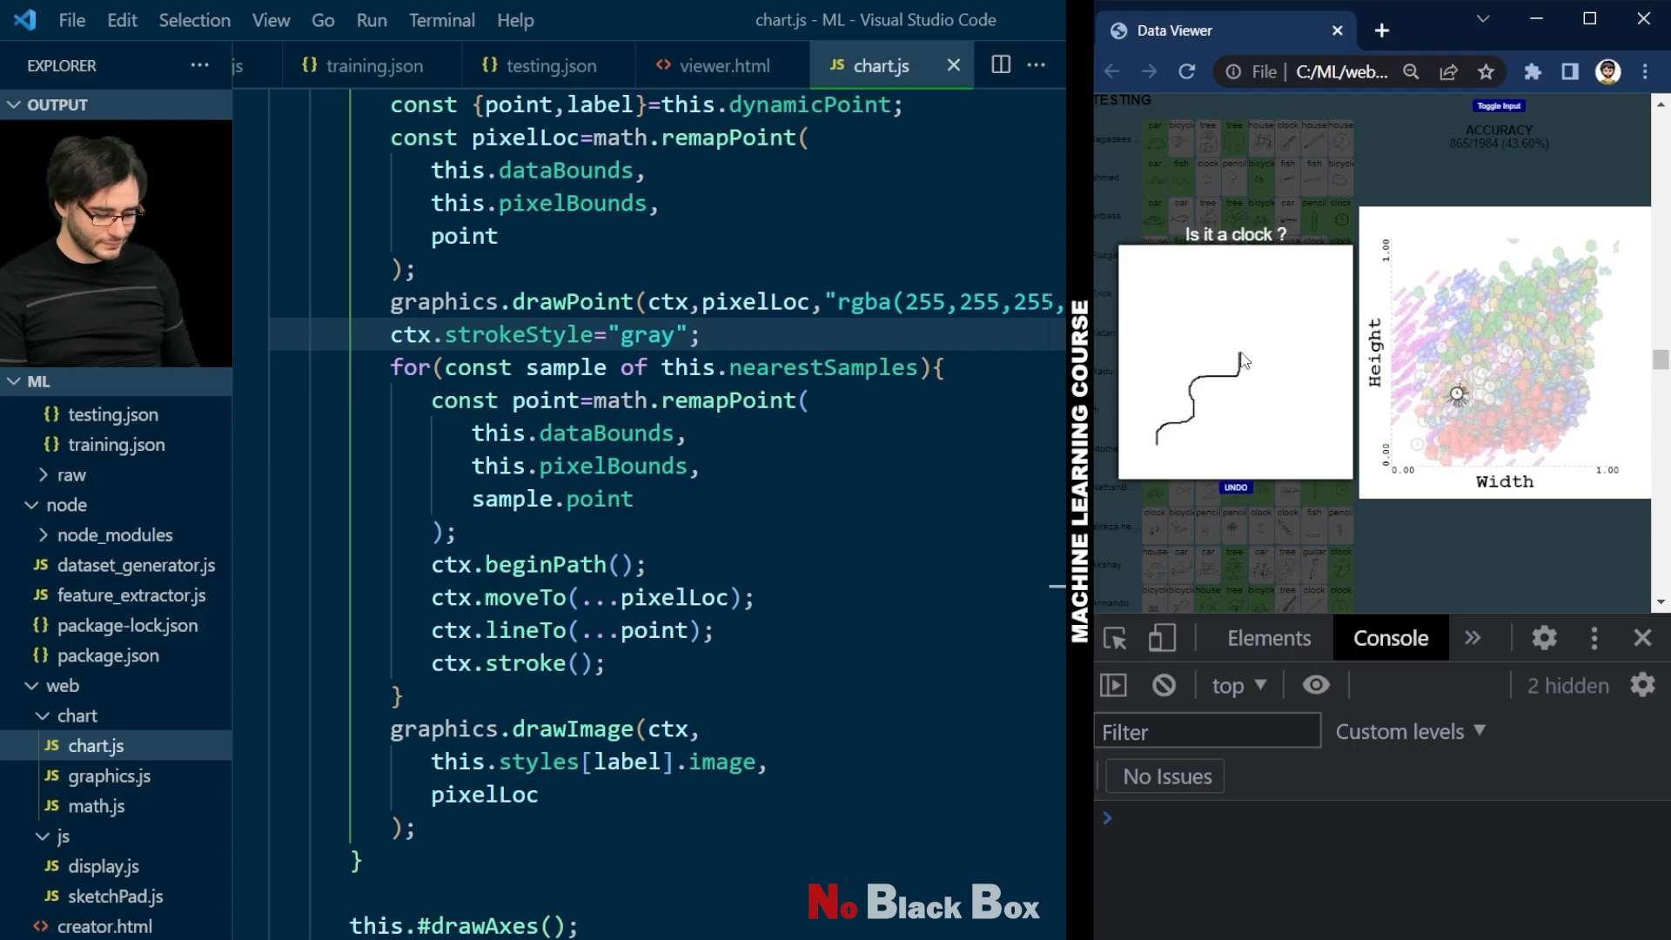